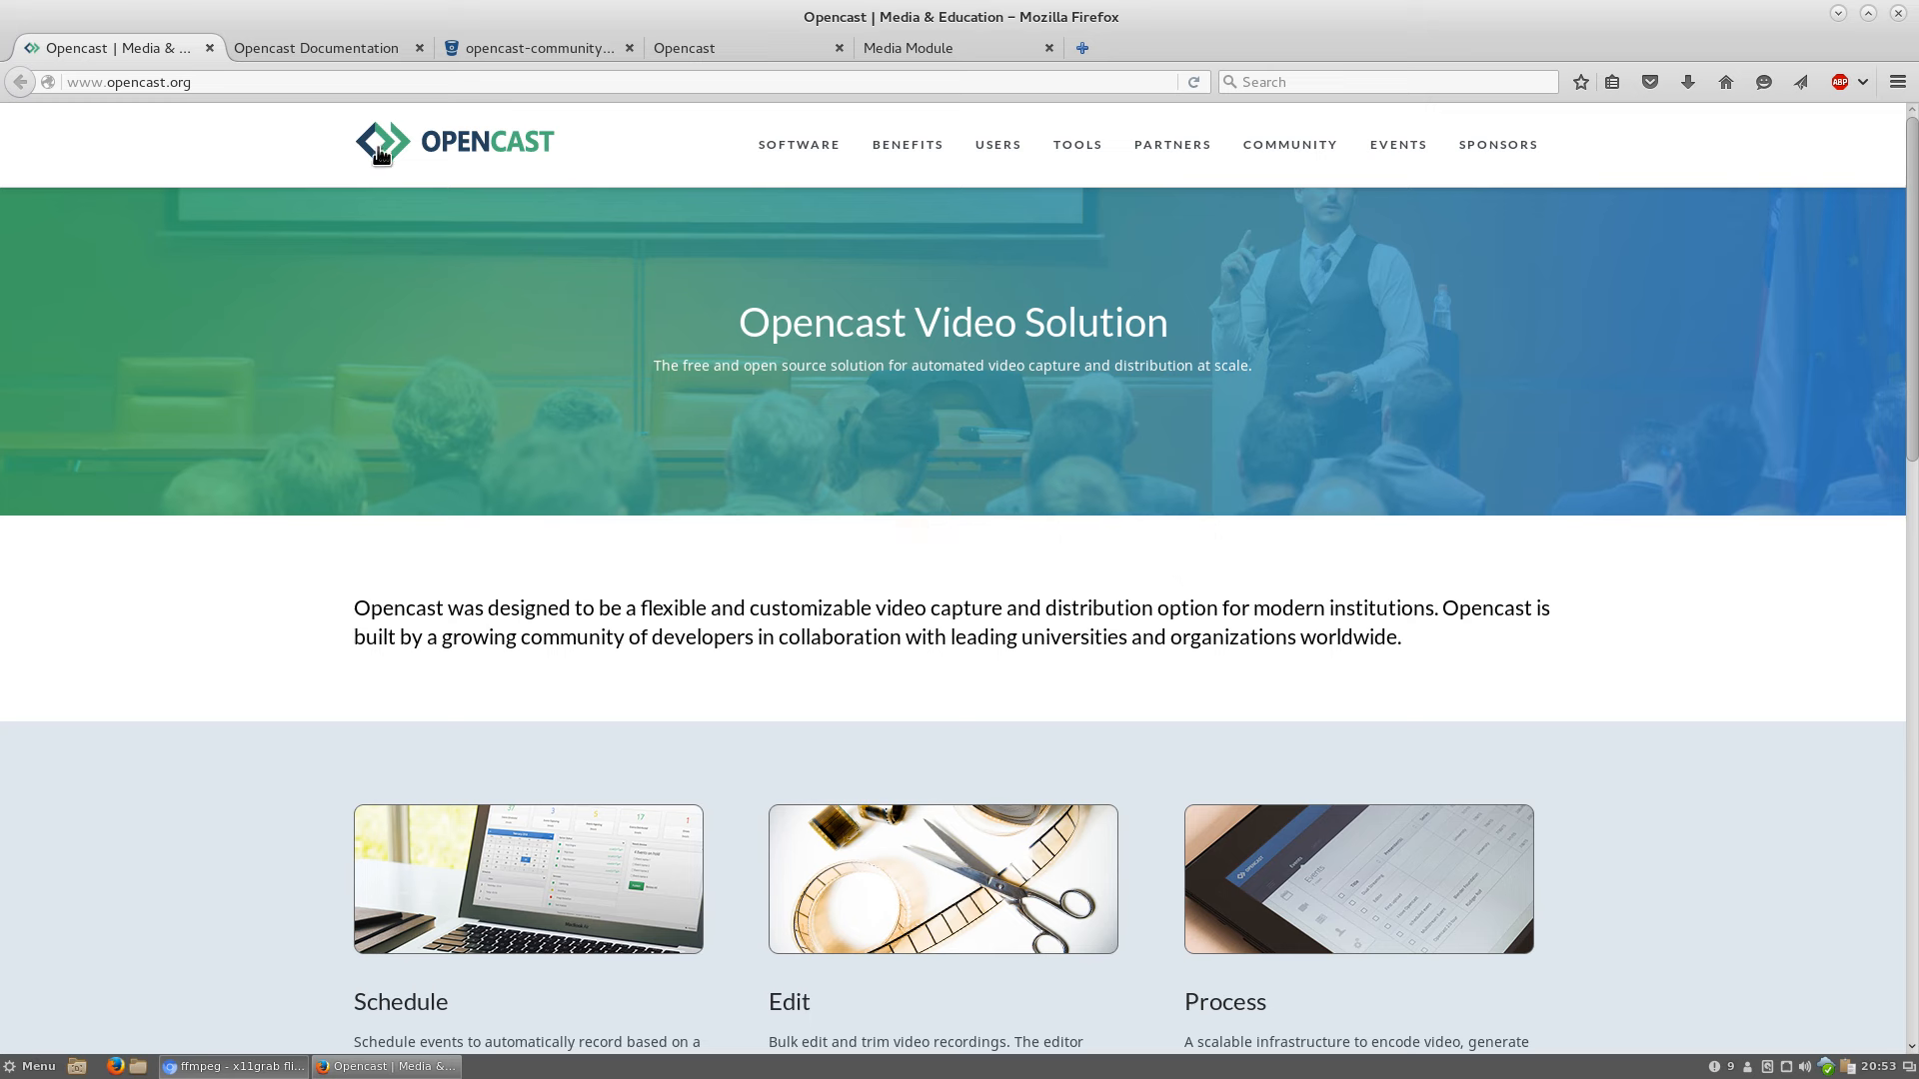
pyautogui.moveTo(342, 110)
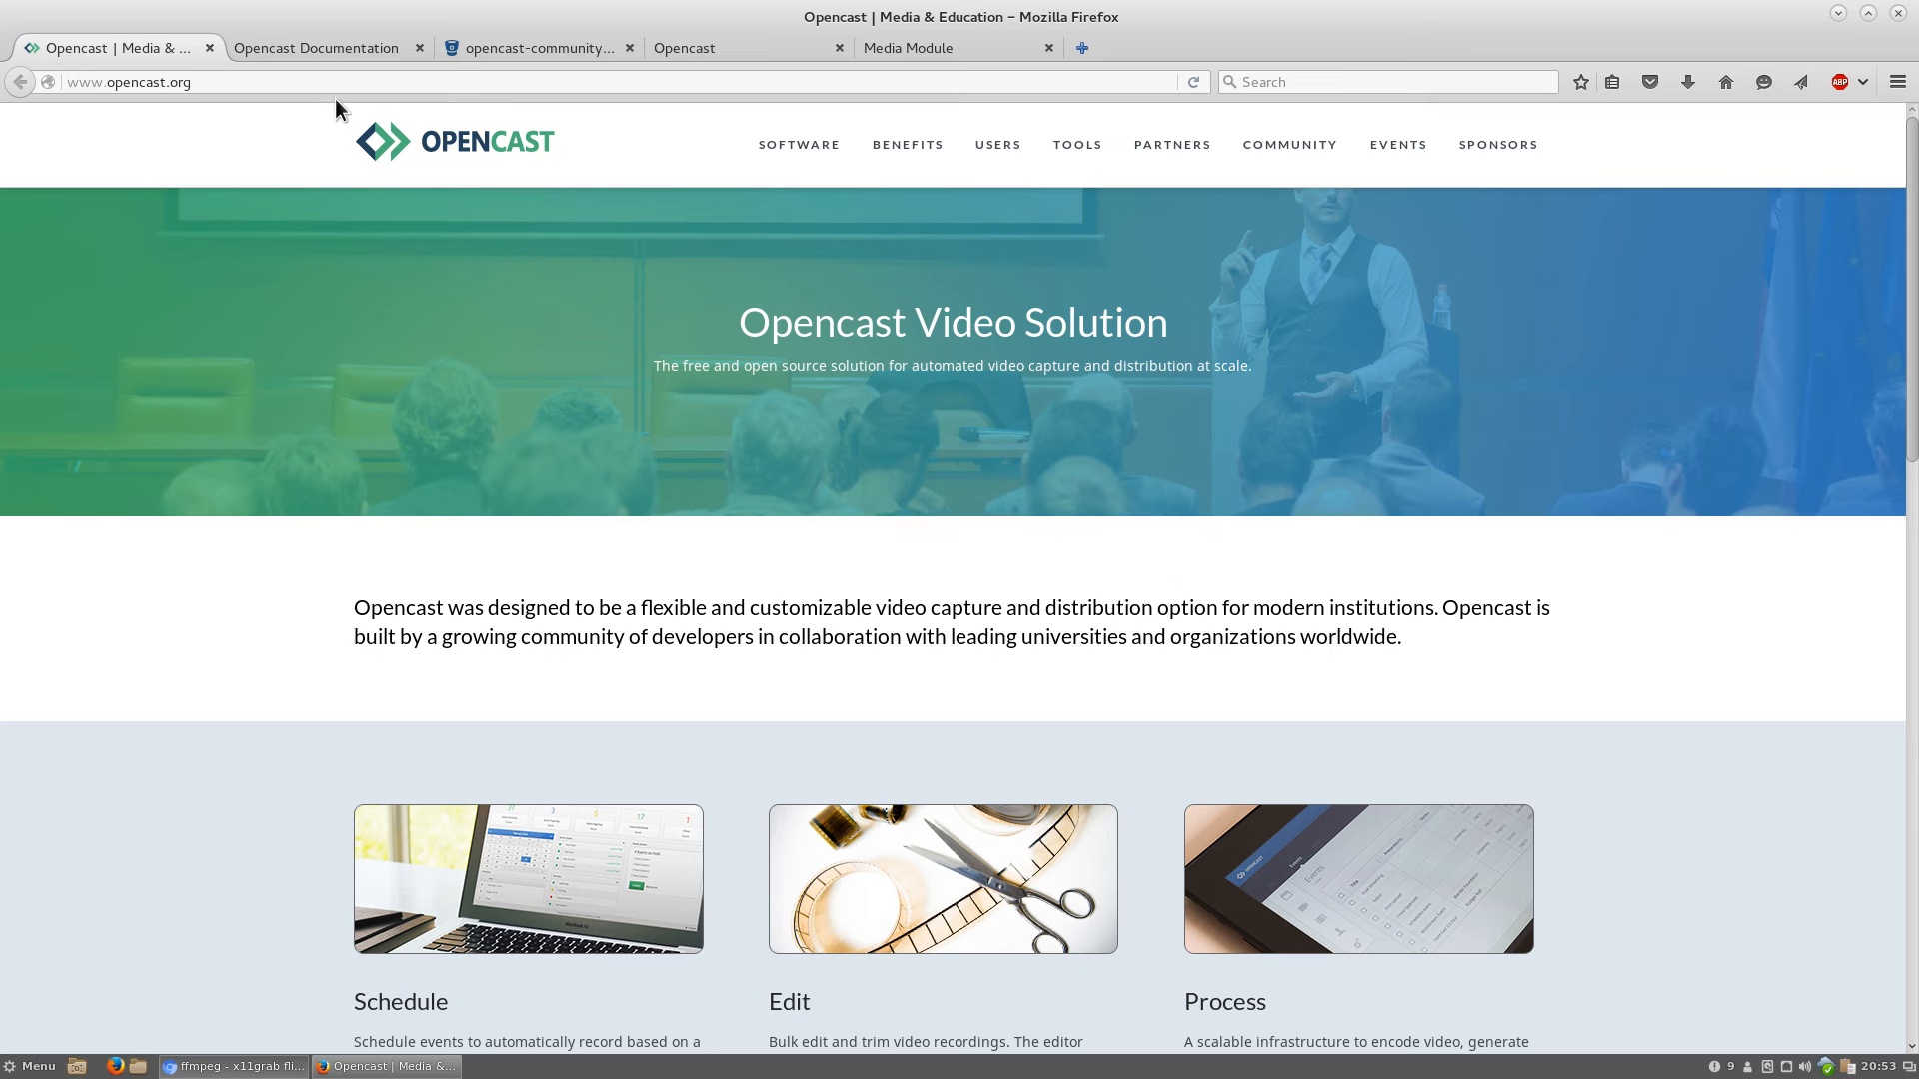
pyautogui.moveTo(324, 48)
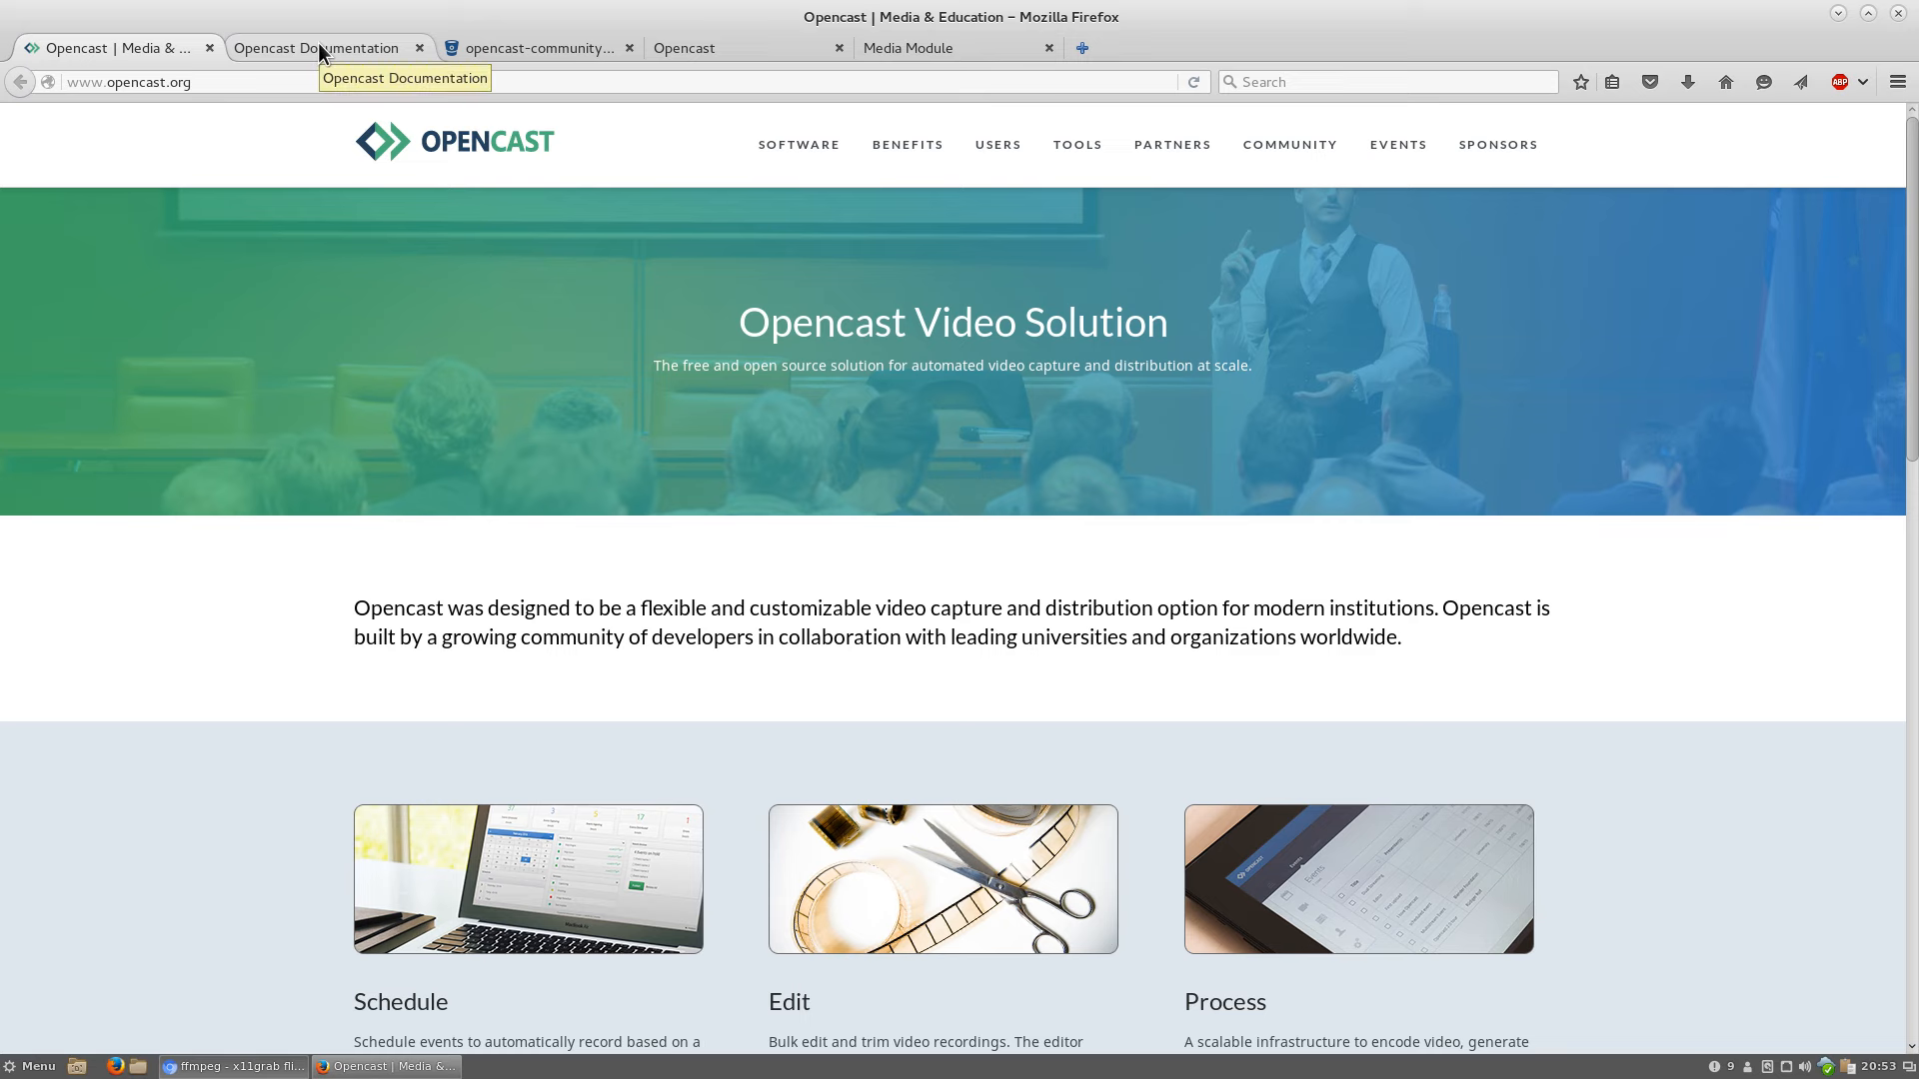
# Switch to the Opencast Documentation site and choose version 2.1.x of the Administration Guide
pyautogui.click(324, 48)
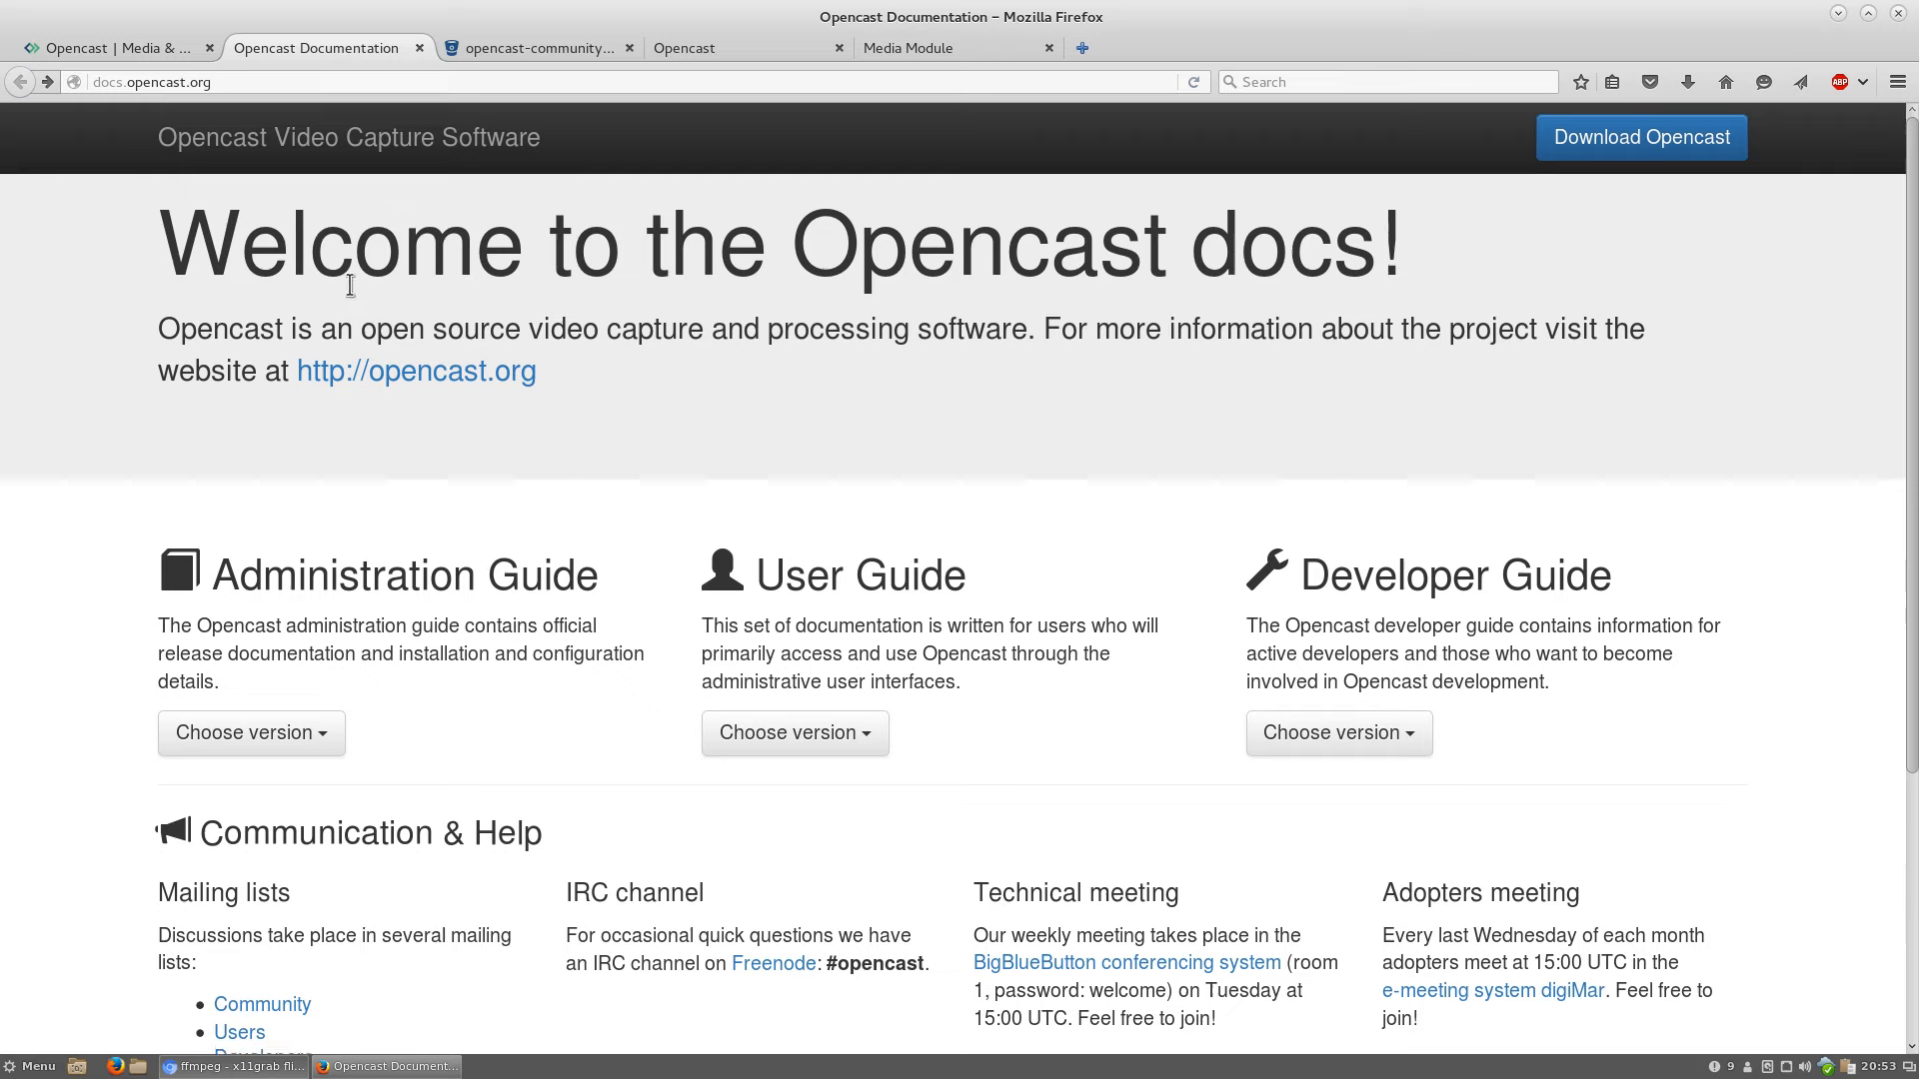
pyautogui.moveTo(779, 345)
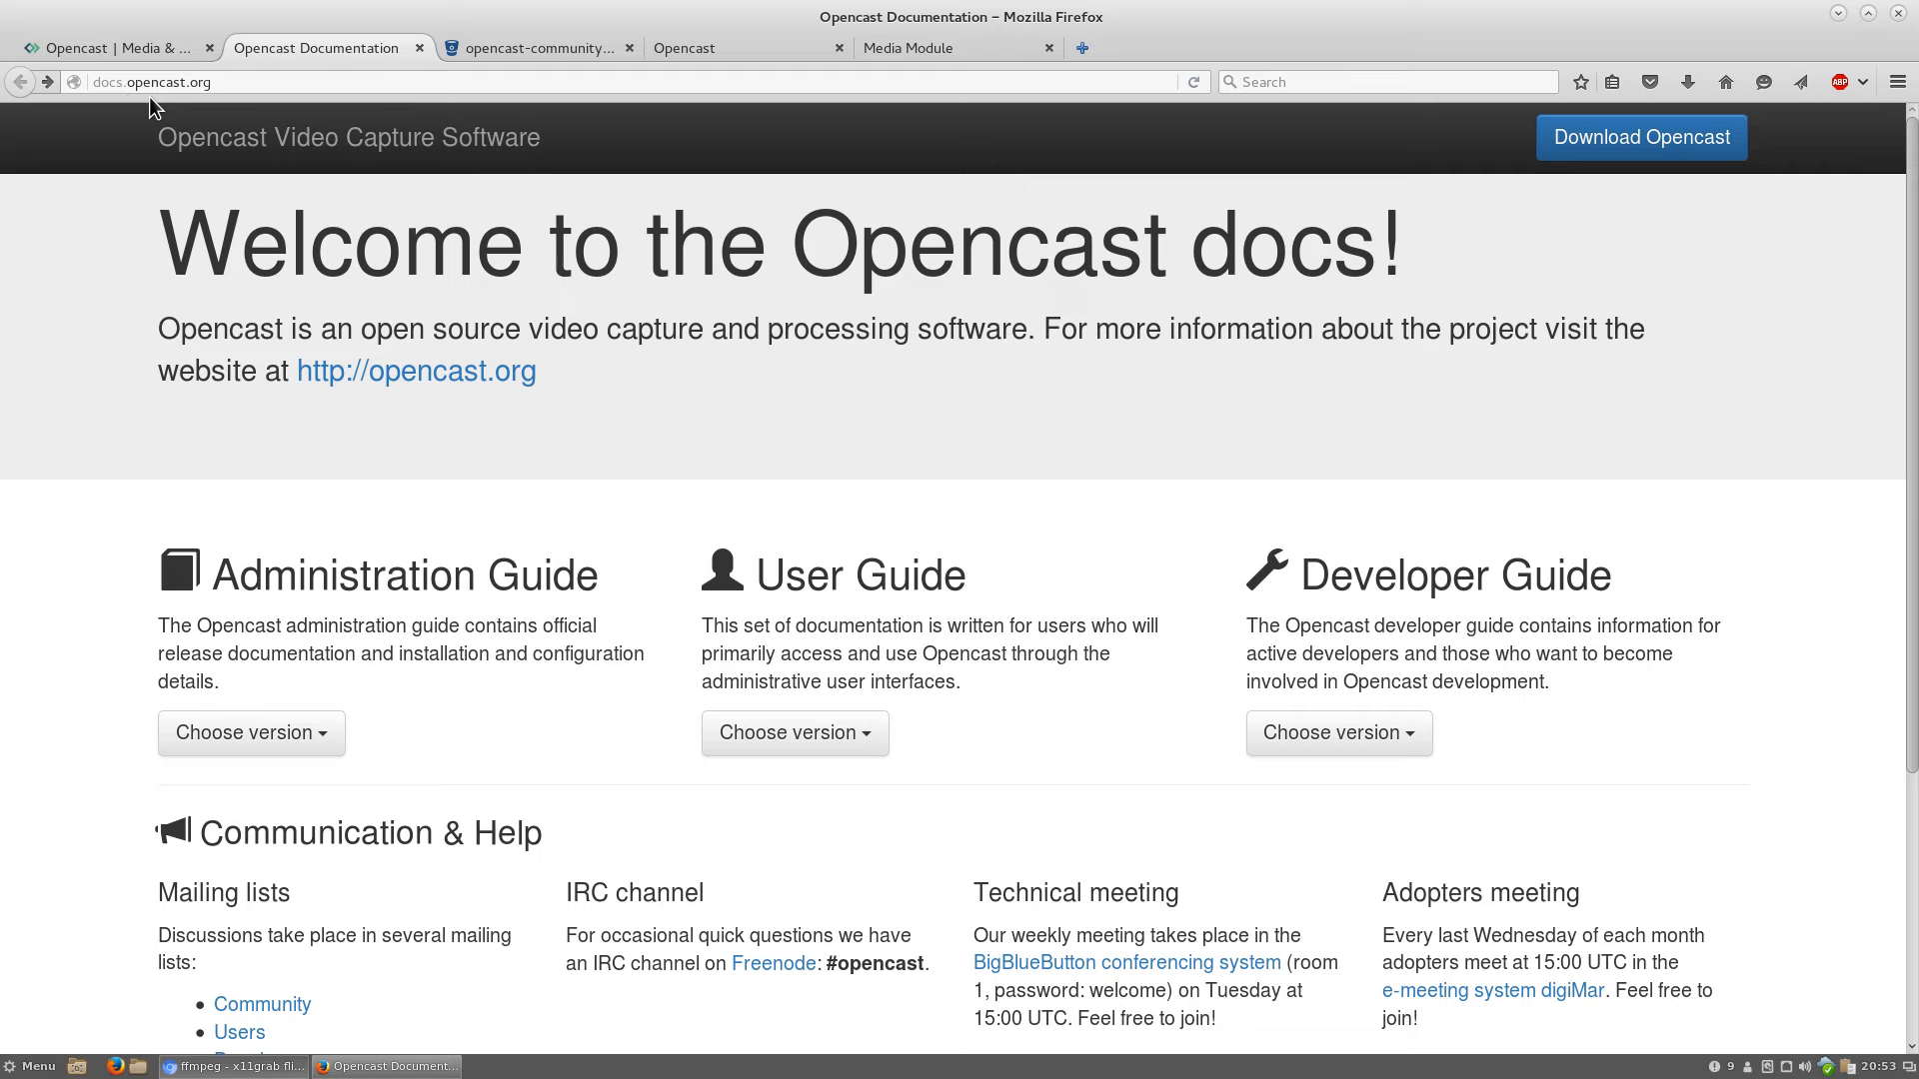
pyautogui.scroll(-3)
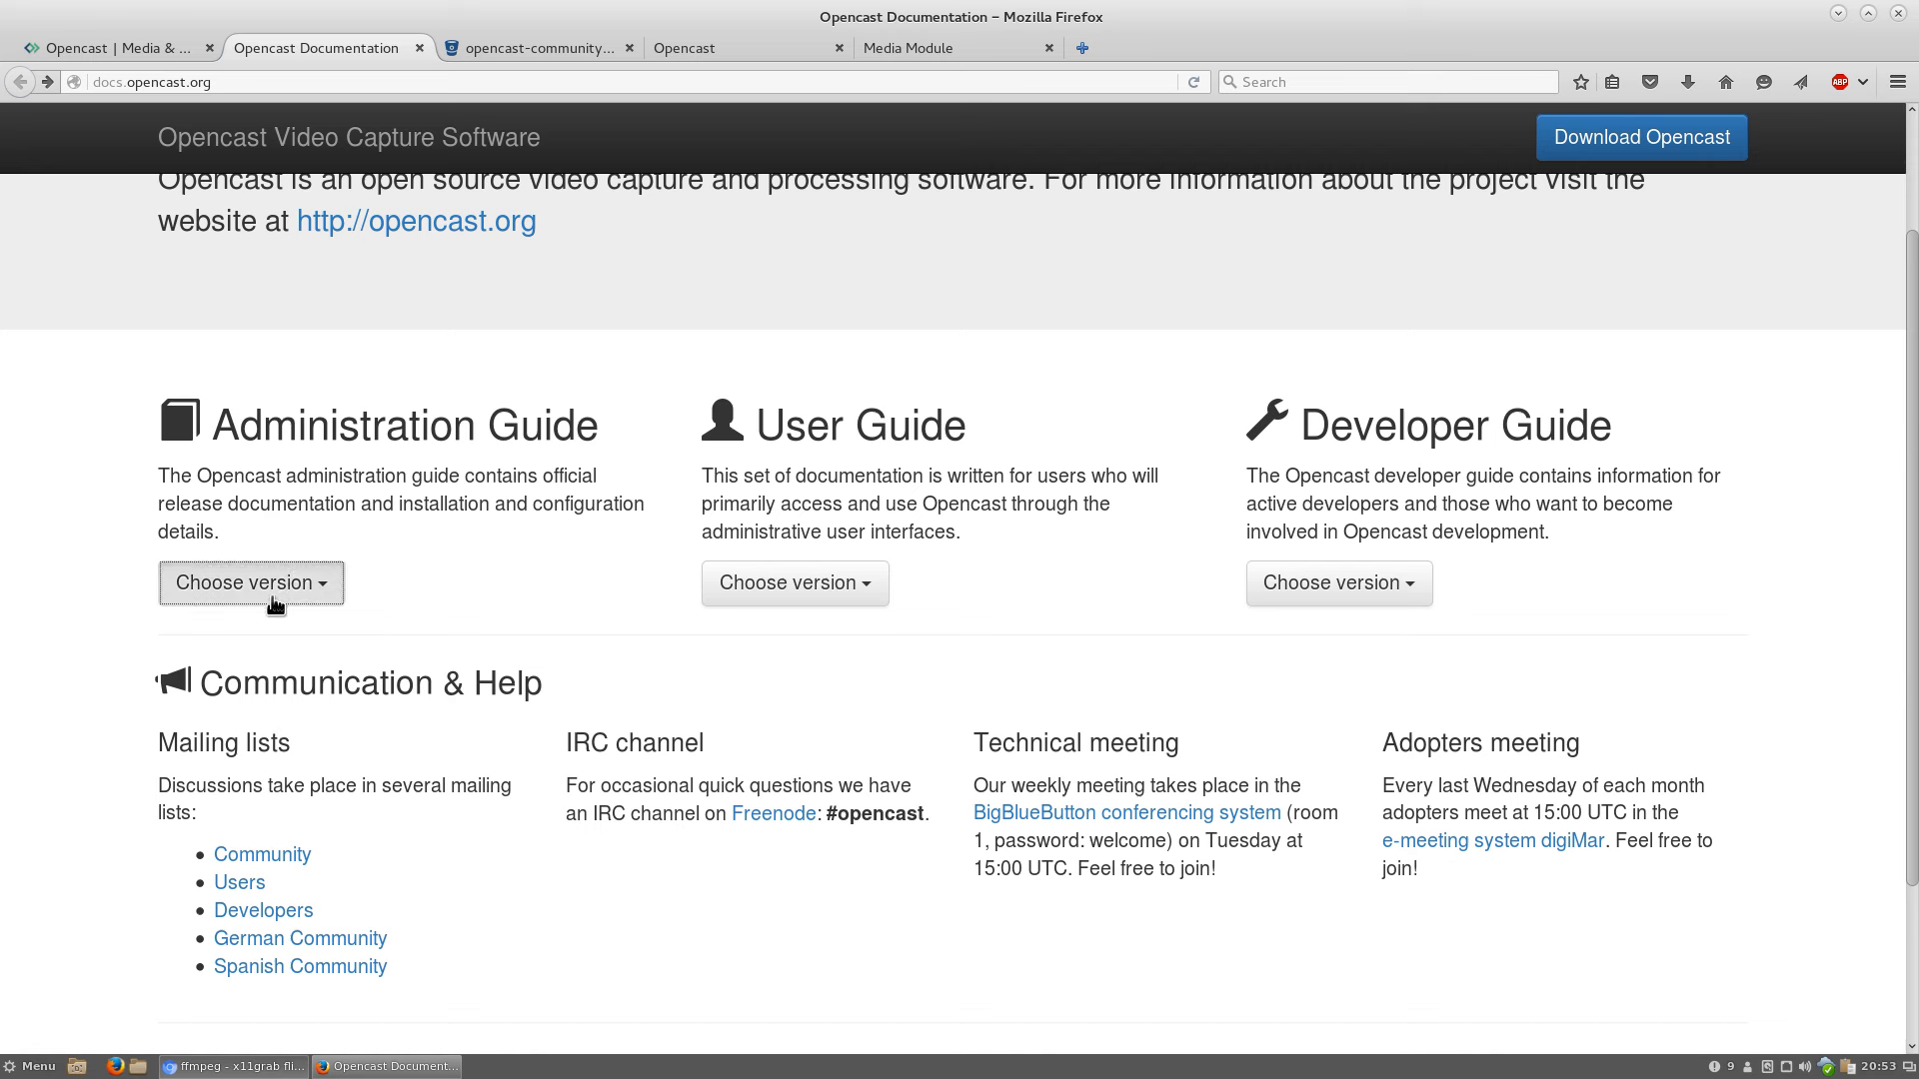
pyautogui.click(252, 582)
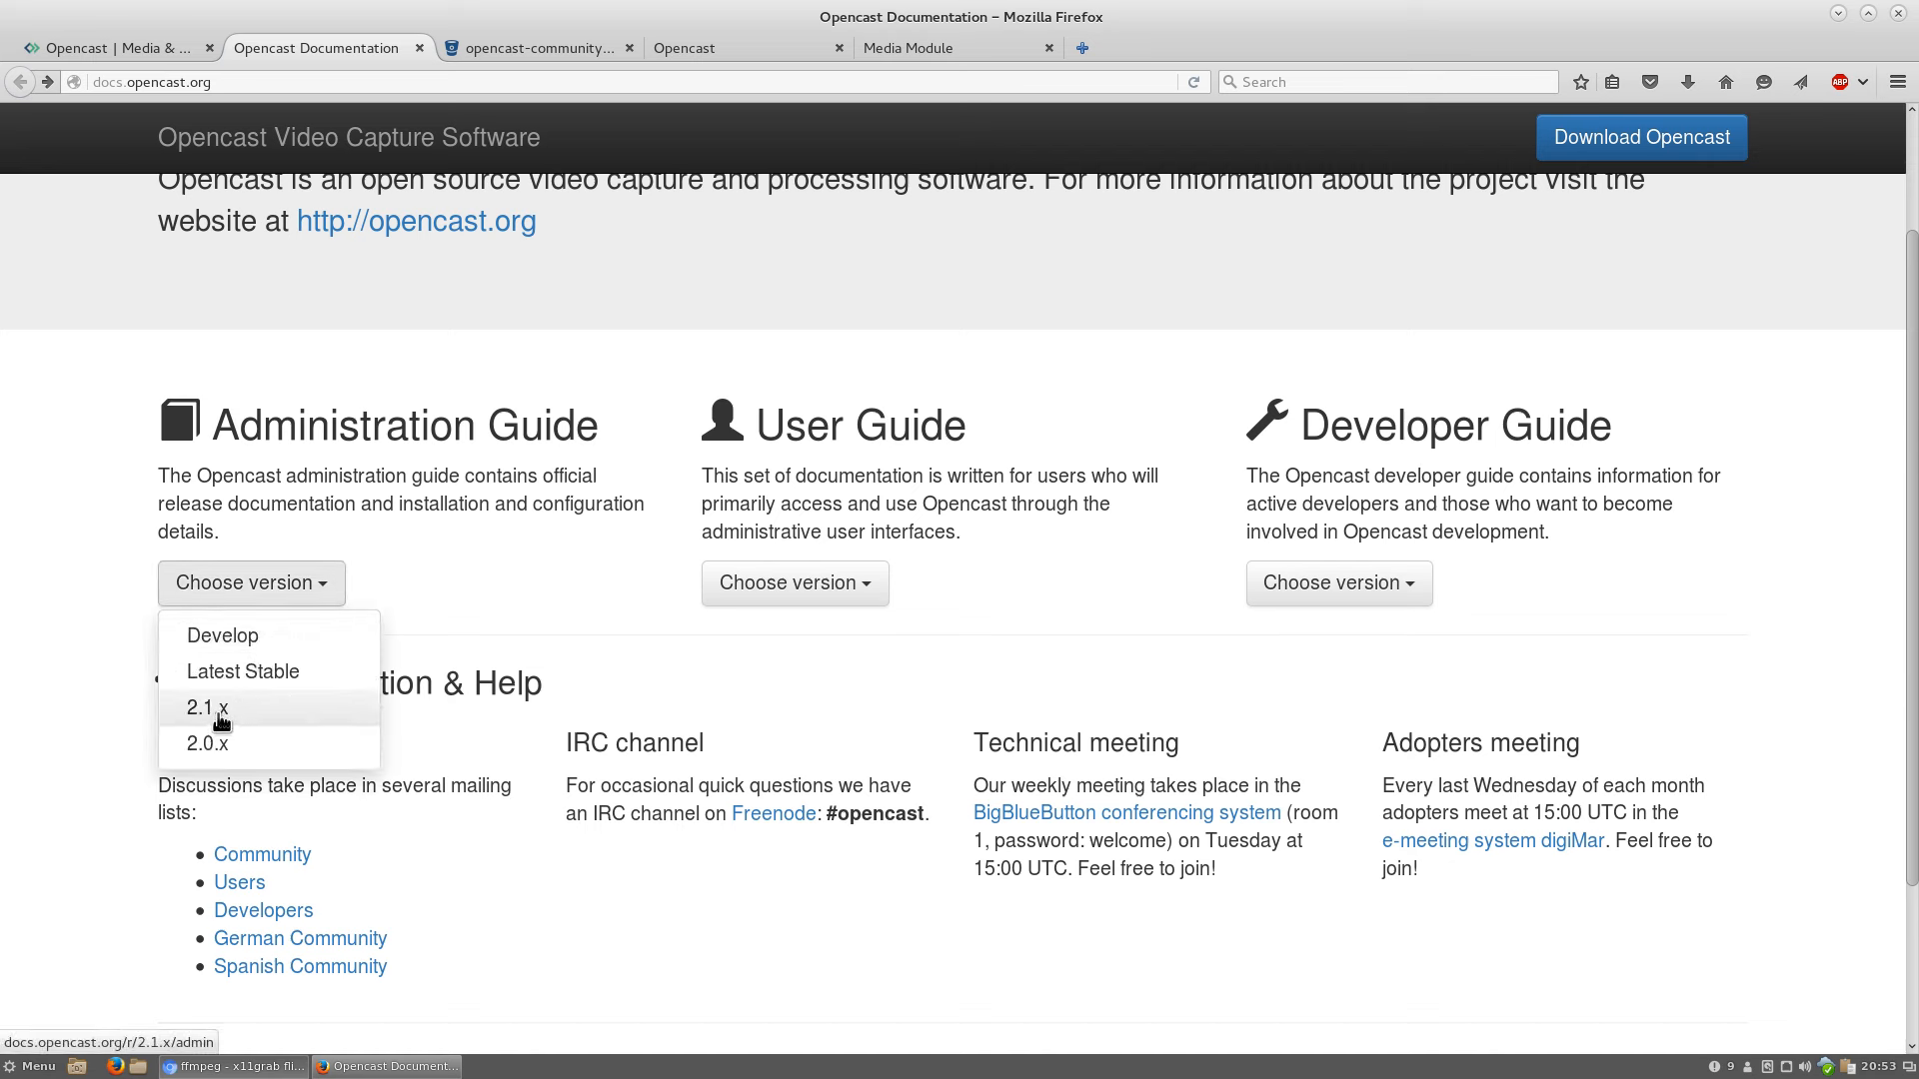
pyautogui.click(204, 708)
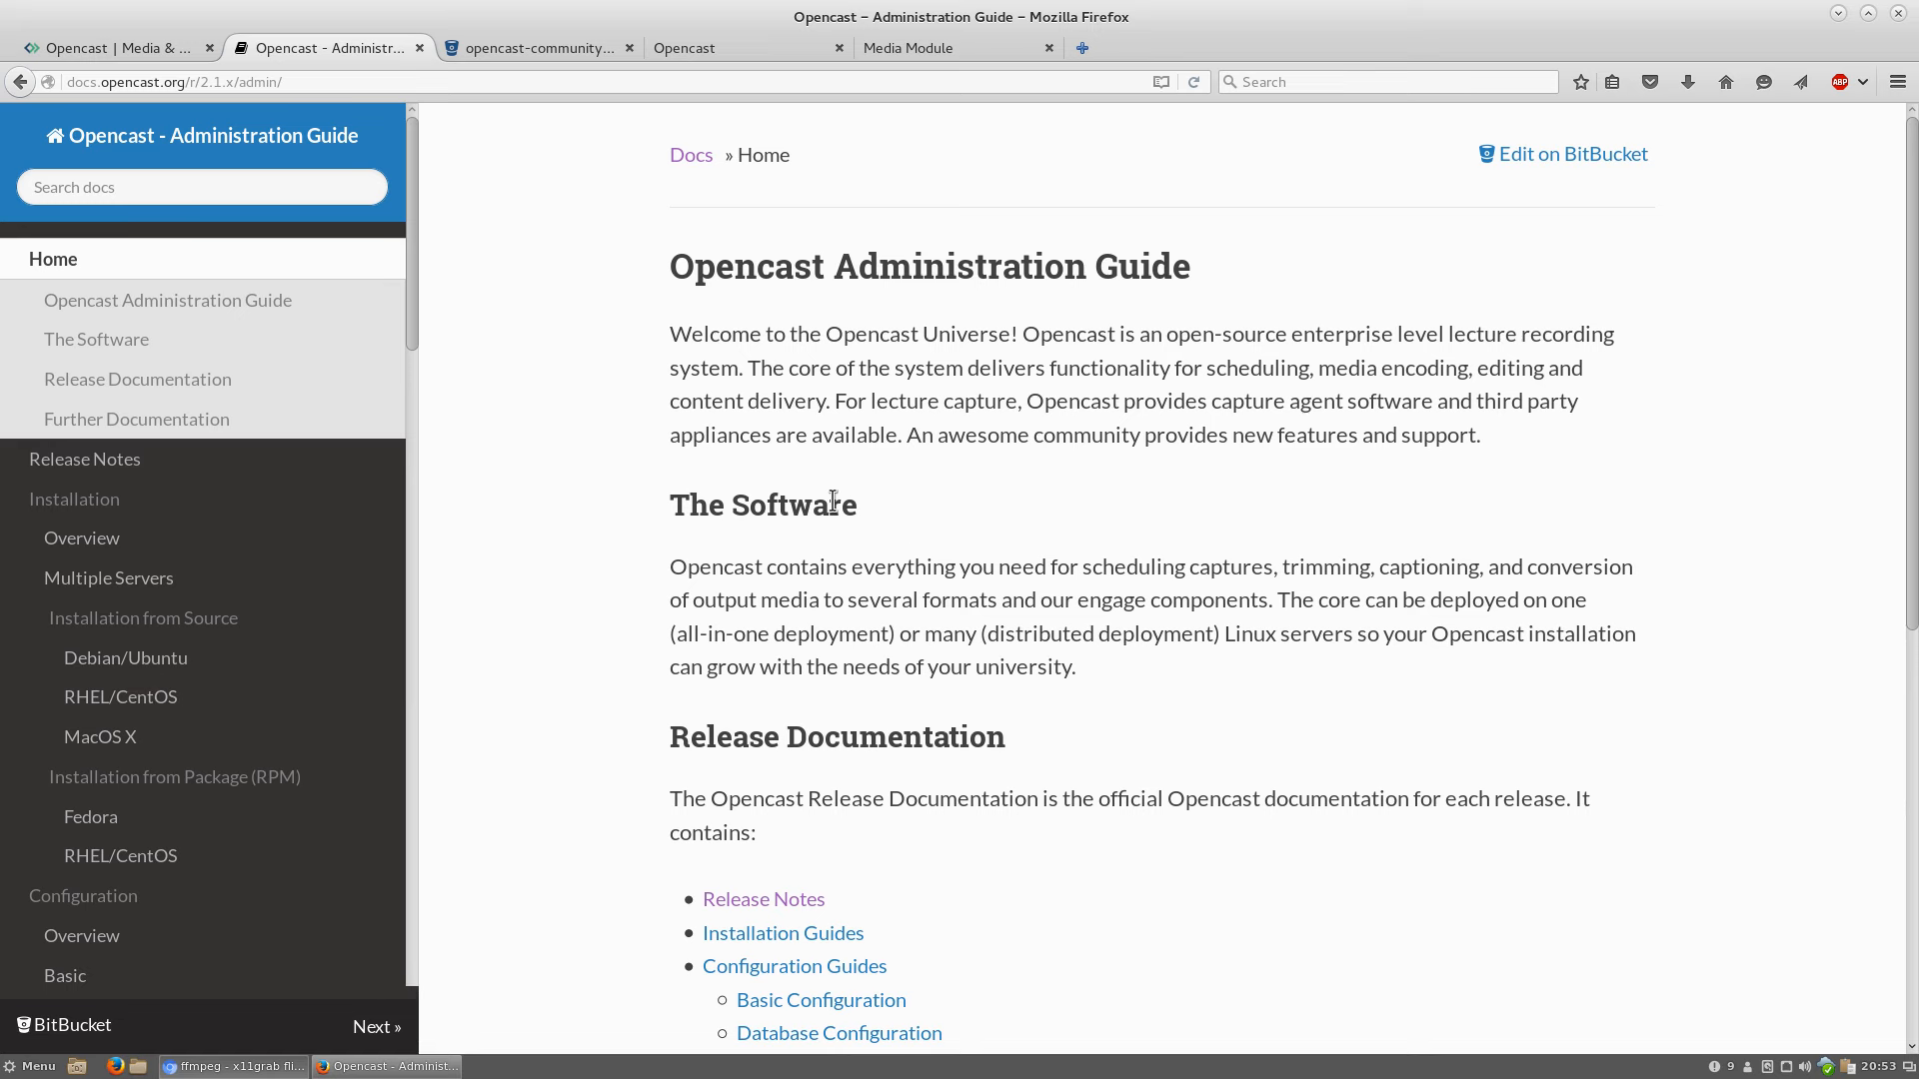
pyautogui.scroll(-3)
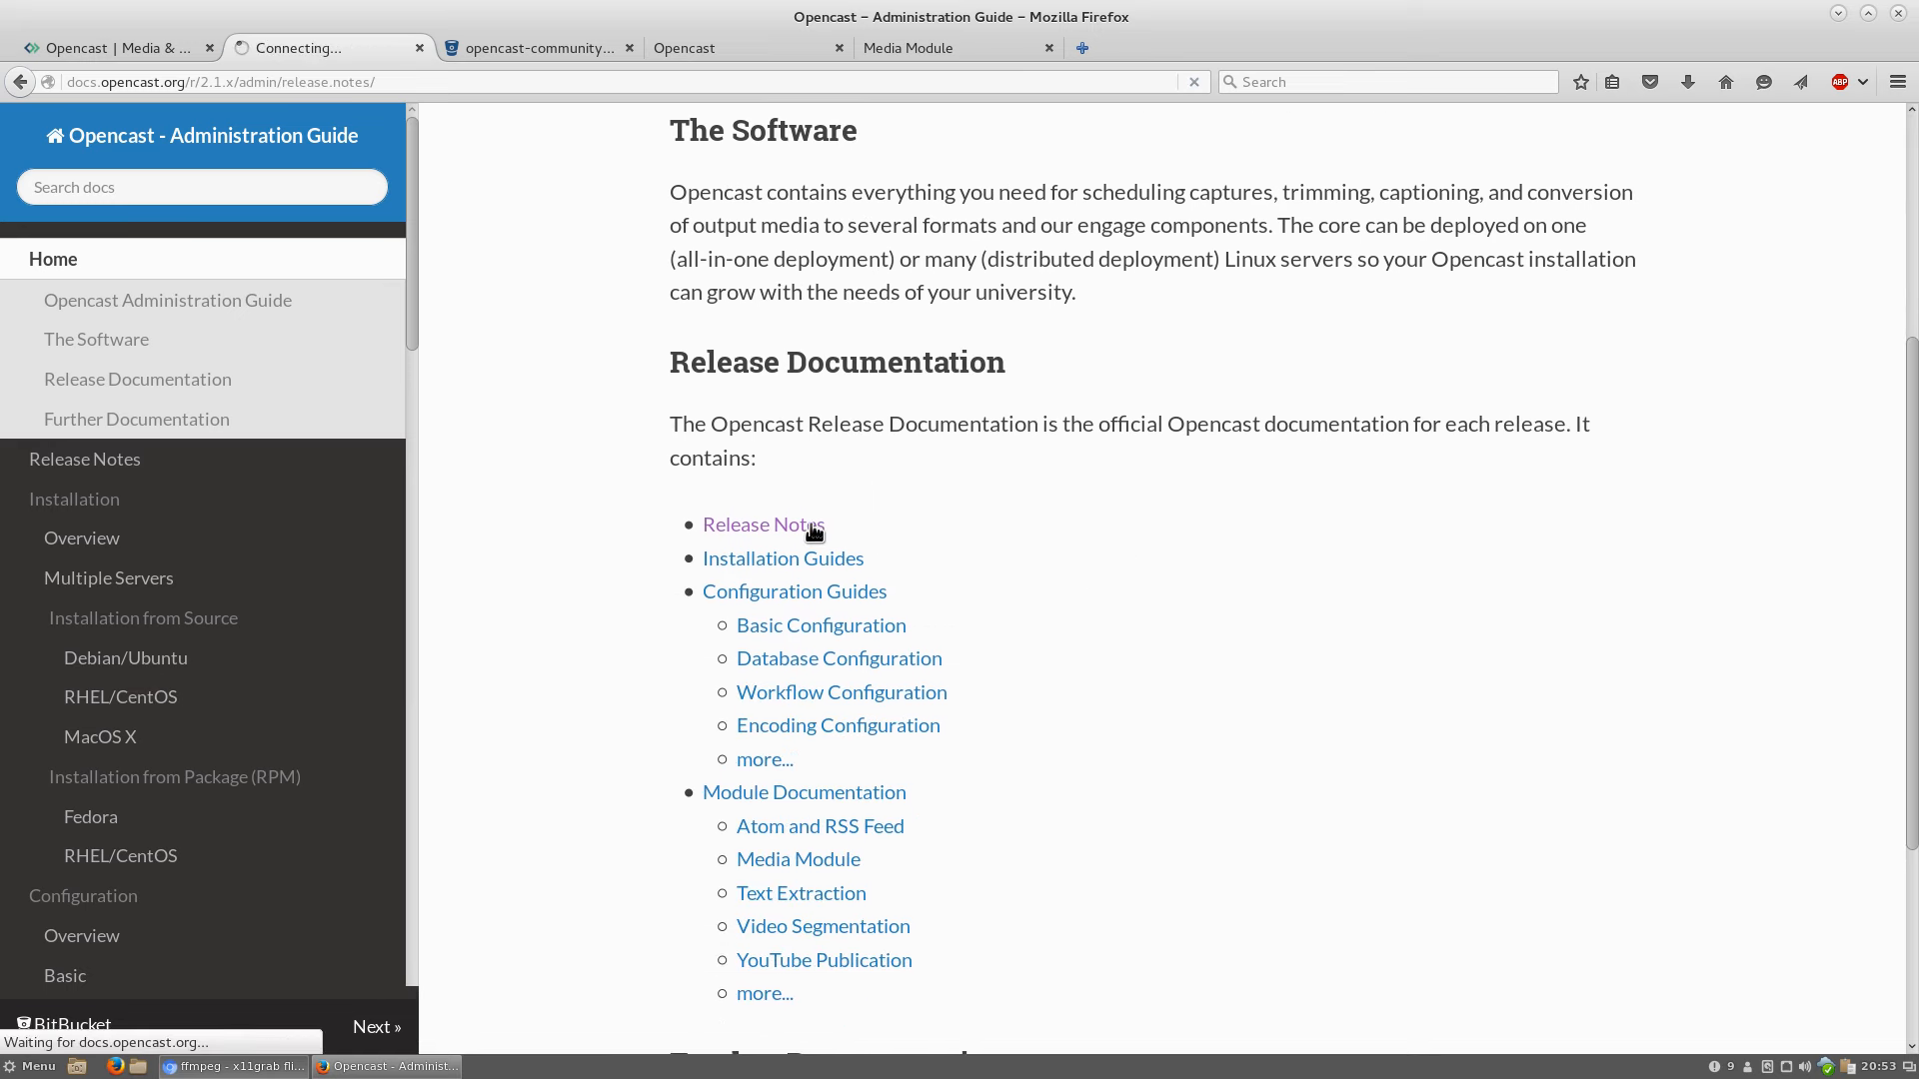
# Open the Opencast 2.1.0 release notes and scroll to New Features and Improvements
pyautogui.click(761, 525)
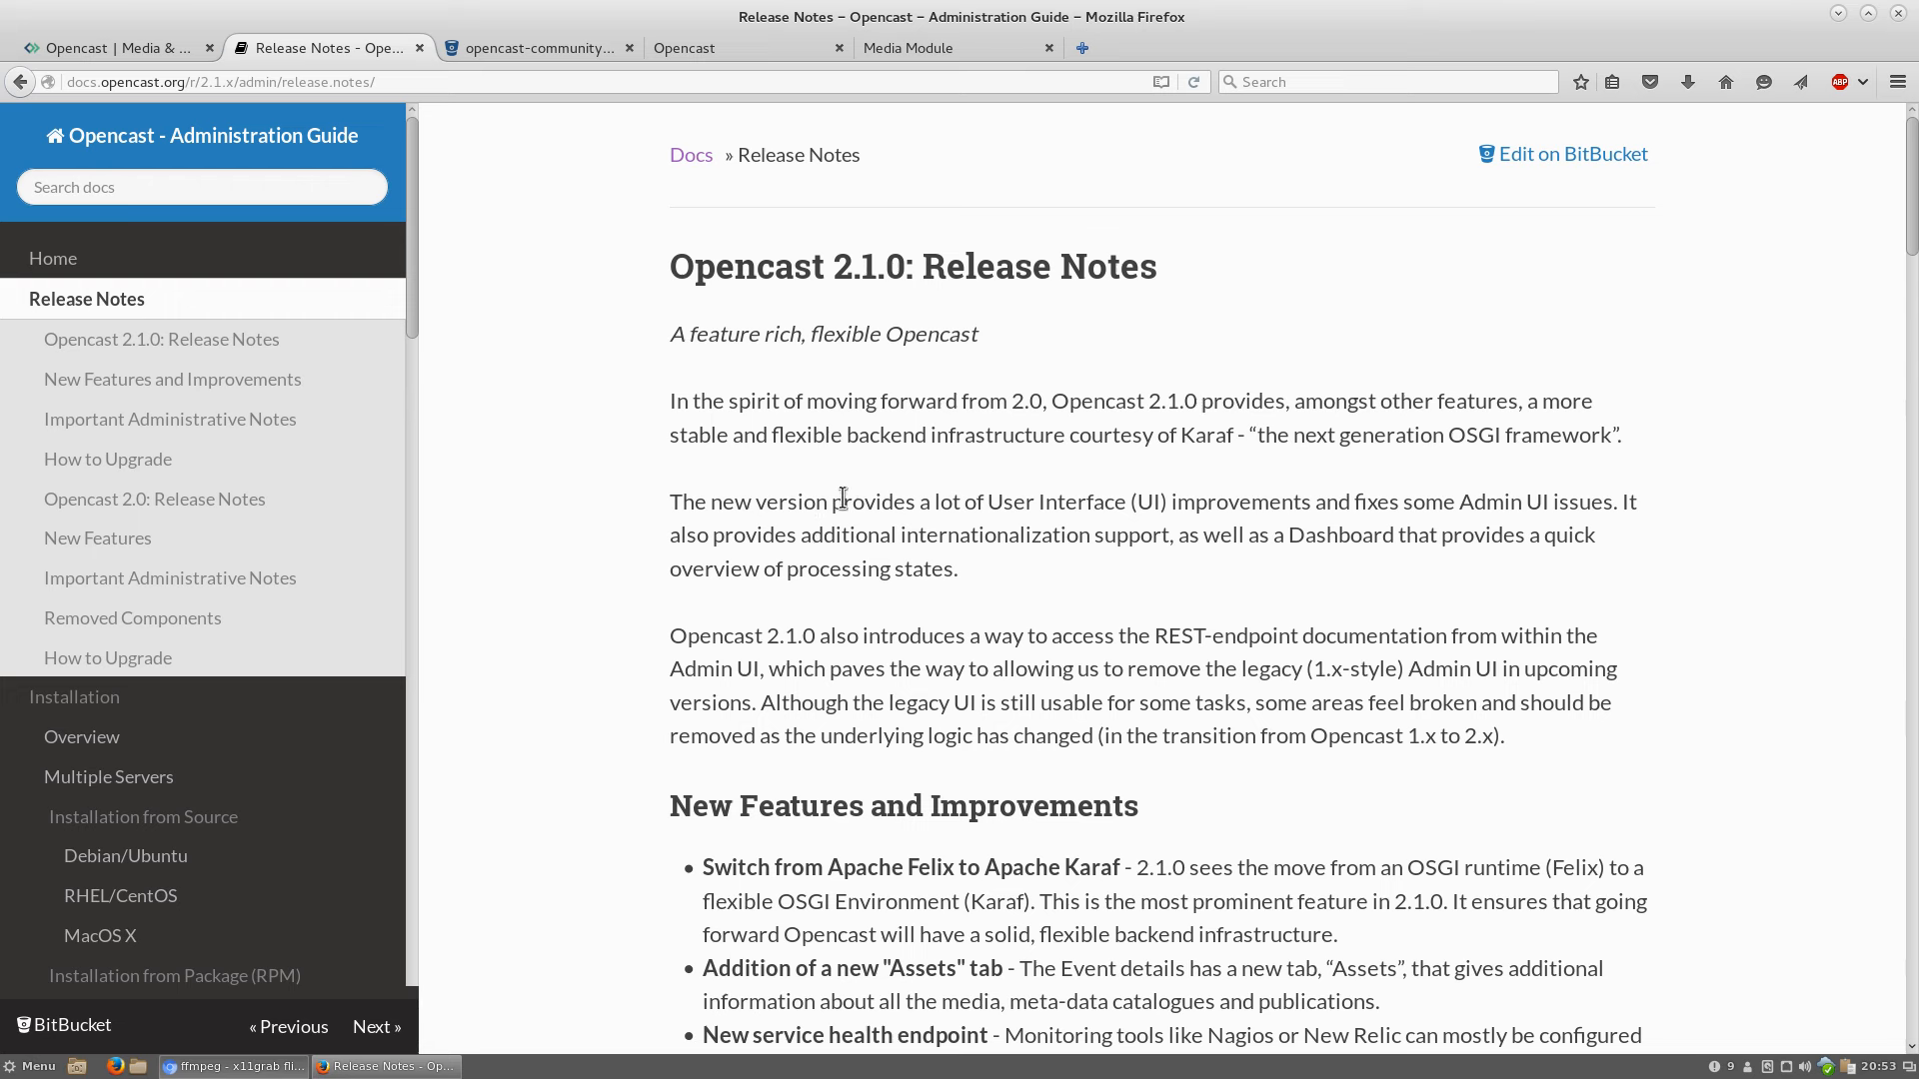
pyautogui.moveTo(858, 472)
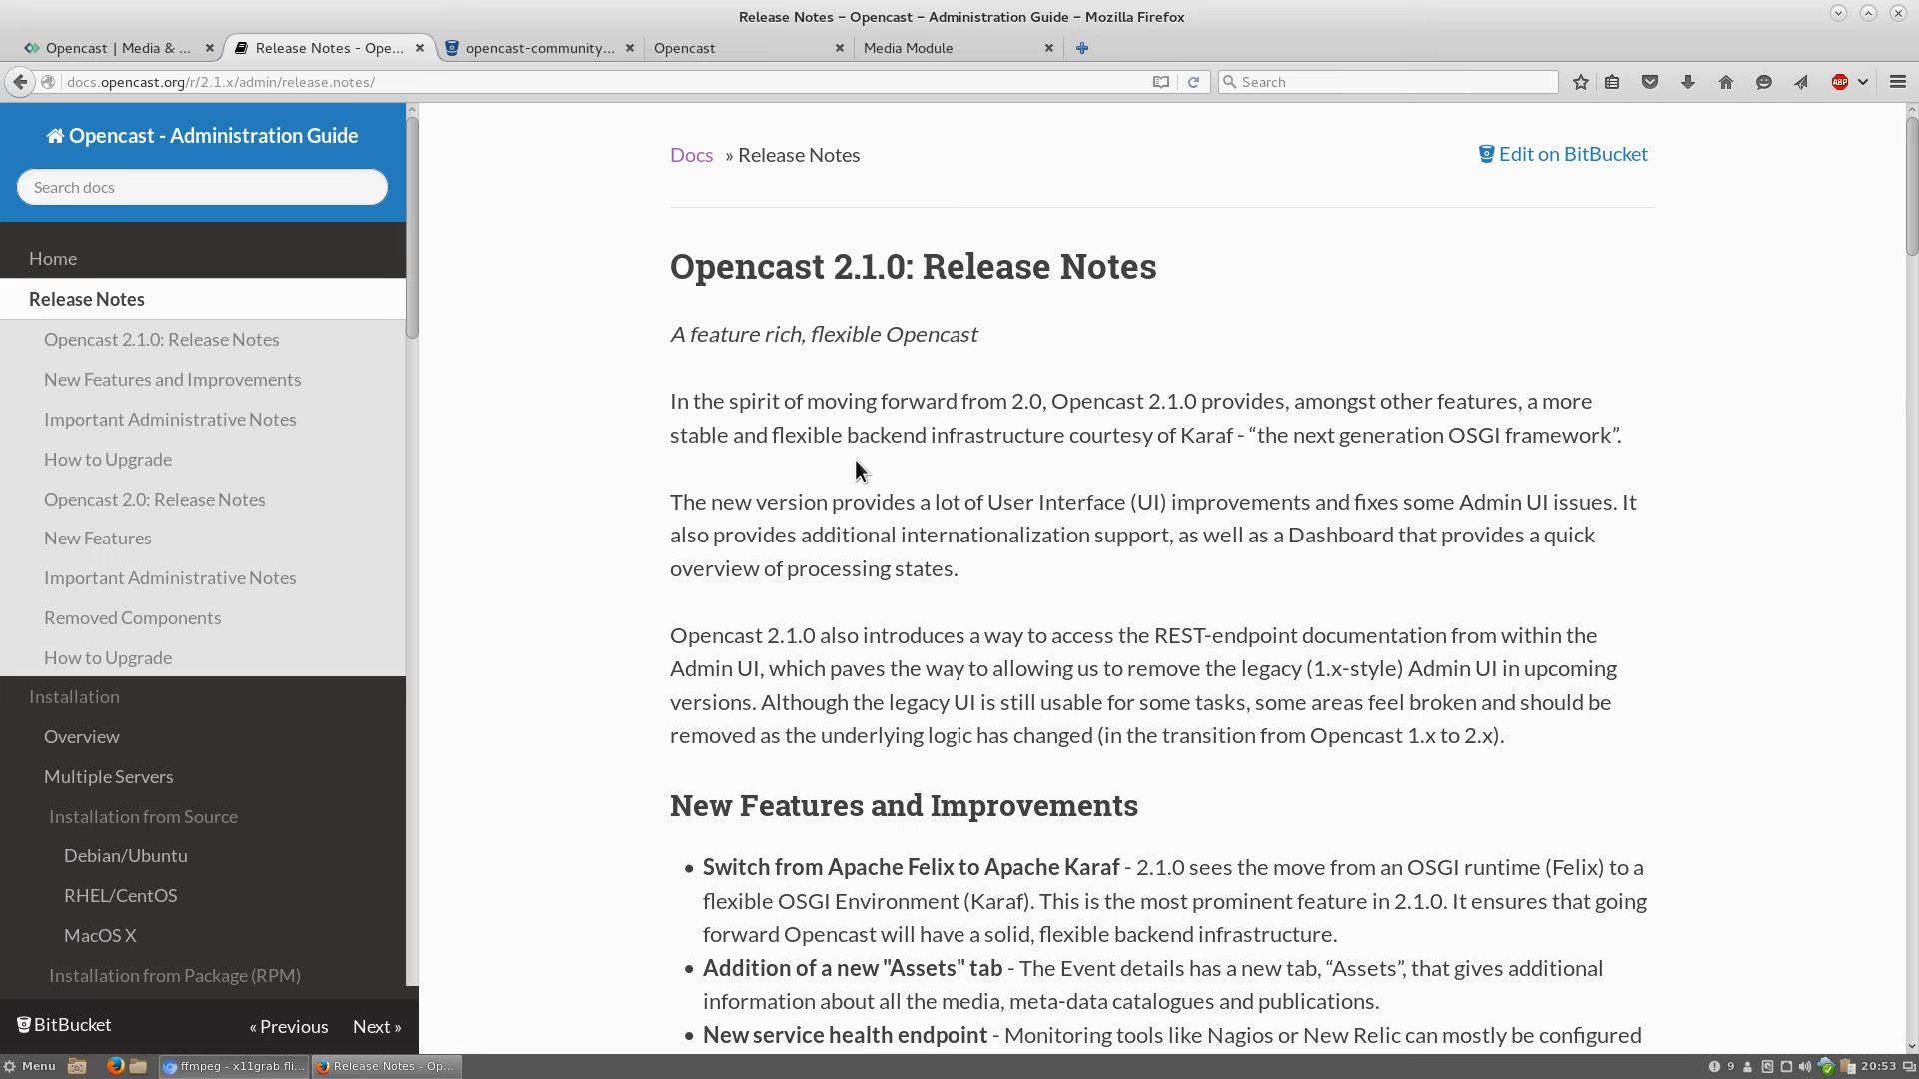
pyautogui.scroll(-3)
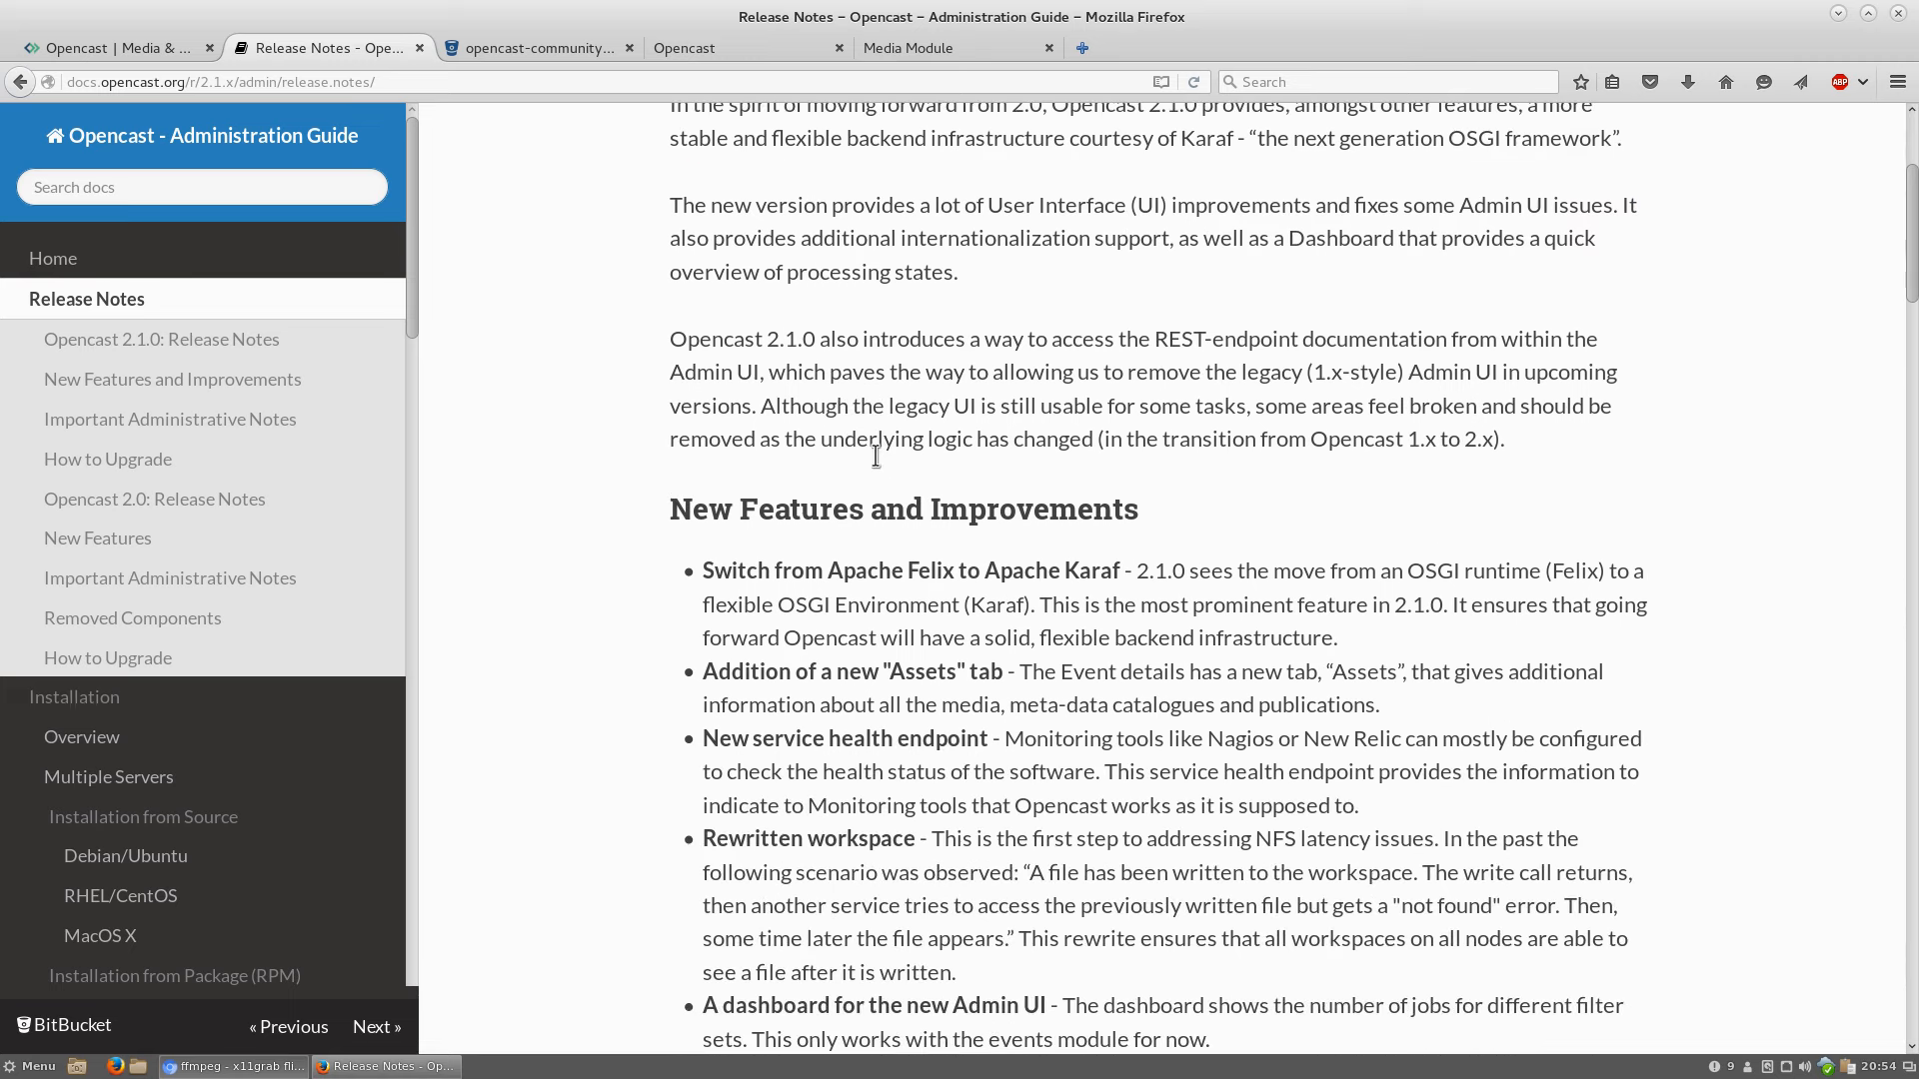
pyautogui.scroll(-3)
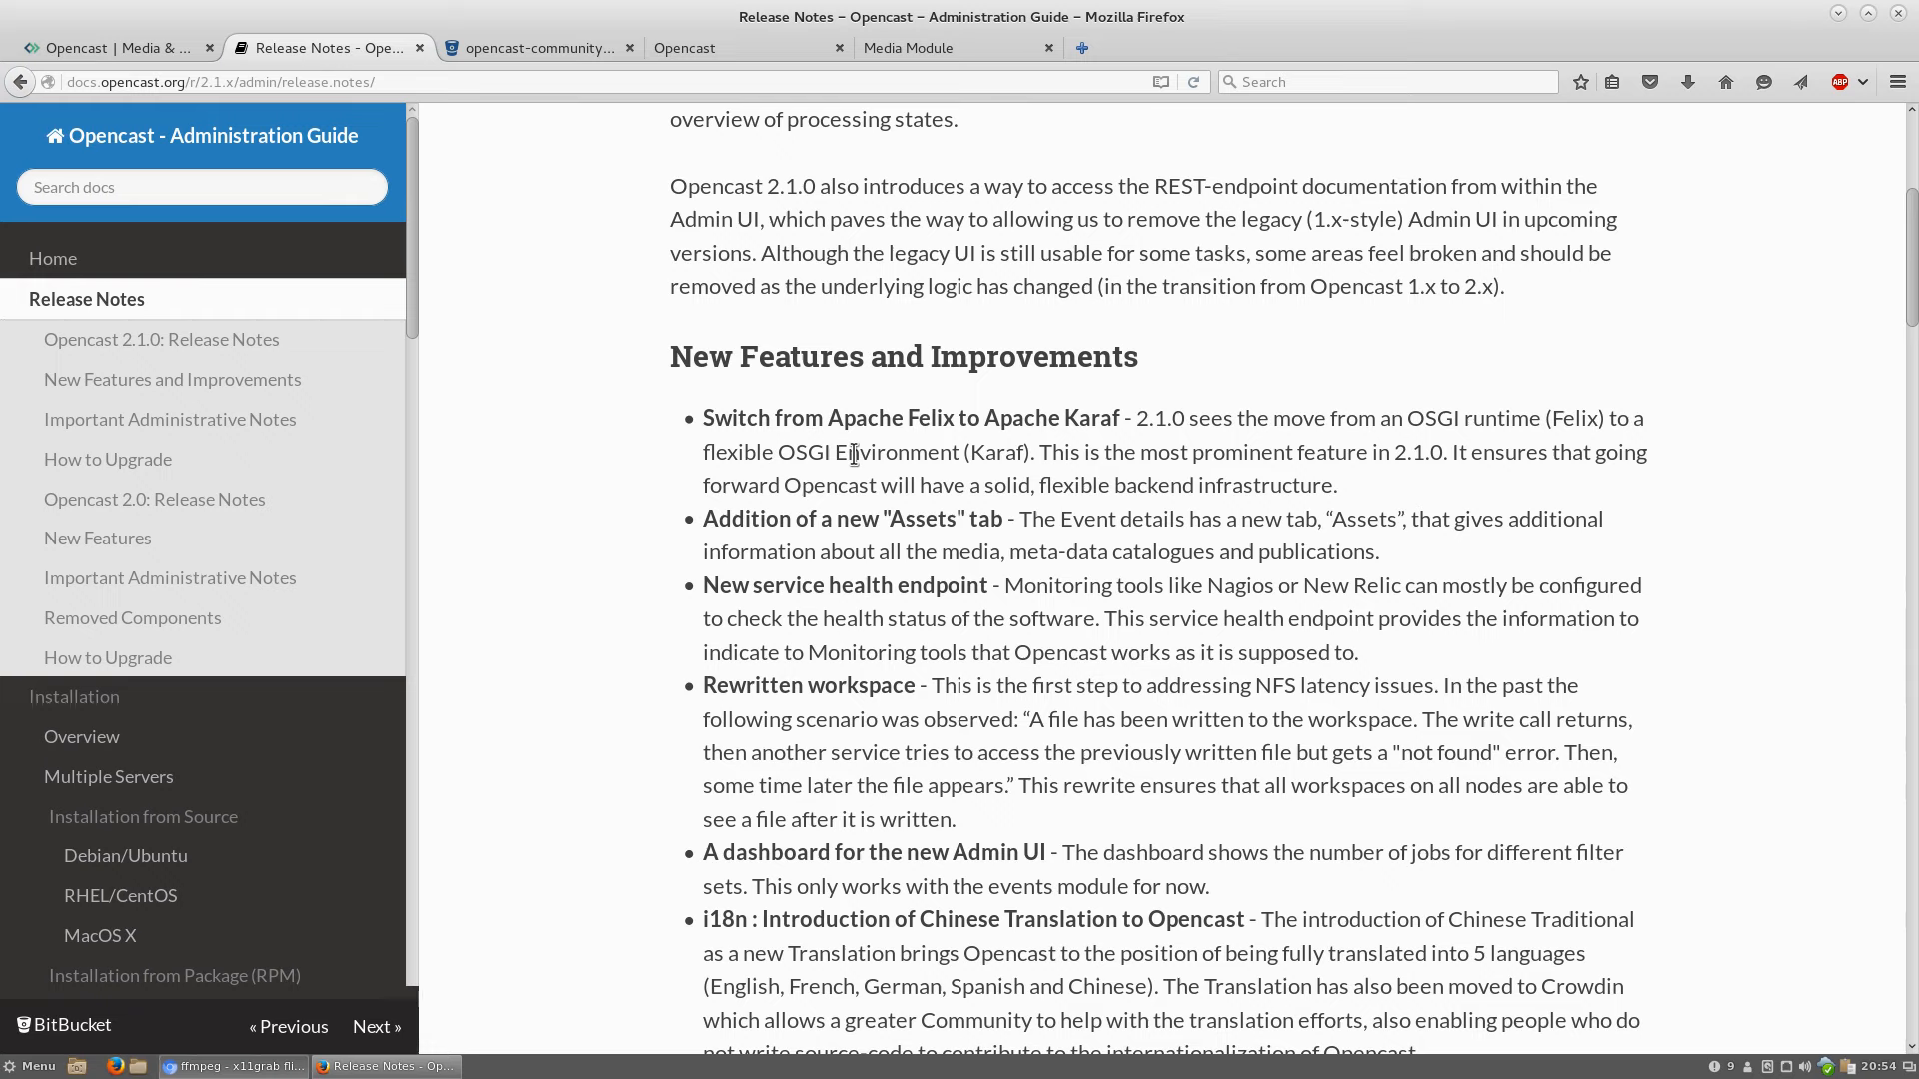
pyautogui.scroll(-3)
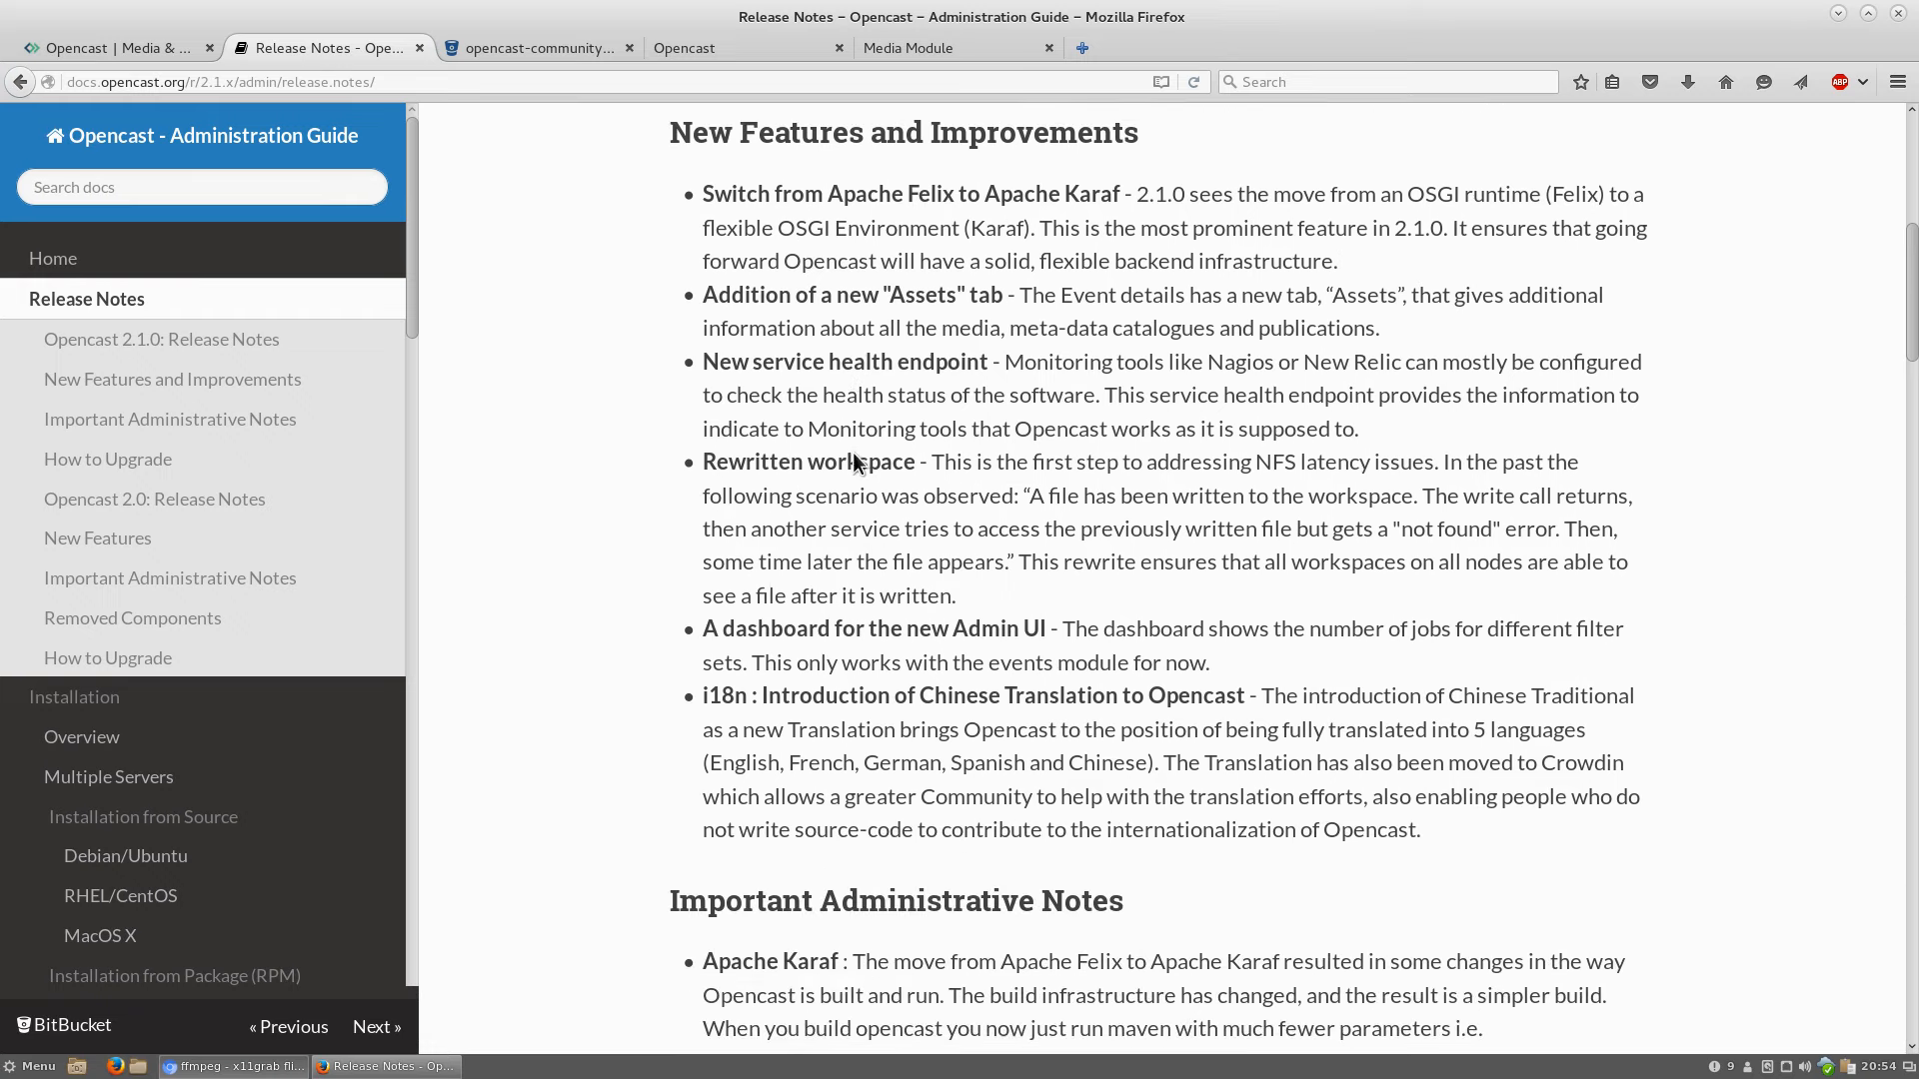
pyautogui.moveTo(857, 455)
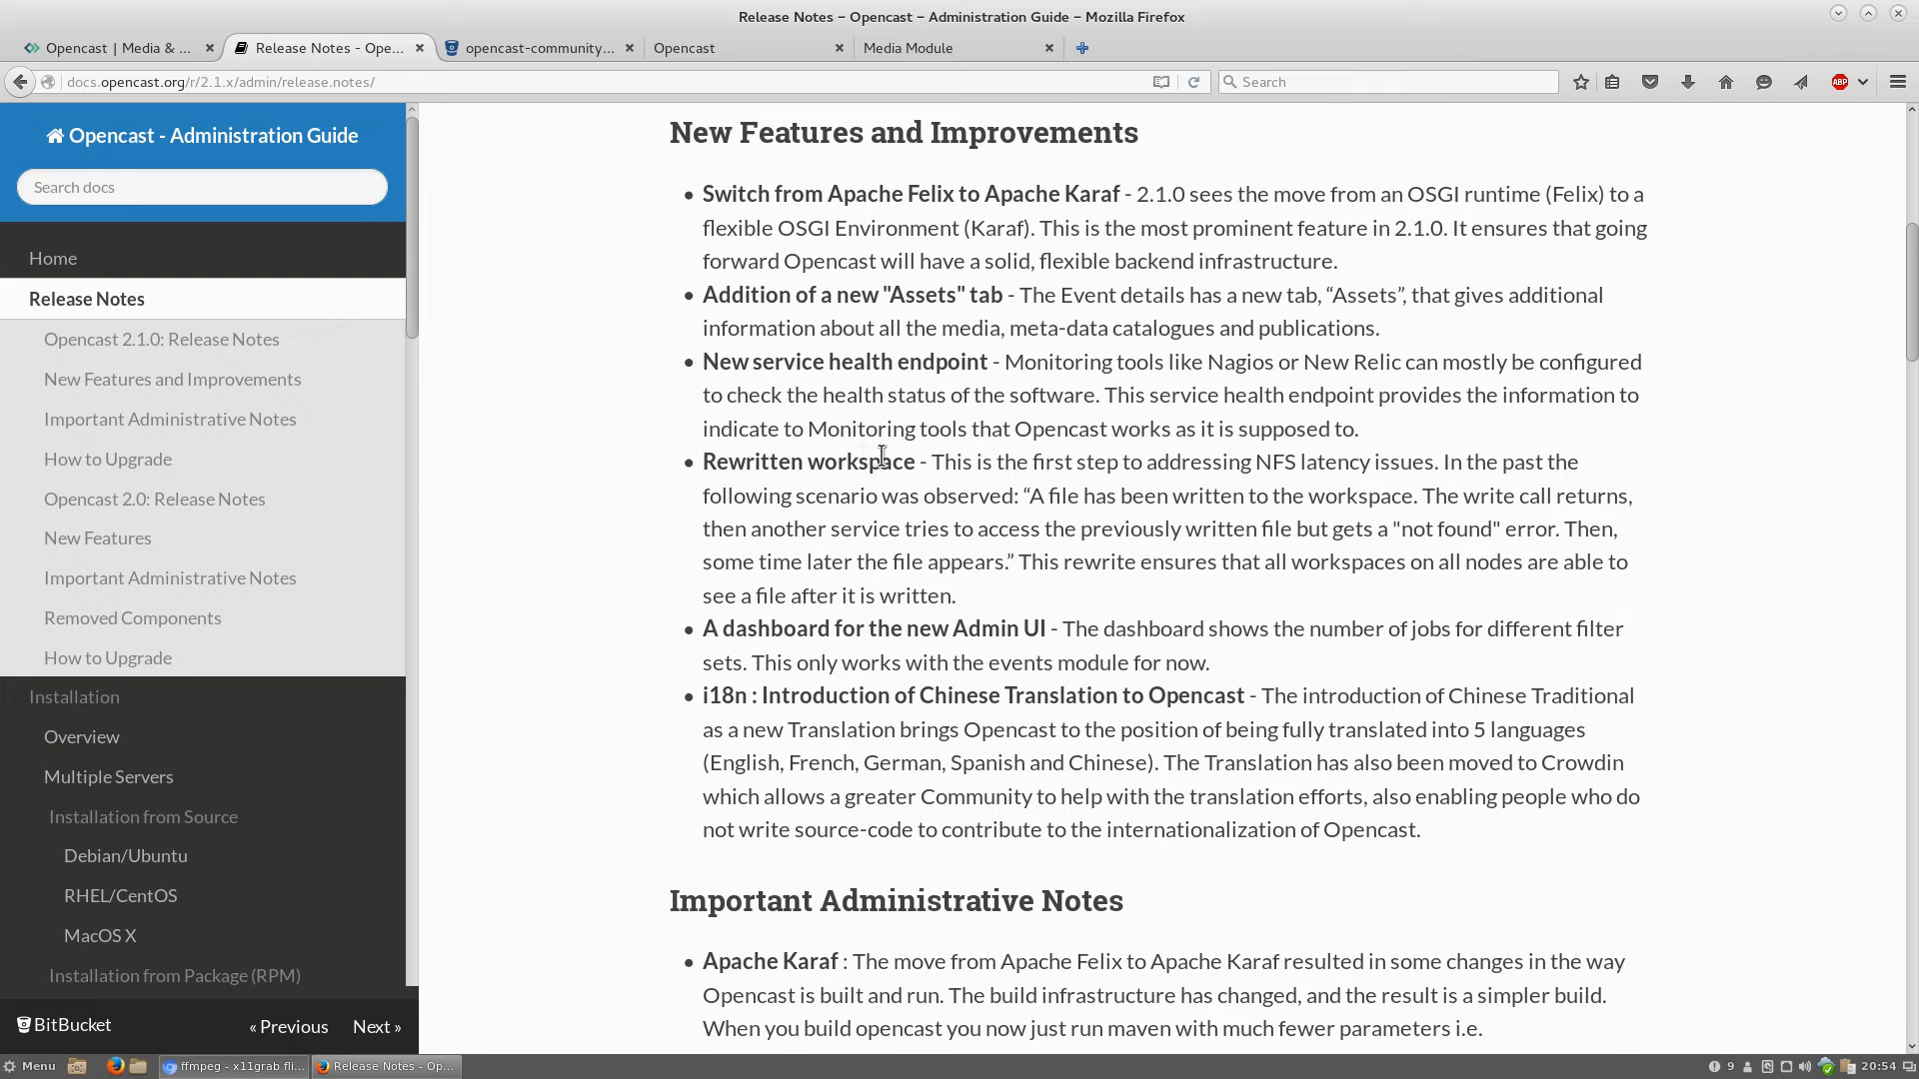
pyautogui.moveTo(934, 461)
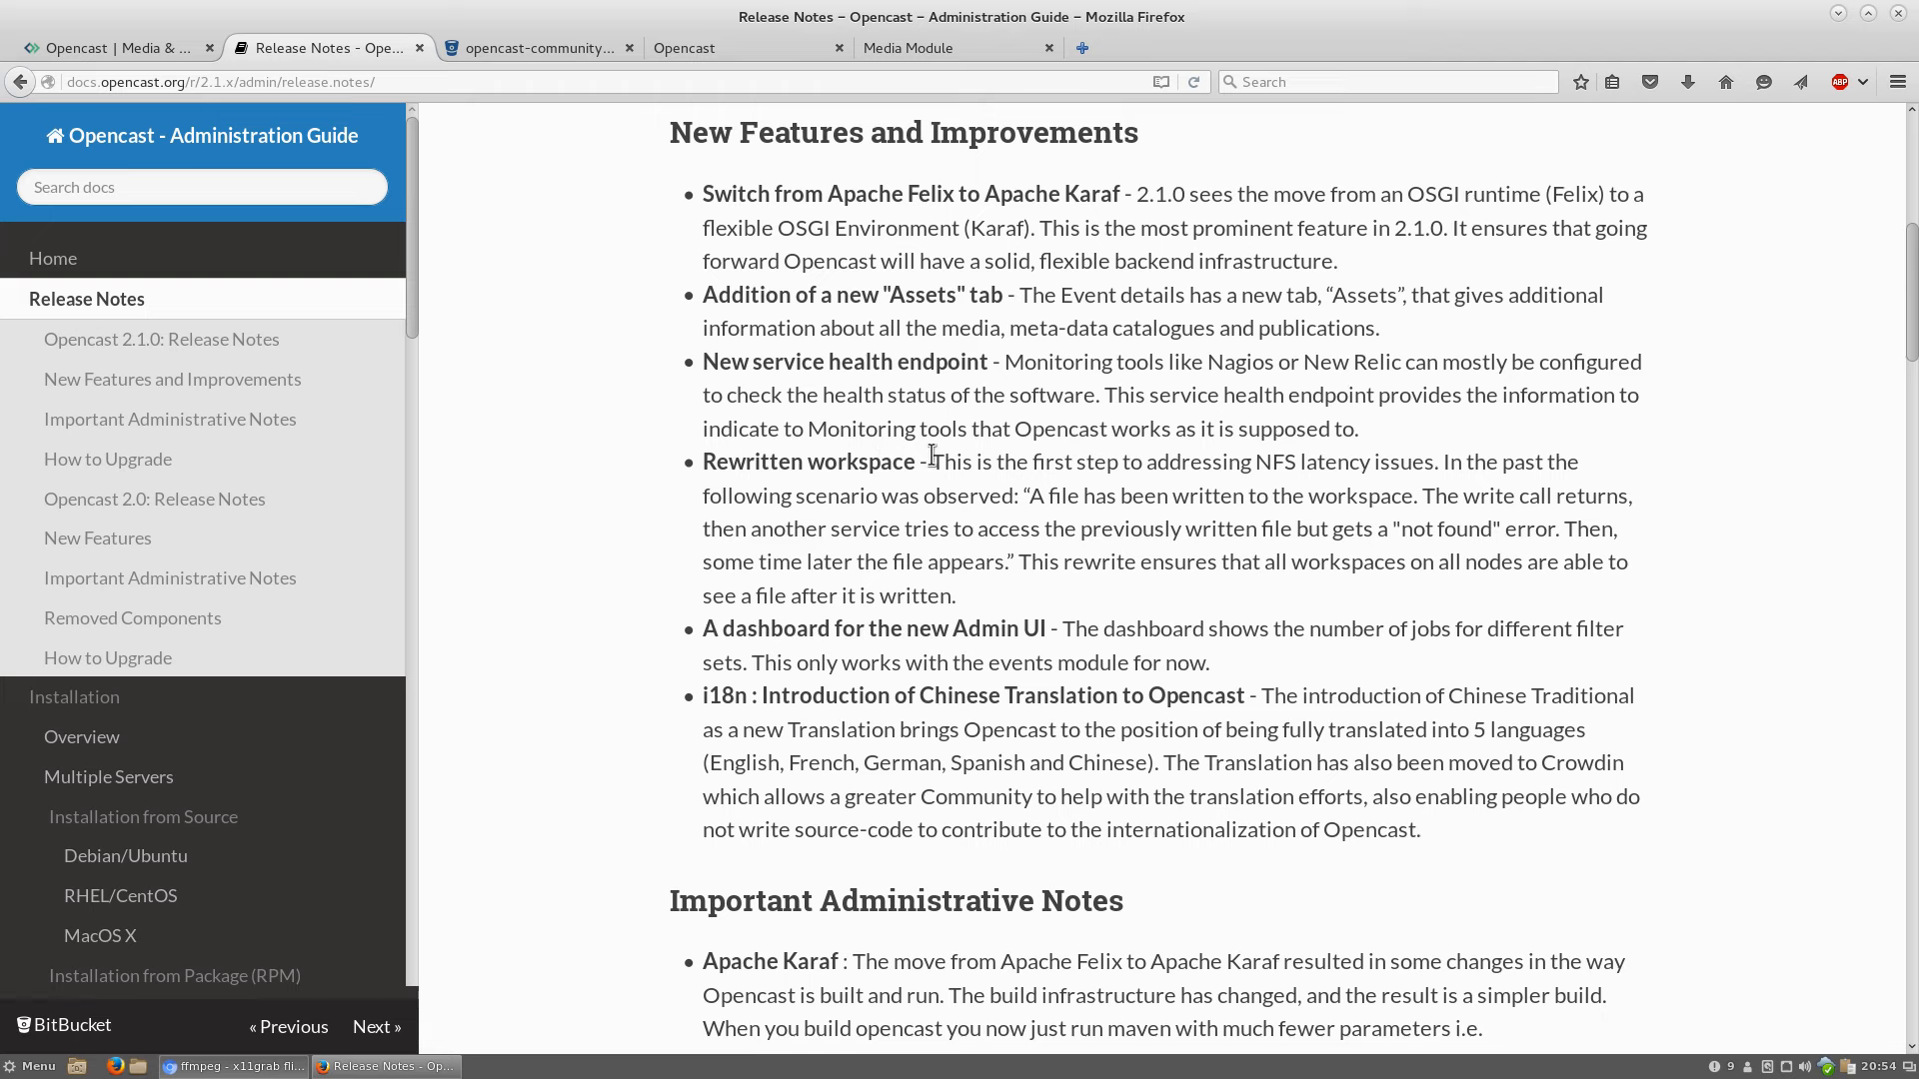
pyautogui.scroll(-3)
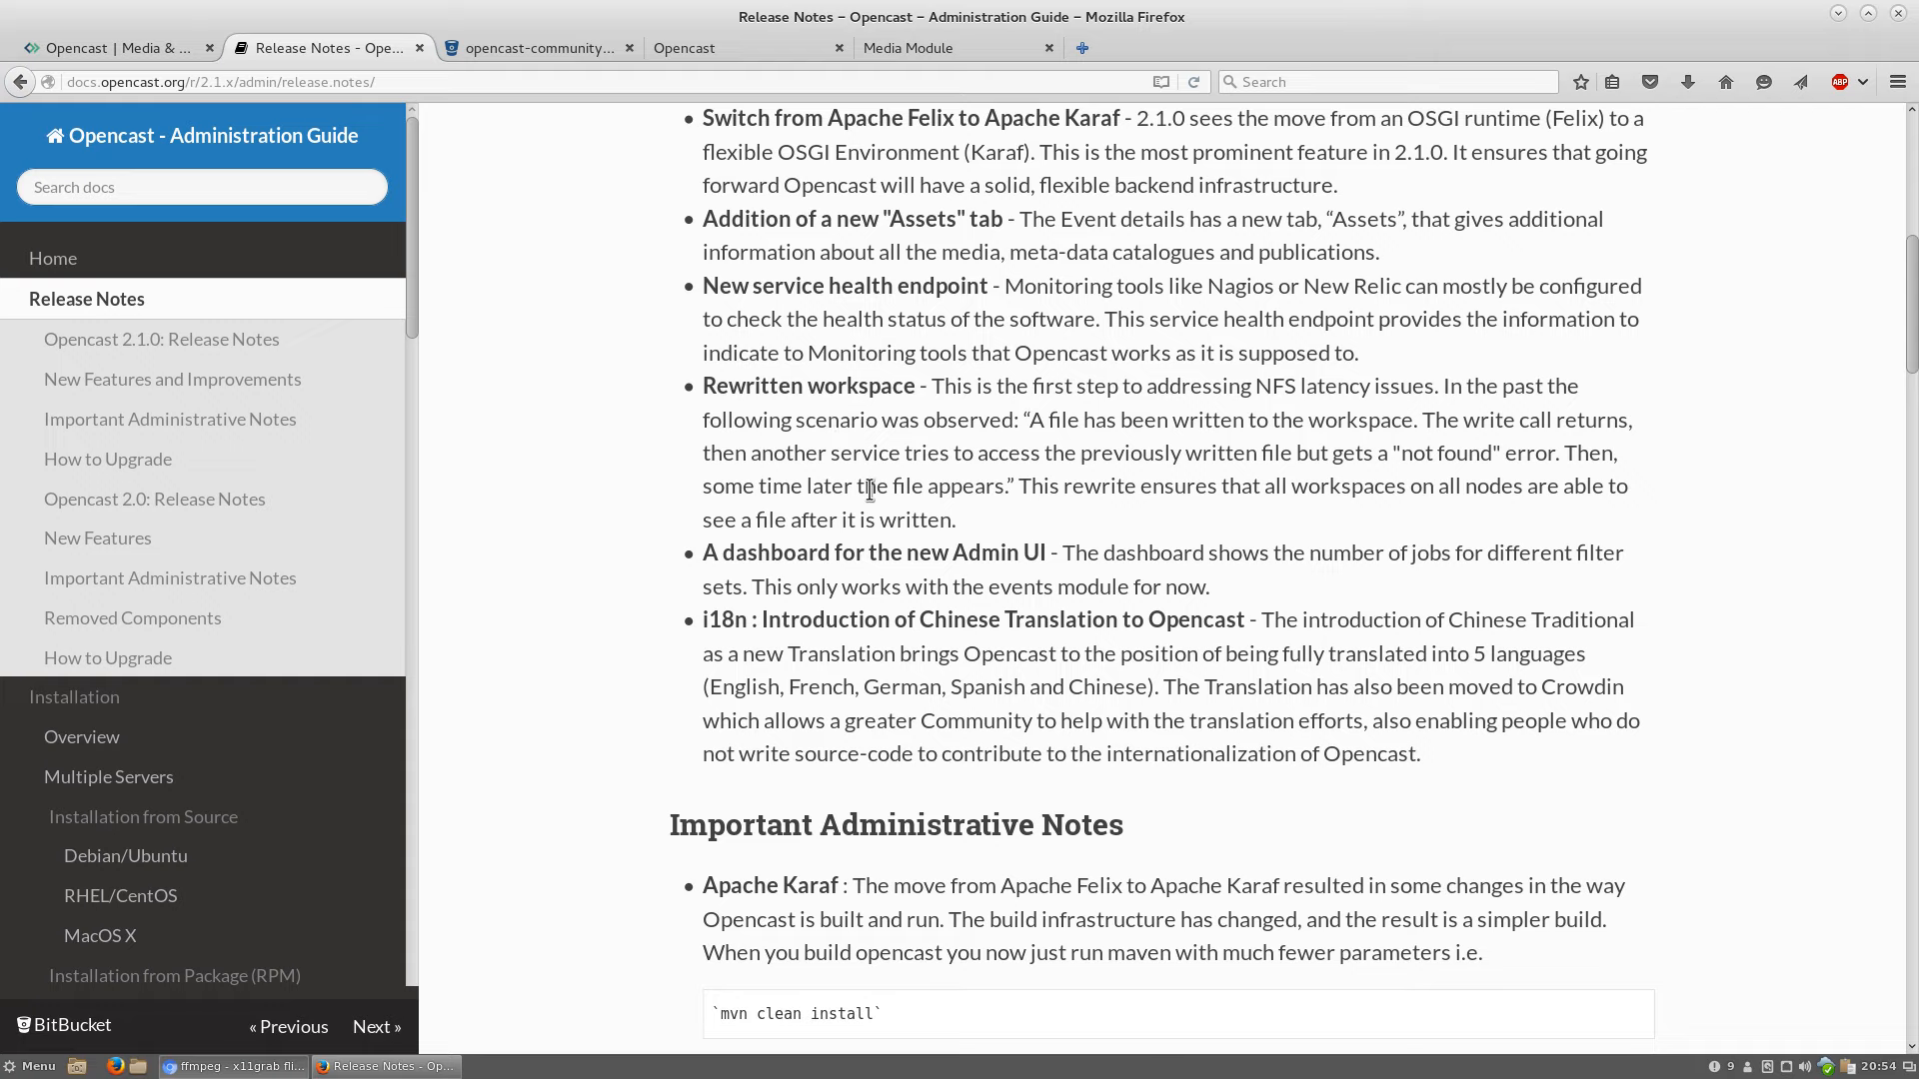
pyautogui.scroll(-3)
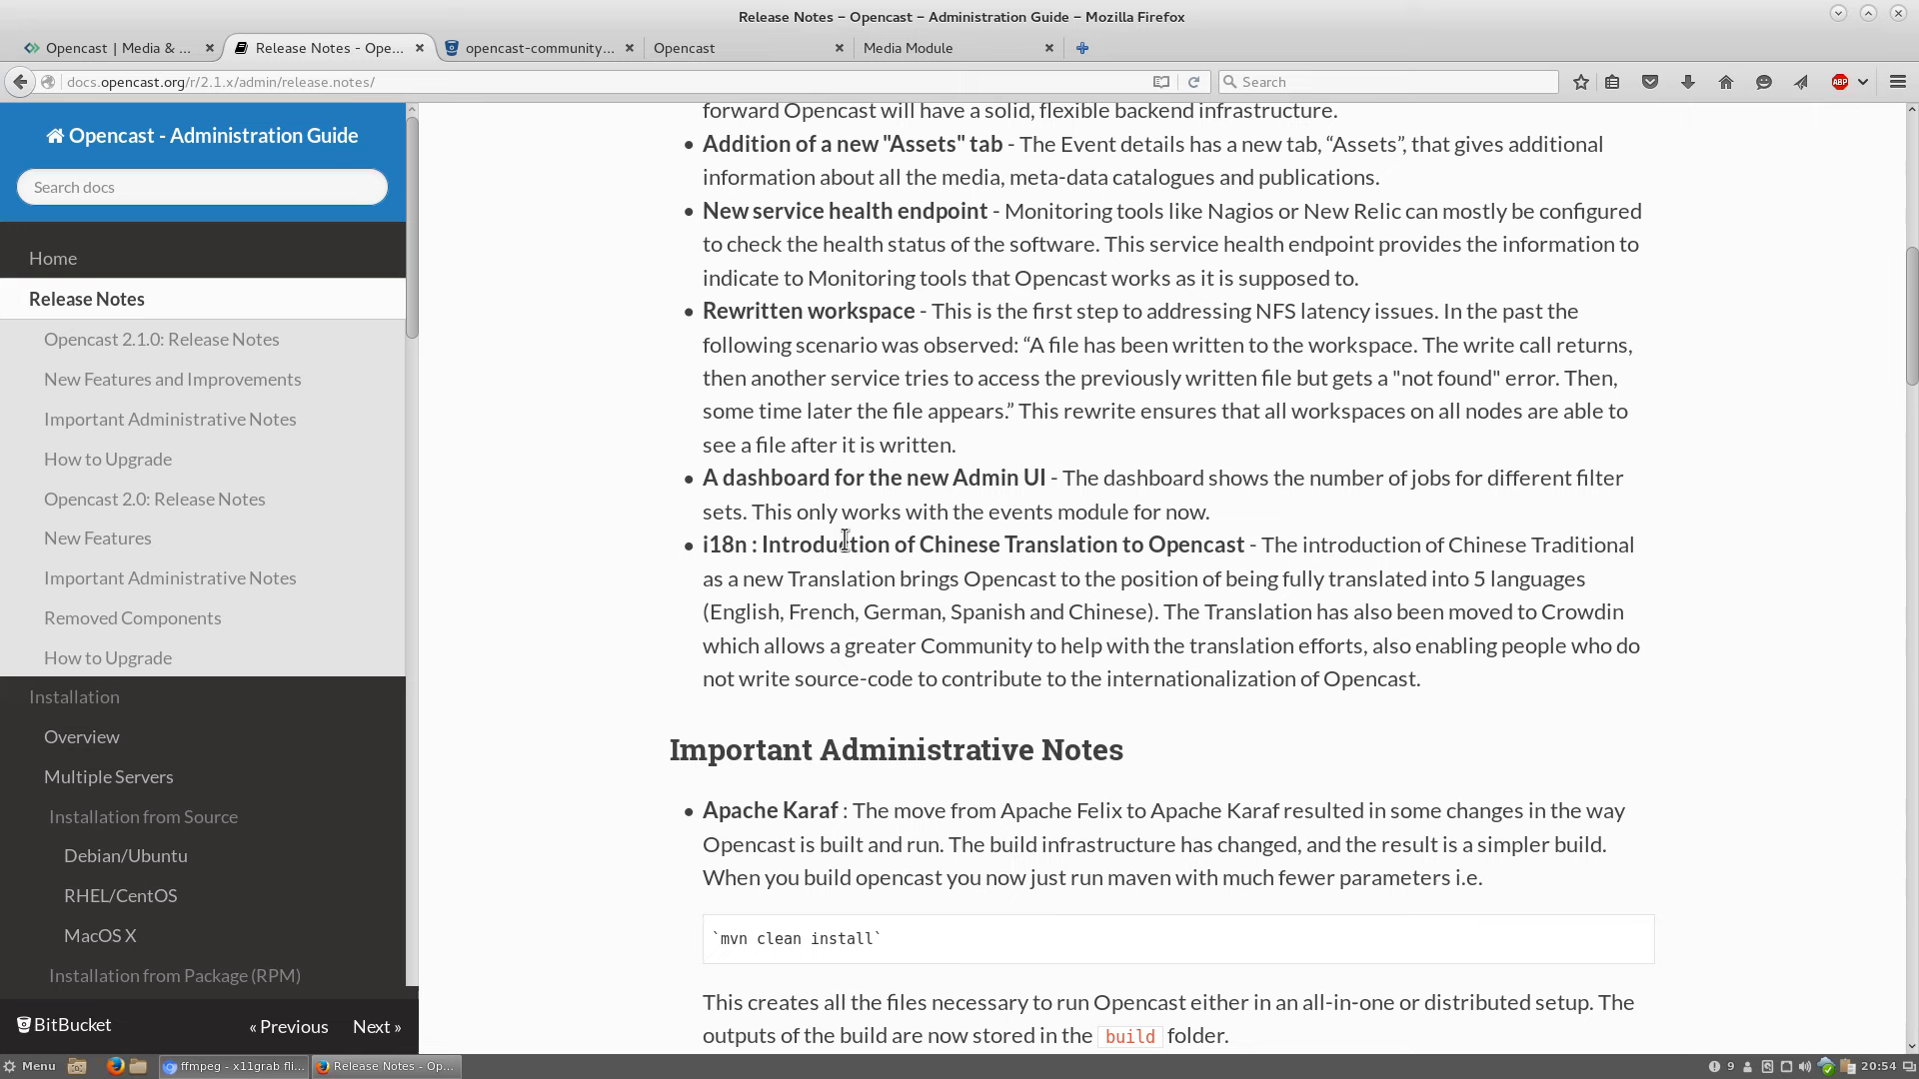
pyautogui.scroll(-3)
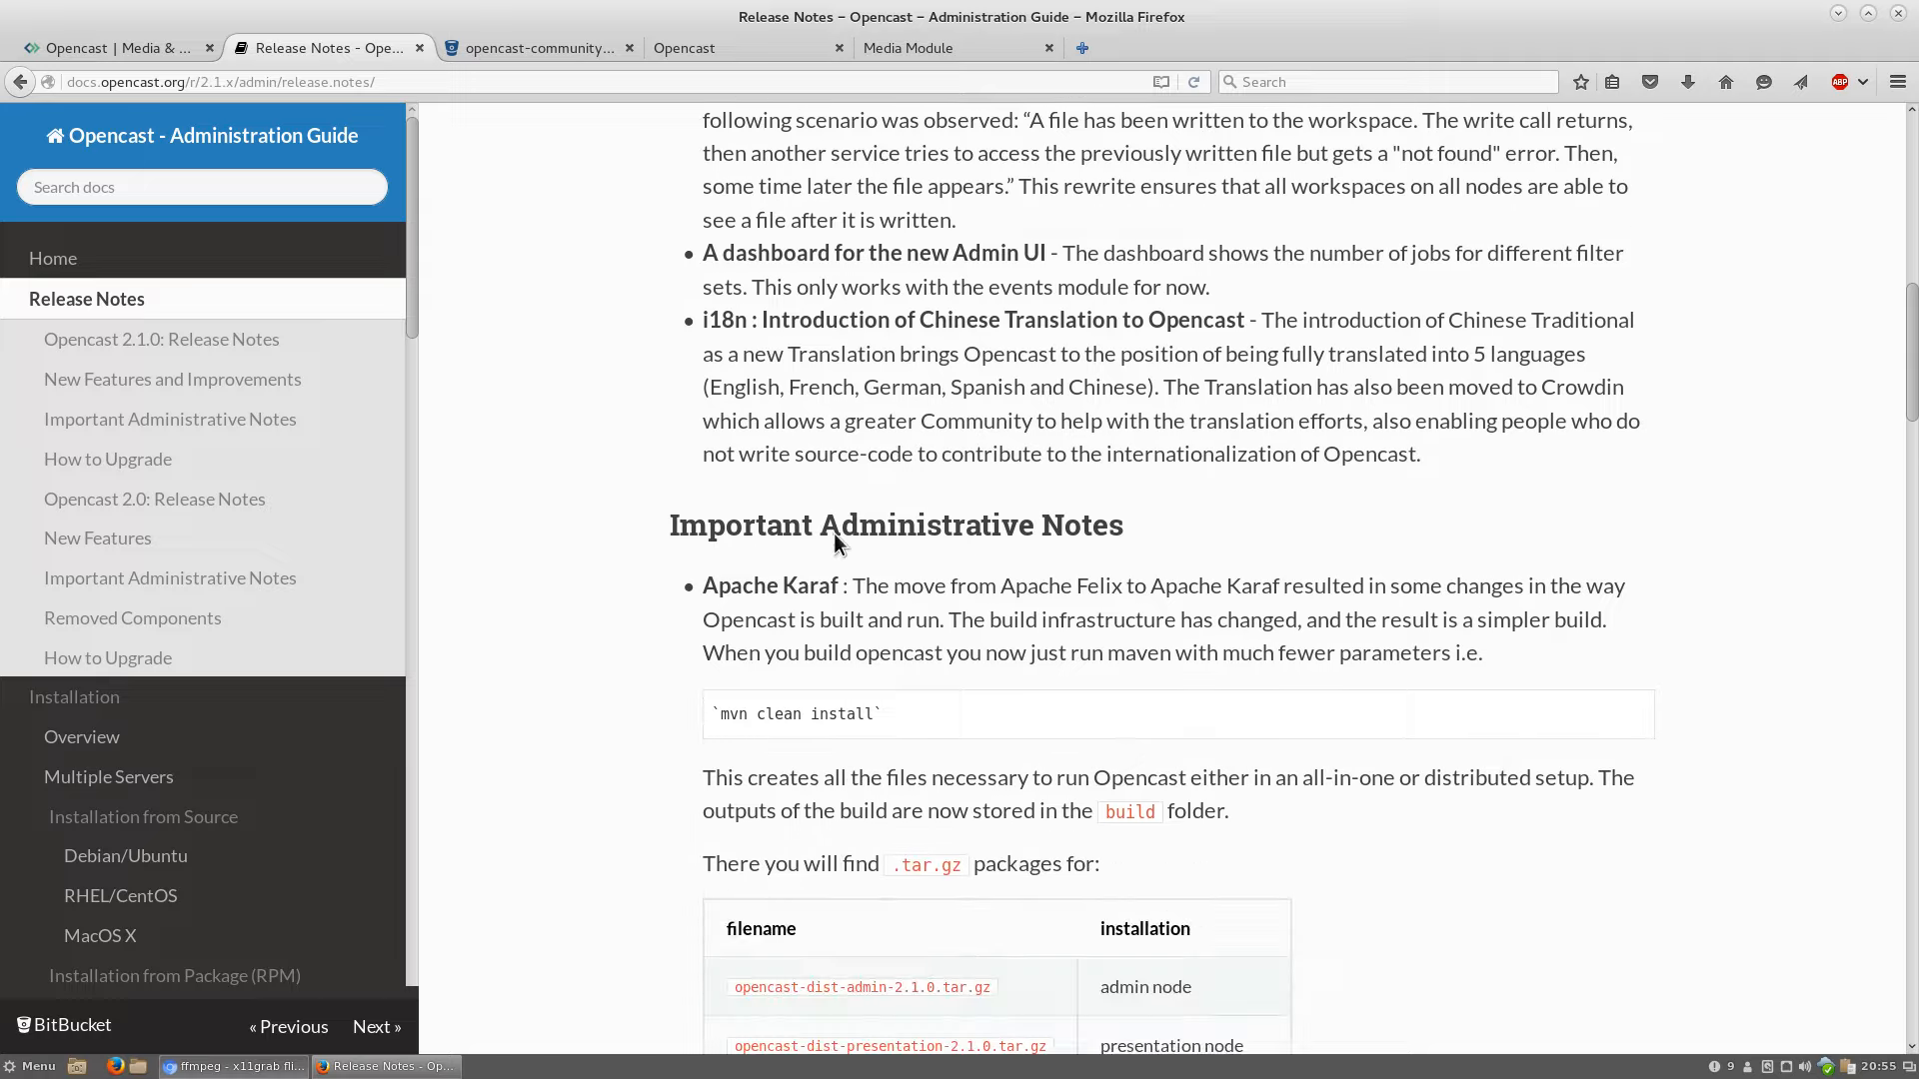
pyautogui.scroll(-3)
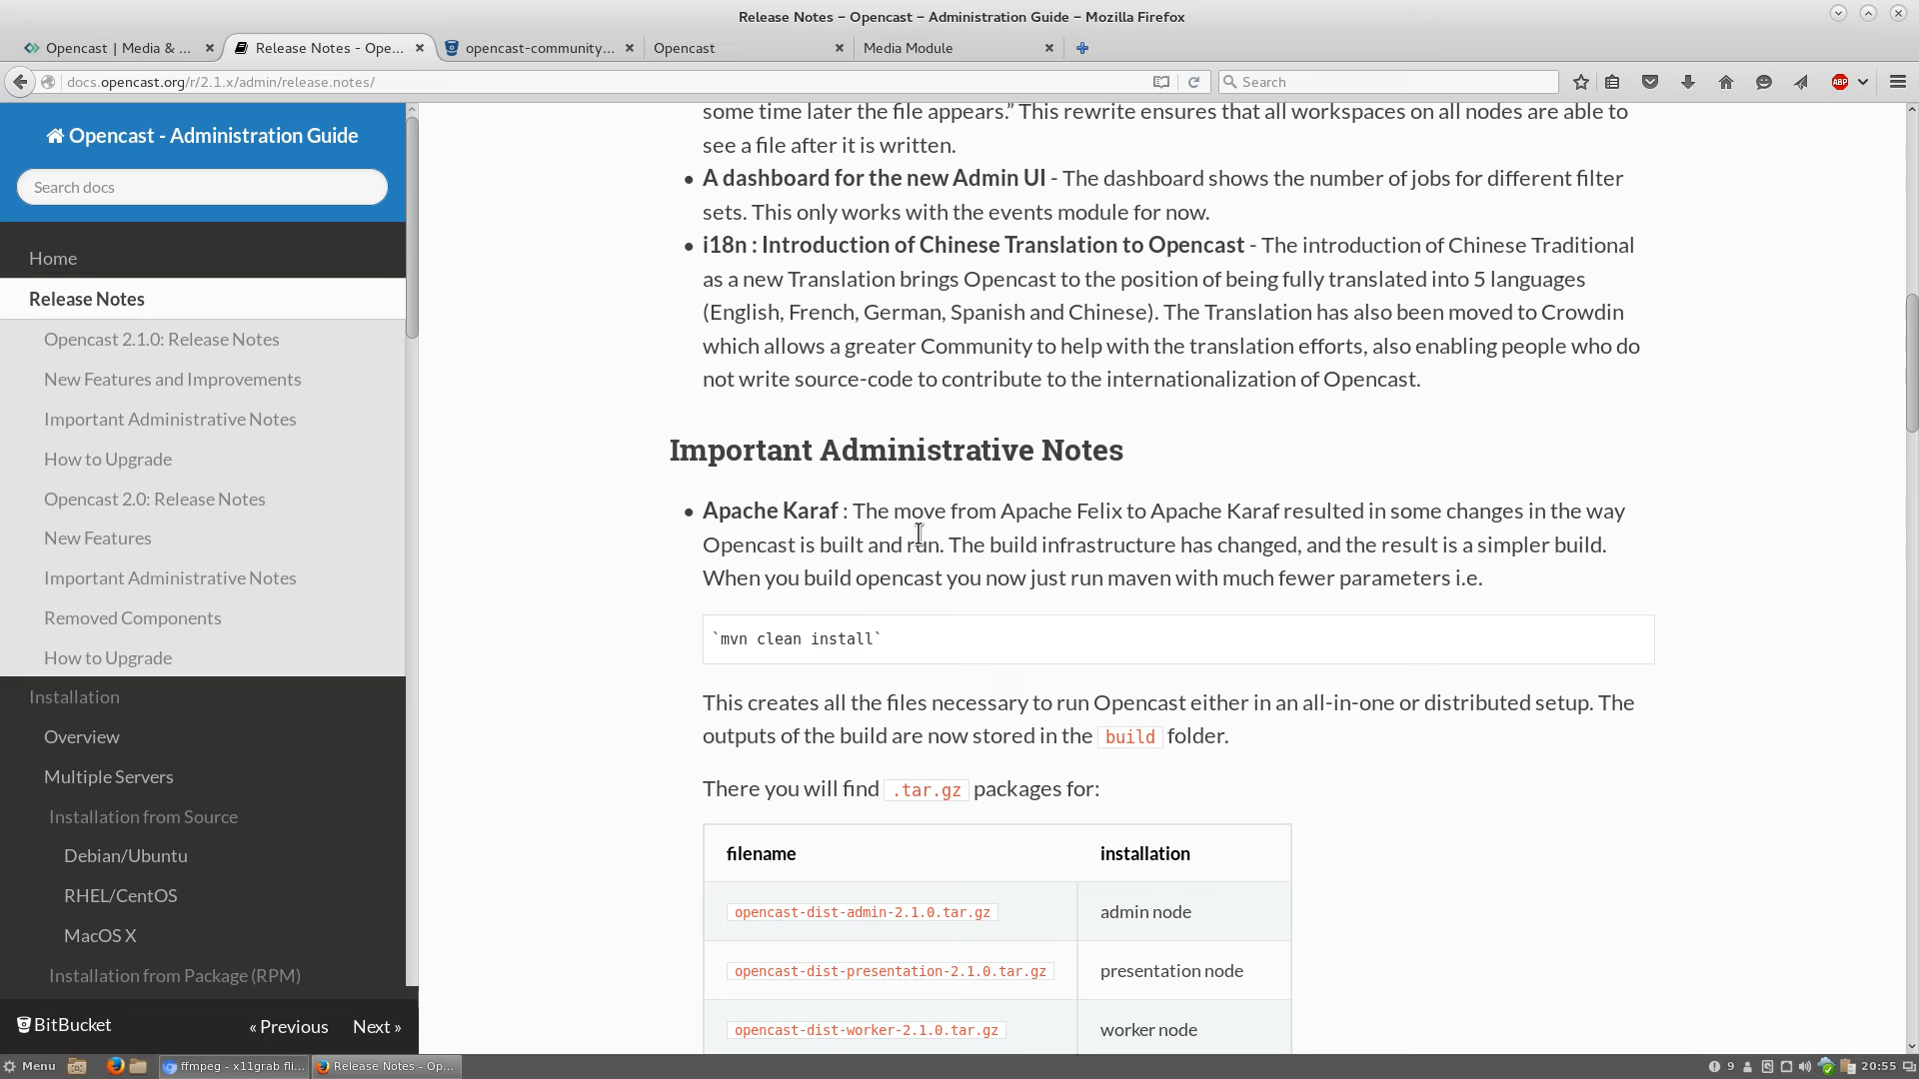
pyautogui.scroll(-3)
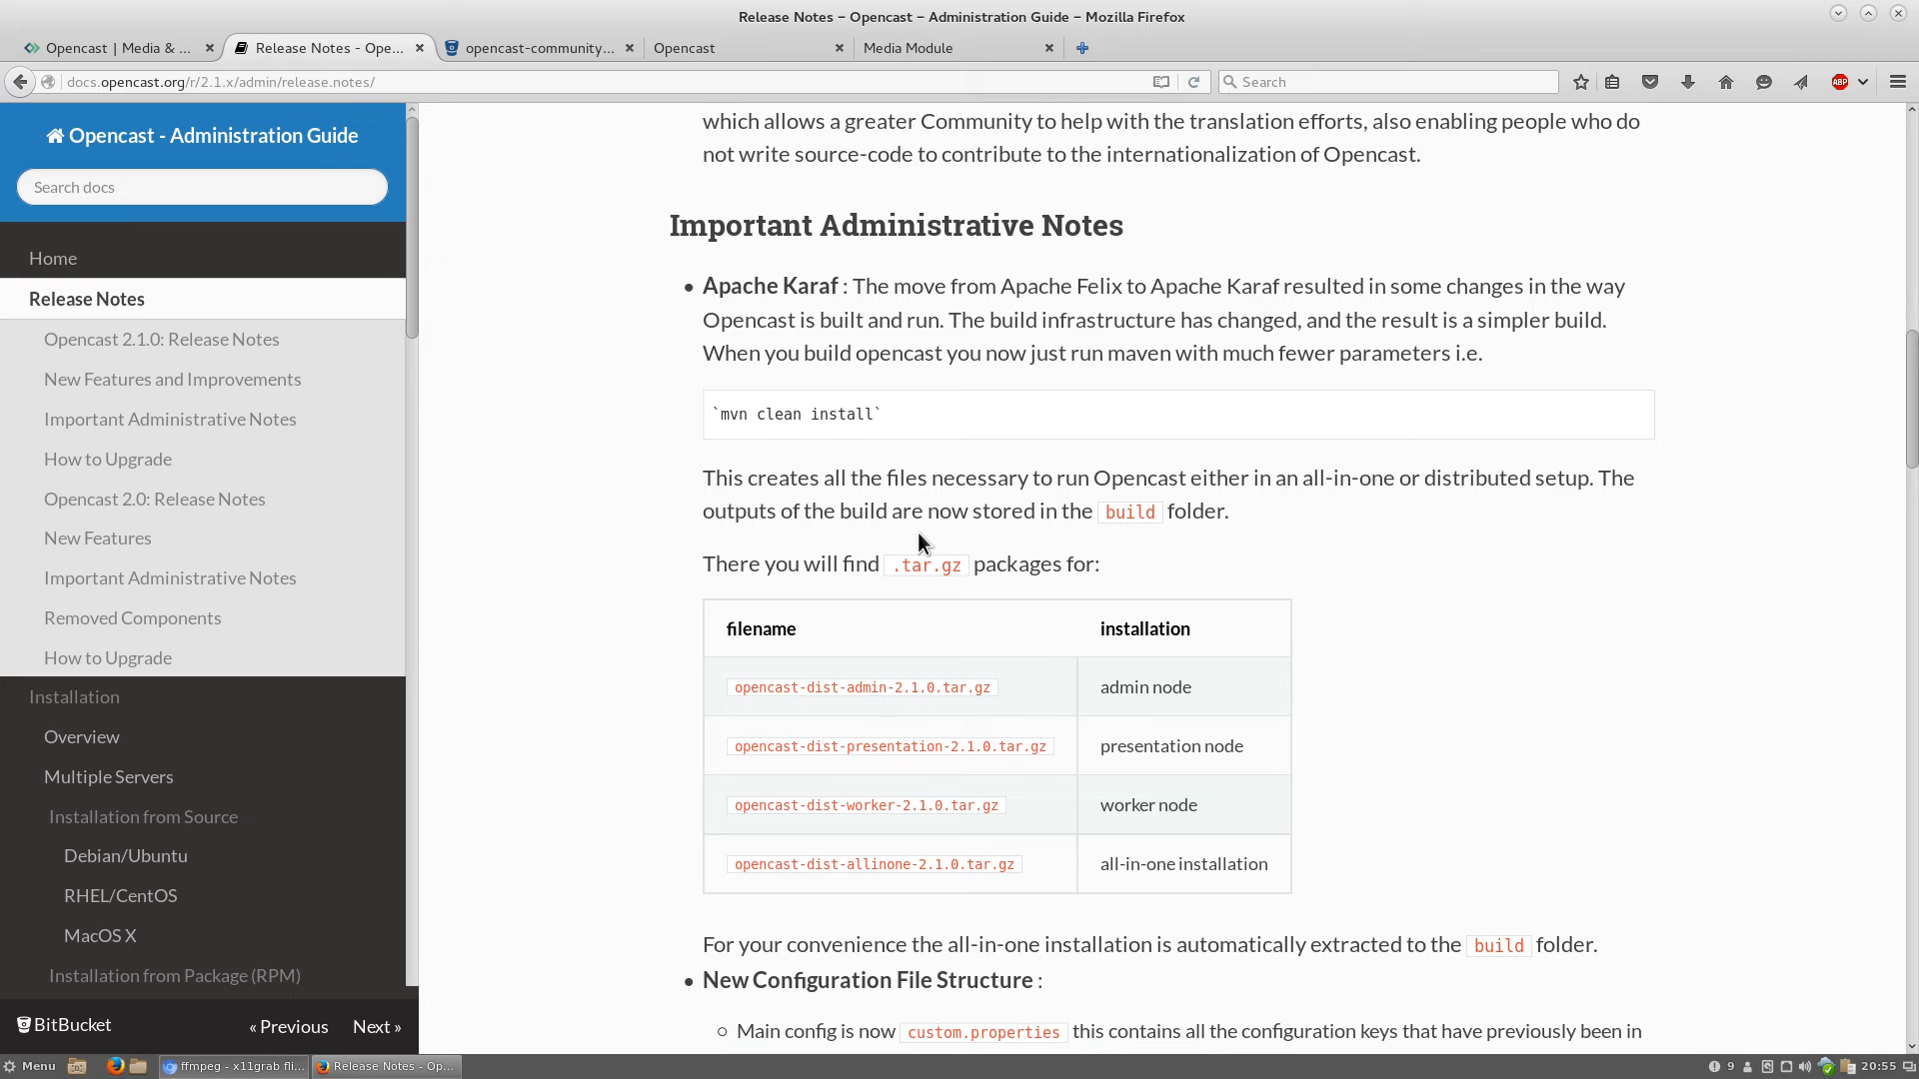
pyautogui.scroll(-3)
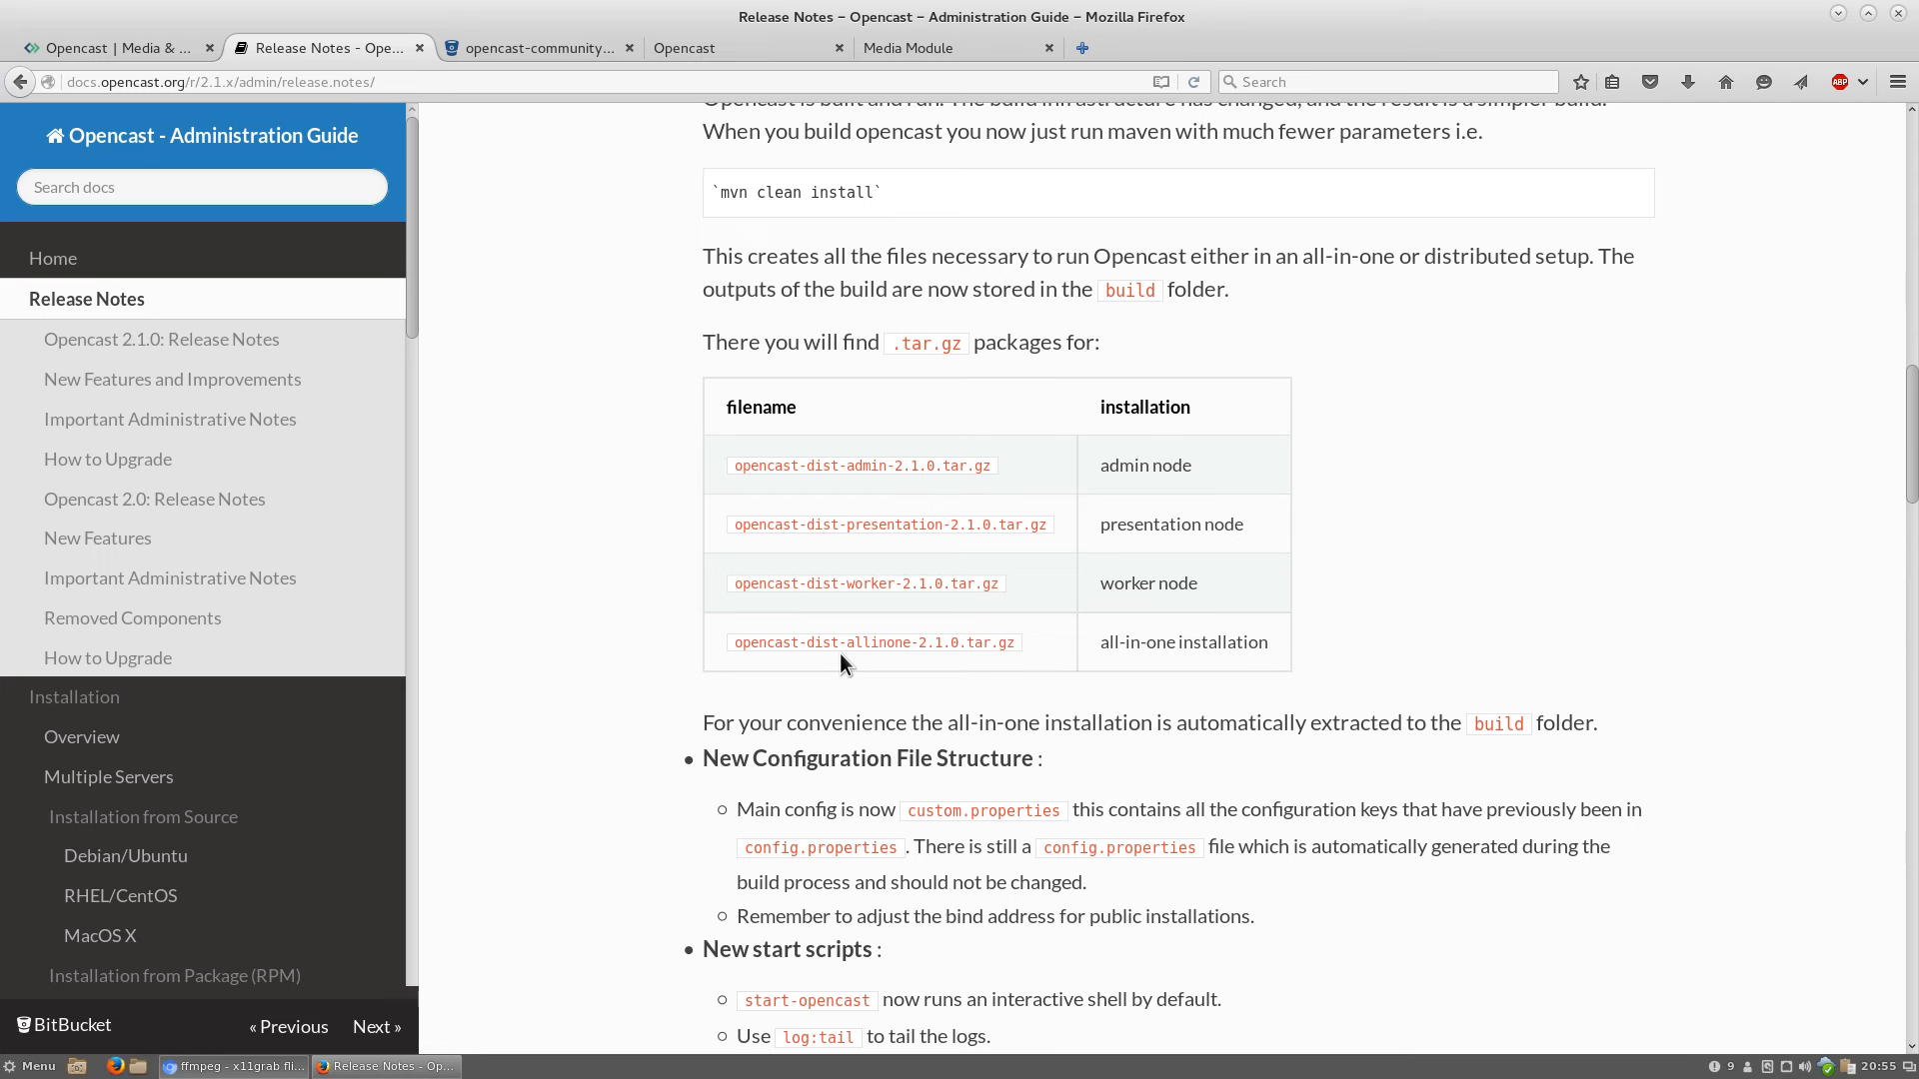
pyautogui.moveTo(853, 633)
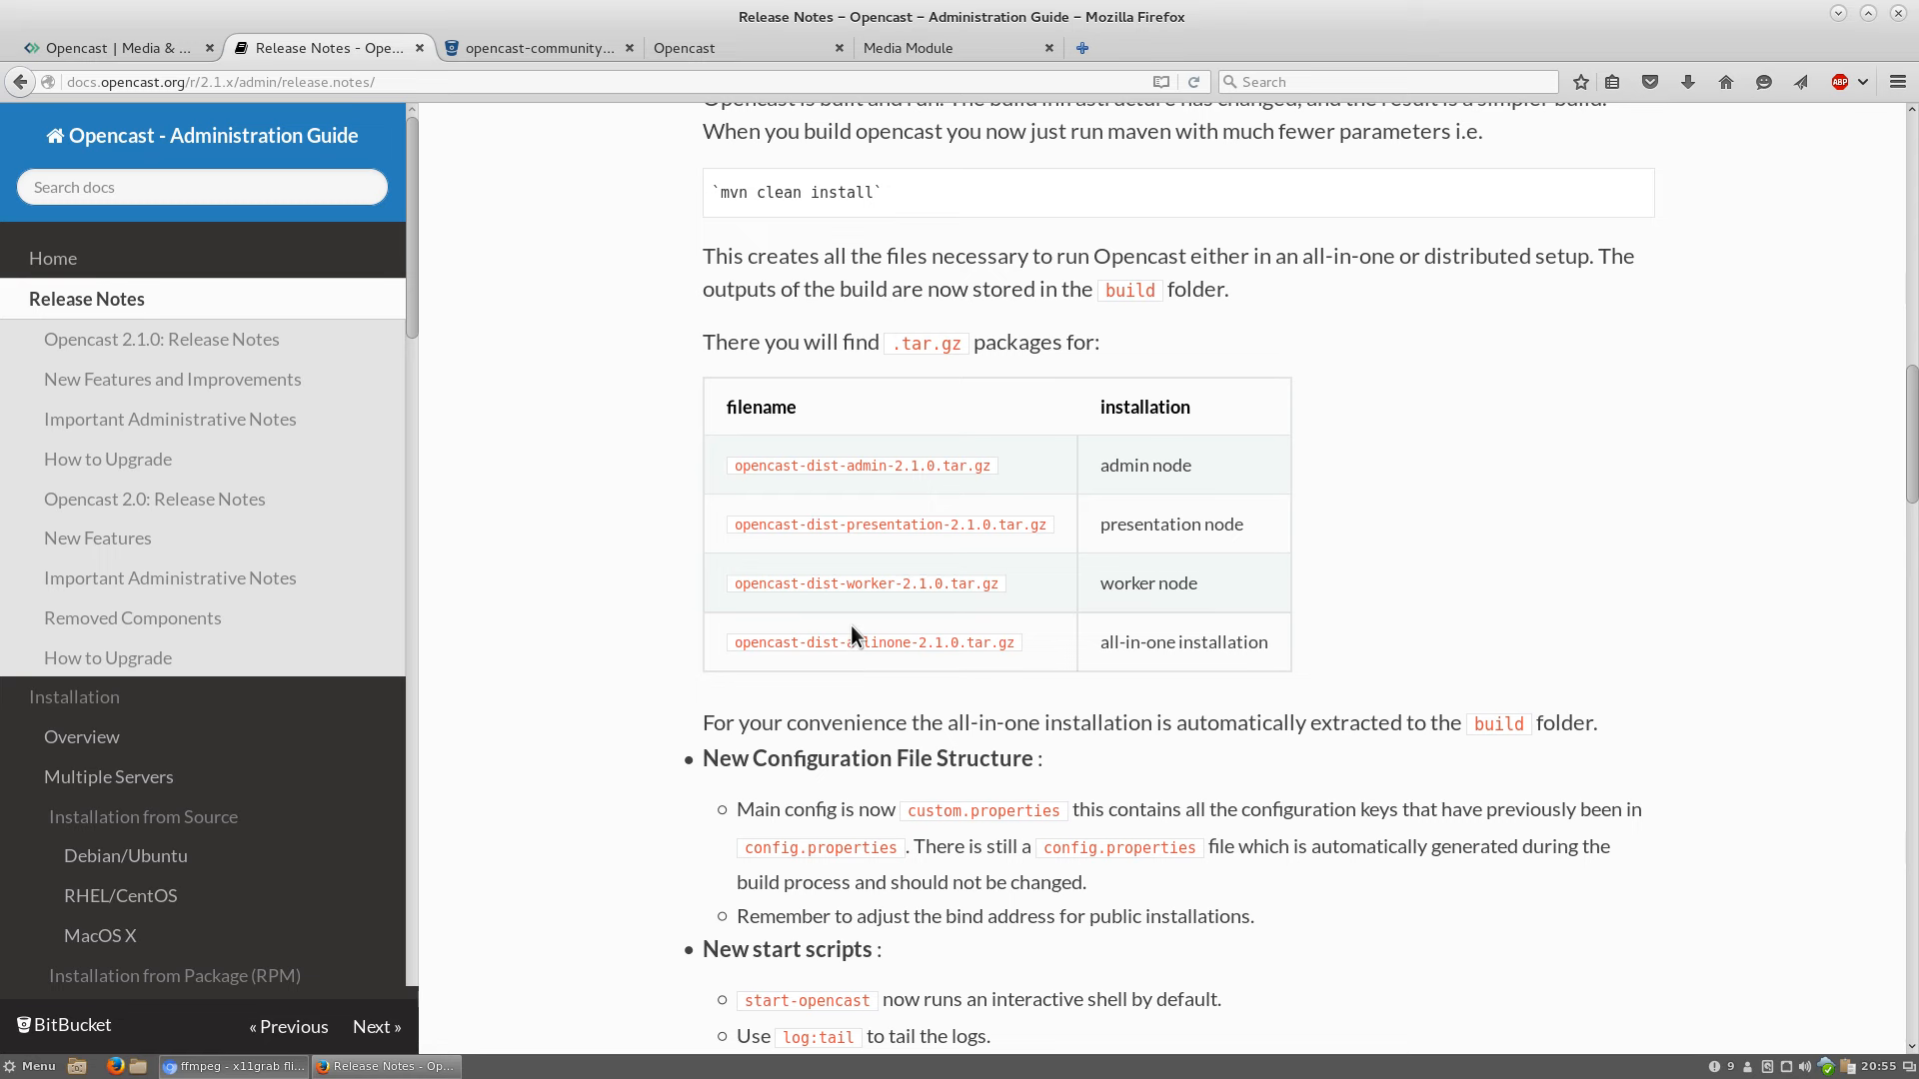
pyautogui.scroll(-3)
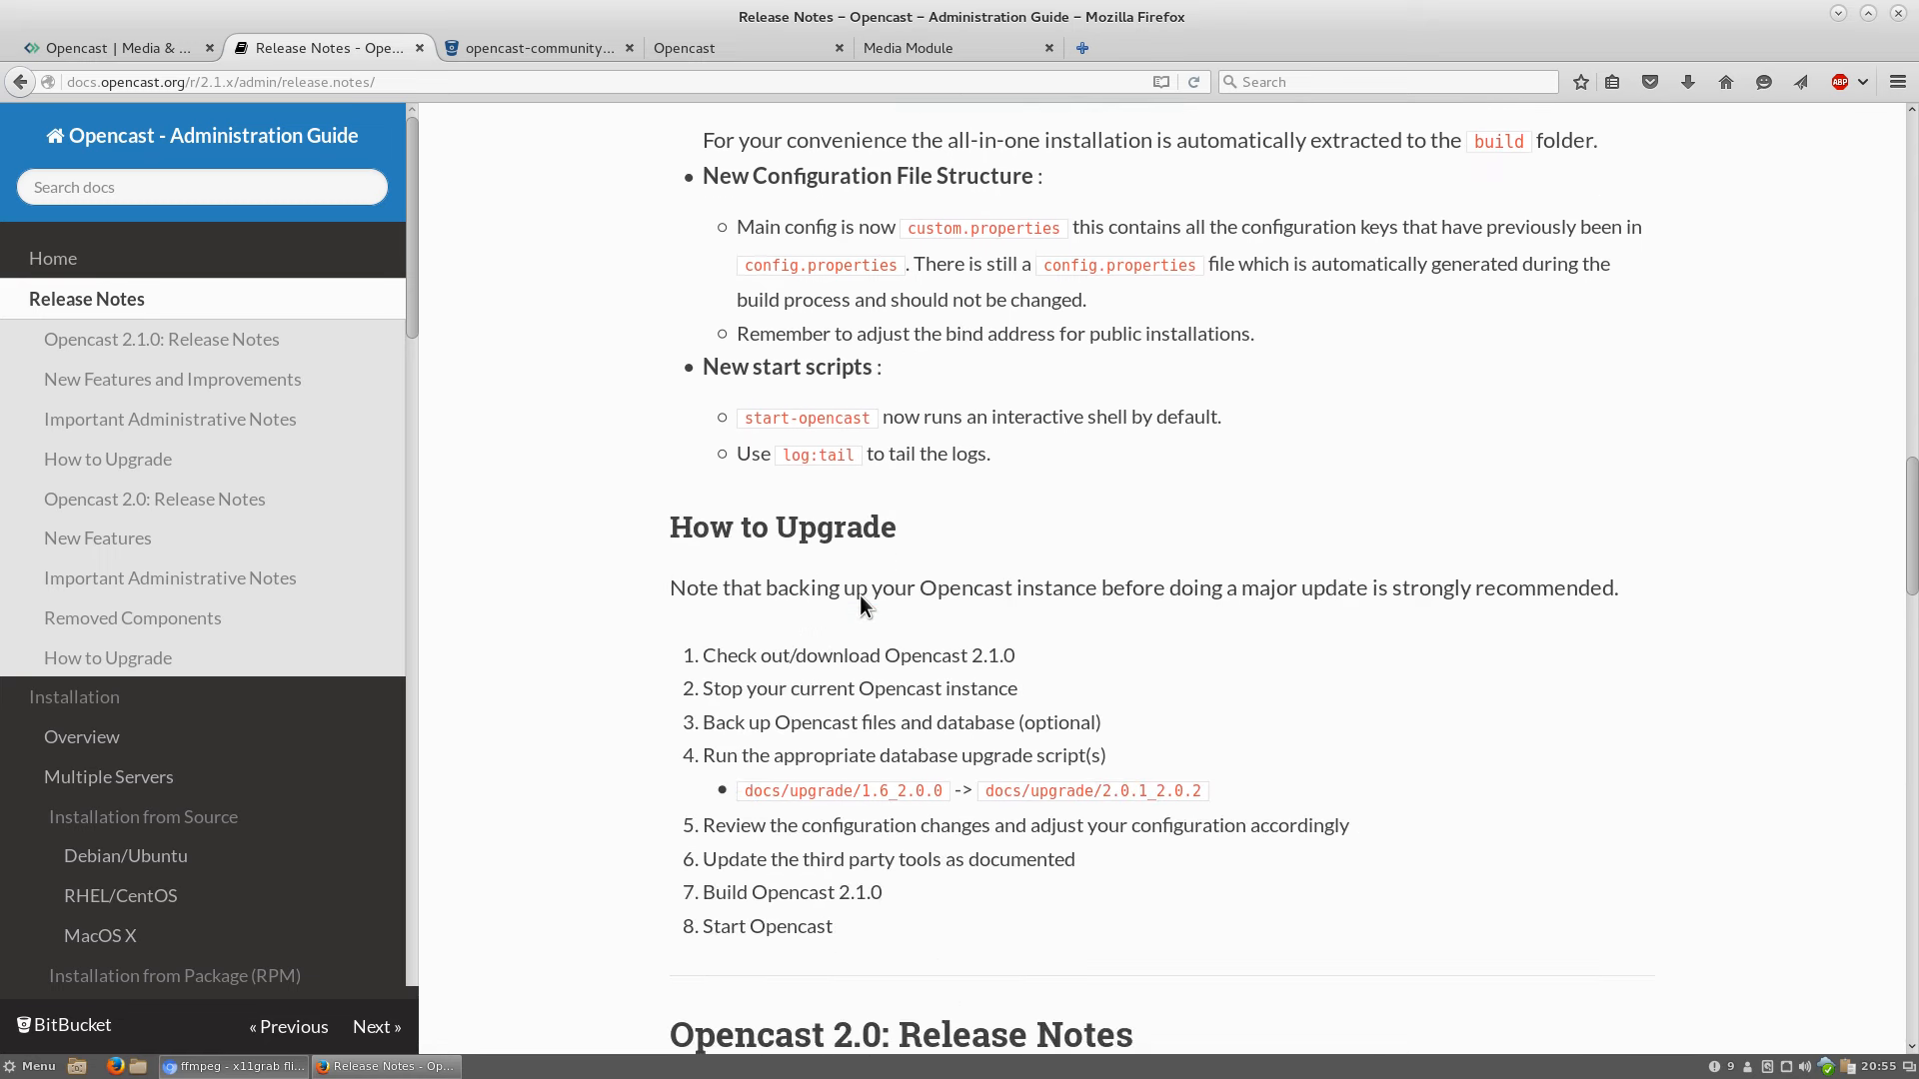
pyautogui.scroll(-3)
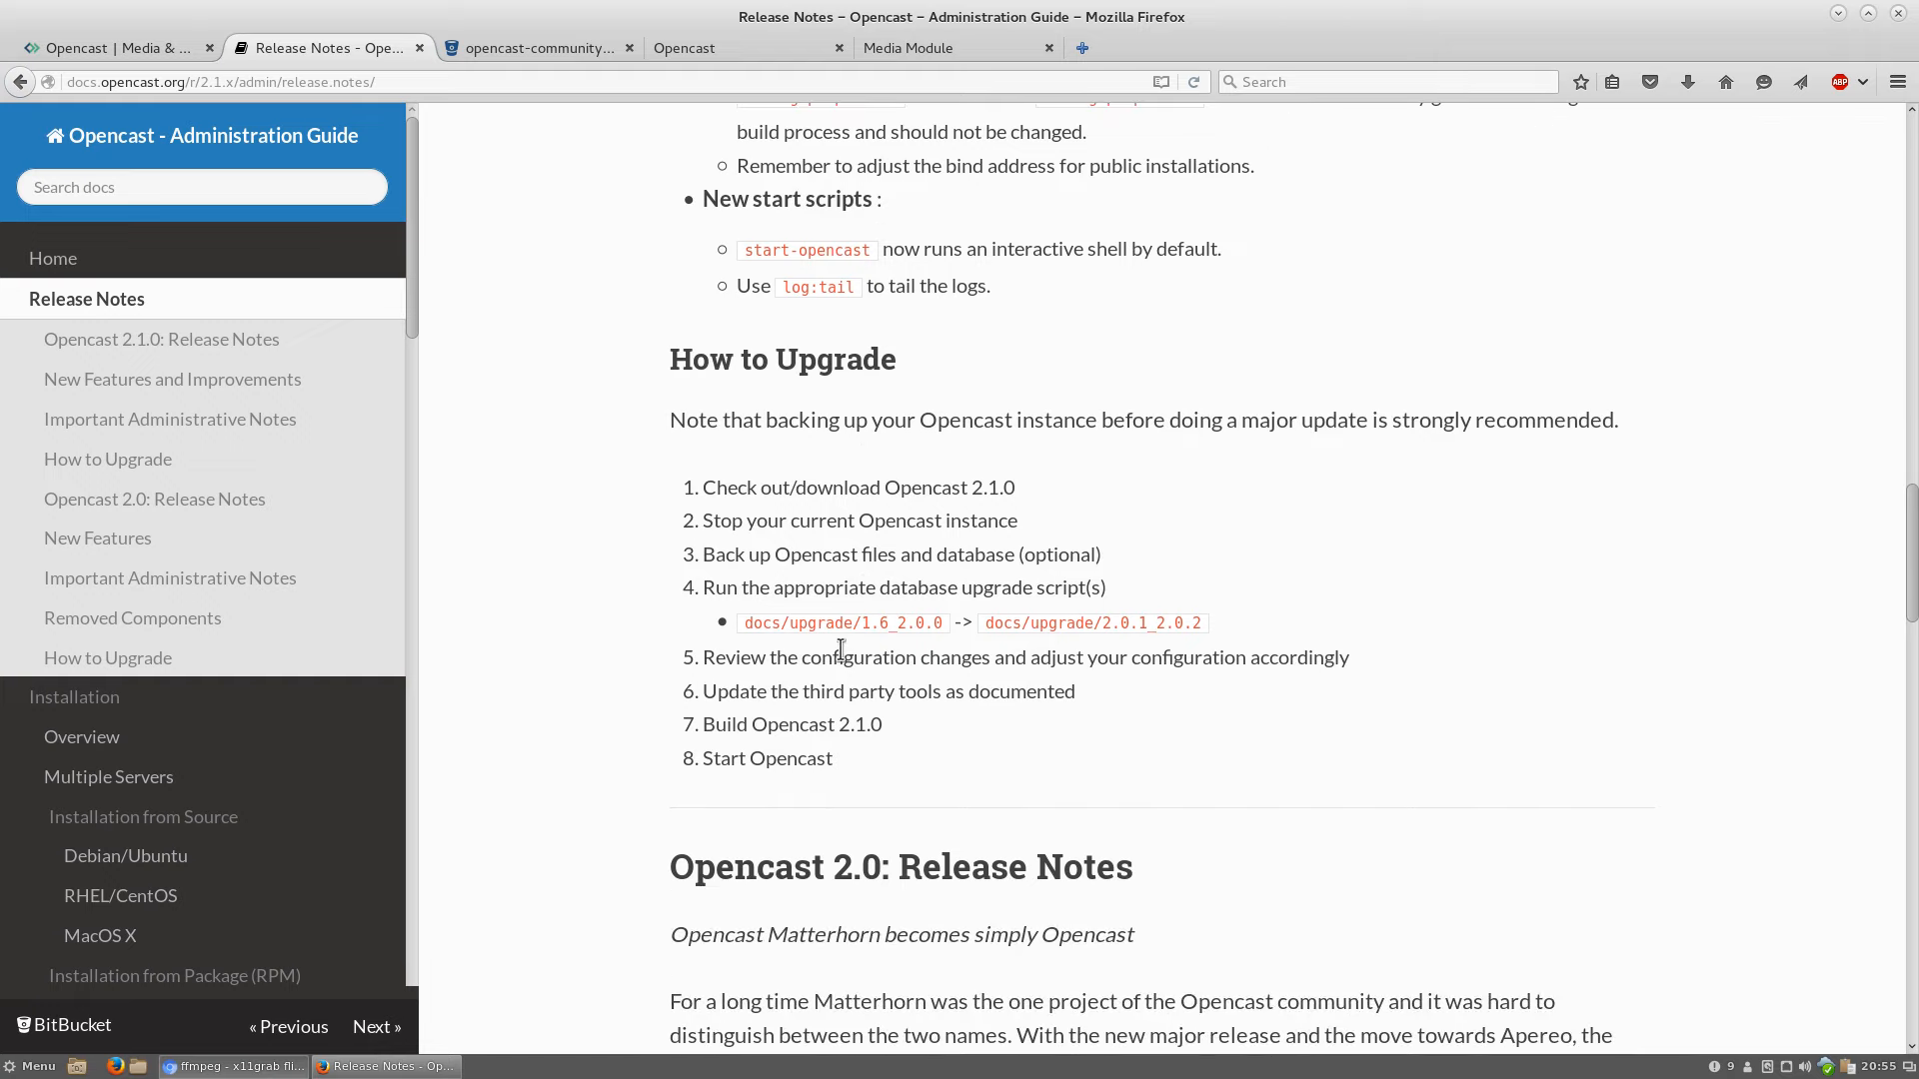
pyautogui.scroll(3)
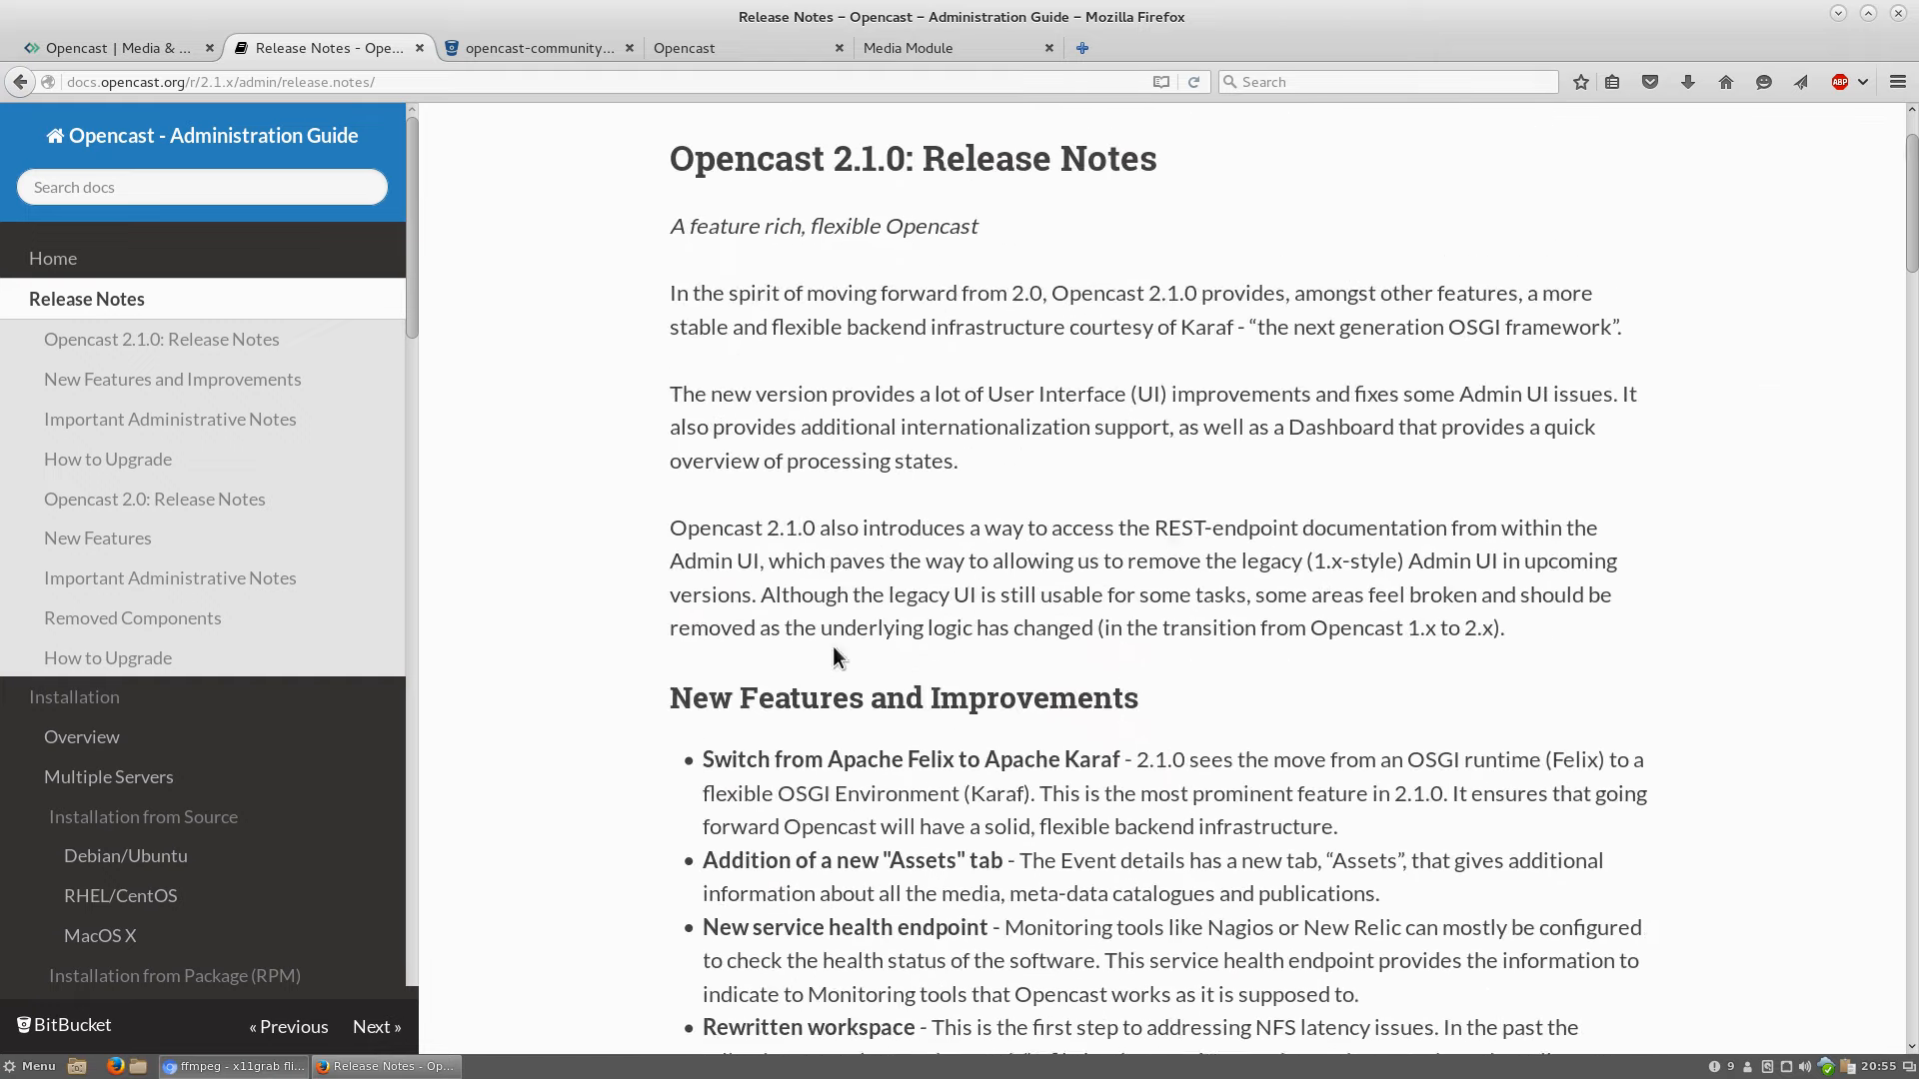
pyautogui.scroll(3)
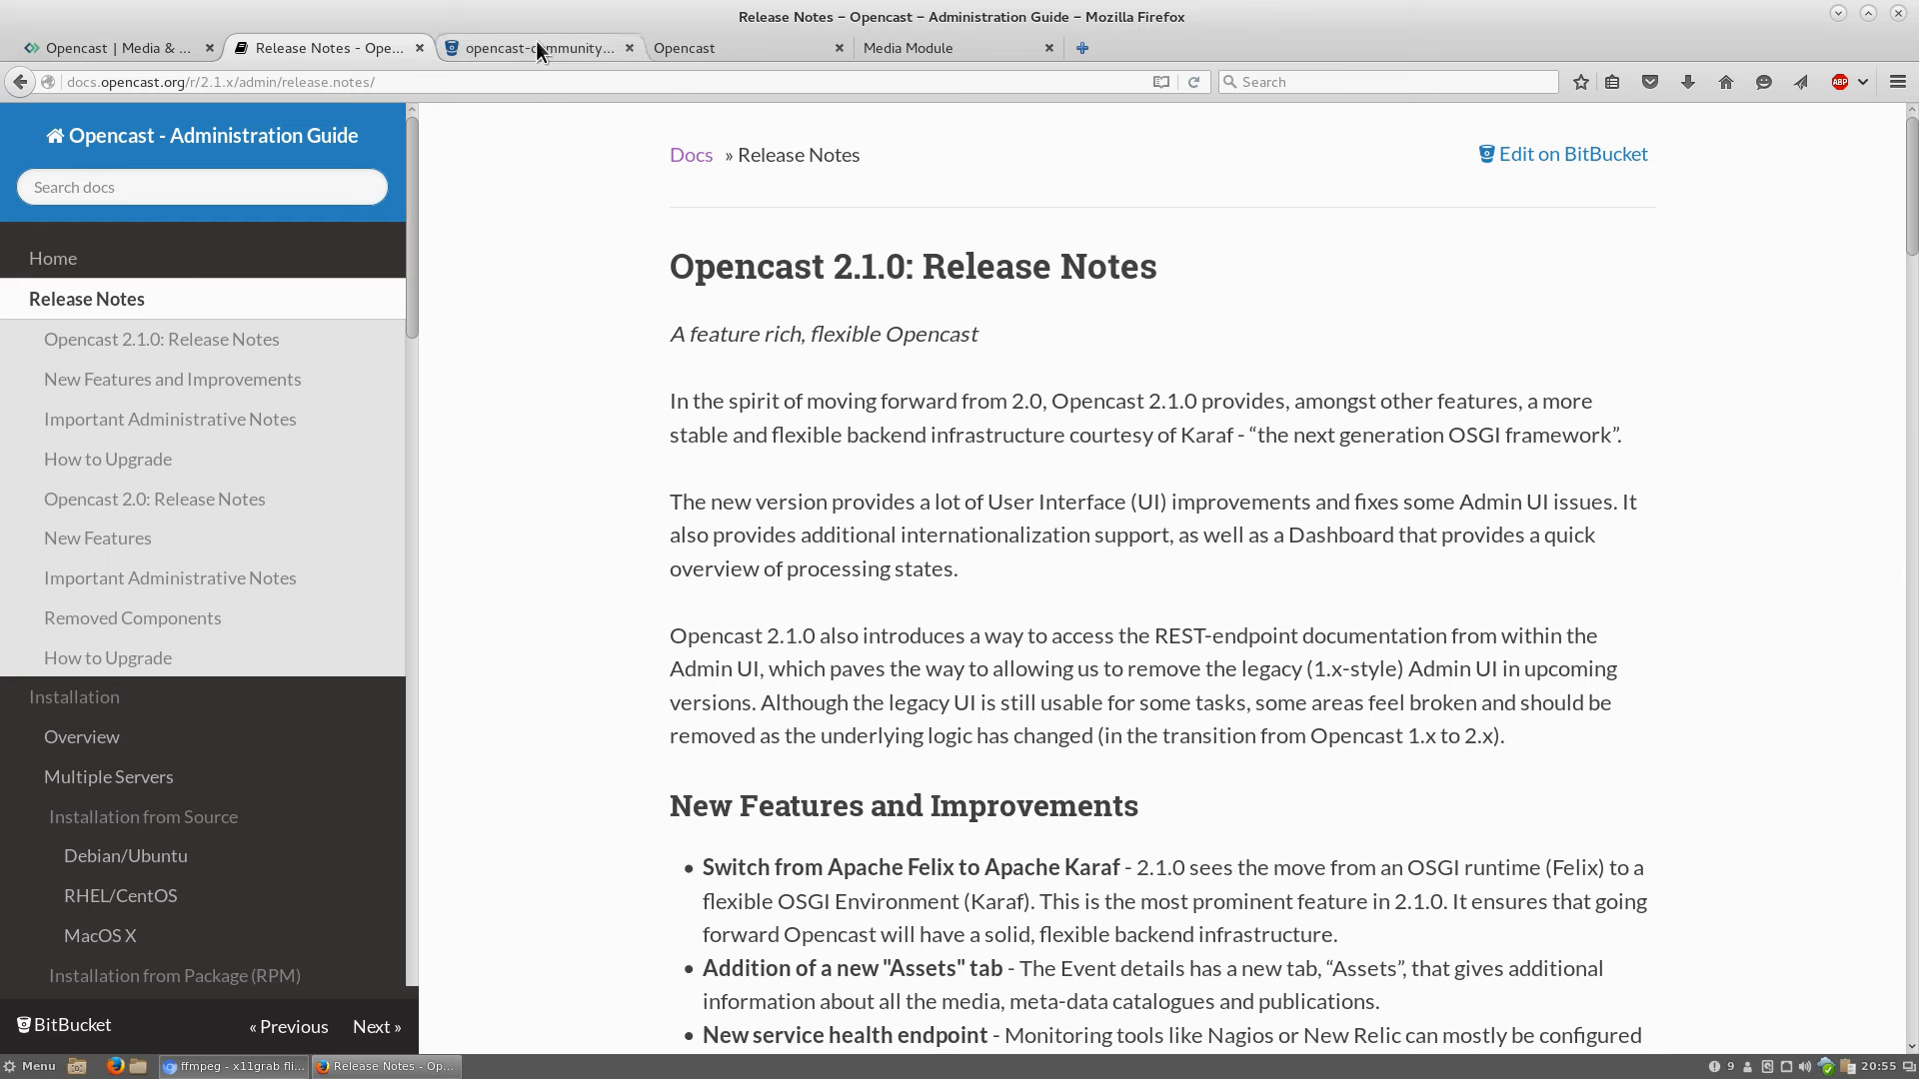
# Switch to the Bitbucket opencast-community Matterhorn Downloads page
pyautogui.click(538, 48)
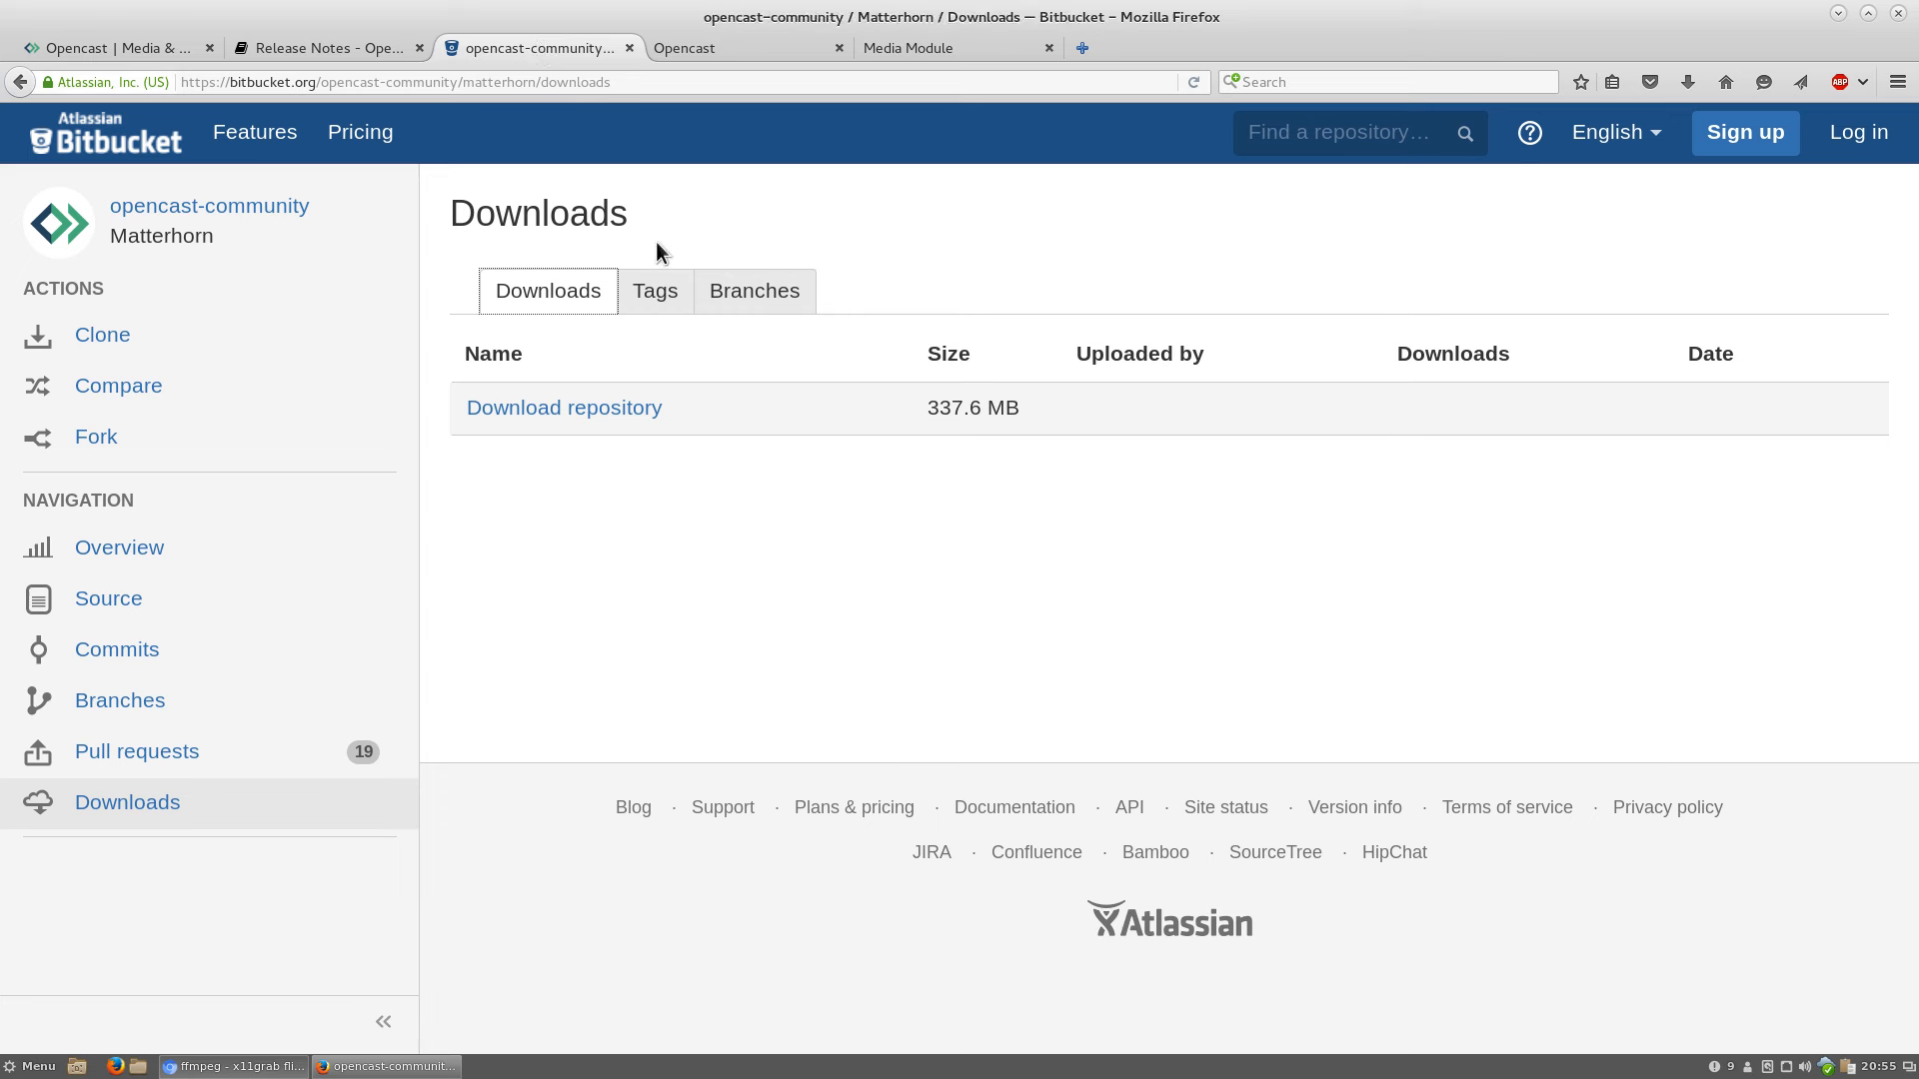
pyautogui.moveTo(6, 192)
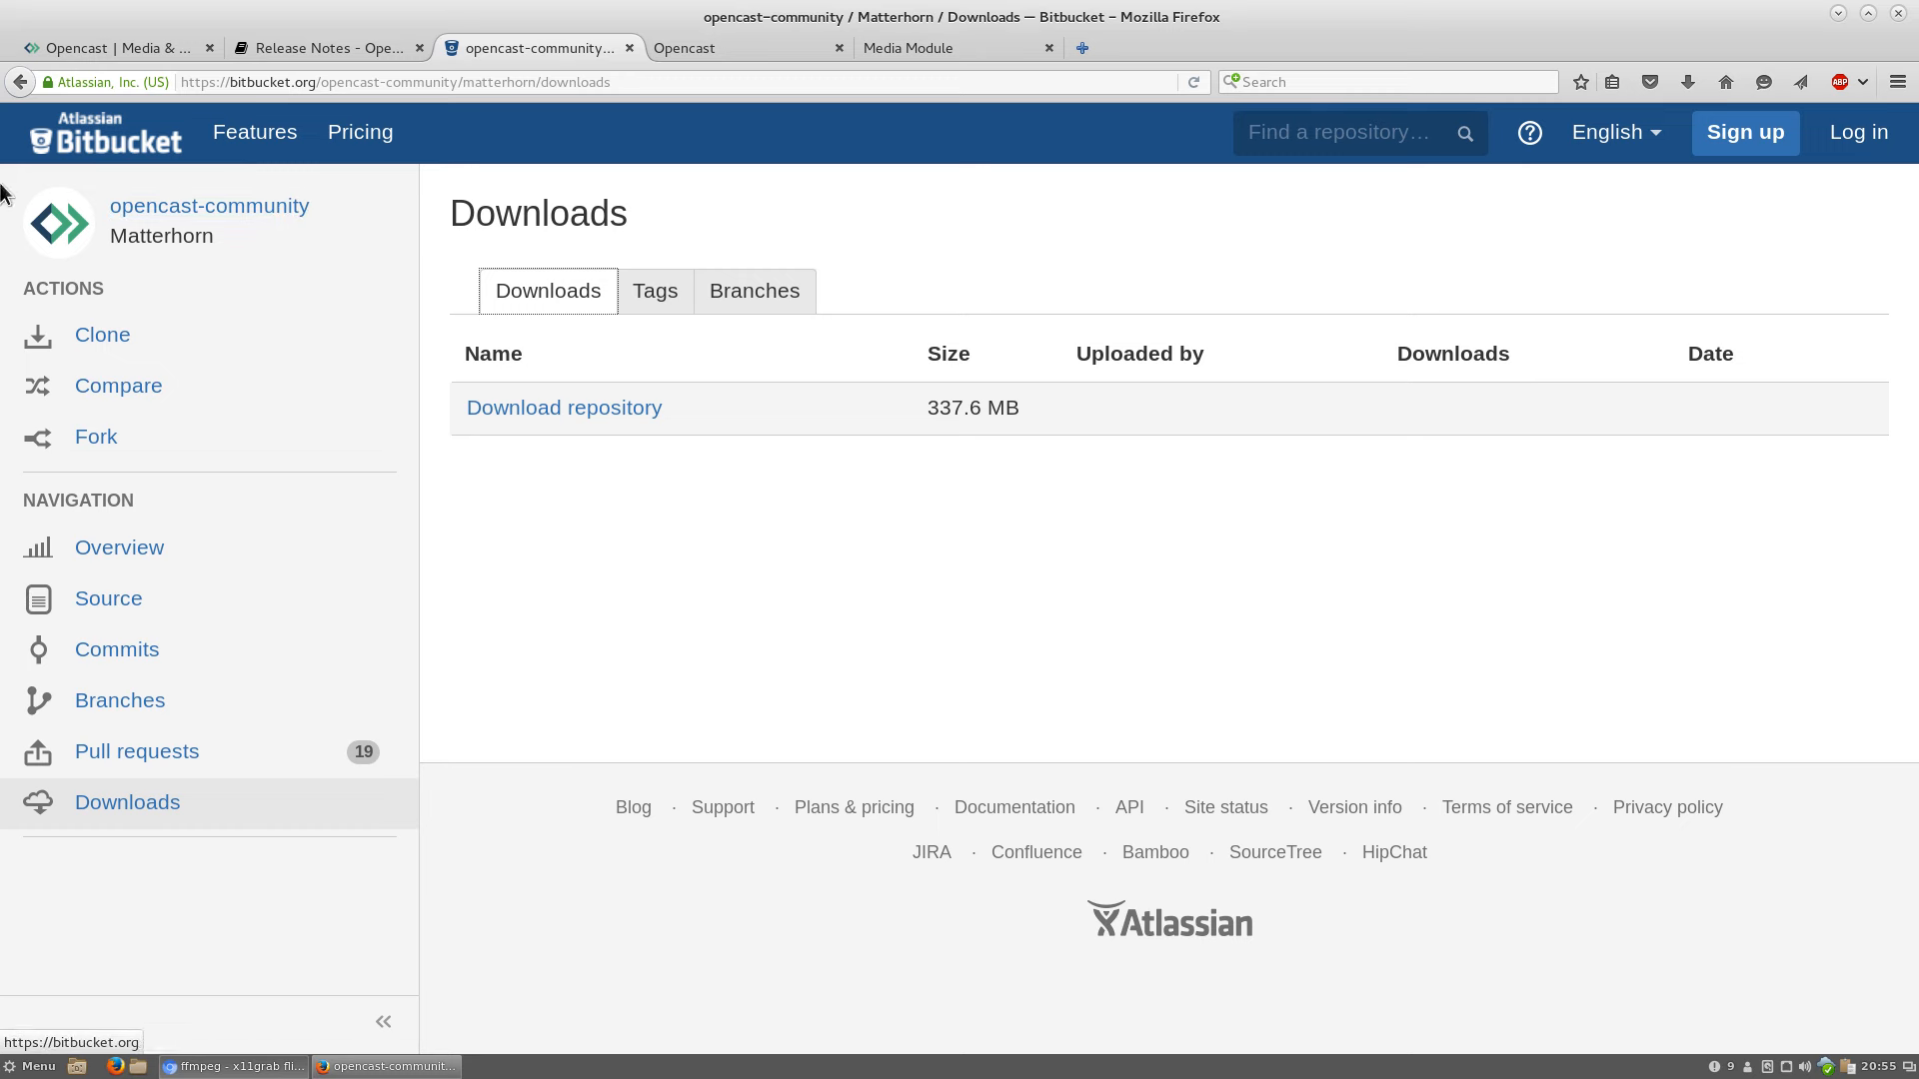
pyautogui.moveTo(393, 314)
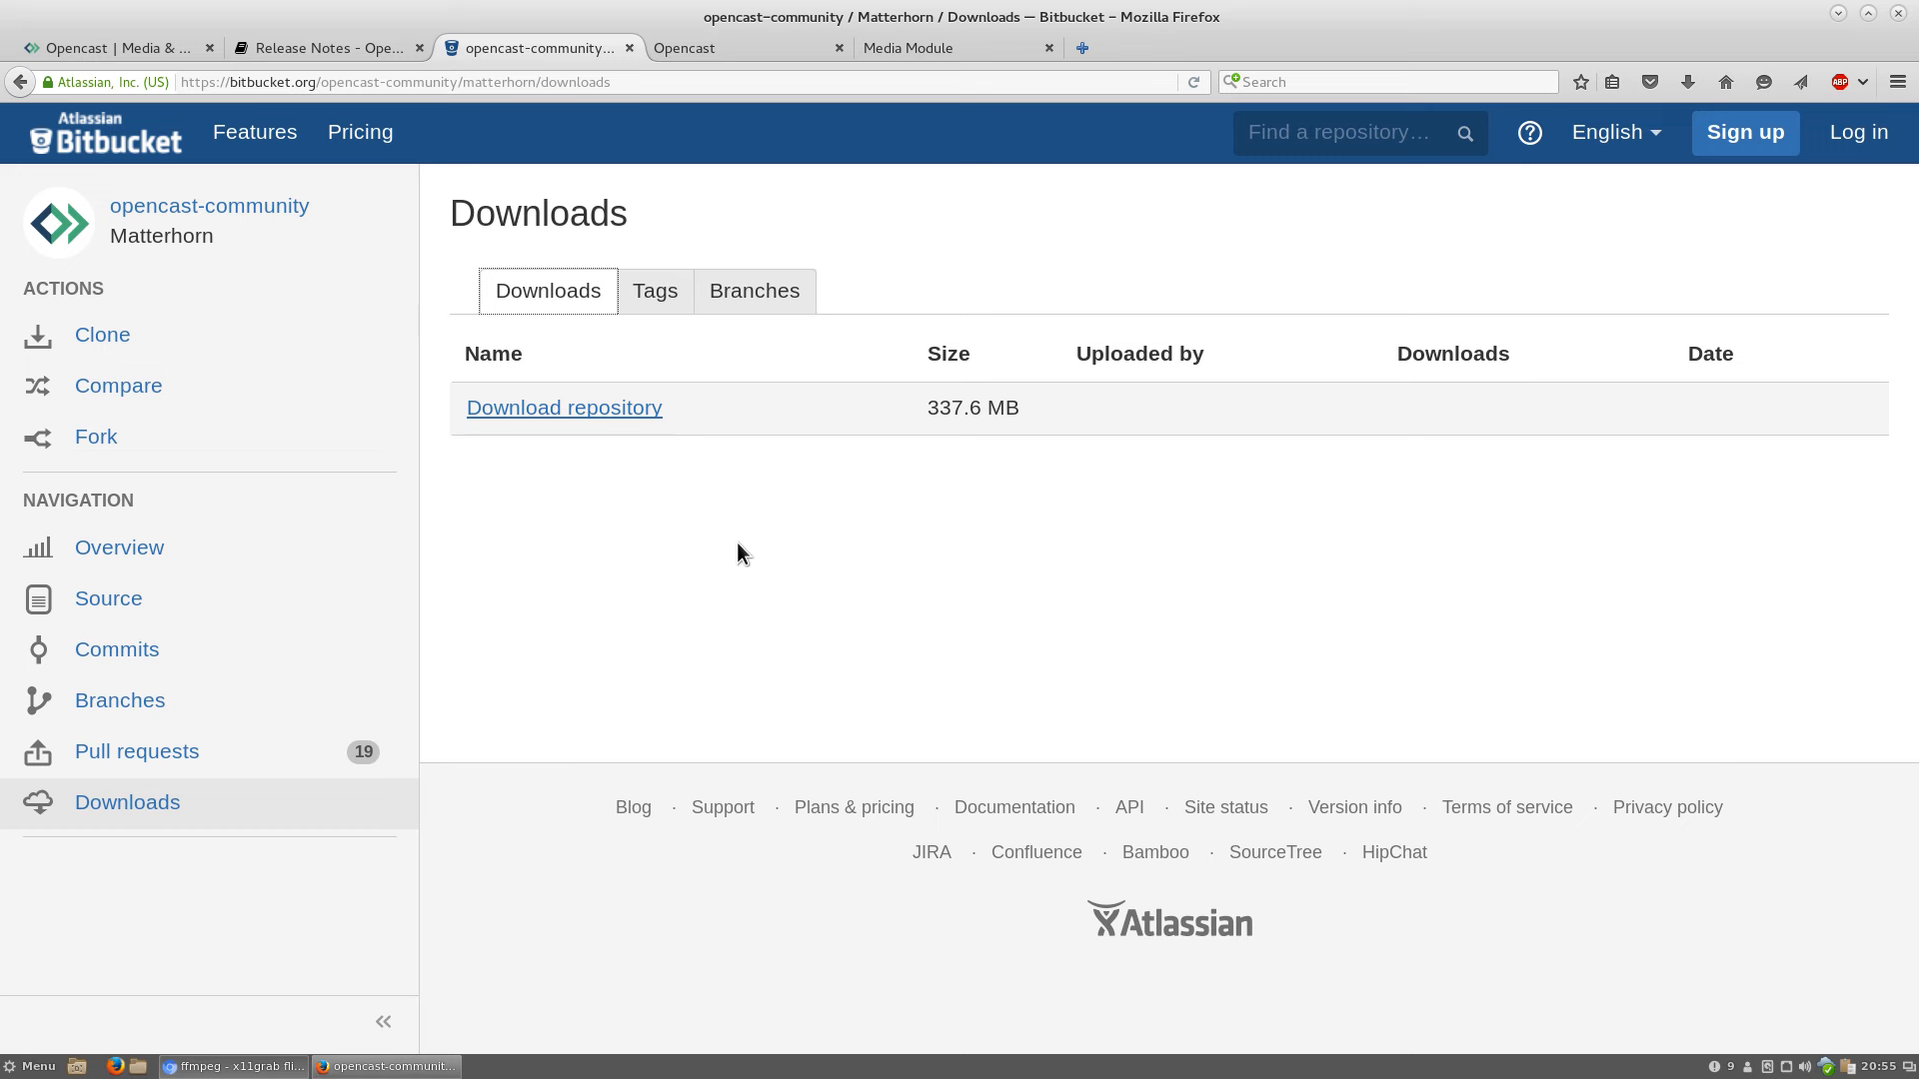
pyautogui.moveTo(722, 525)
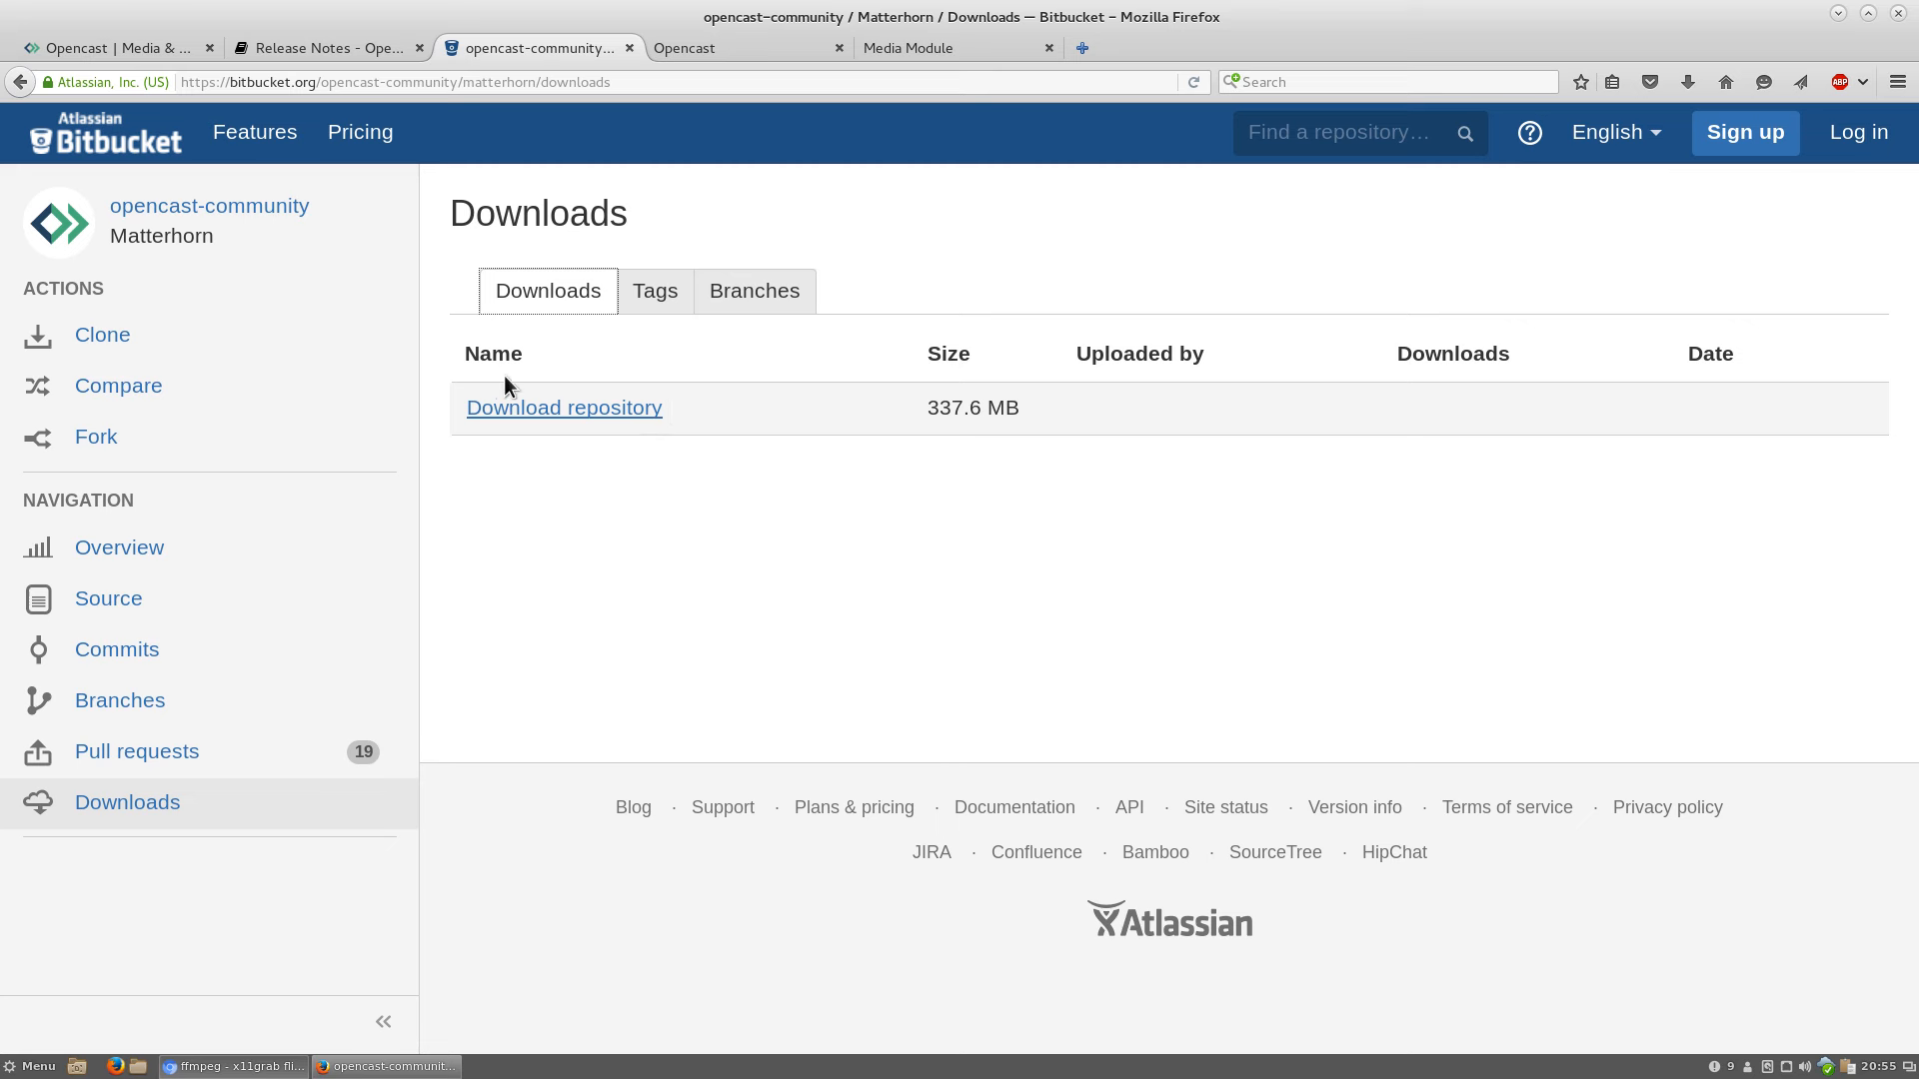
pyautogui.moveTo(663, 492)
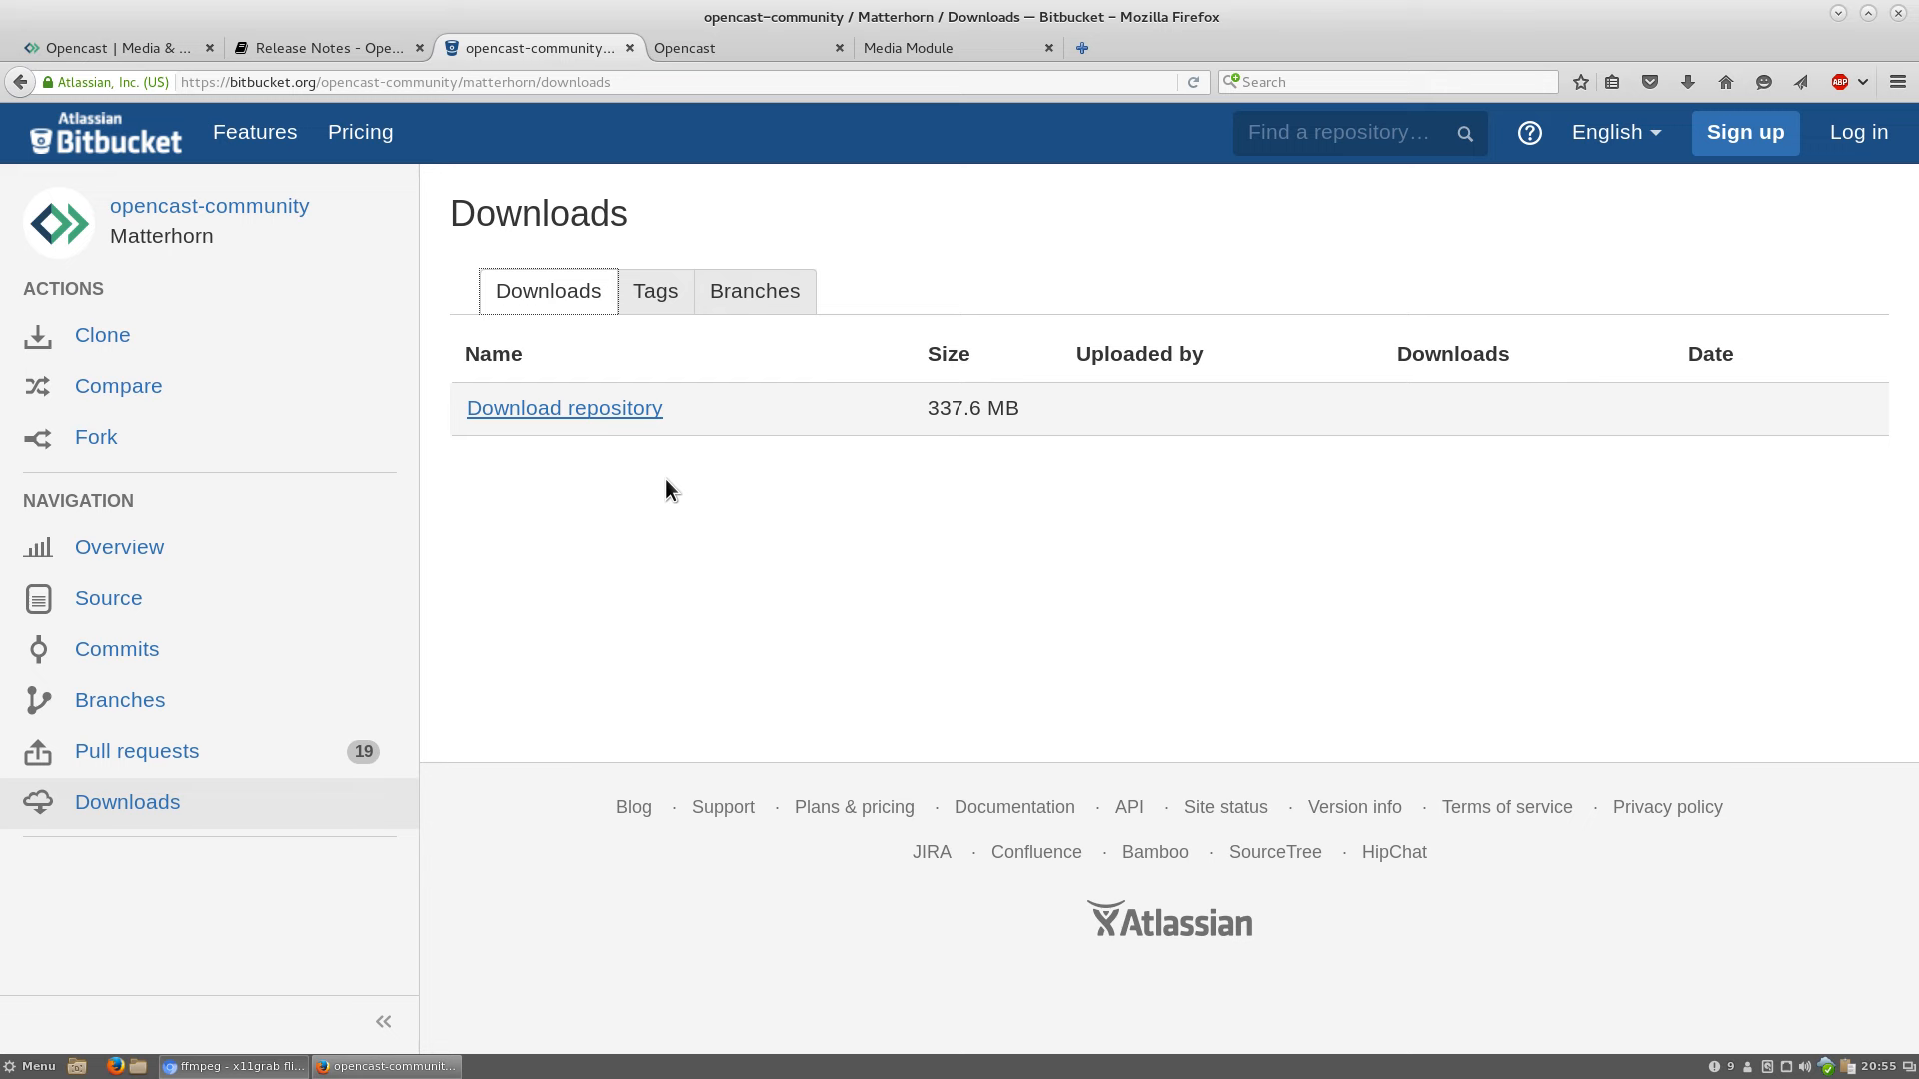
pyautogui.moveTo(656, 292)
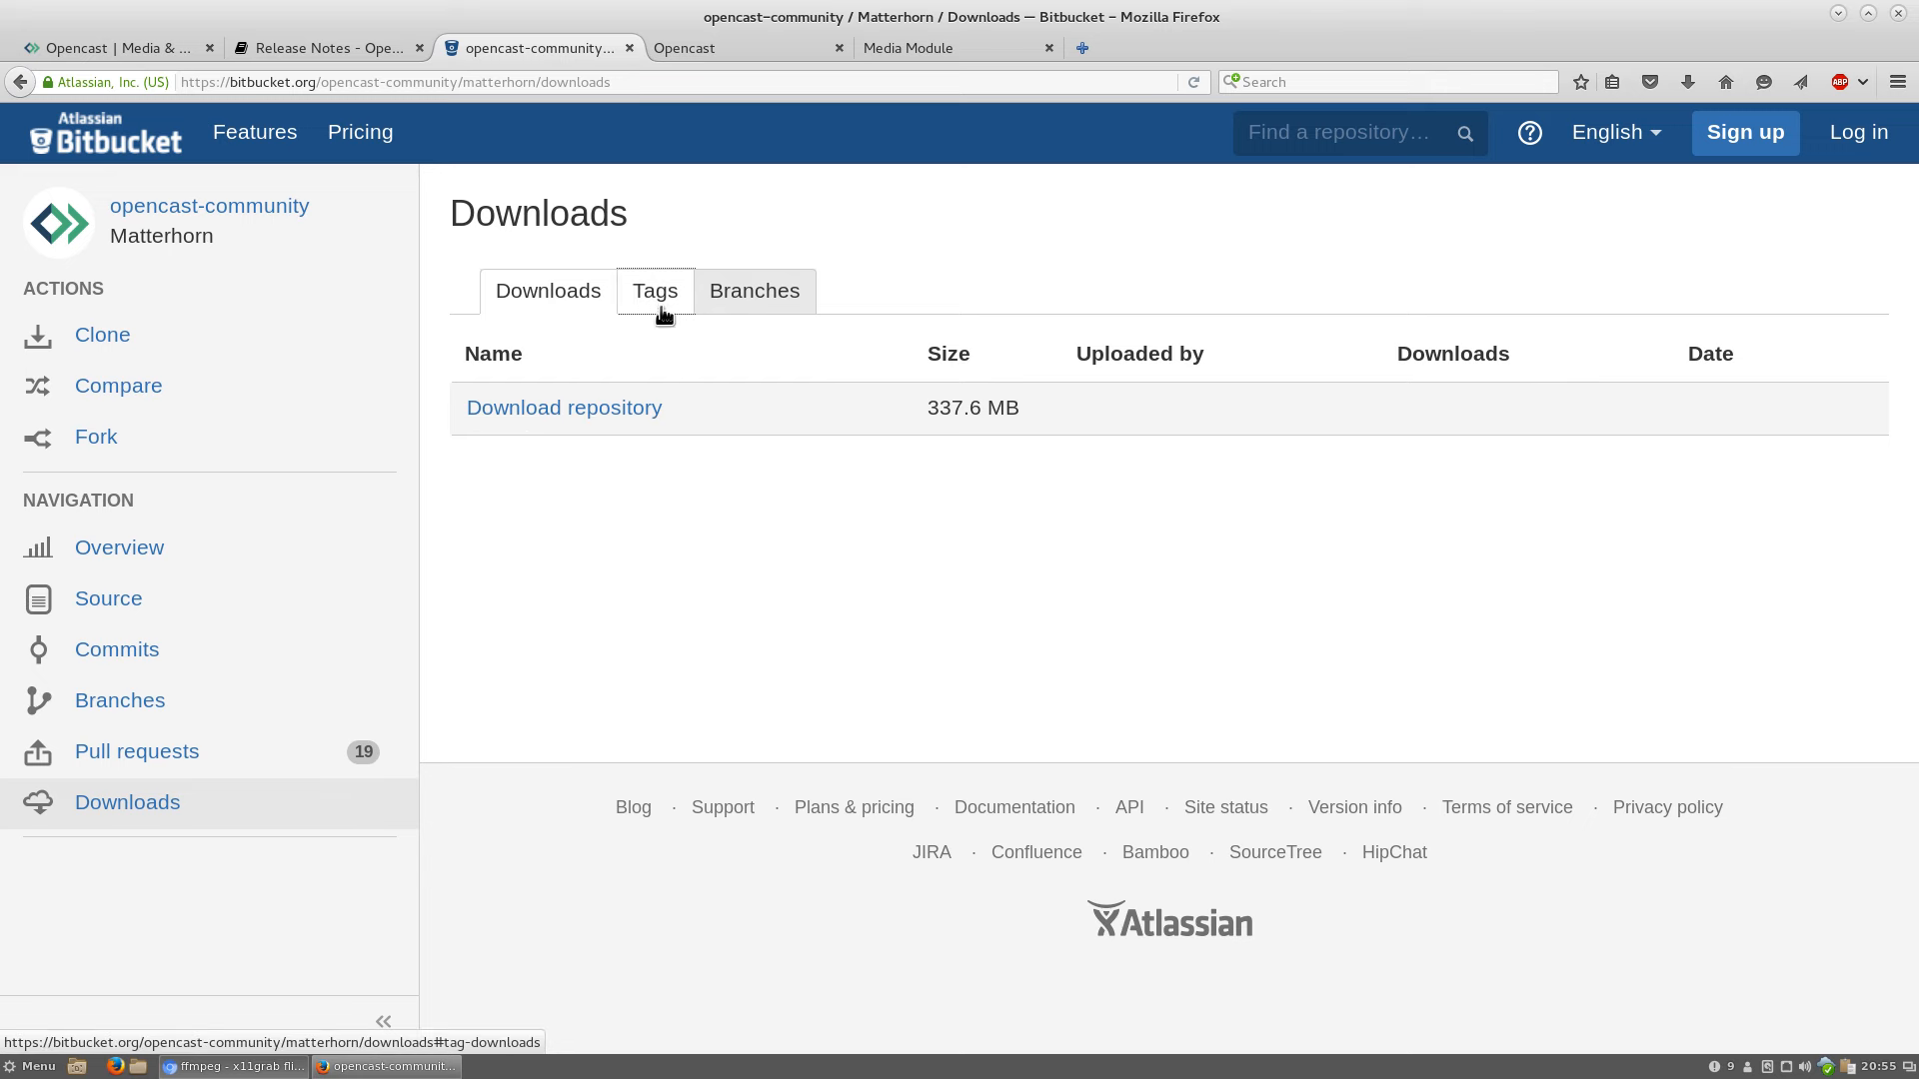
# Show the repository's Tags list with the 2.1.0 and 2.0.2 releases
pyautogui.click(655, 290)
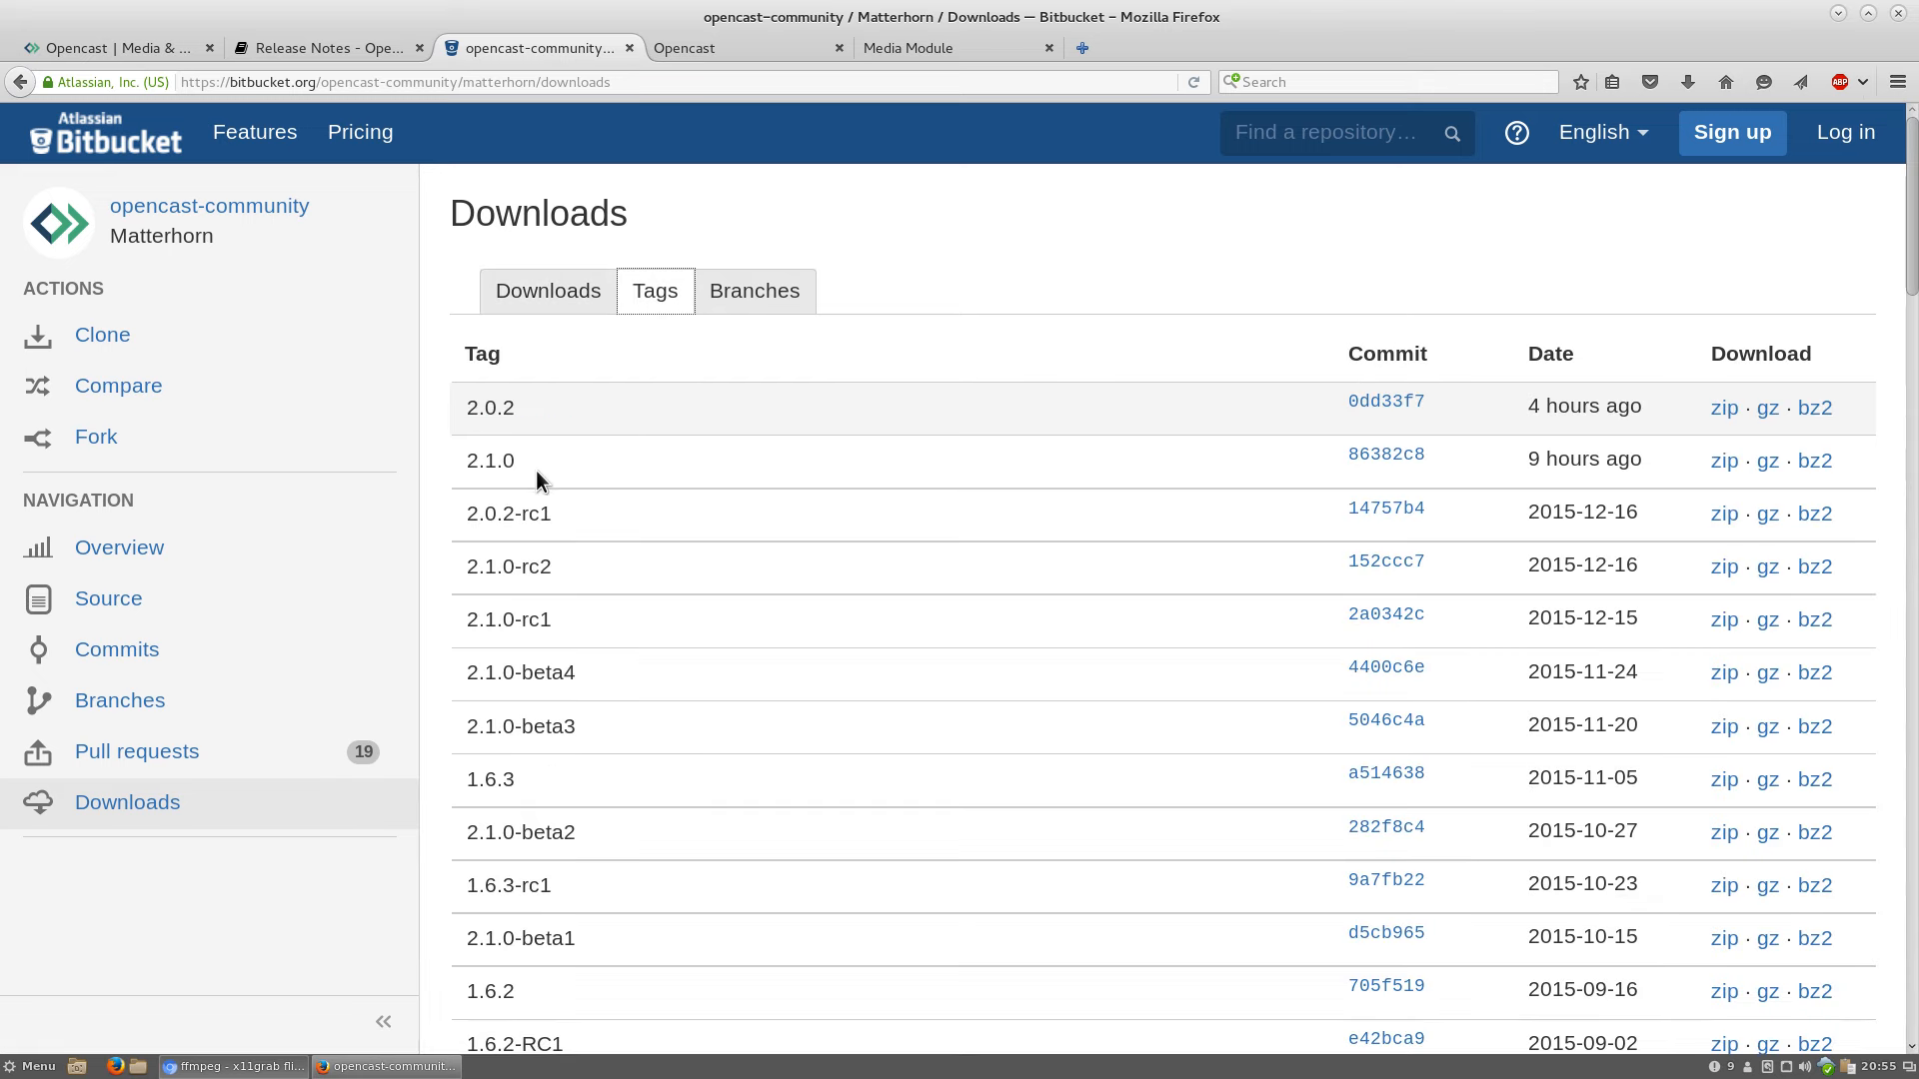
pyautogui.moveTo(514, 472)
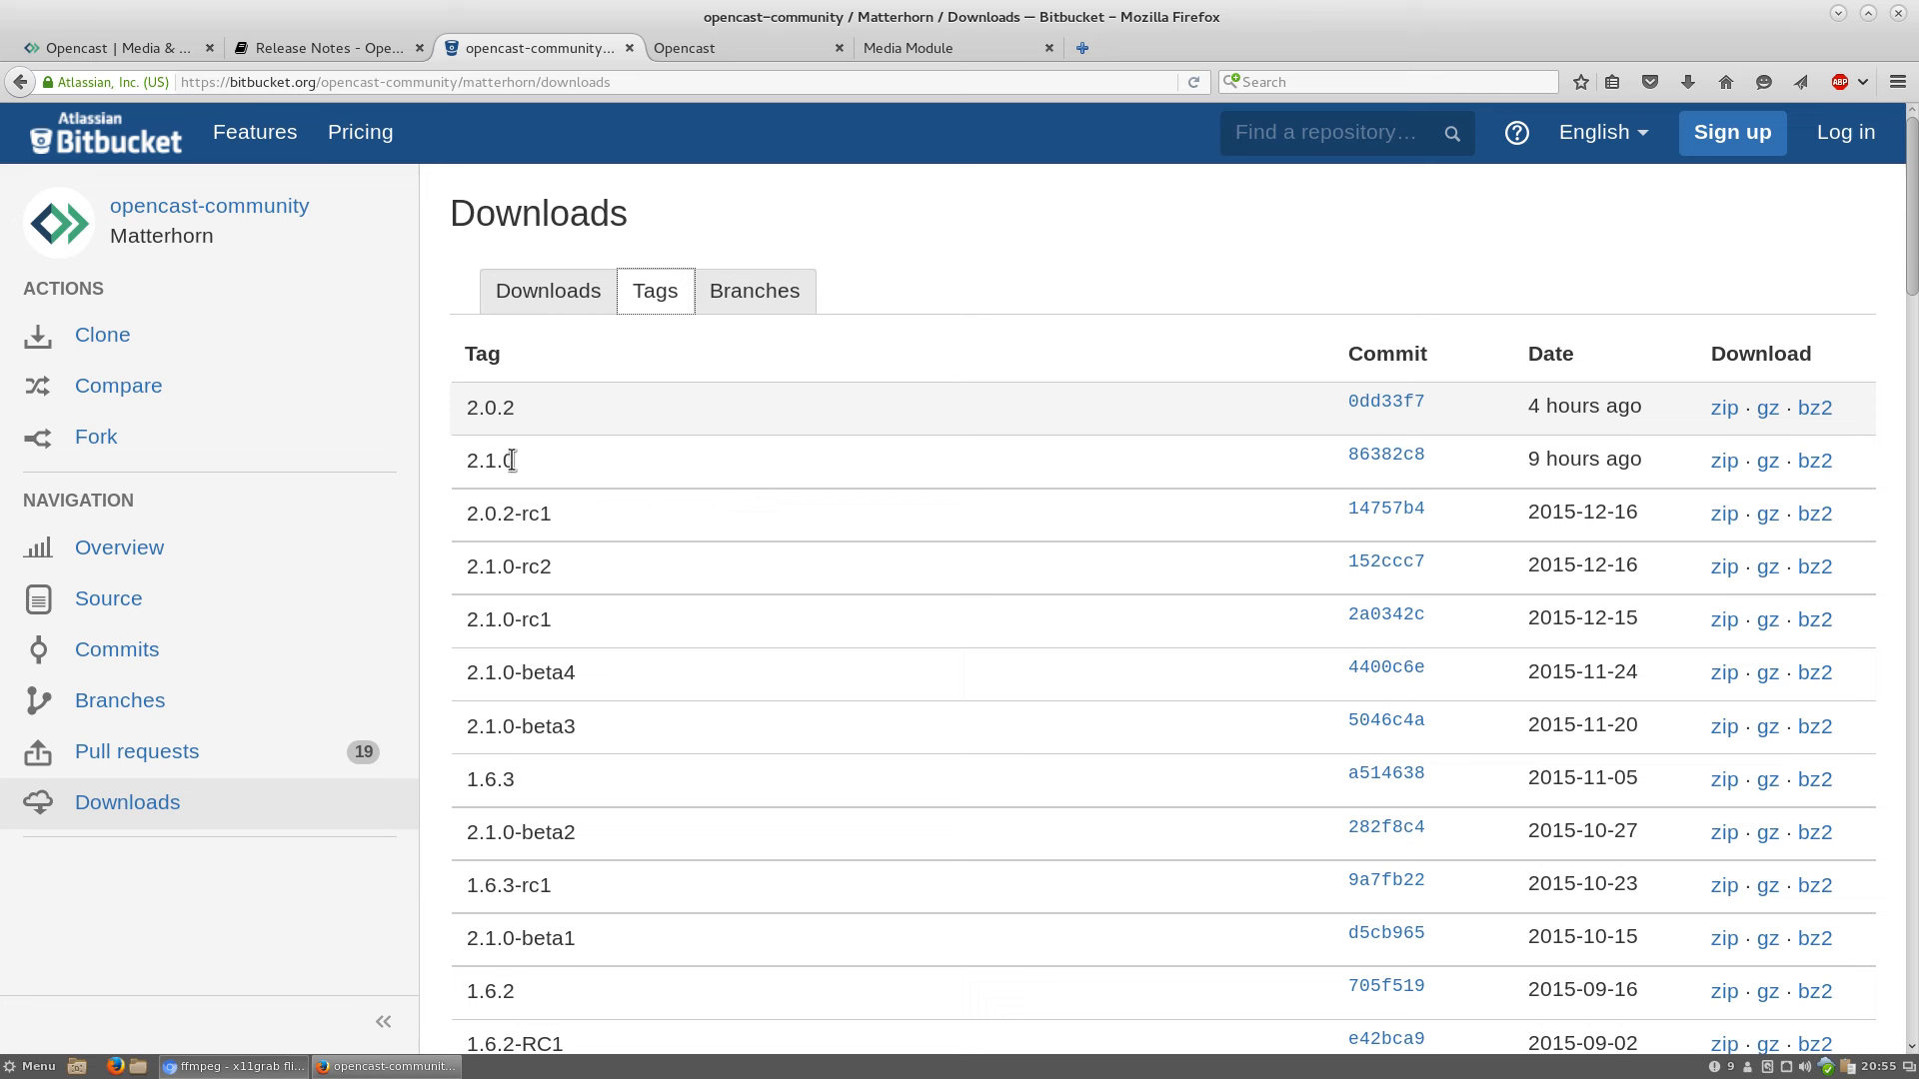
pyautogui.moveTo(497, 432)
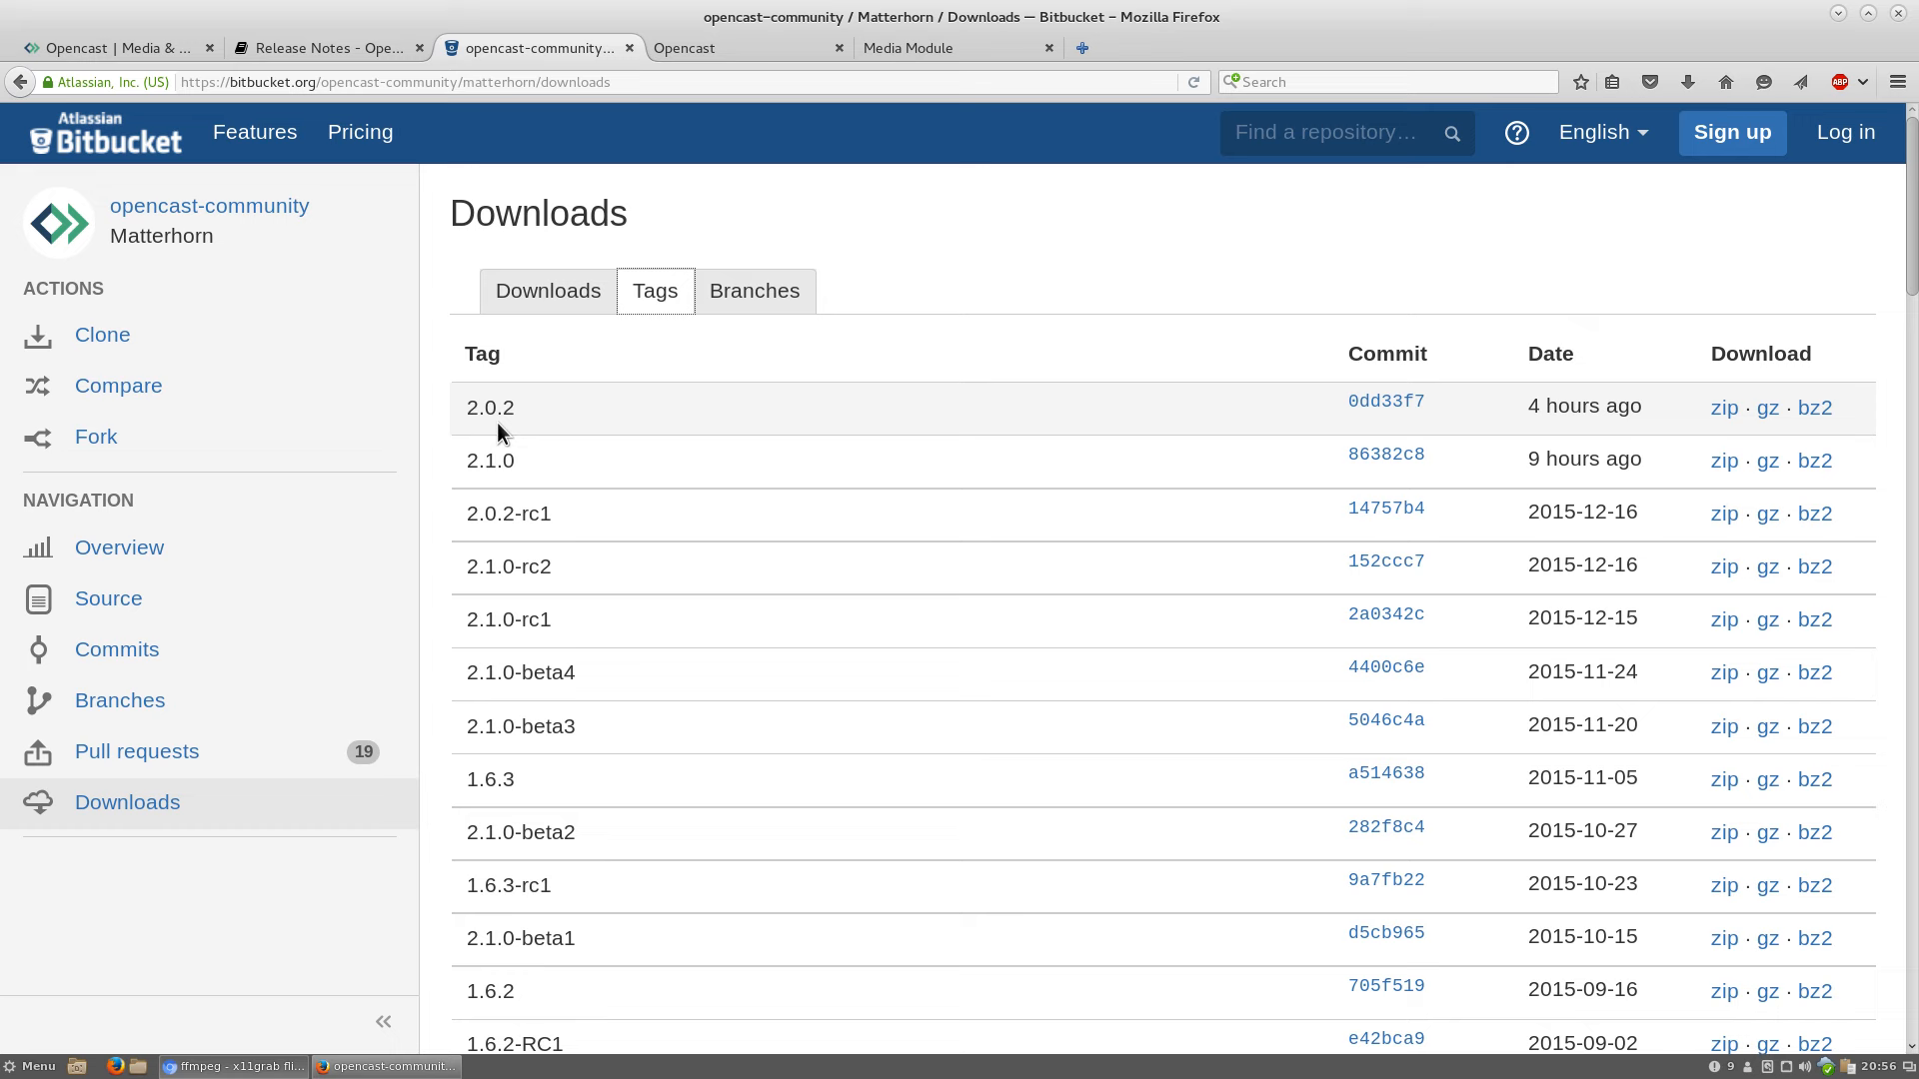
pyautogui.moveTo(523, 478)
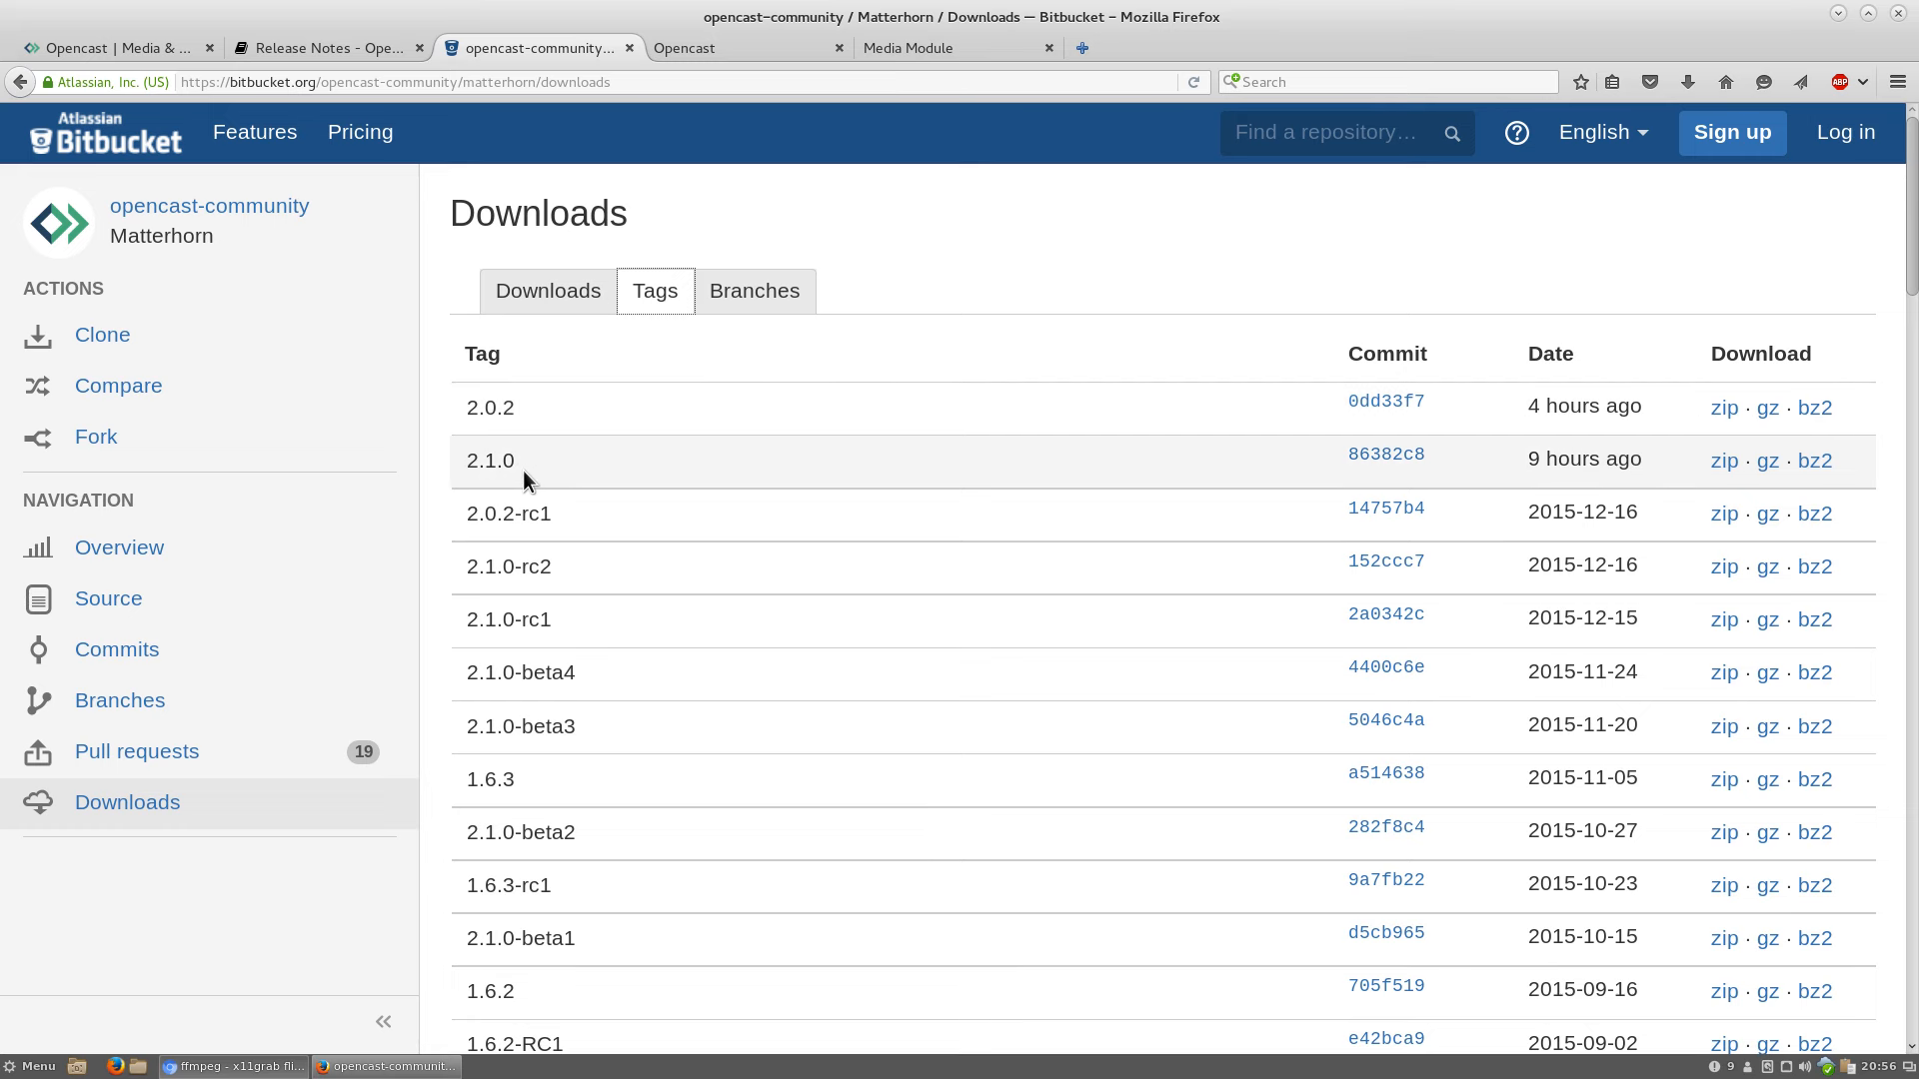
pyautogui.moveTo(513, 468)
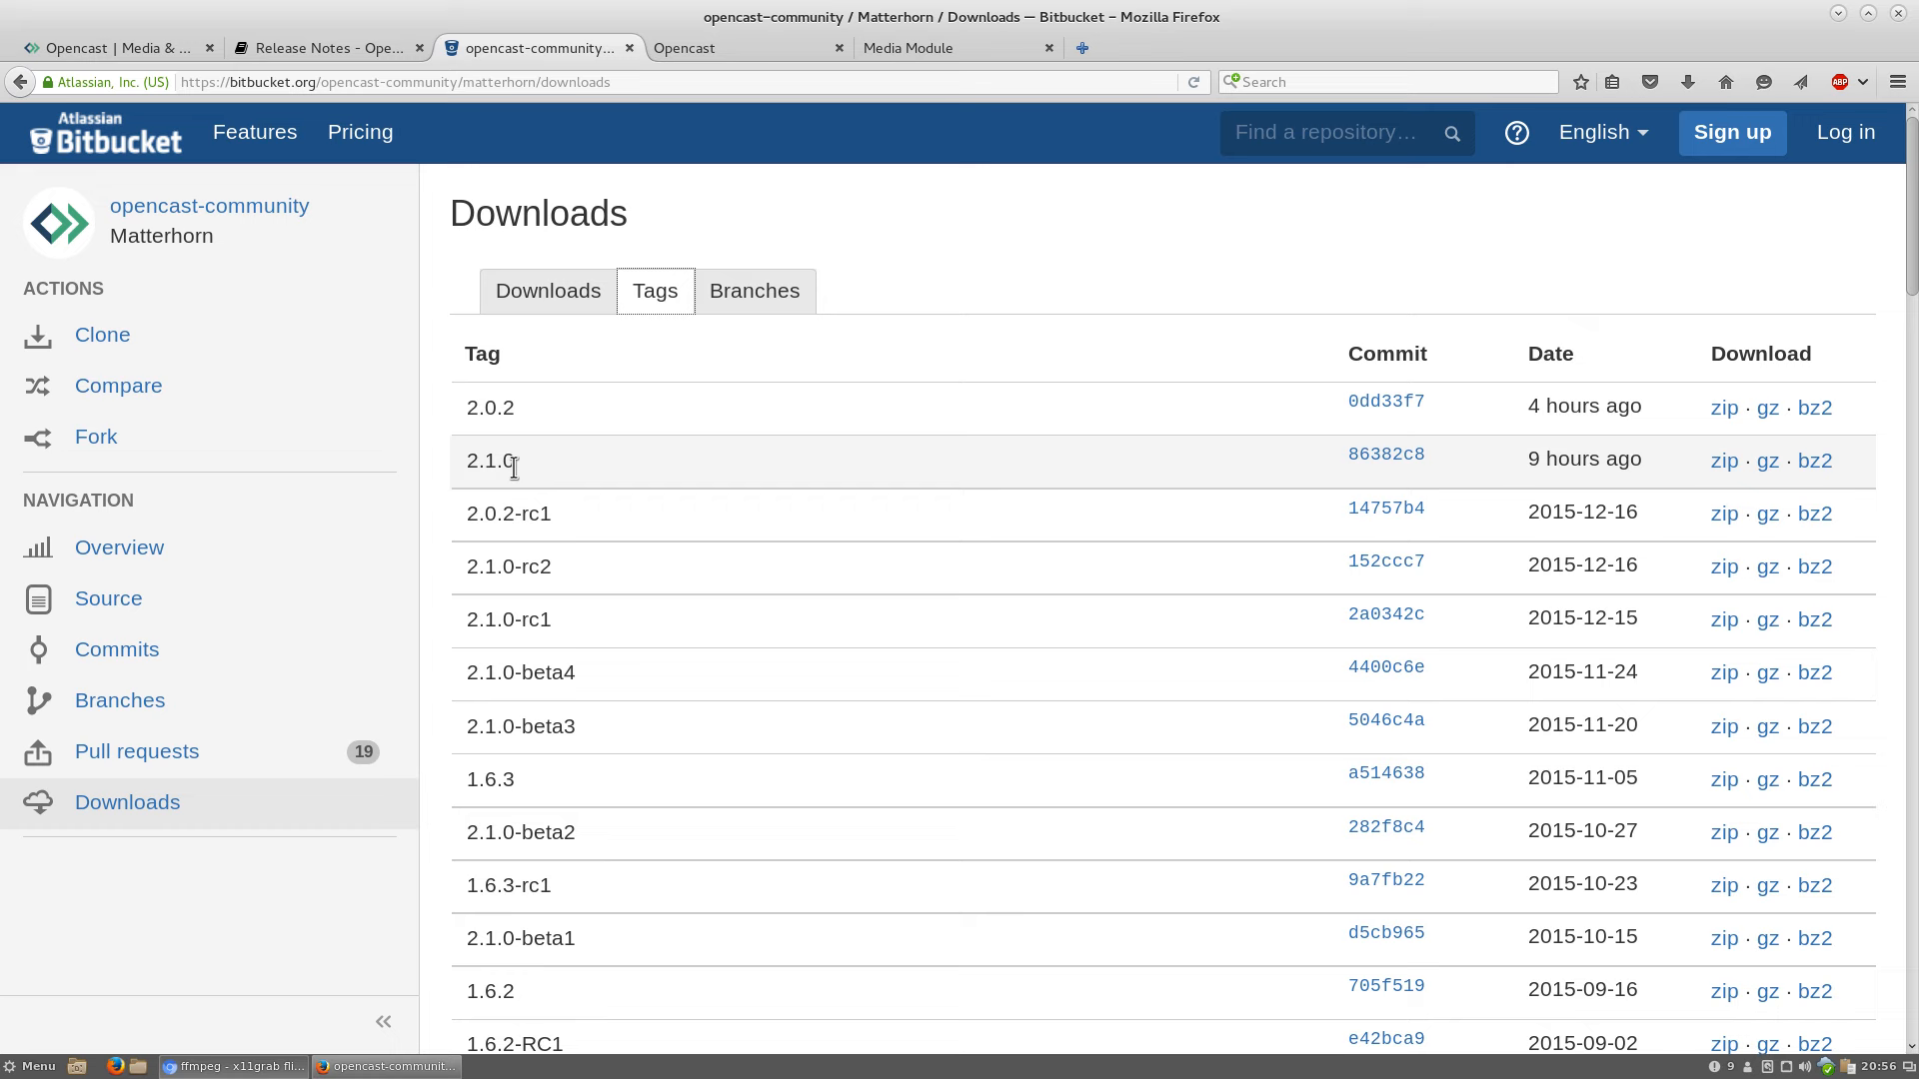
pyautogui.moveTo(526, 418)
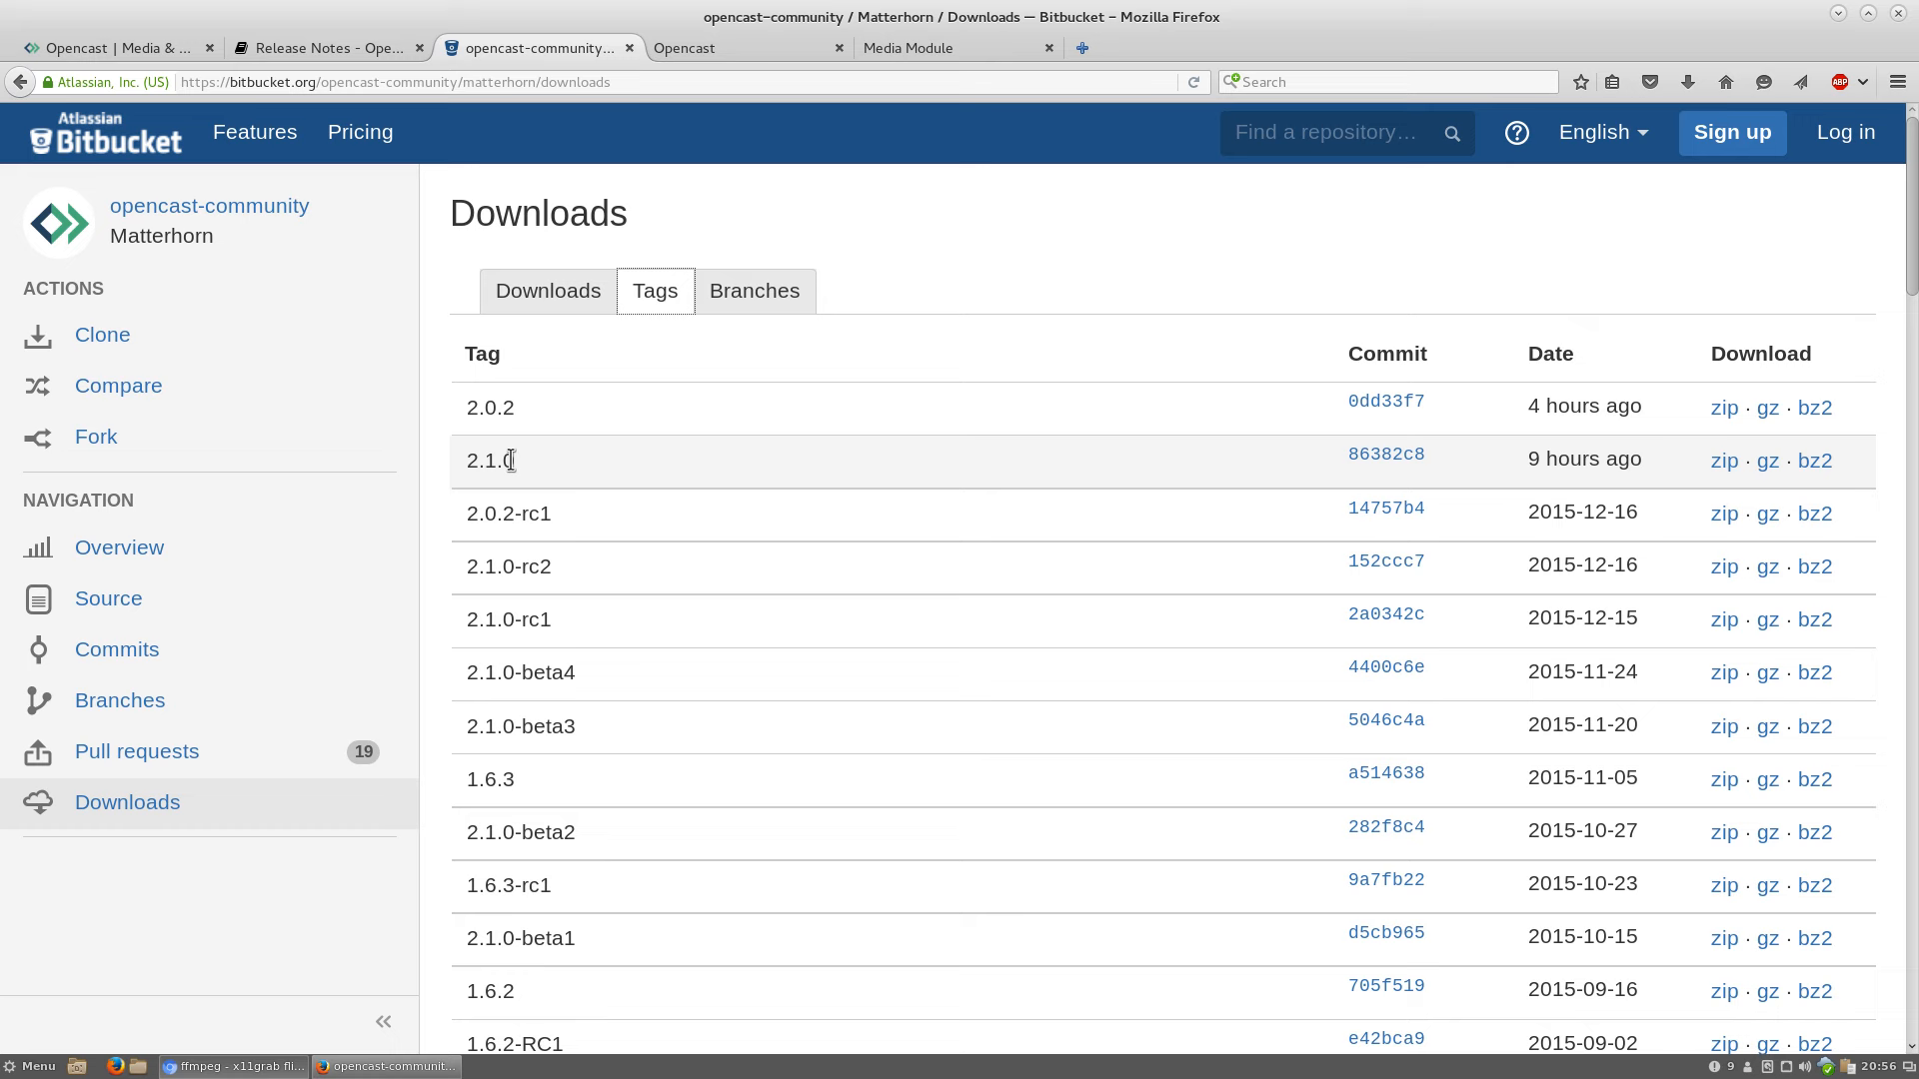
pyautogui.moveTo(541, 450)
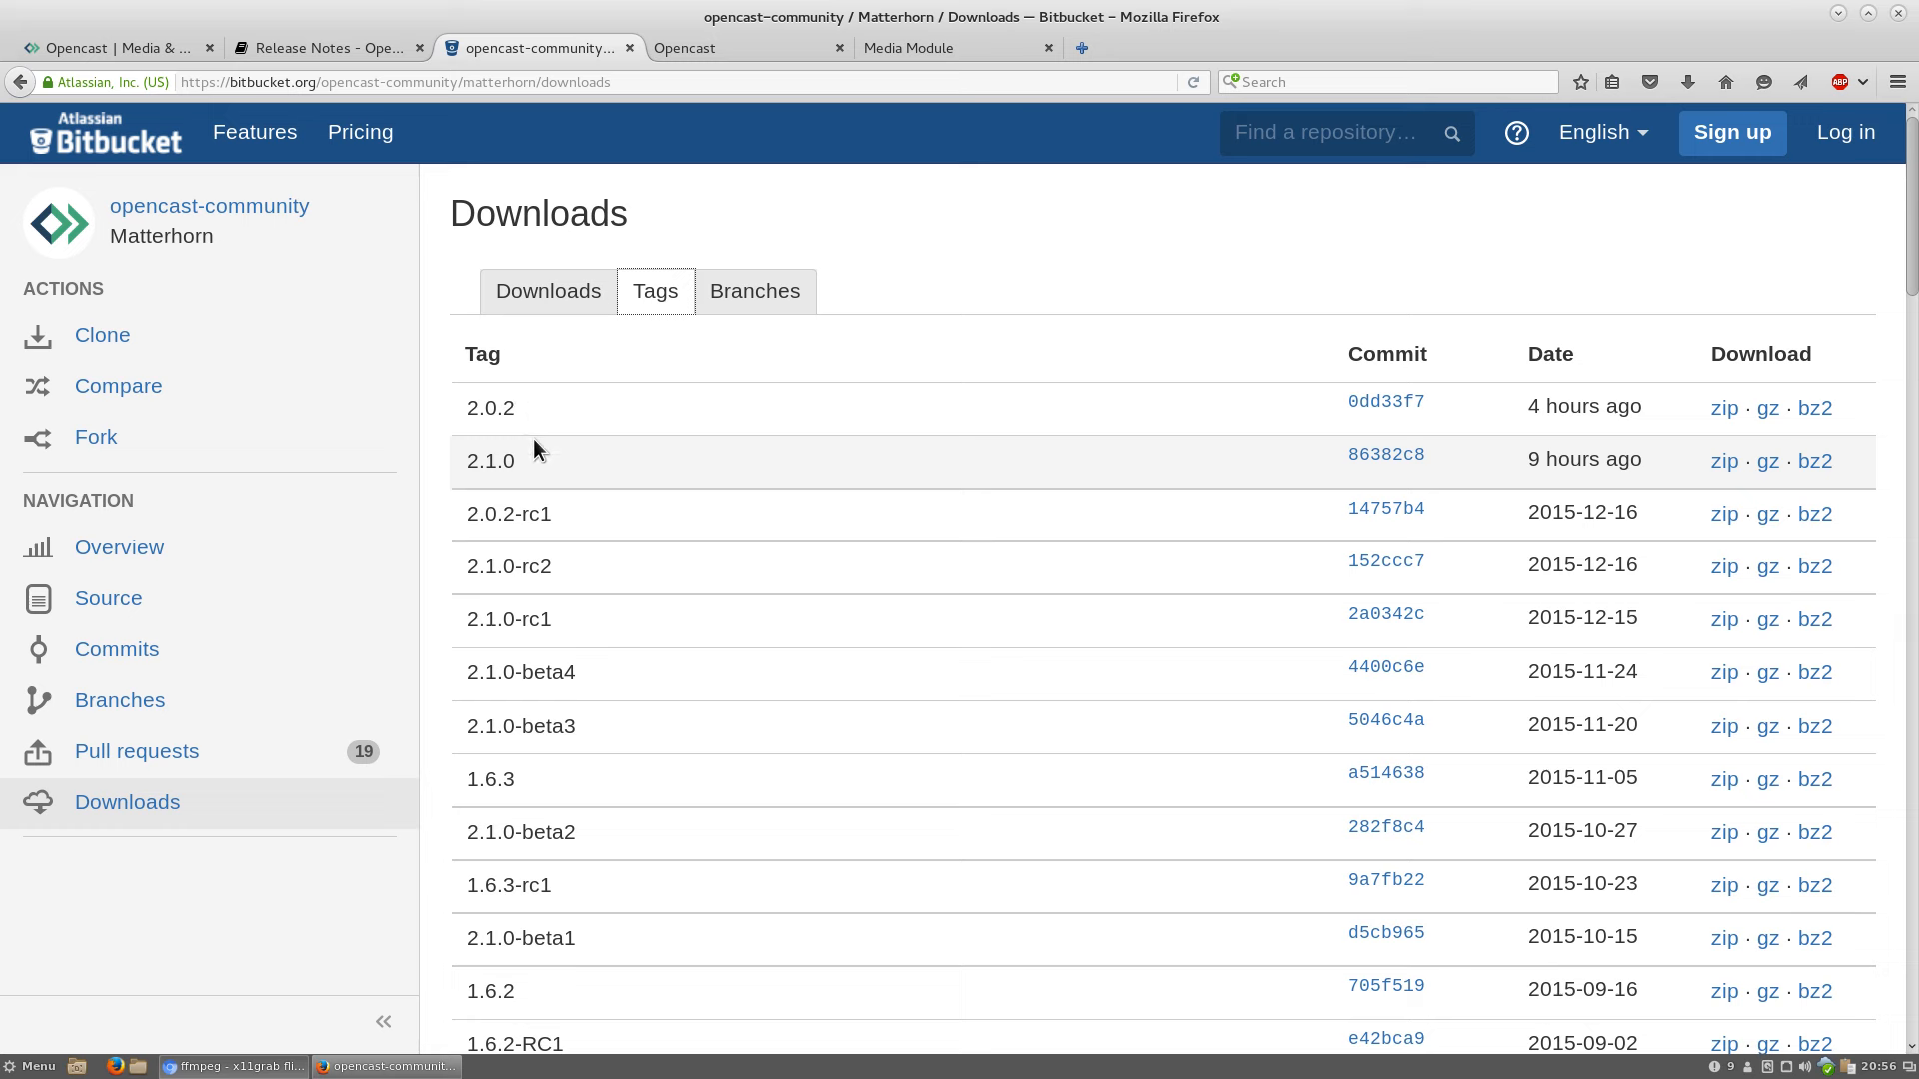
pyautogui.moveTo(708, 112)
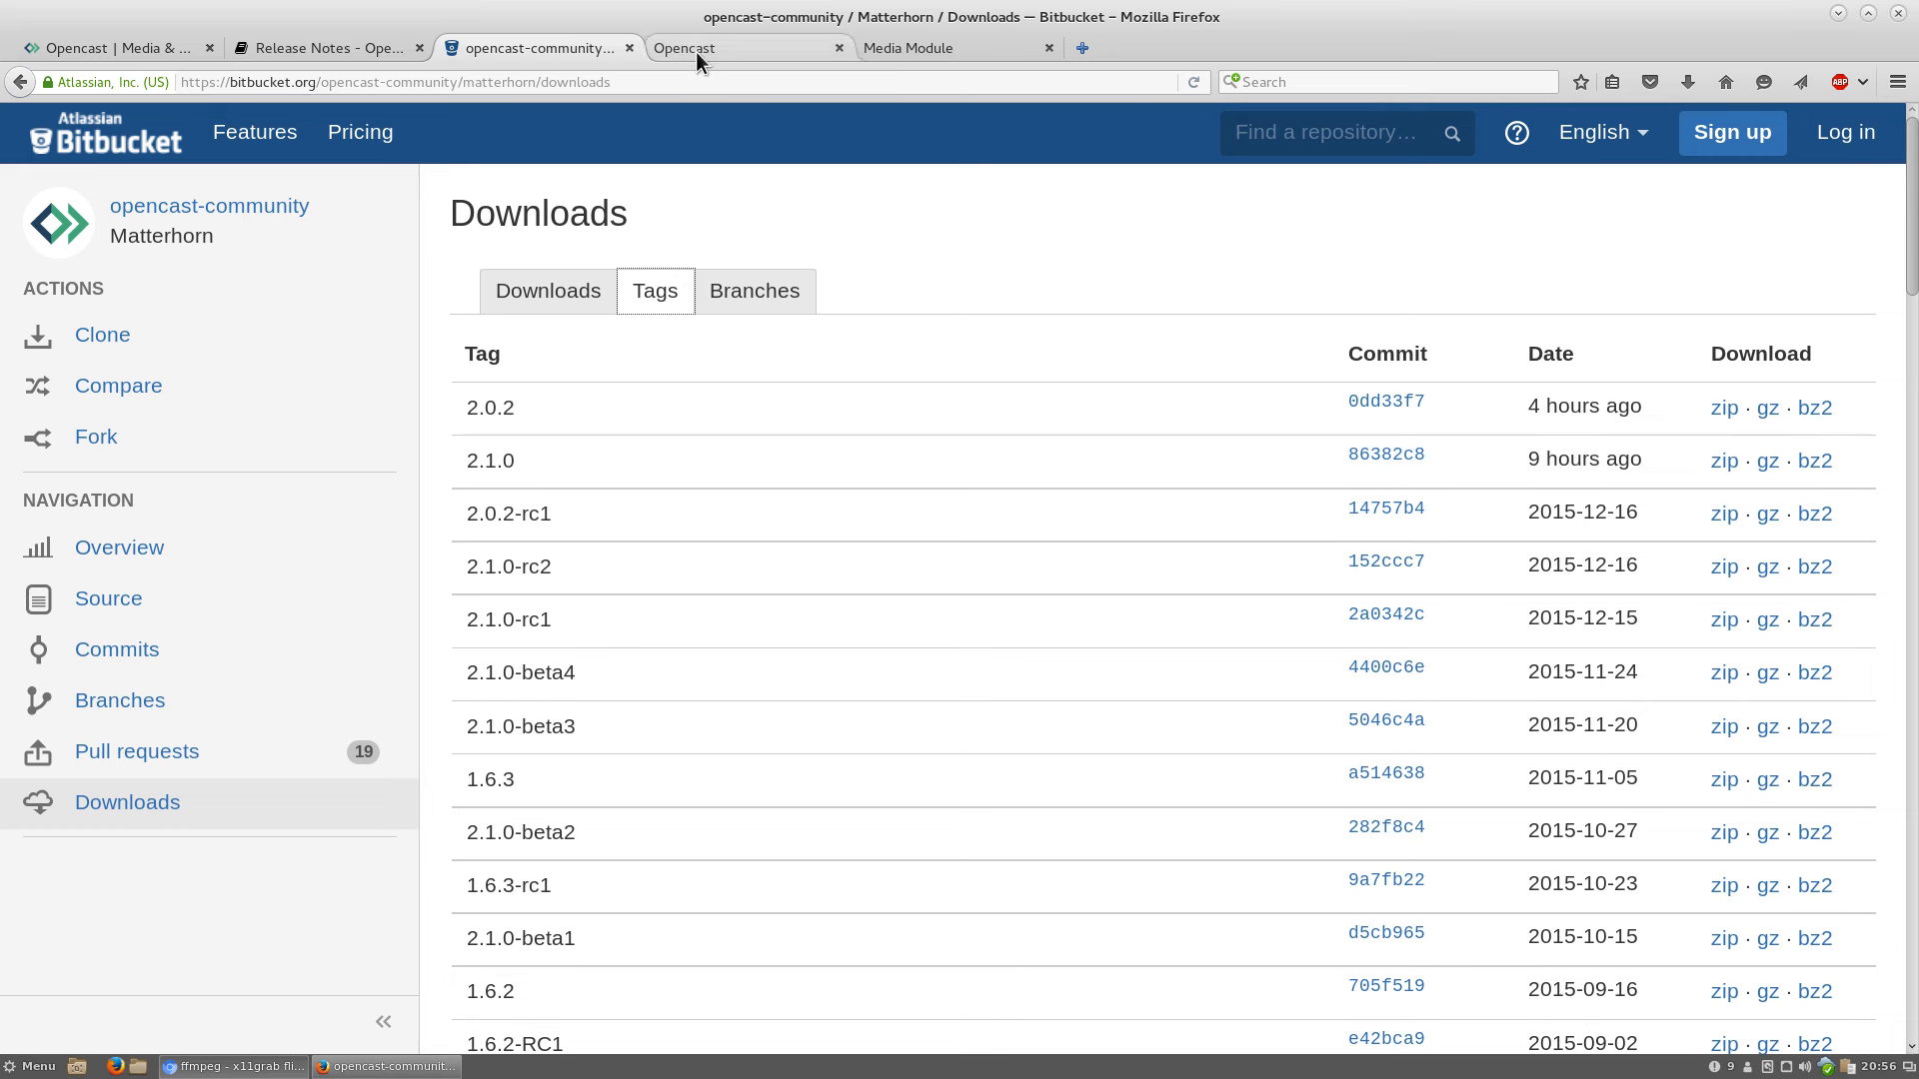
# Sign in to the Opencast 2.1.0.rc2 admin UI with the admin credentials
pyautogui.click(734, 48)
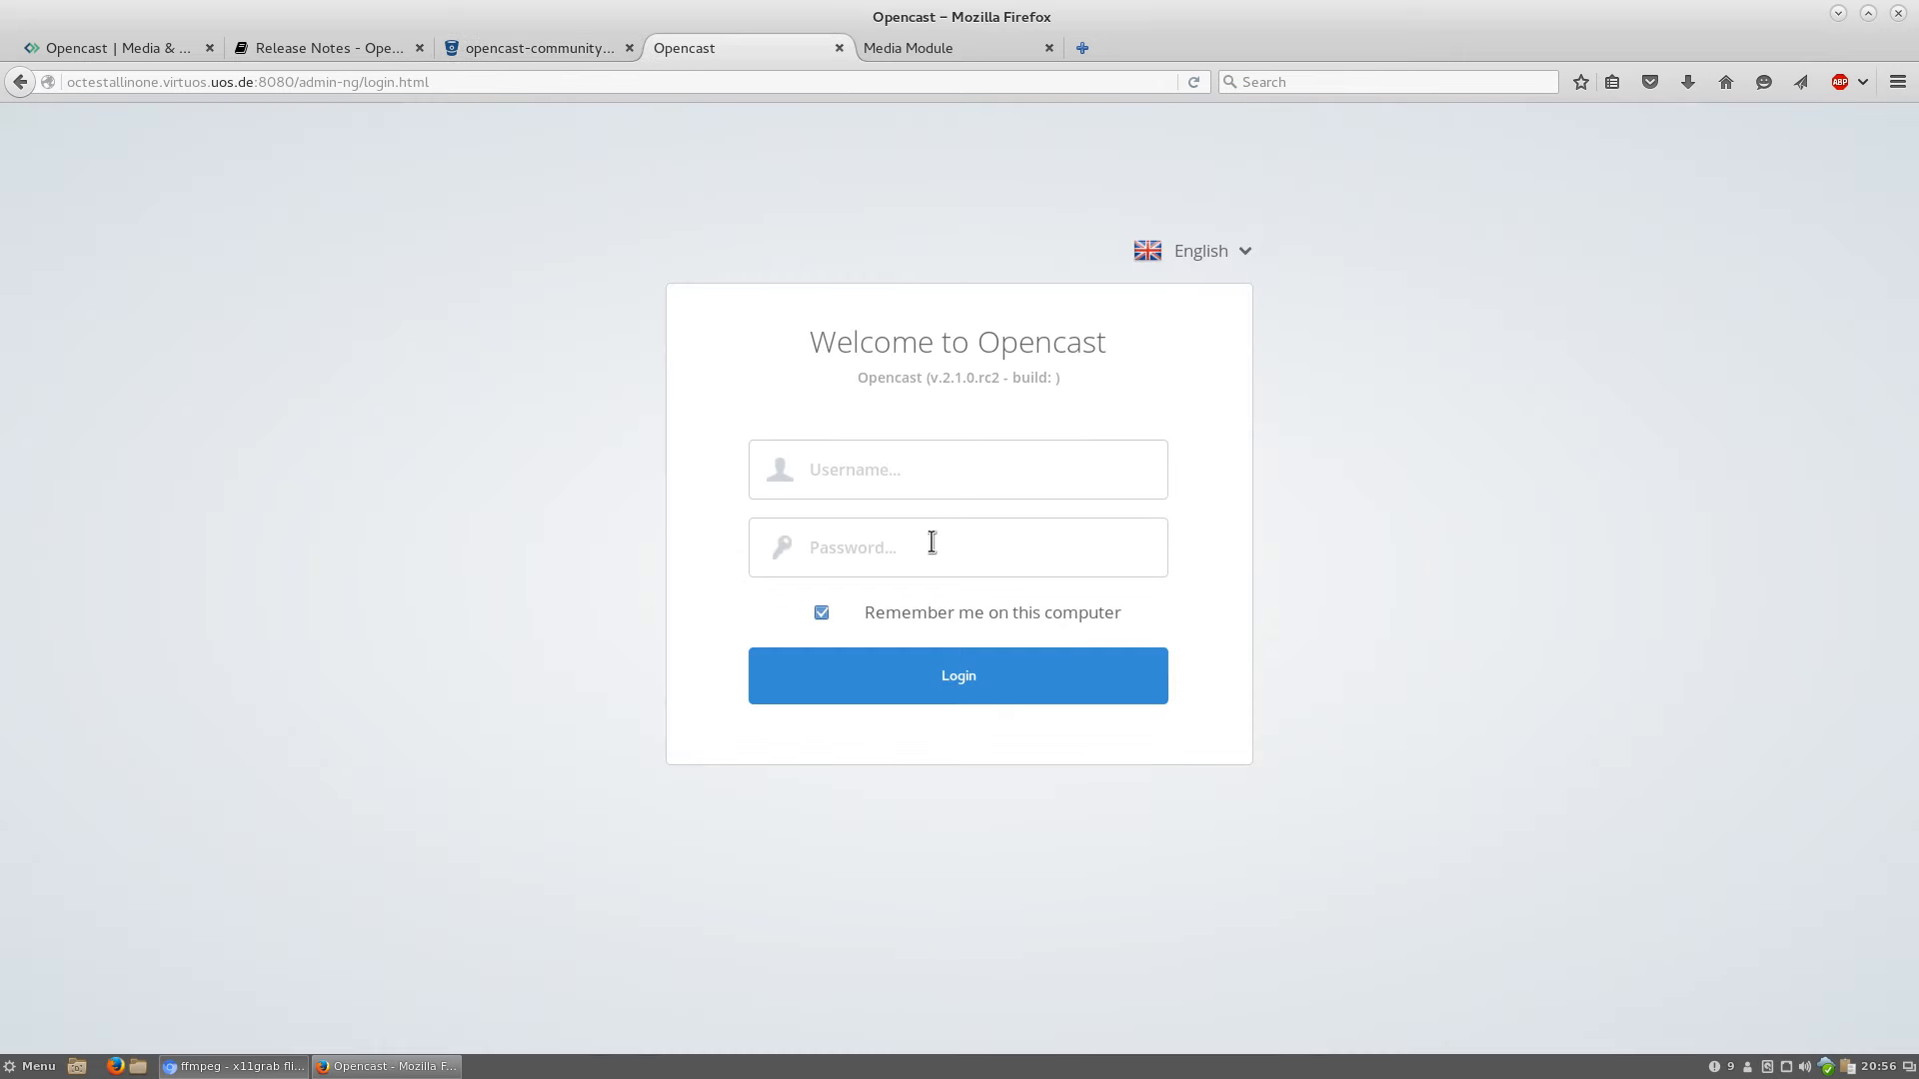
pyautogui.click(957, 468)
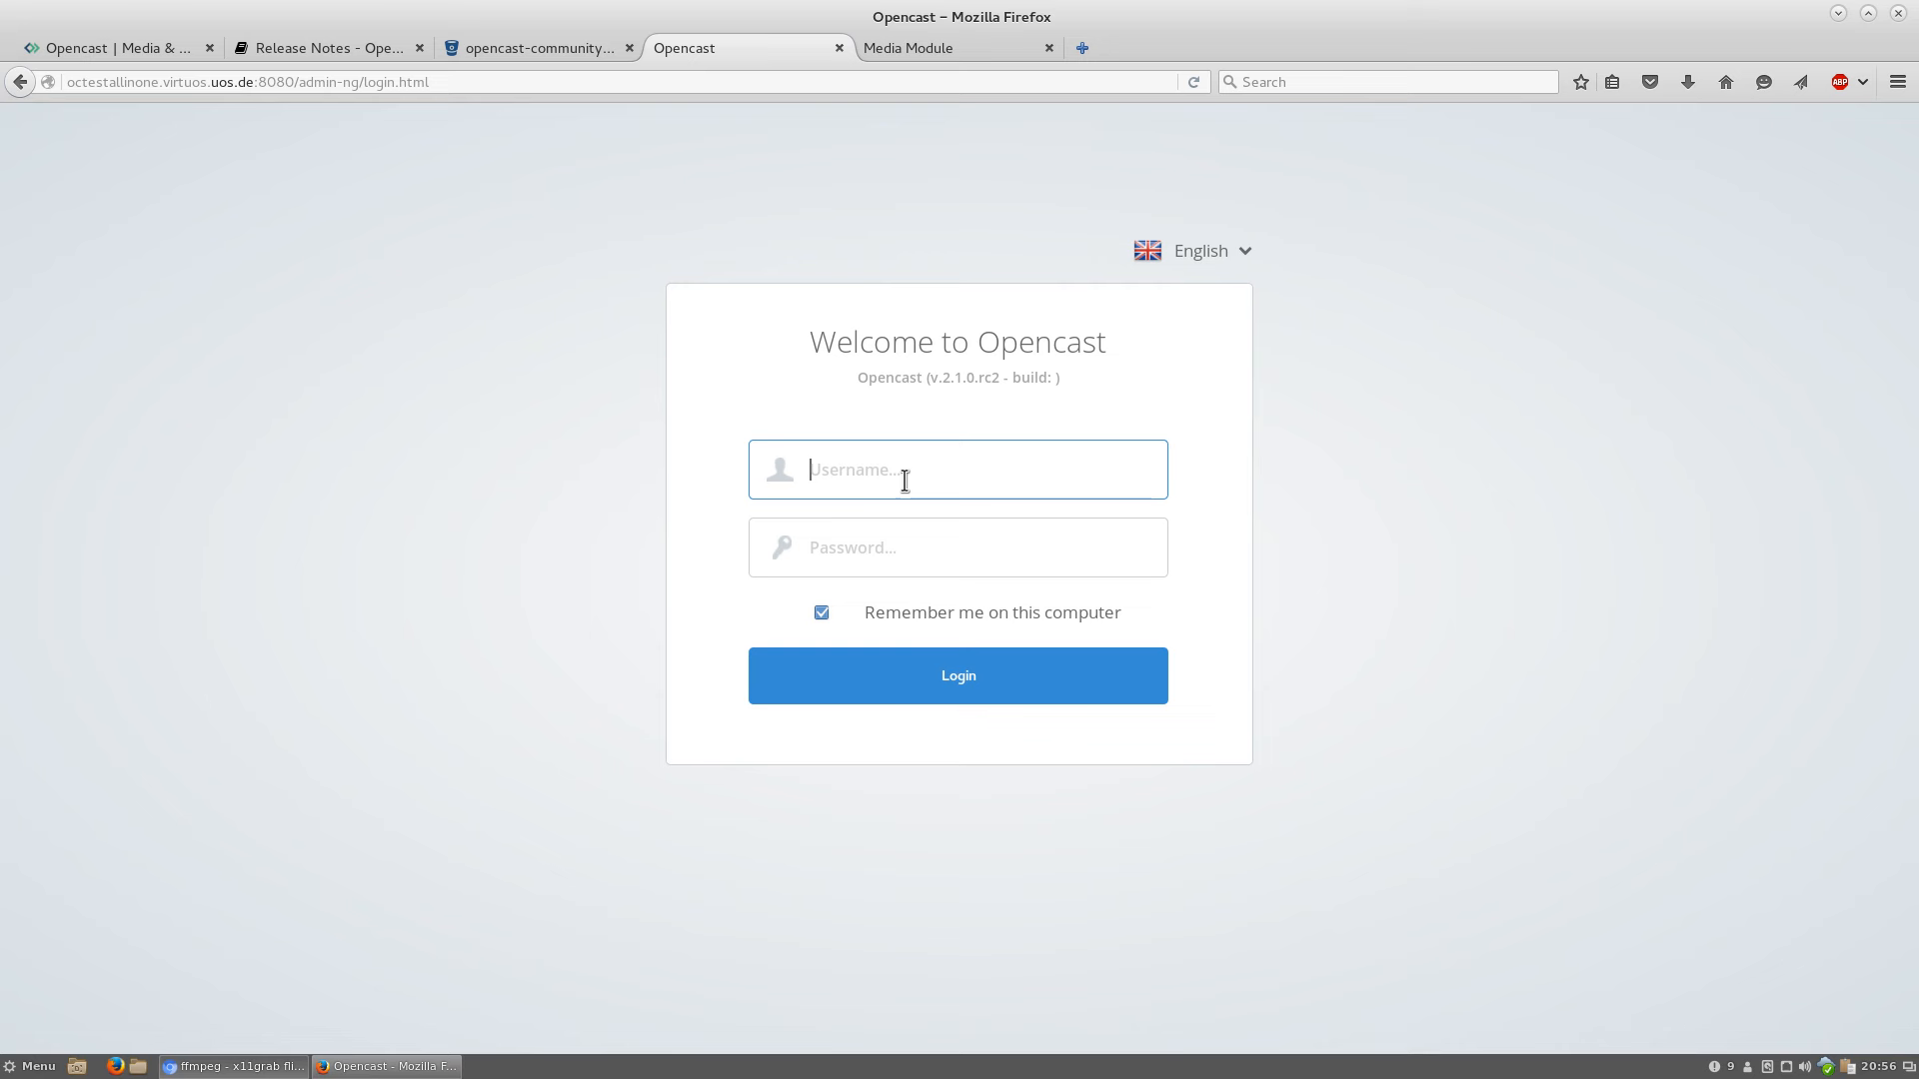
pyautogui.moveTo(199, 124)
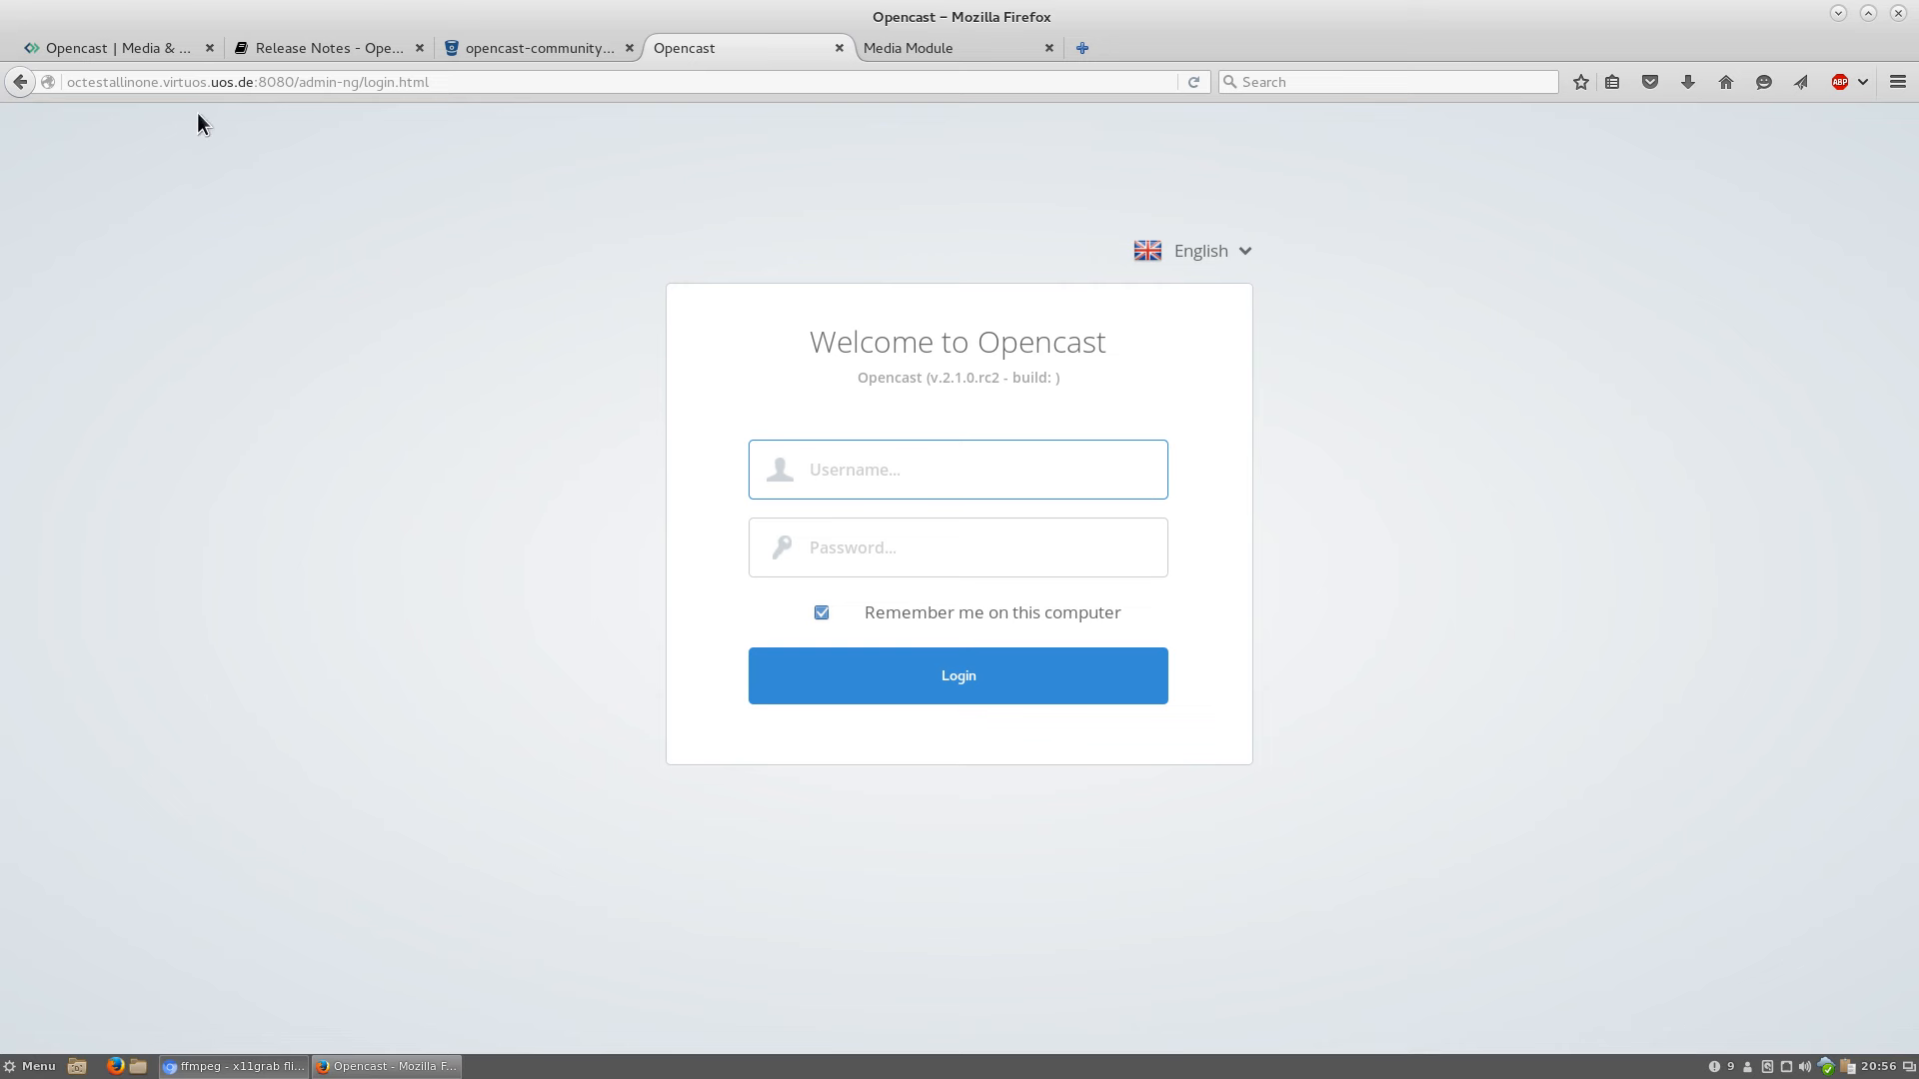
pyautogui.click(957, 468)
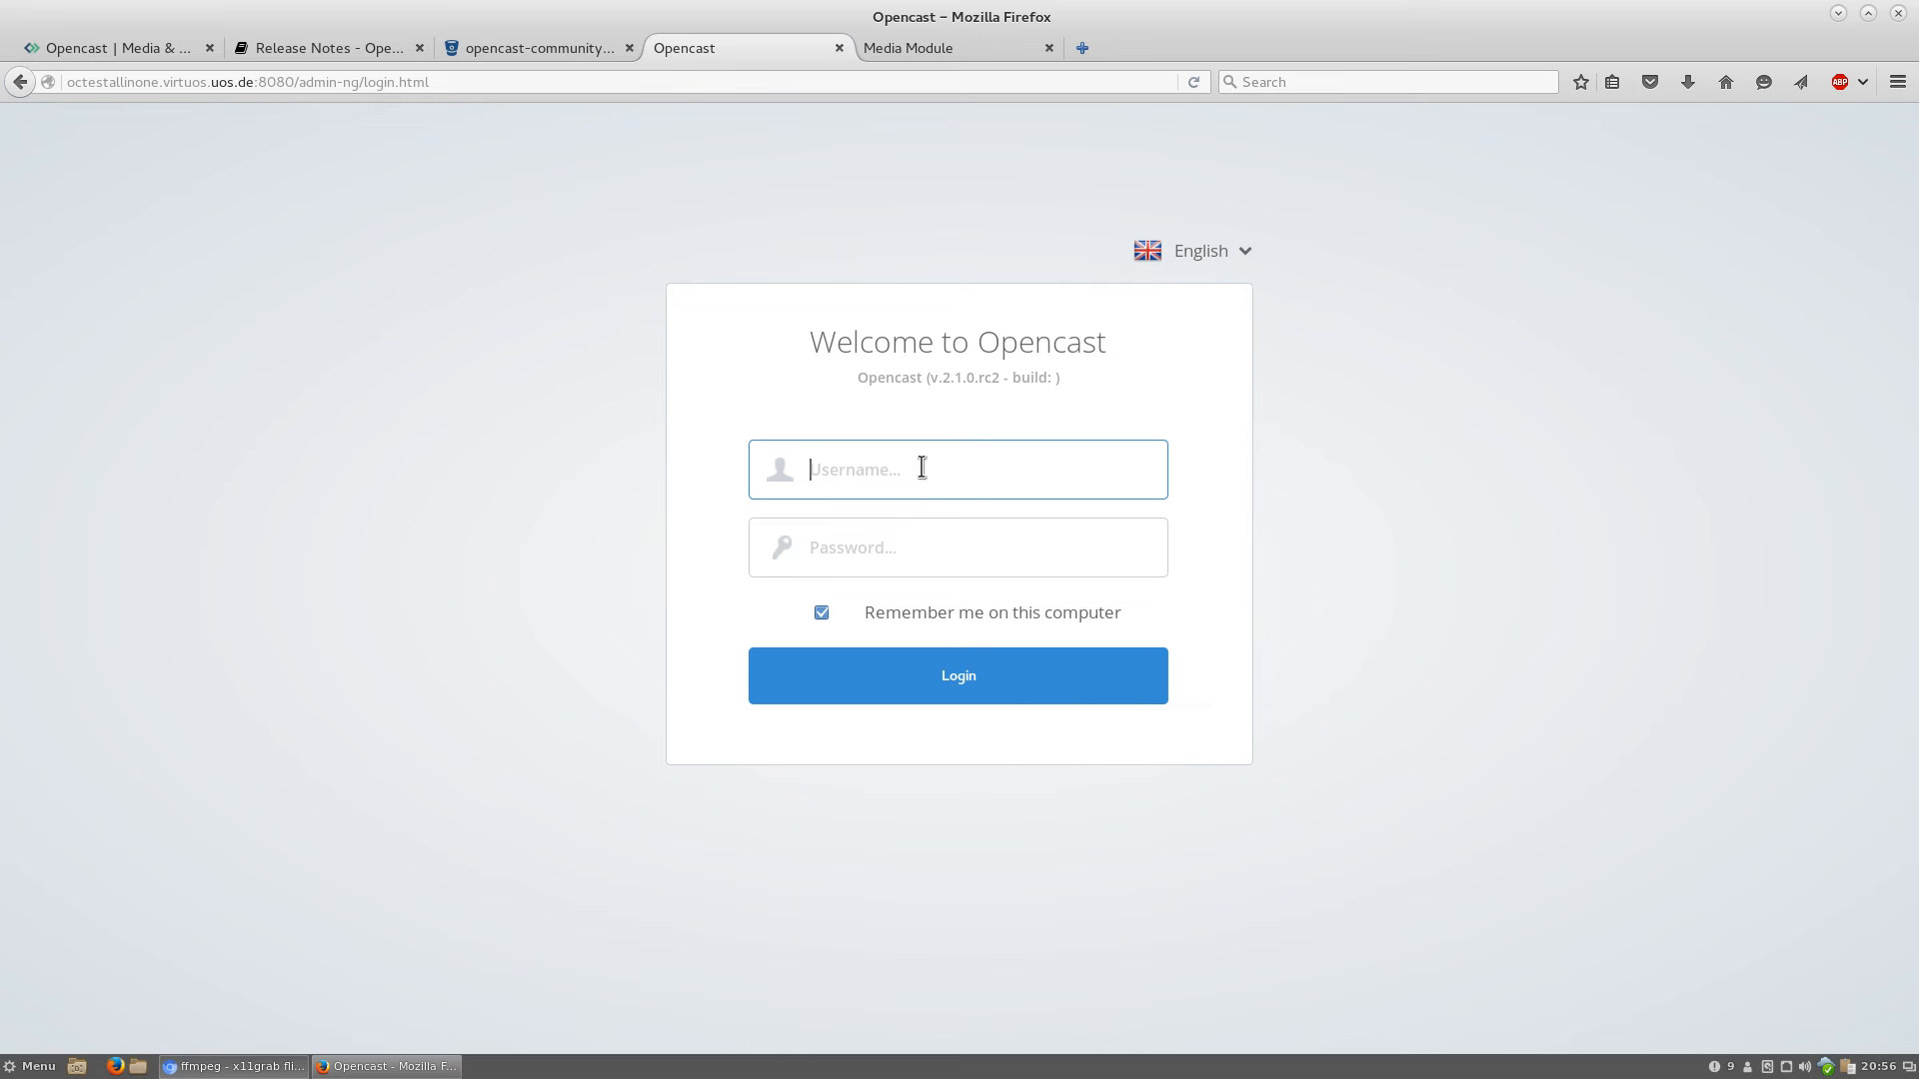
pyautogui.click(957, 468)
pyautogui.write('admin')
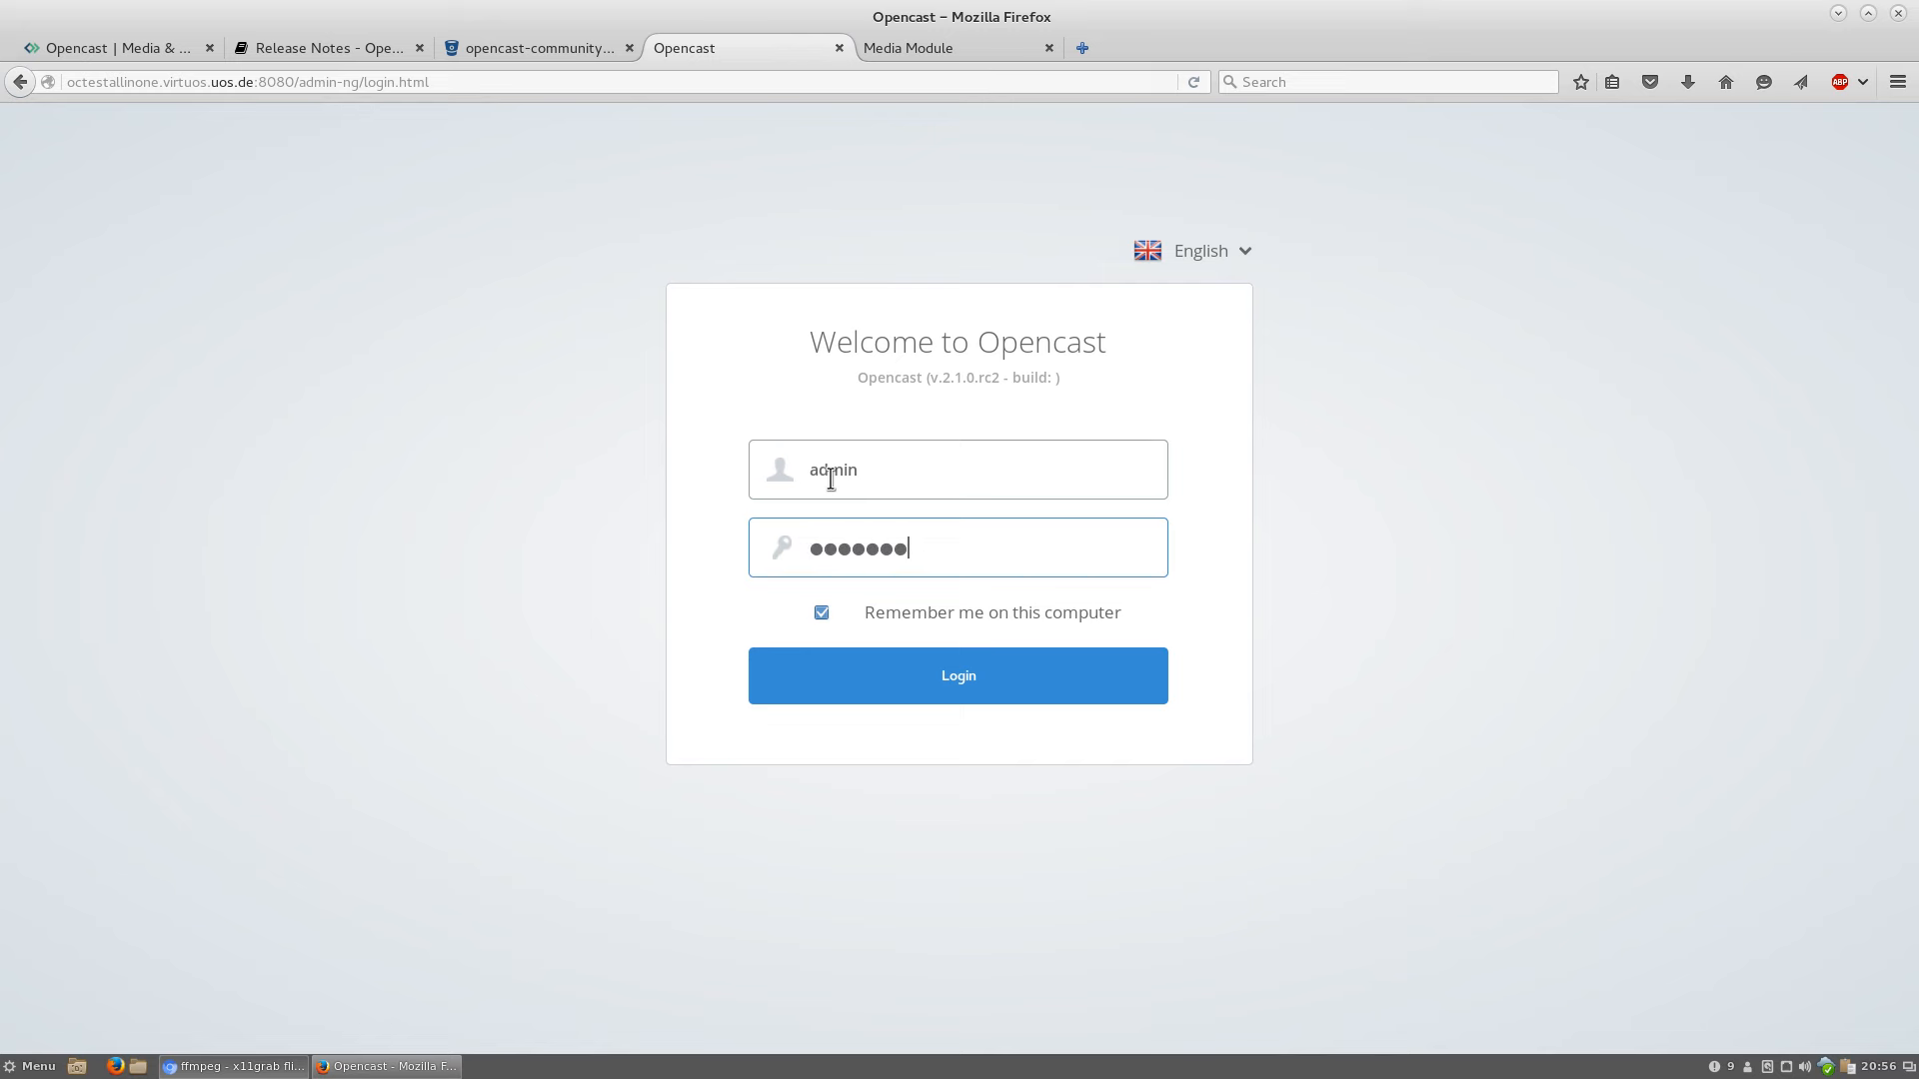
pyautogui.click(958, 676)
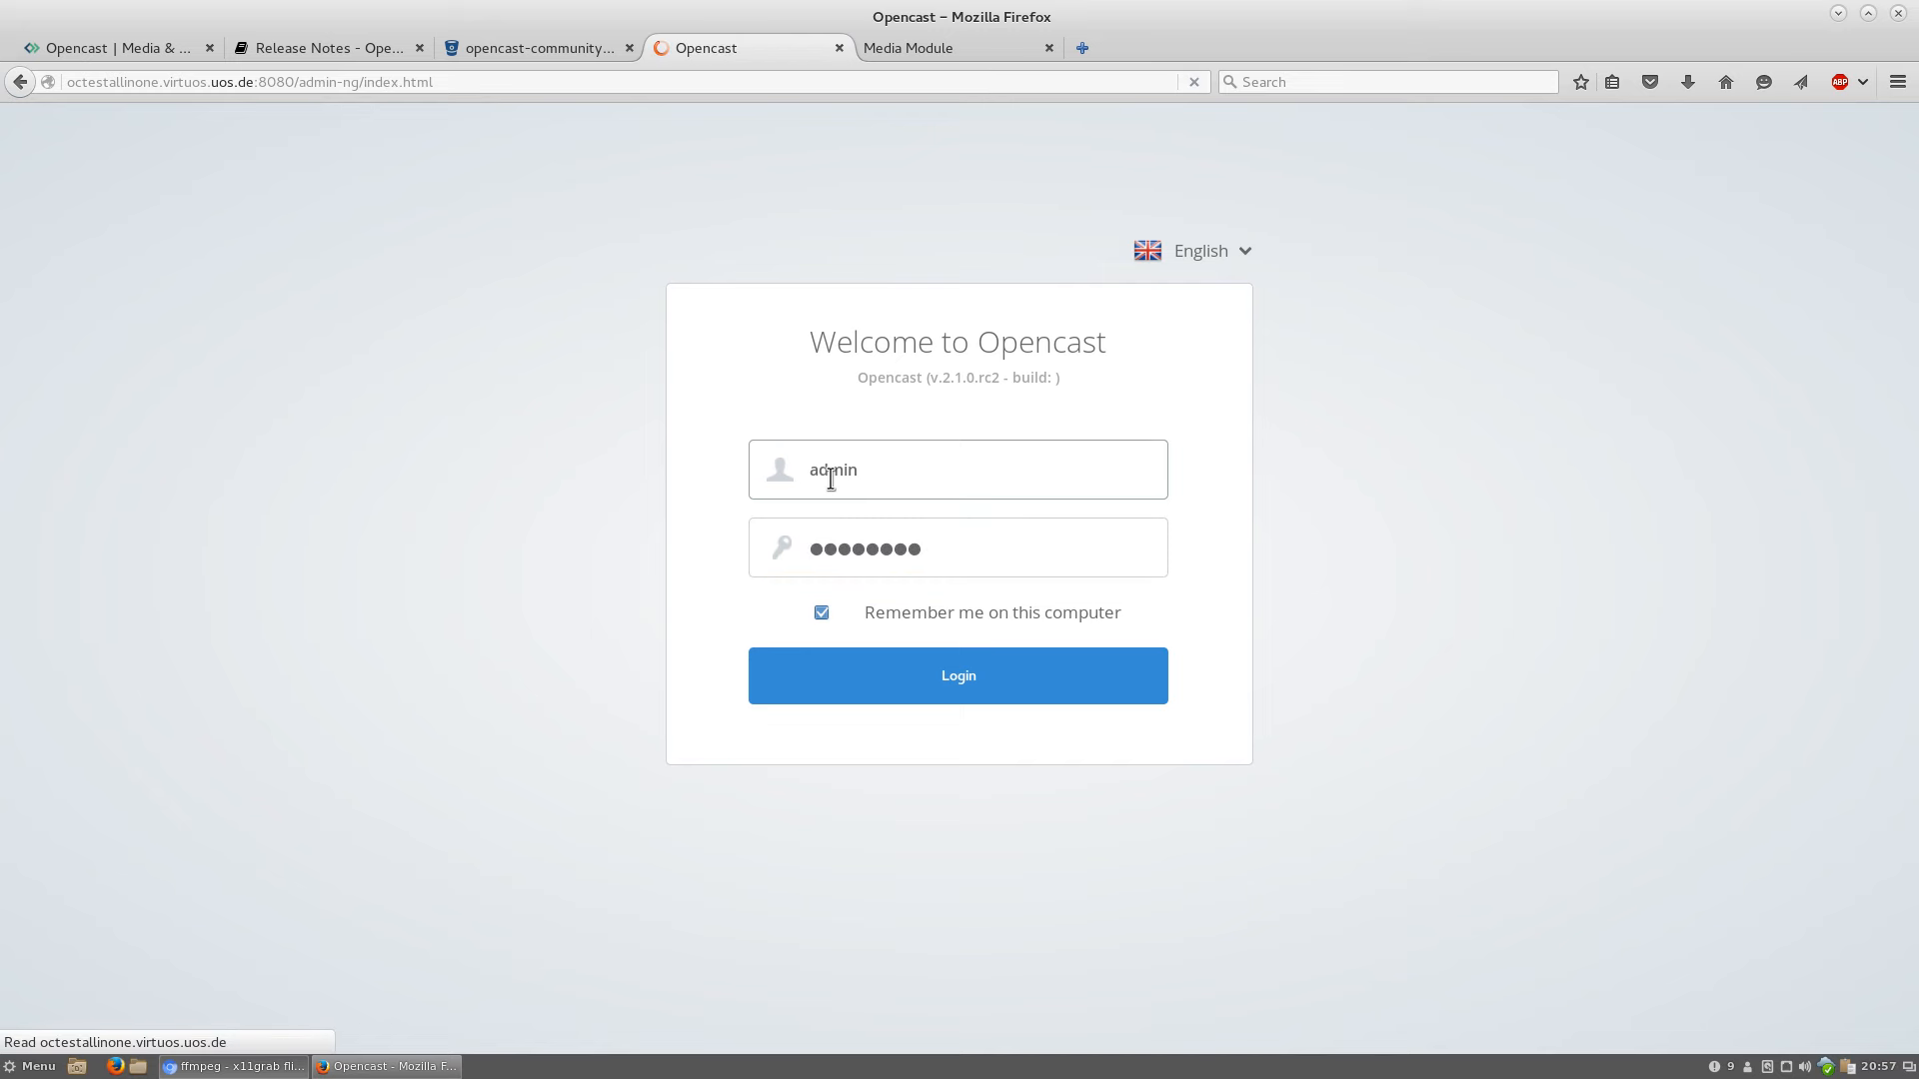
# Let the admin UI load the Events page filtered to Status: Finished
pyautogui.click(957, 675)
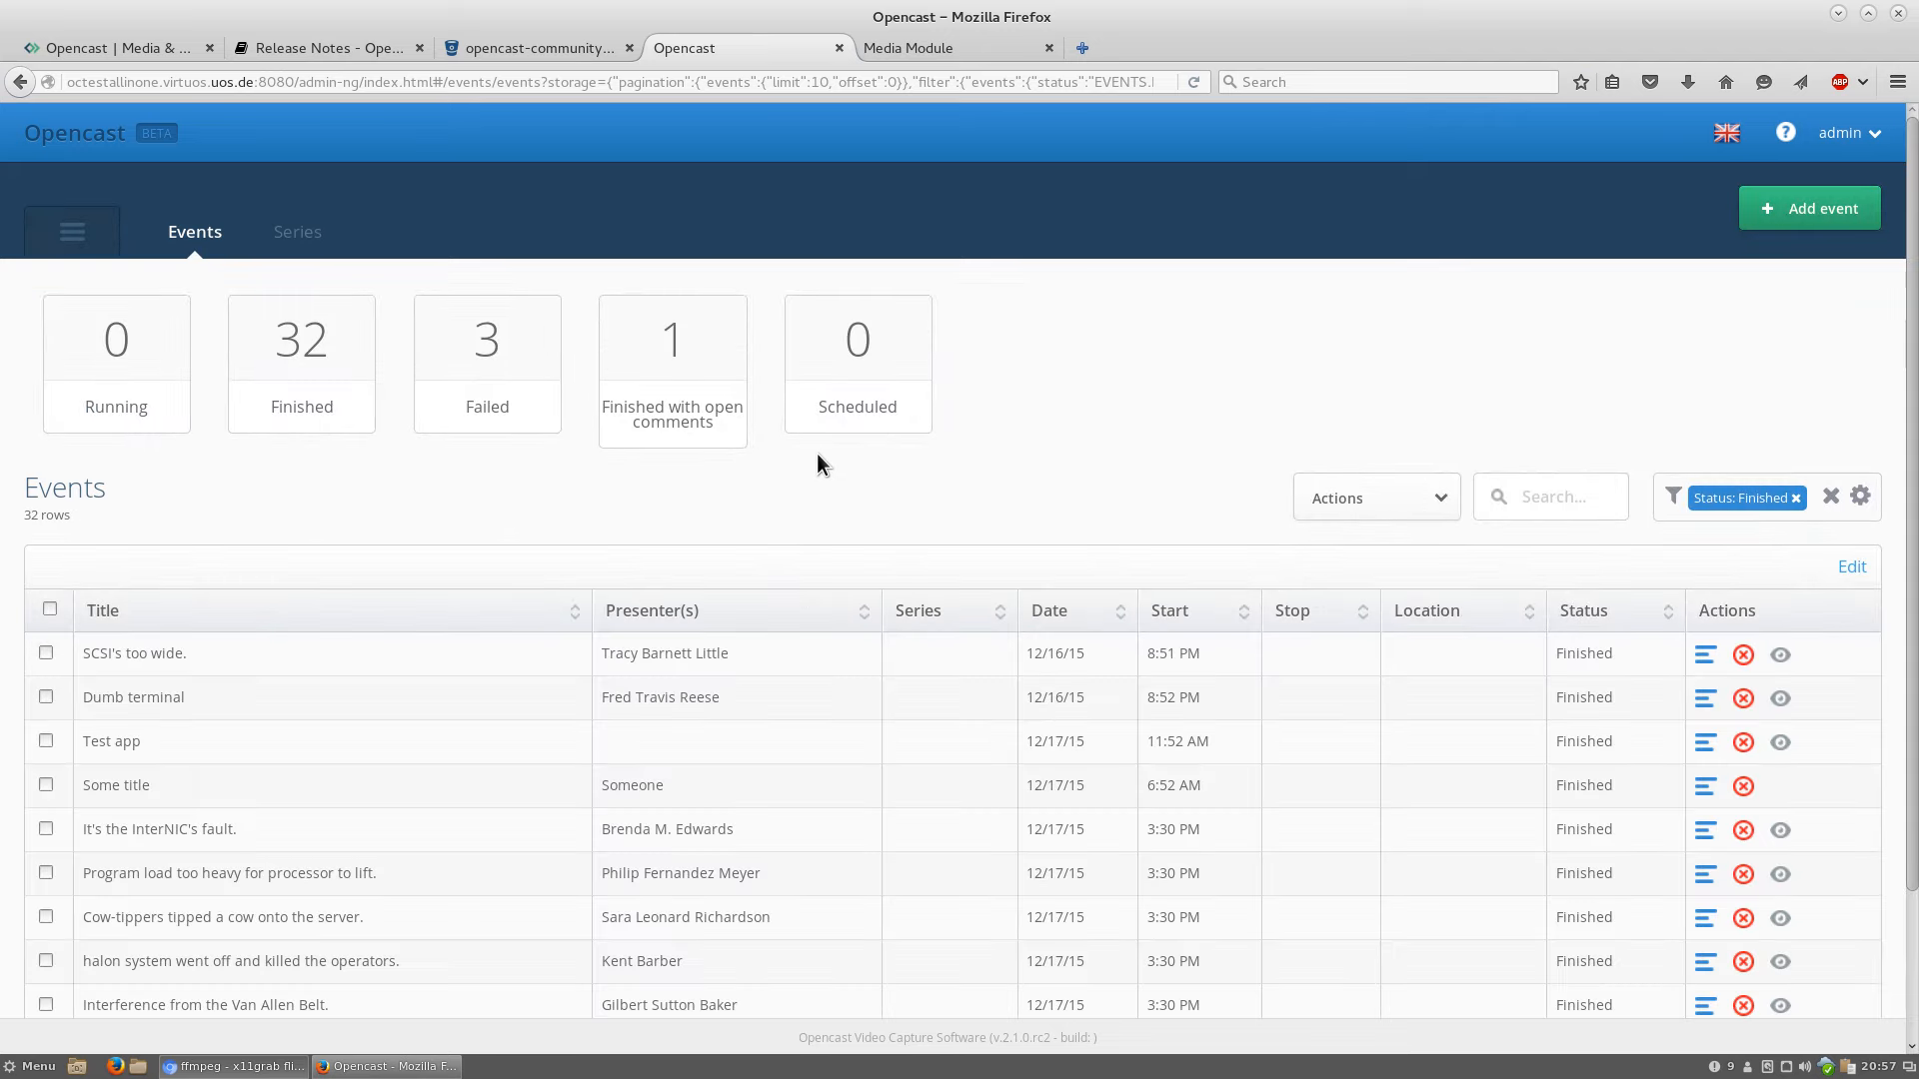
pyautogui.moveTo(658, 477)
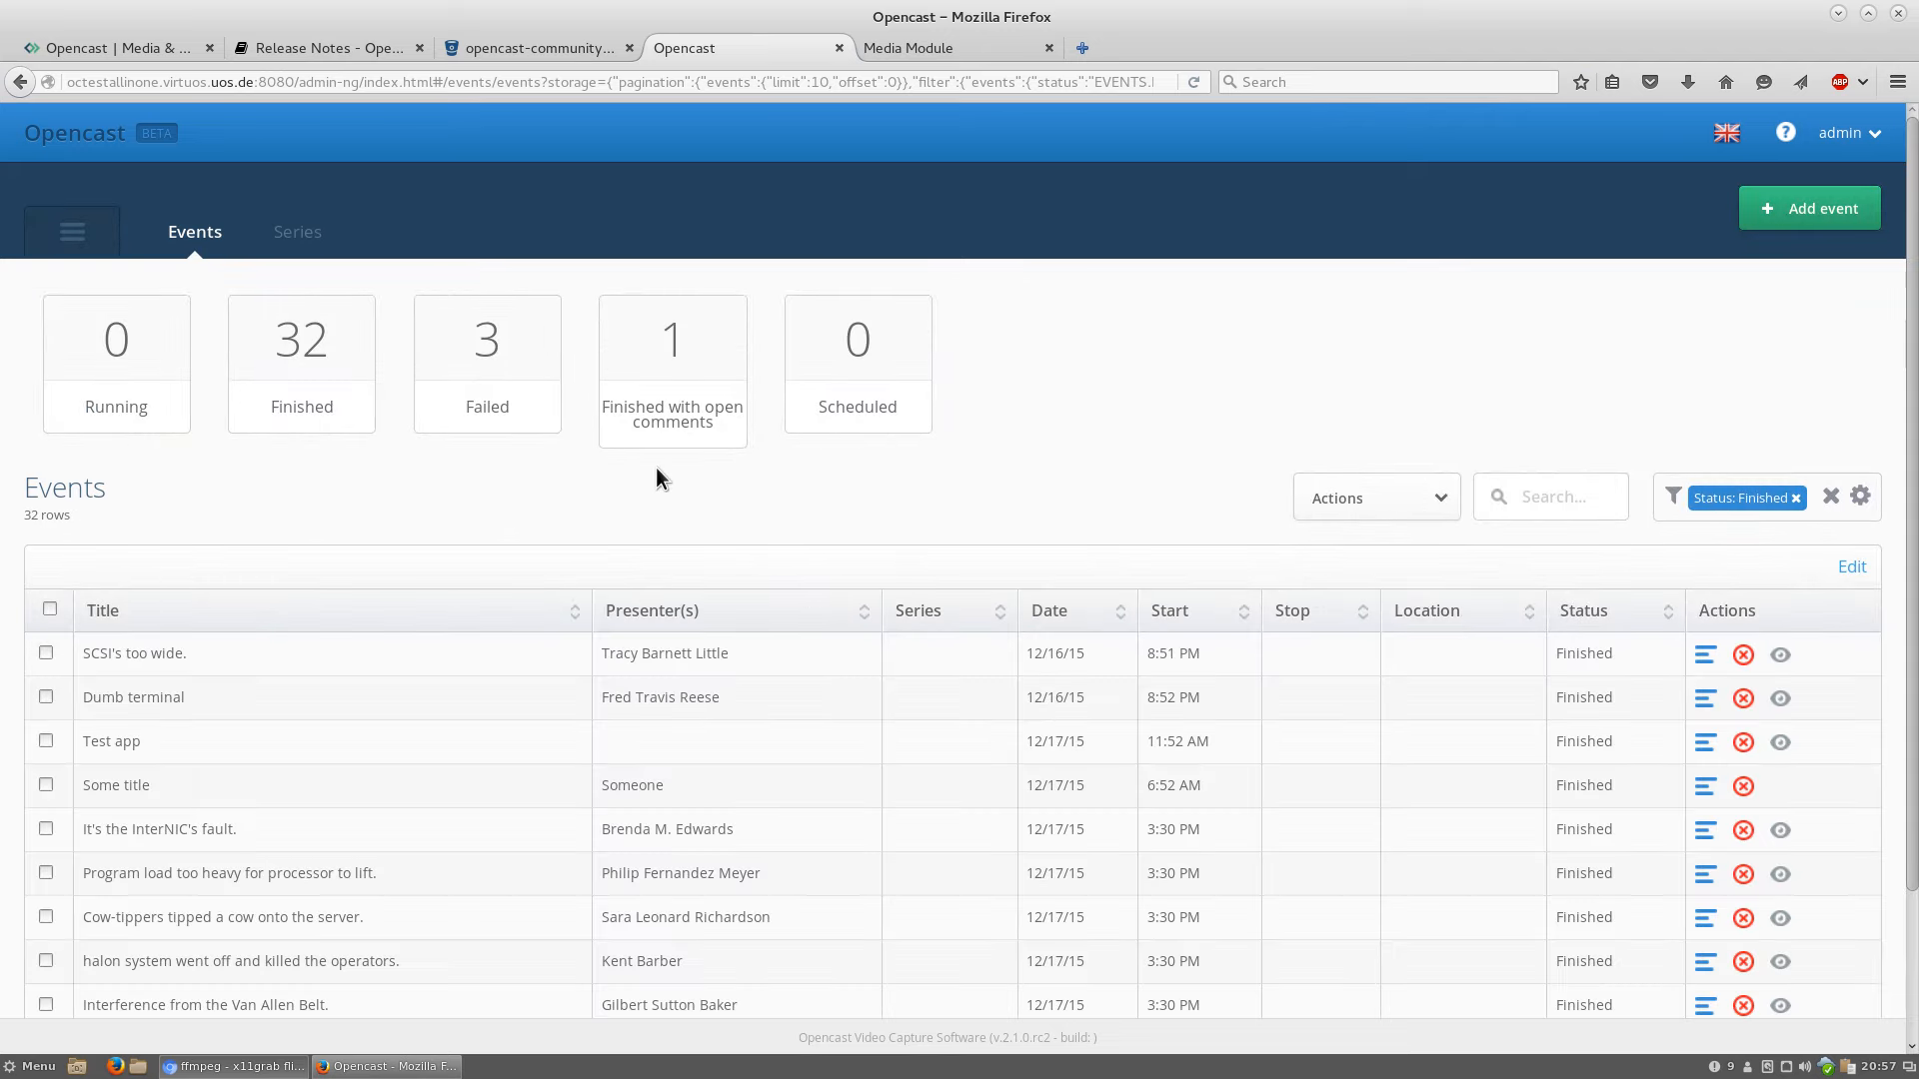
pyautogui.moveTo(624, 492)
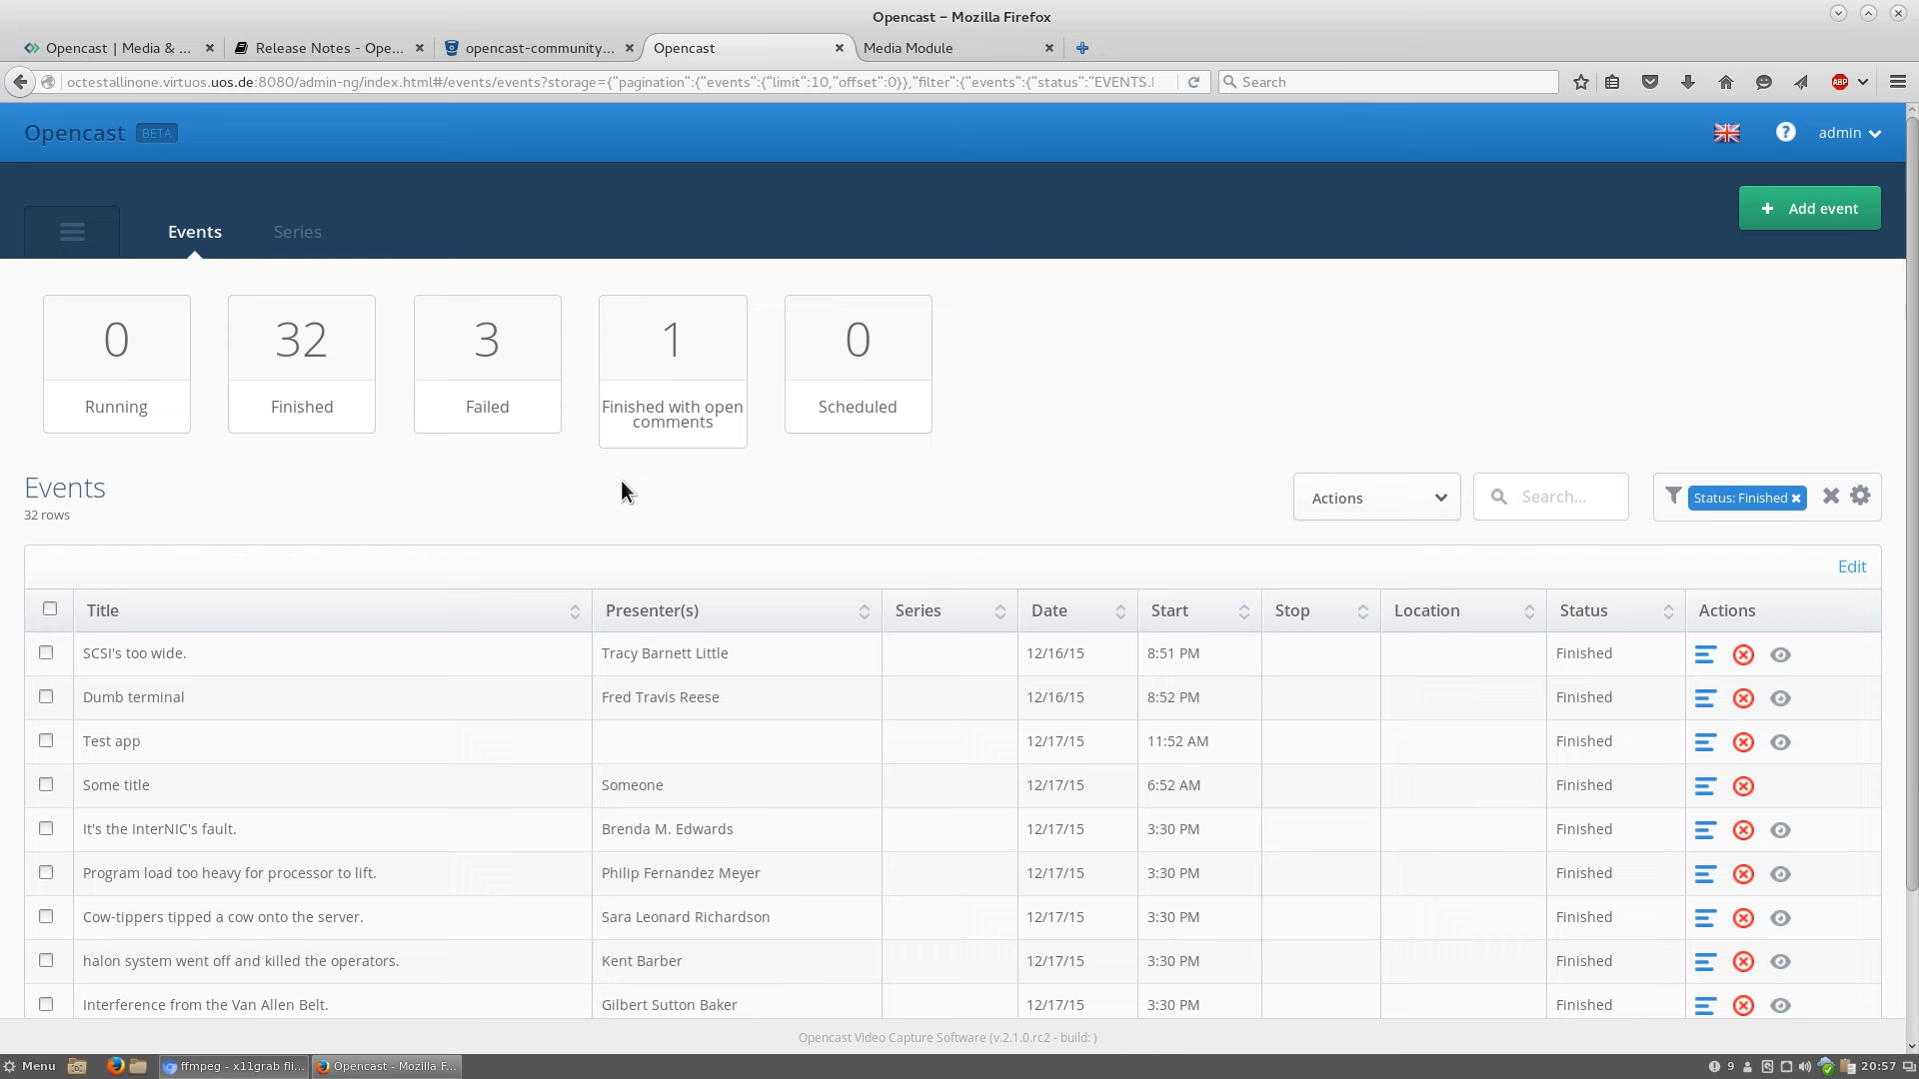
pyautogui.moveTo(543, 492)
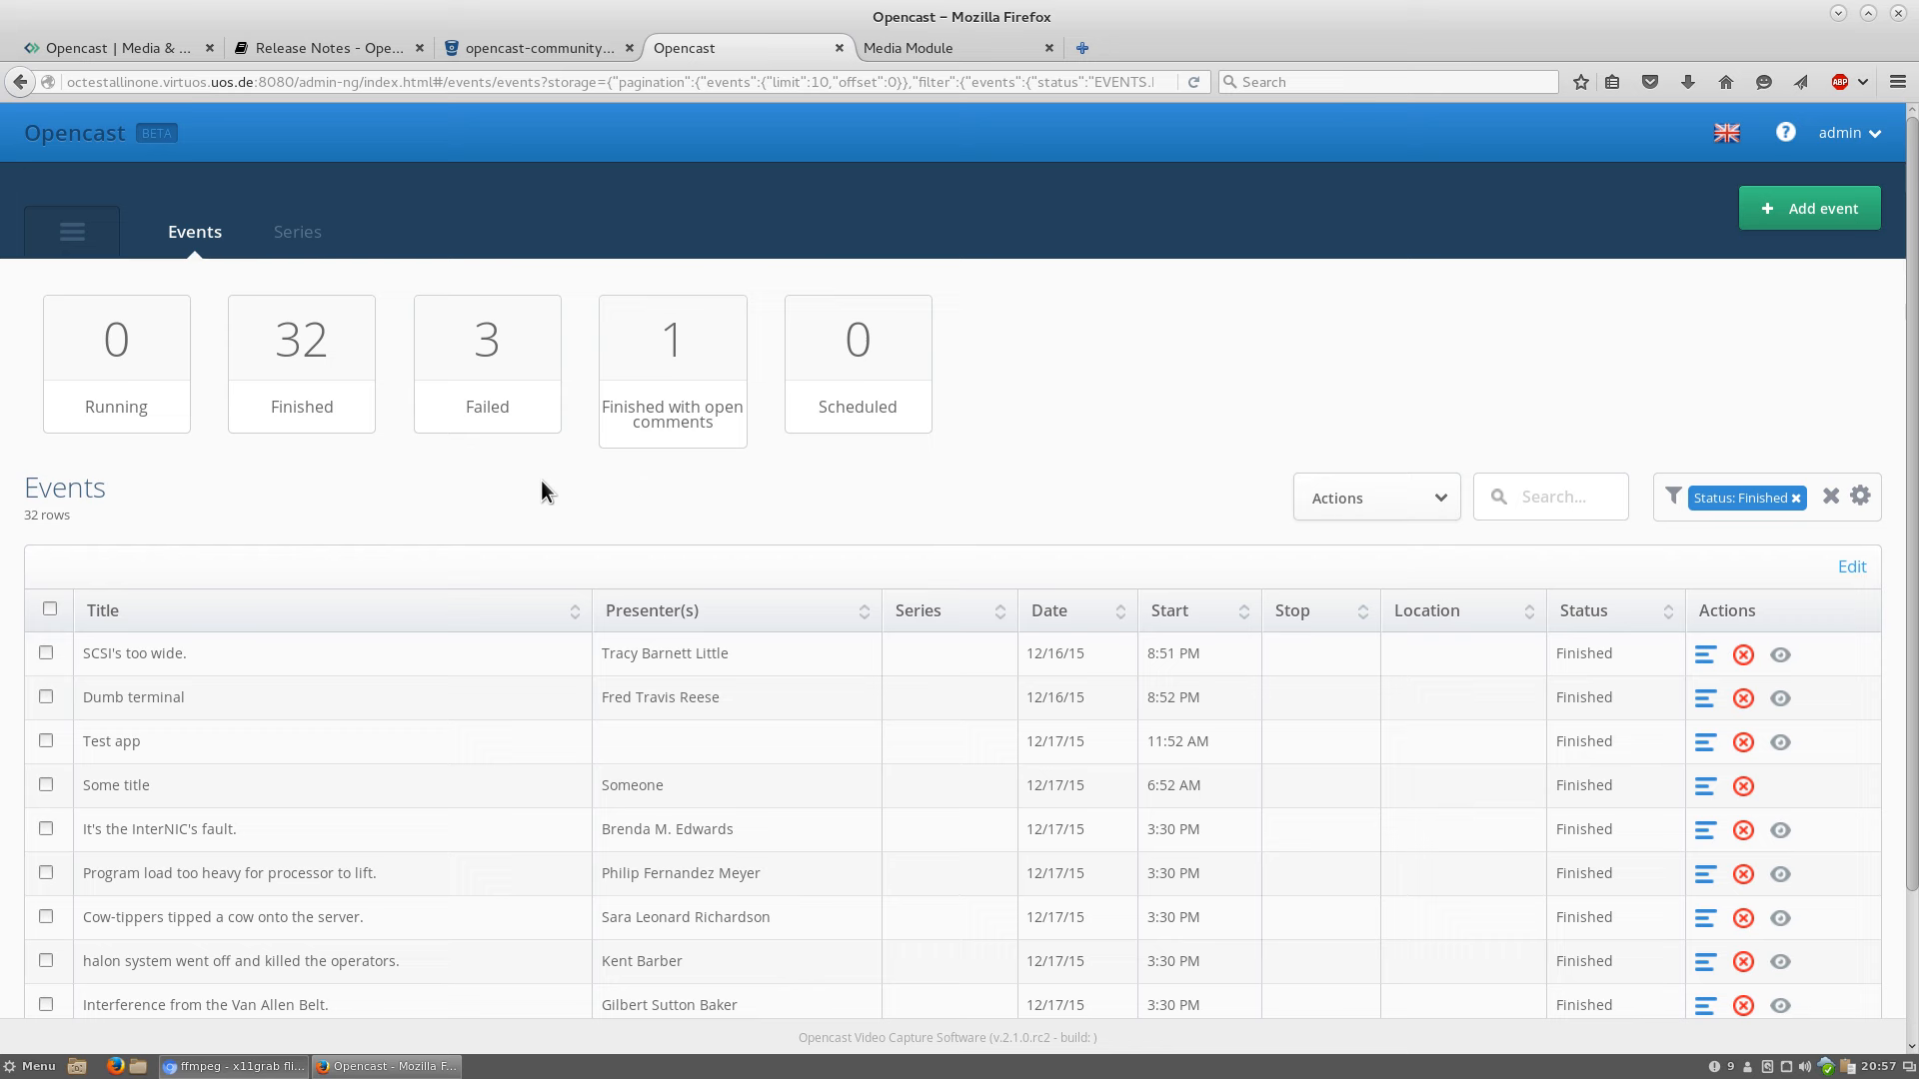
pyautogui.moveTo(485, 484)
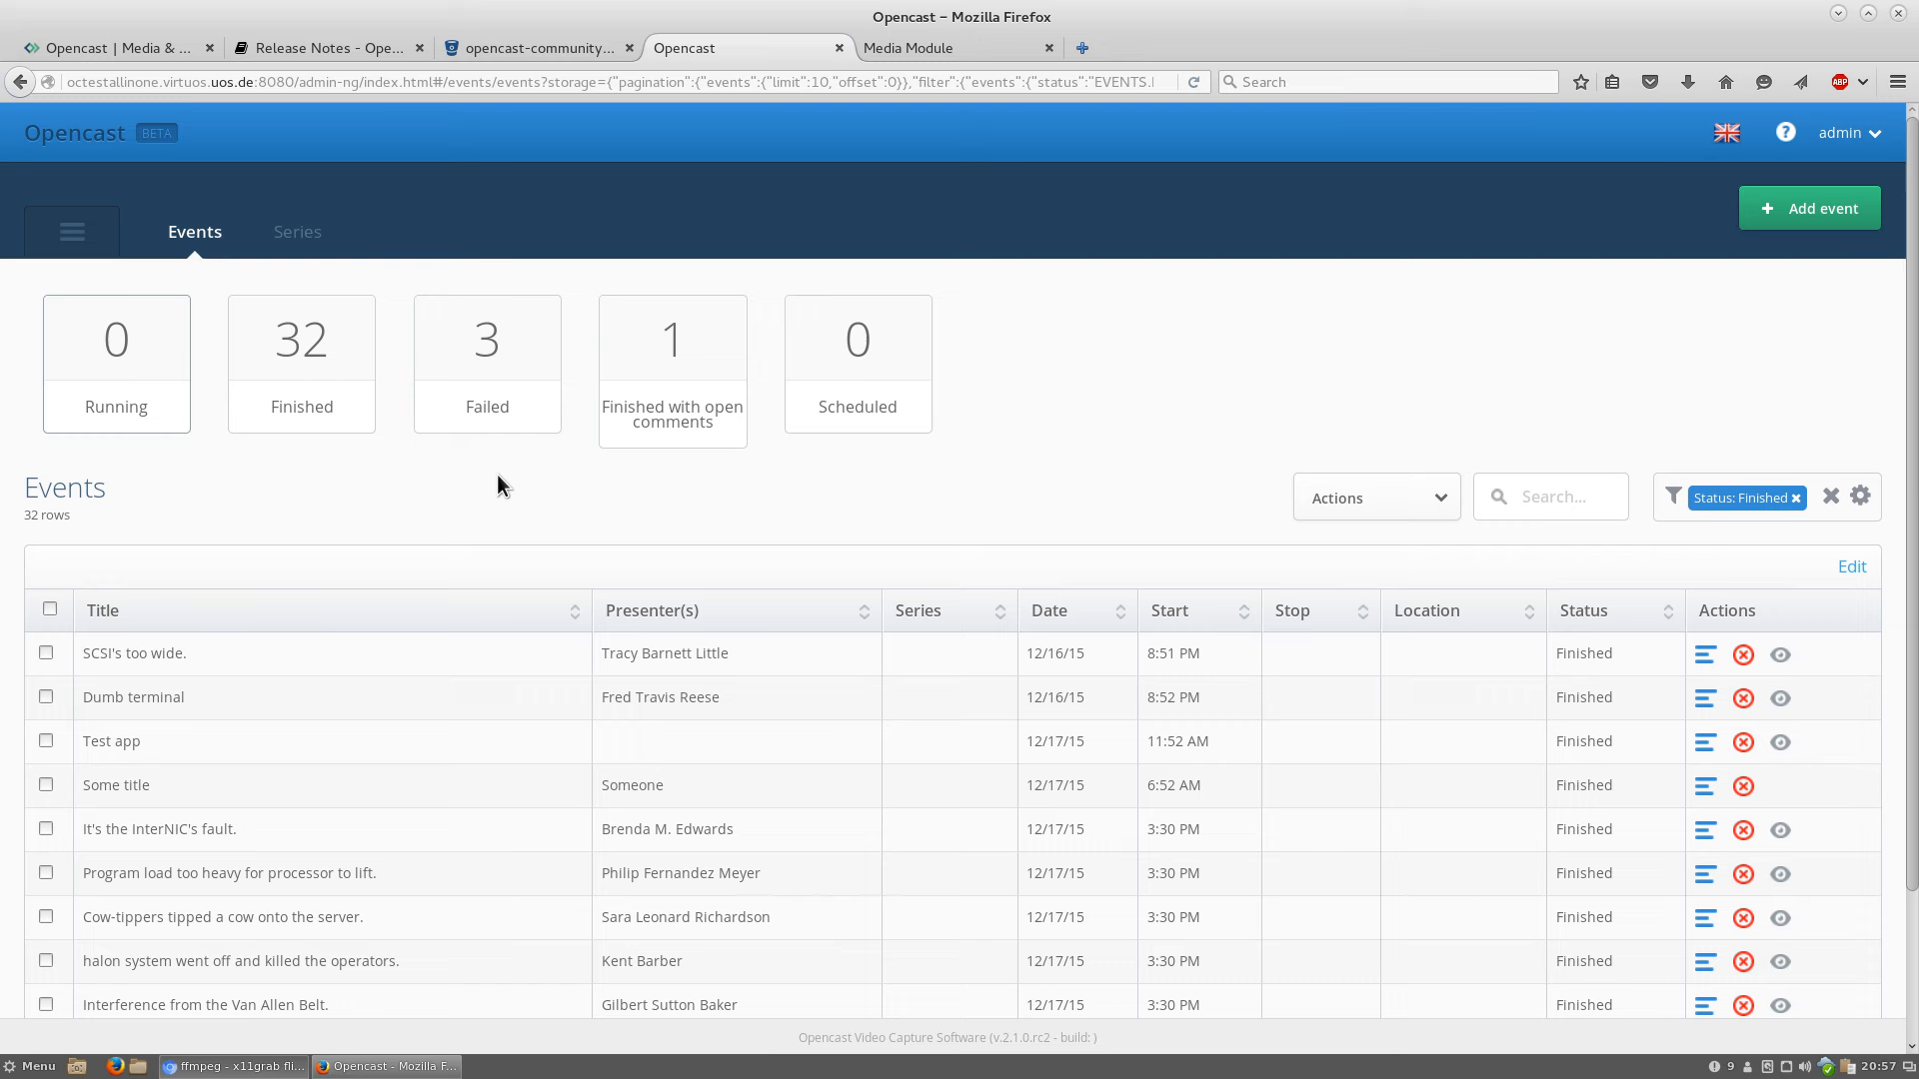
pyautogui.moveTo(506, 450)
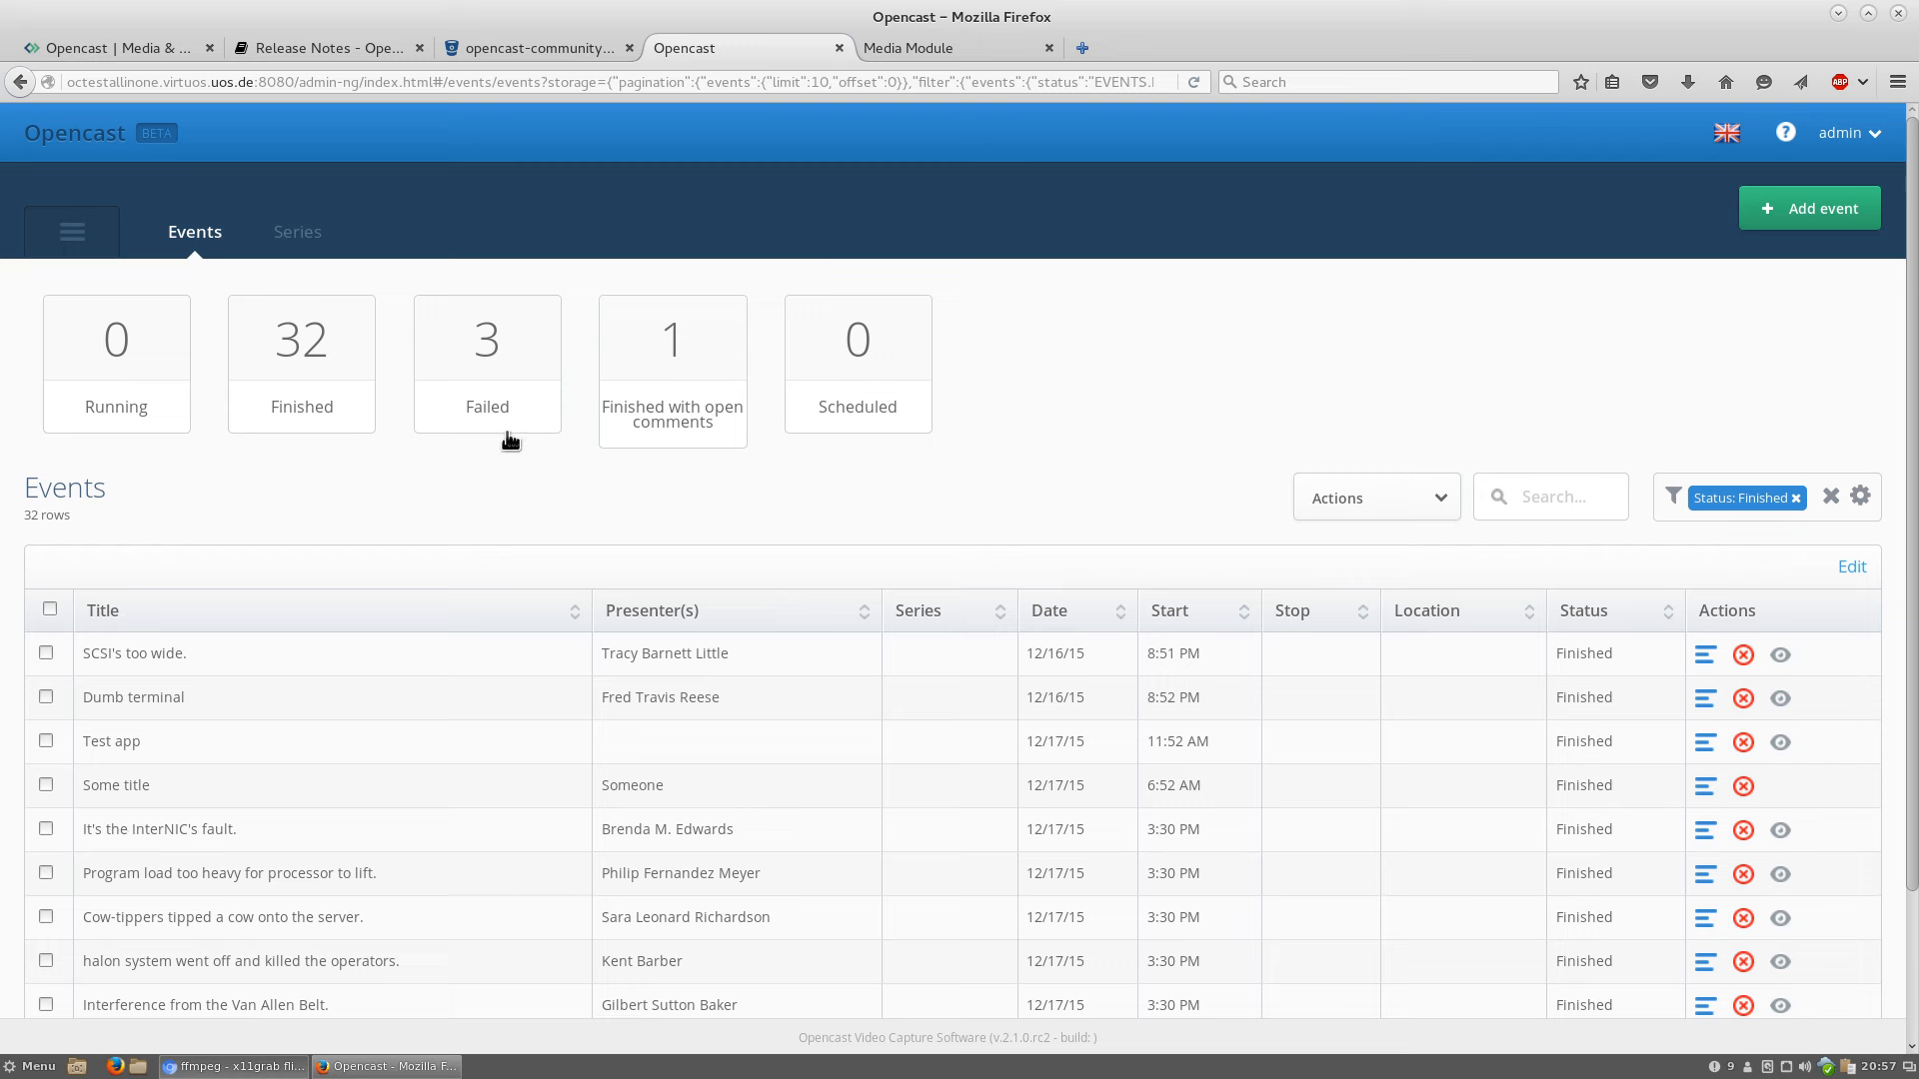
pyautogui.moveTo(791, 715)
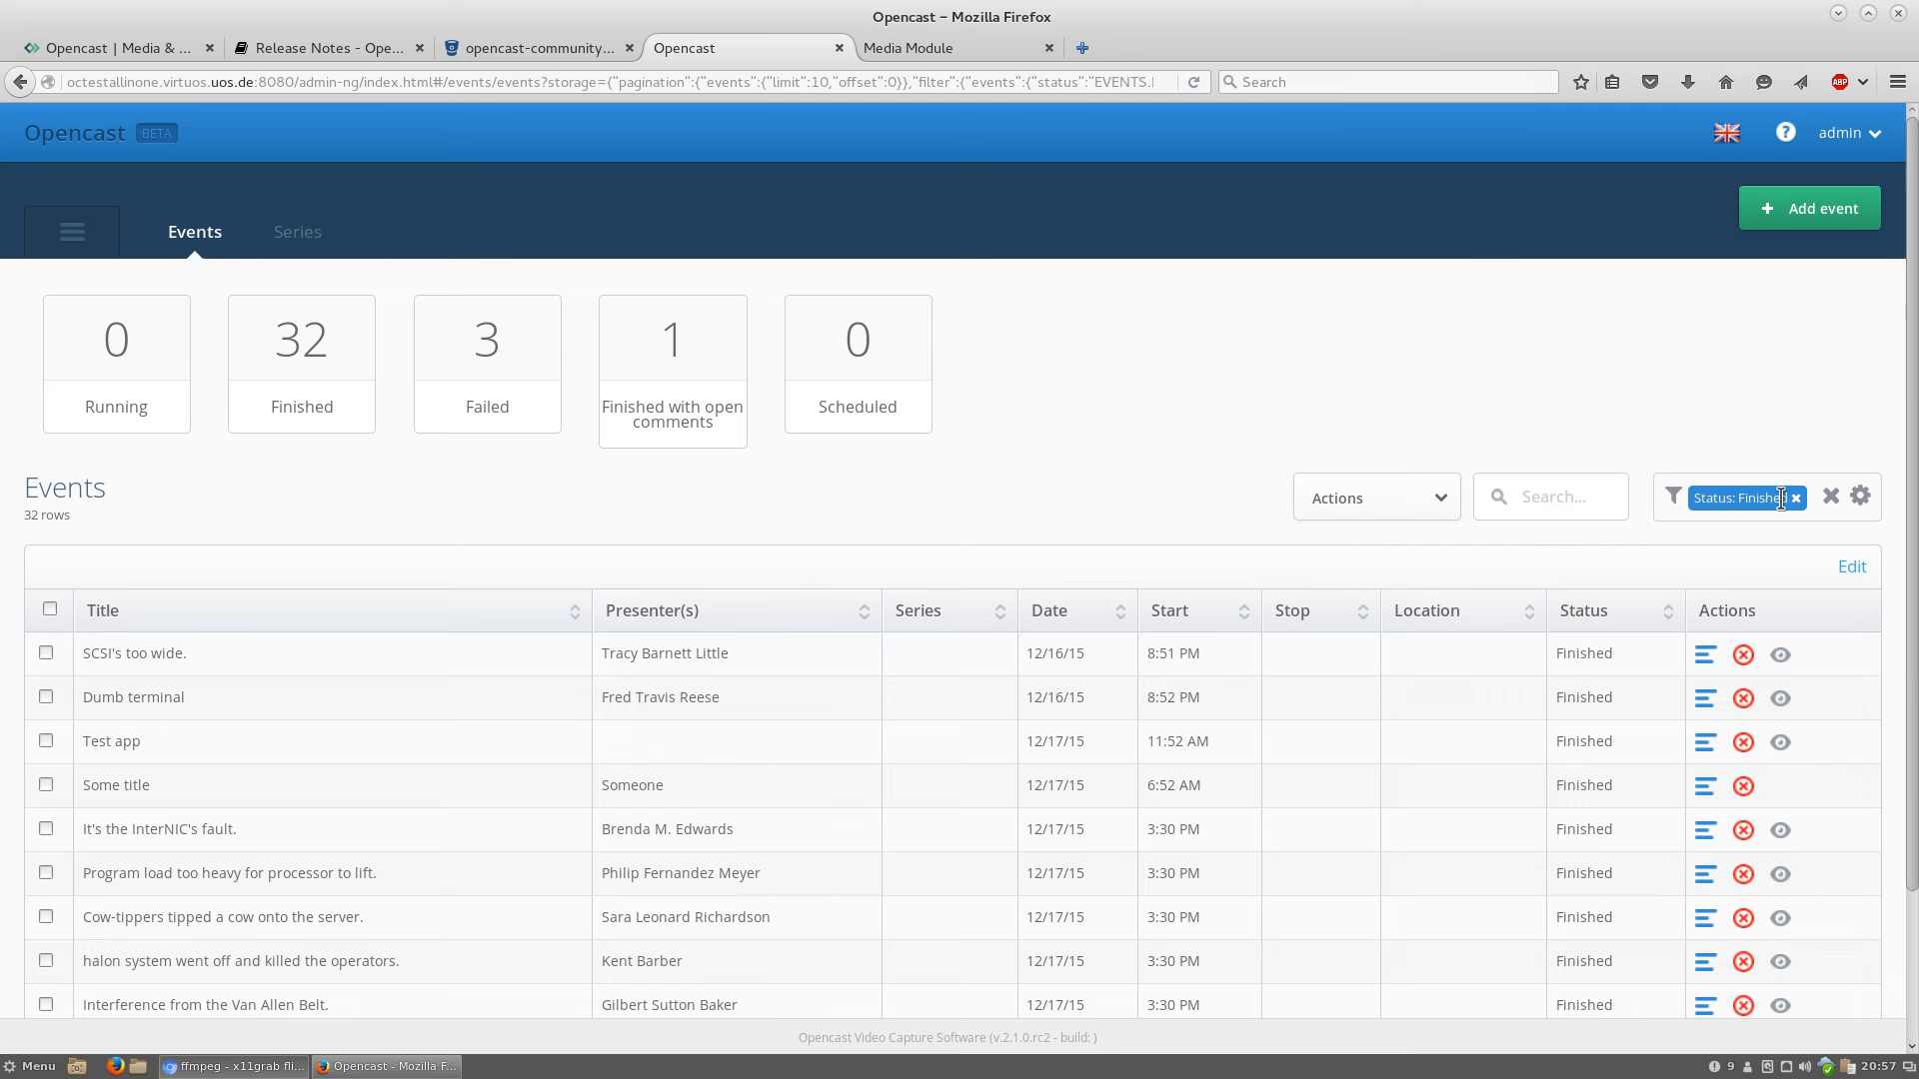
# Filter the events list to the 3 failed events, then clear the failure filter again
pyautogui.click(1797, 498)
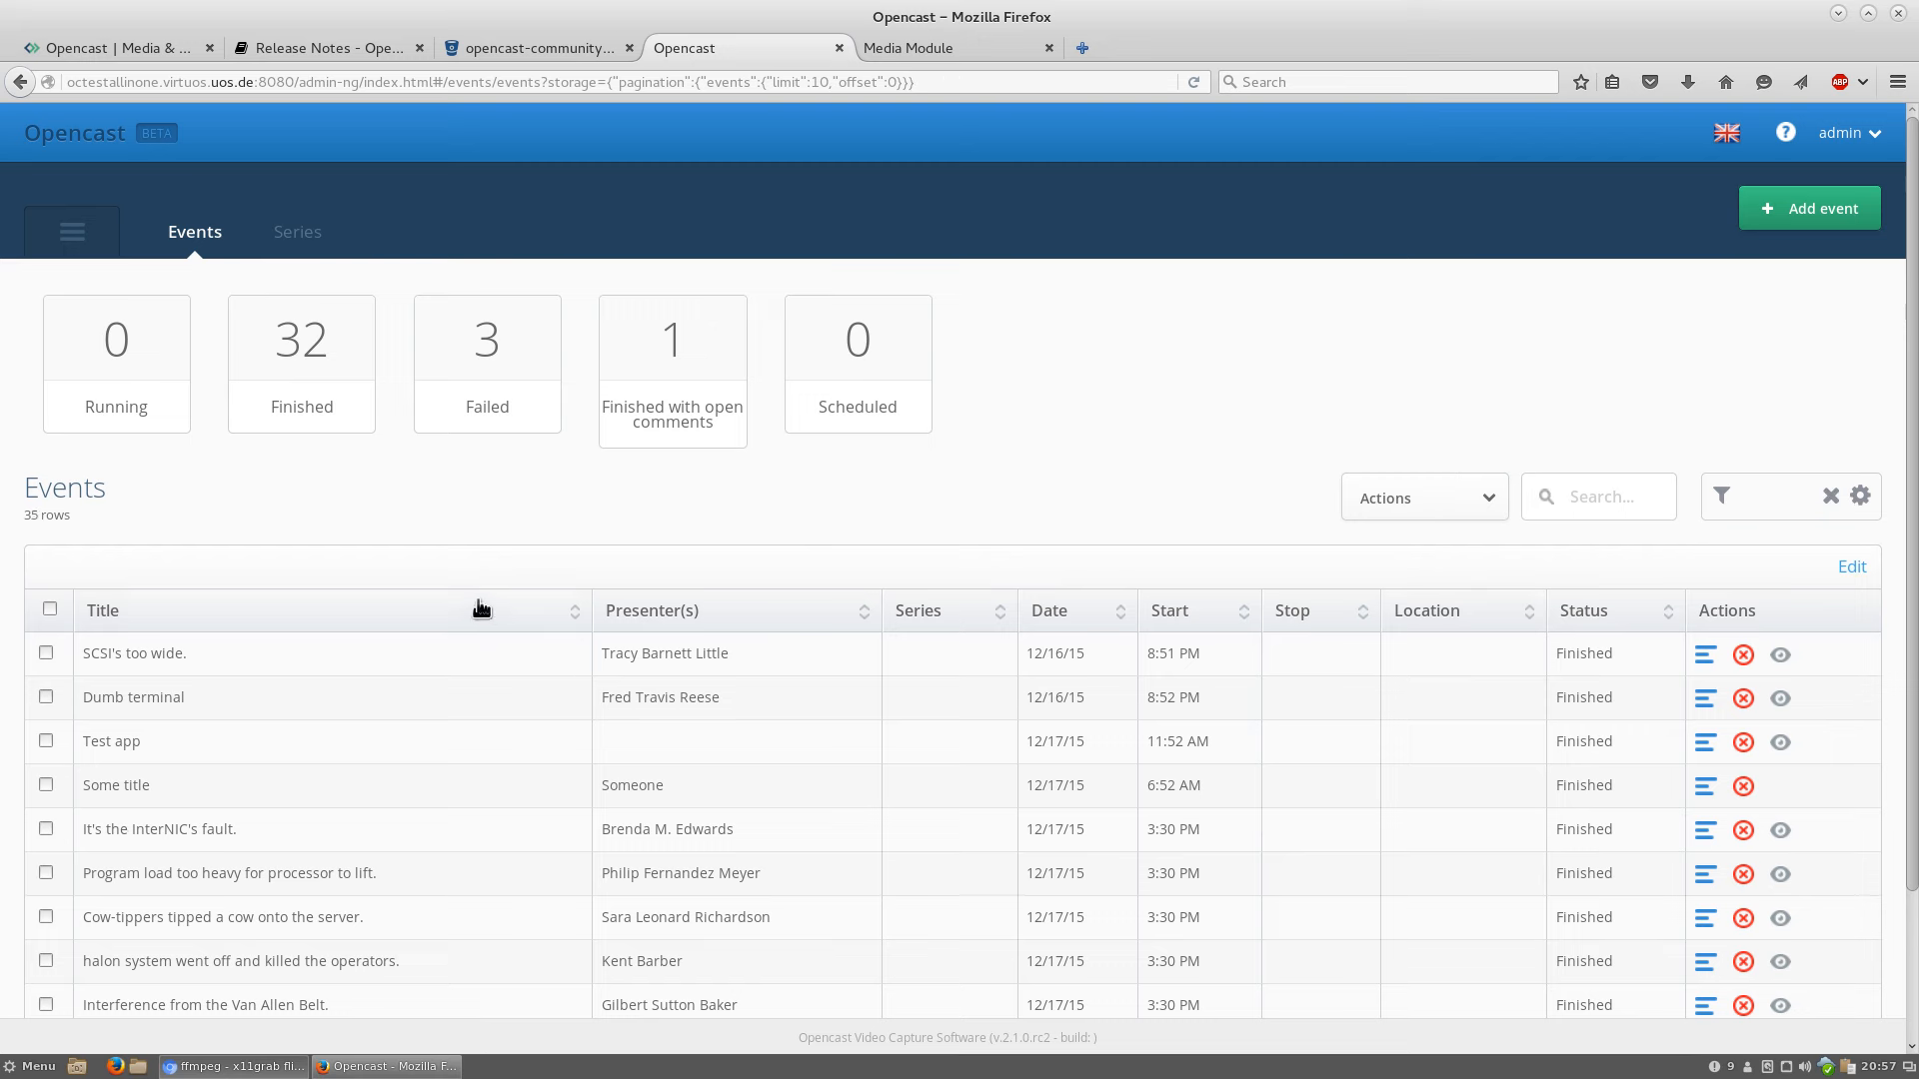
pyautogui.moveTo(586, 824)
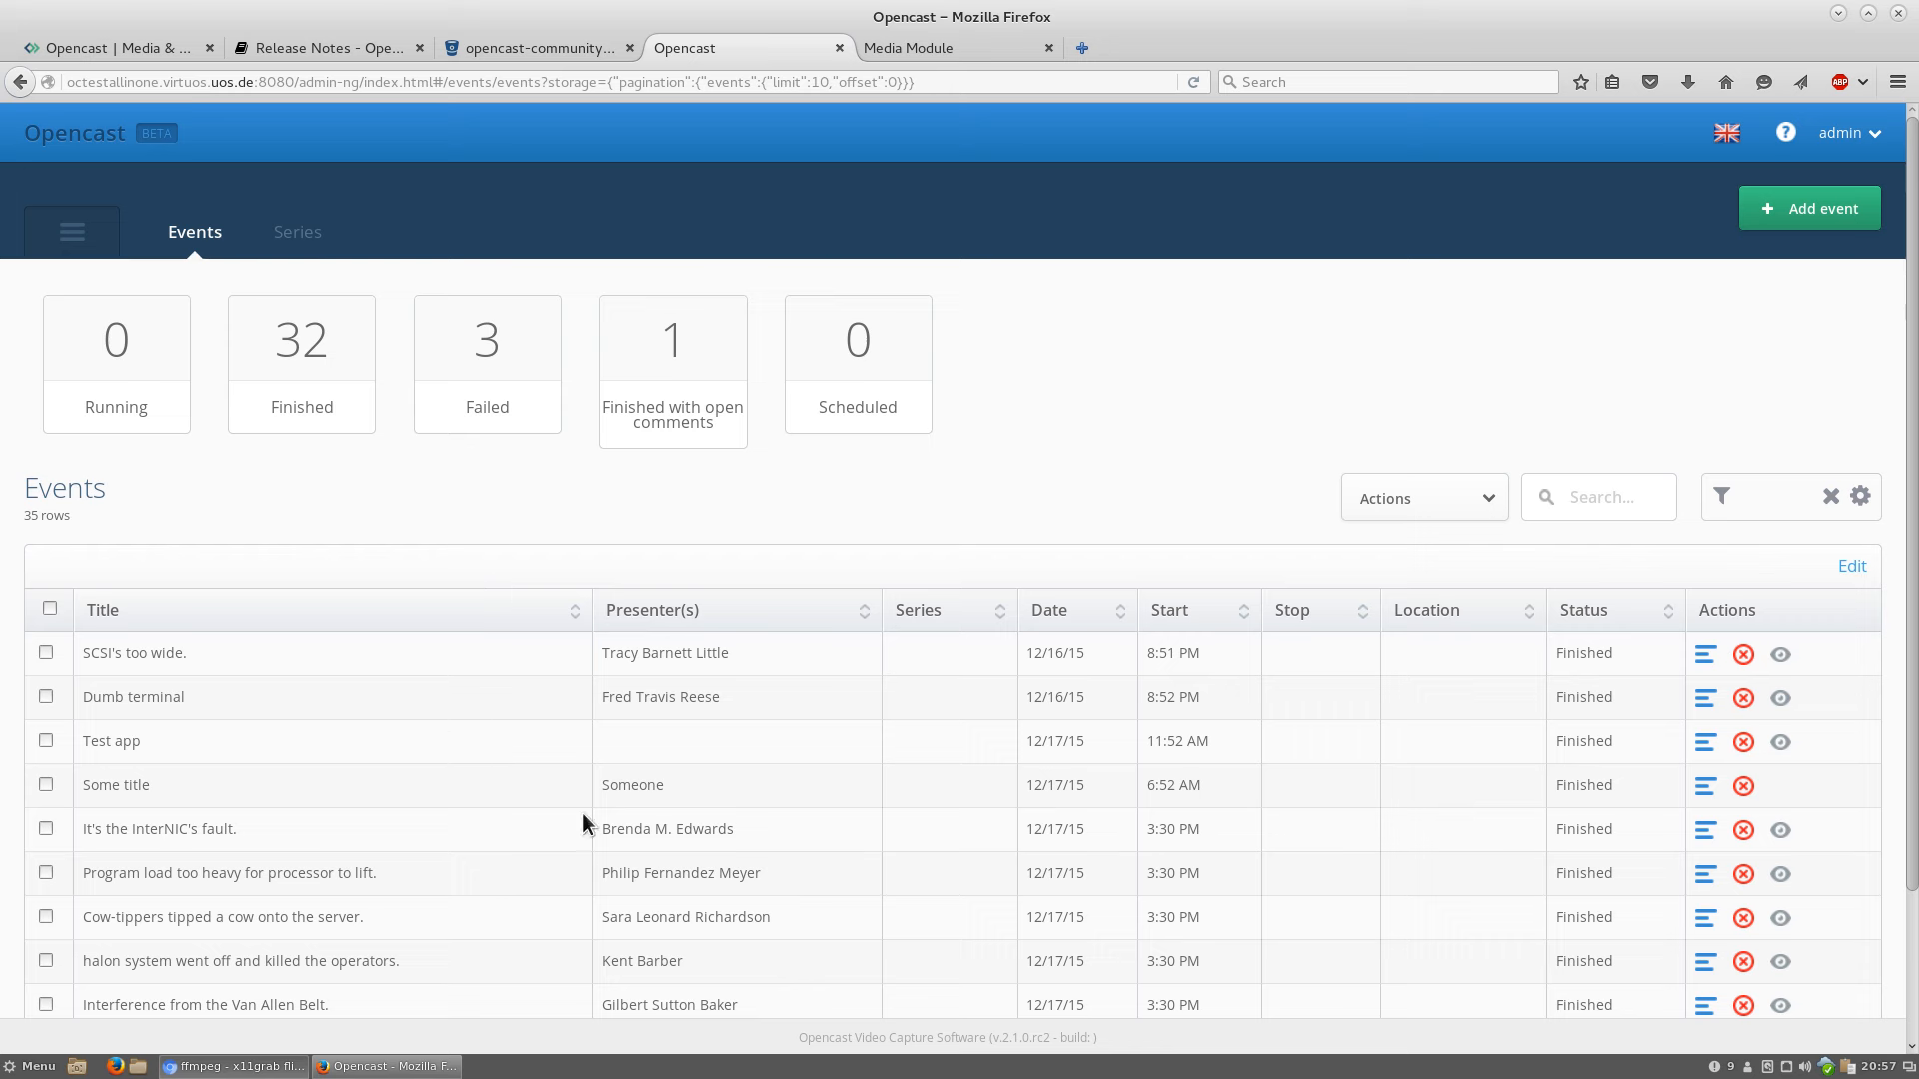
pyautogui.moveTo(496, 344)
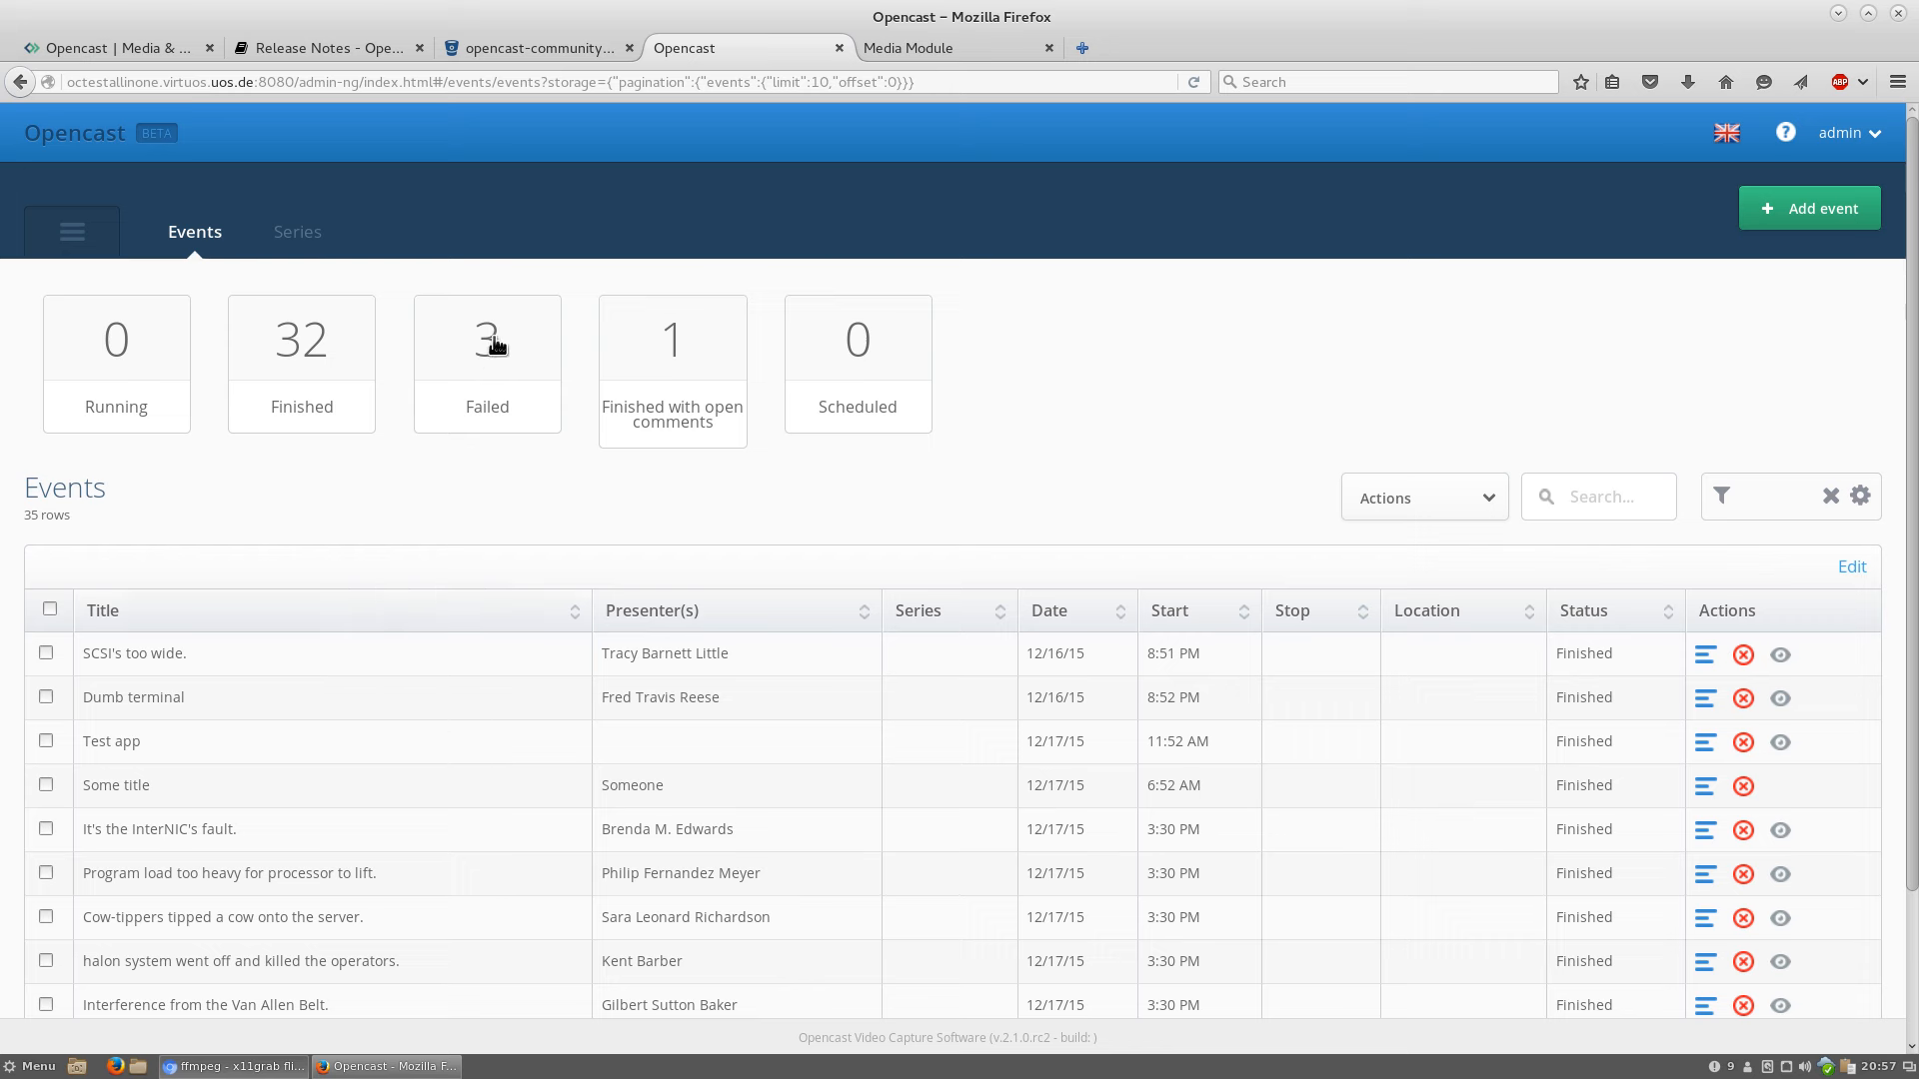
pyautogui.click(485, 340)
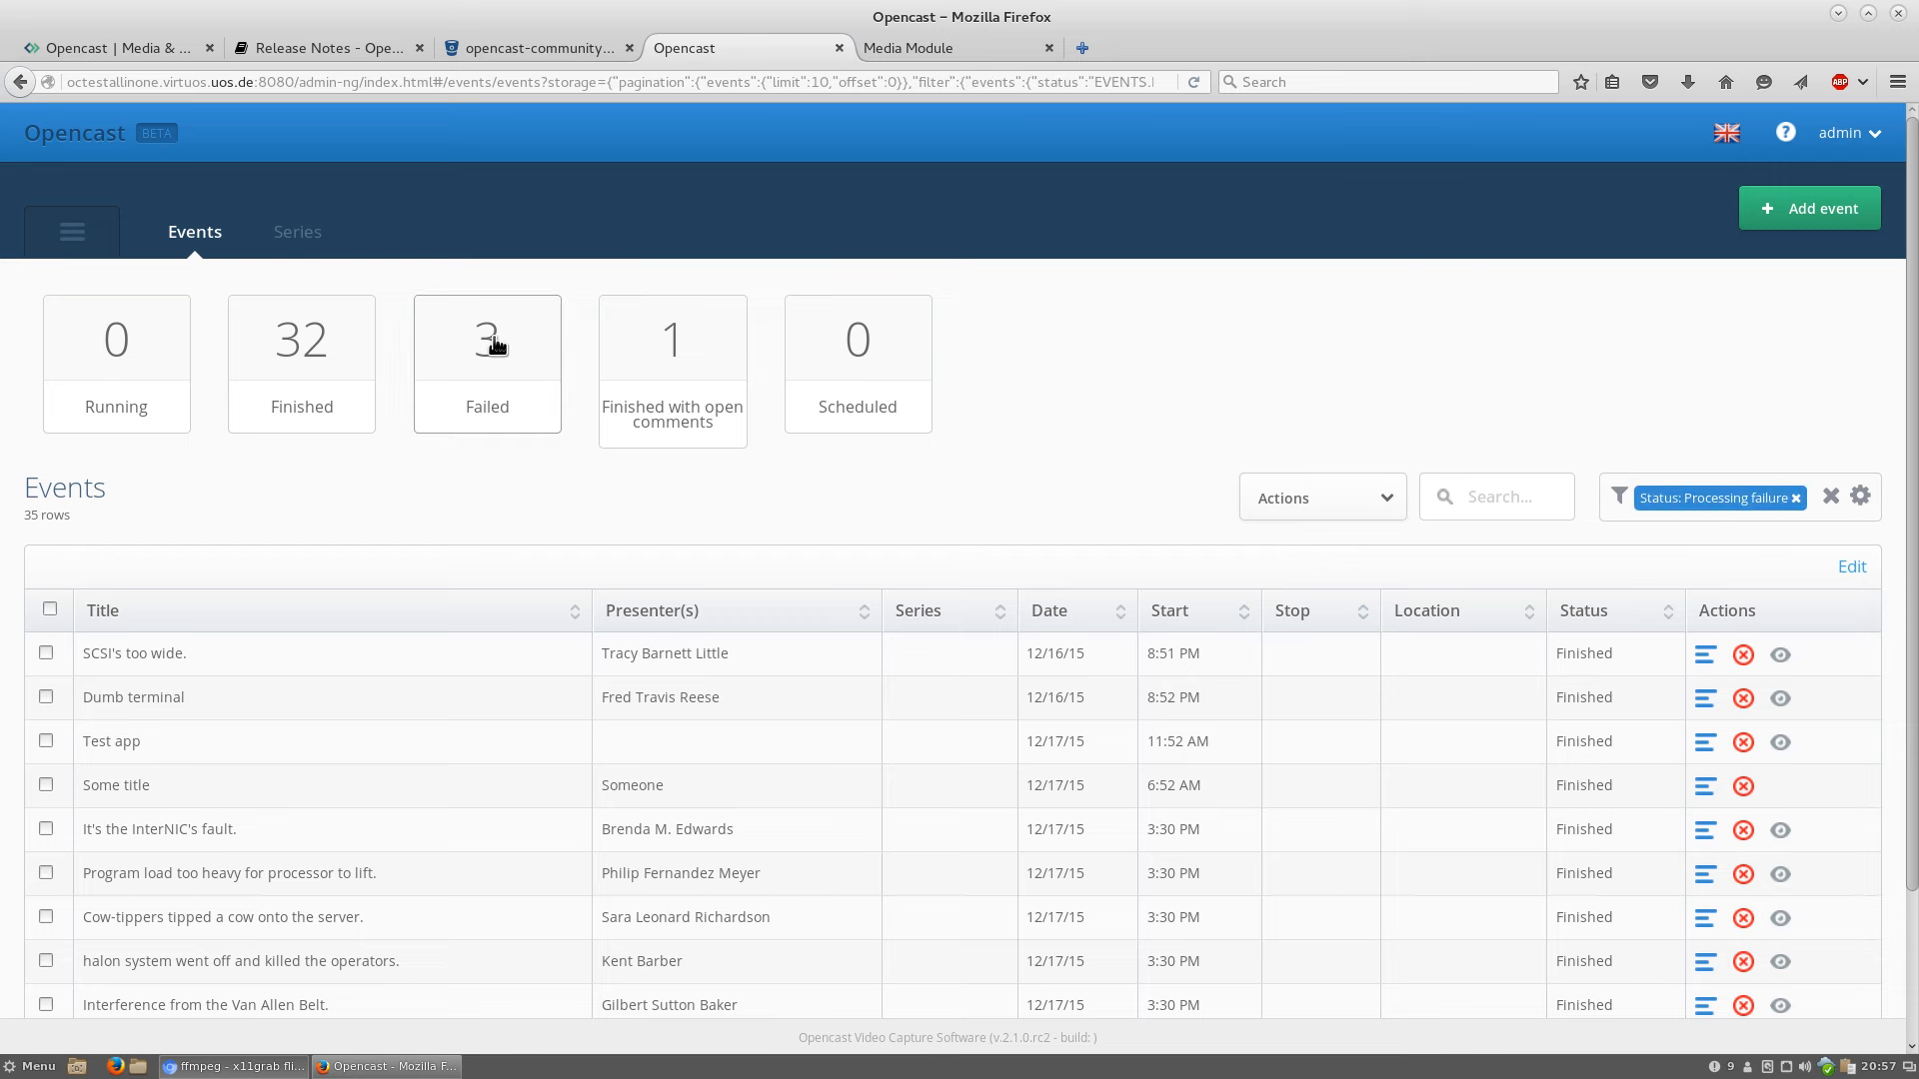
pyautogui.click(488, 364)
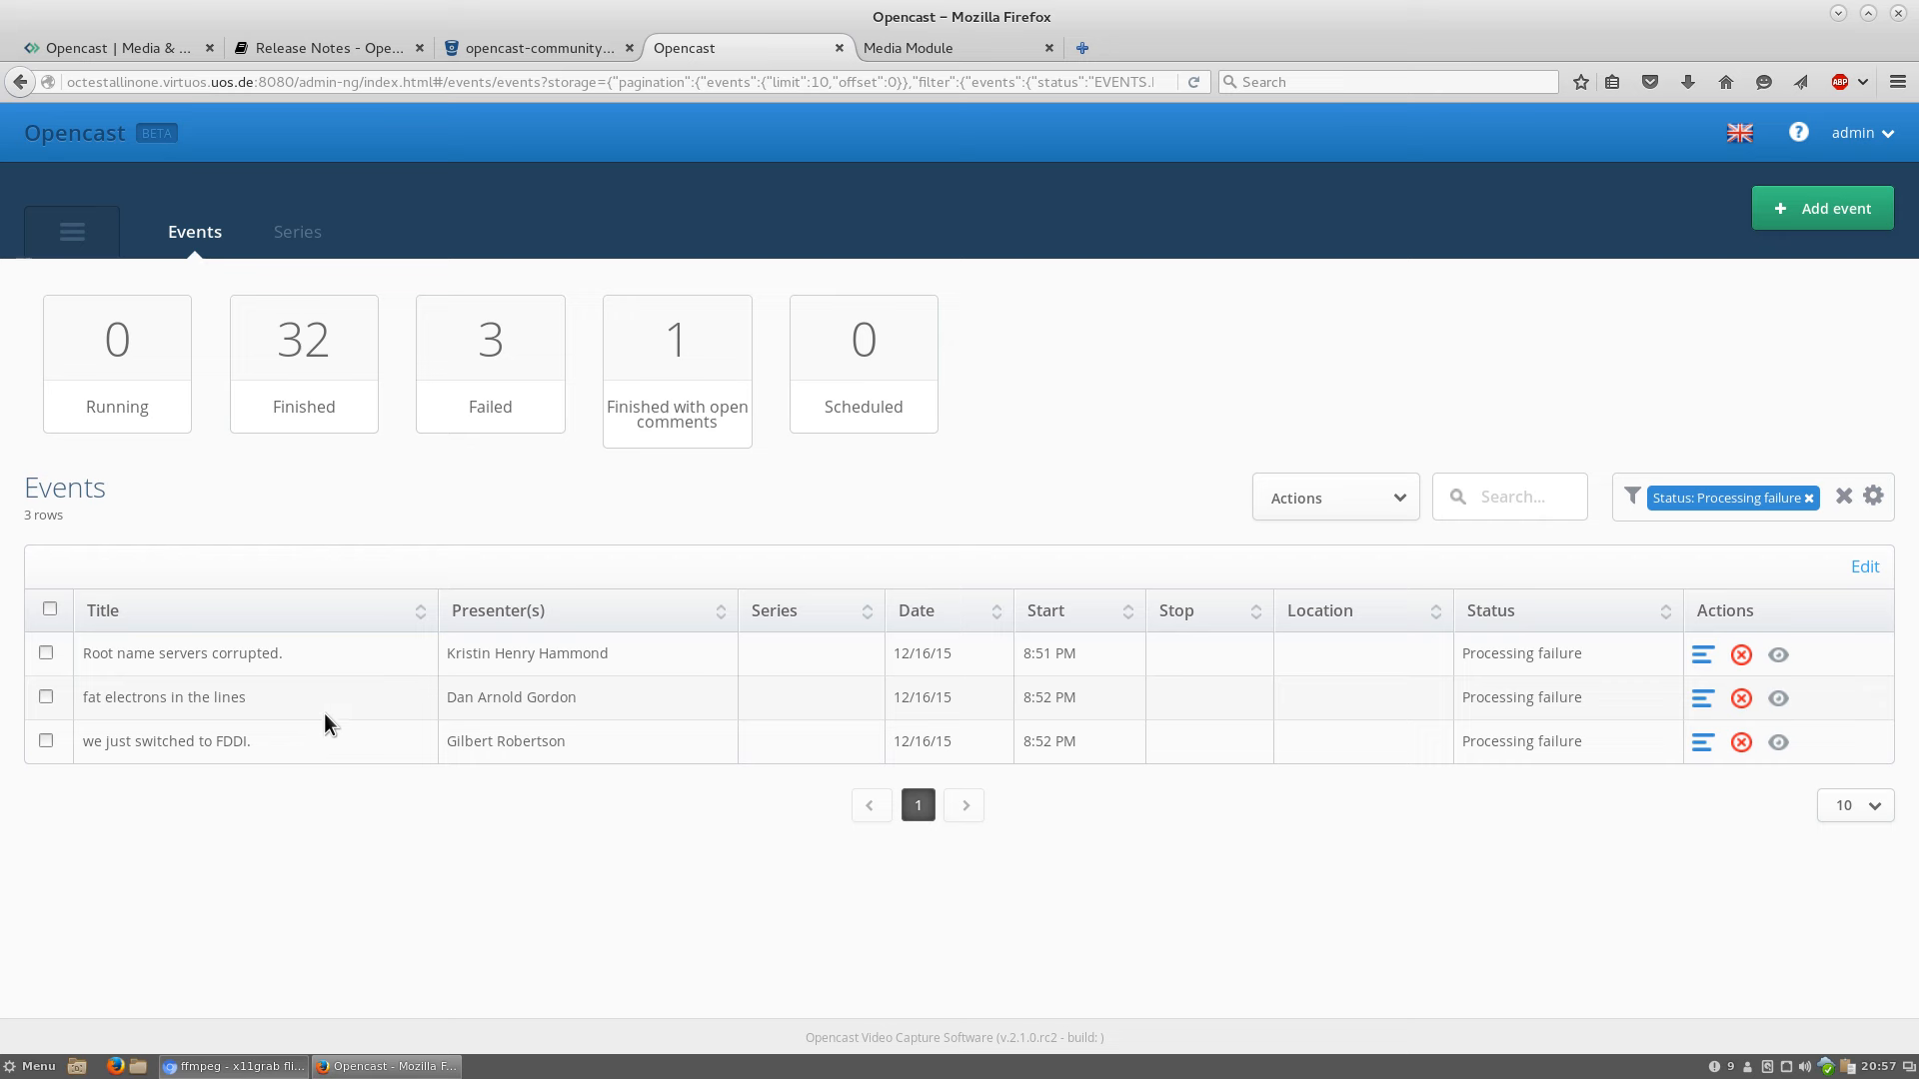
pyautogui.moveTo(322, 904)
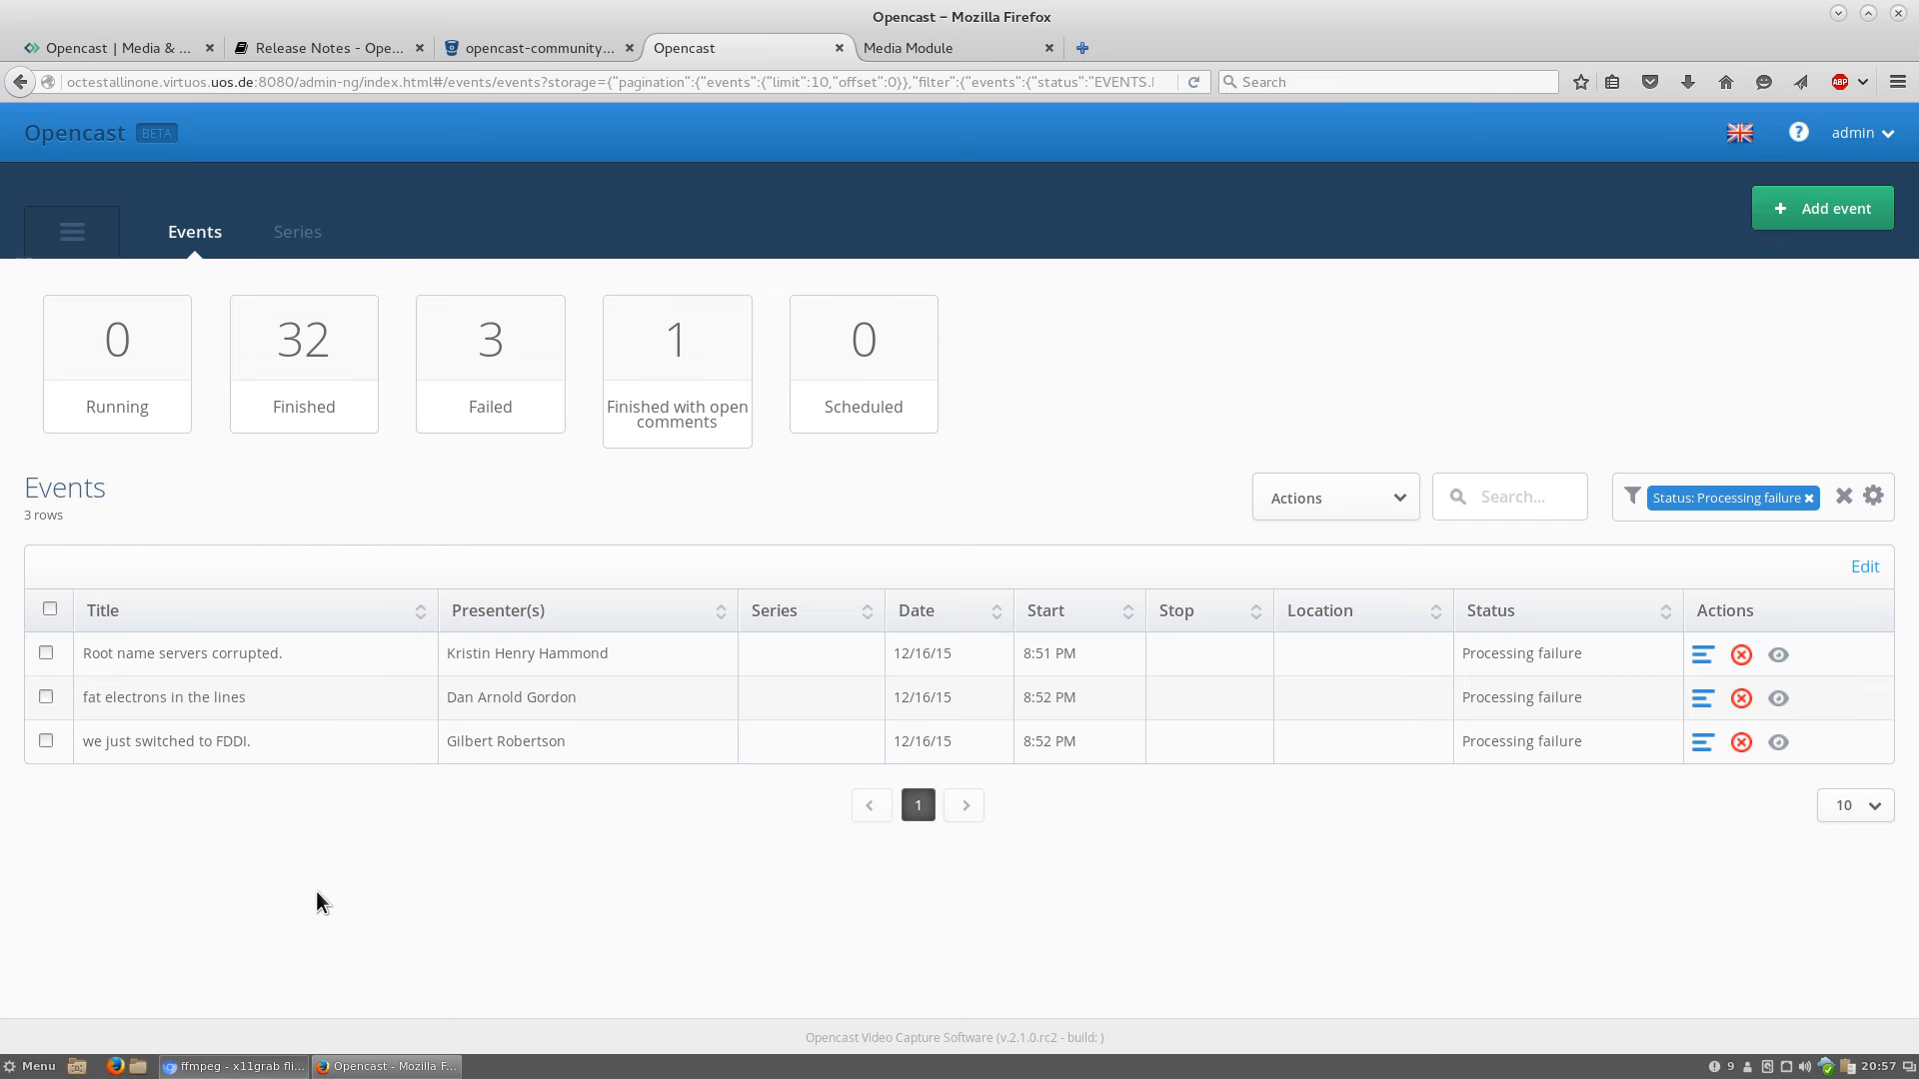
pyautogui.moveTo(490, 392)
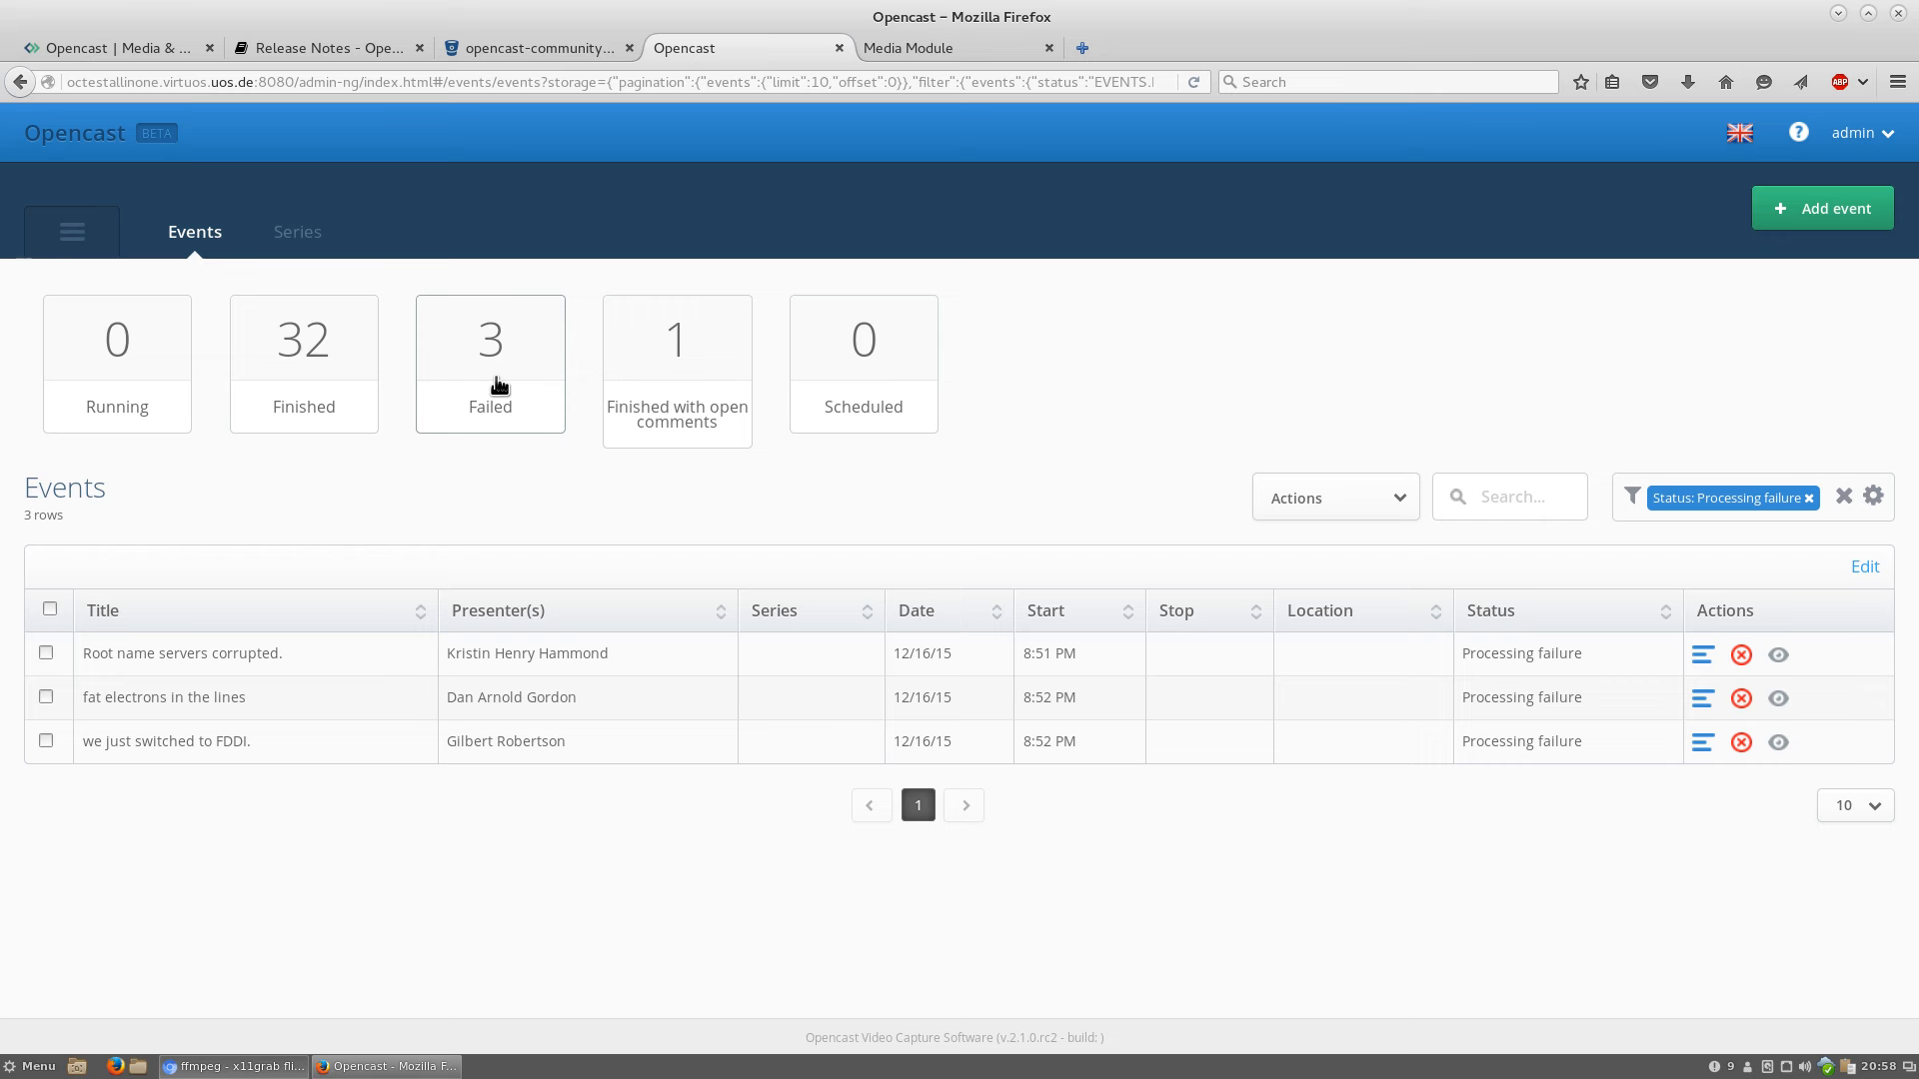
pyautogui.moveTo(513, 404)
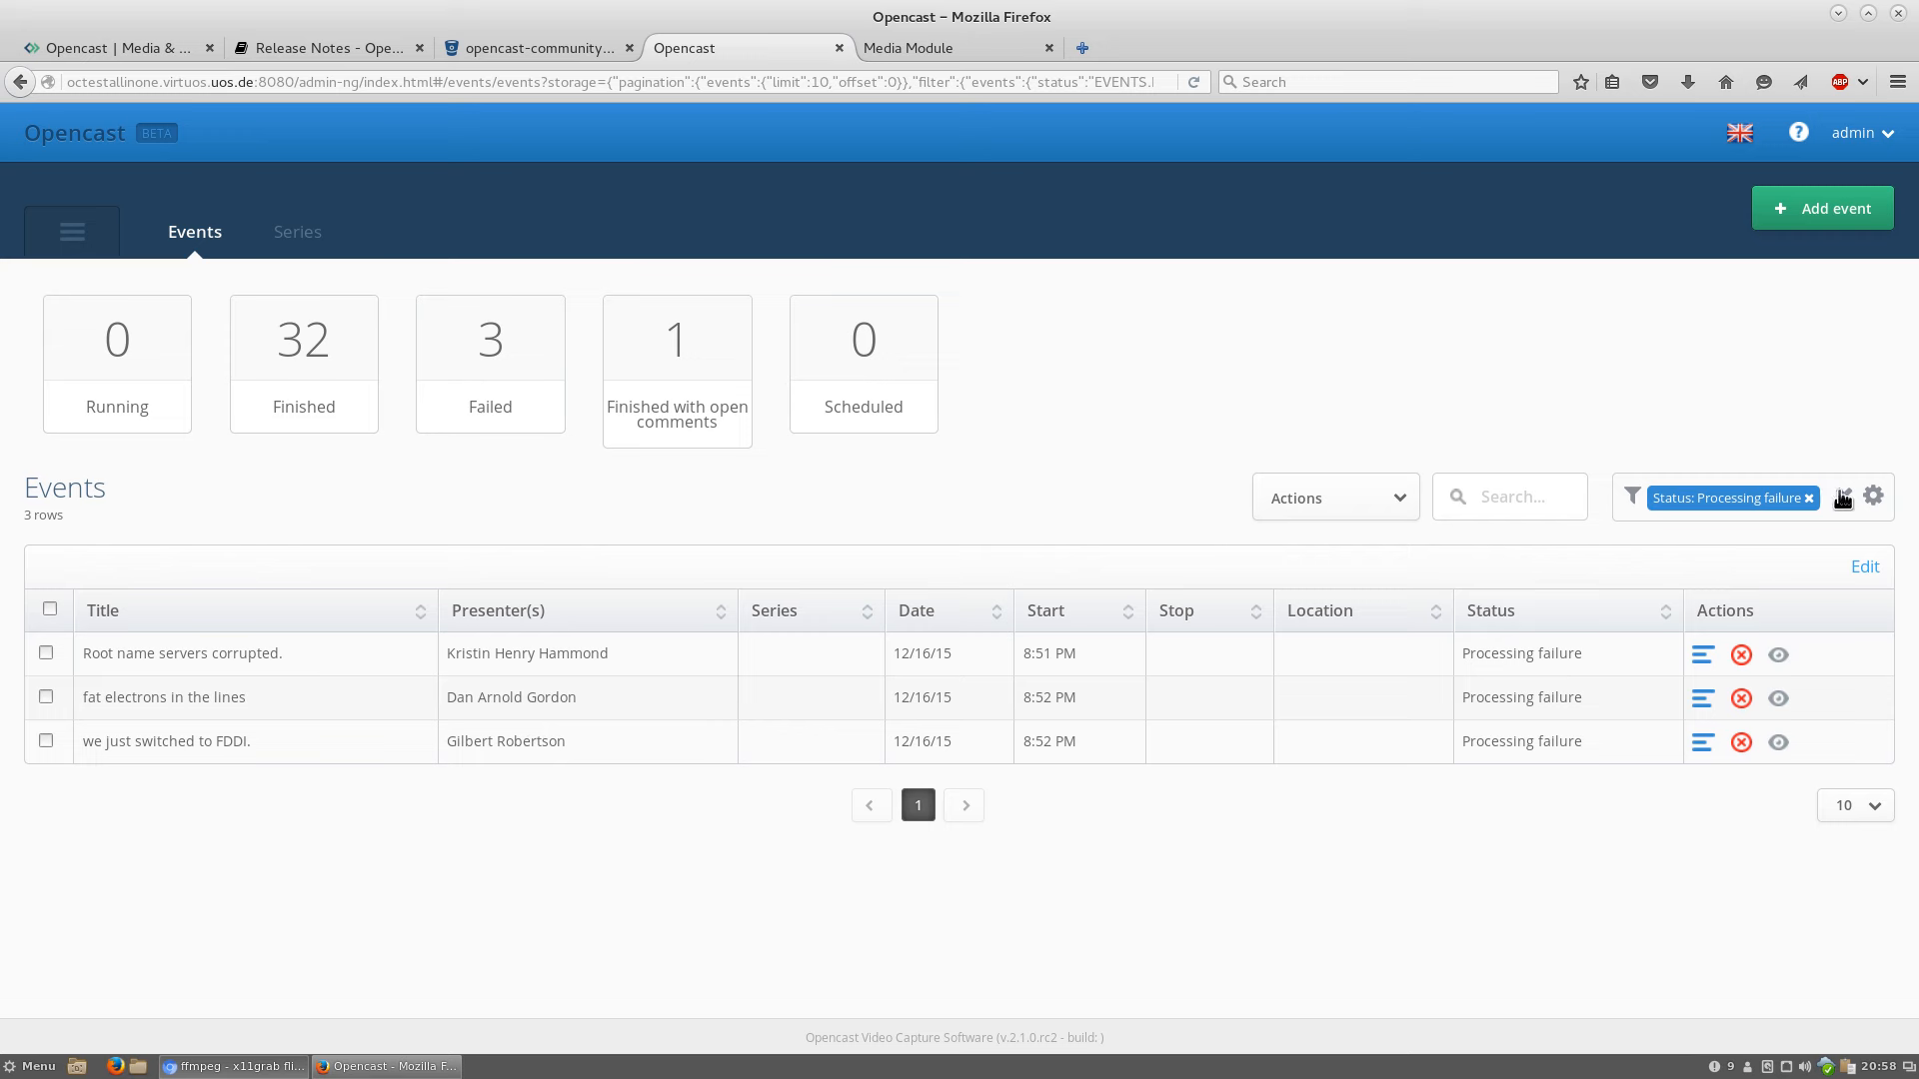
pyautogui.click(1809, 498)
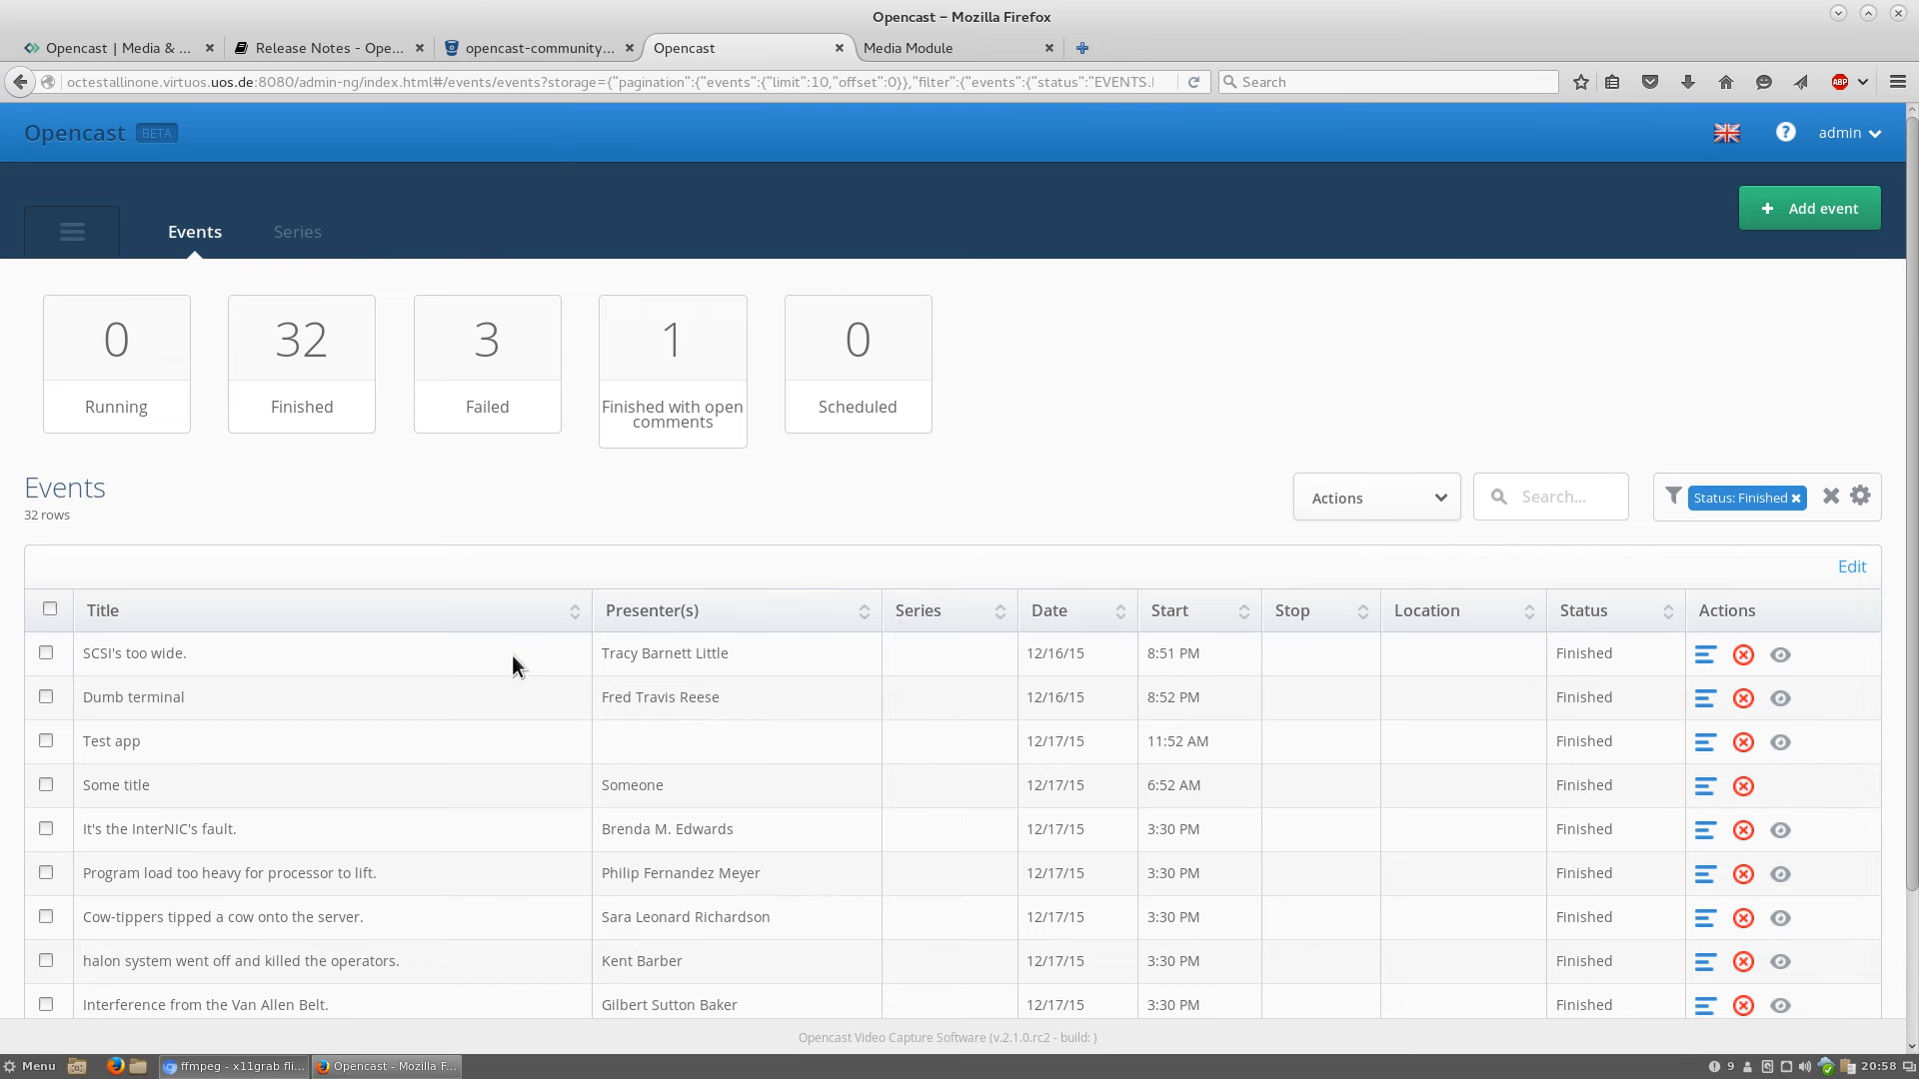
pyautogui.moveTo(1073, 624)
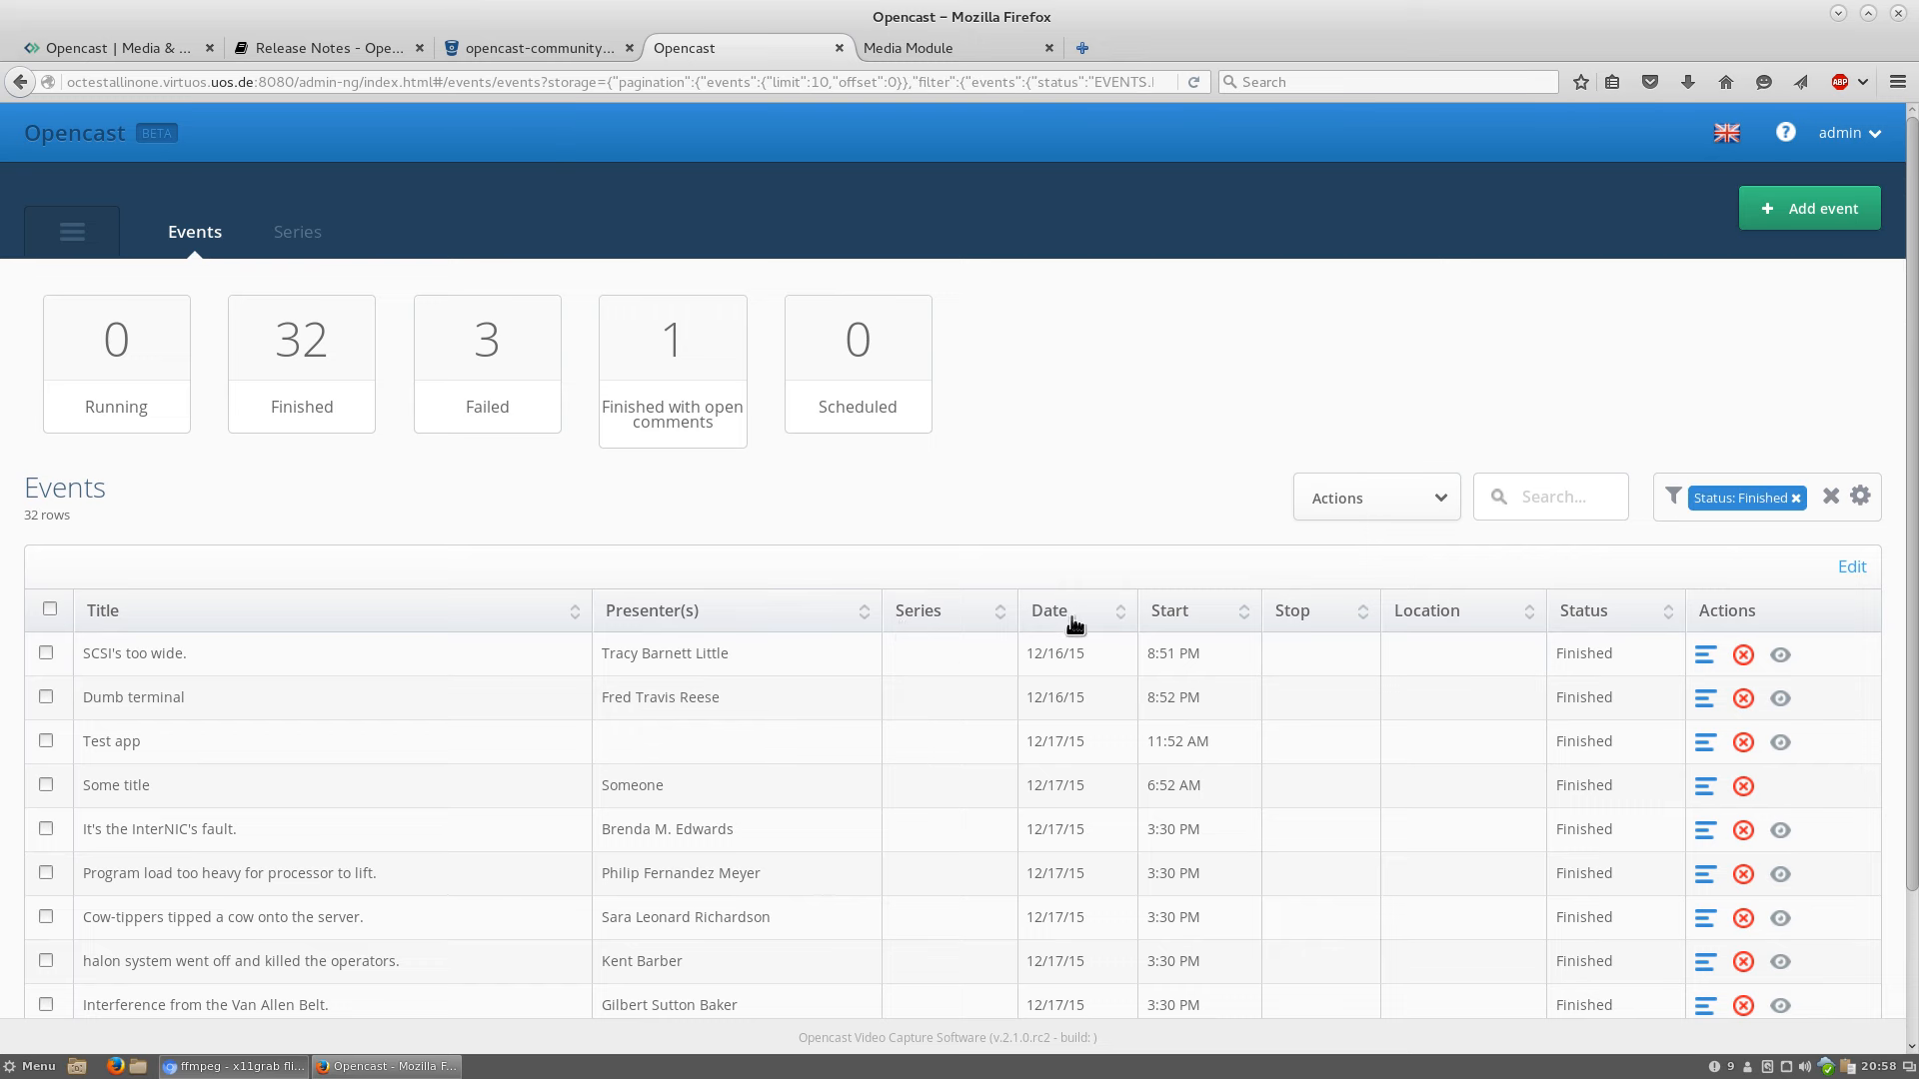
pyautogui.moveTo(1705, 658)
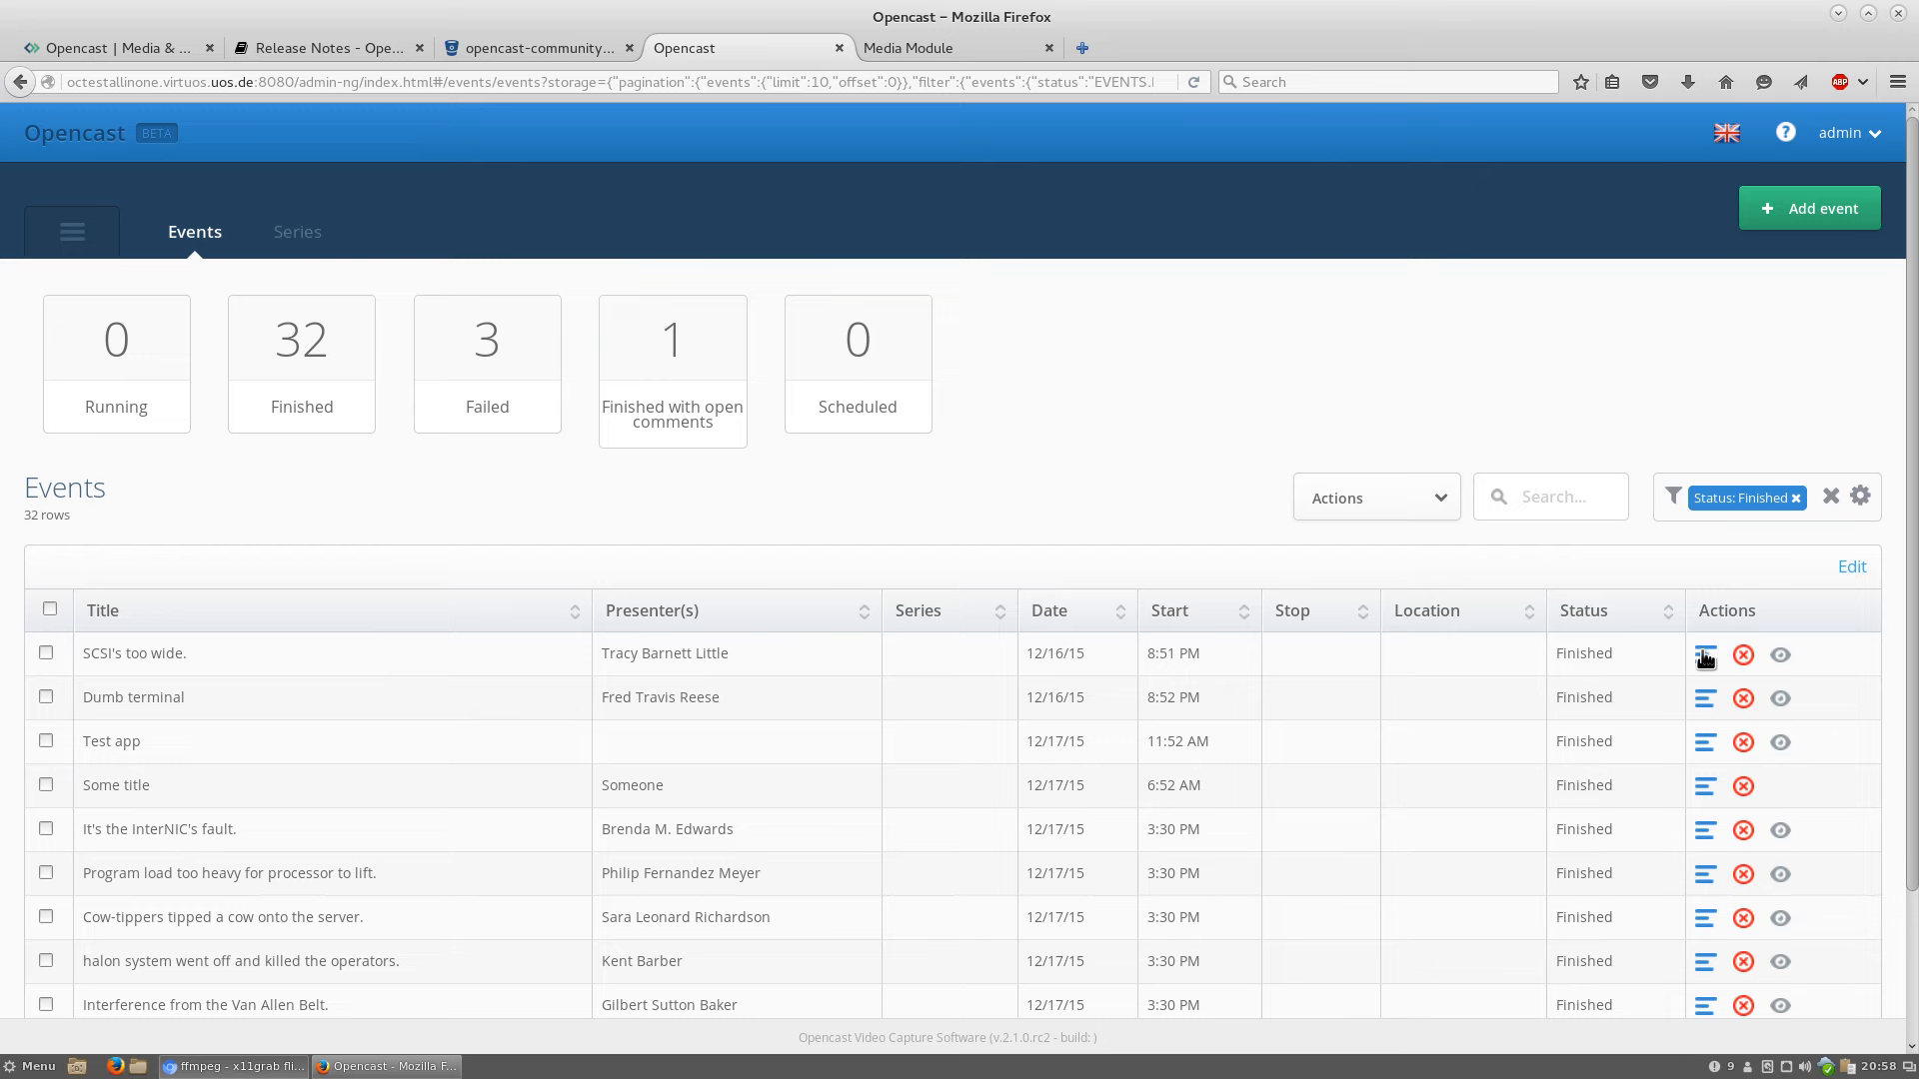
# View the first finished event's Assets and list its dublincore and mpeg-7 catalogs
pyautogui.click(1705, 656)
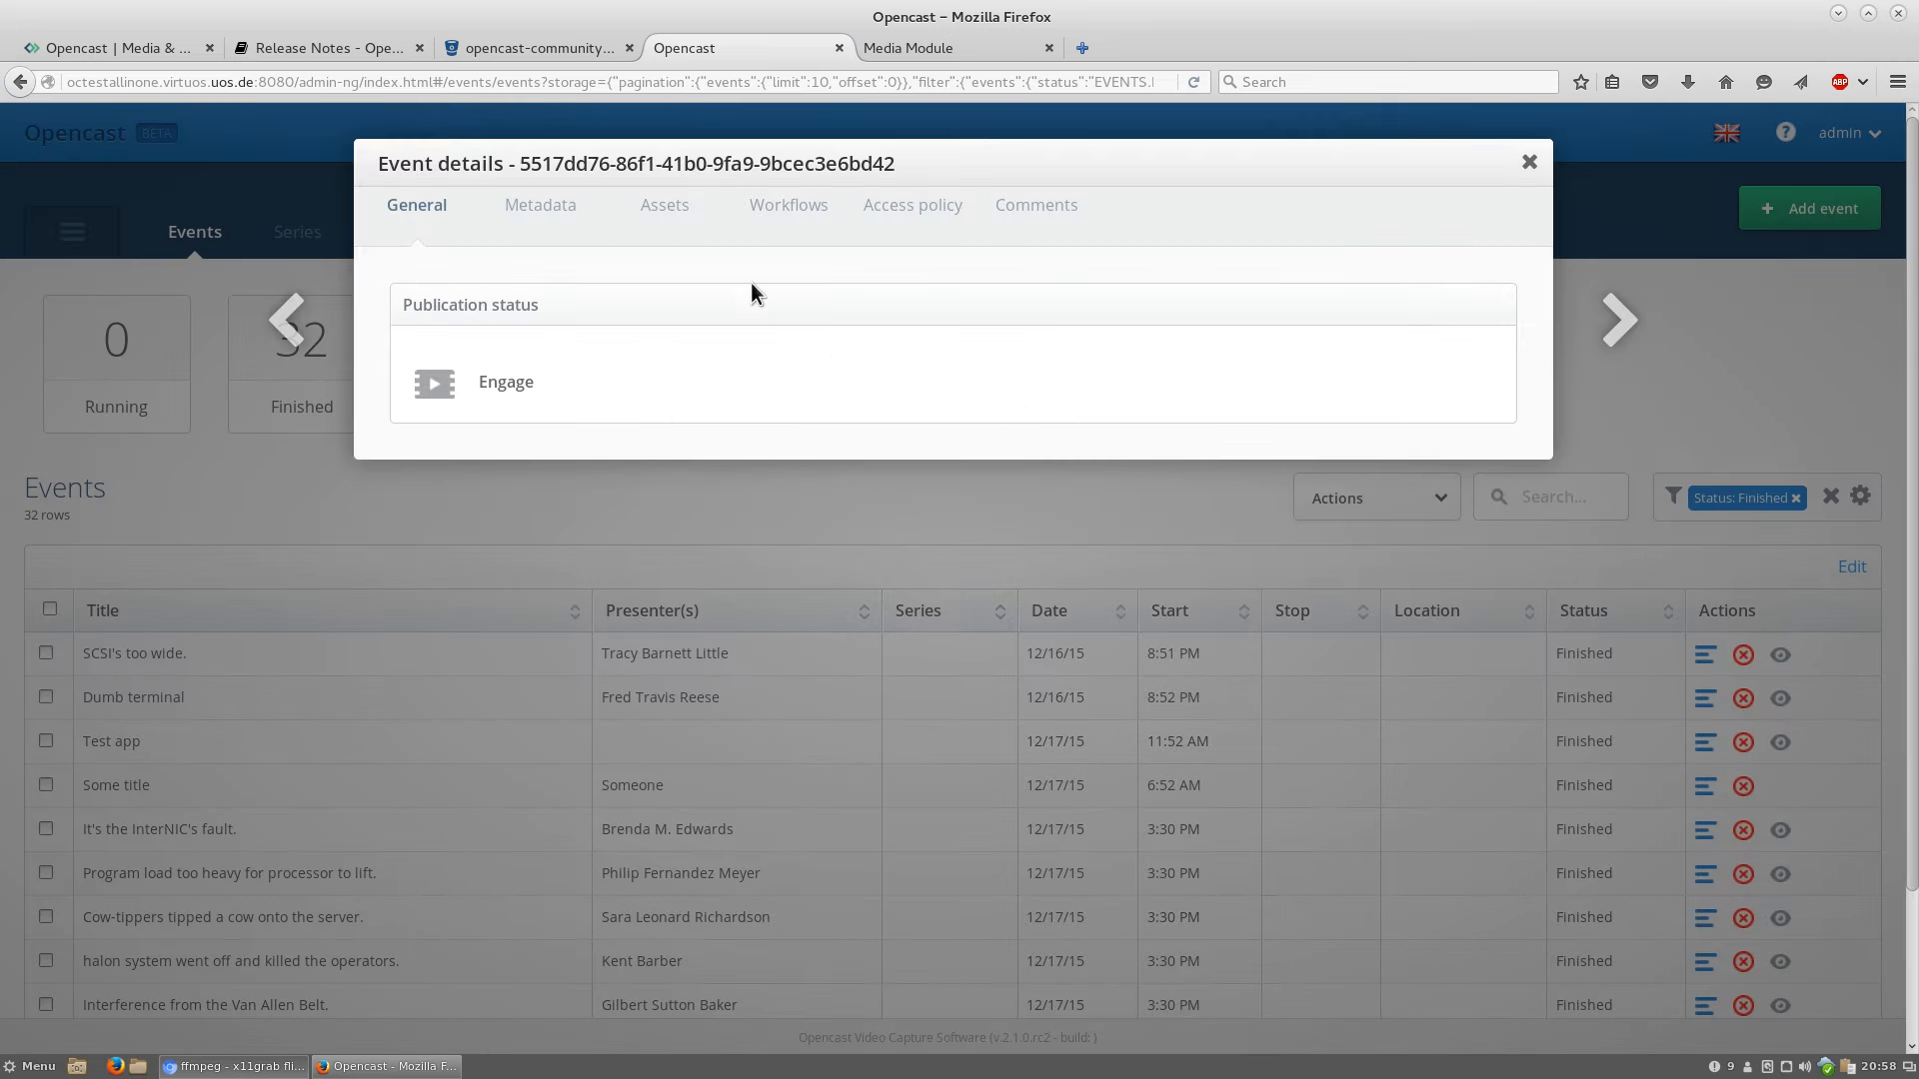
pyautogui.click(664, 204)
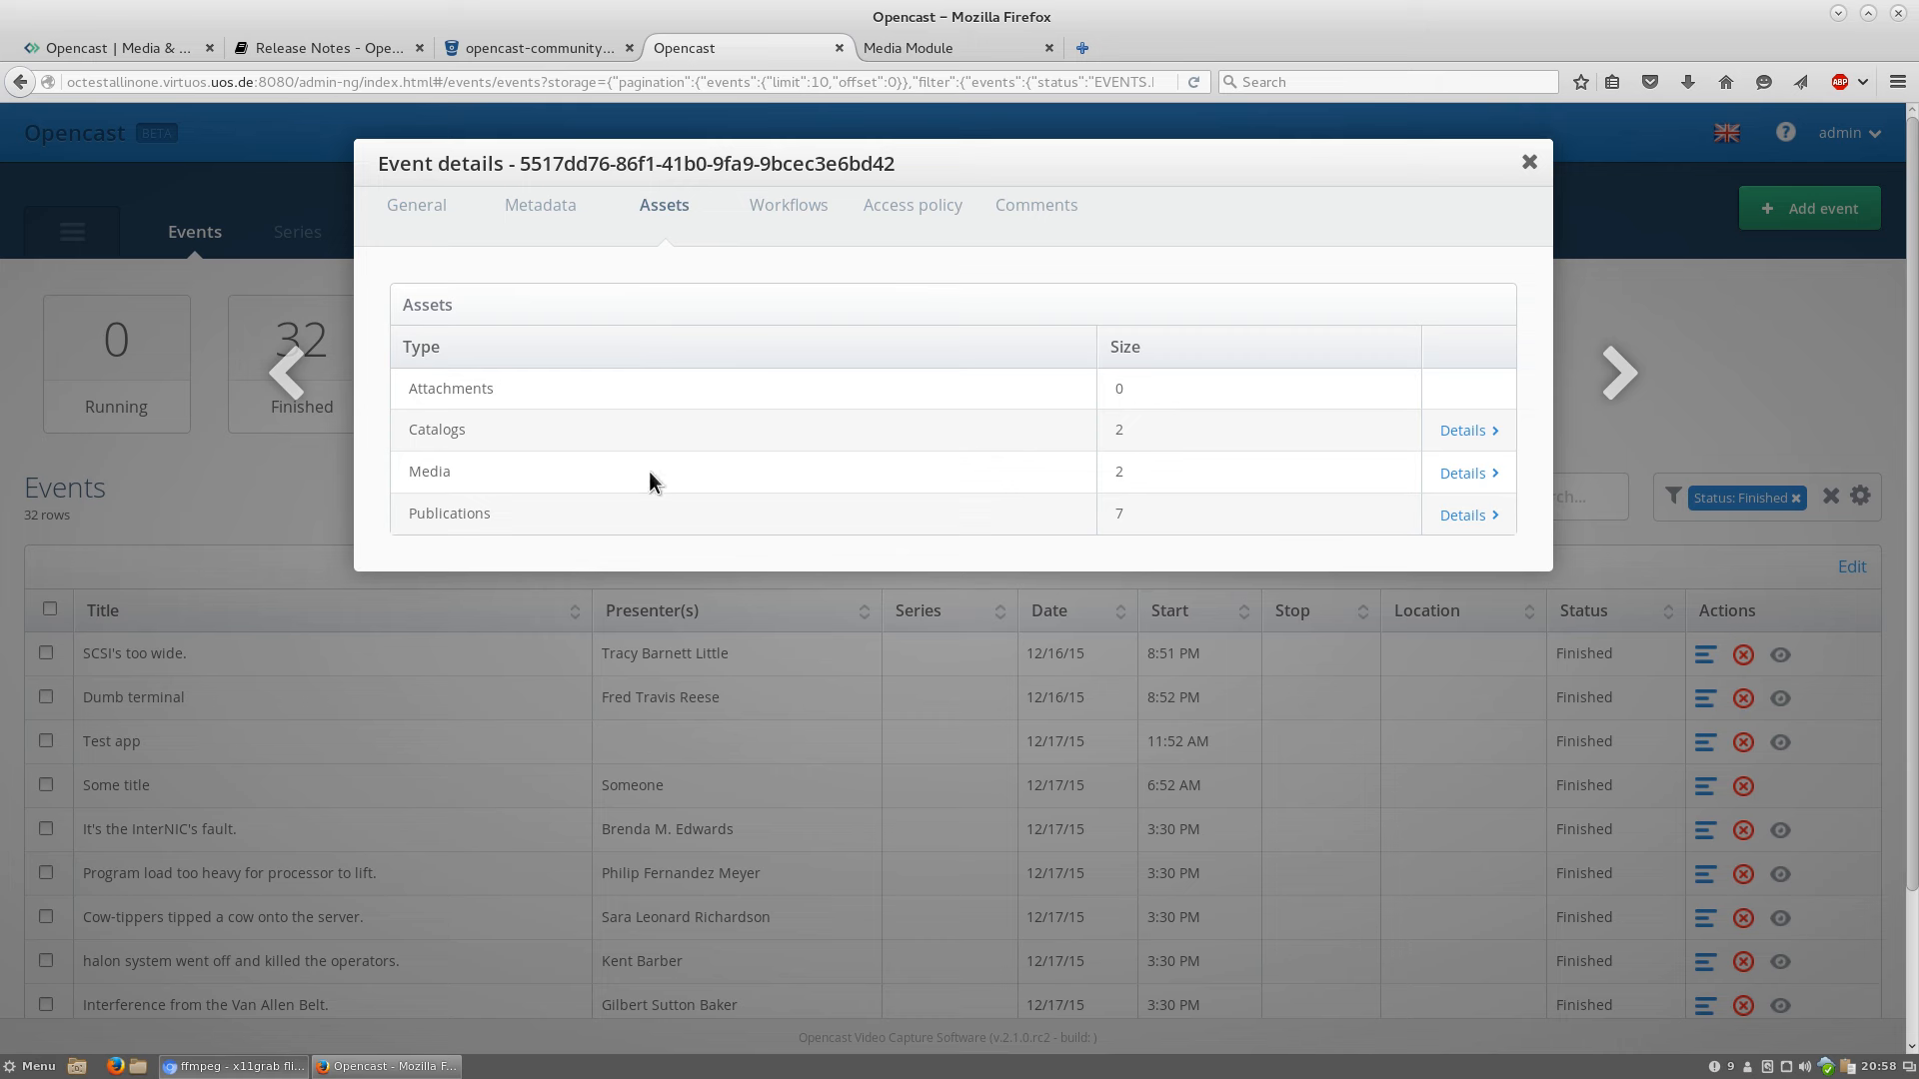
pyautogui.moveTo(670, 476)
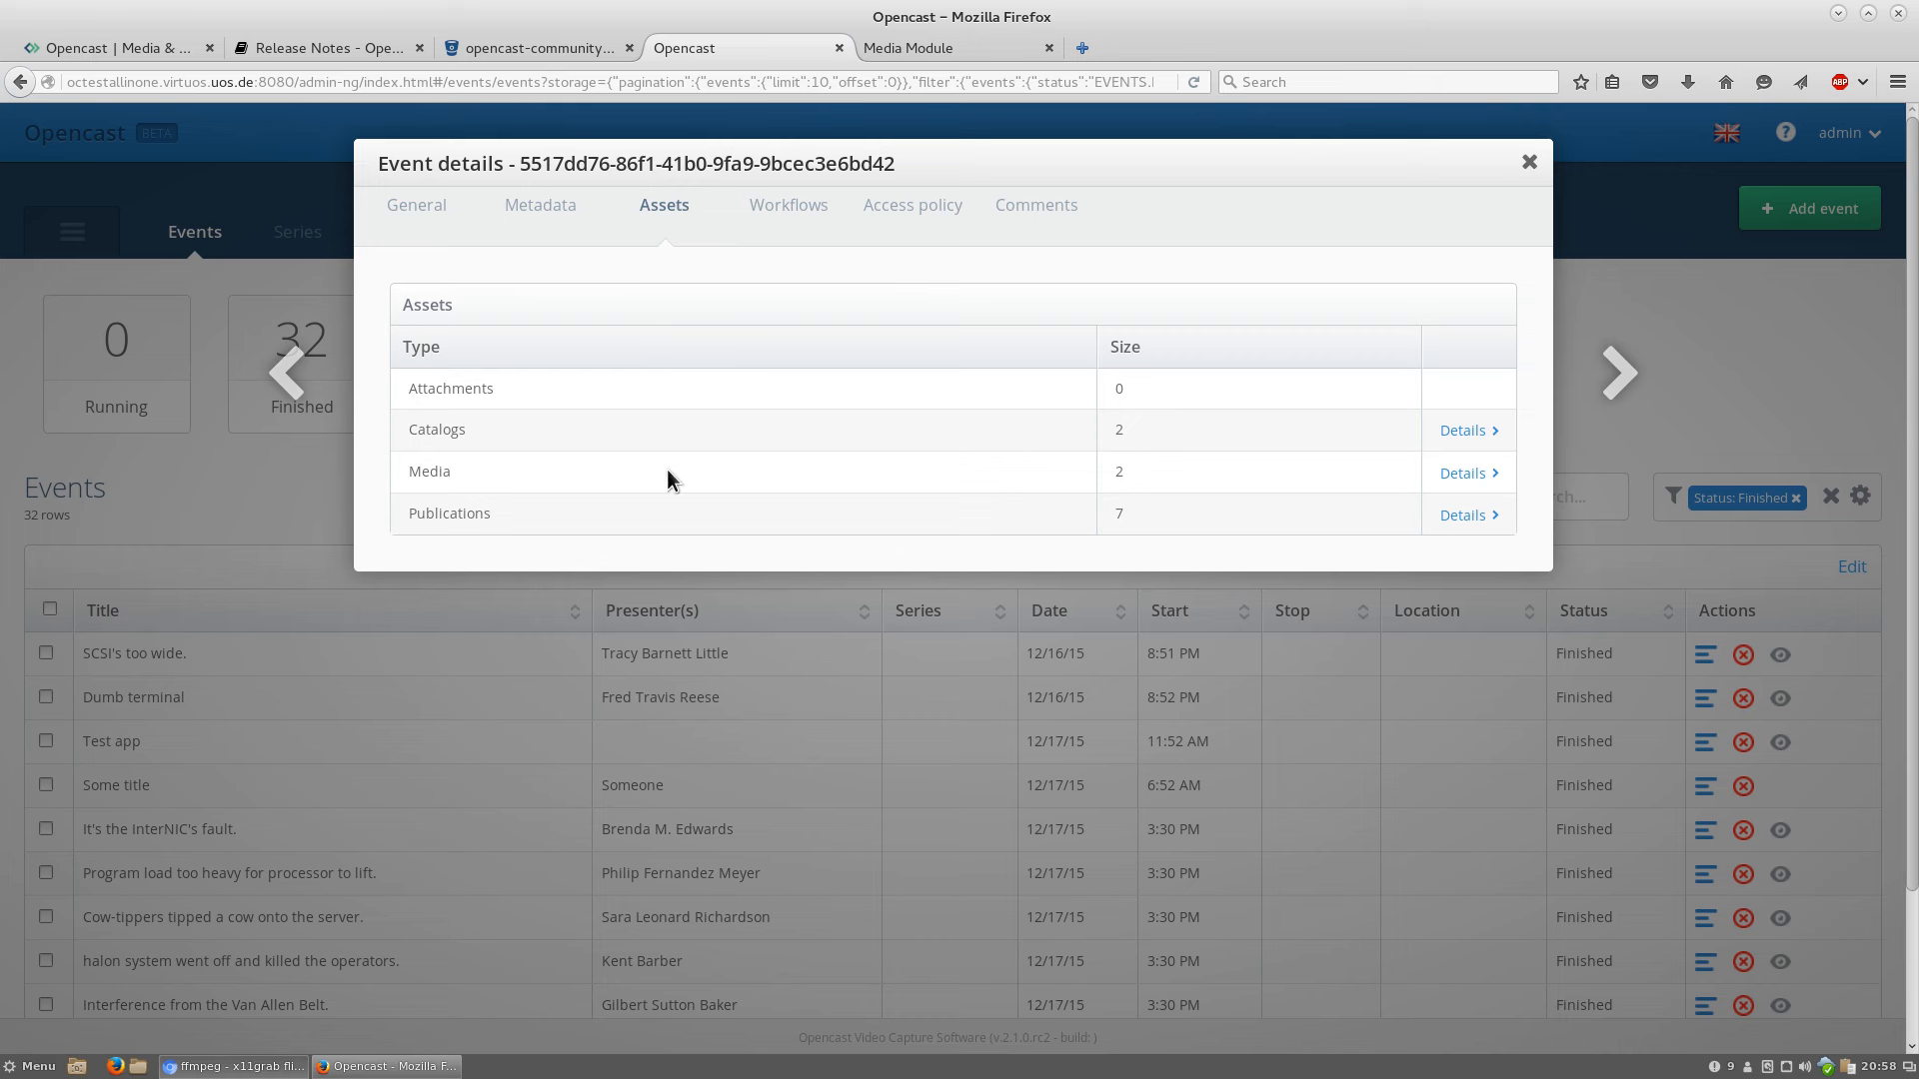
pyautogui.moveTo(579, 467)
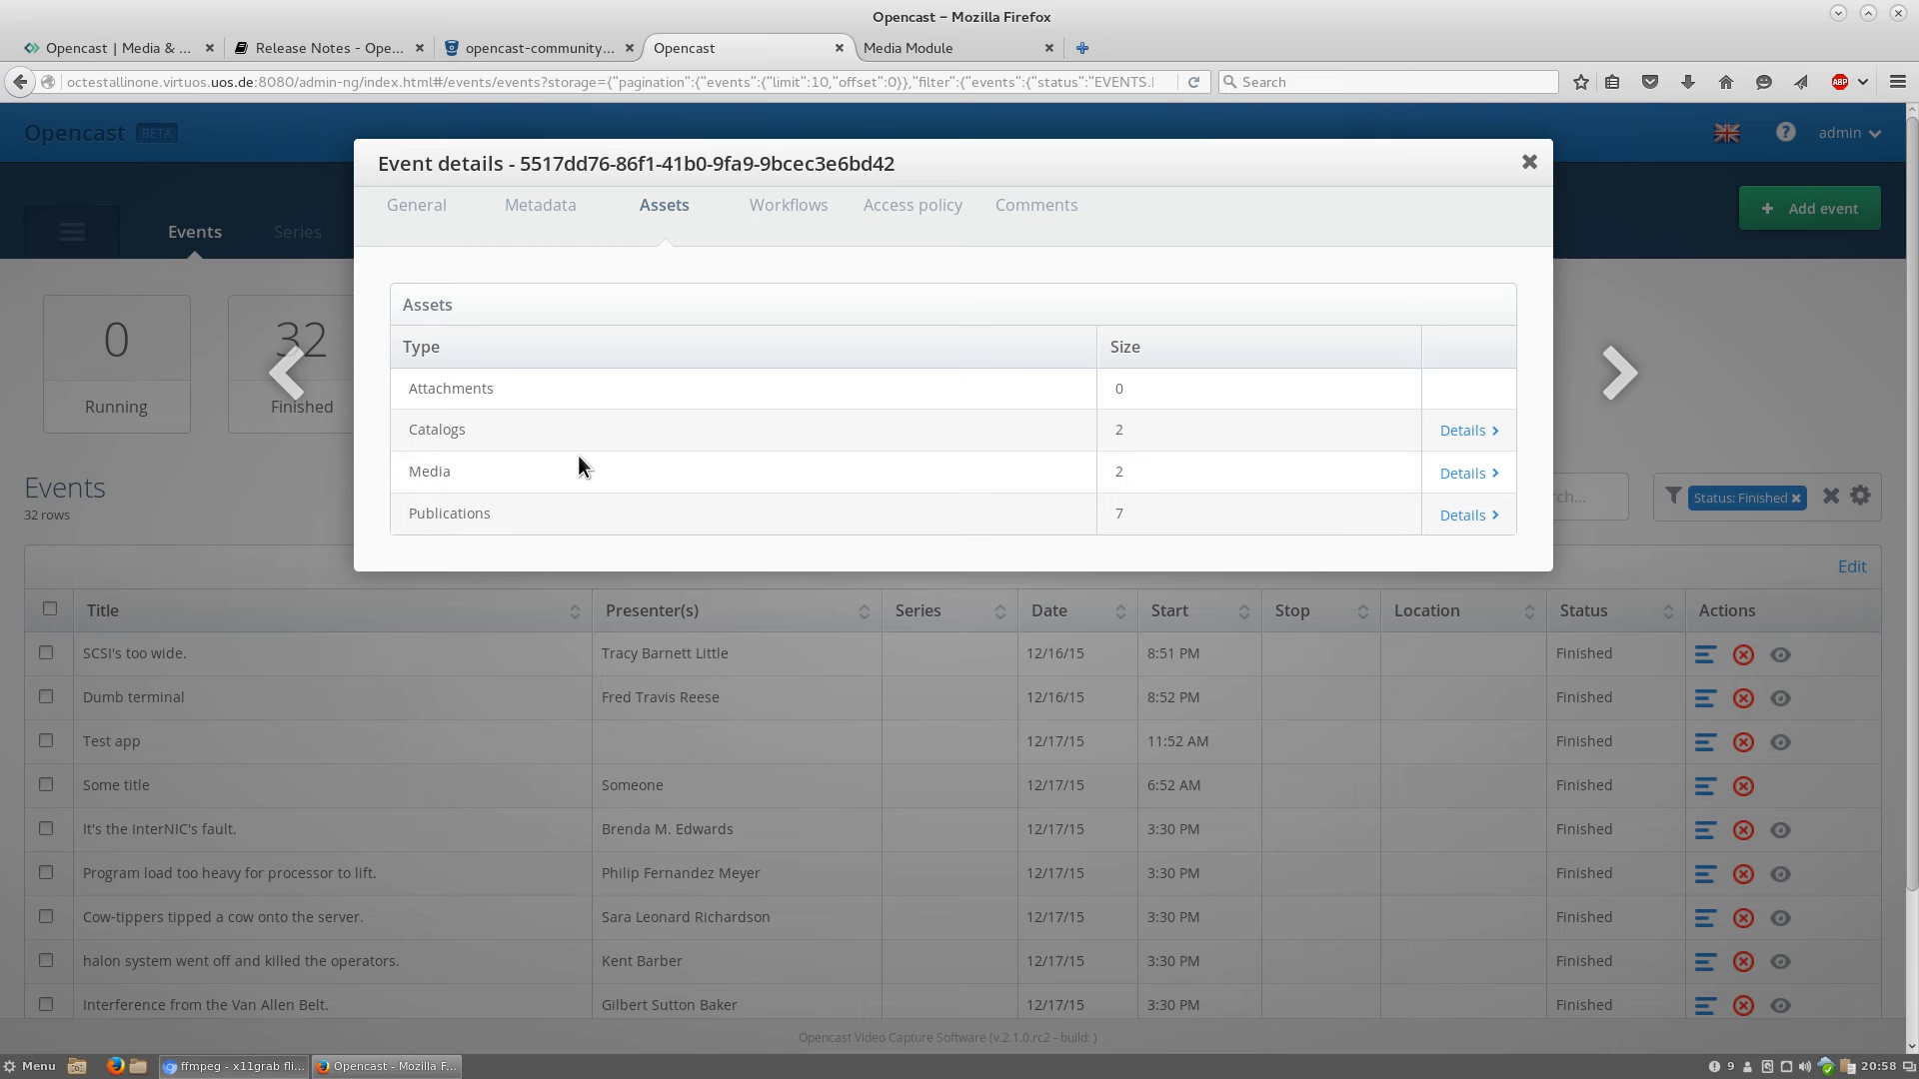
pyautogui.moveTo(1109, 386)
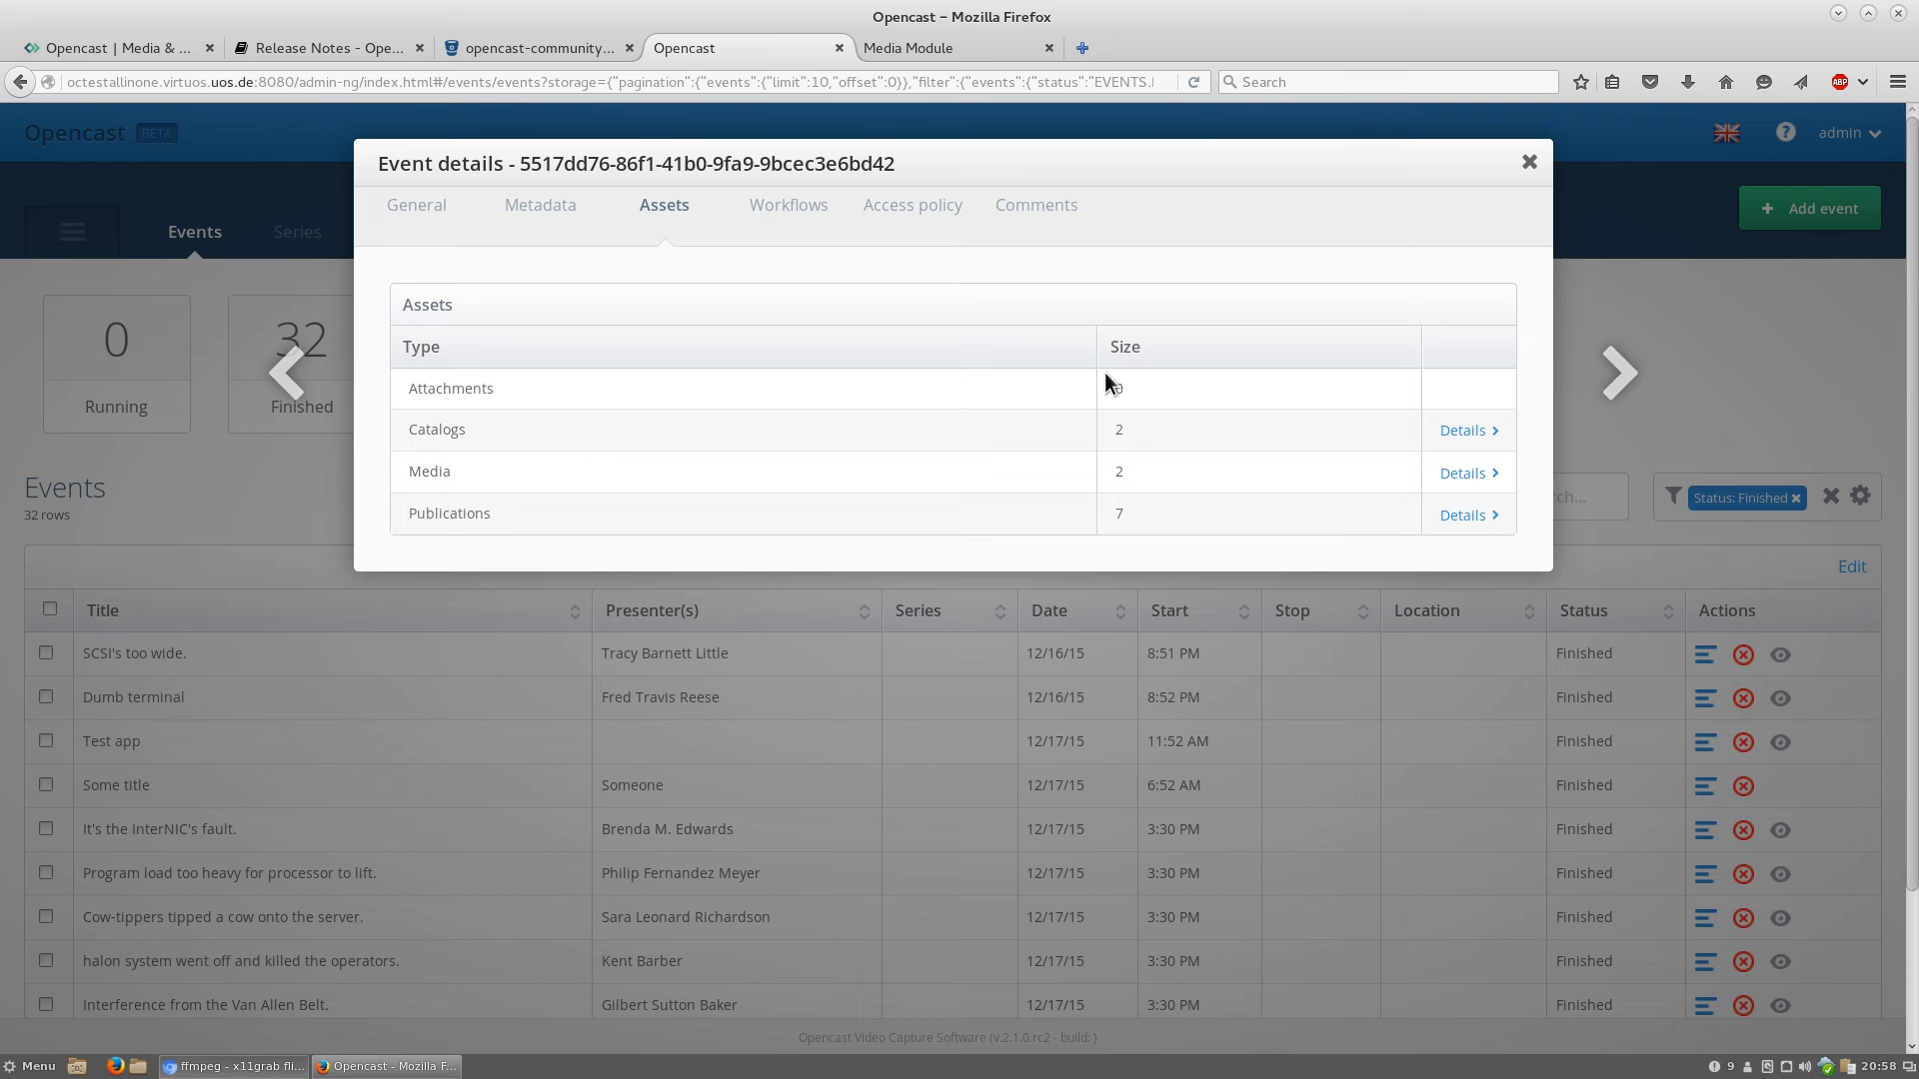
pyautogui.moveTo(566, 503)
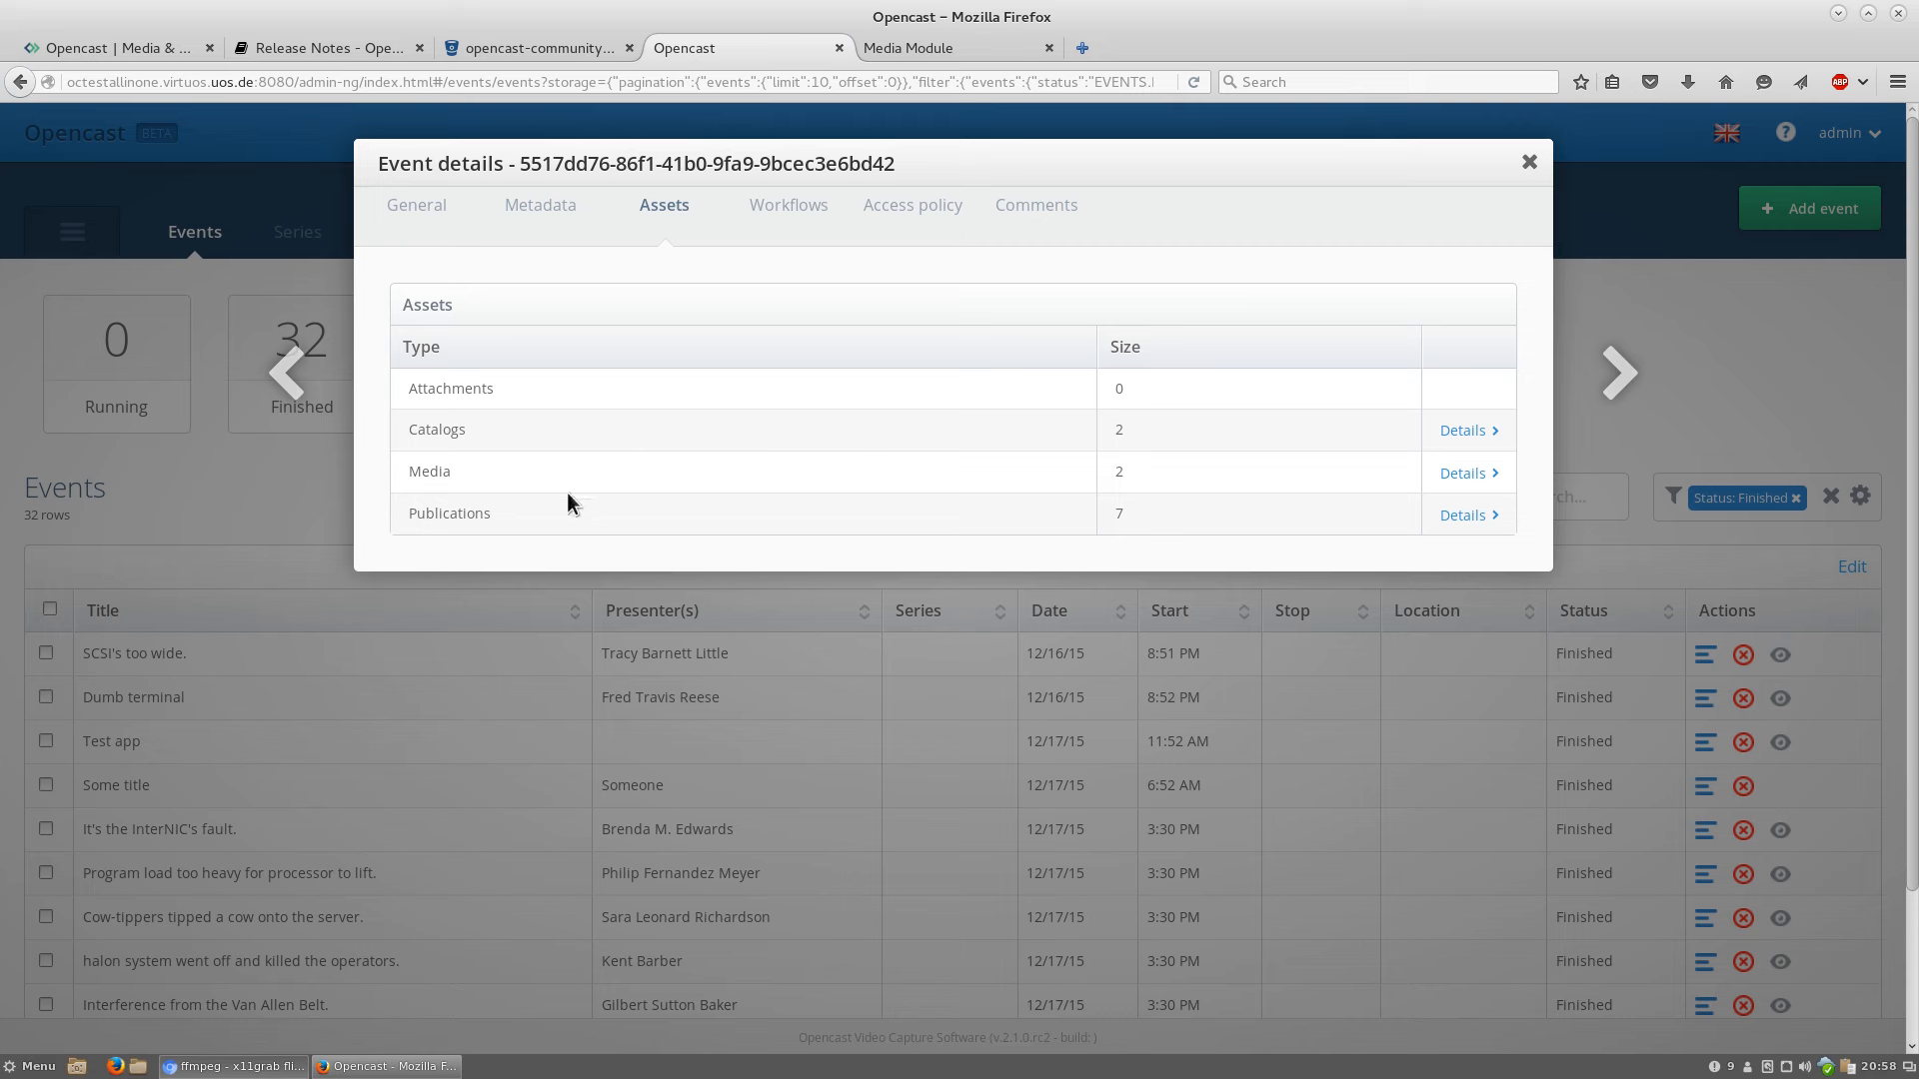
pyautogui.moveTo(1457, 449)
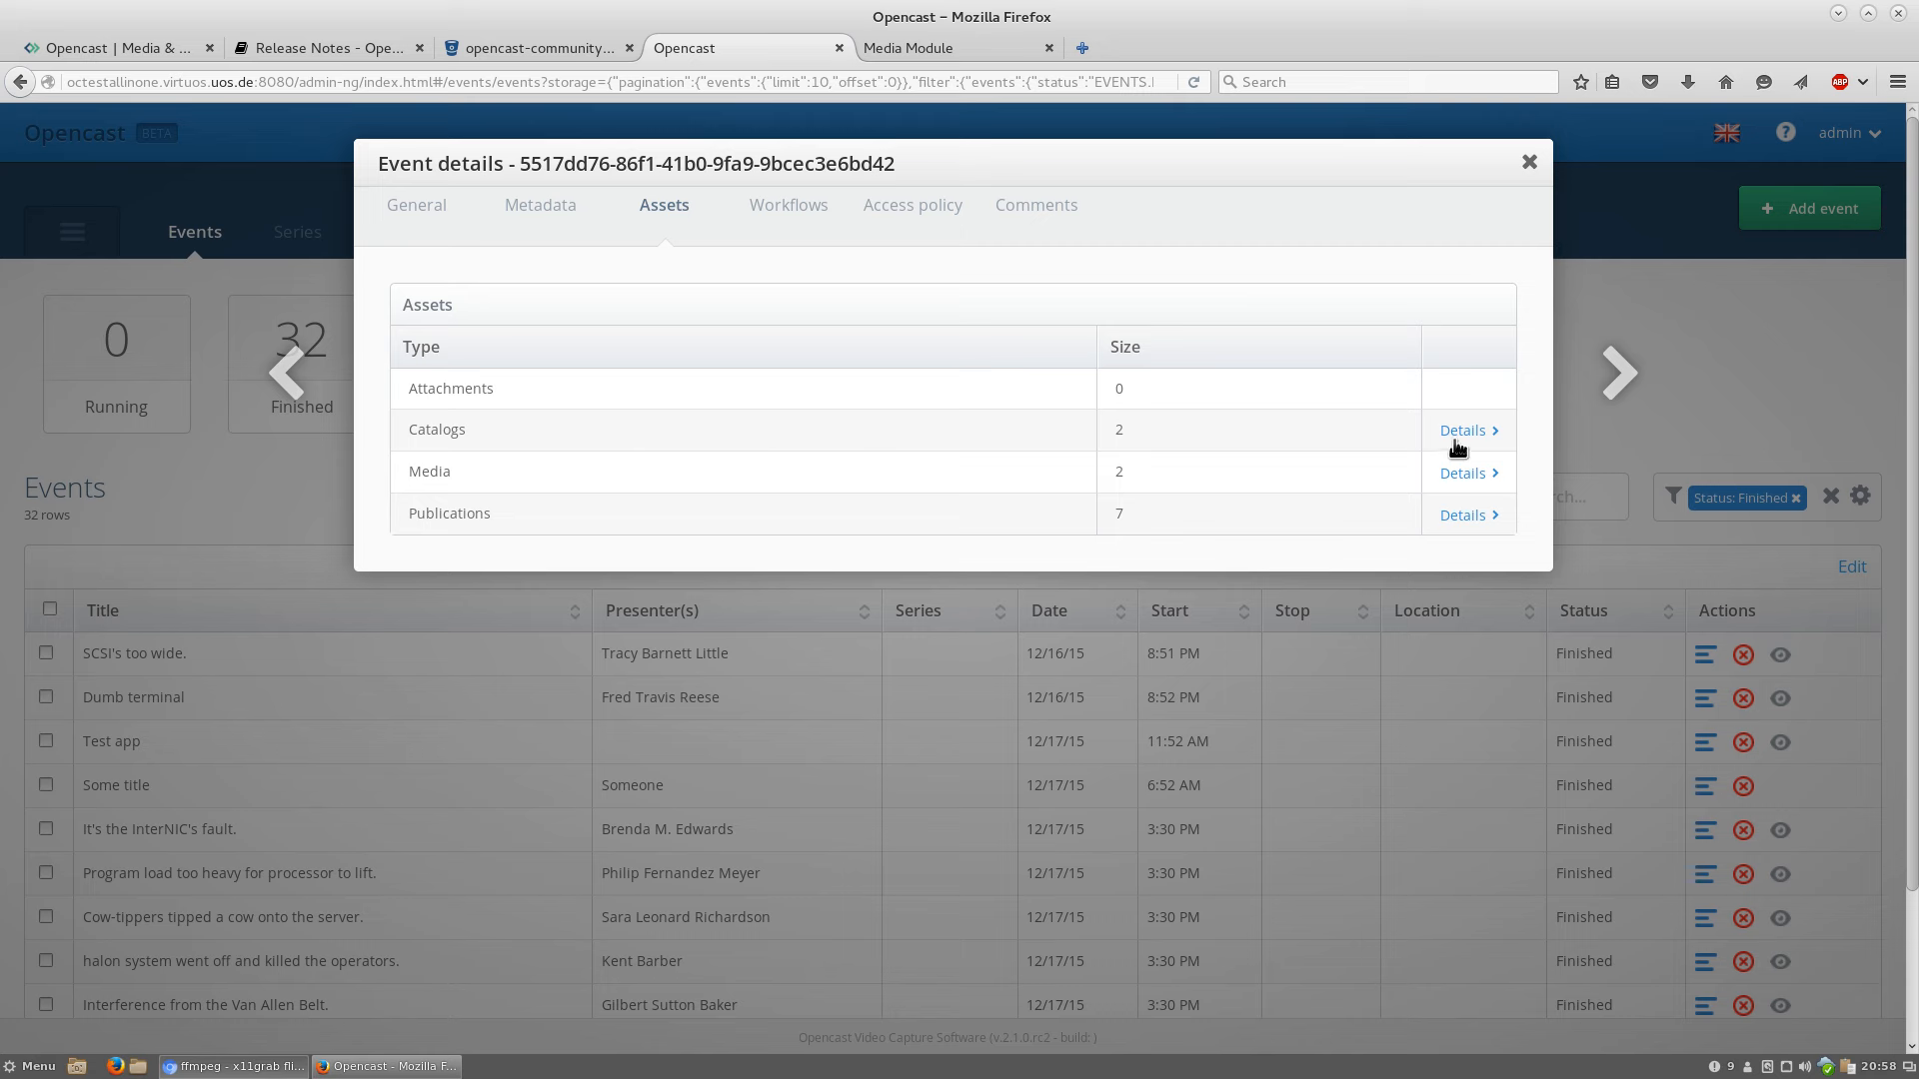
pyautogui.click(1463, 430)
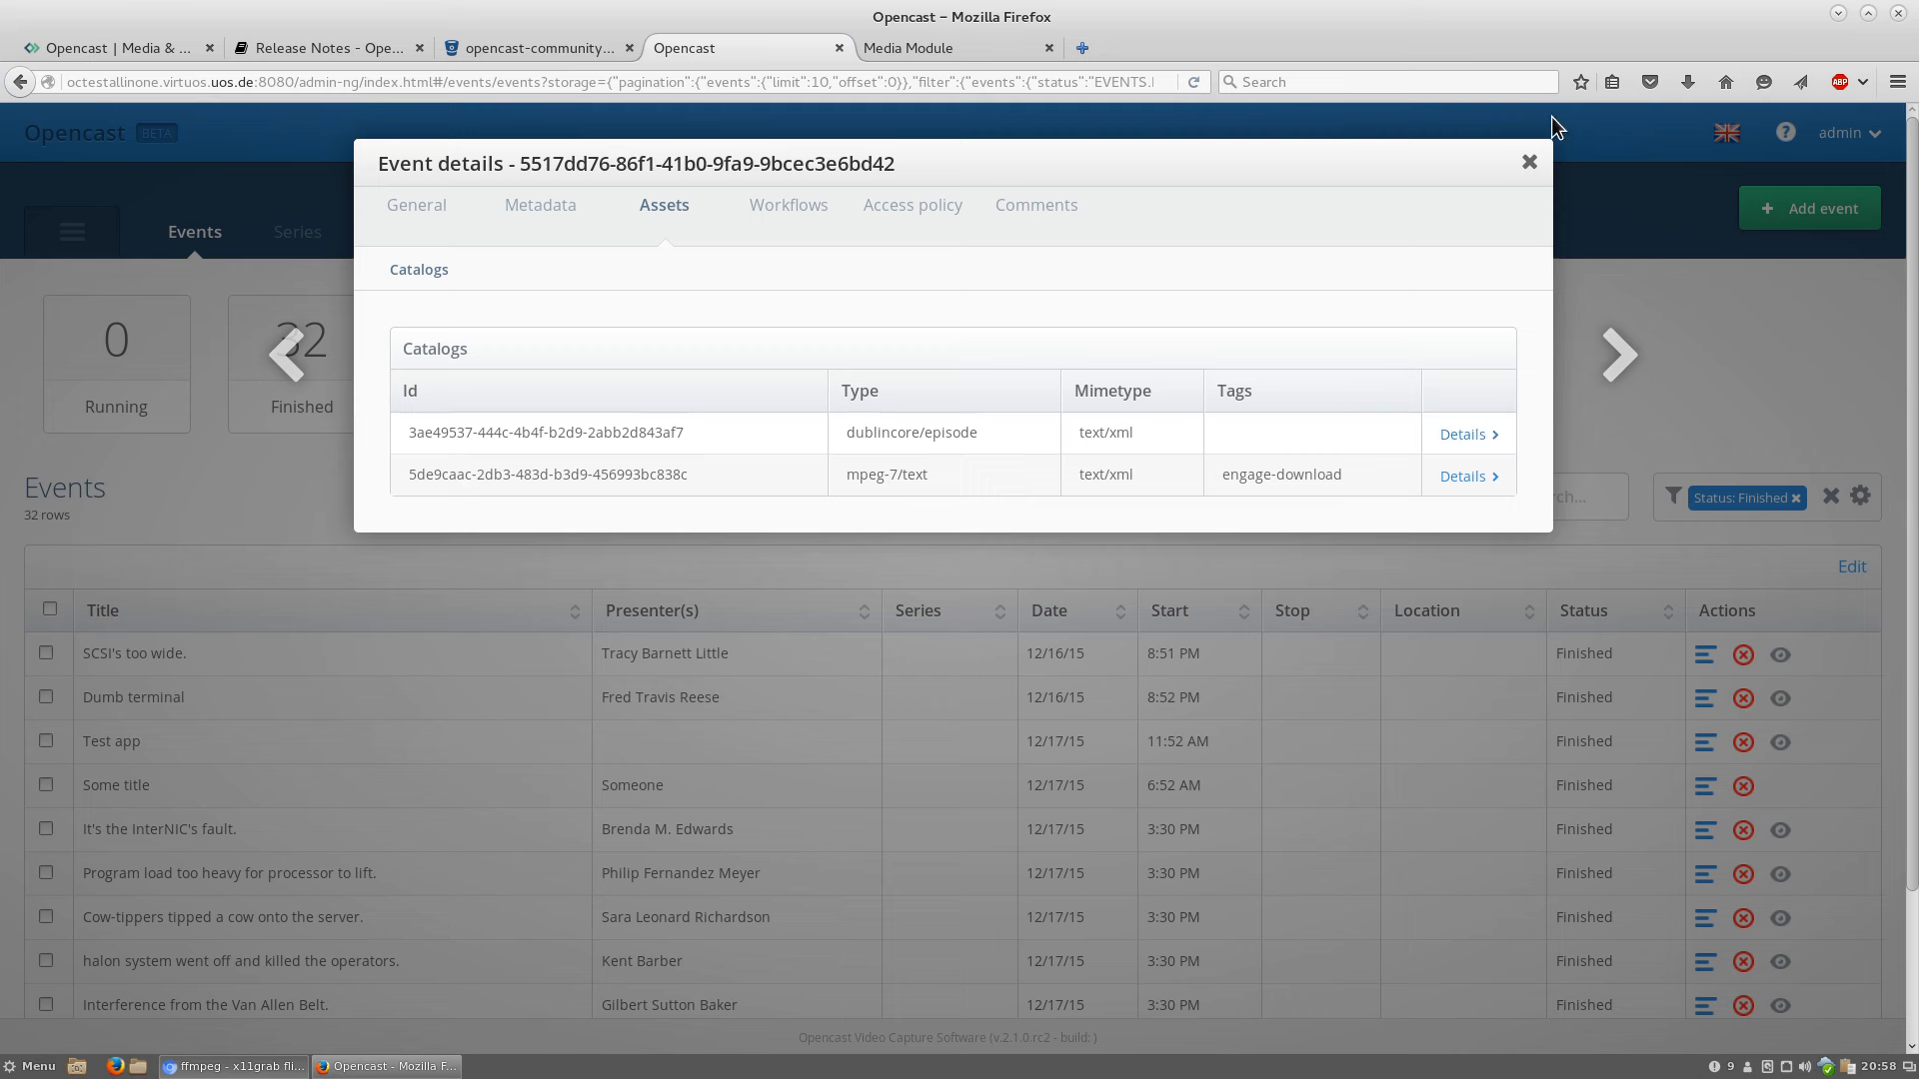
pyautogui.moveTo(1539, 194)
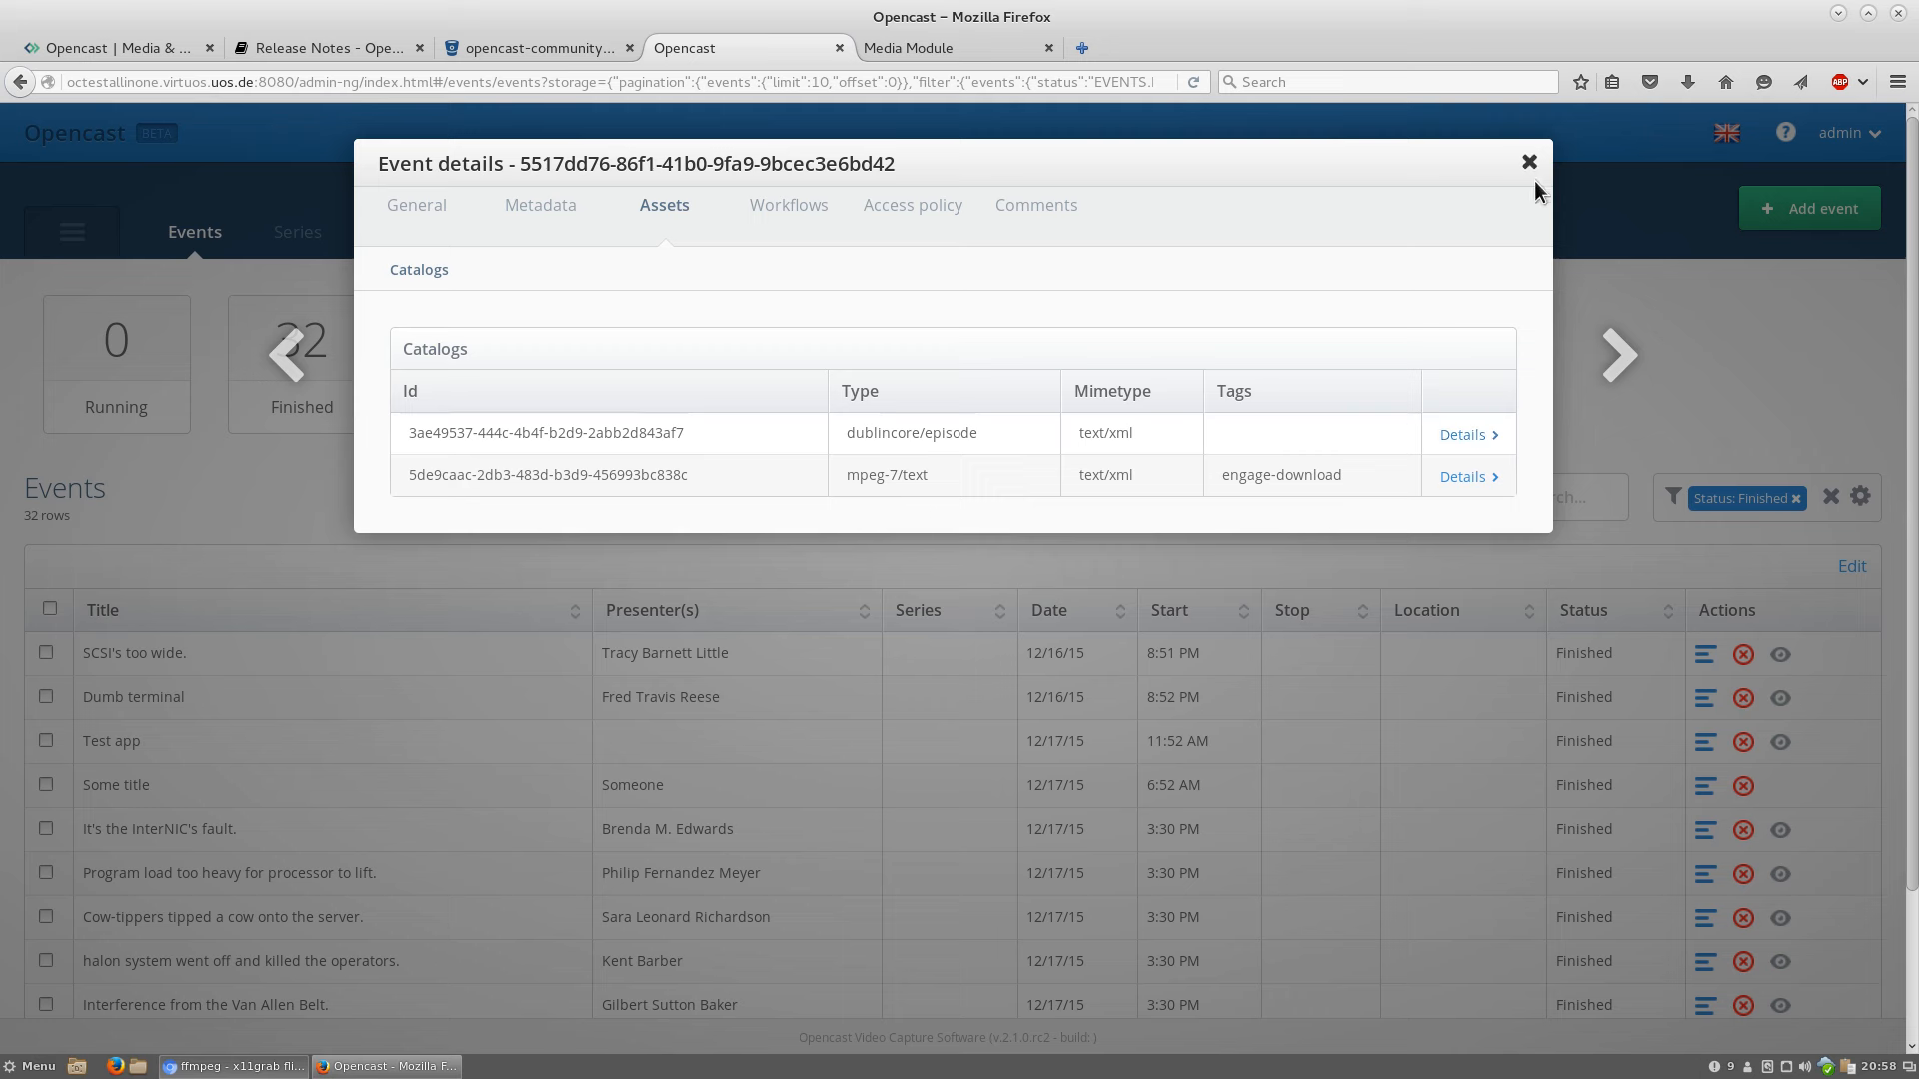
pyautogui.moveTo(1763, 373)
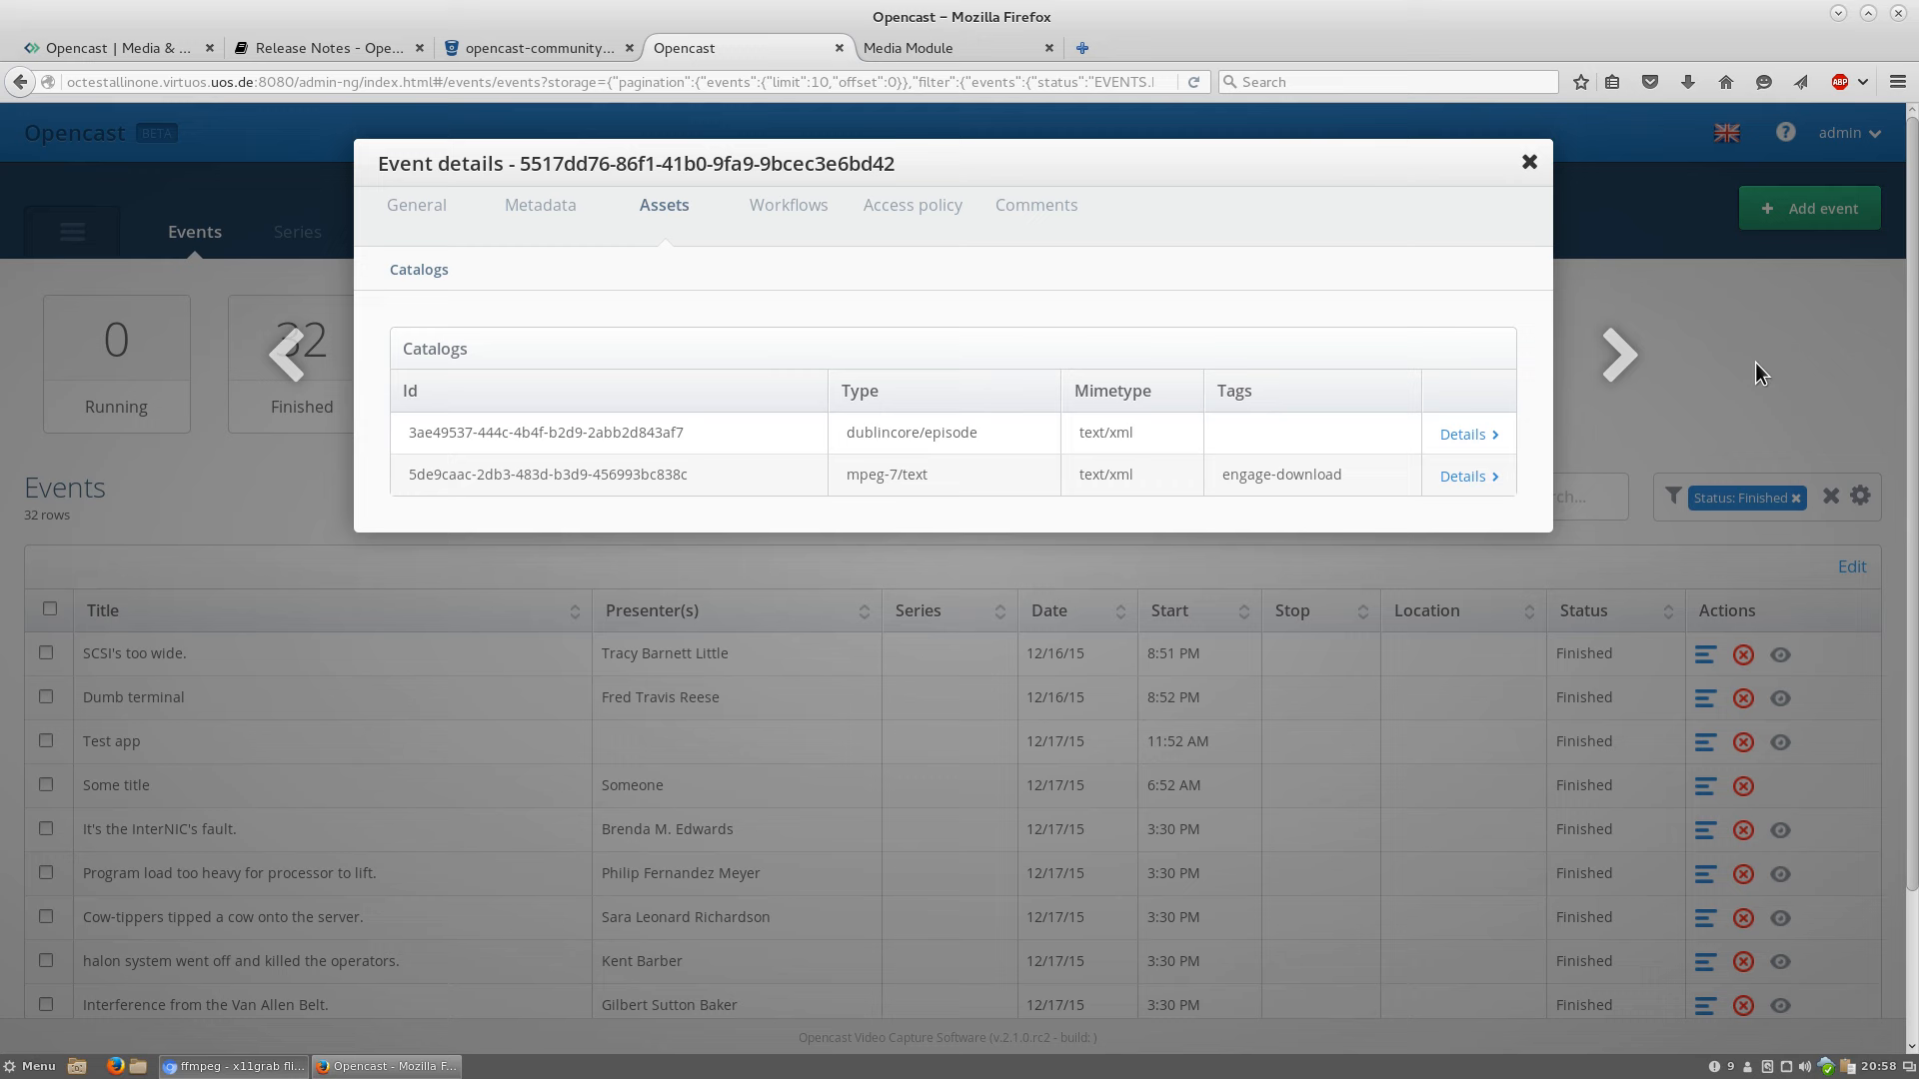
pyautogui.moveTo(1763, 268)
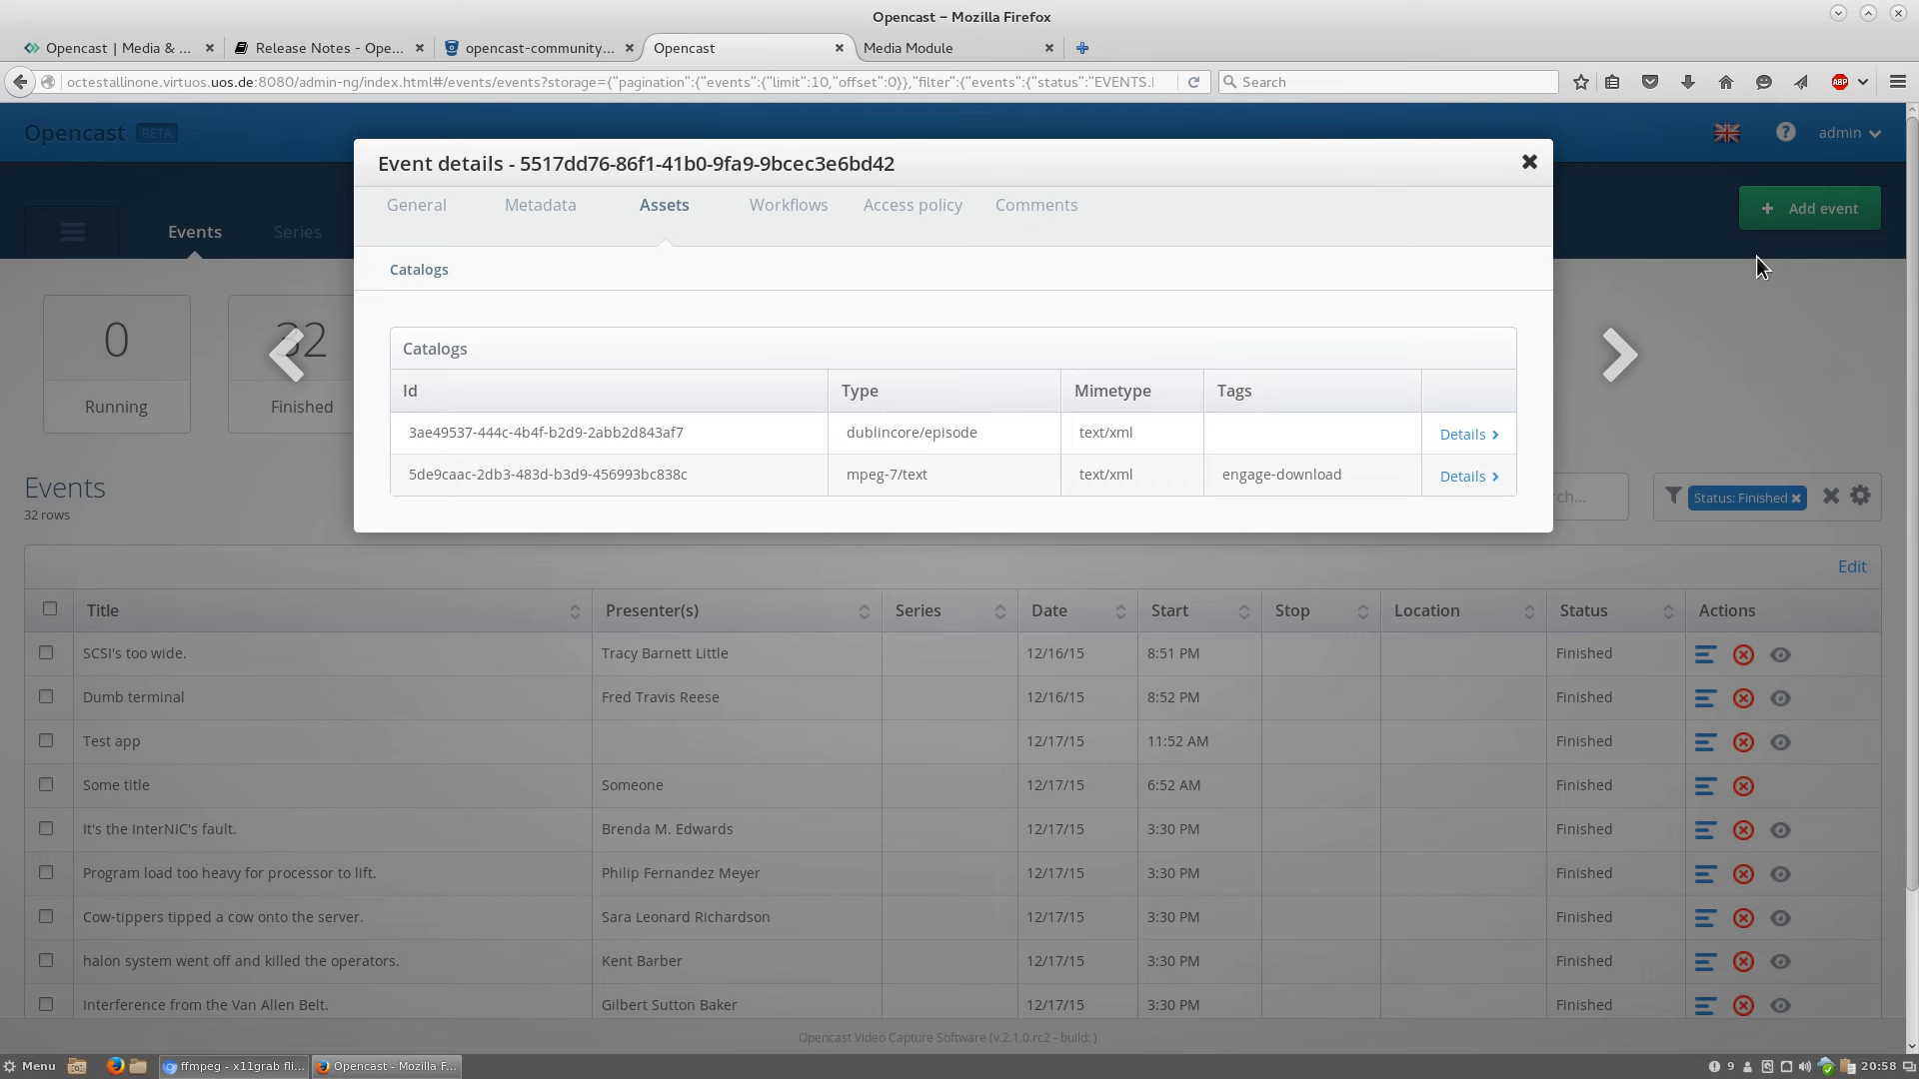
pyautogui.moveTo(1671, 364)
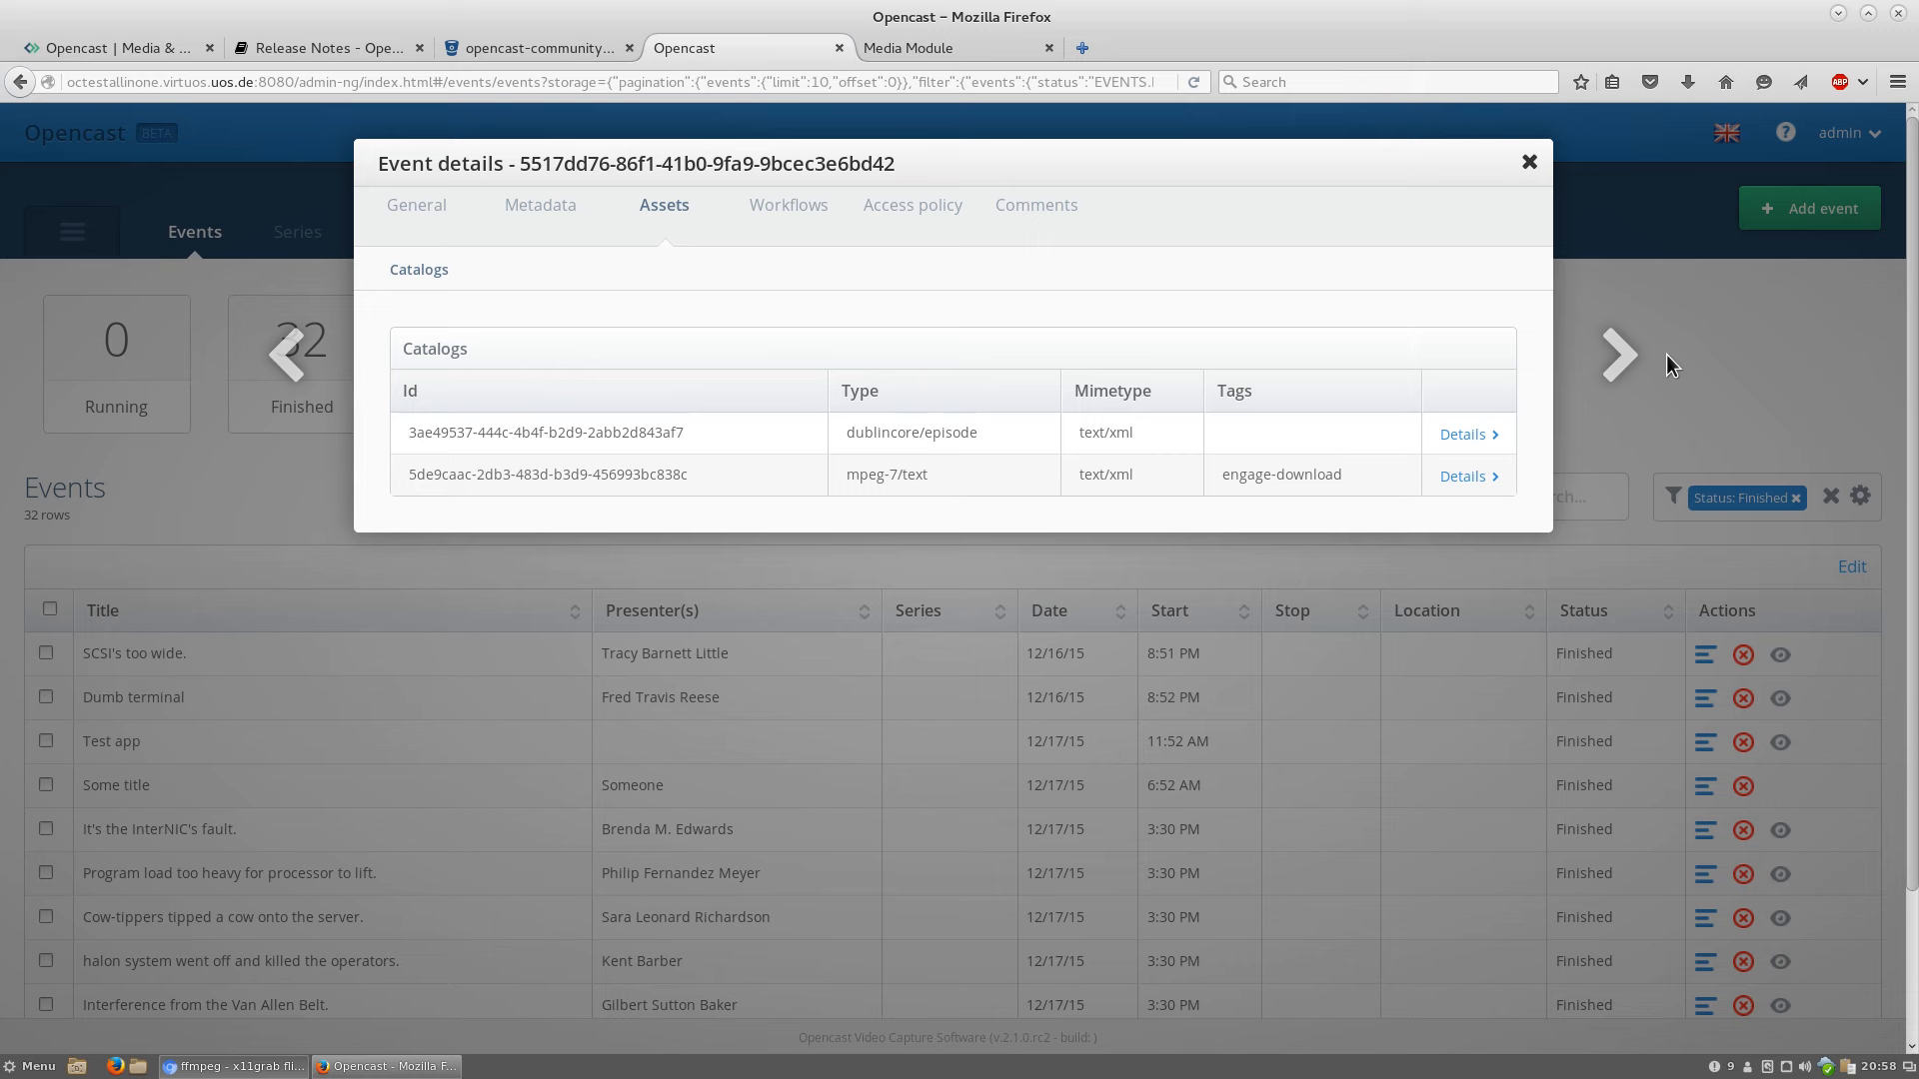
# Close the event details and go to the REST API Docs from the help menu
pyautogui.click(1527, 162)
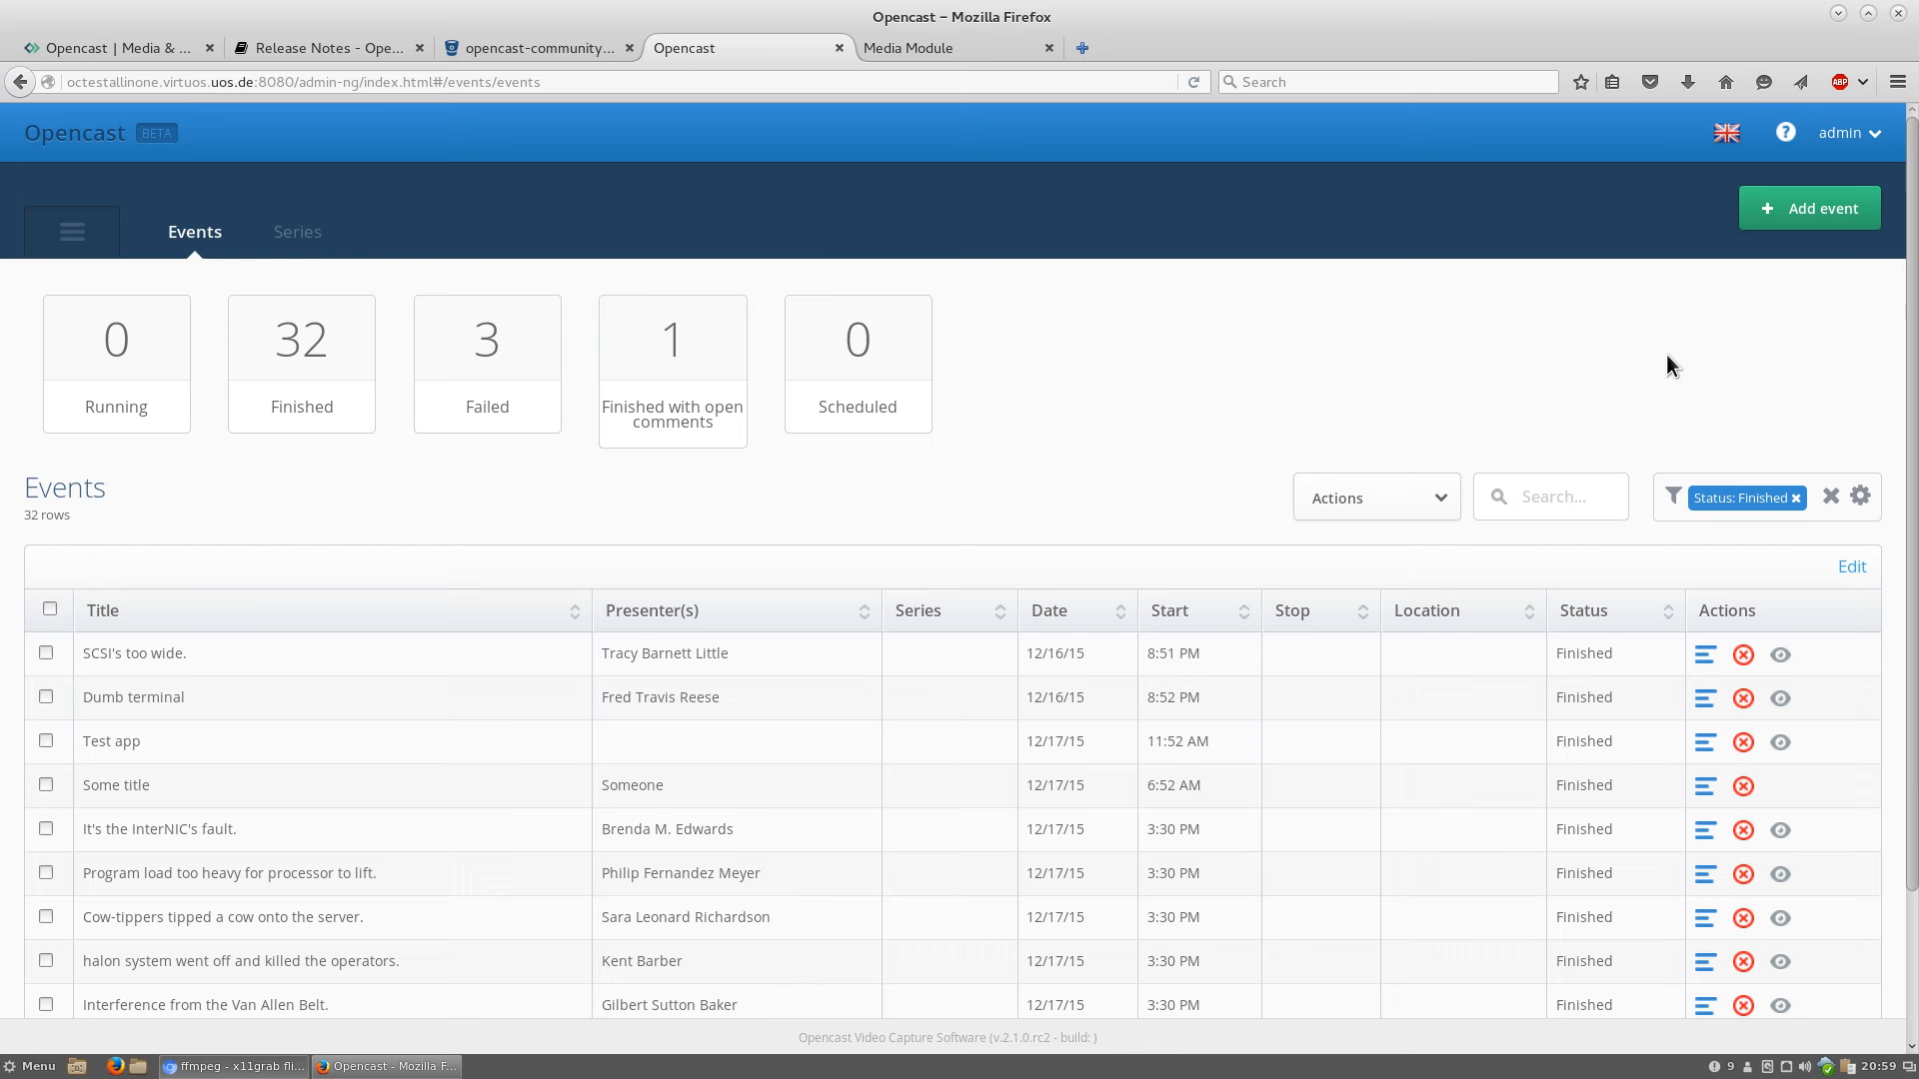
pyautogui.moveTo(1871, 164)
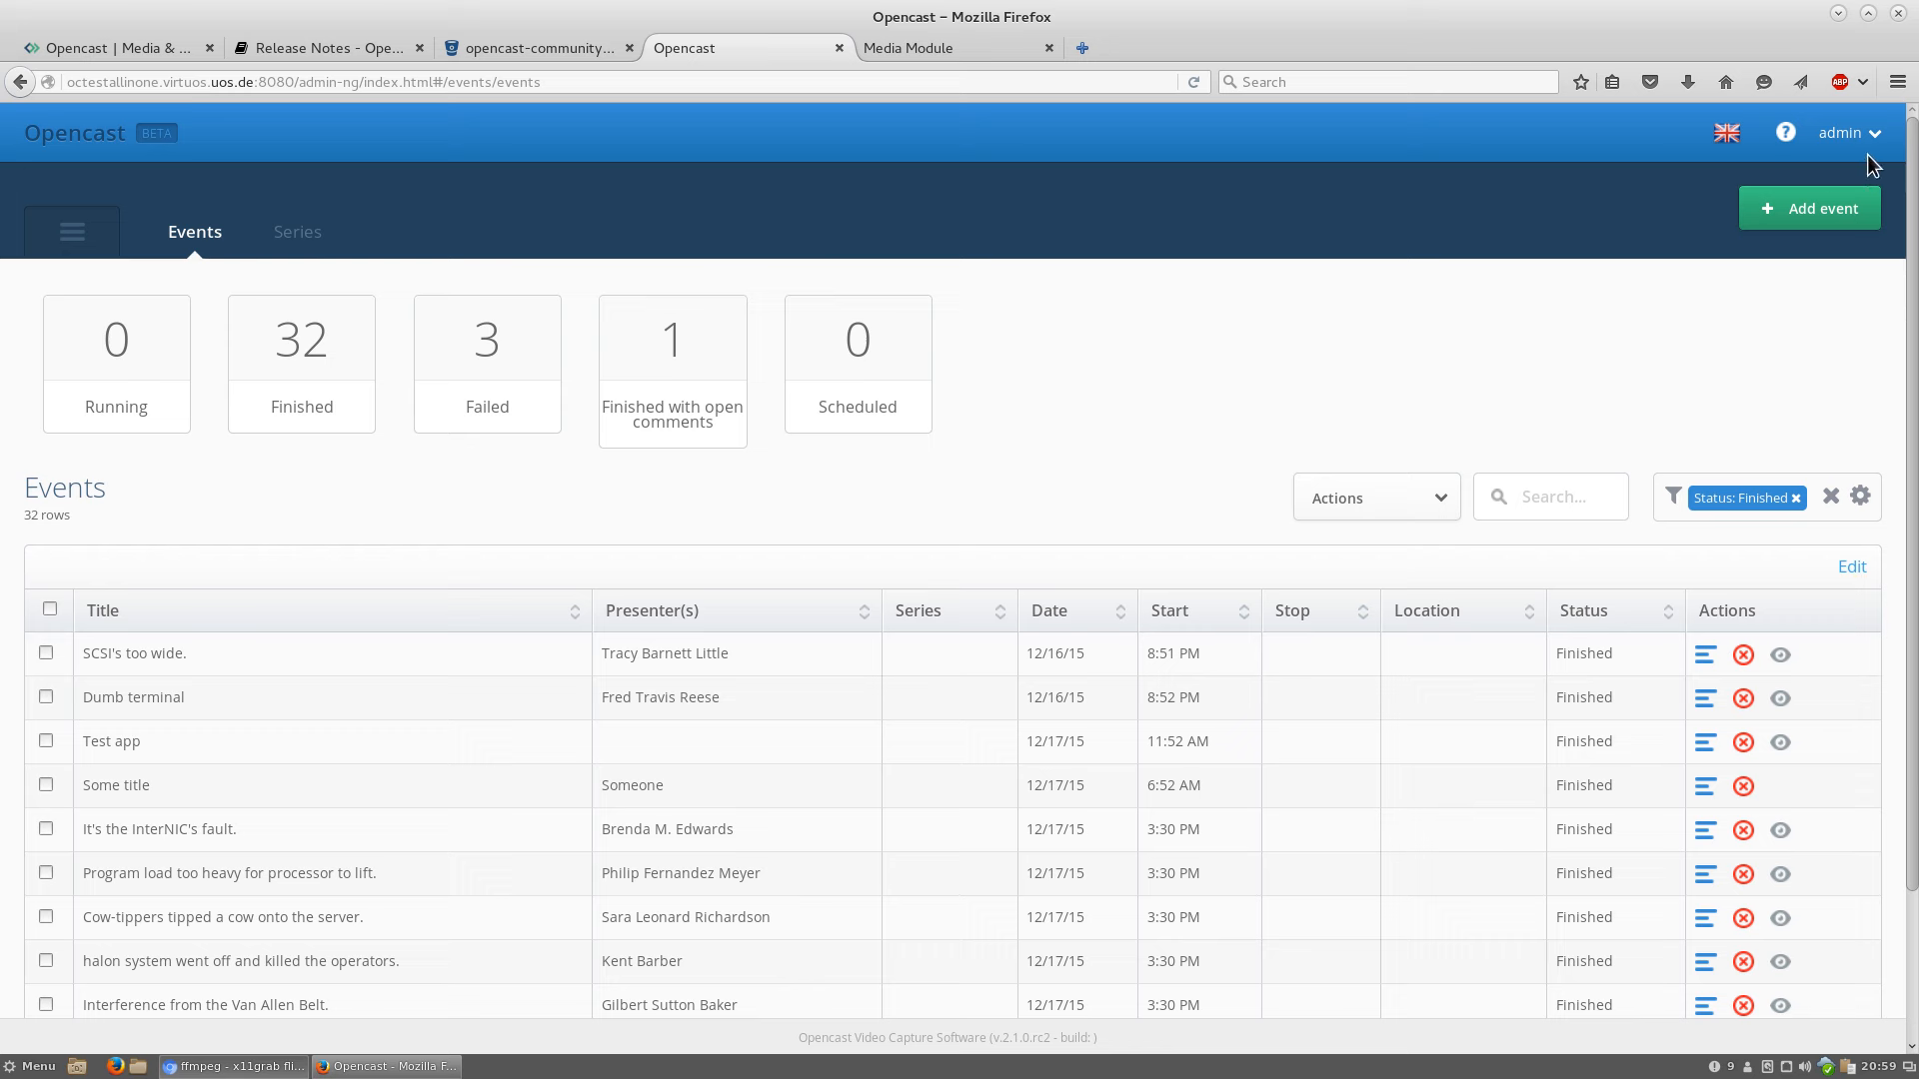
pyautogui.click(1785, 132)
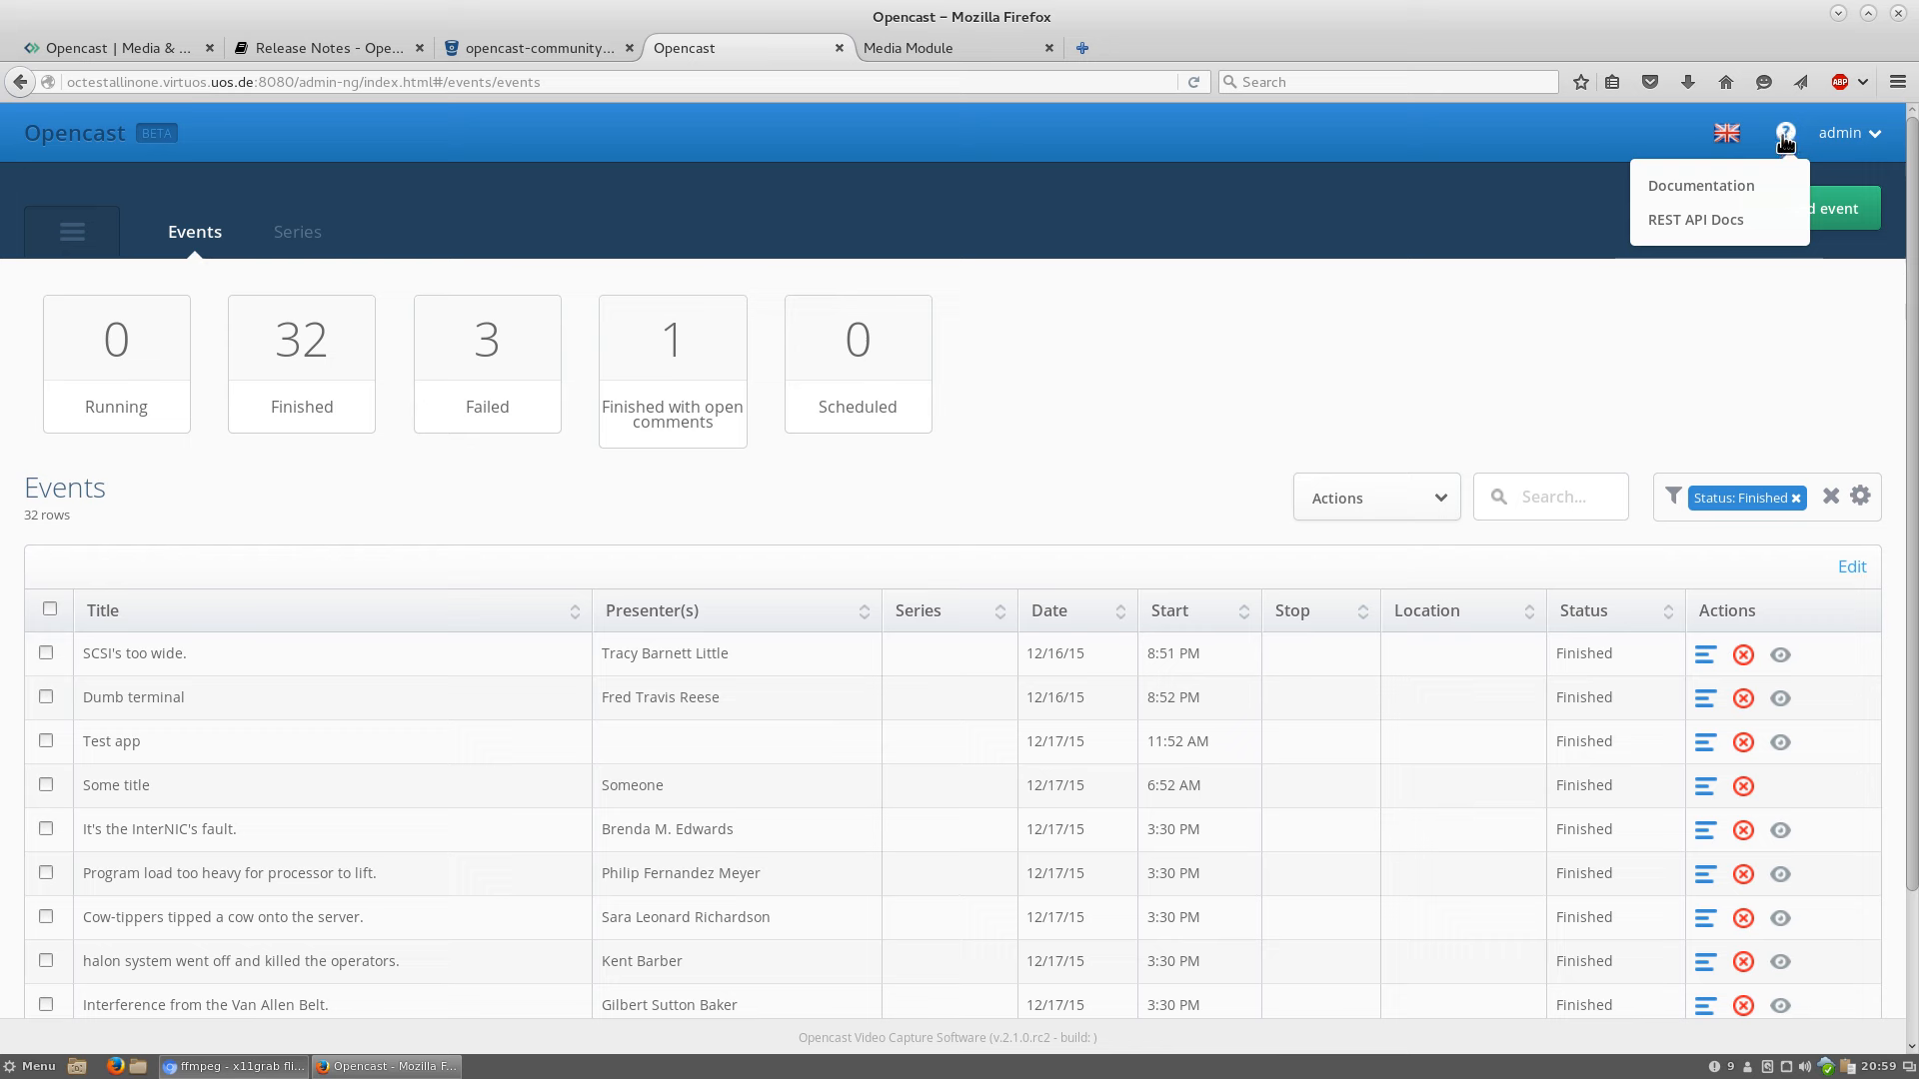
pyautogui.moveTo(1699, 184)
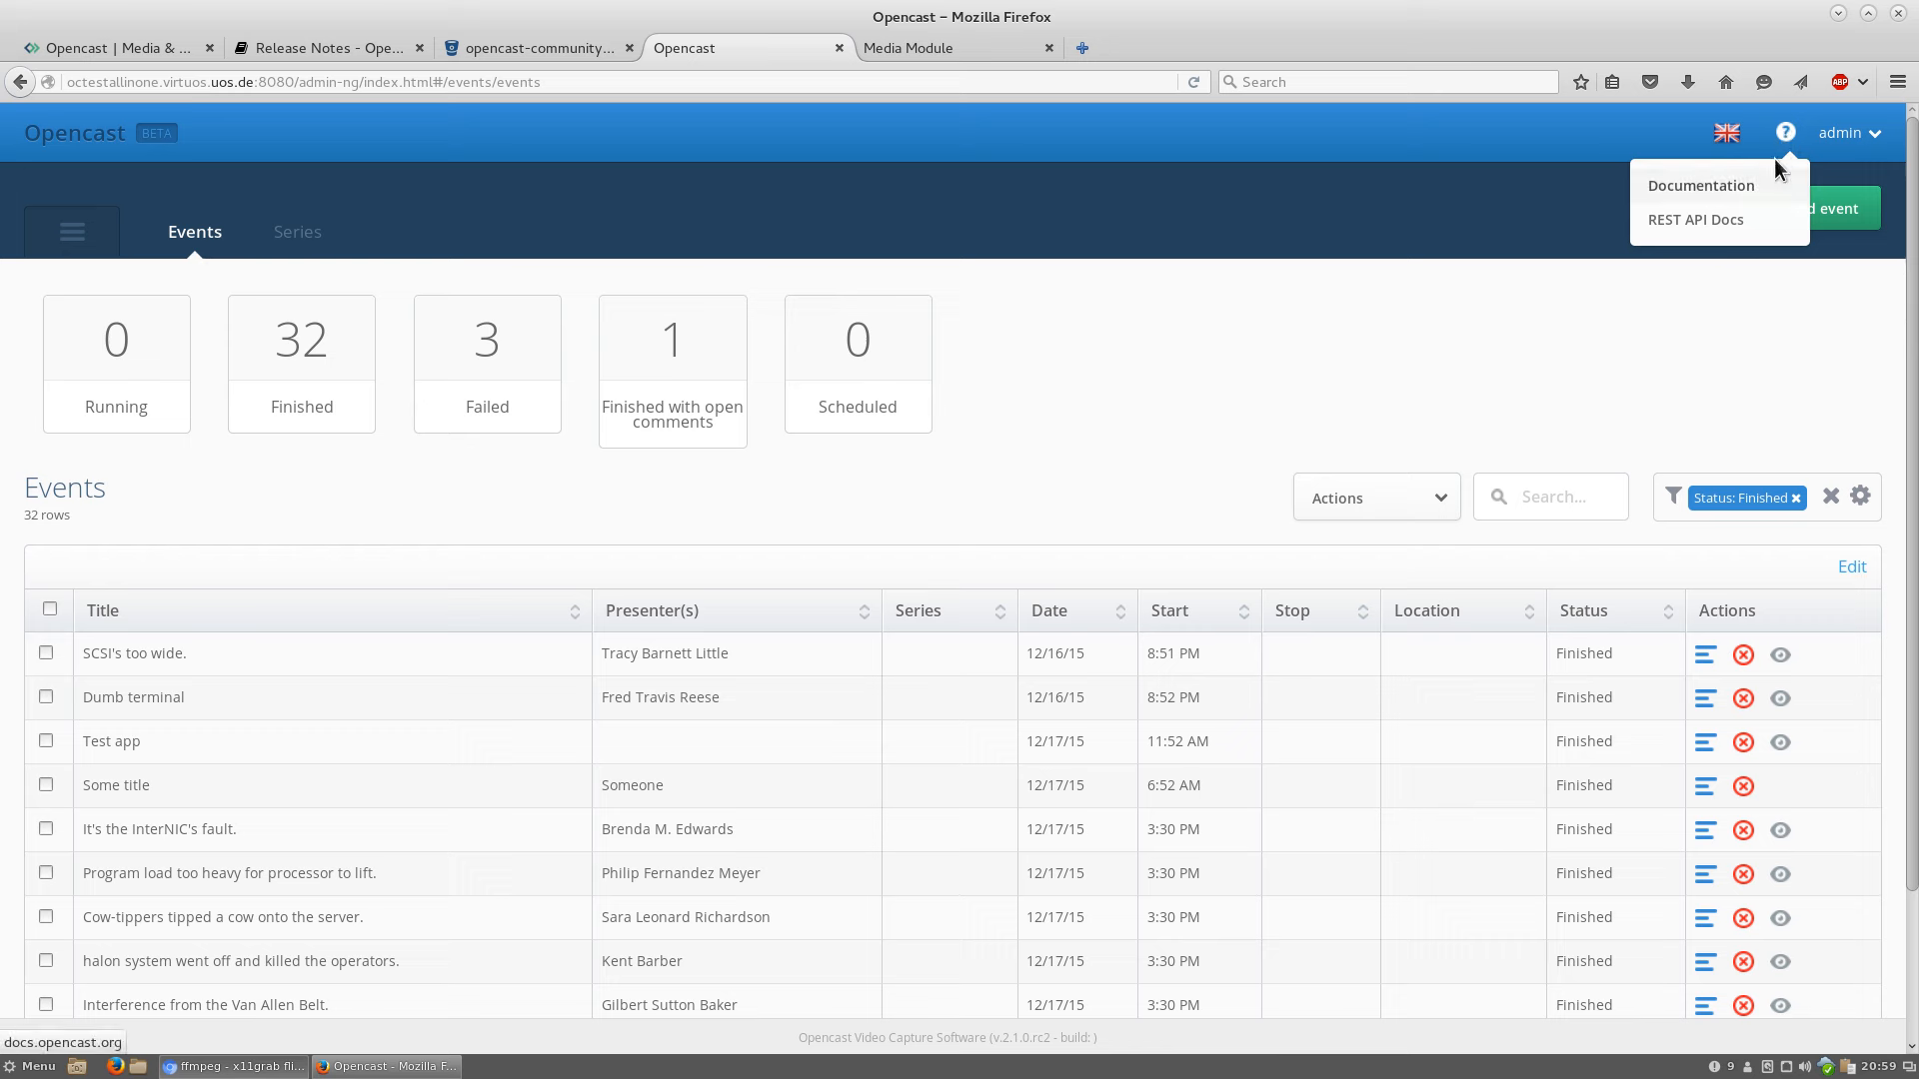
pyautogui.moveTo(1785, 140)
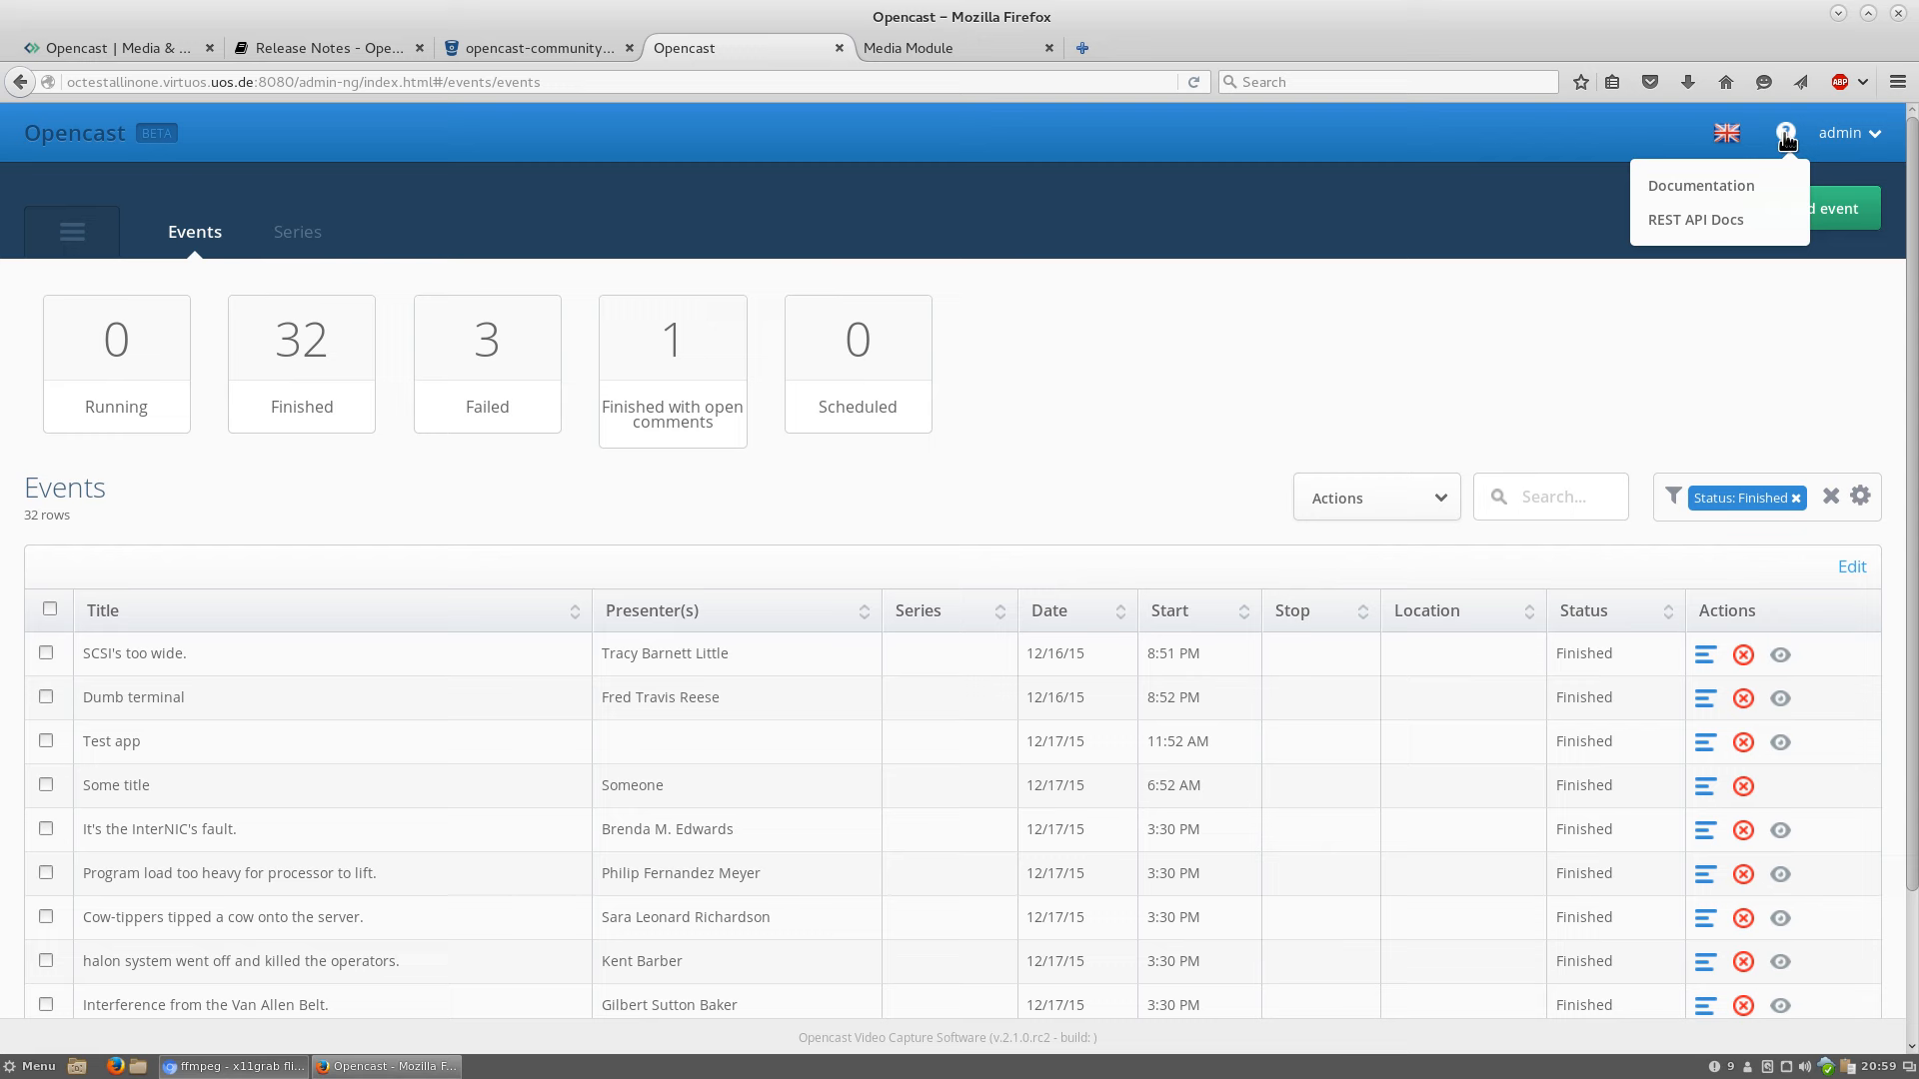
pyautogui.moveTo(1693, 220)
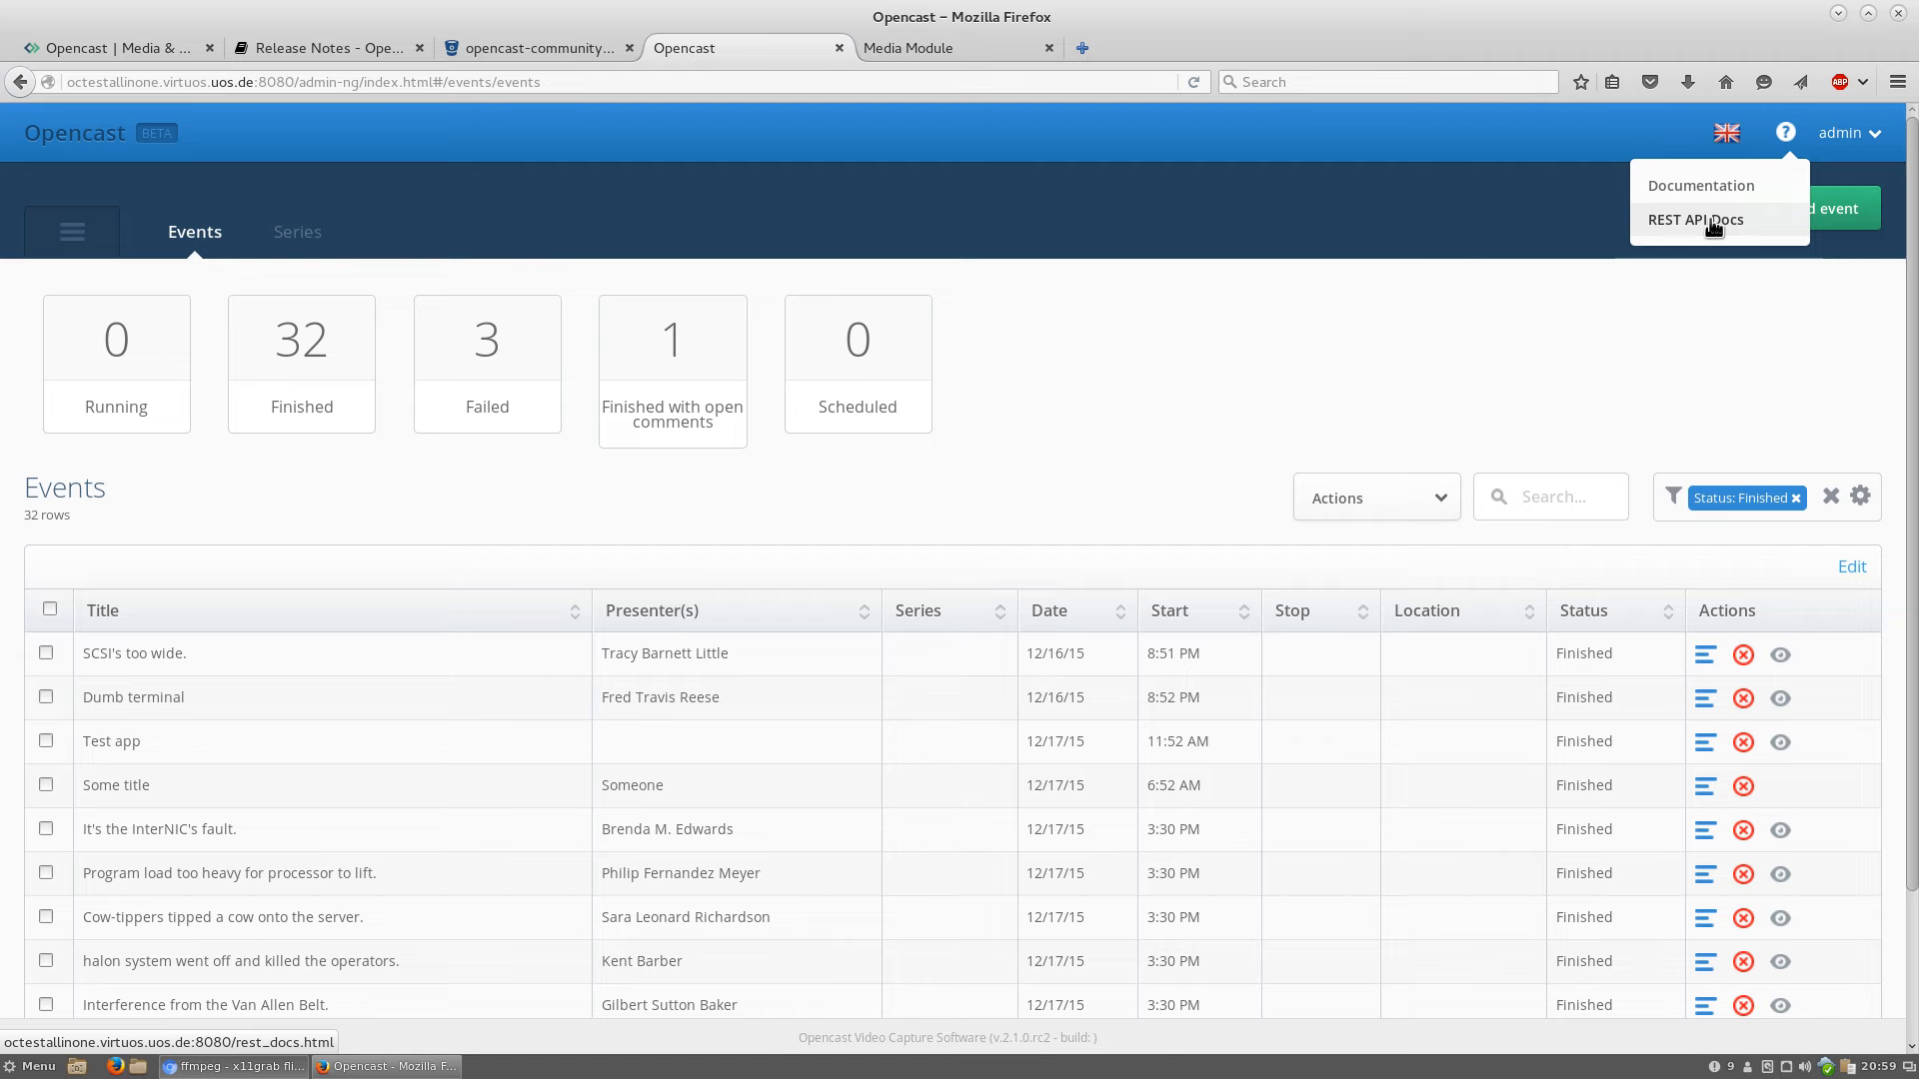
pyautogui.click(1695, 220)
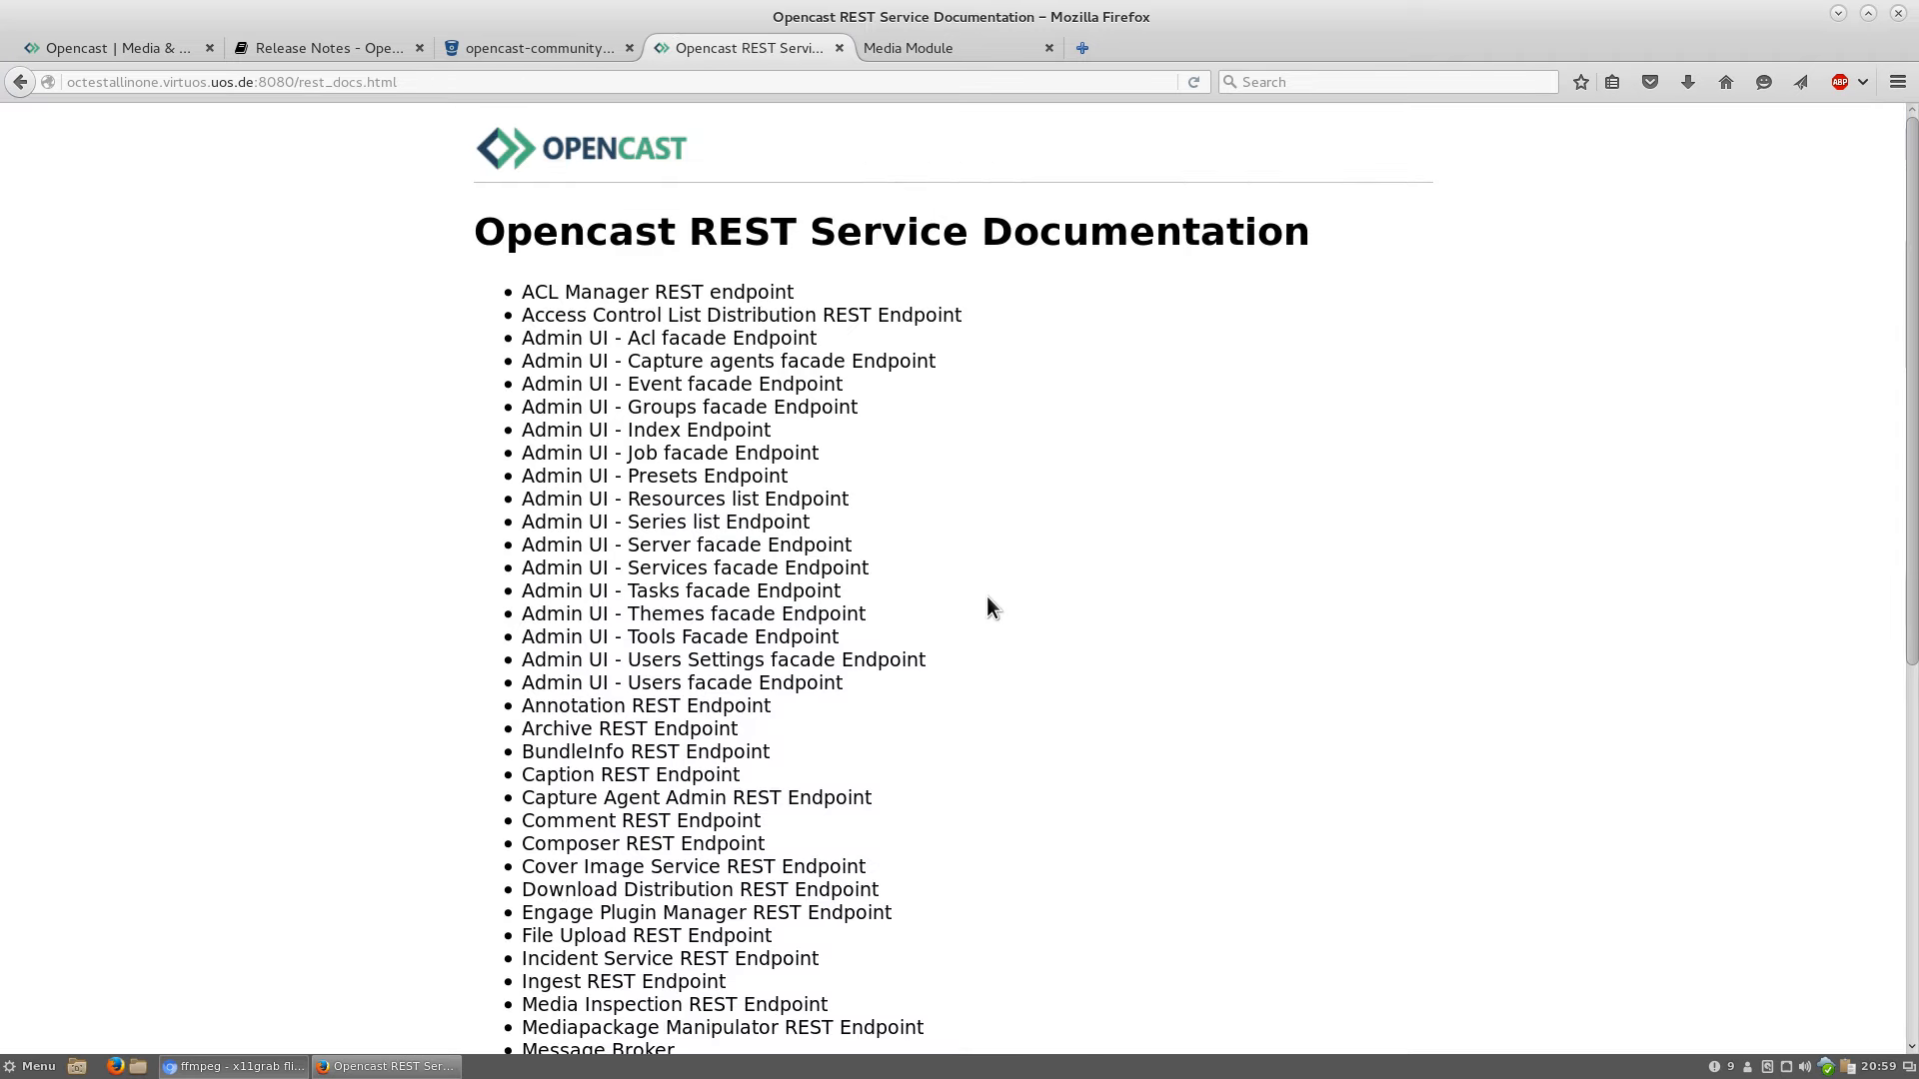
# Browse the Capture Agent Admin REST endpoint and reveal its agent-capabilities testing form
pyautogui.scroll(-3)
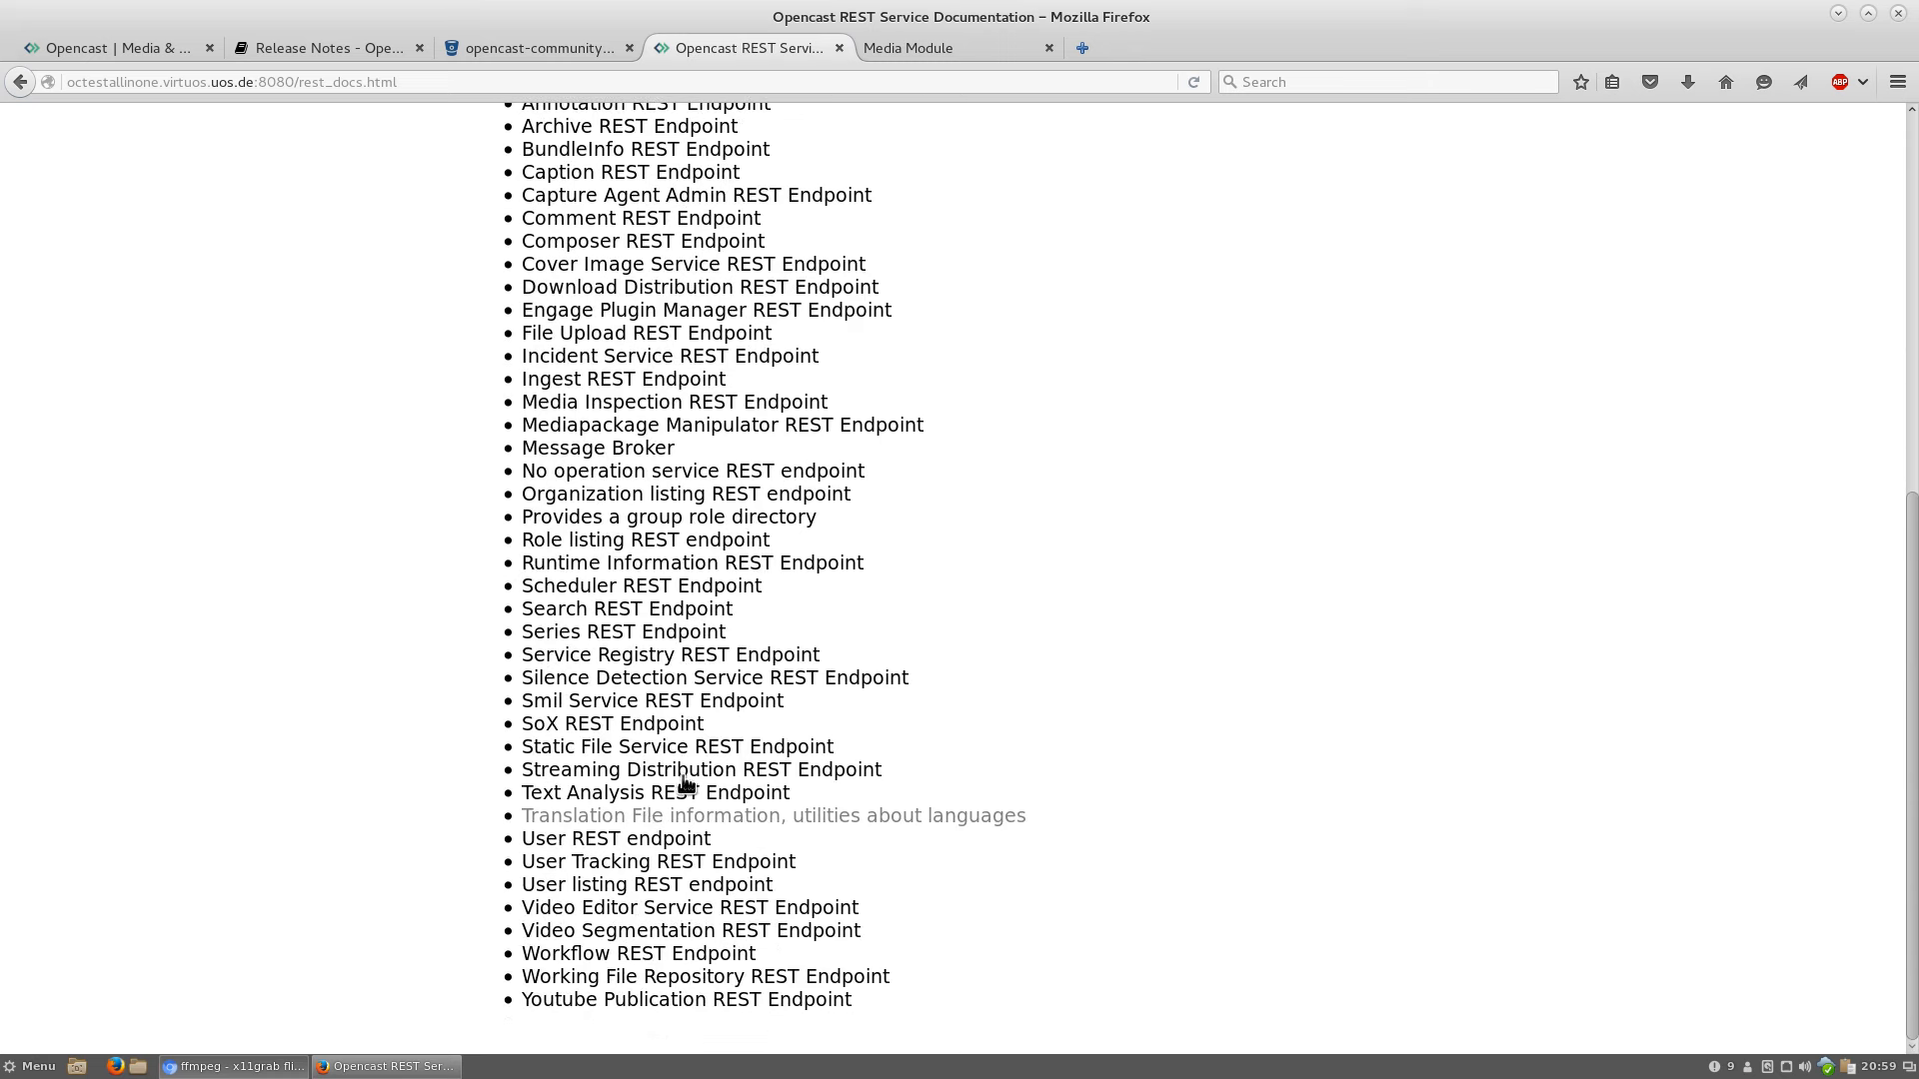
pyautogui.scroll(3)
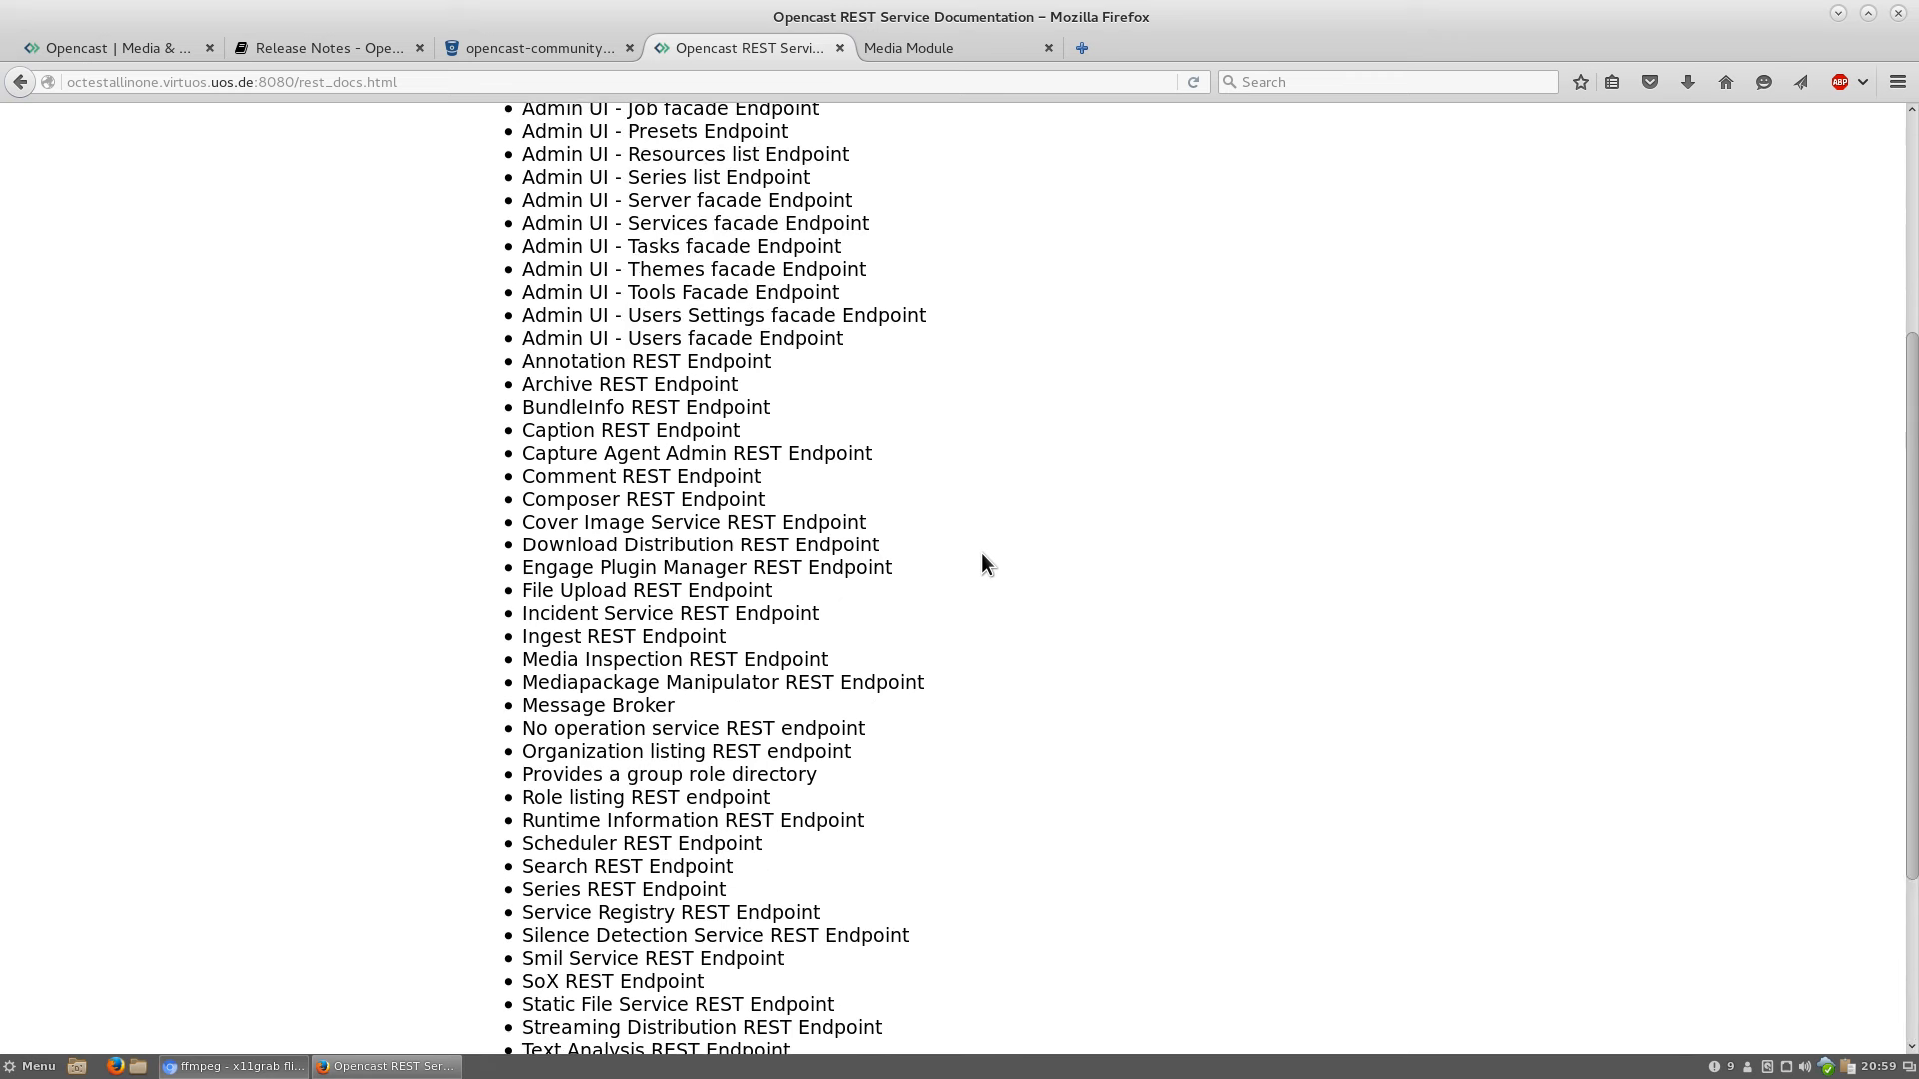
pyautogui.click(693, 452)
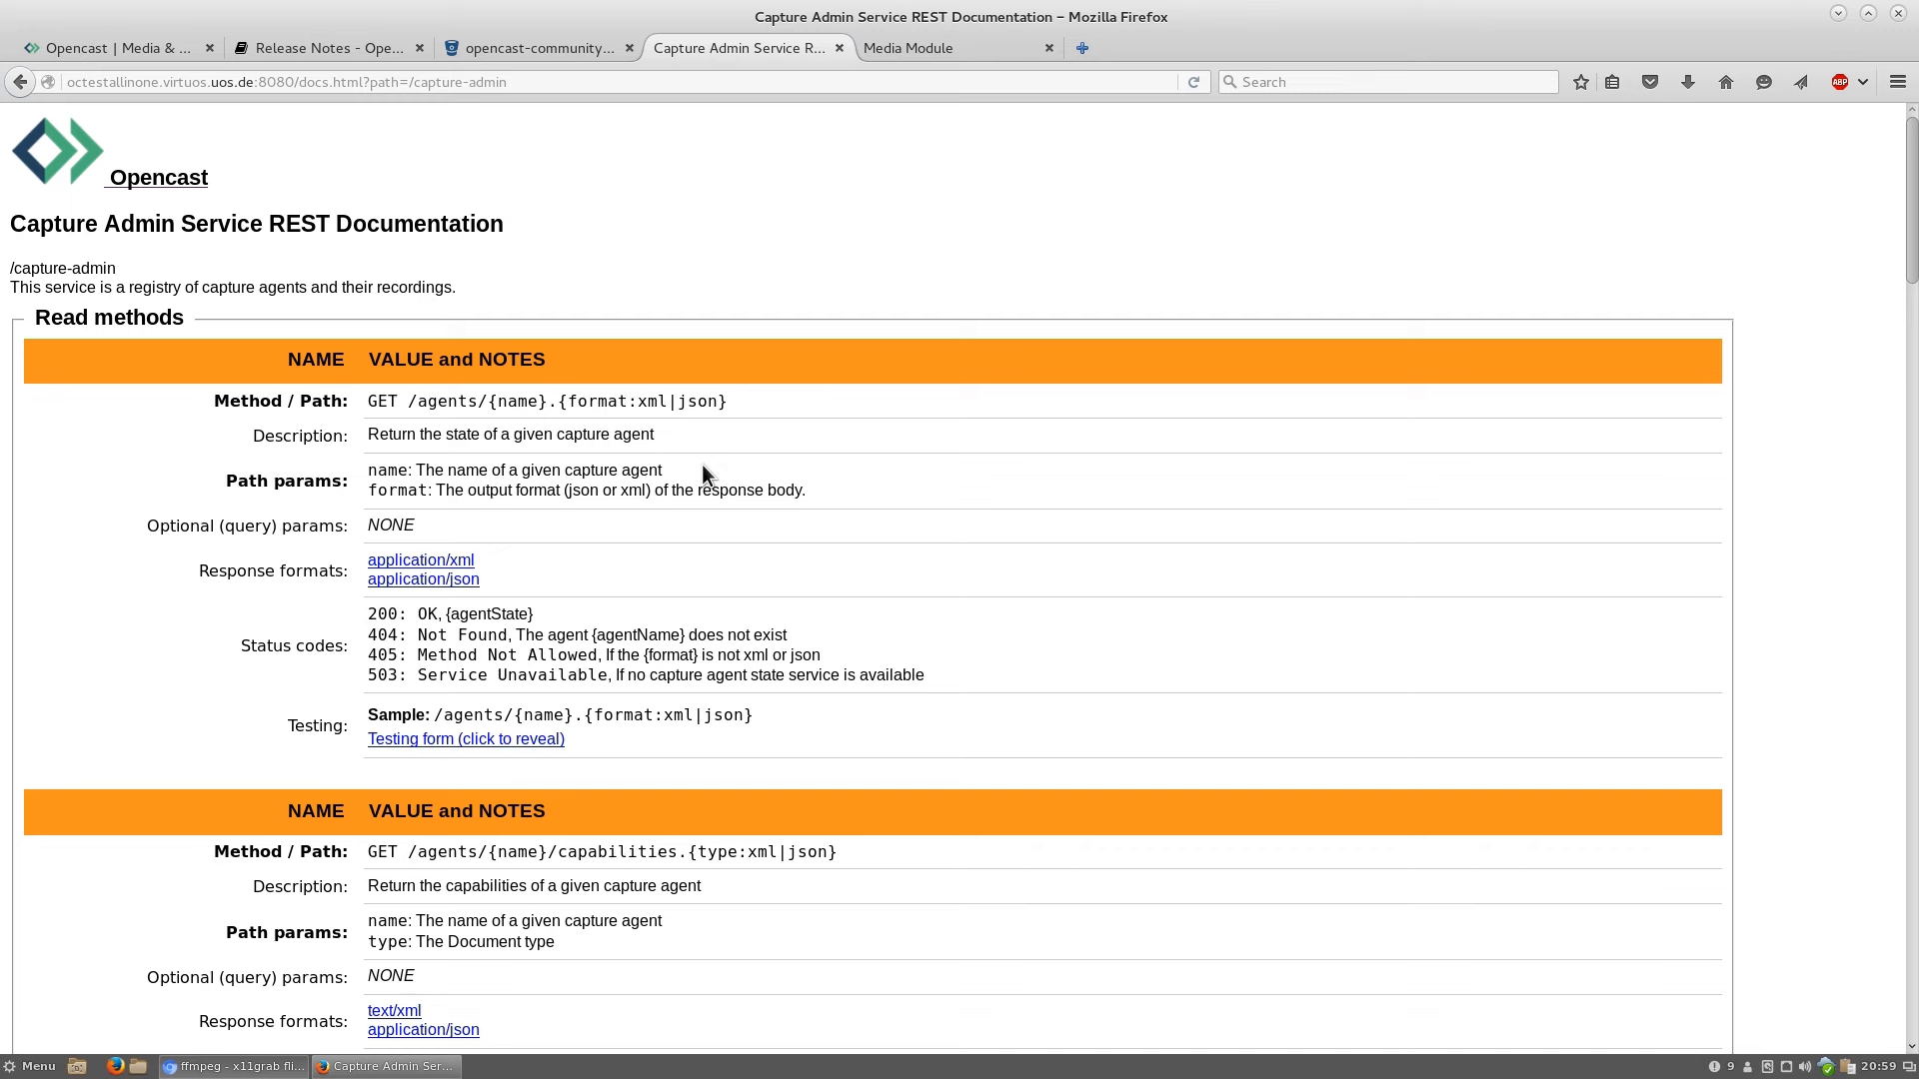
pyautogui.moveTo(686, 595)
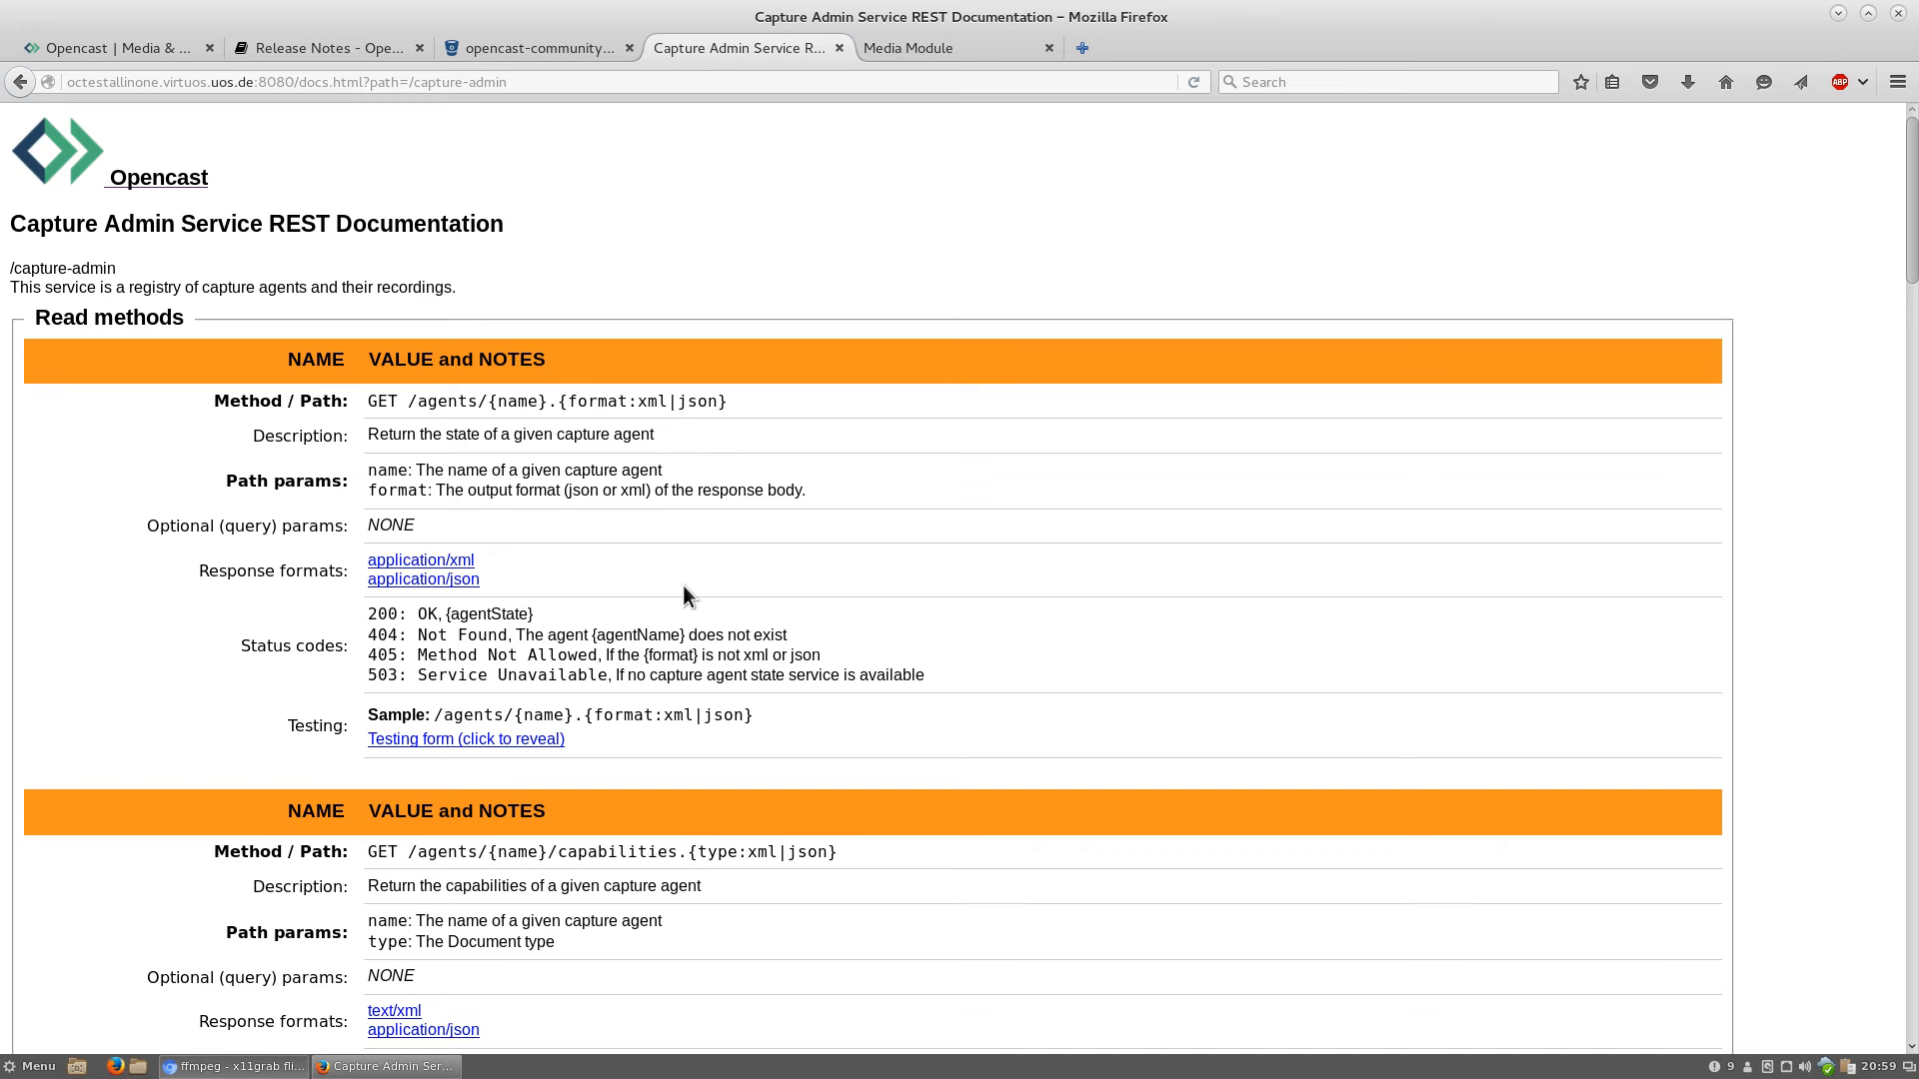
pyautogui.scroll(-3)
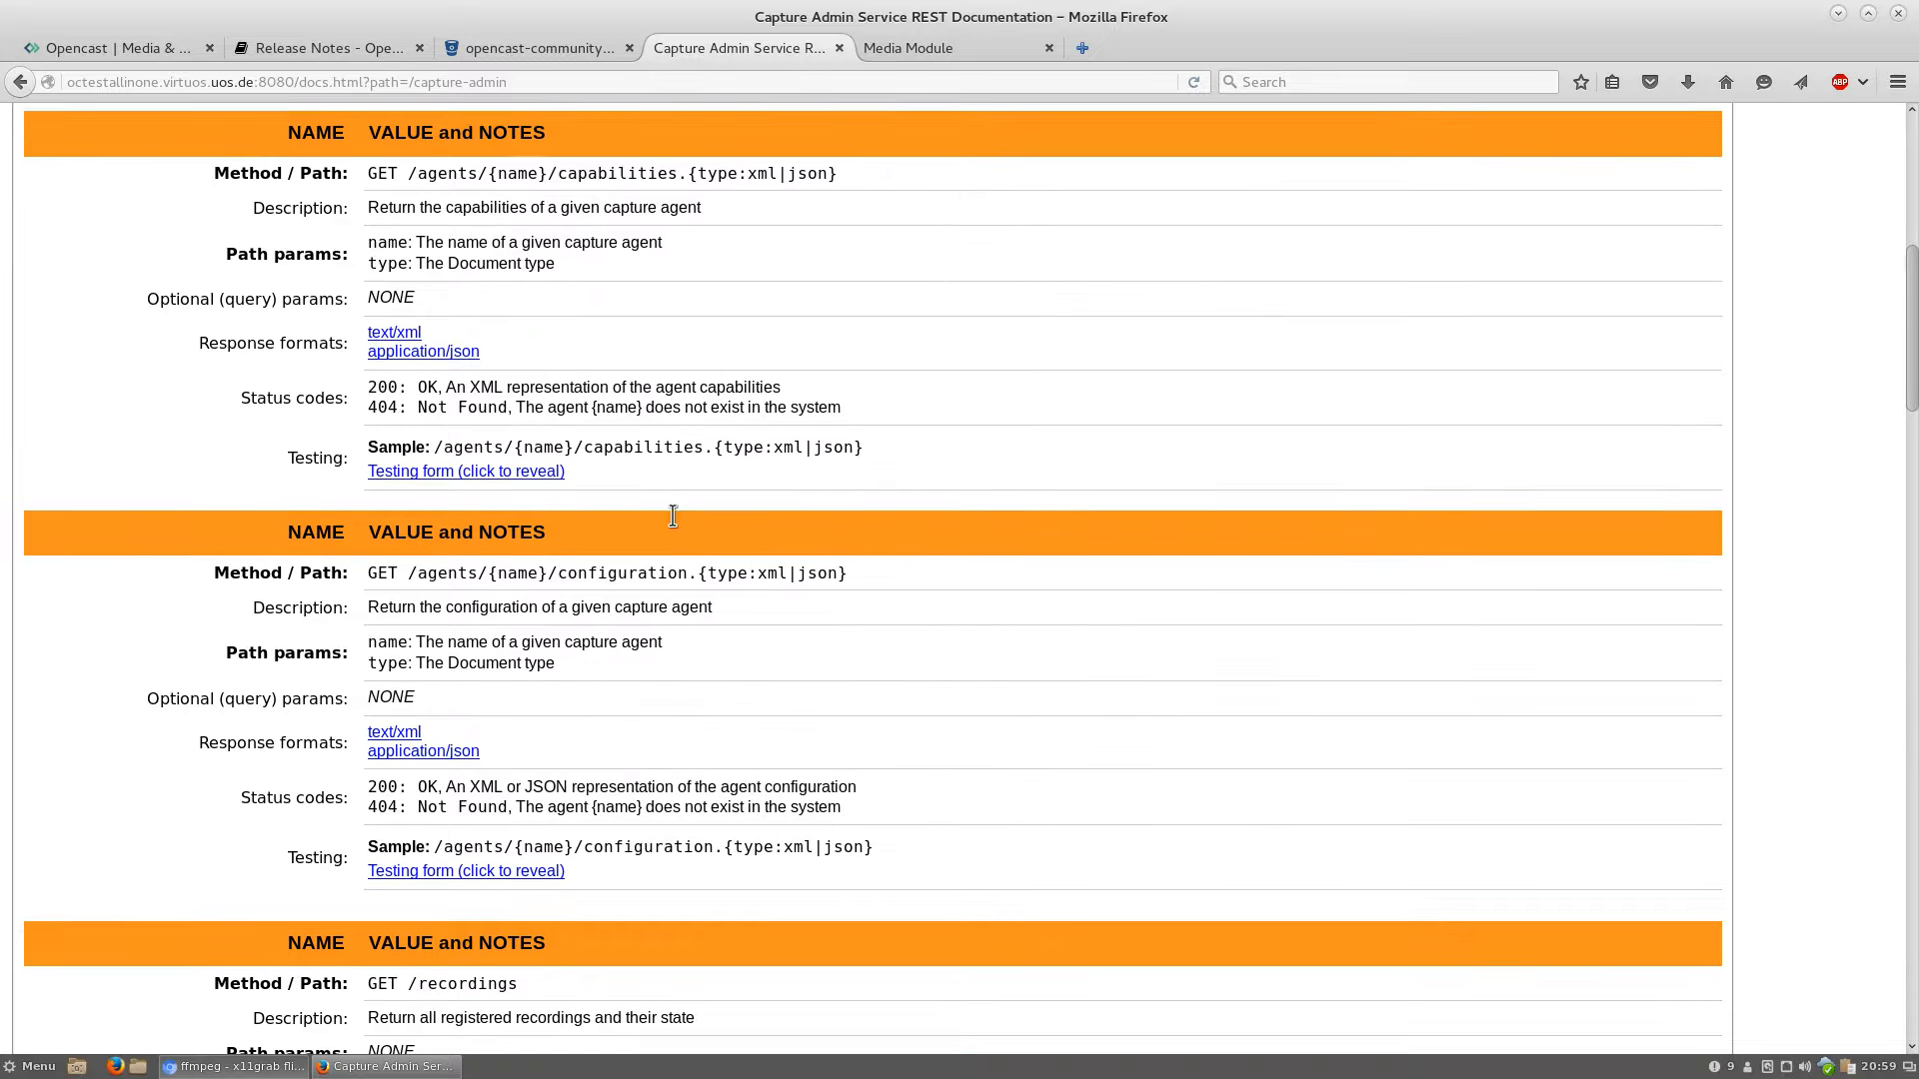
pyautogui.scroll(3)
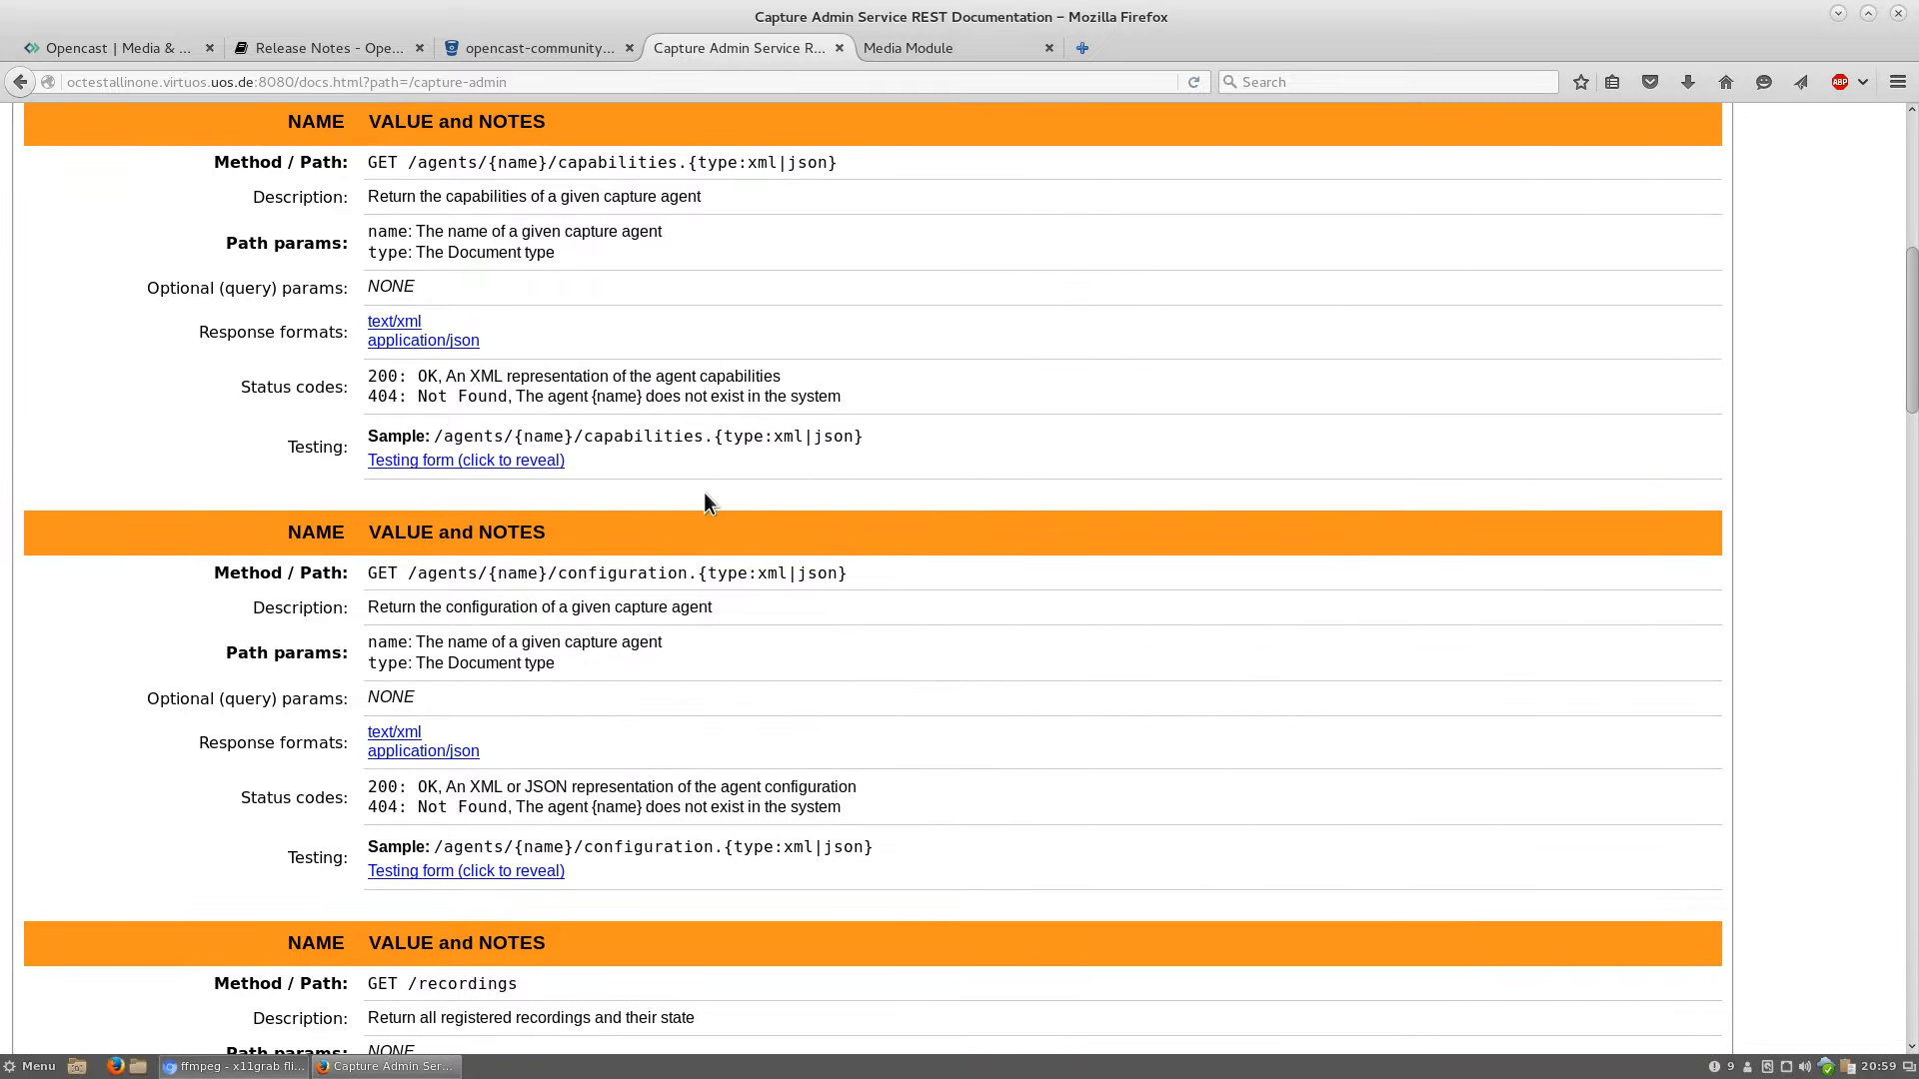
pyautogui.moveTo(676, 442)
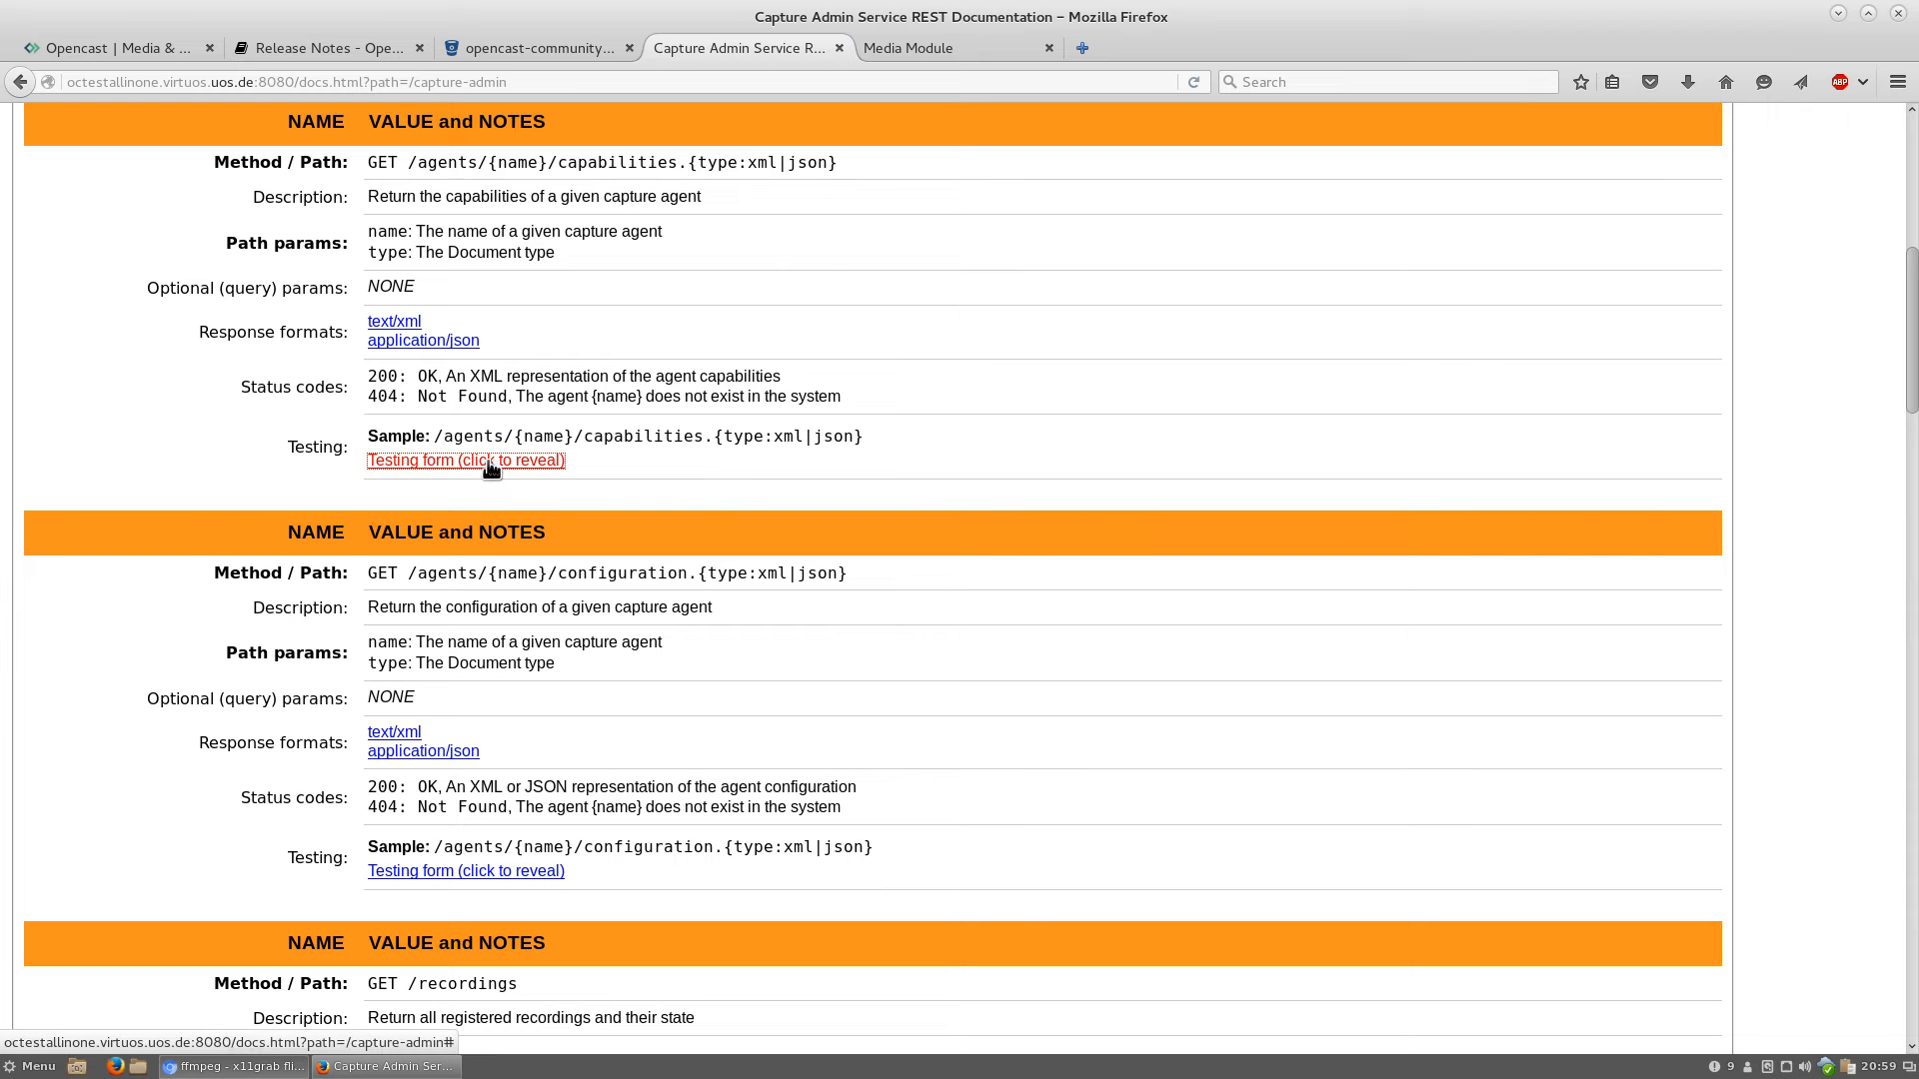
pyautogui.click(465, 460)
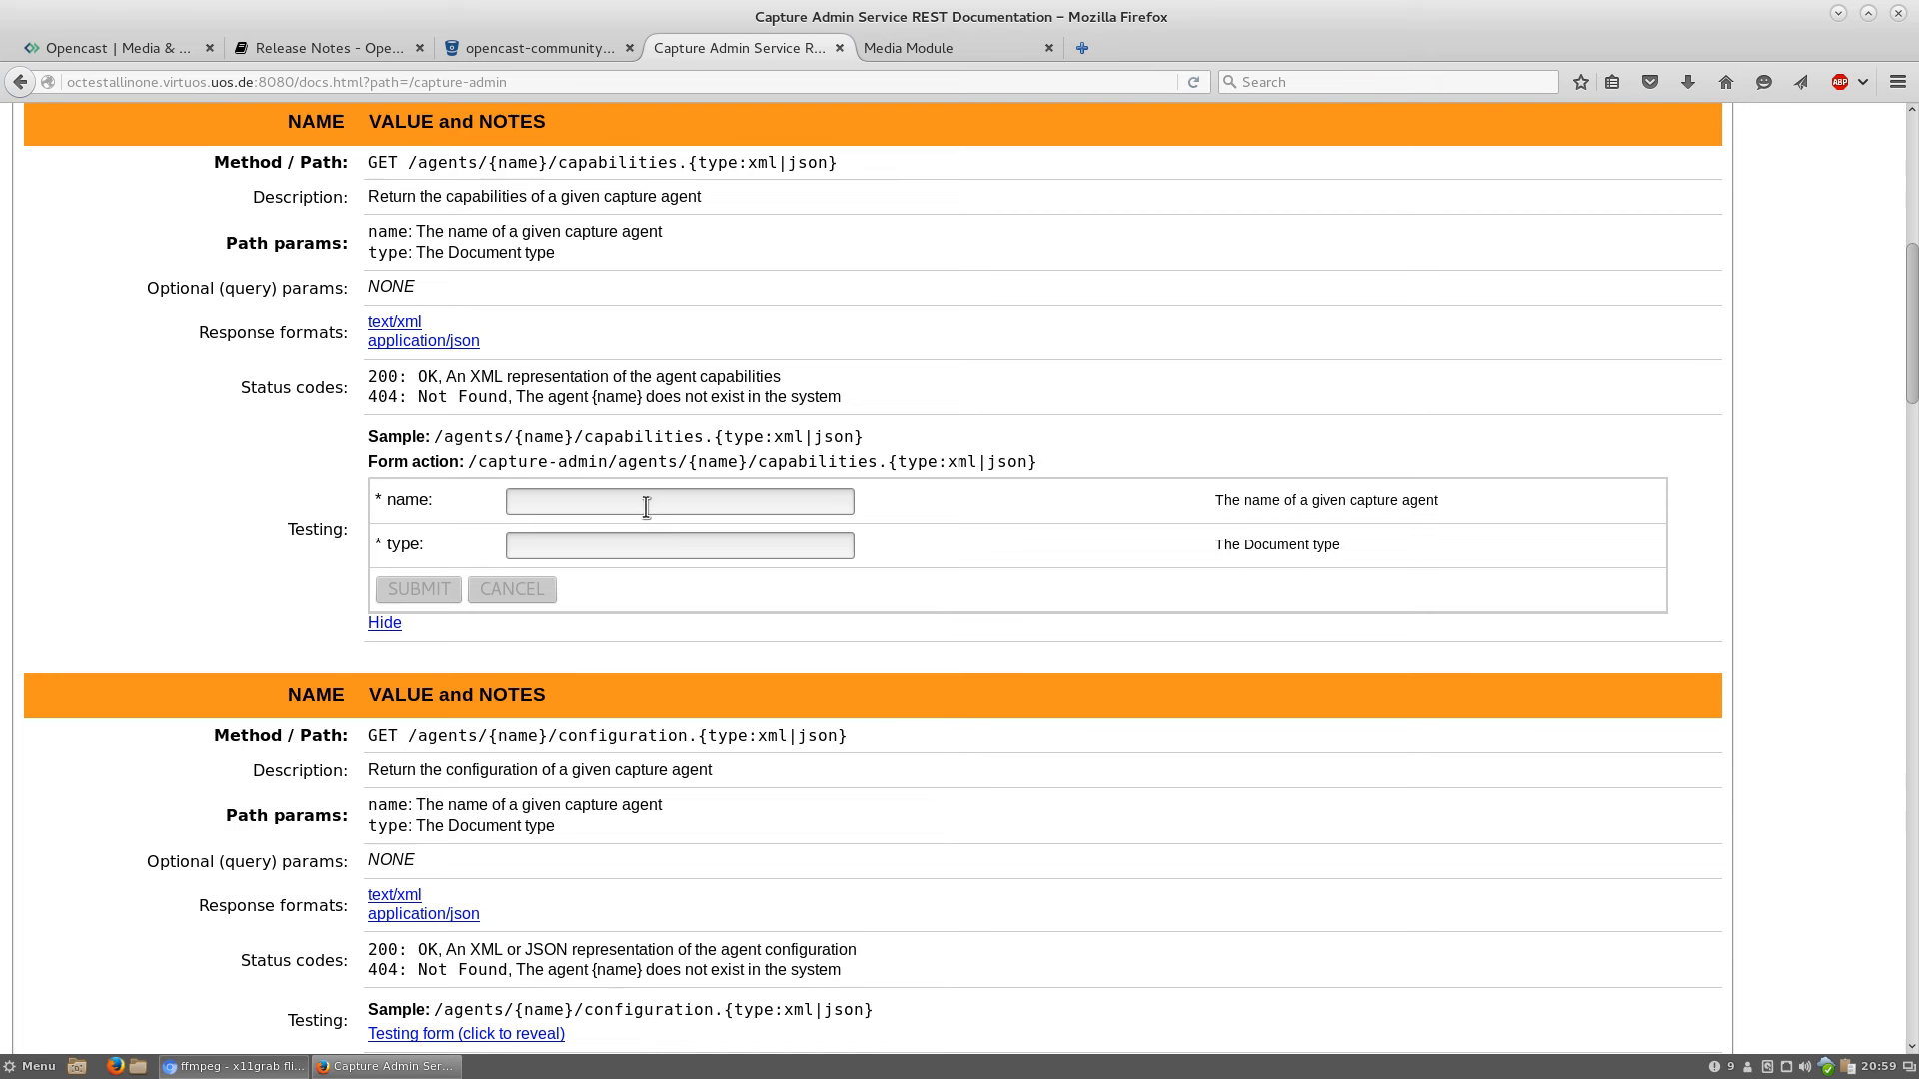
pyautogui.moveTo(796, 340)
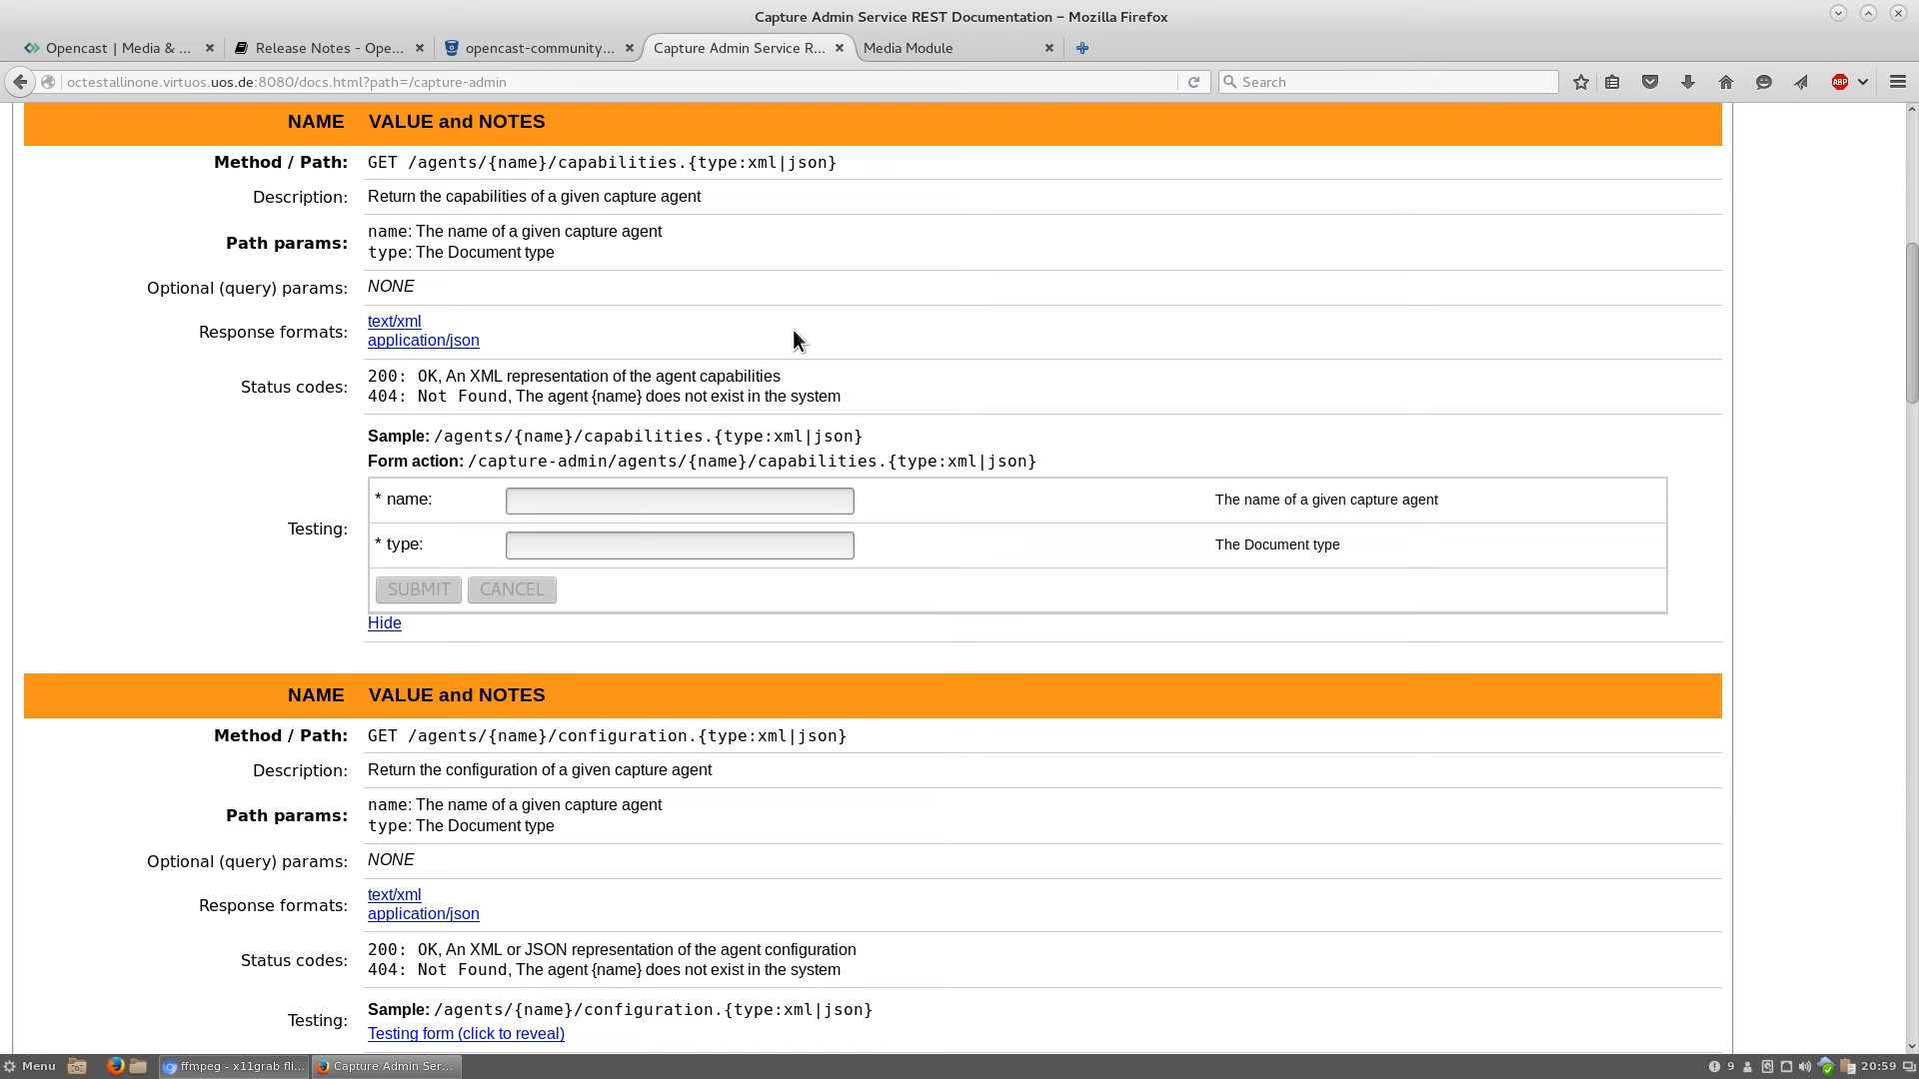
# Navigate back to the admin UI Events page
pyautogui.rightClick(935, 288)
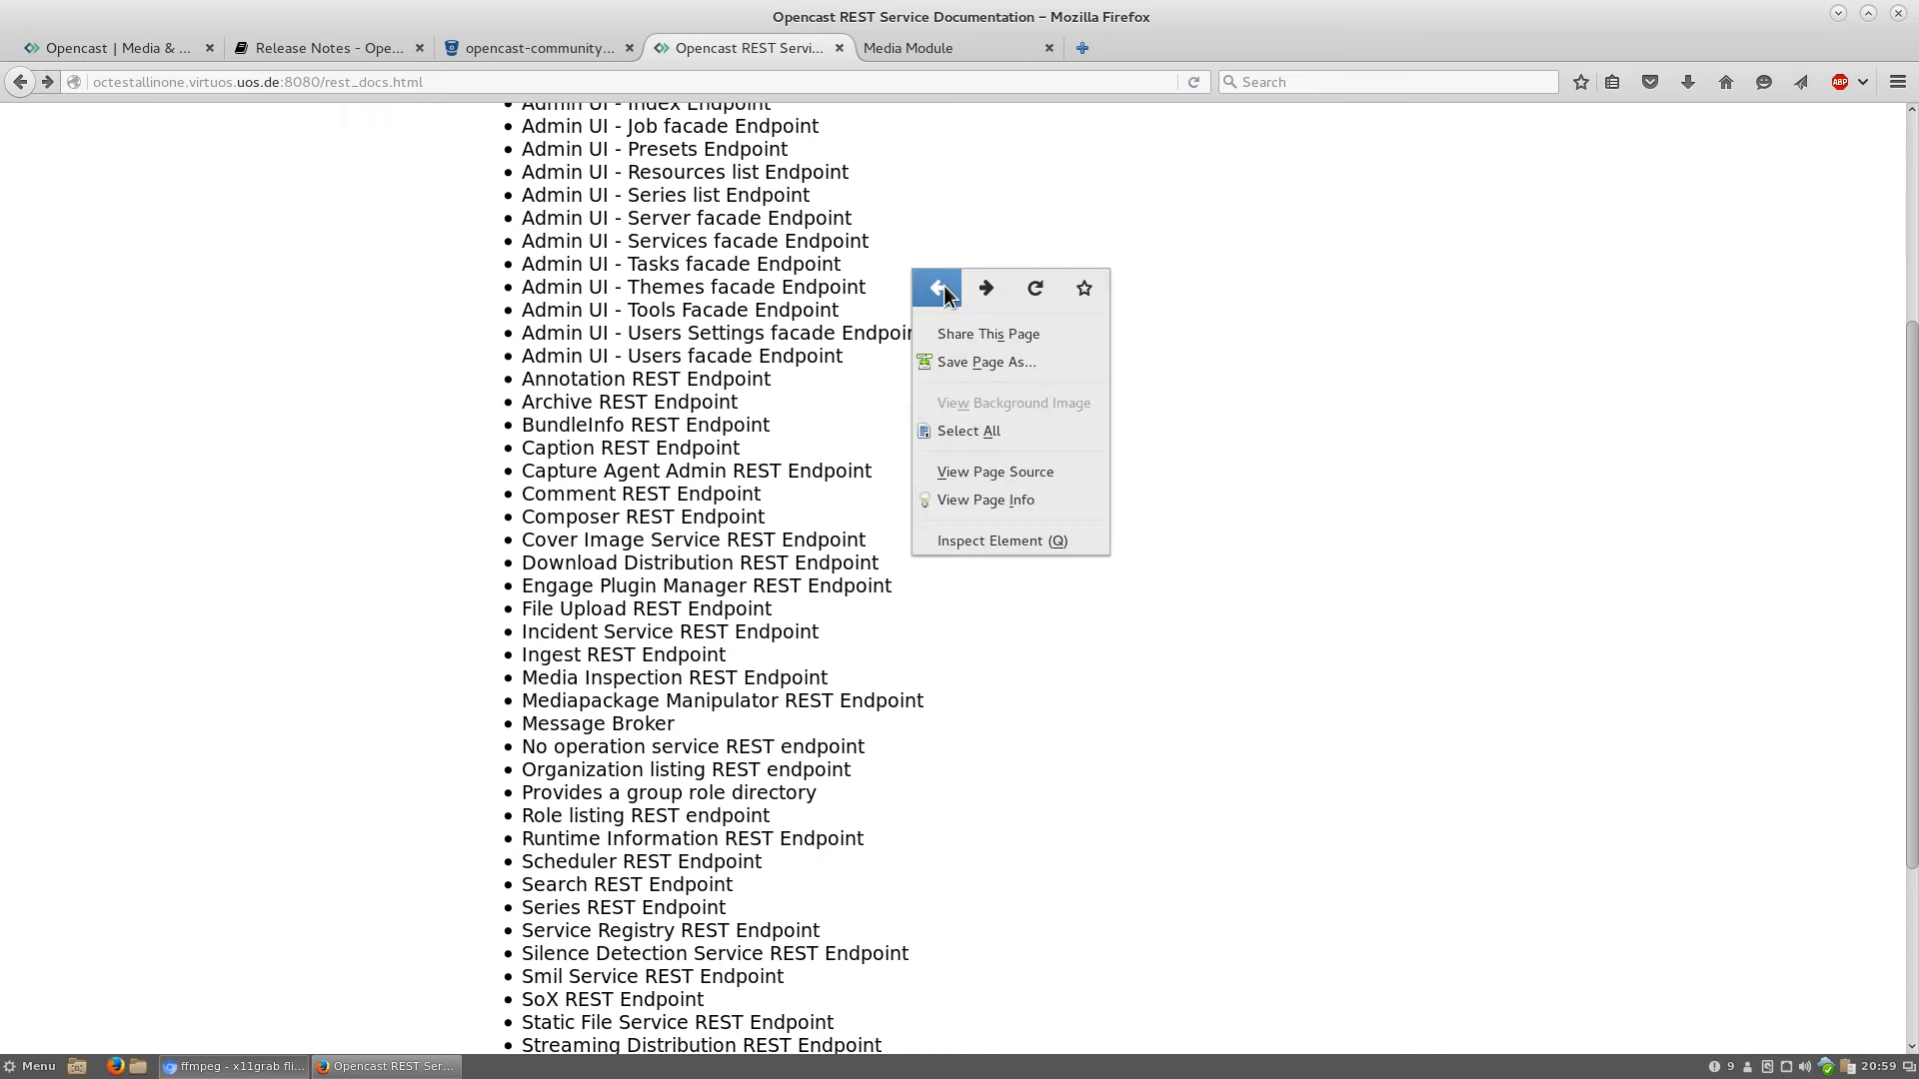
pyautogui.click(936, 288)
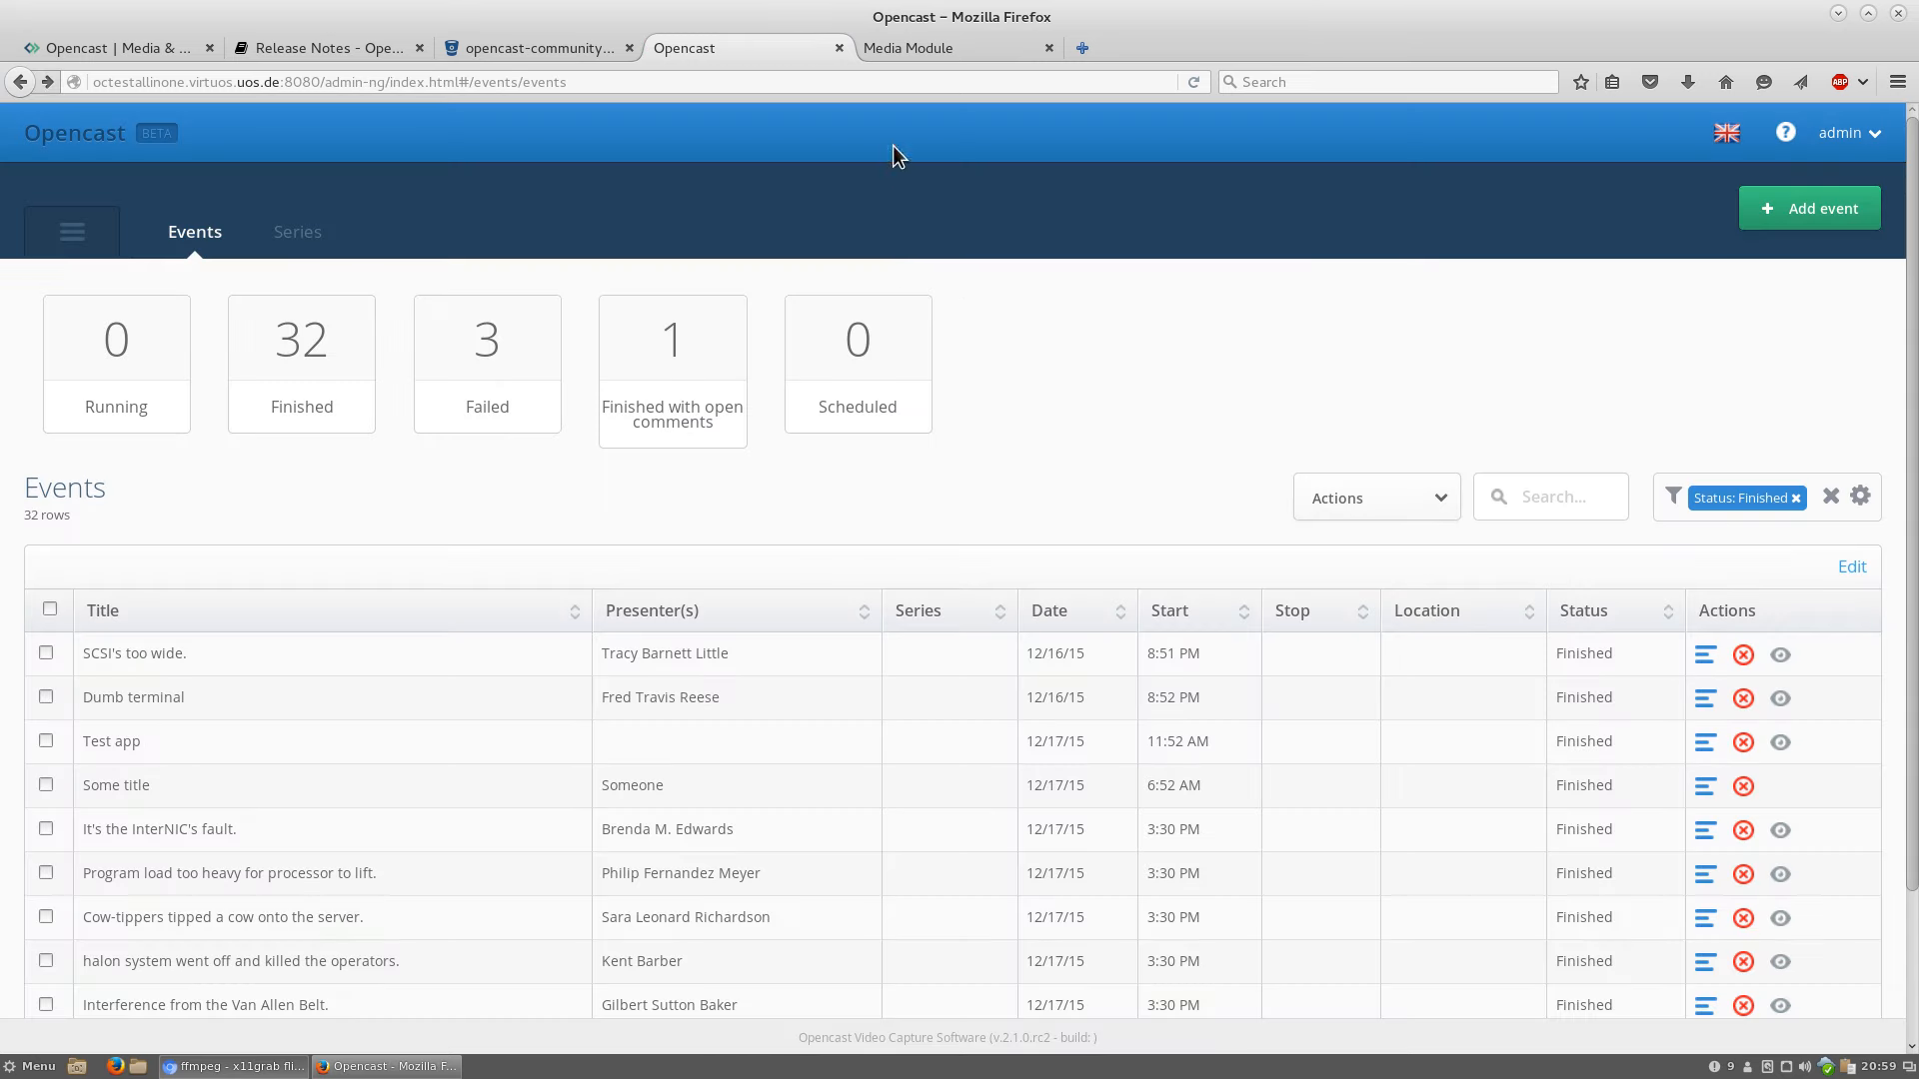
pyautogui.moveTo(921, 62)
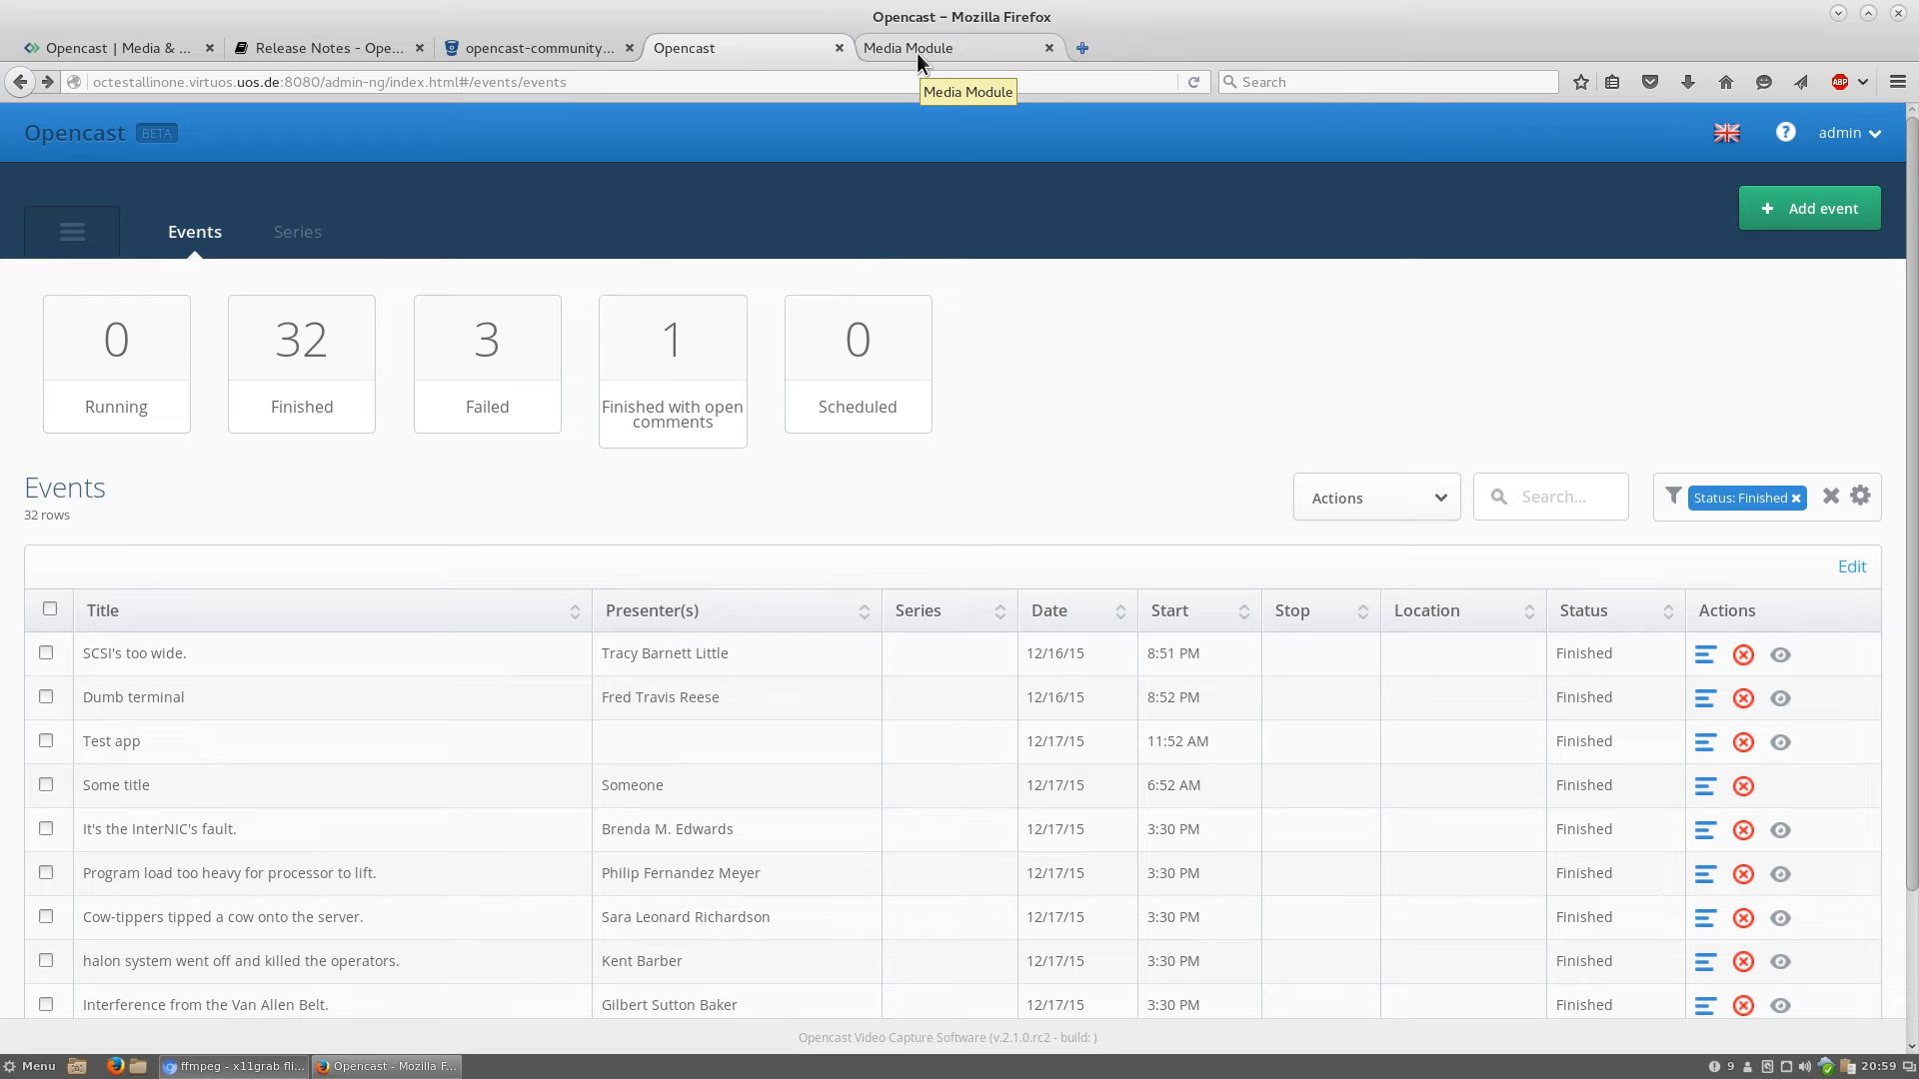
# Switch to the Media Module tab listing the recorded episodes
pyautogui.click(936, 48)
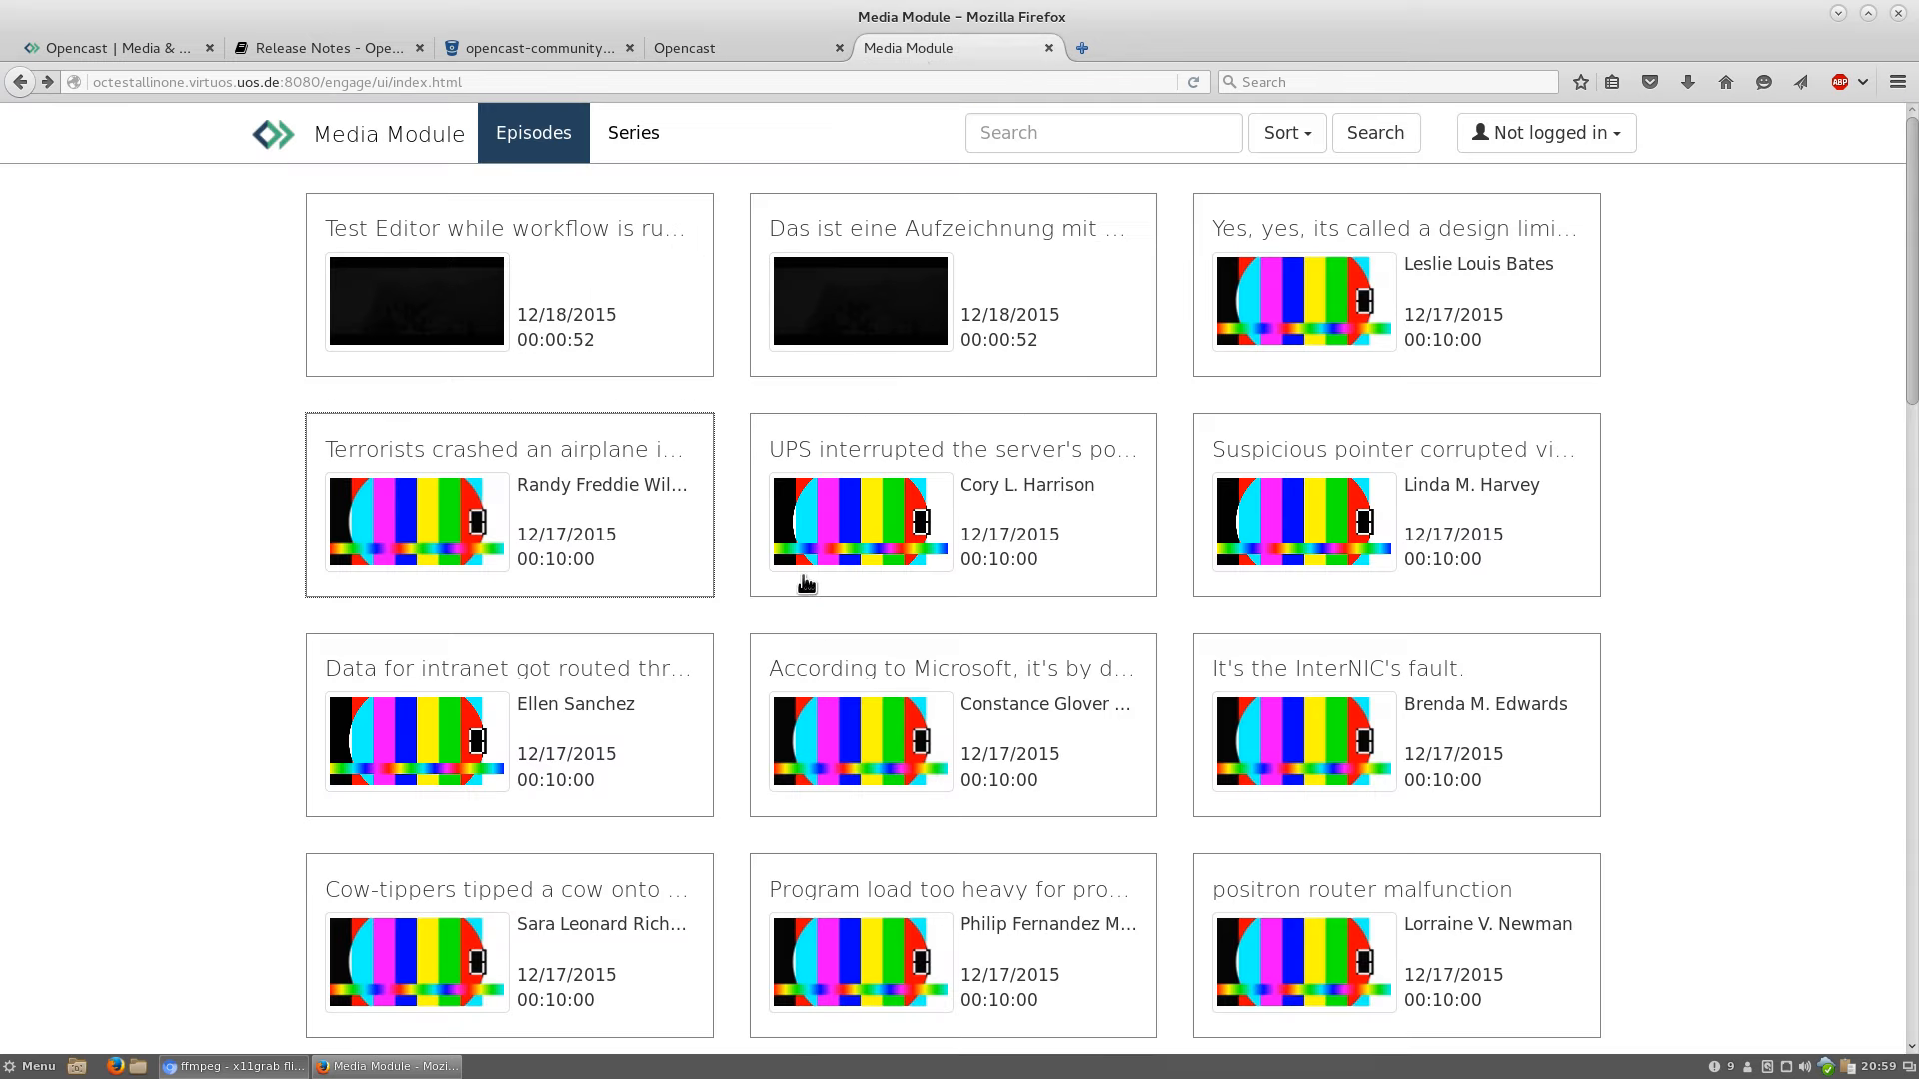
pyautogui.moveTo(790, 582)
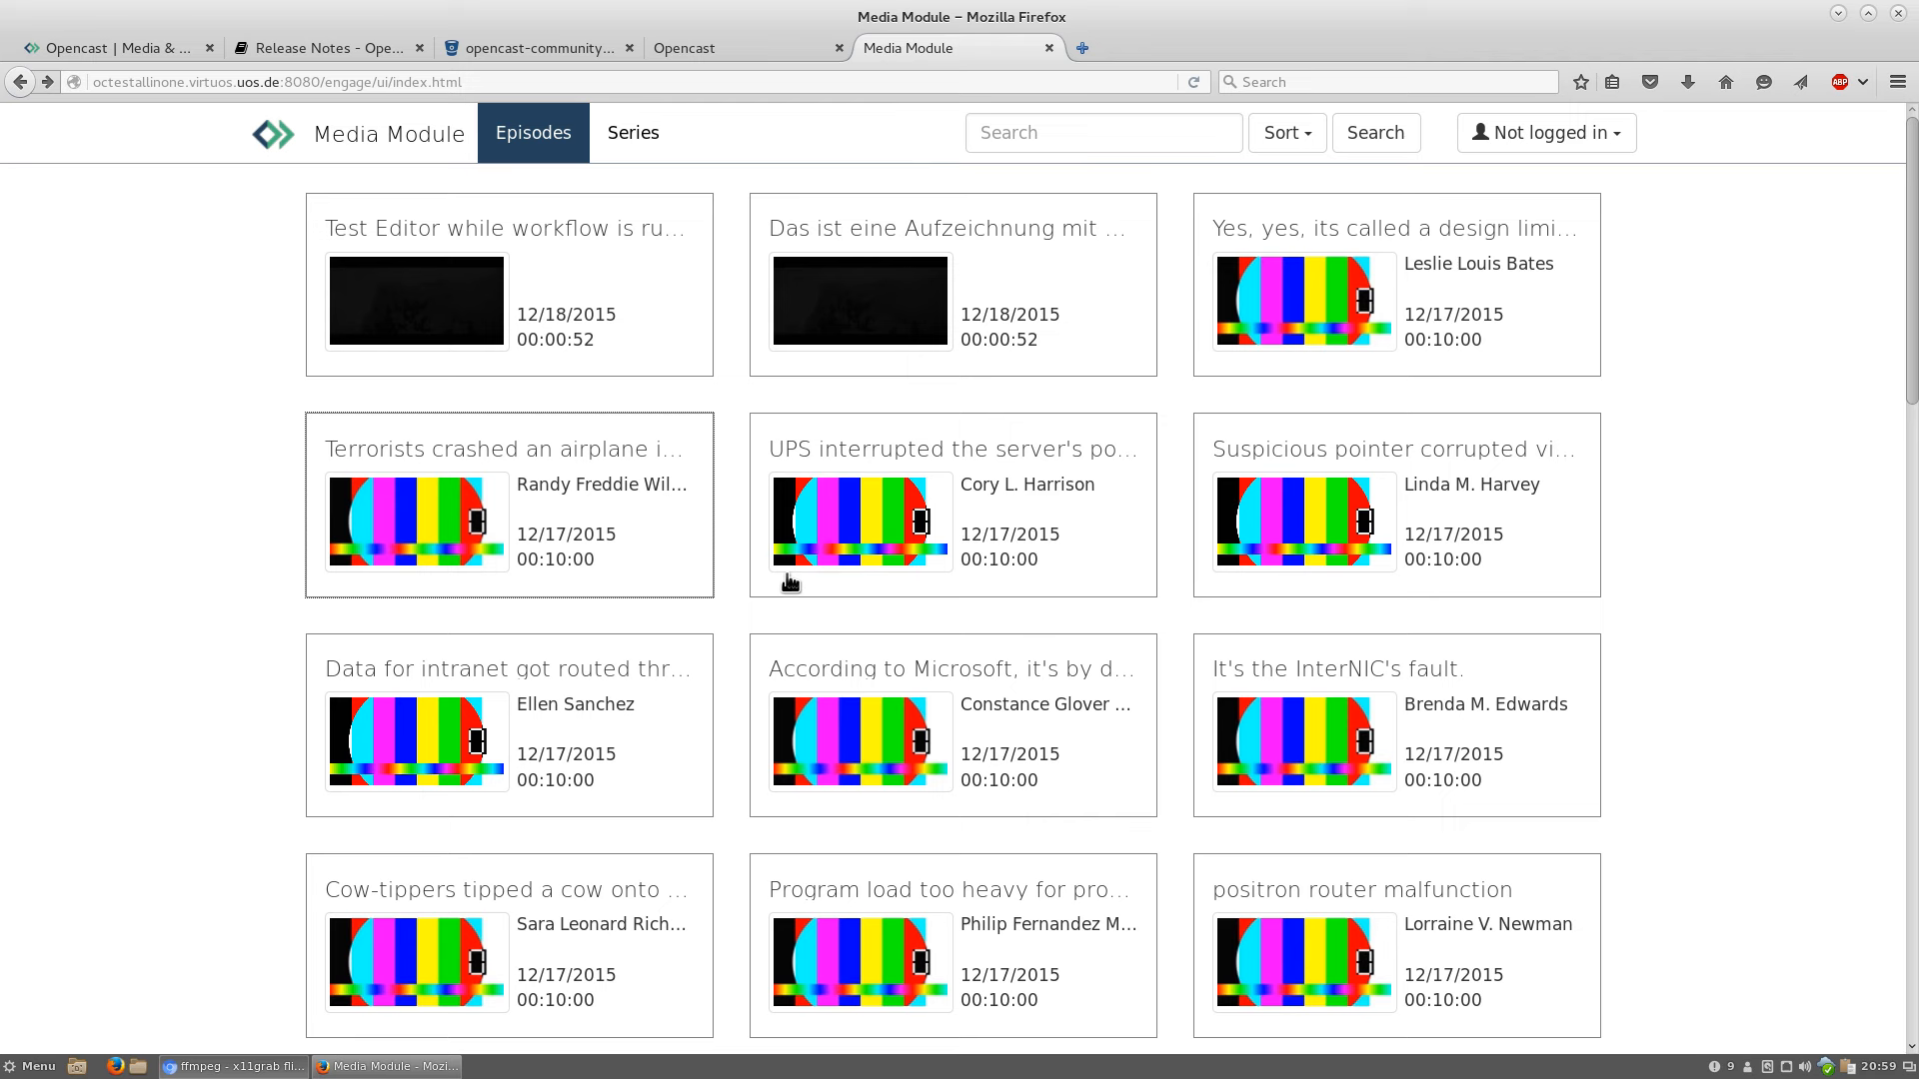
pyautogui.moveTo(789, 582)
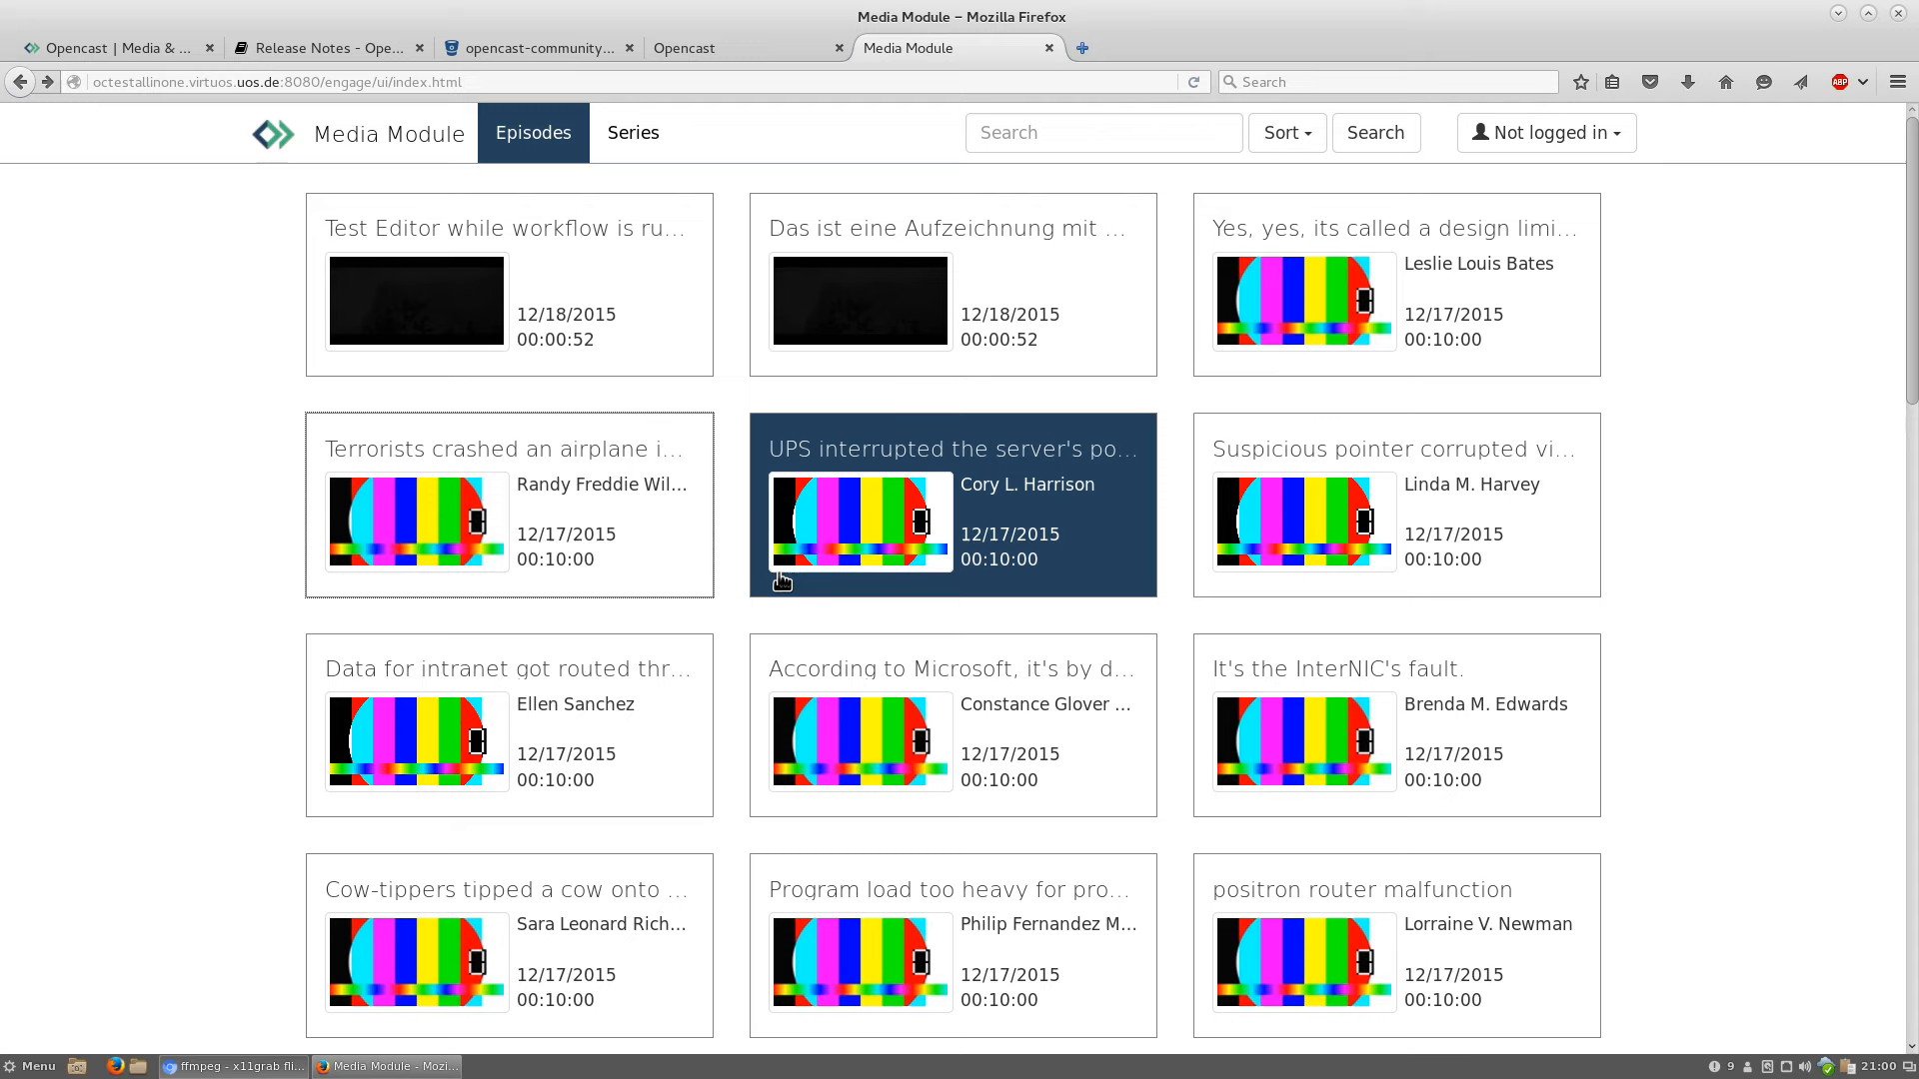
pyautogui.moveTo(903, 603)
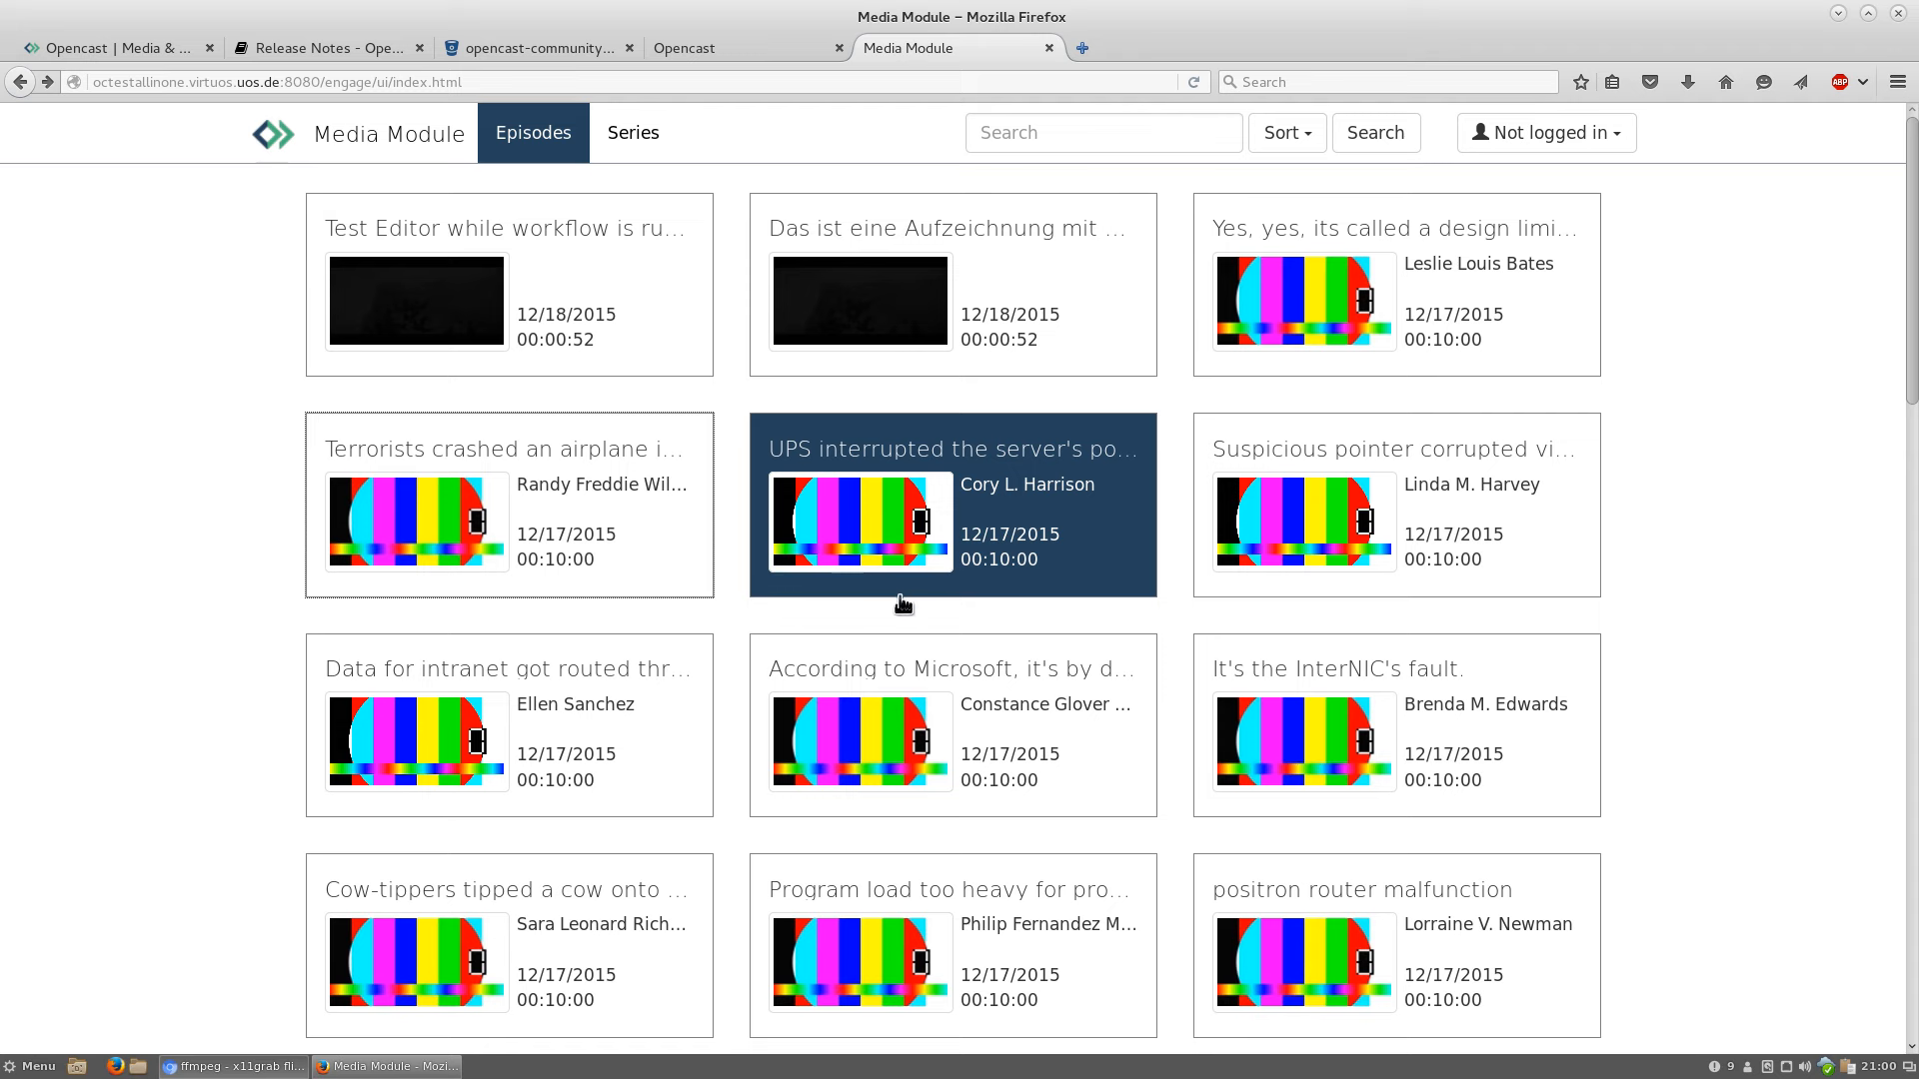
pyautogui.moveTo(924, 640)
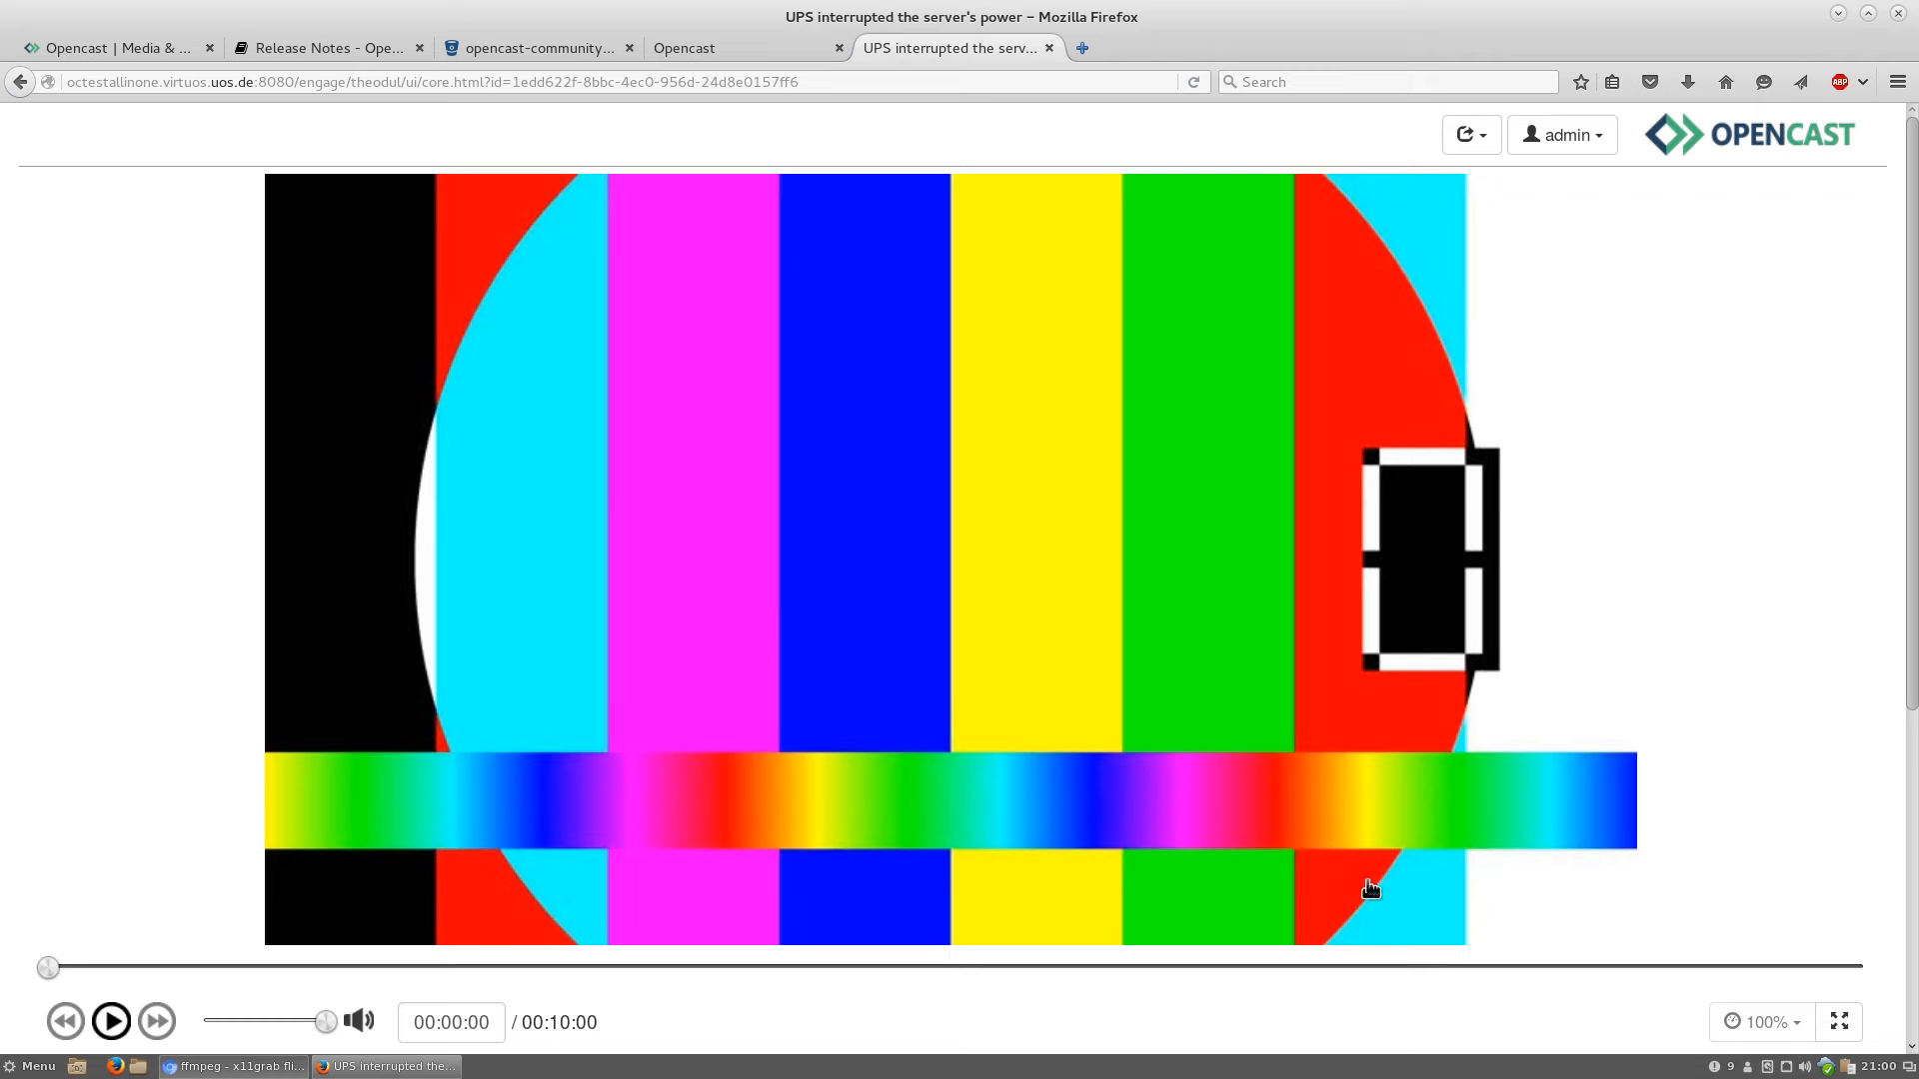
# Start the 'UPS interrupted the server's power' recording and set playback rate to 200%
pyautogui.scroll(-3)
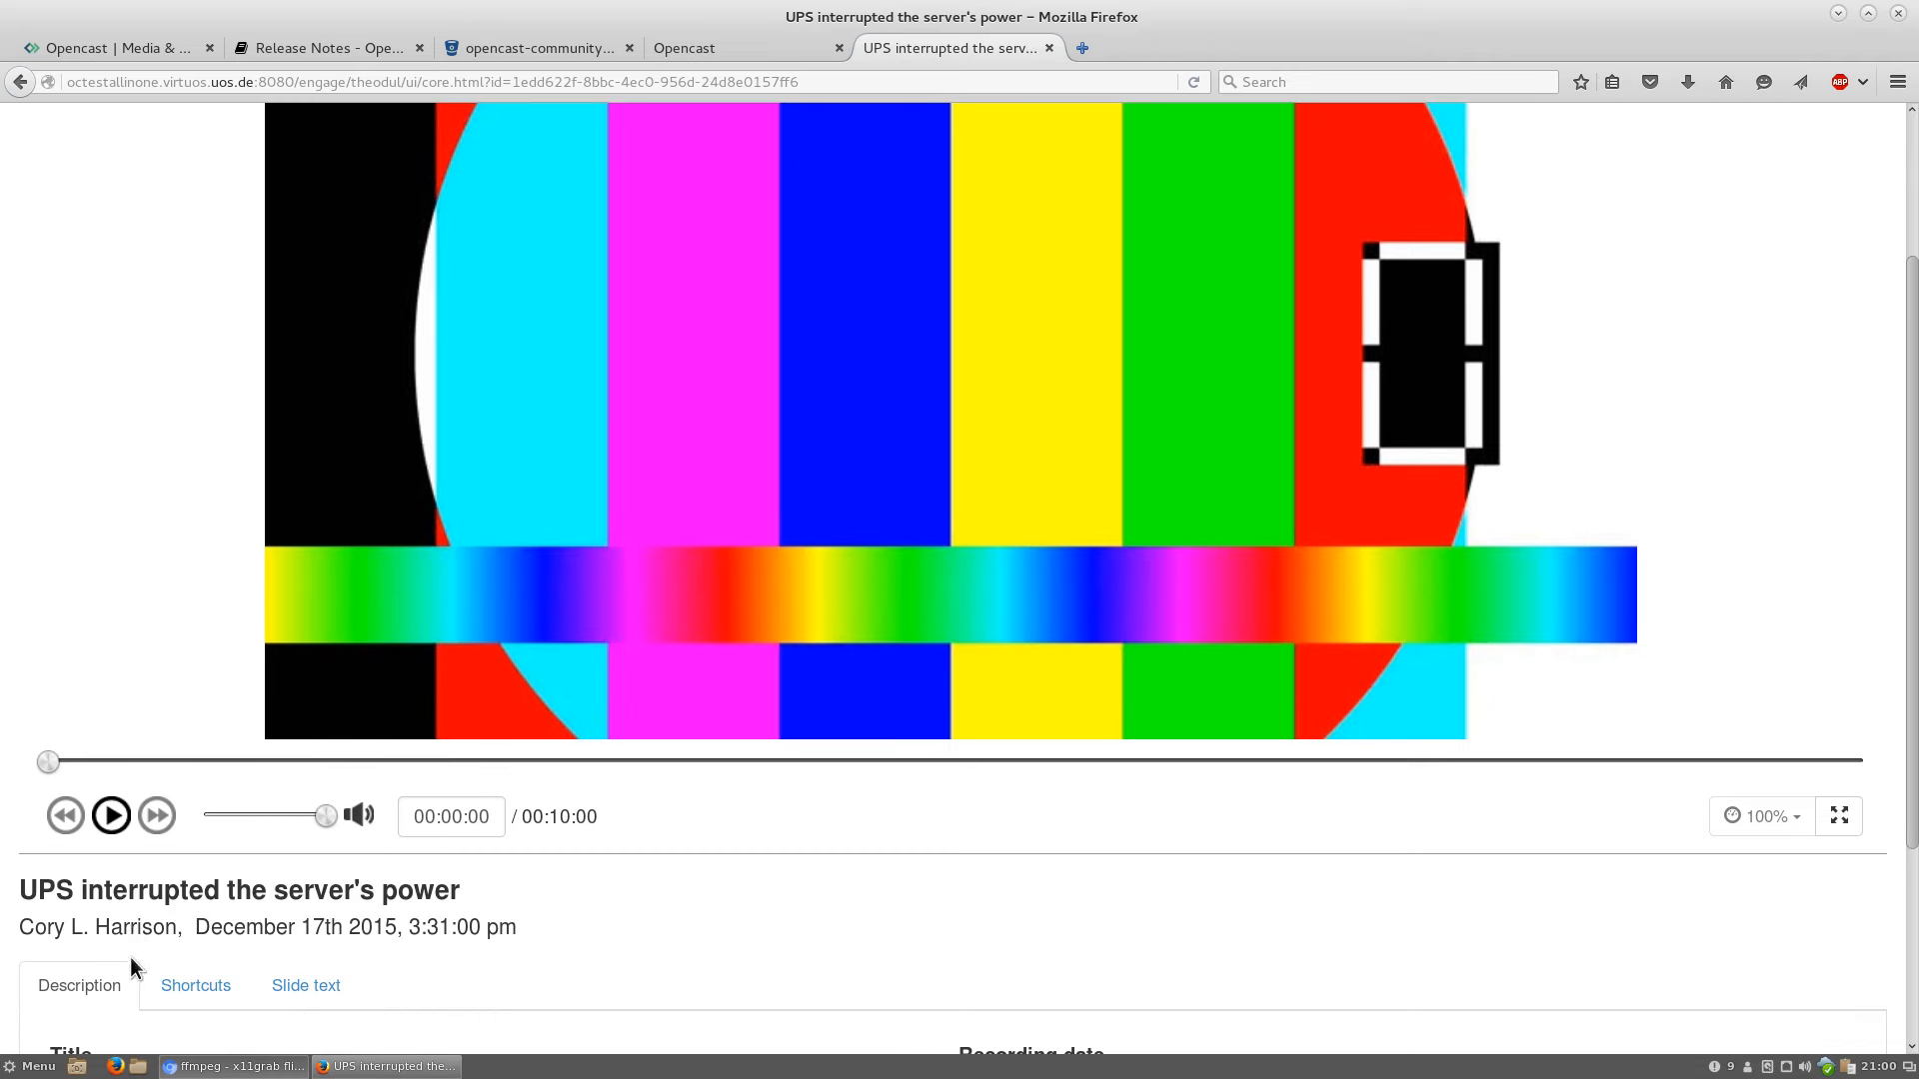
pyautogui.click(110, 815)
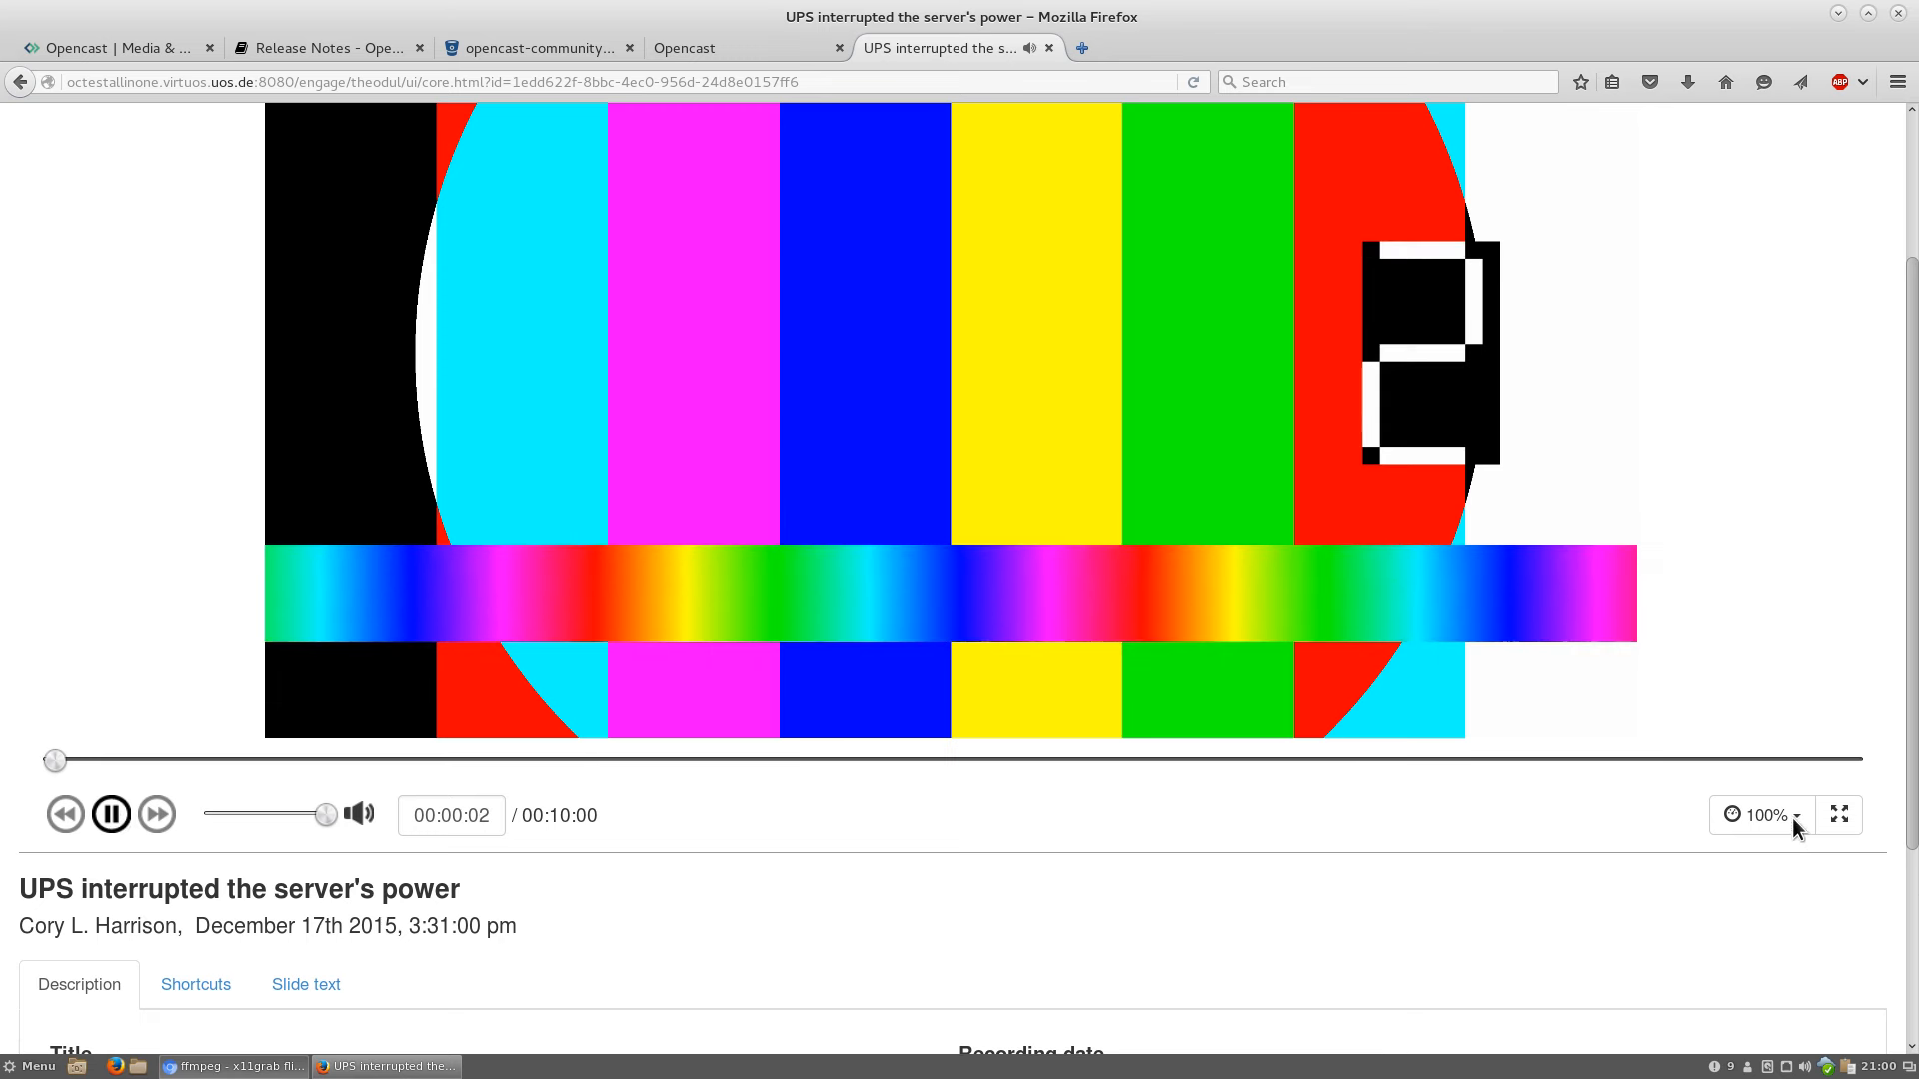
pyautogui.click(1759, 816)
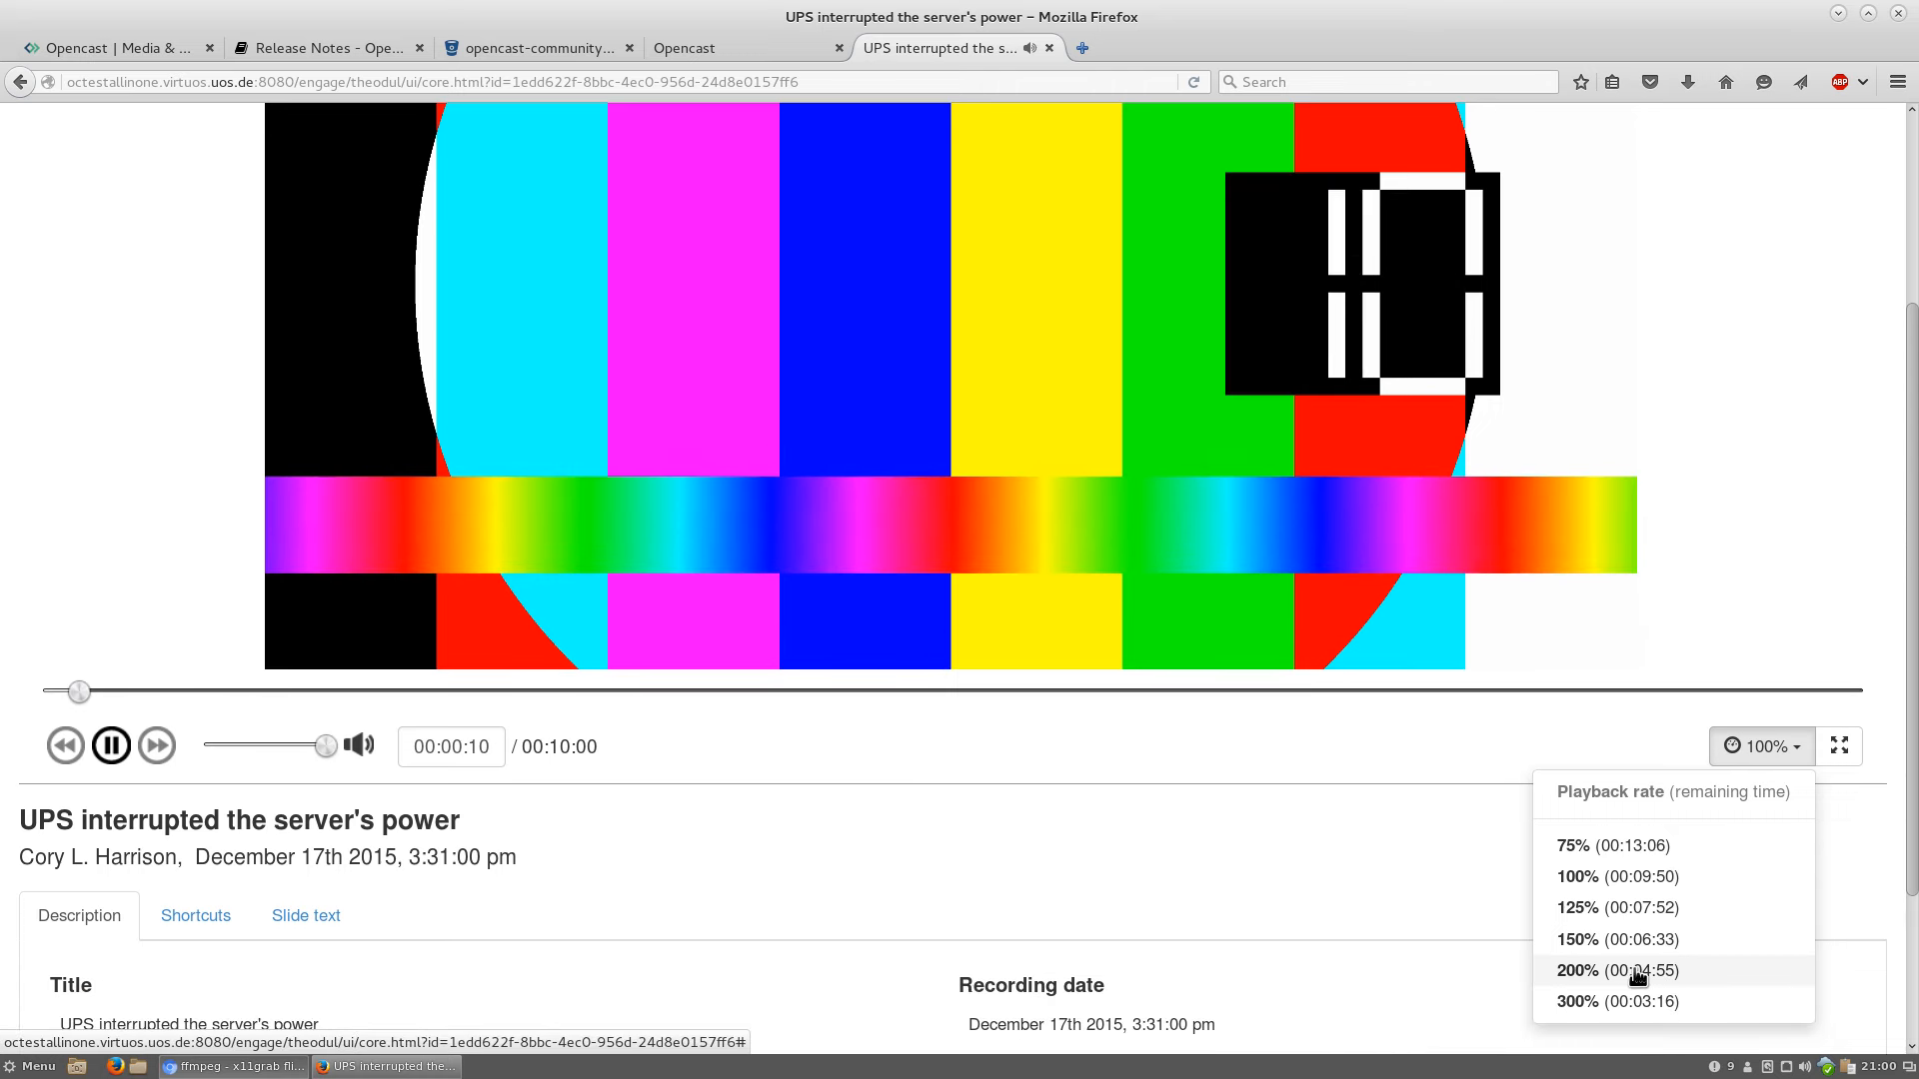
pyautogui.click(1577, 971)
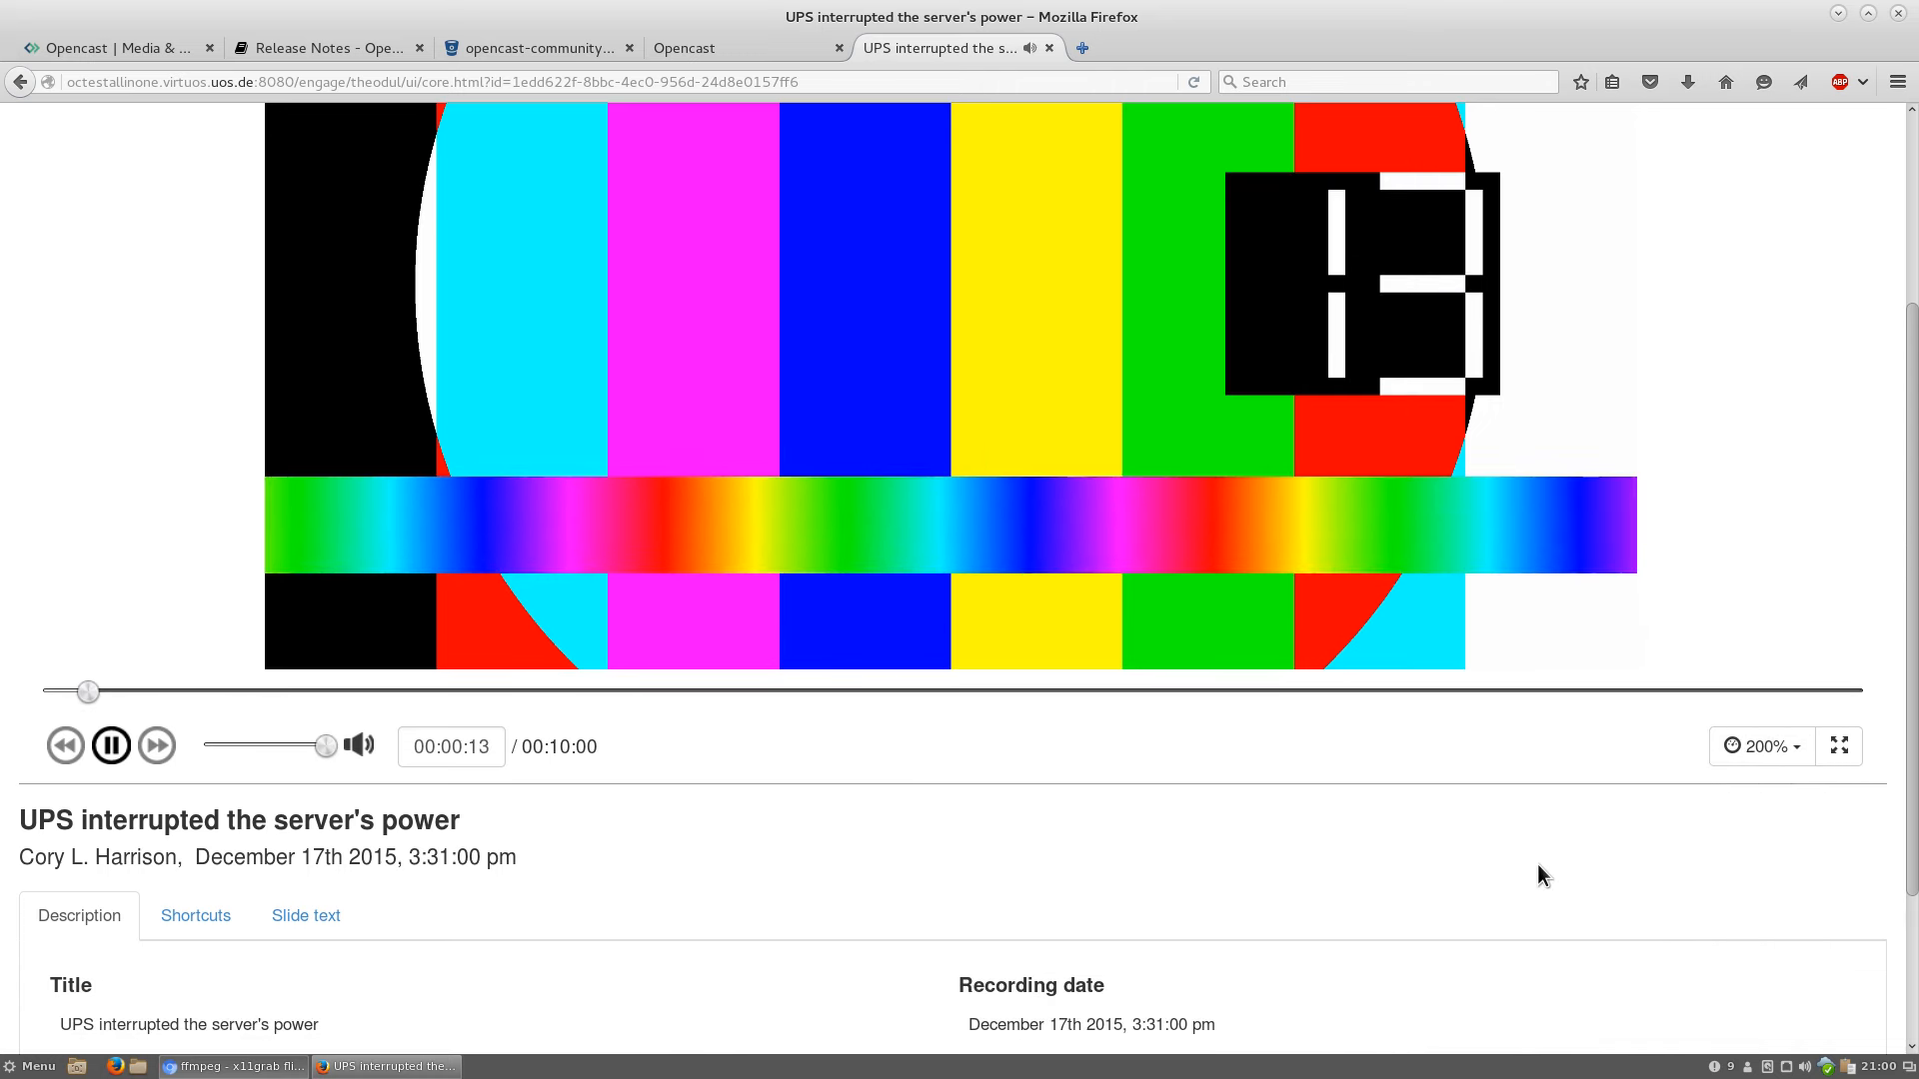
pyautogui.moveTo(1297, 238)
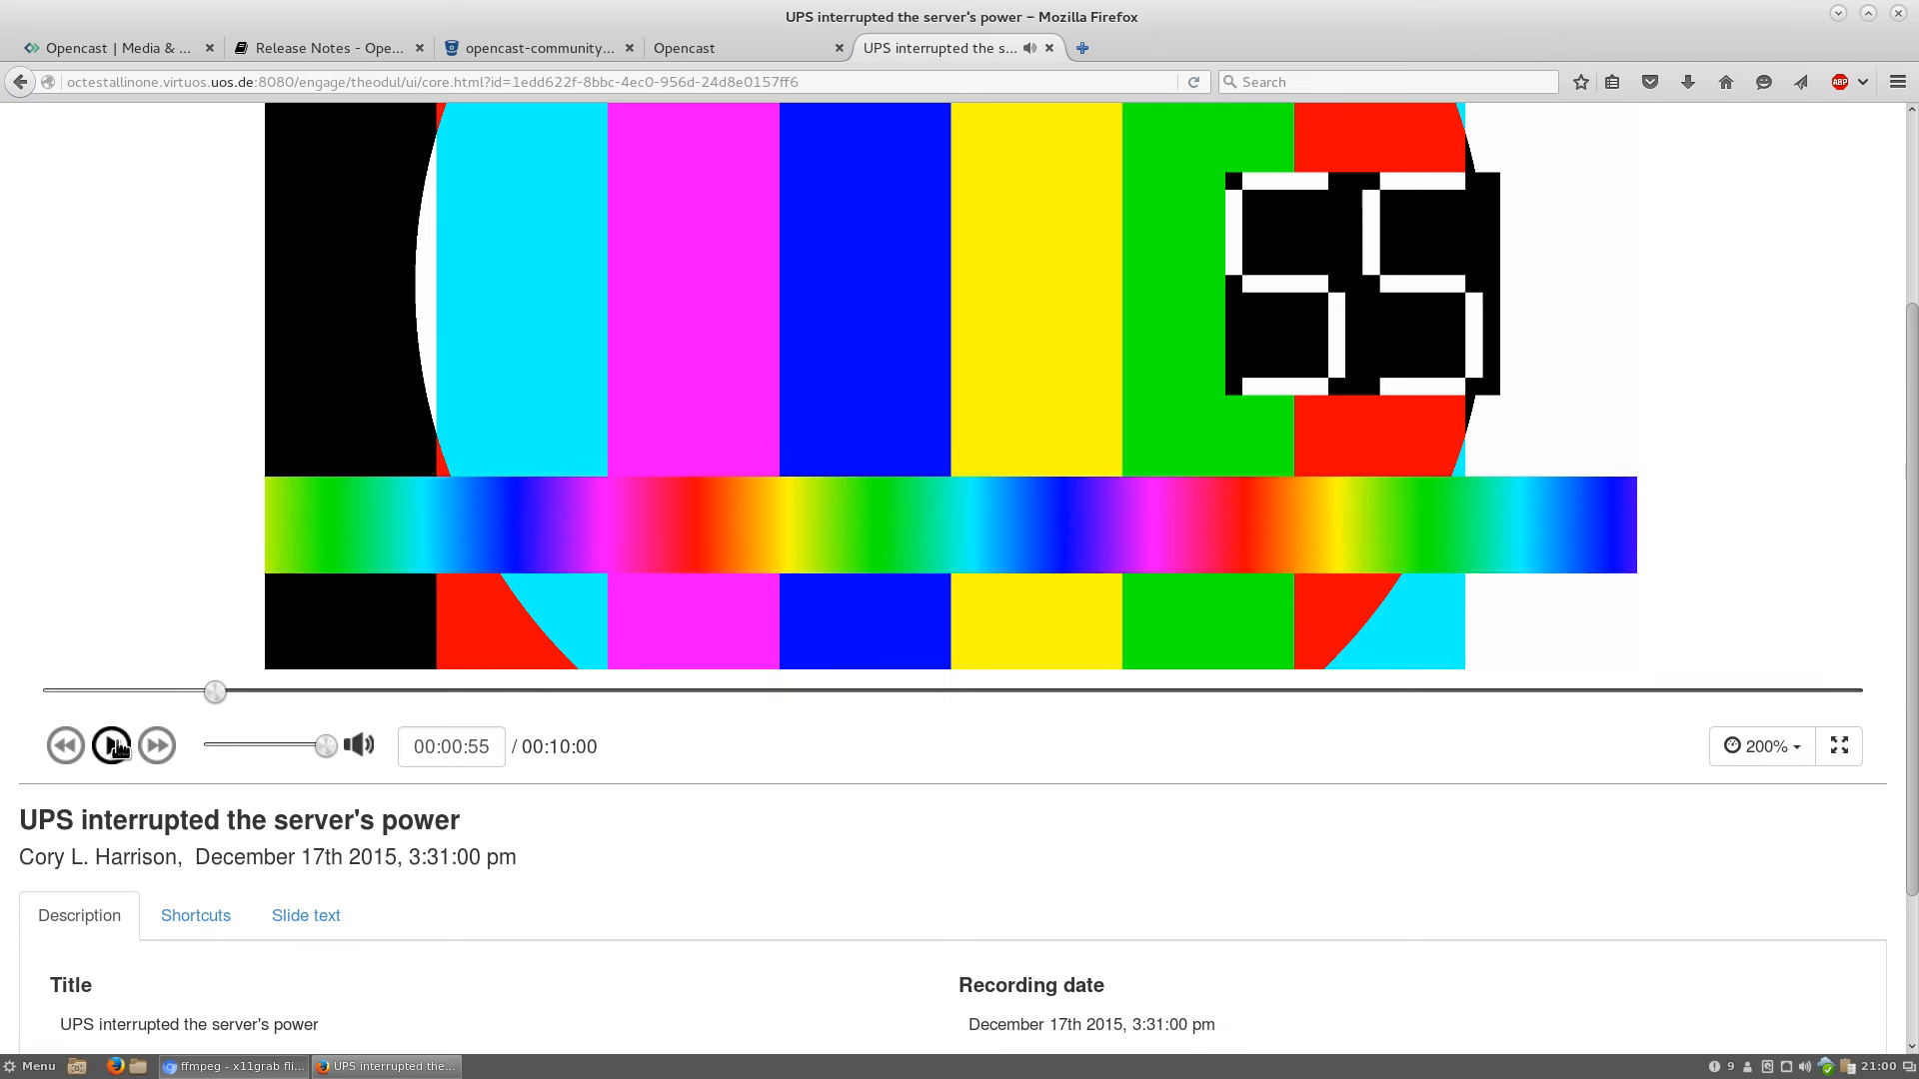
pyautogui.moveTo(112, 744)
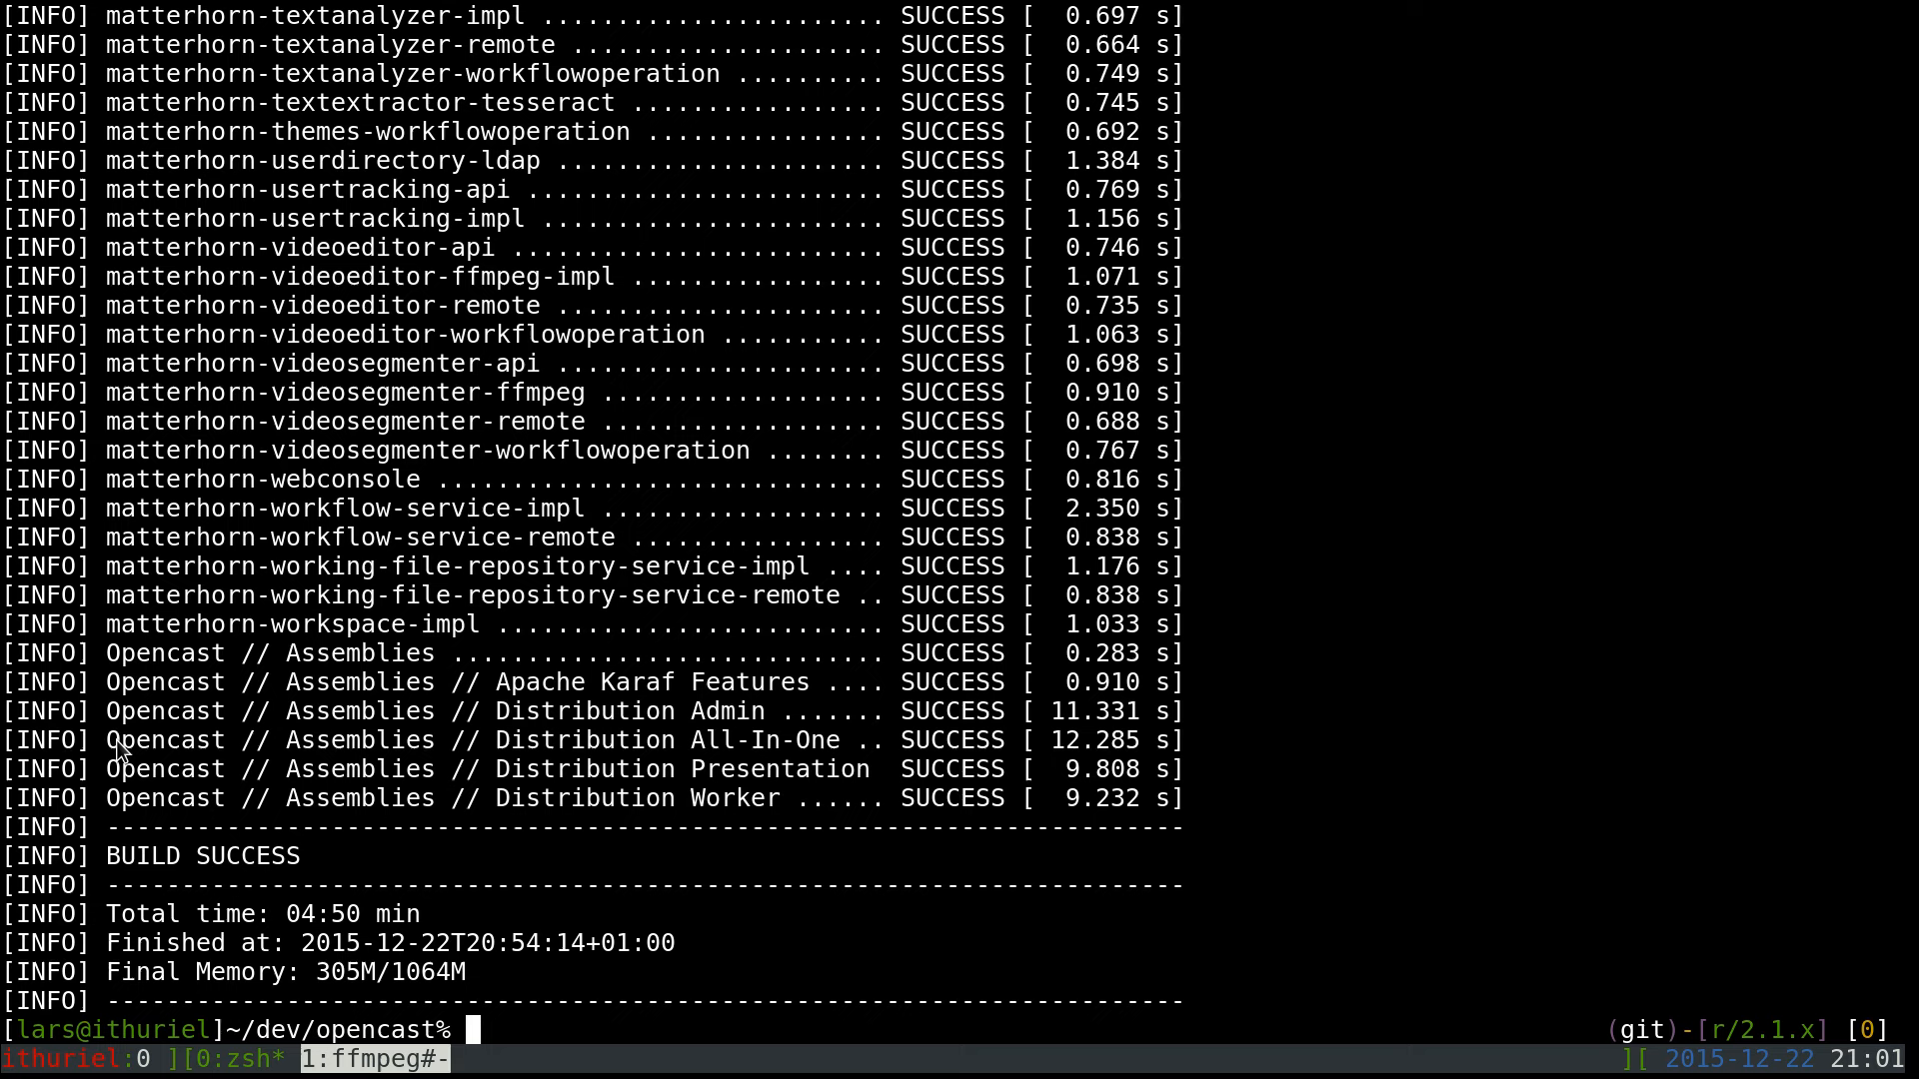
pyautogui.write('mvn')
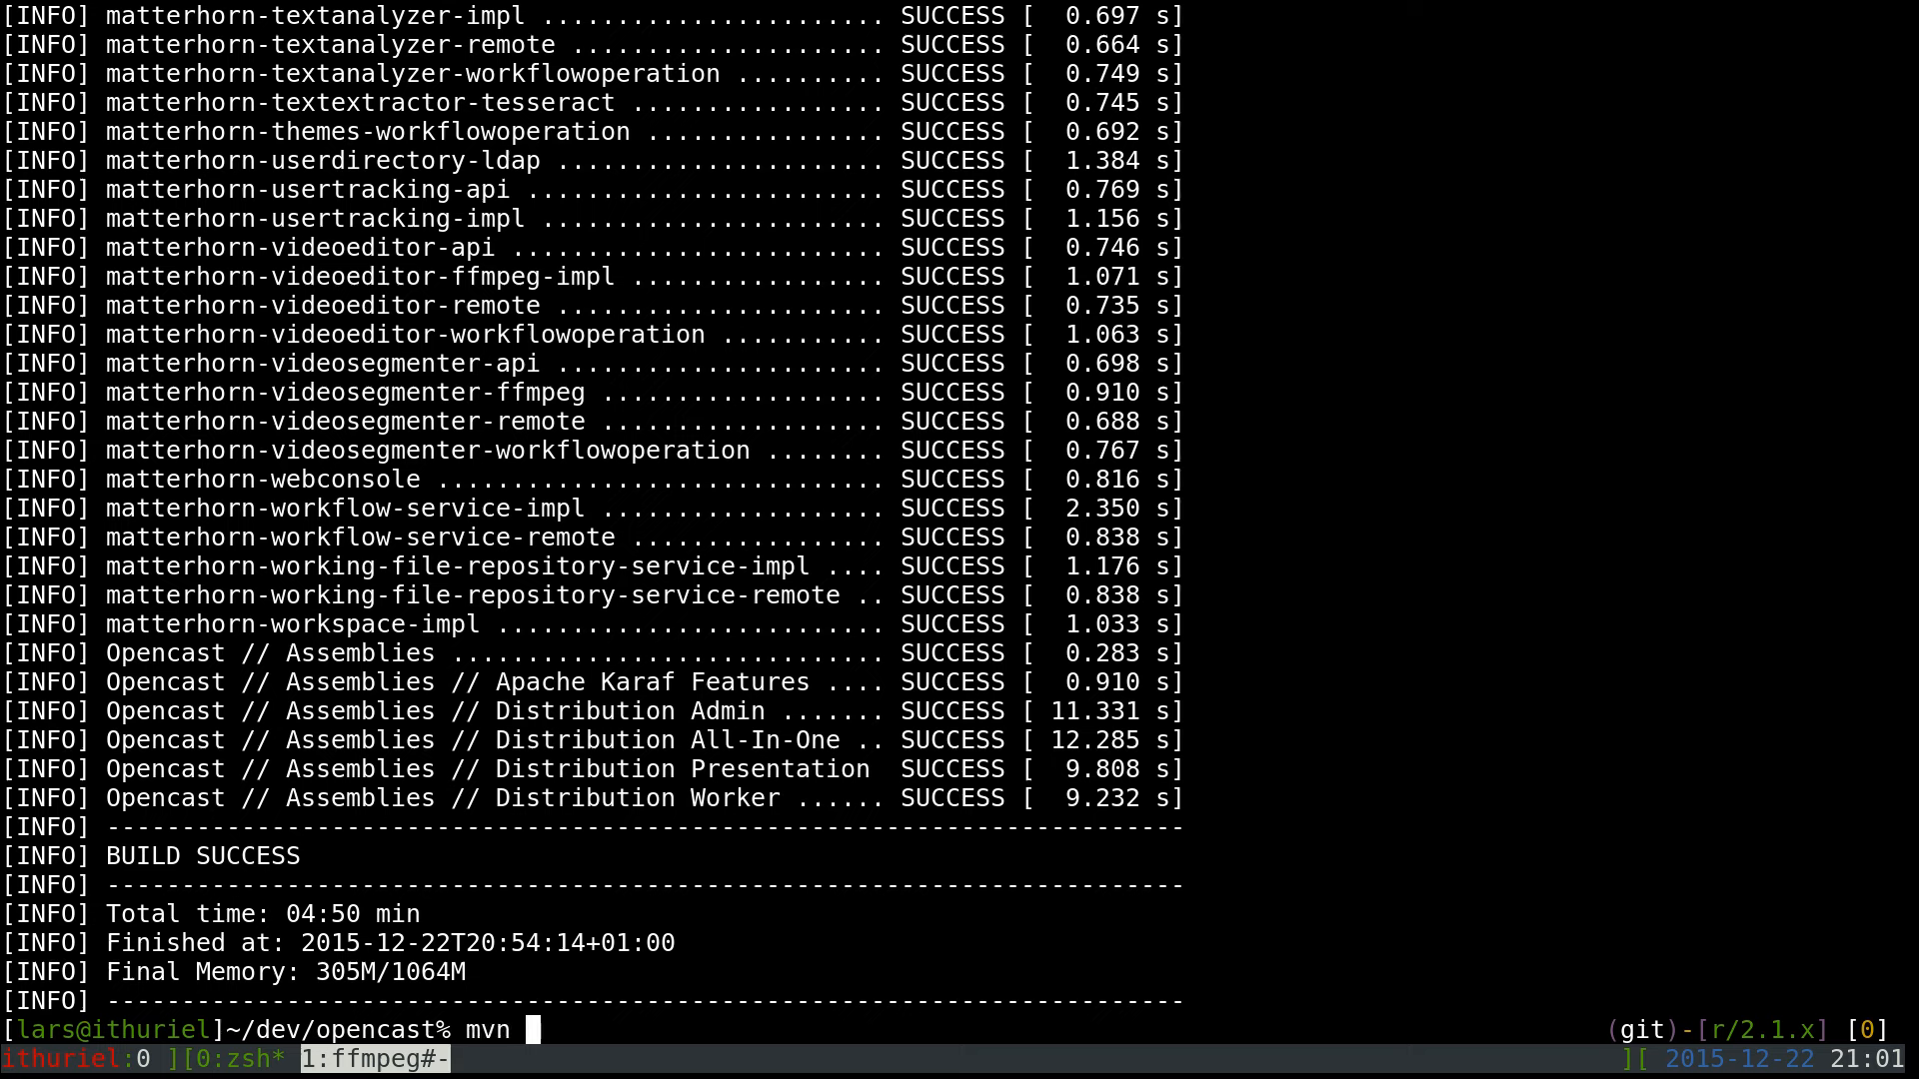
pyautogui.write('clean install')
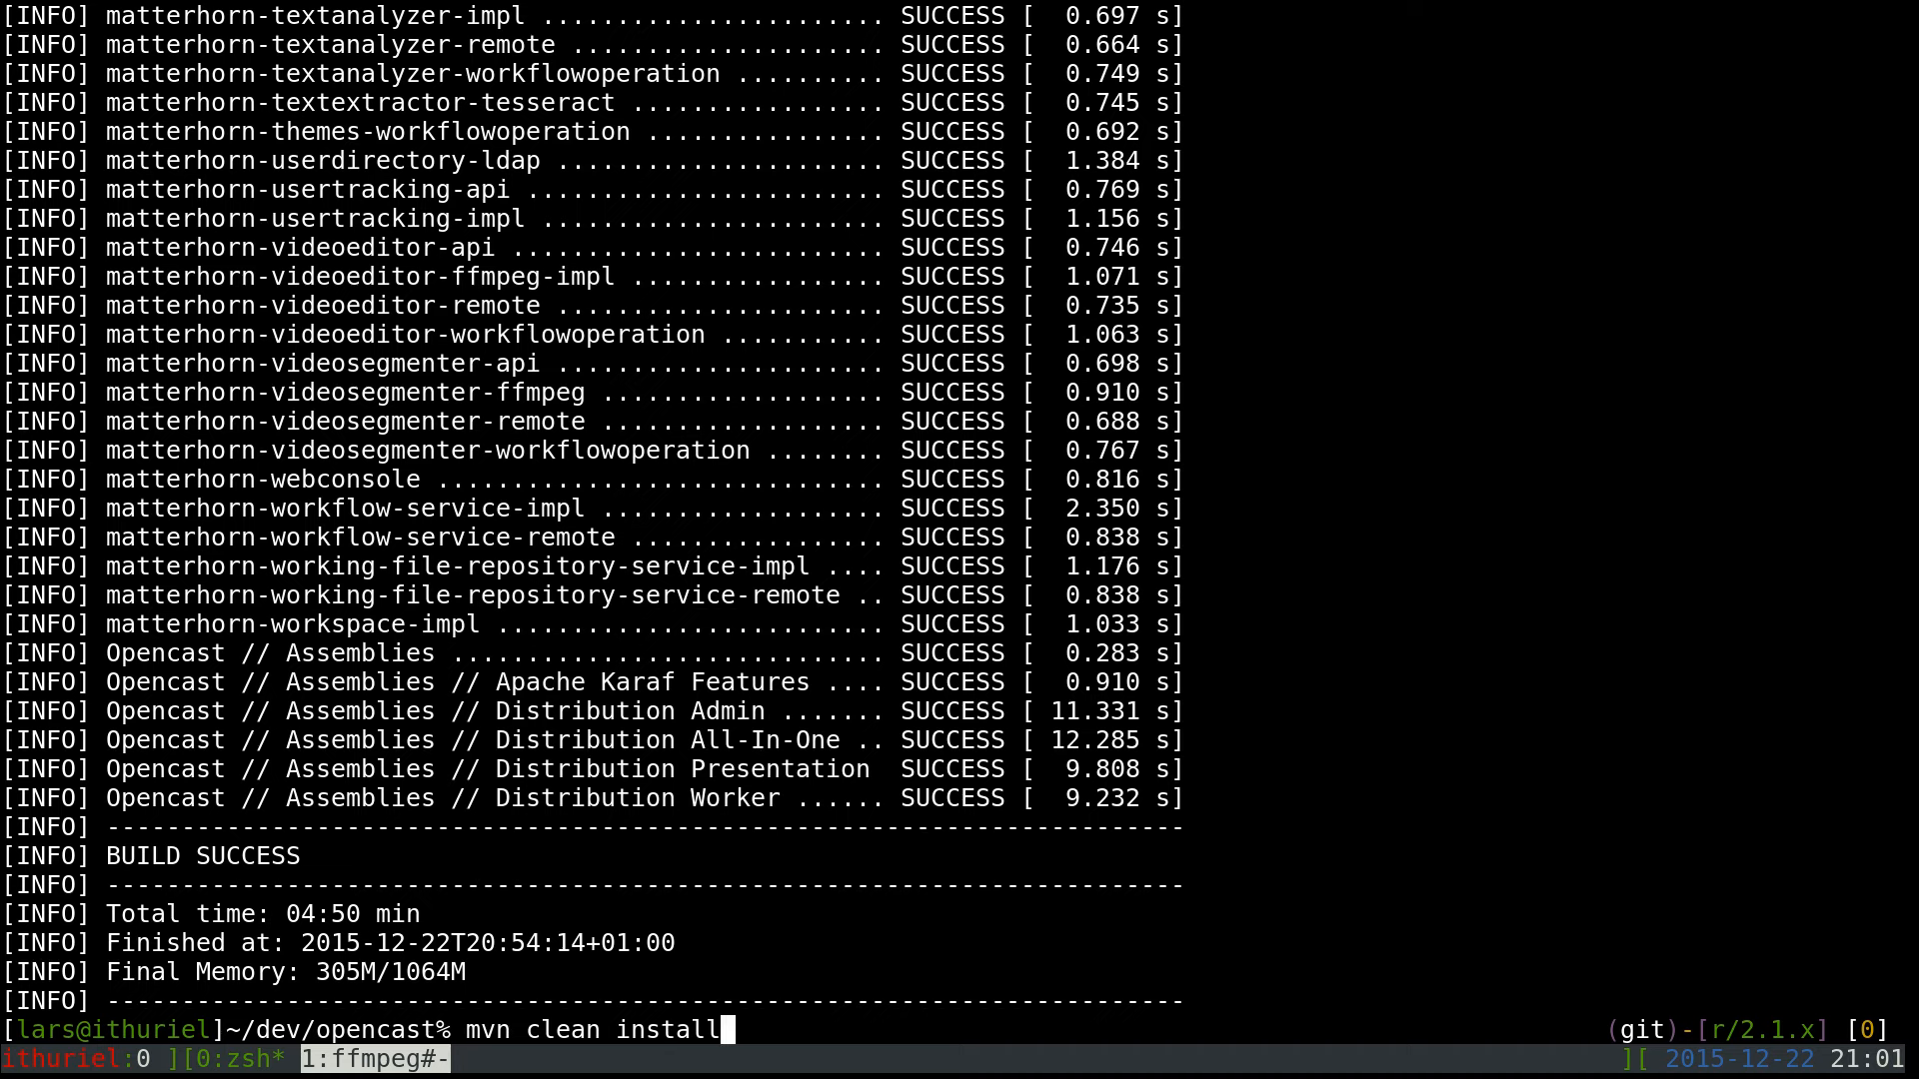
pyautogui.press('Return')
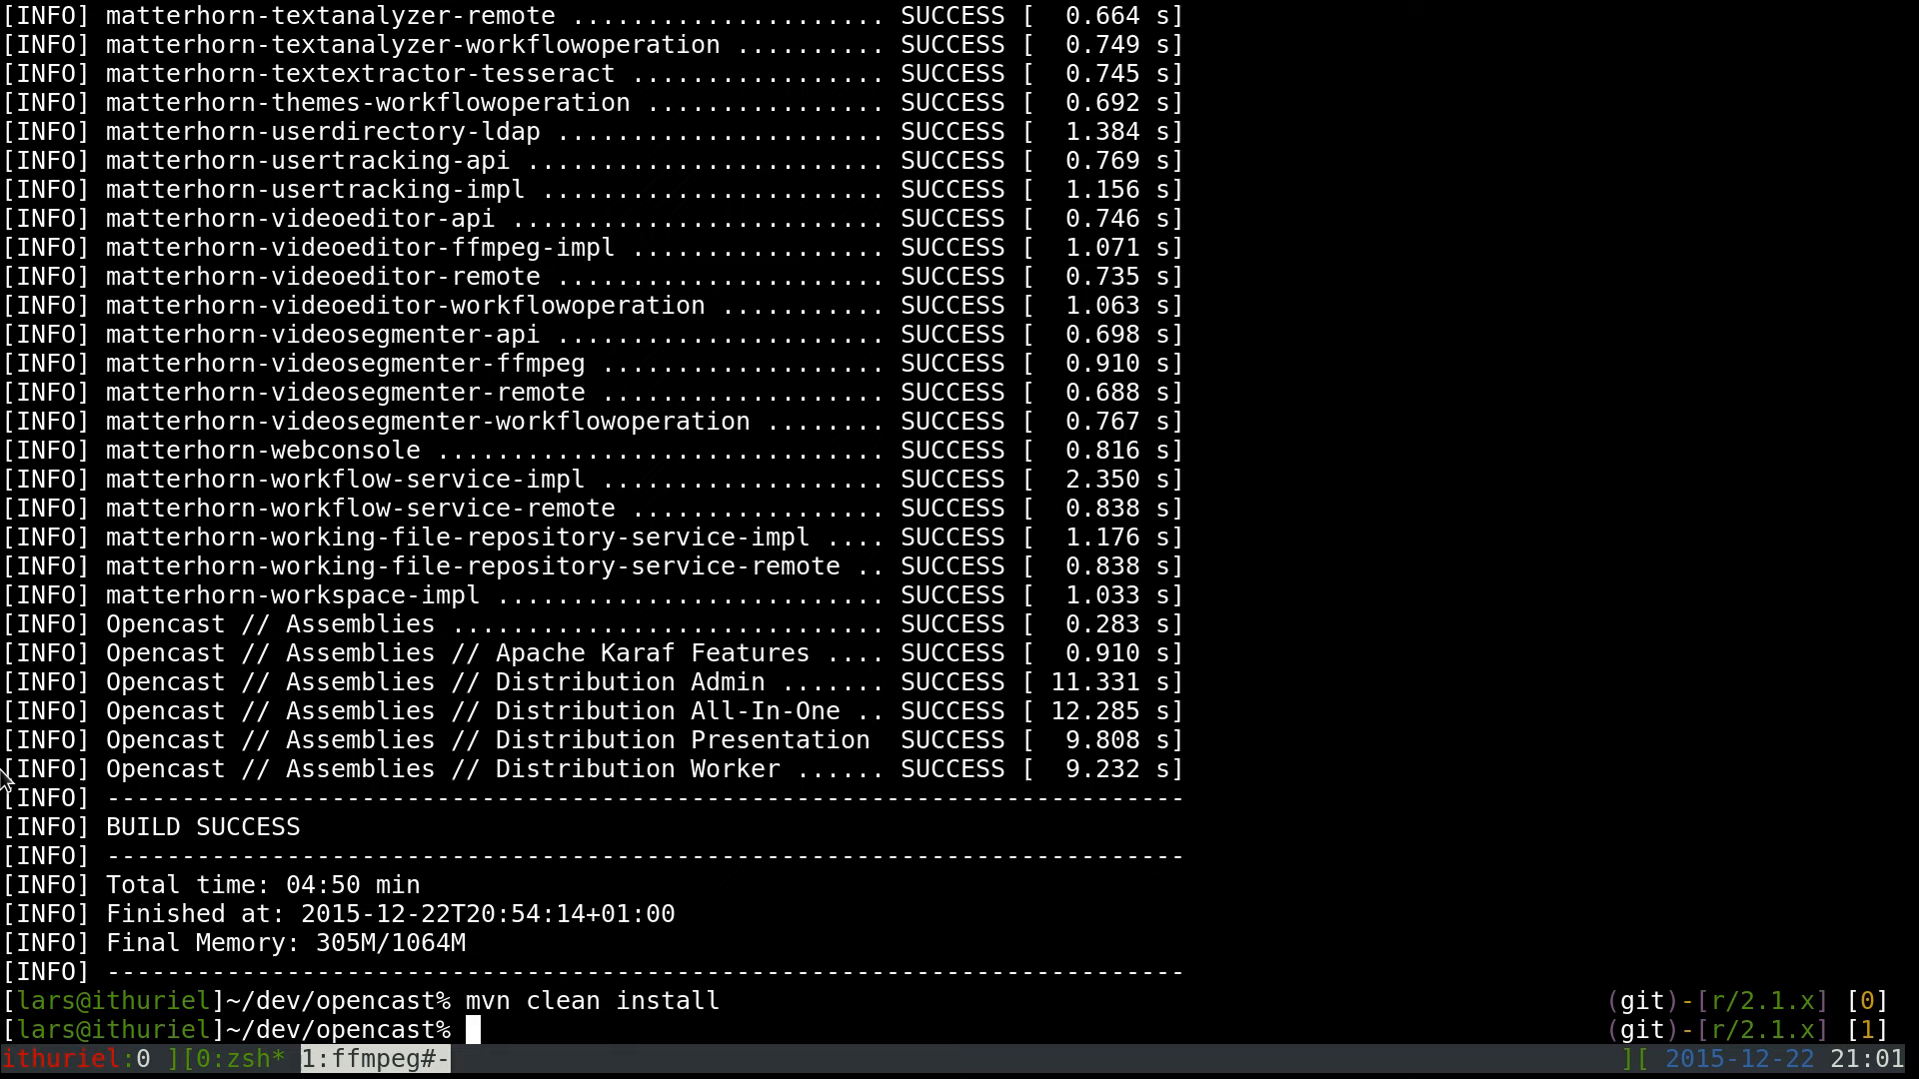
pyautogui.moveTo(440, 581)
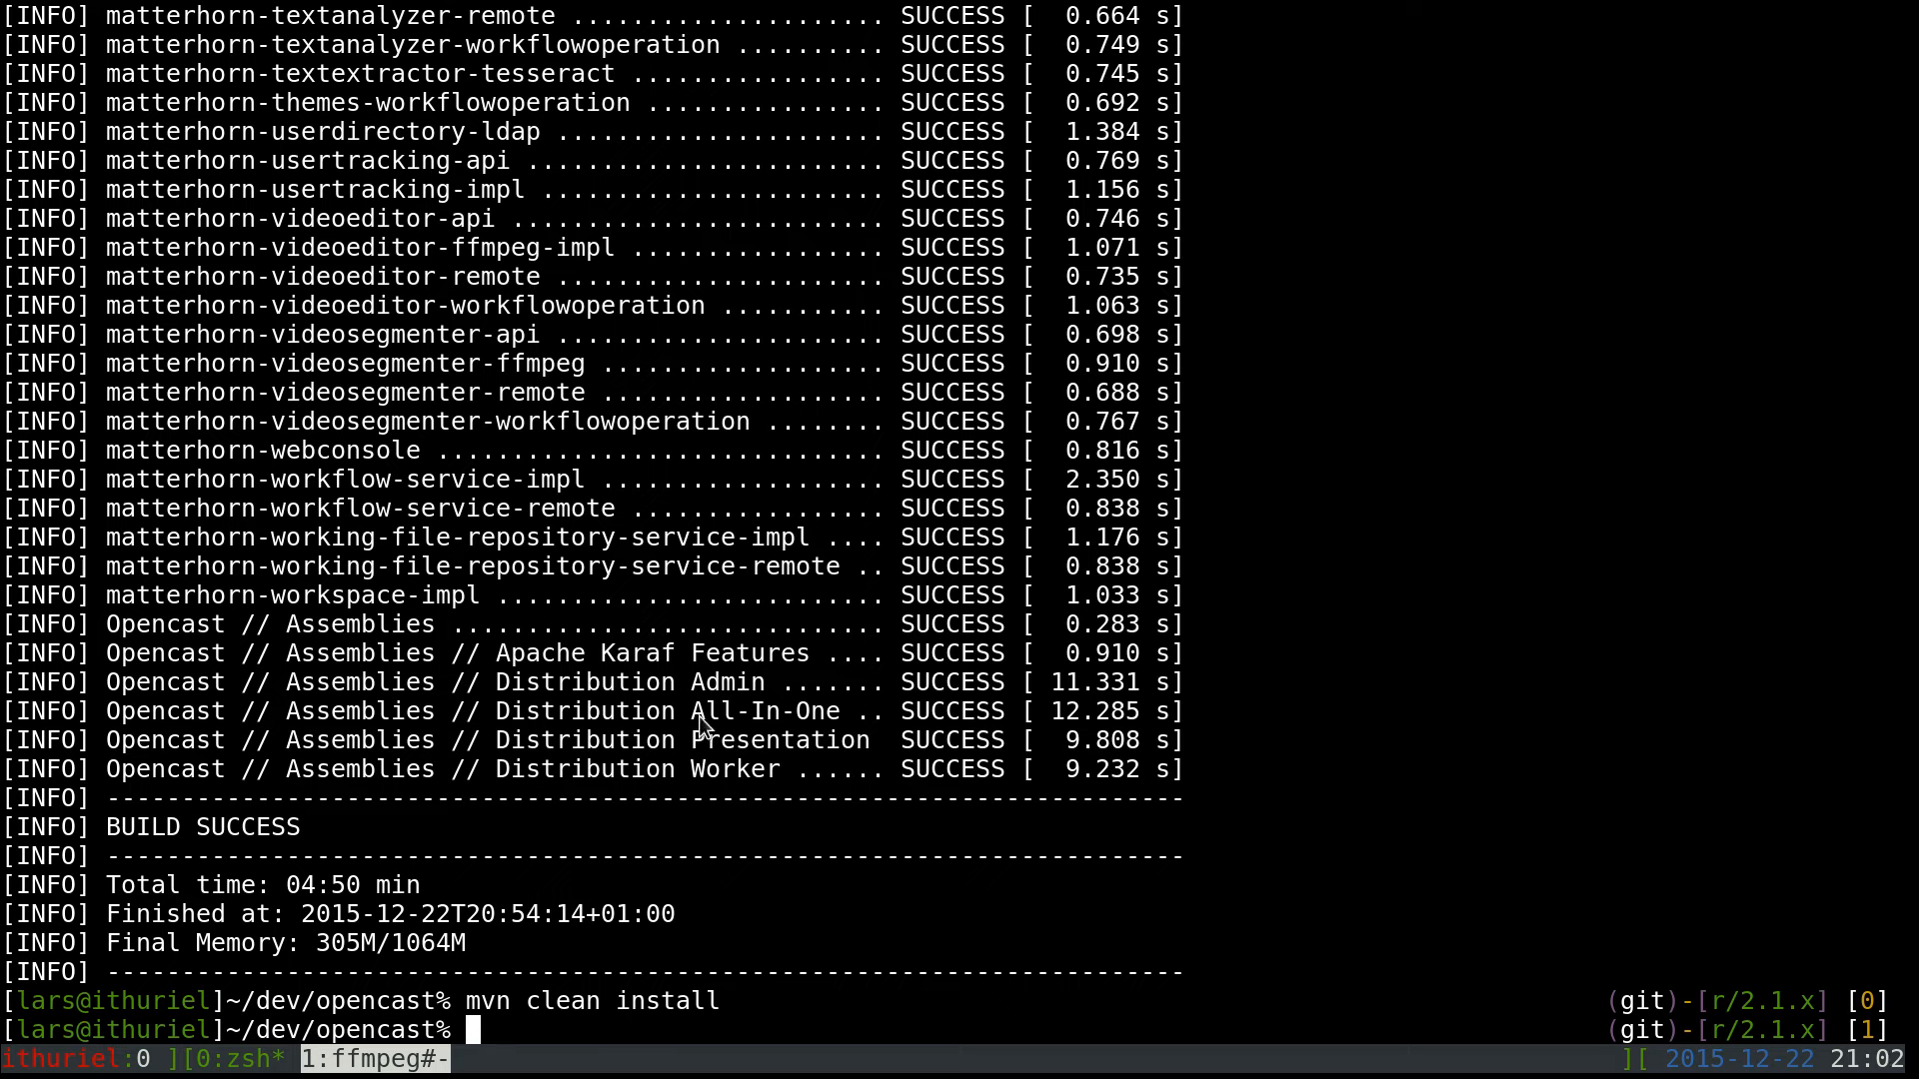
pyautogui.moveTo(702, 796)
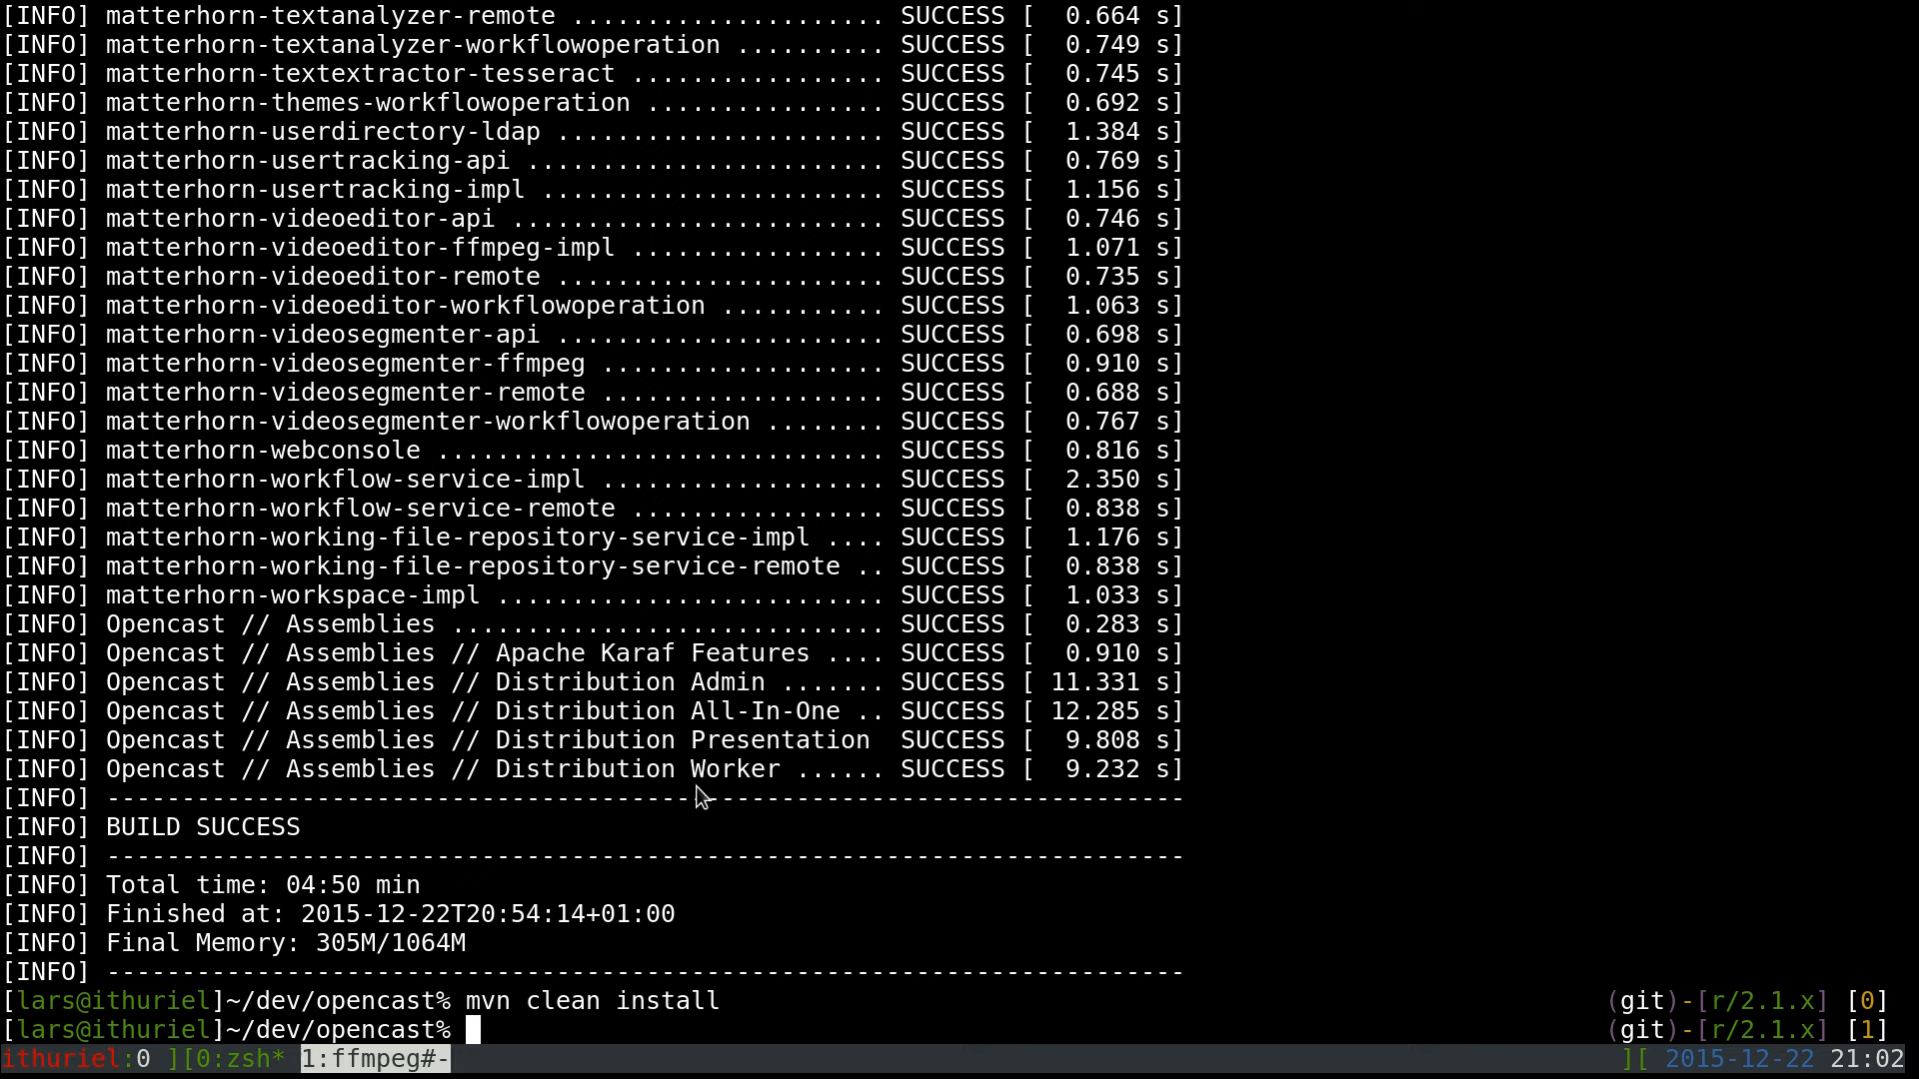
pyautogui.moveTo(704, 790)
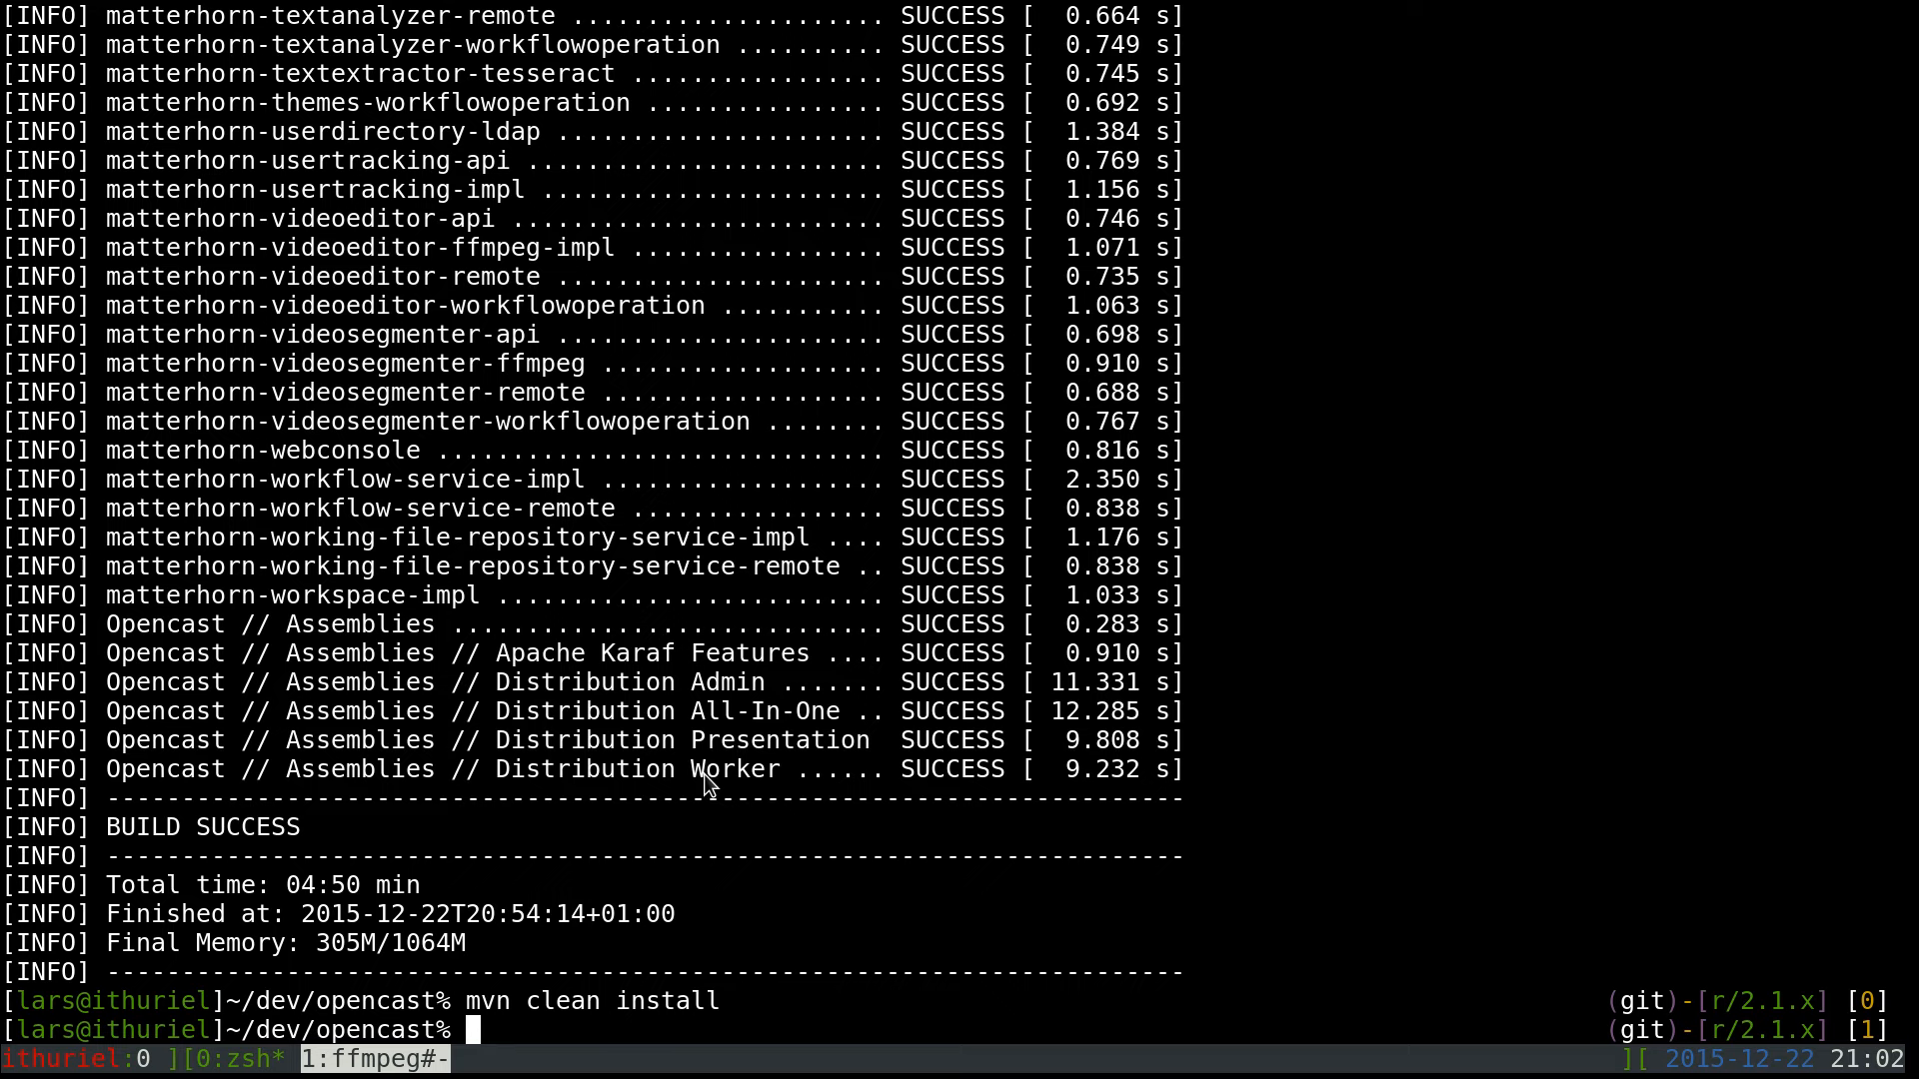
pyautogui.moveTo(749, 706)
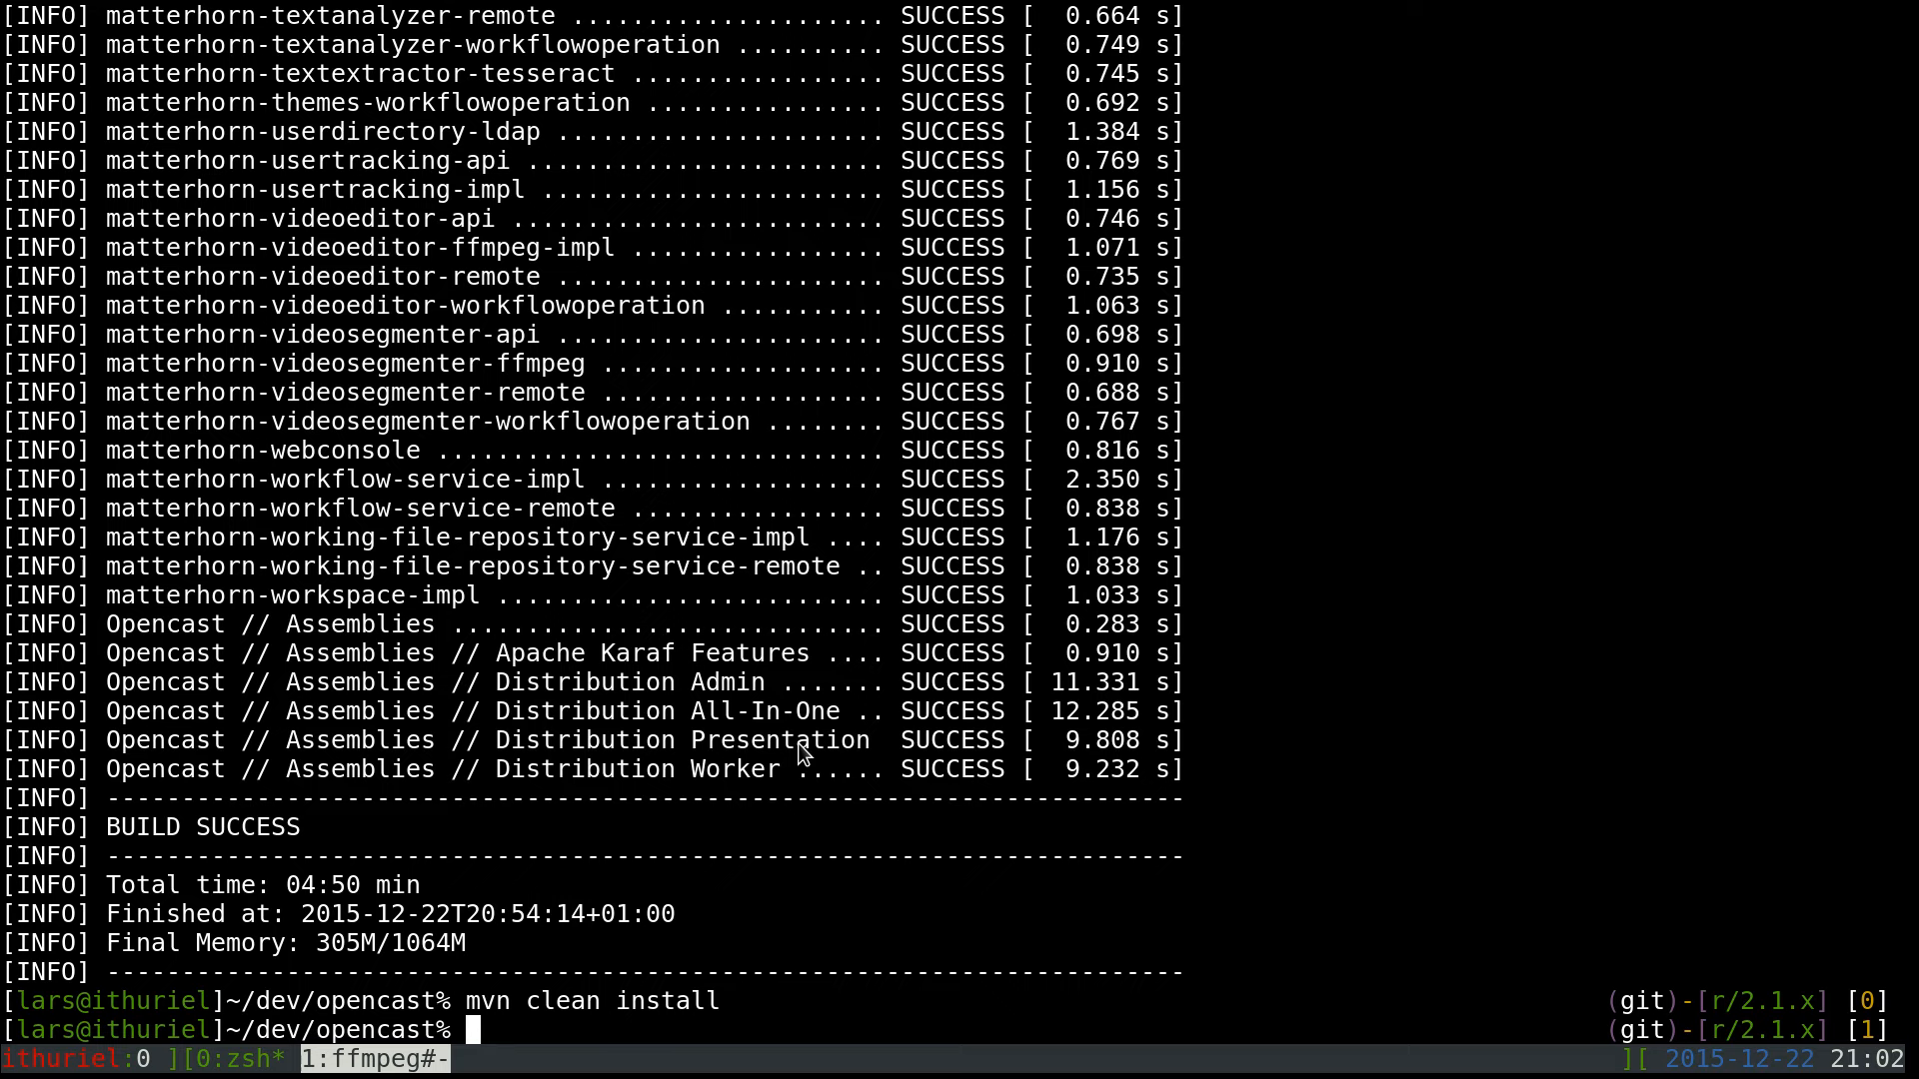
pyautogui.moveTo(753, 784)
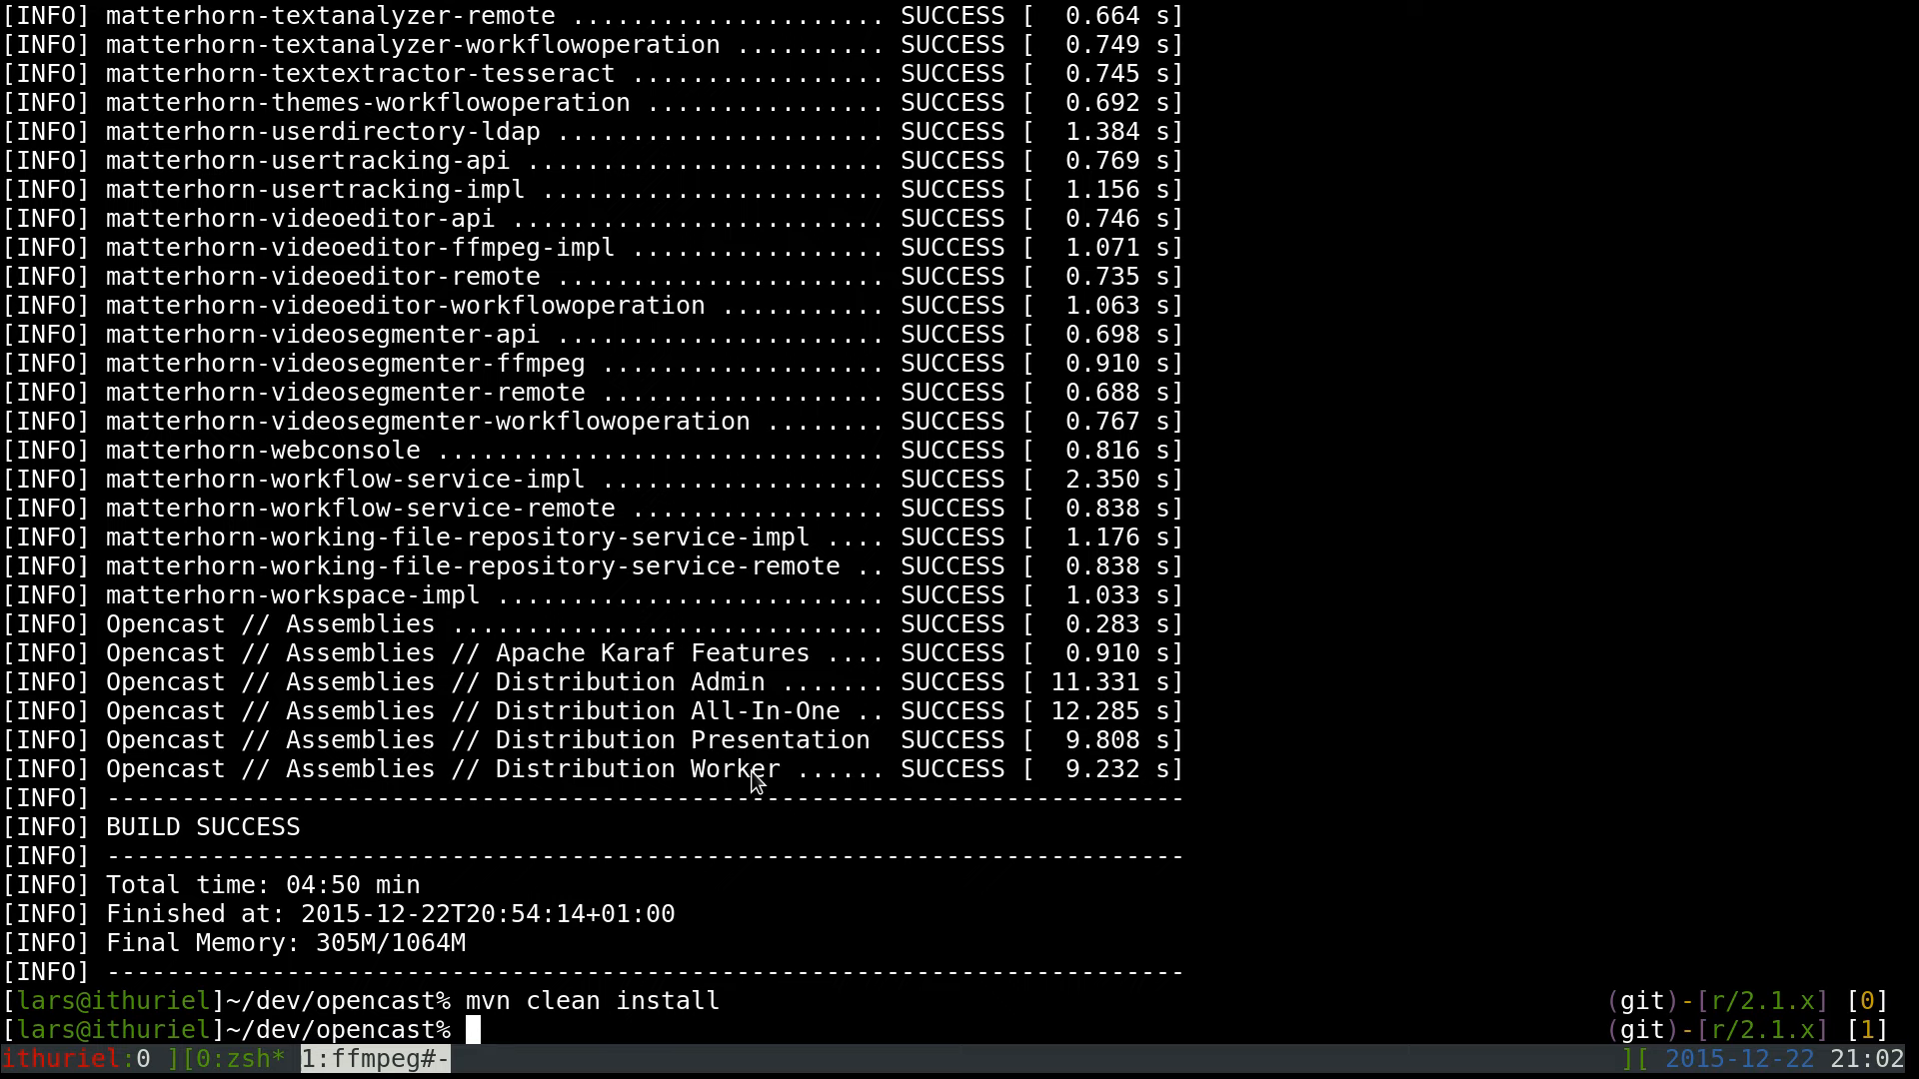
pyautogui.write('ll')
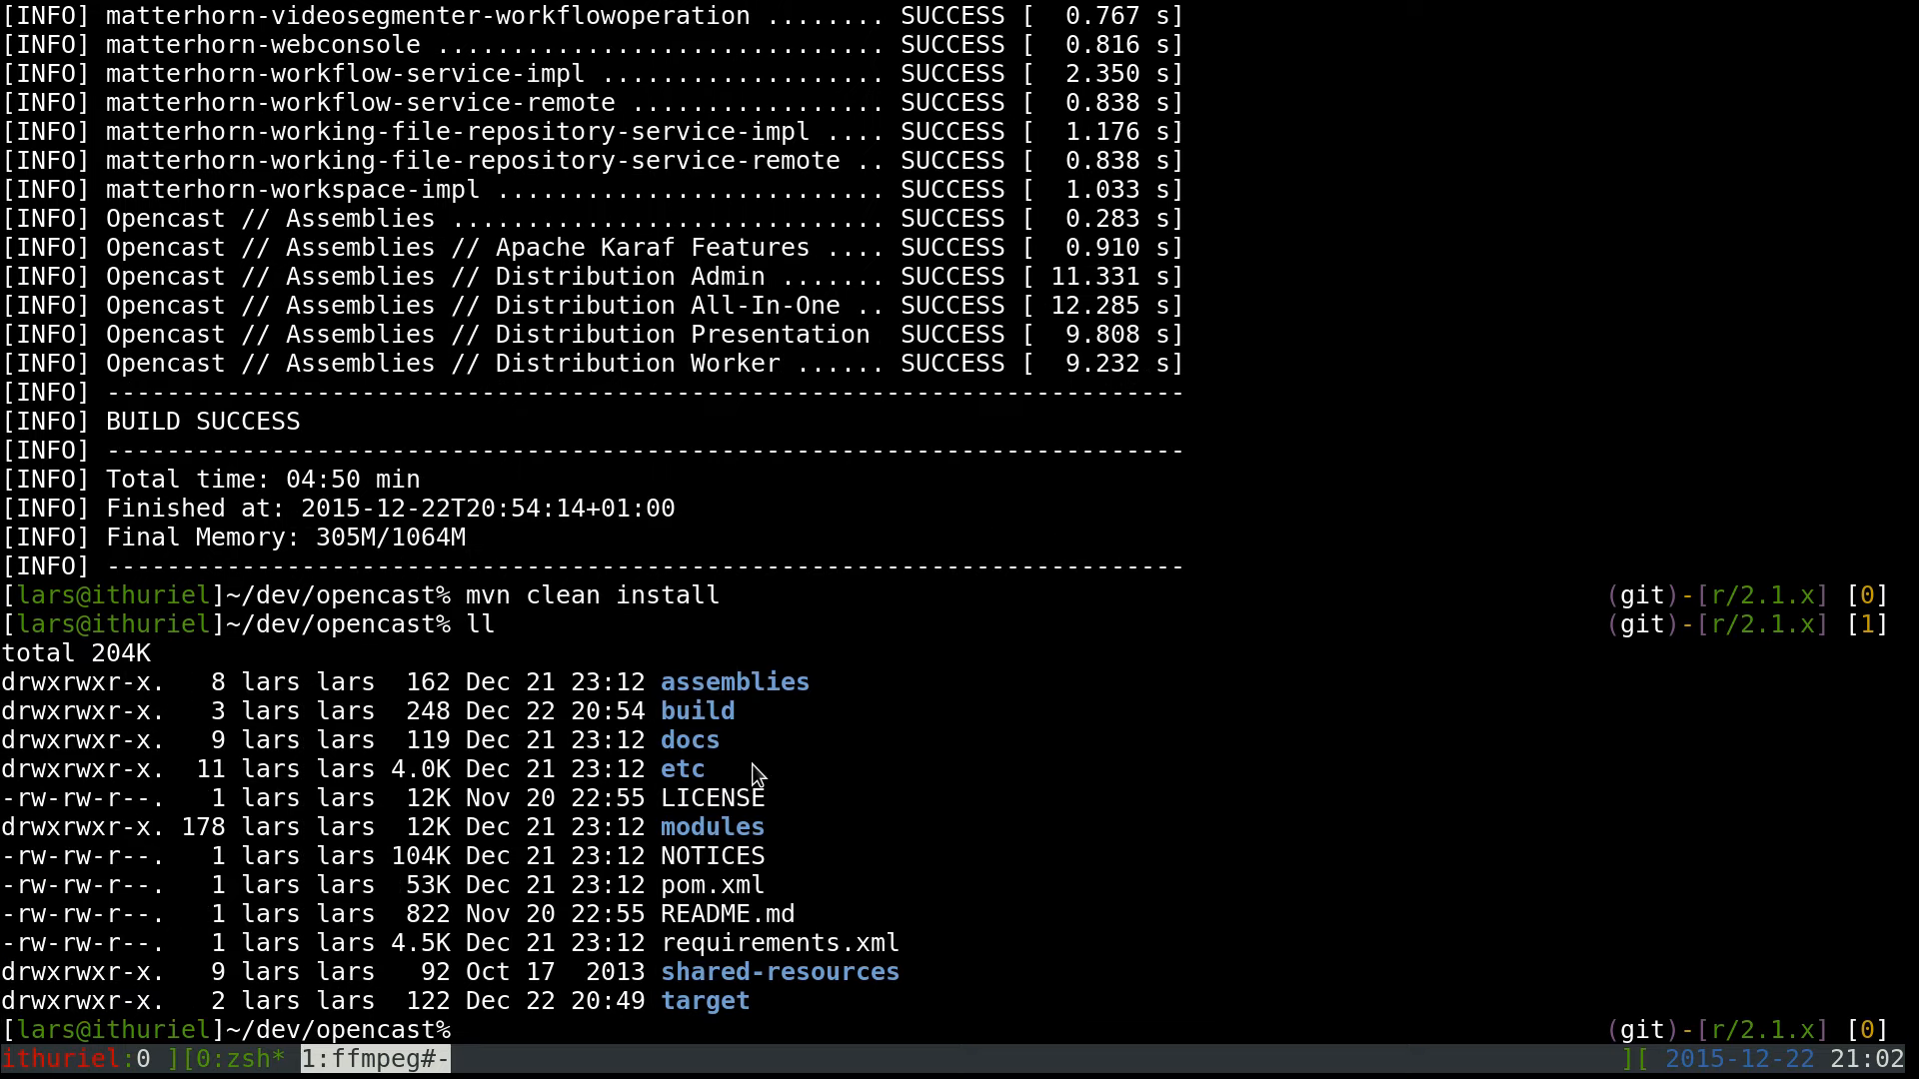
pyautogui.moveTo(820, 723)
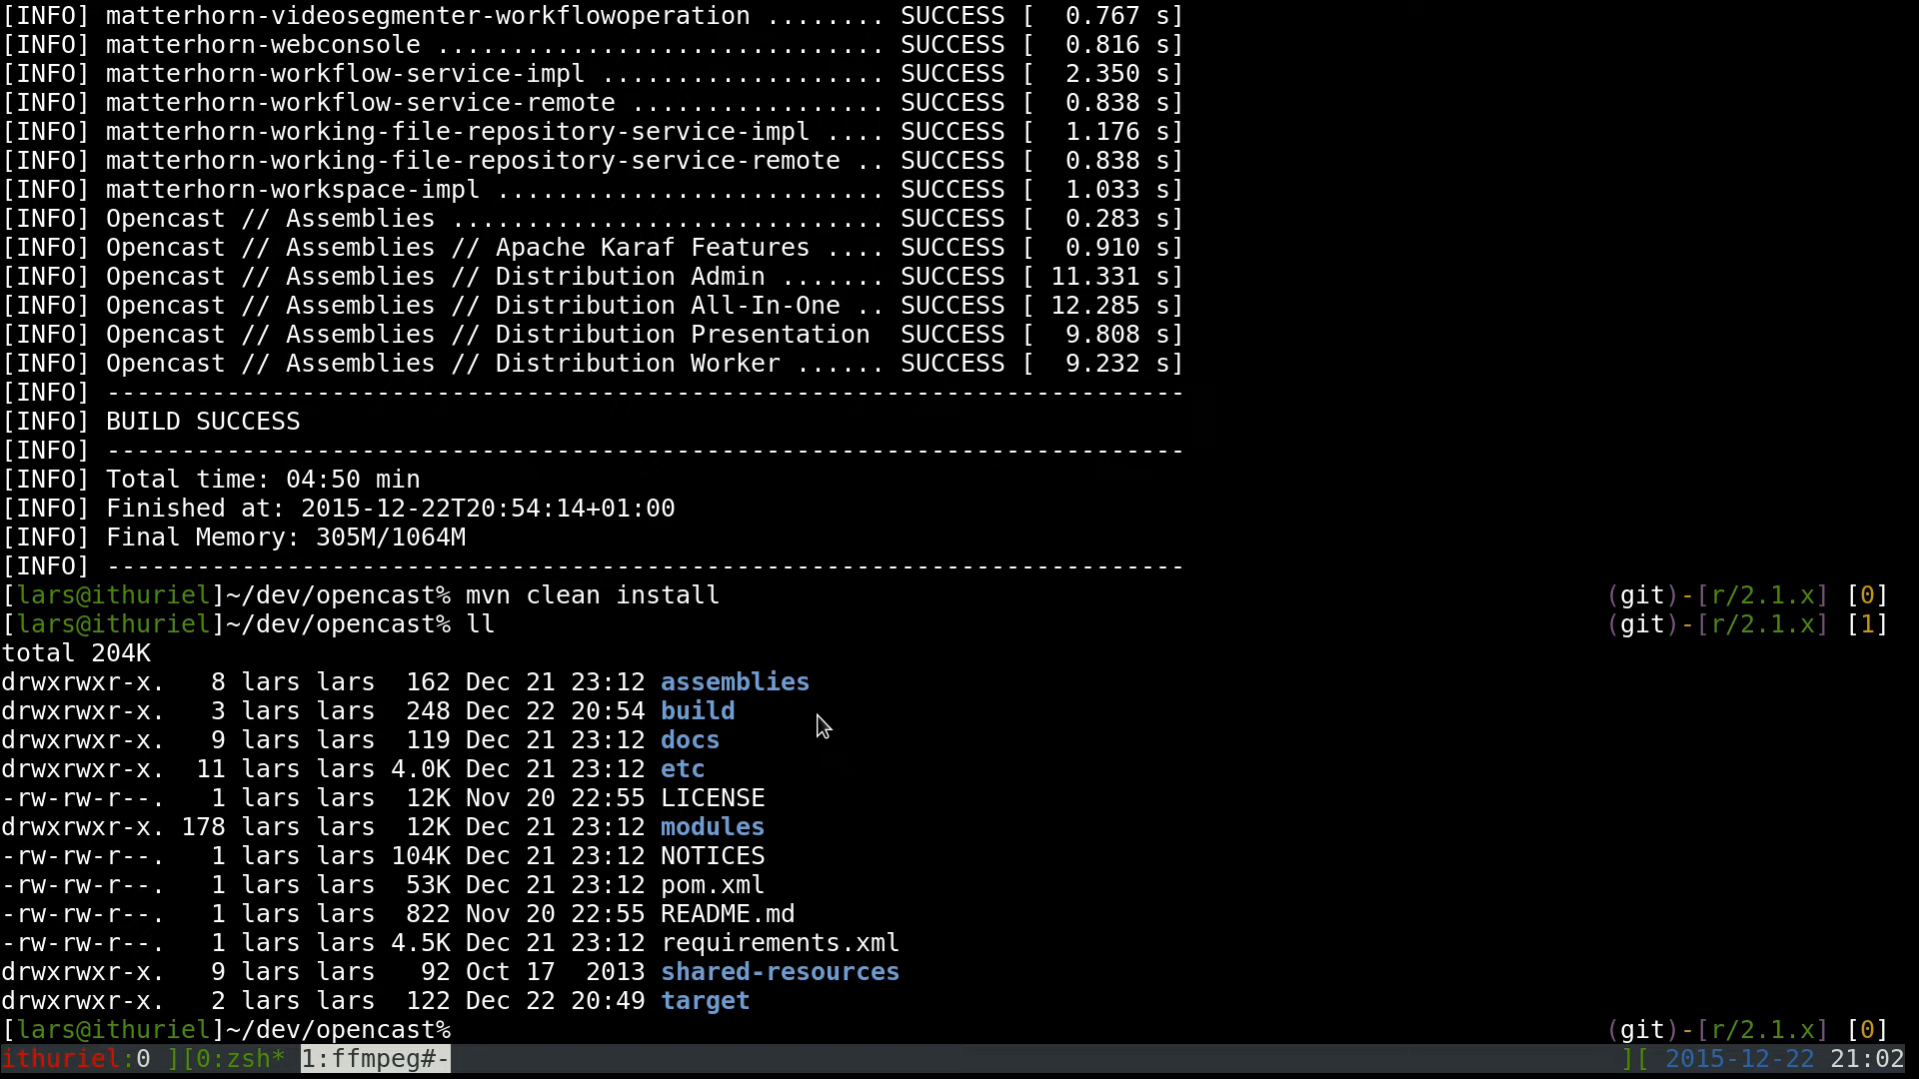
pyautogui.moveTo(797, 720)
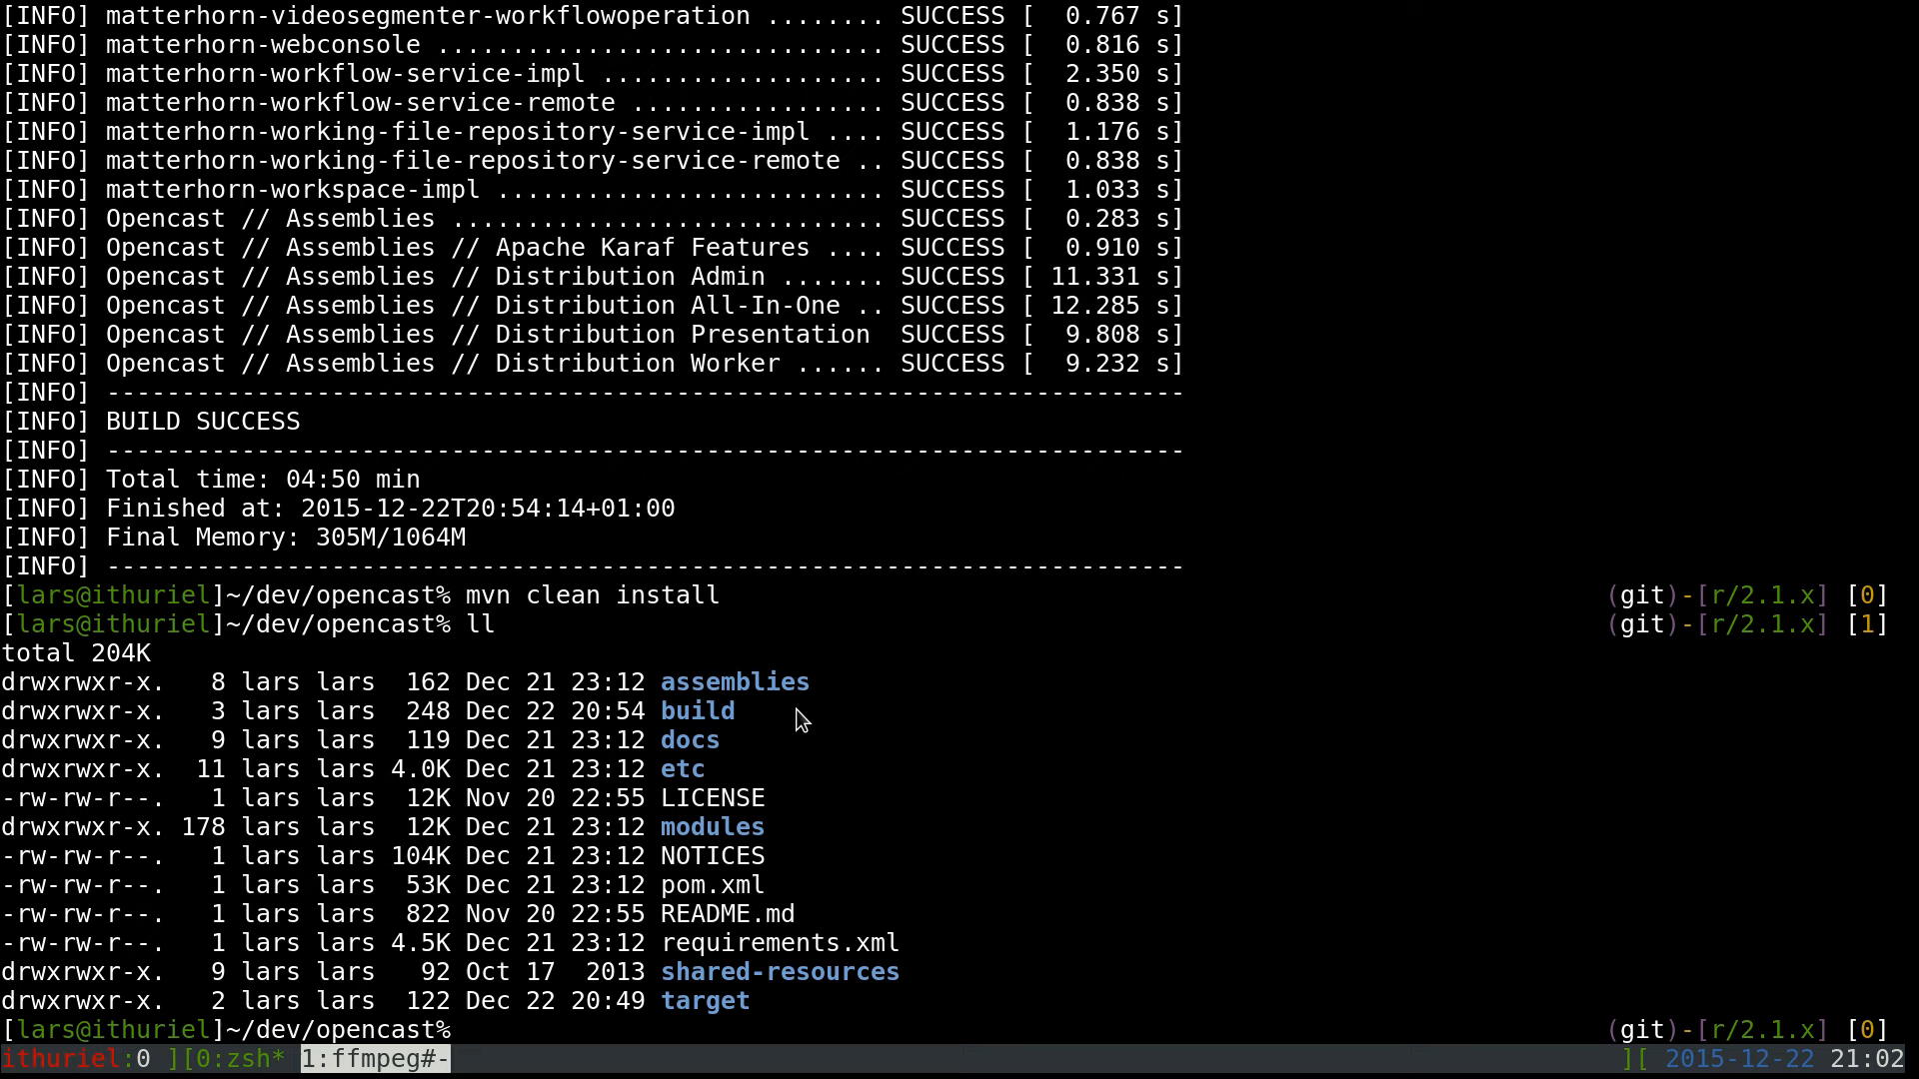
pyautogui.moveTo(715, 684)
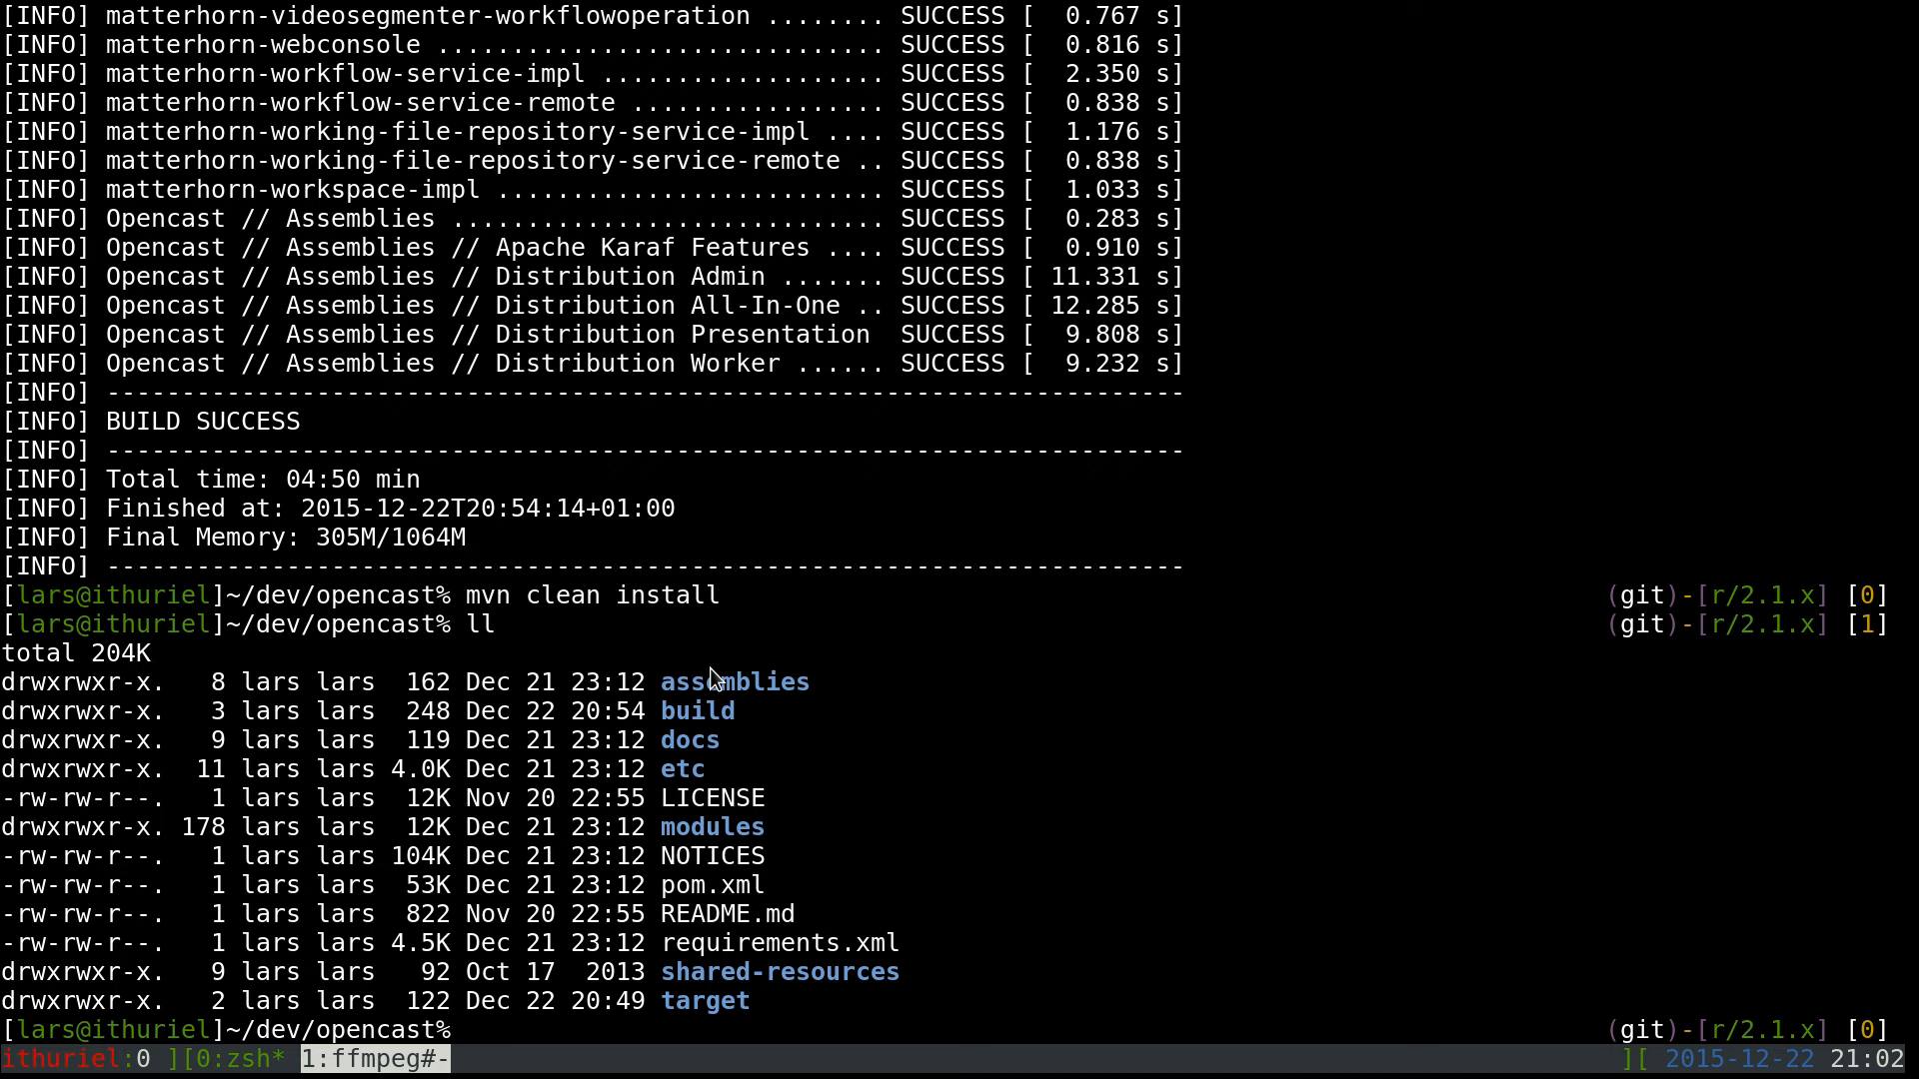
pyautogui.moveTo(738, 693)
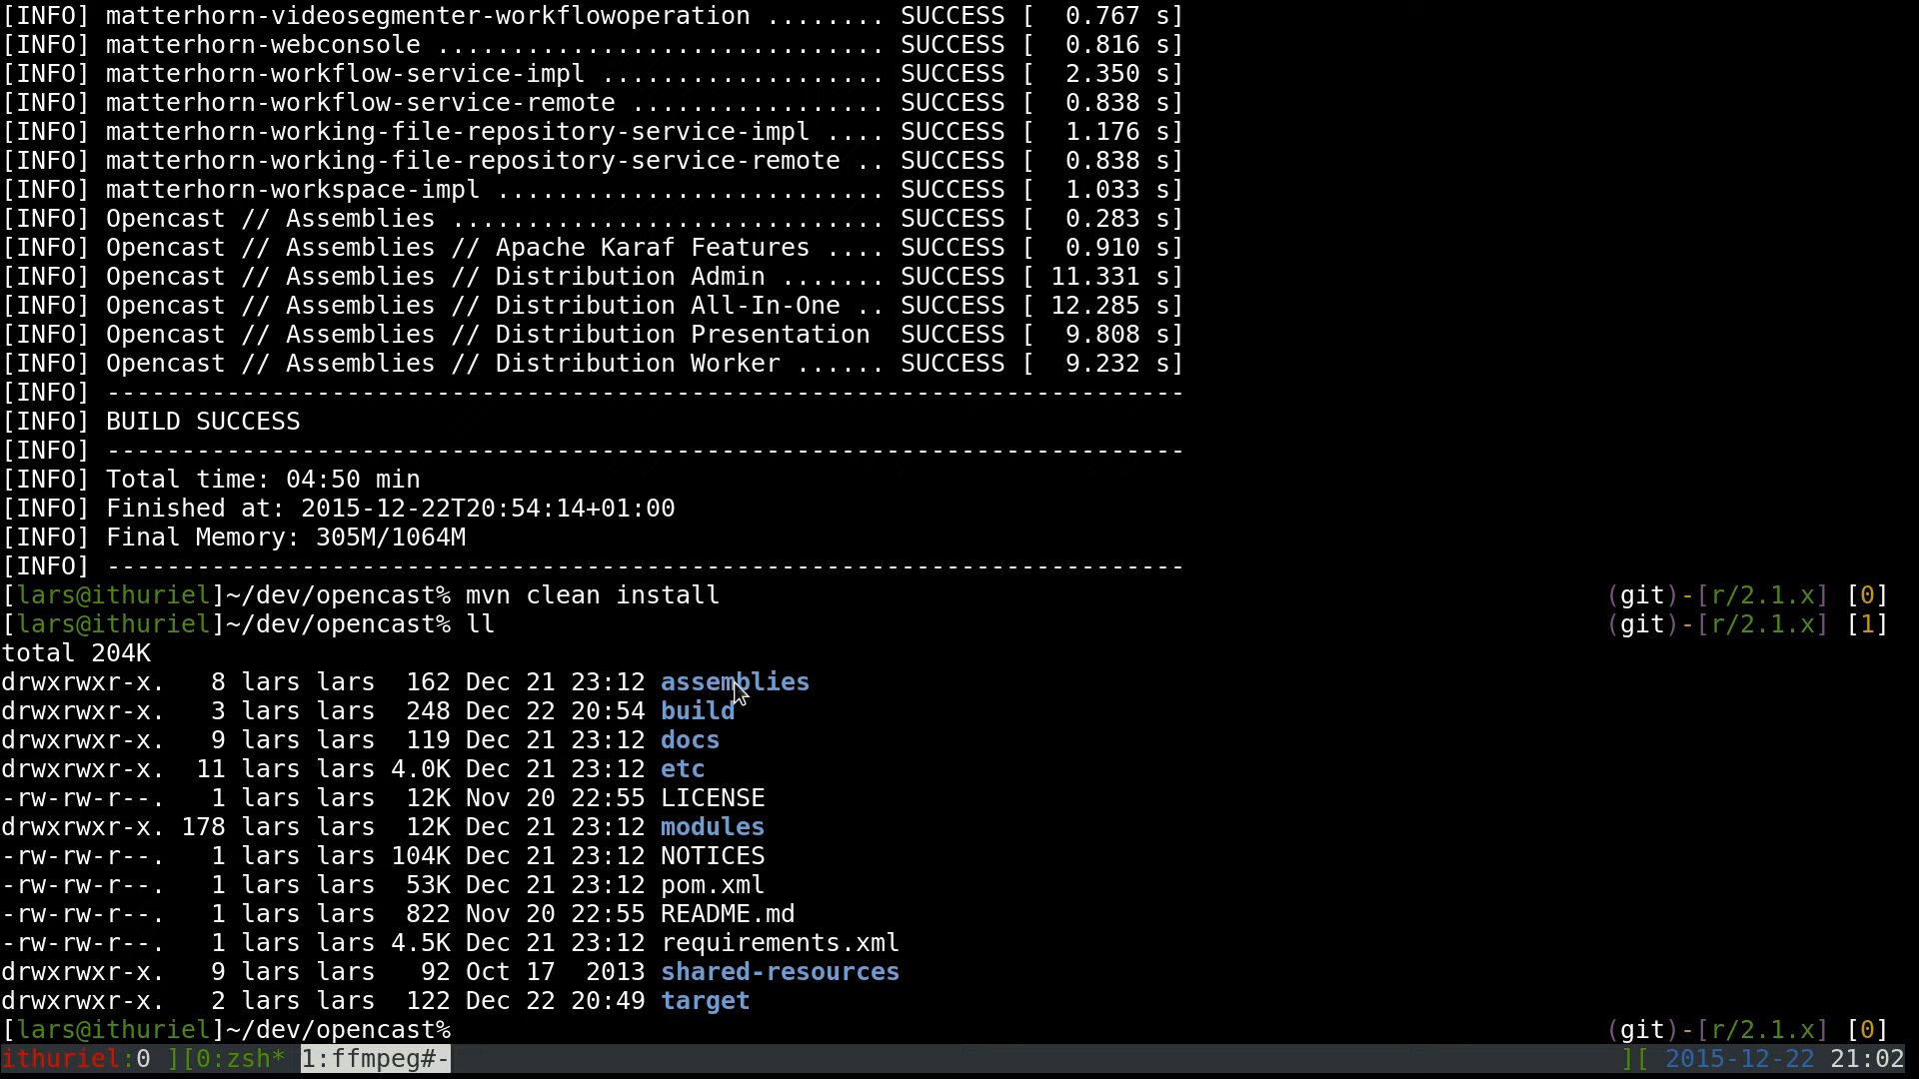
pyautogui.moveTo(696, 684)
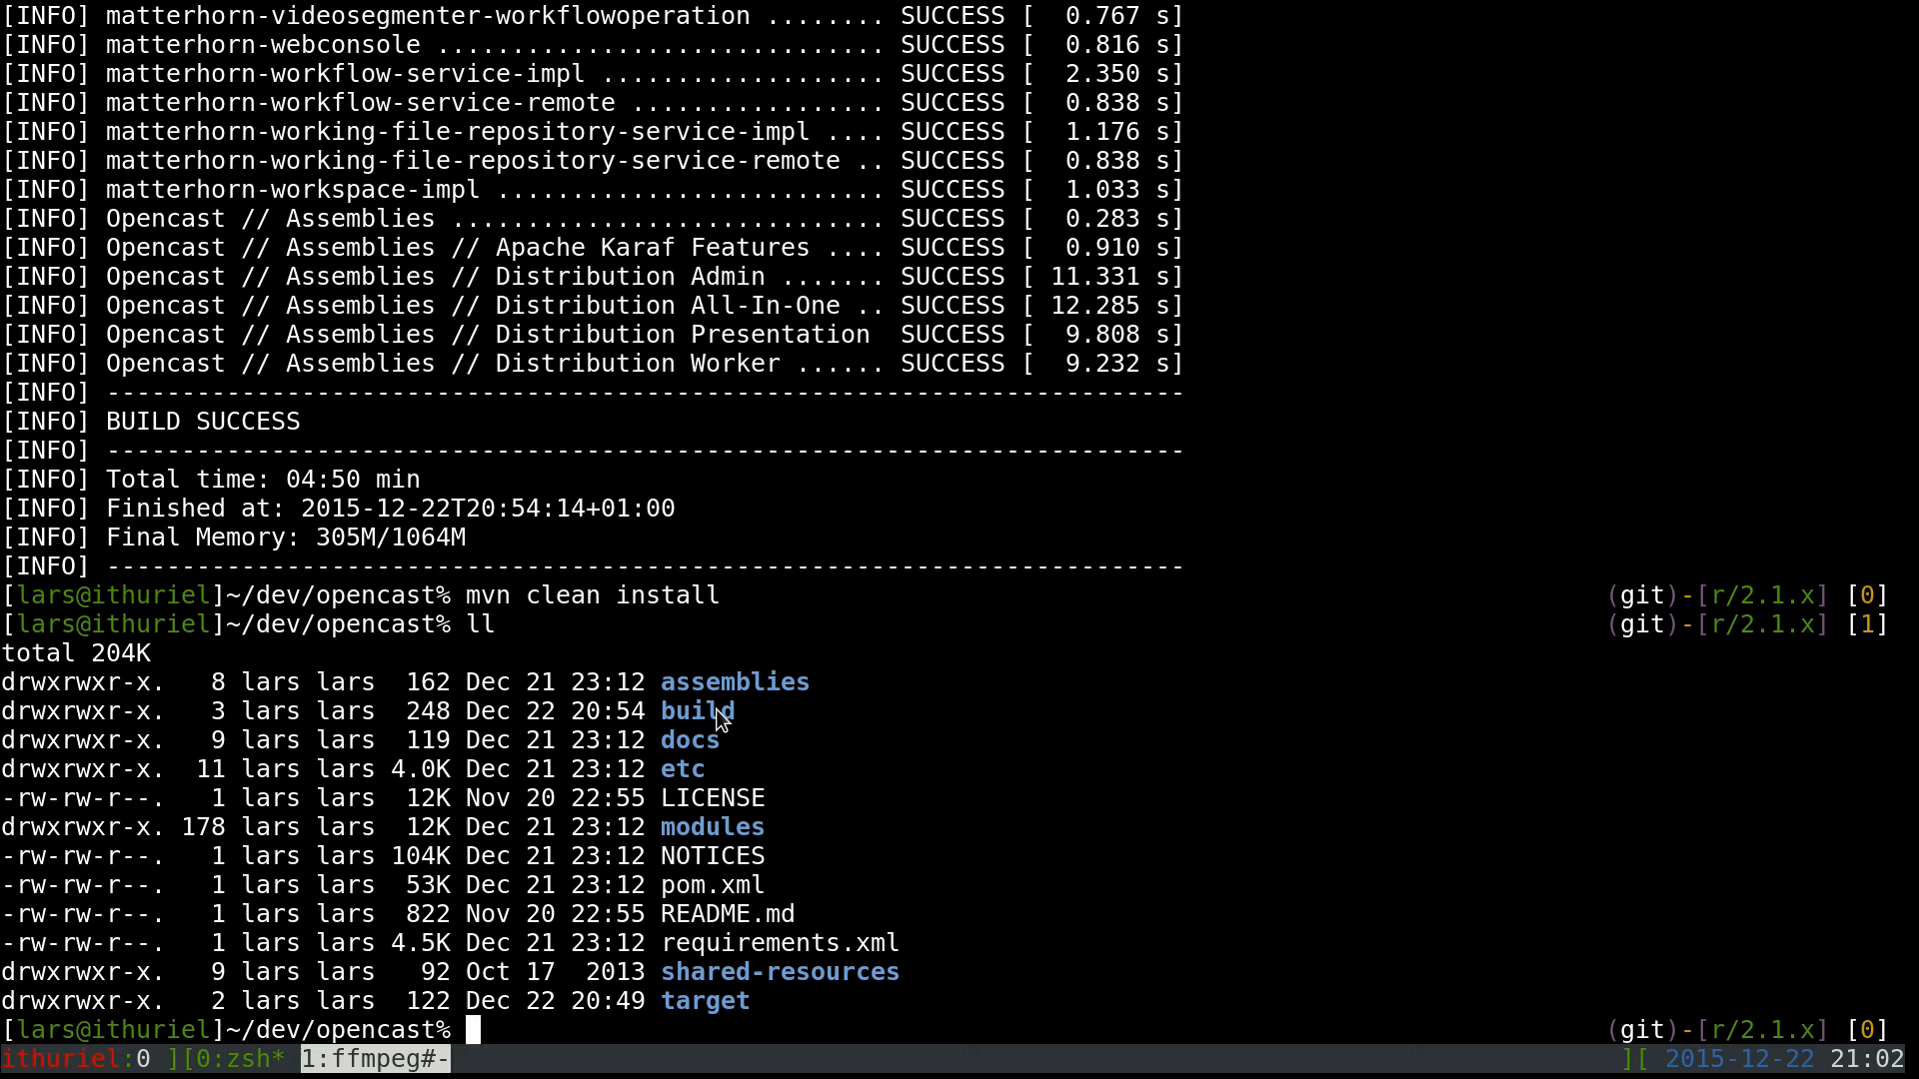
# Change into the build folder and list the 2.1-SNAPSHOT distribution tarballs
pyautogui.write('cd build')
pyautogui.write('ll')
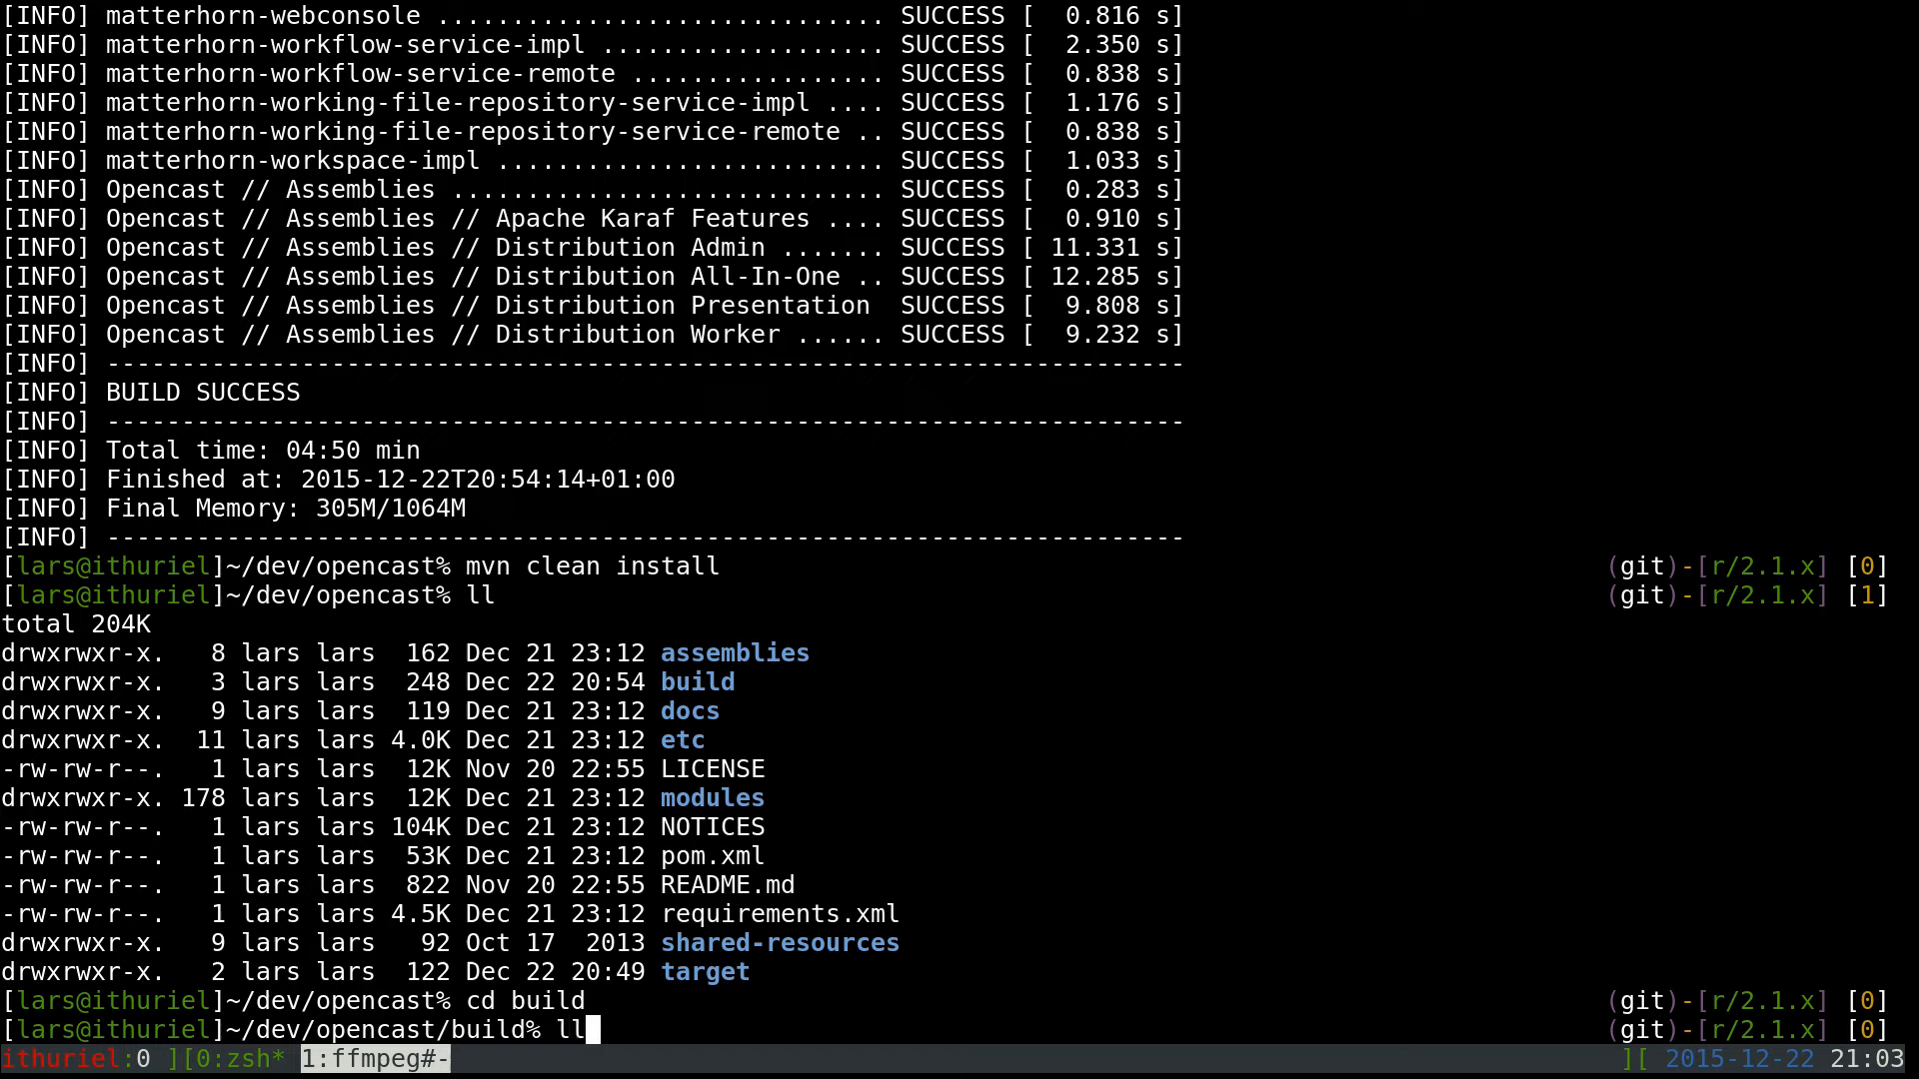
pyautogui.press('Return')
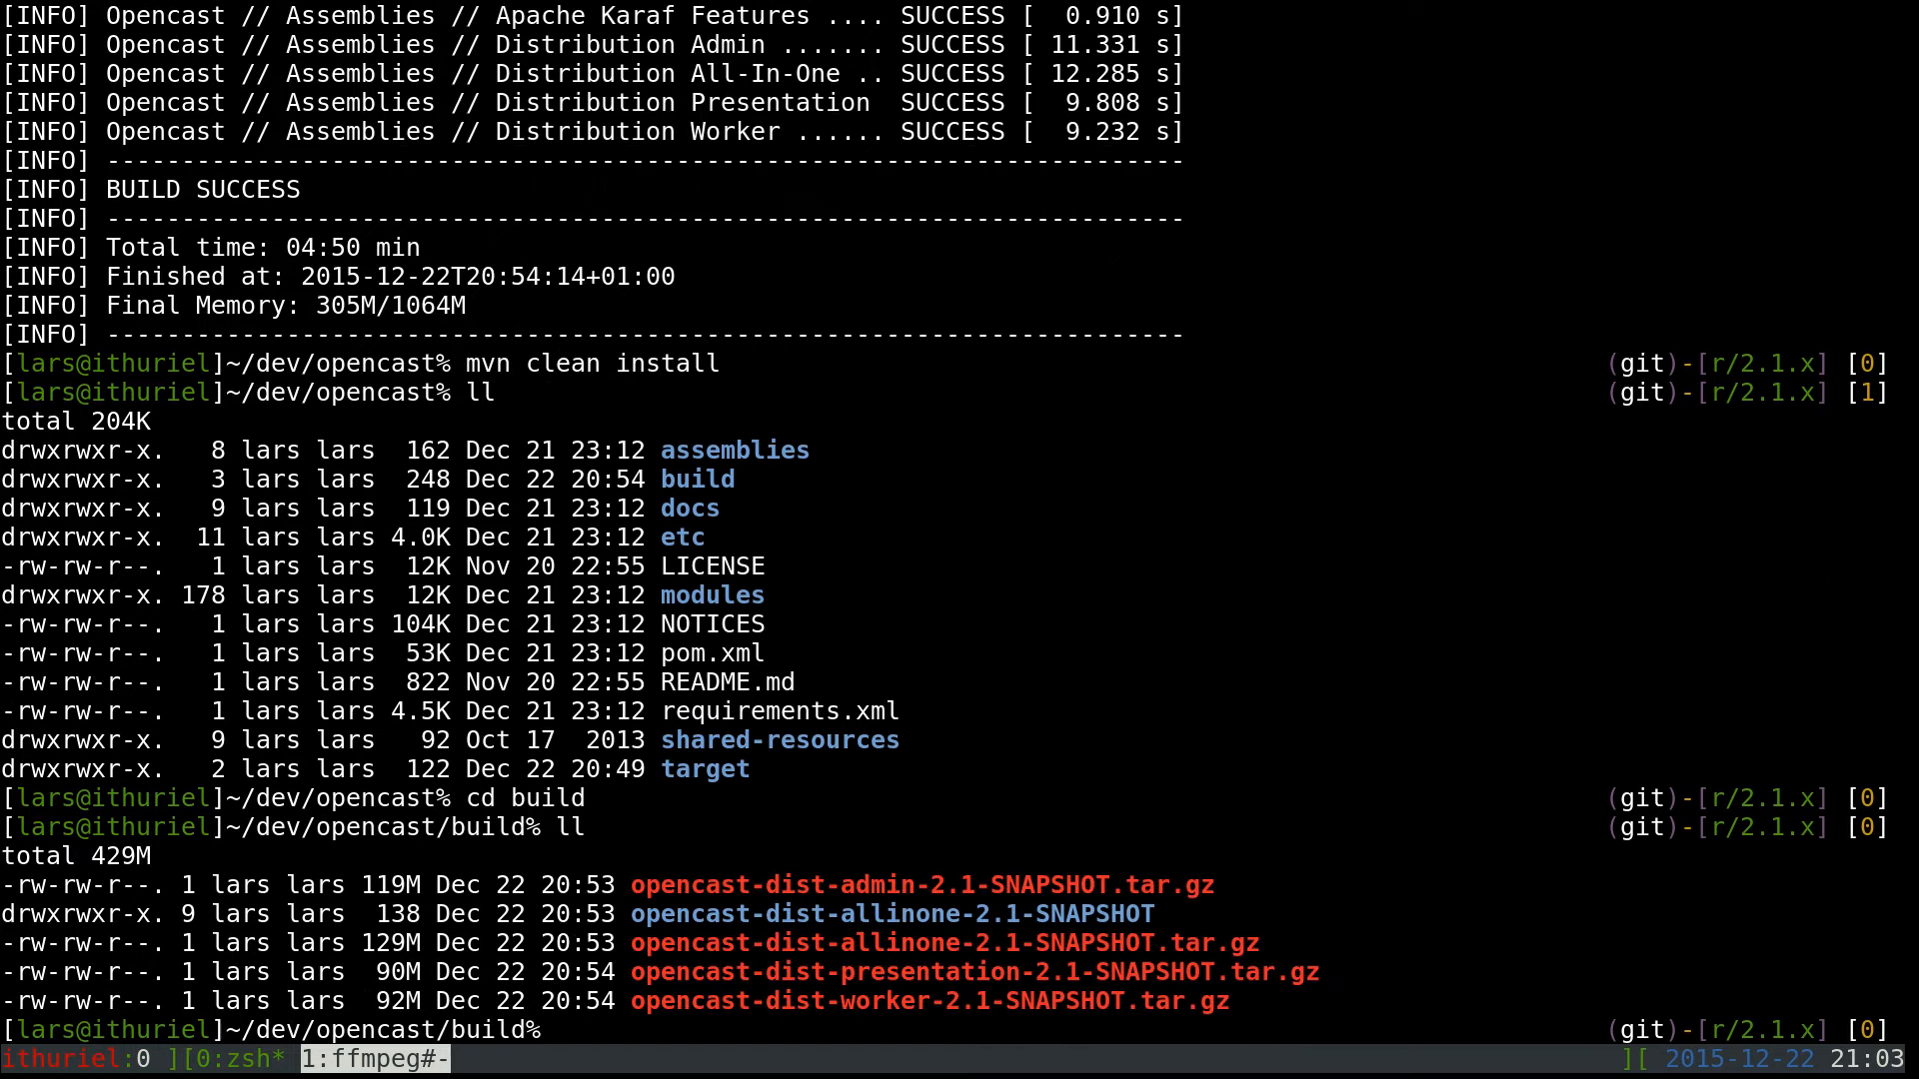
pyautogui.moveTo(732, 92)
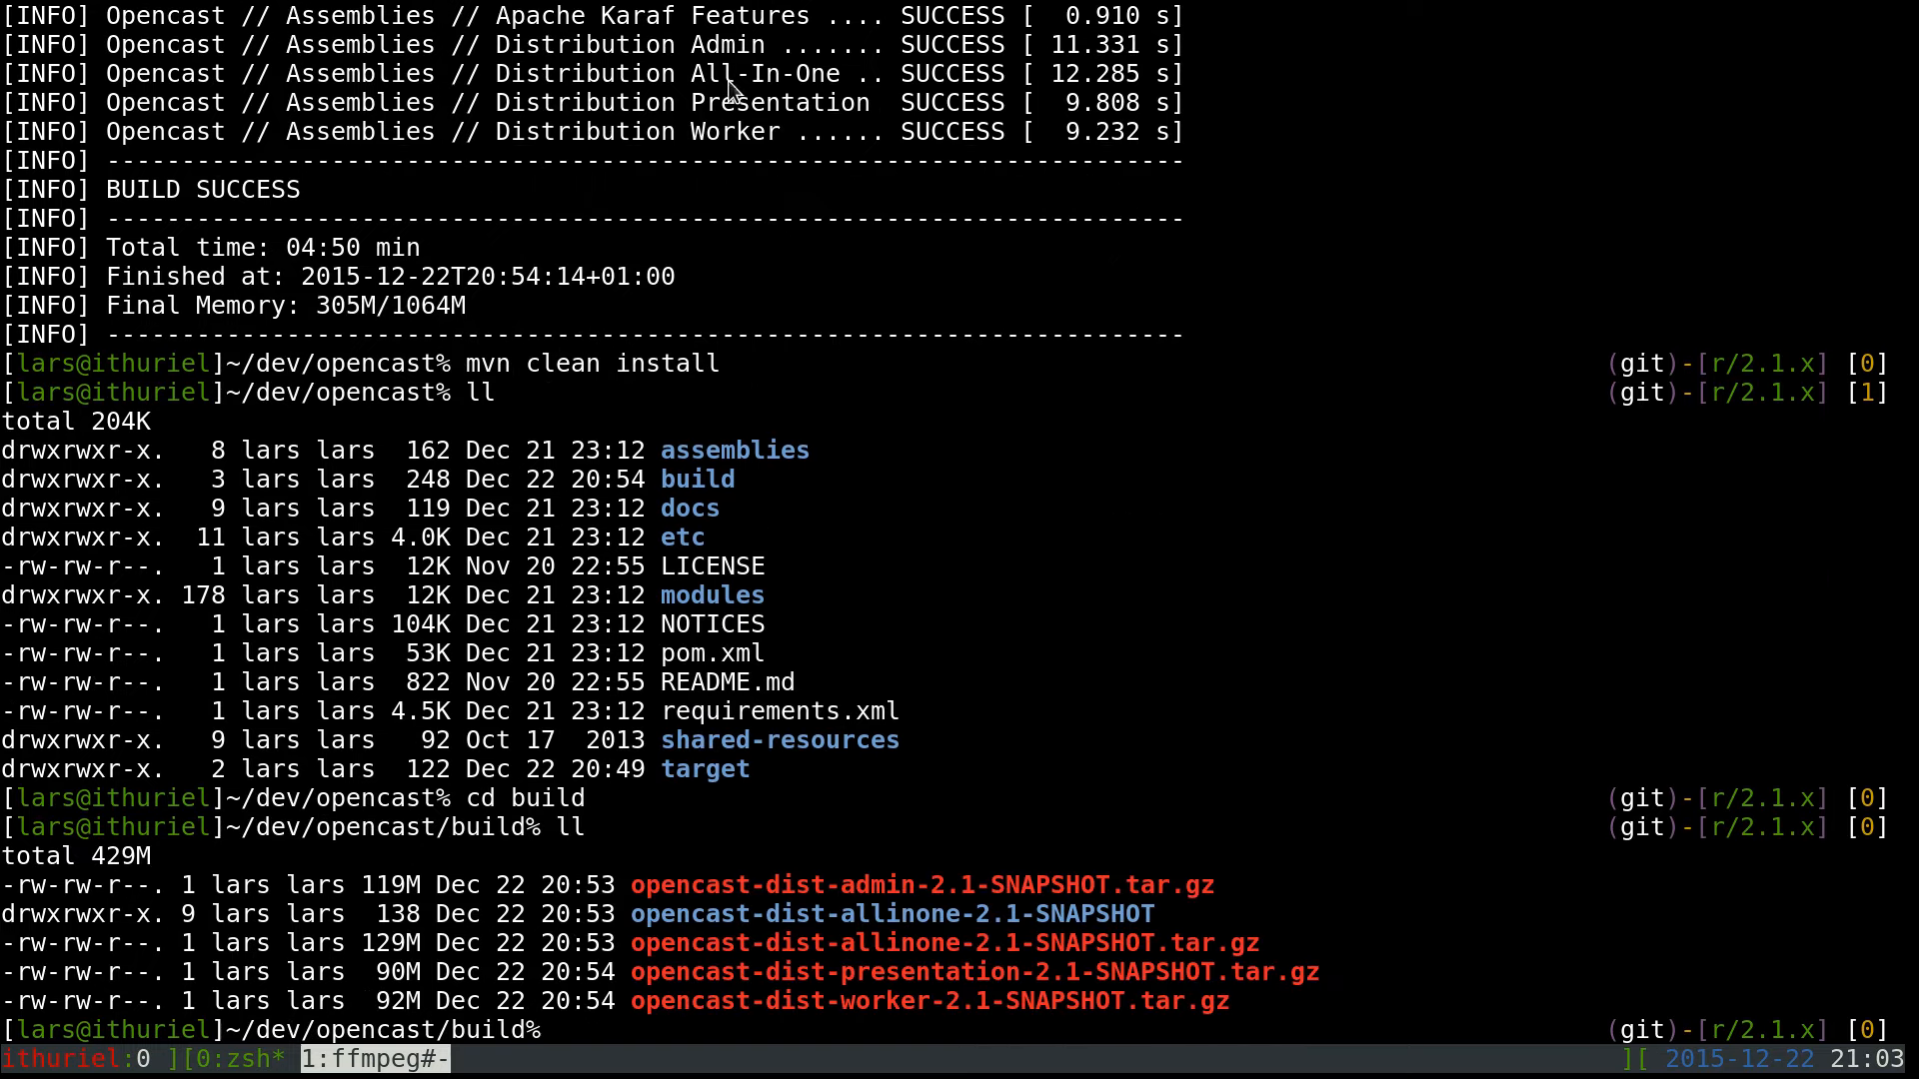
pyautogui.moveTo(941, 956)
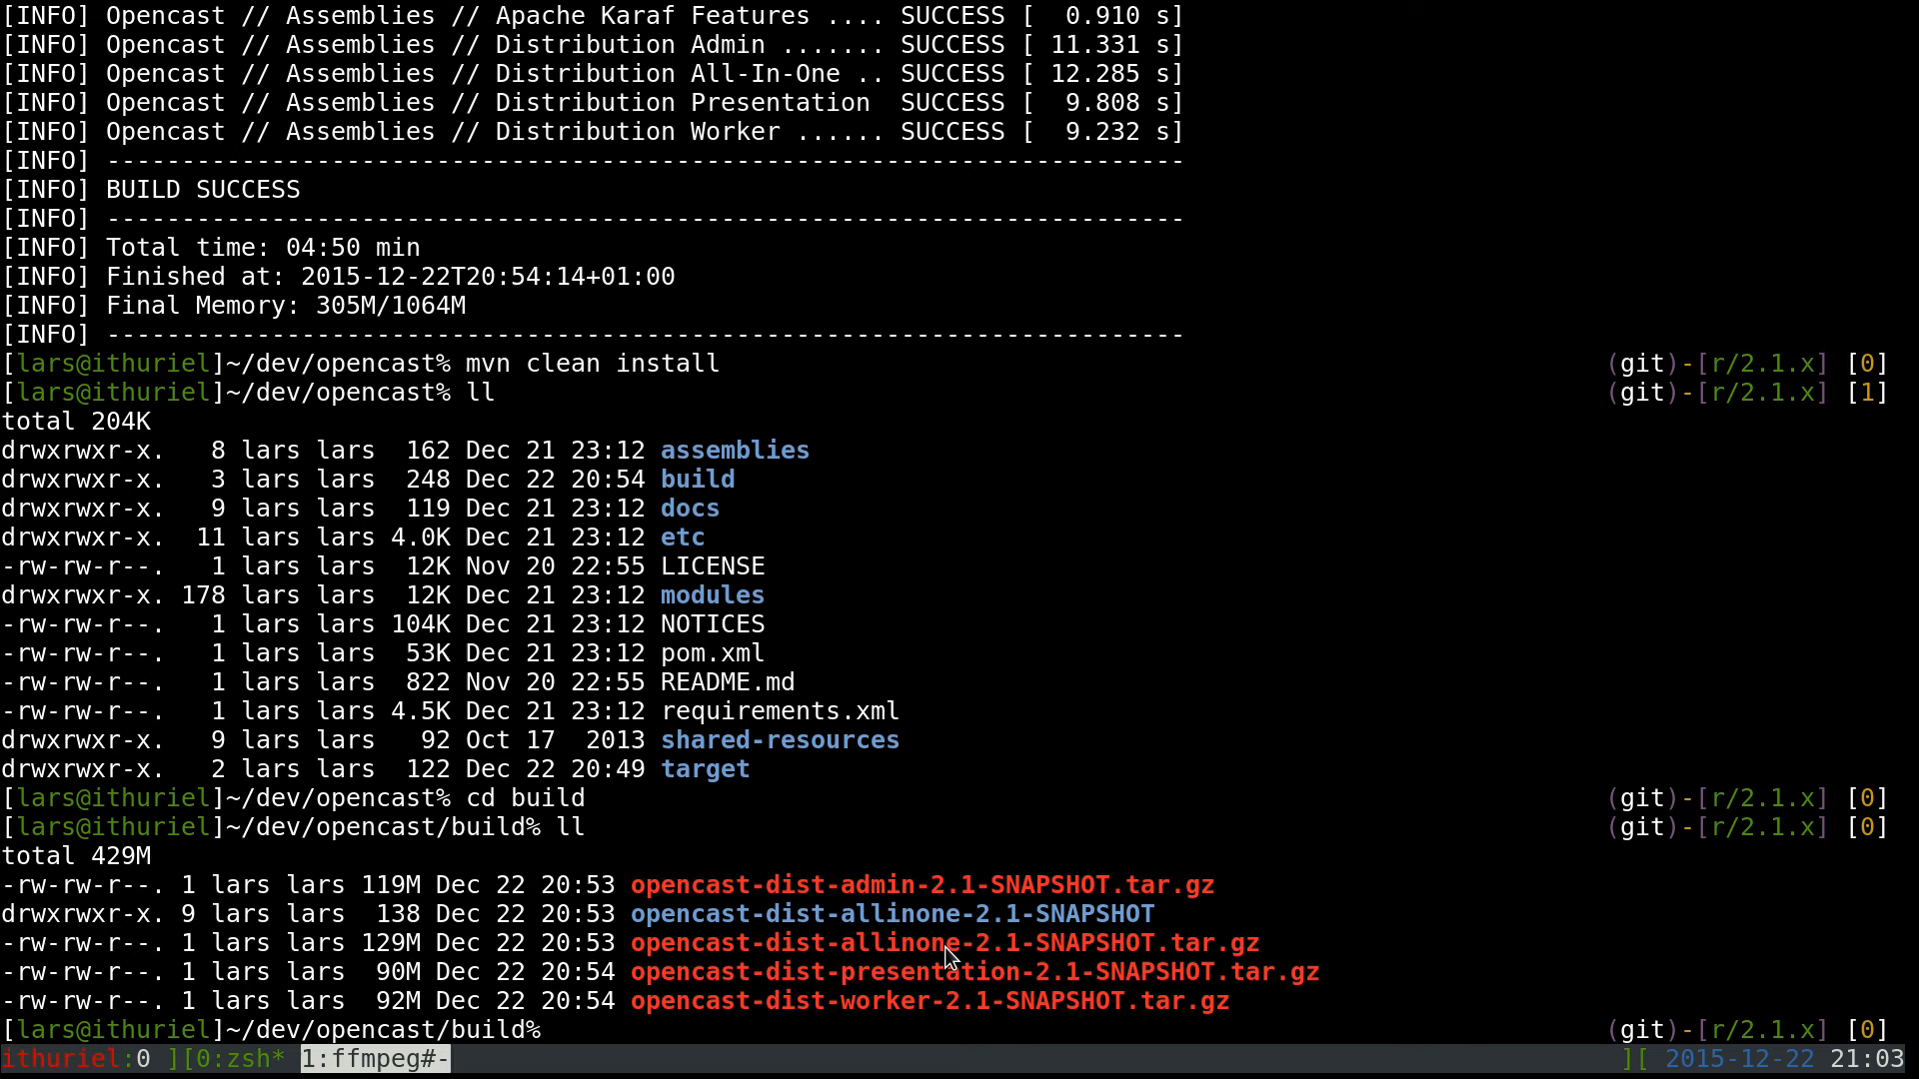
pyautogui.moveTo(920, 995)
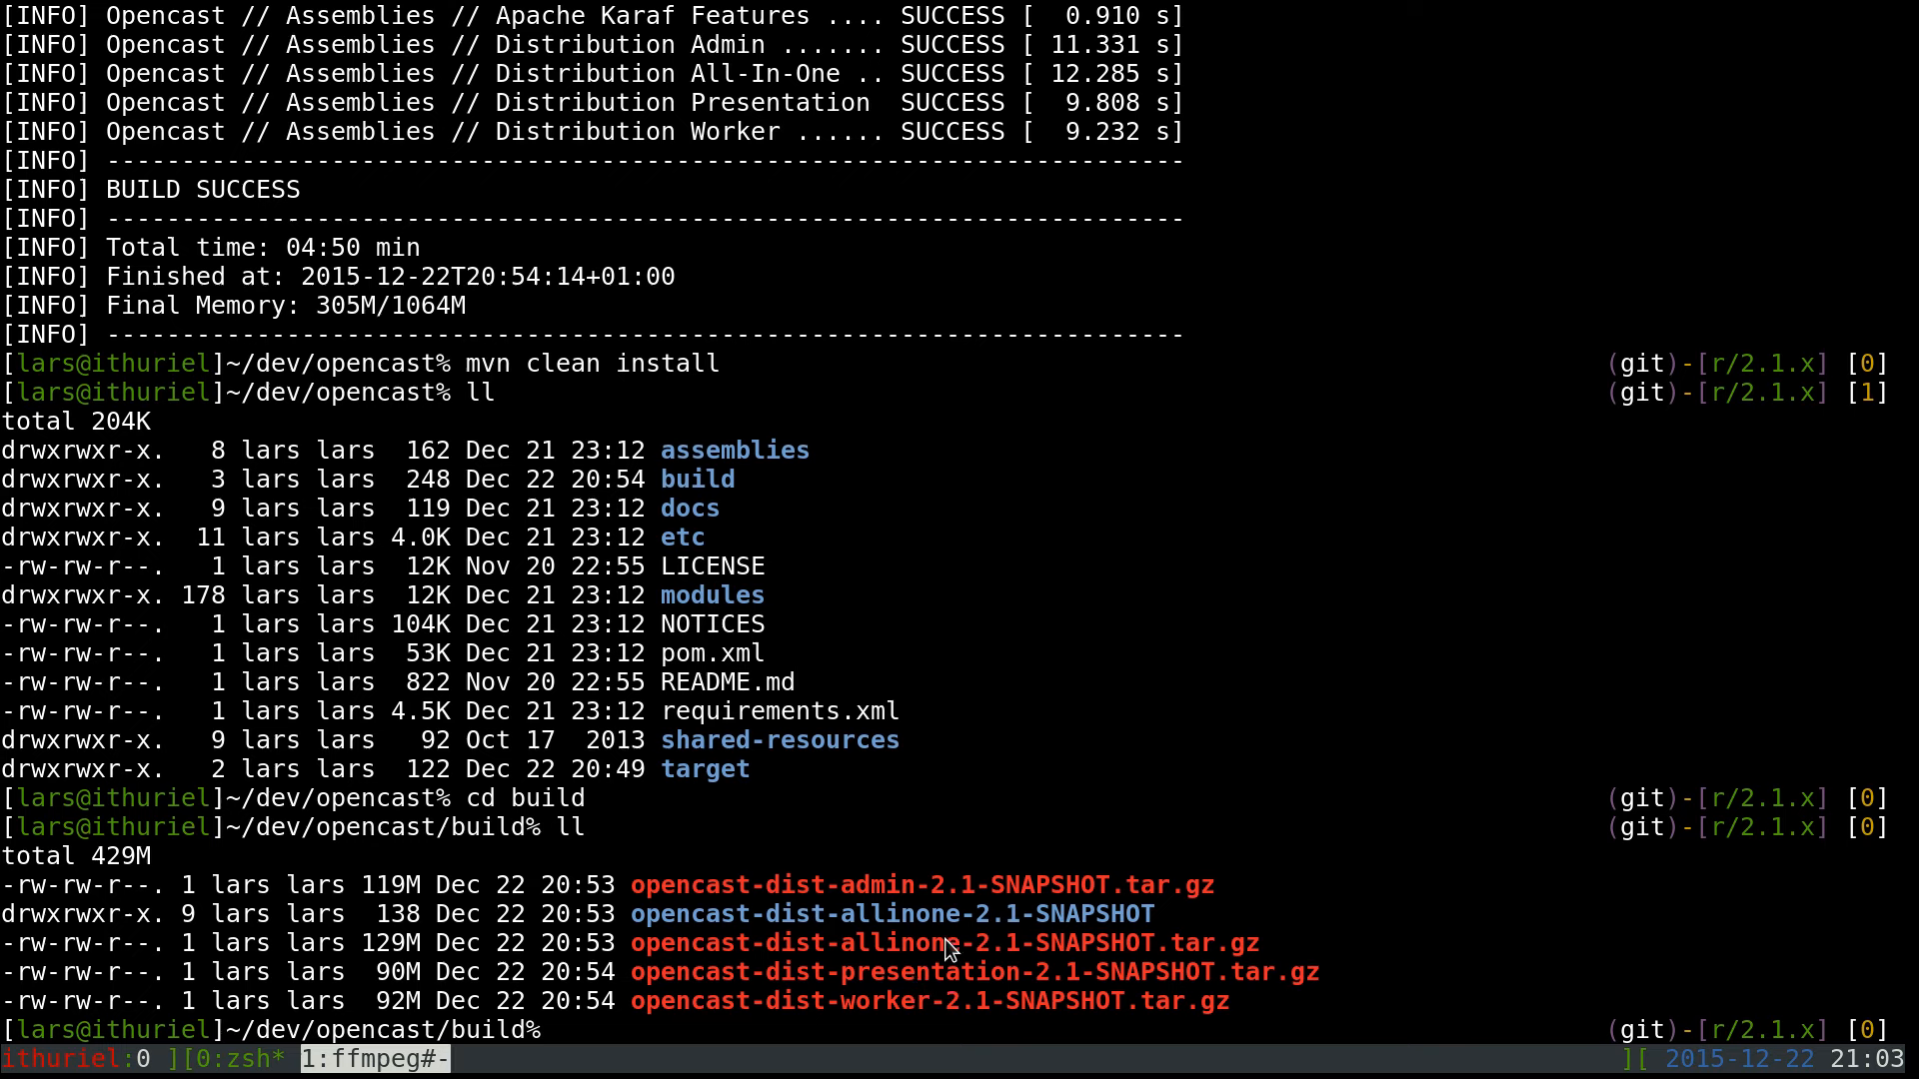
# Select the opencast-dist-allinone-2.1-SNAPSHOT name to copy it, then clear the selection
pyautogui.doubleClick(943, 941)
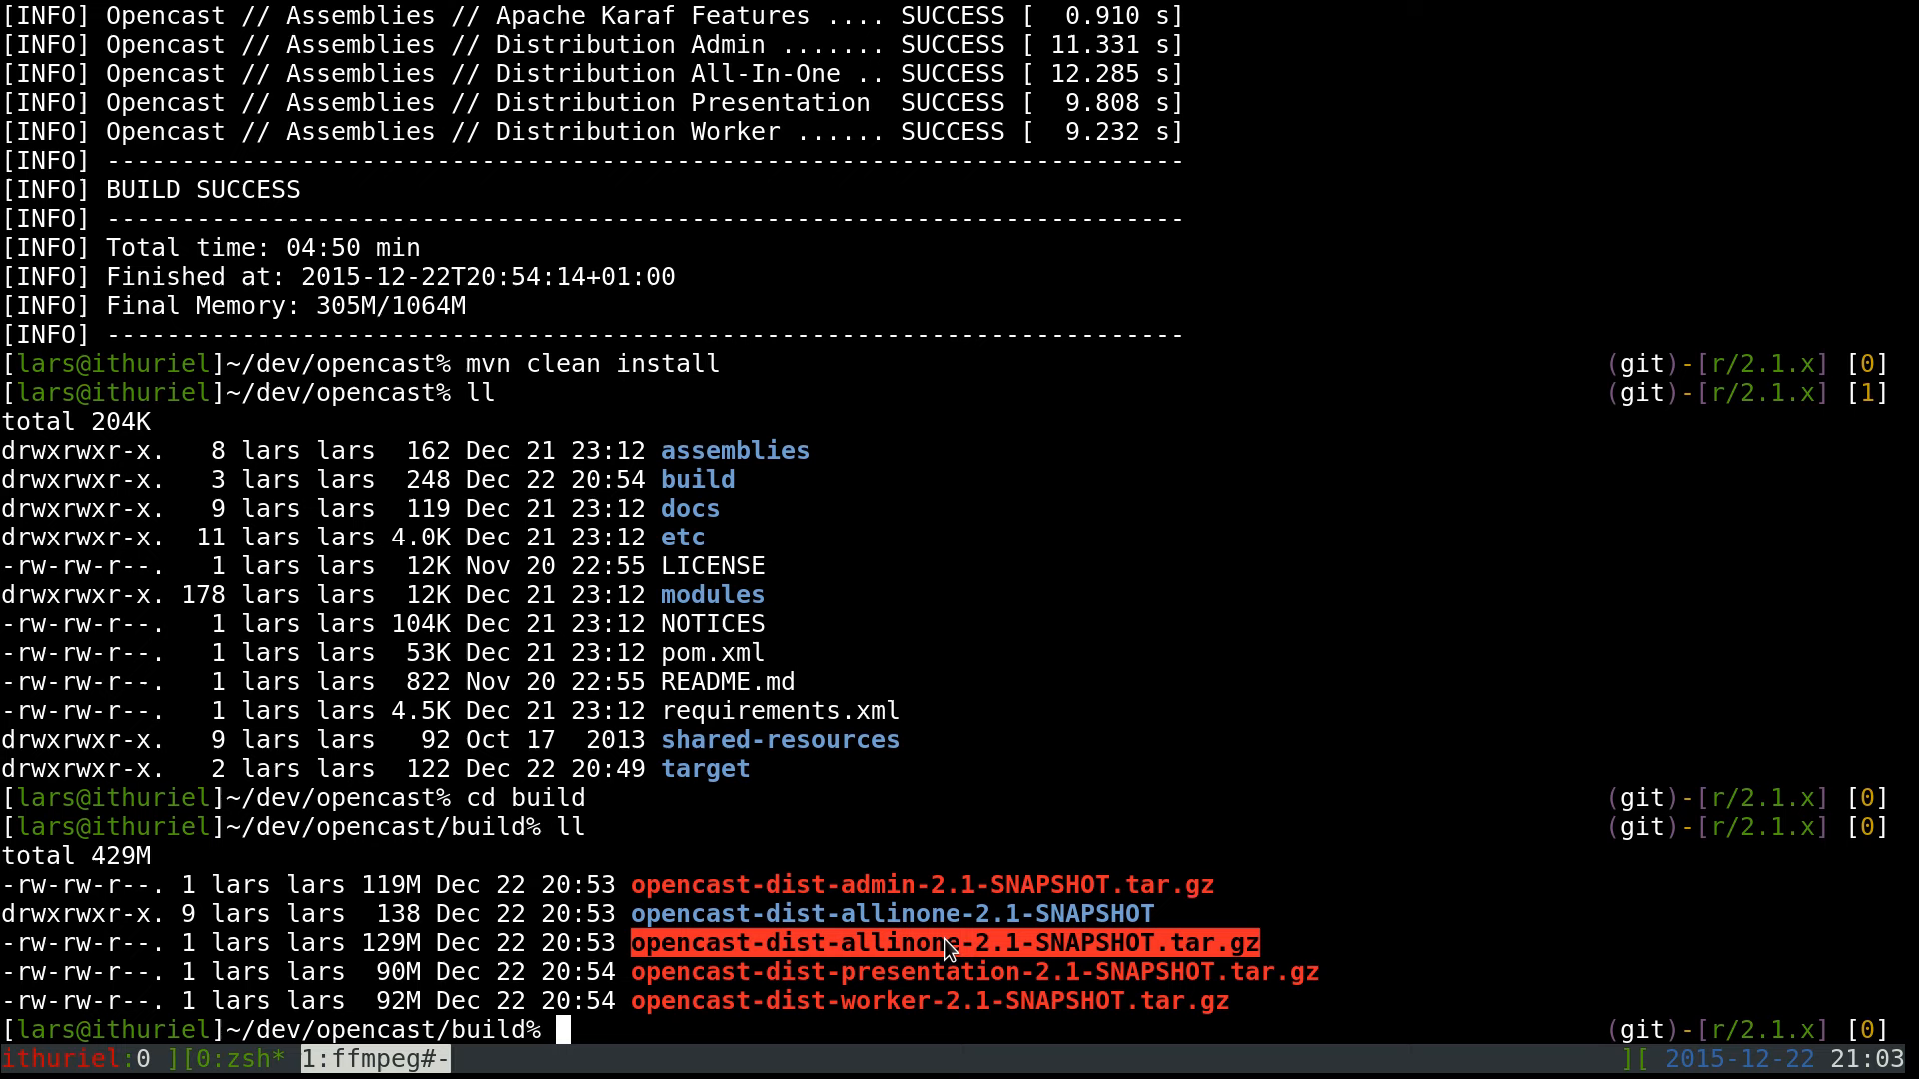
pyautogui.click(942, 942)
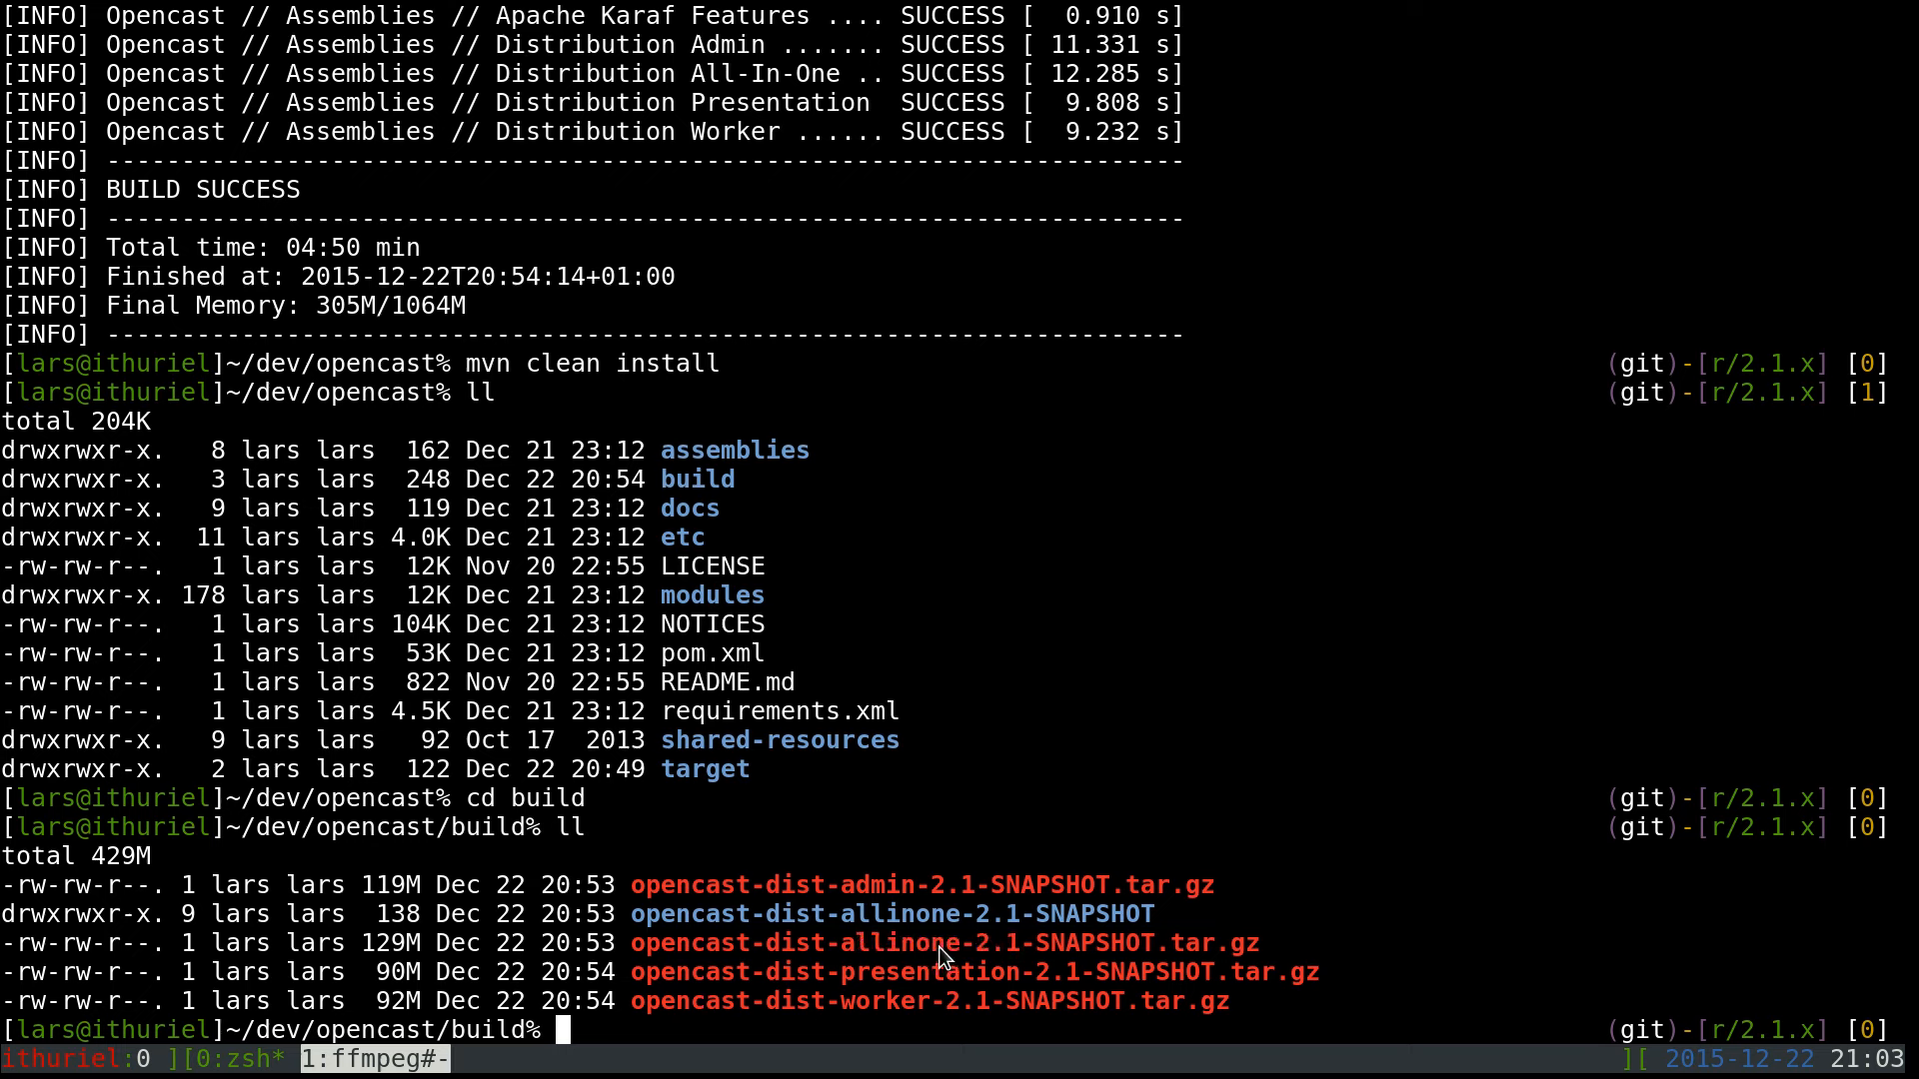
pyautogui.moveTo(917, 925)
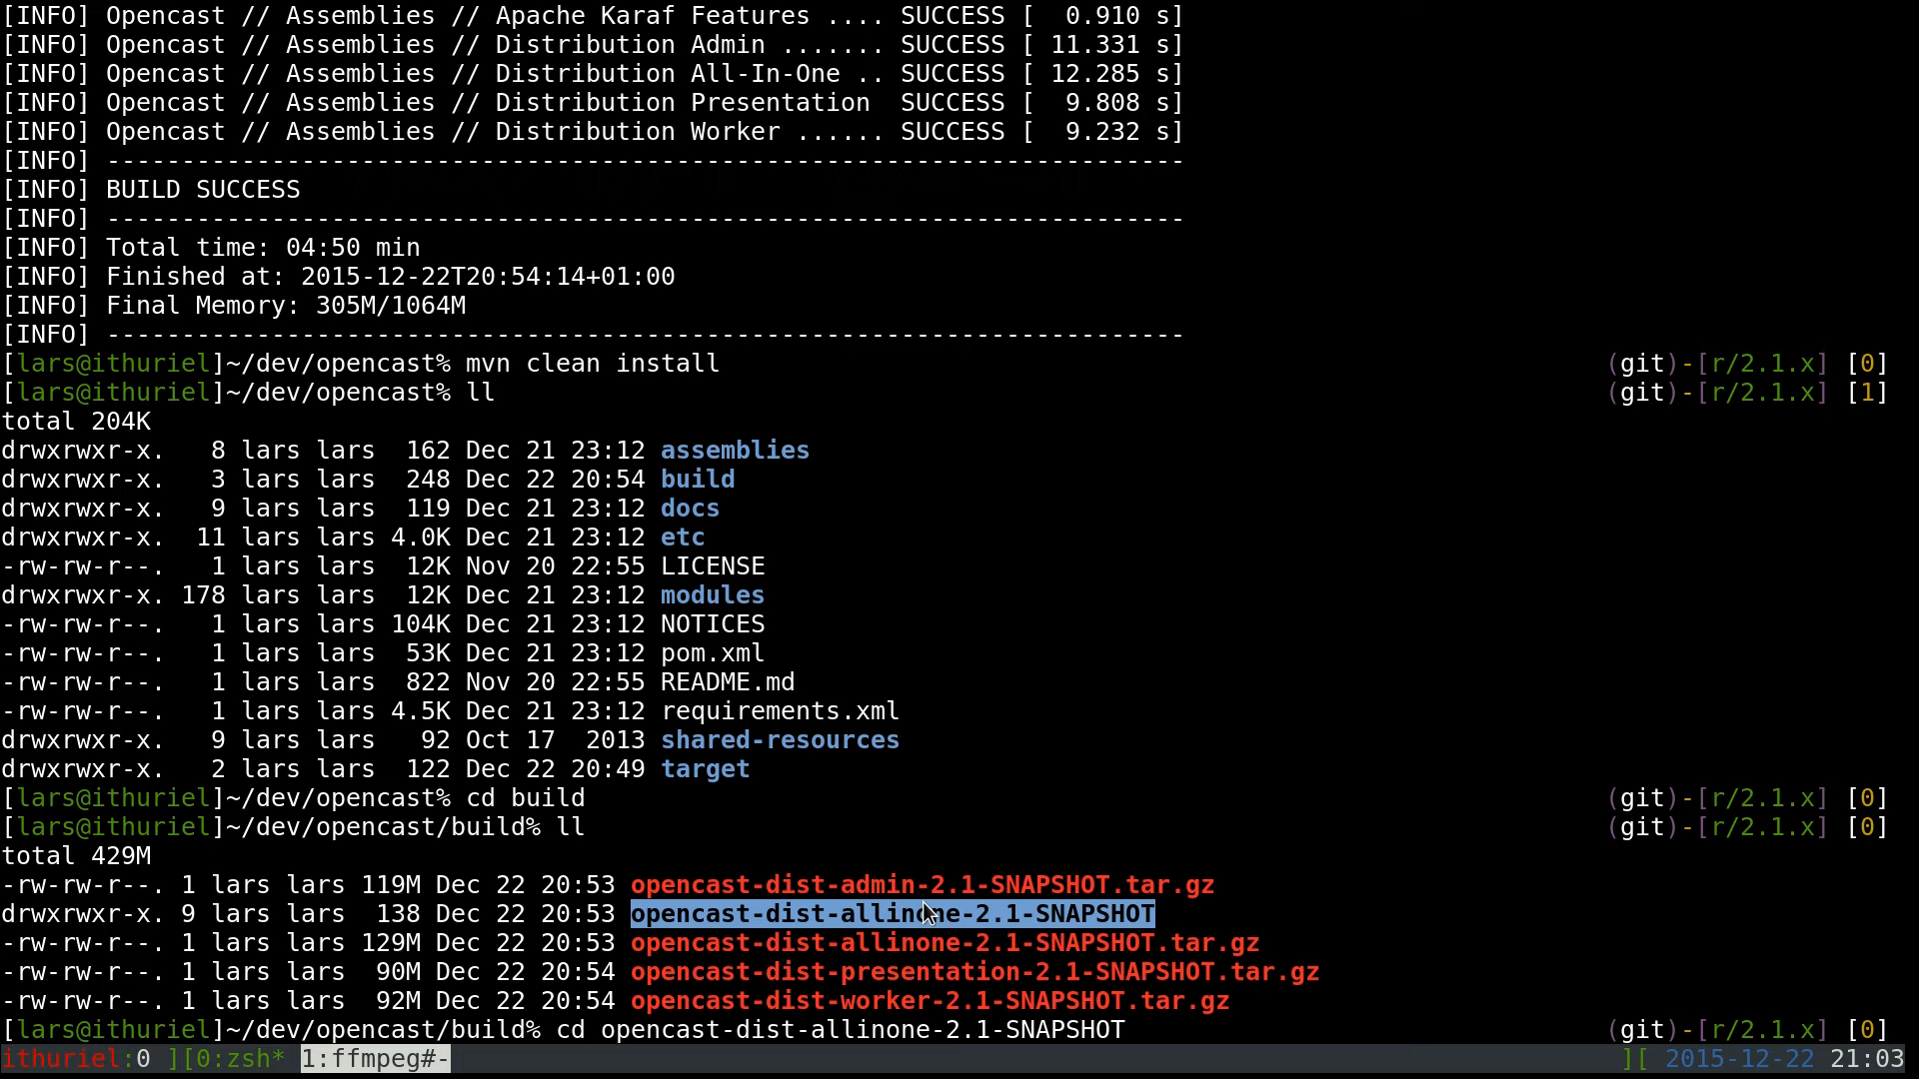
# Enter build/opencast-dist-allinone-2.1-SNAPSHOT and list bin, data, deploy, docs, etc, lib and system
pyautogui.write('/')
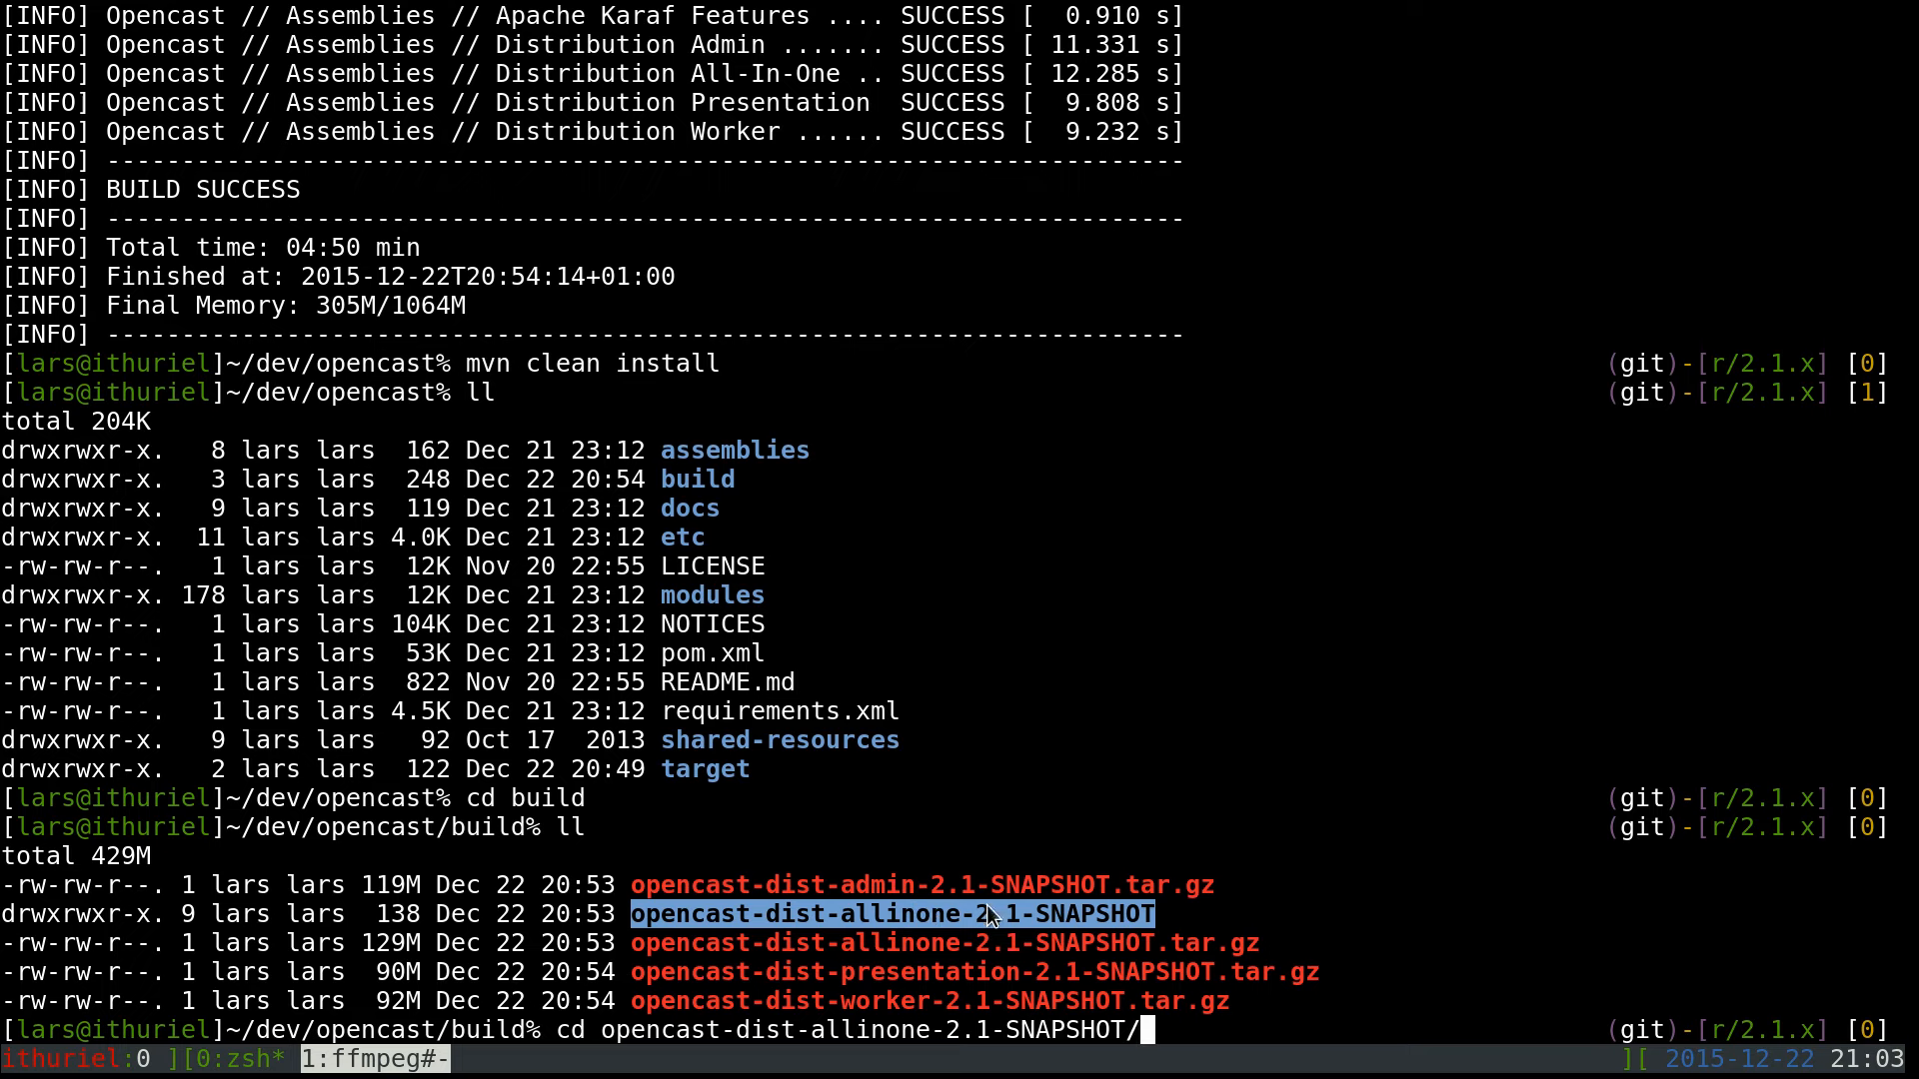
pyautogui.moveTo(1046, 957)
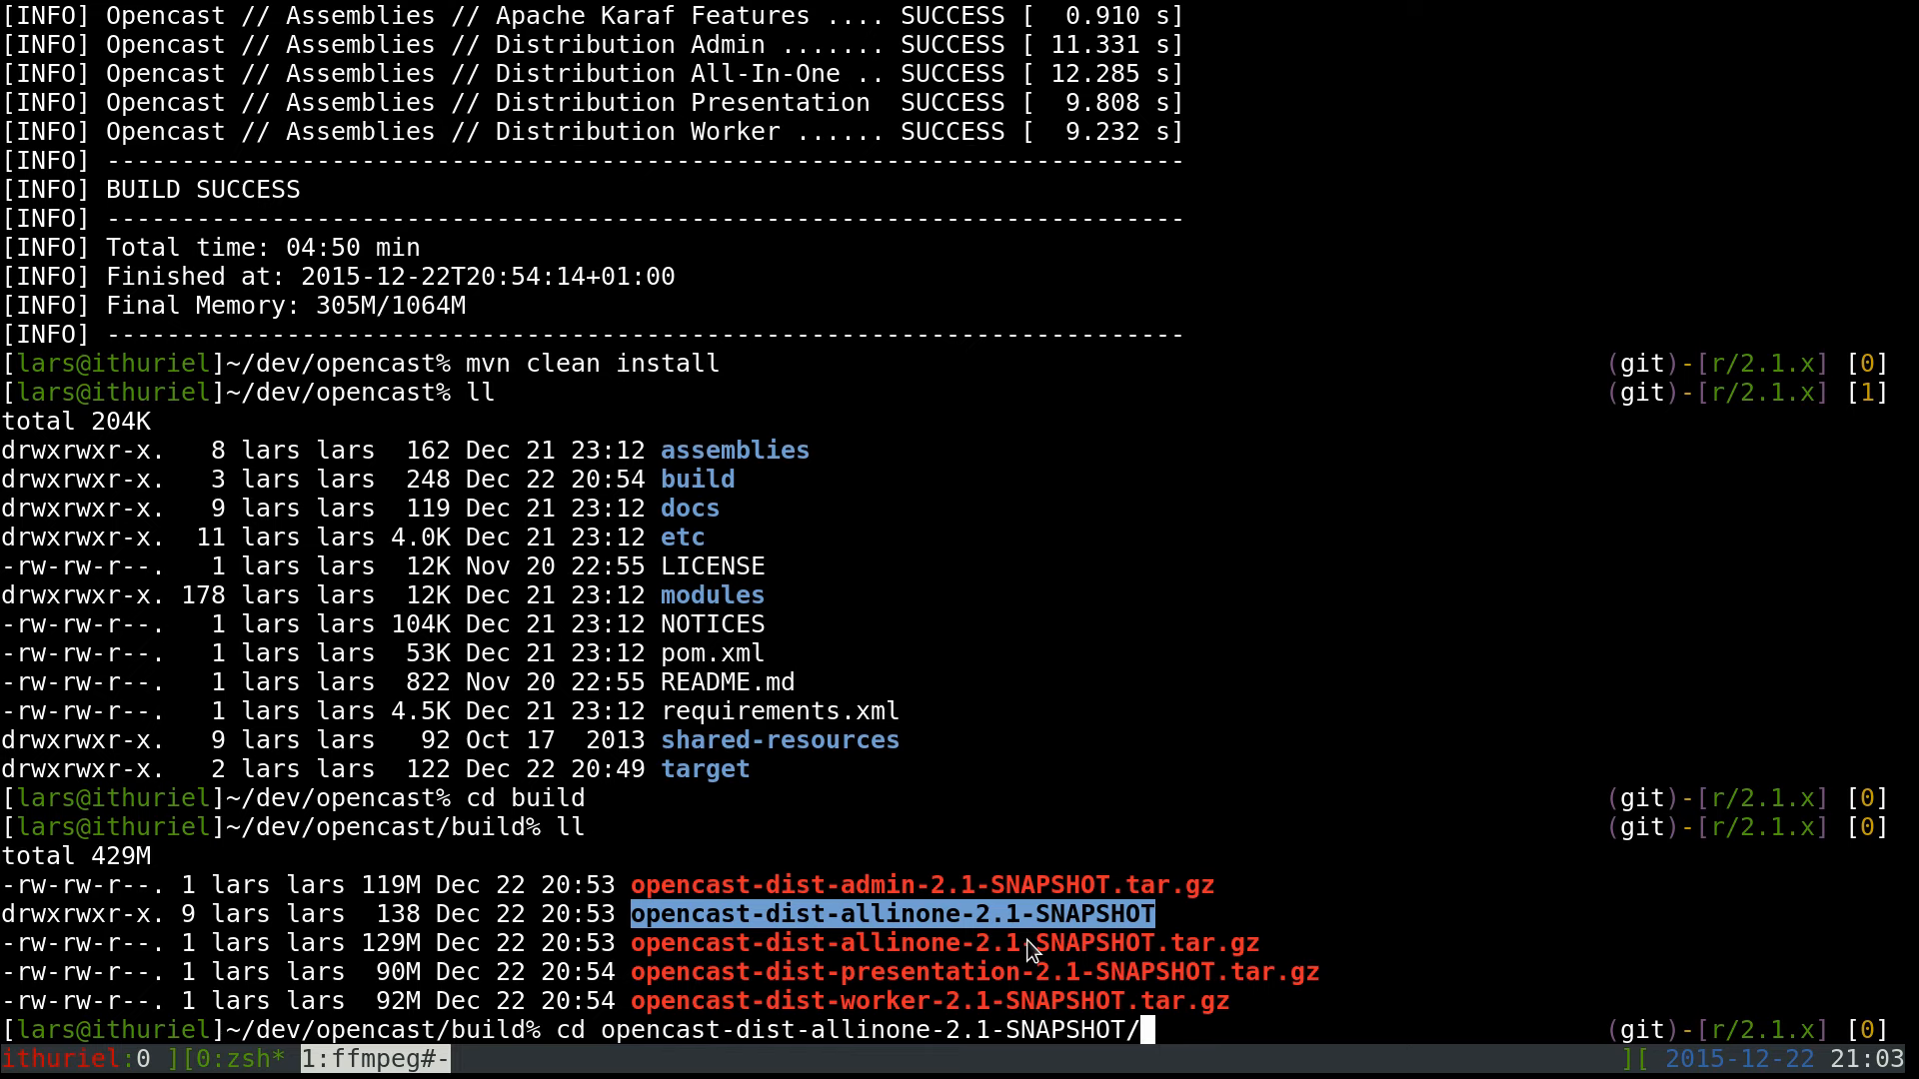
pyautogui.press('Return')
pyautogui.write('ll')
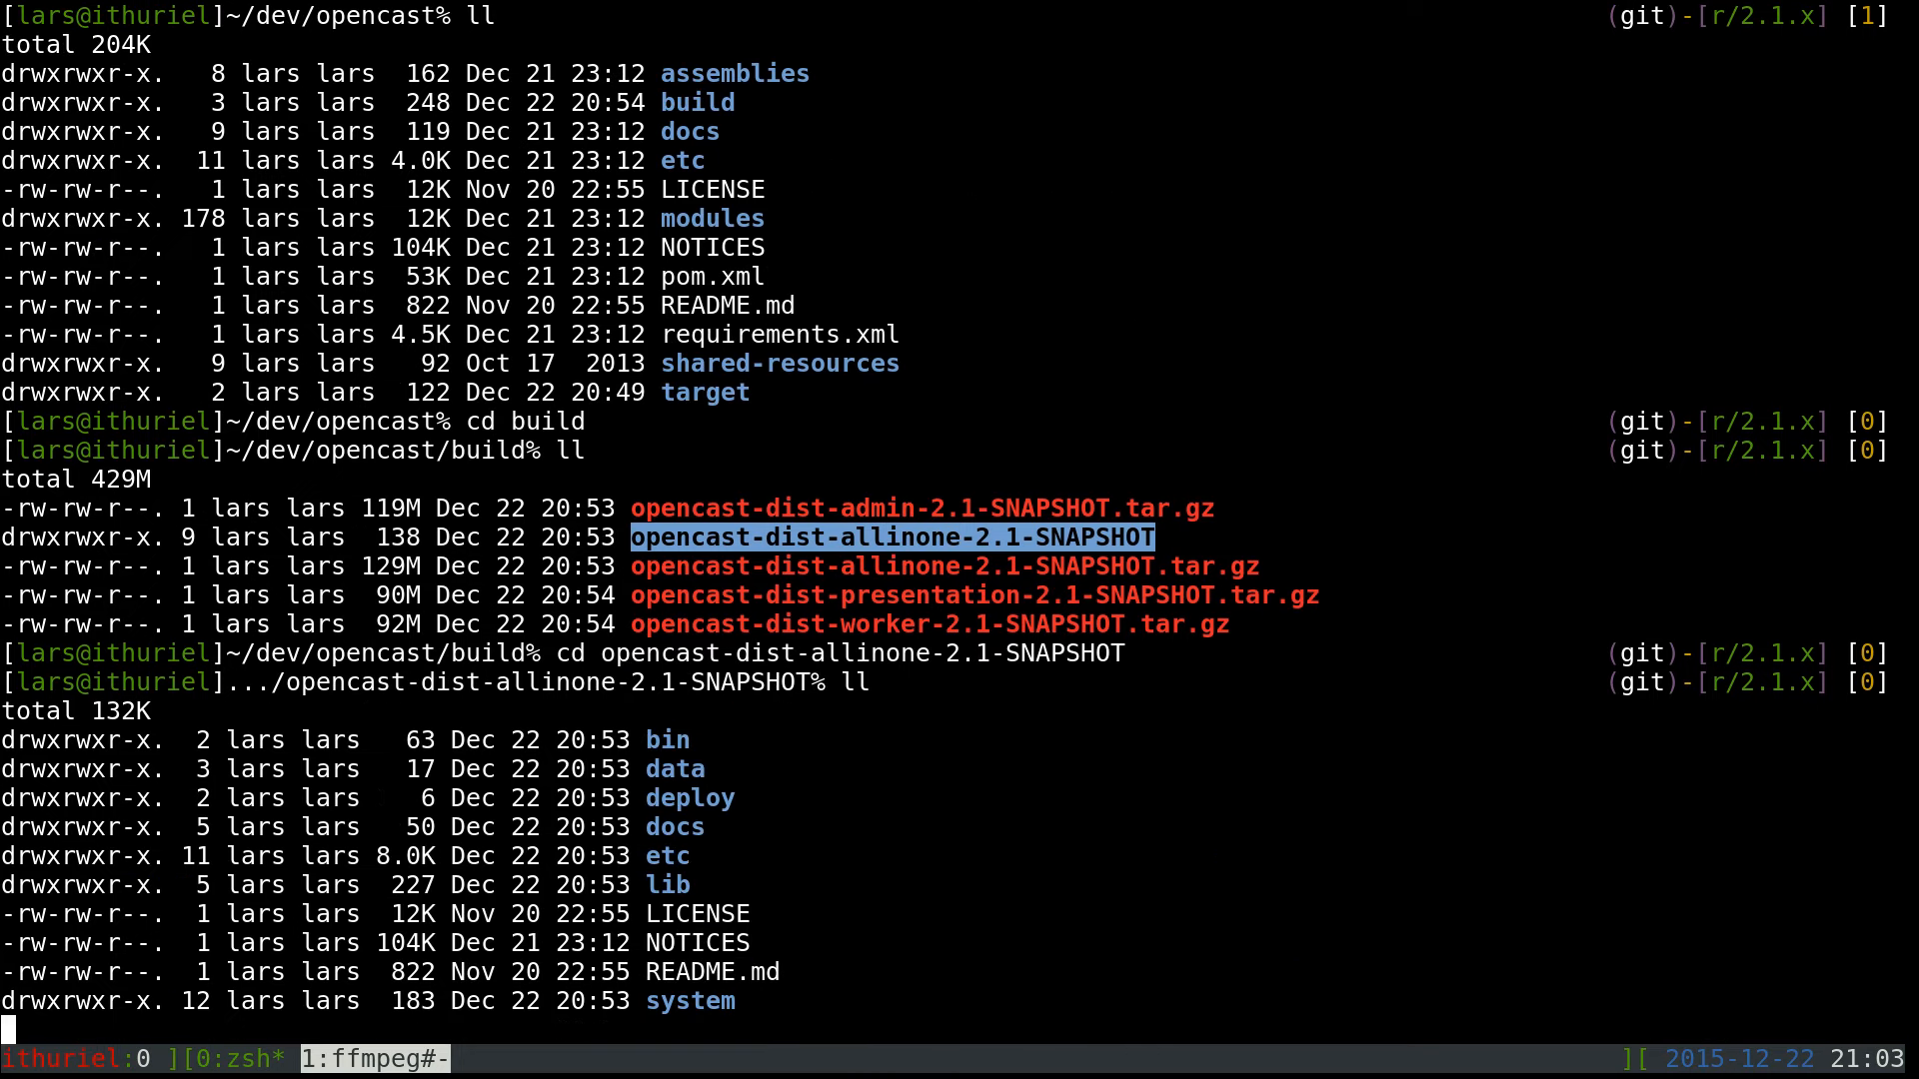
pyautogui.press('Return')
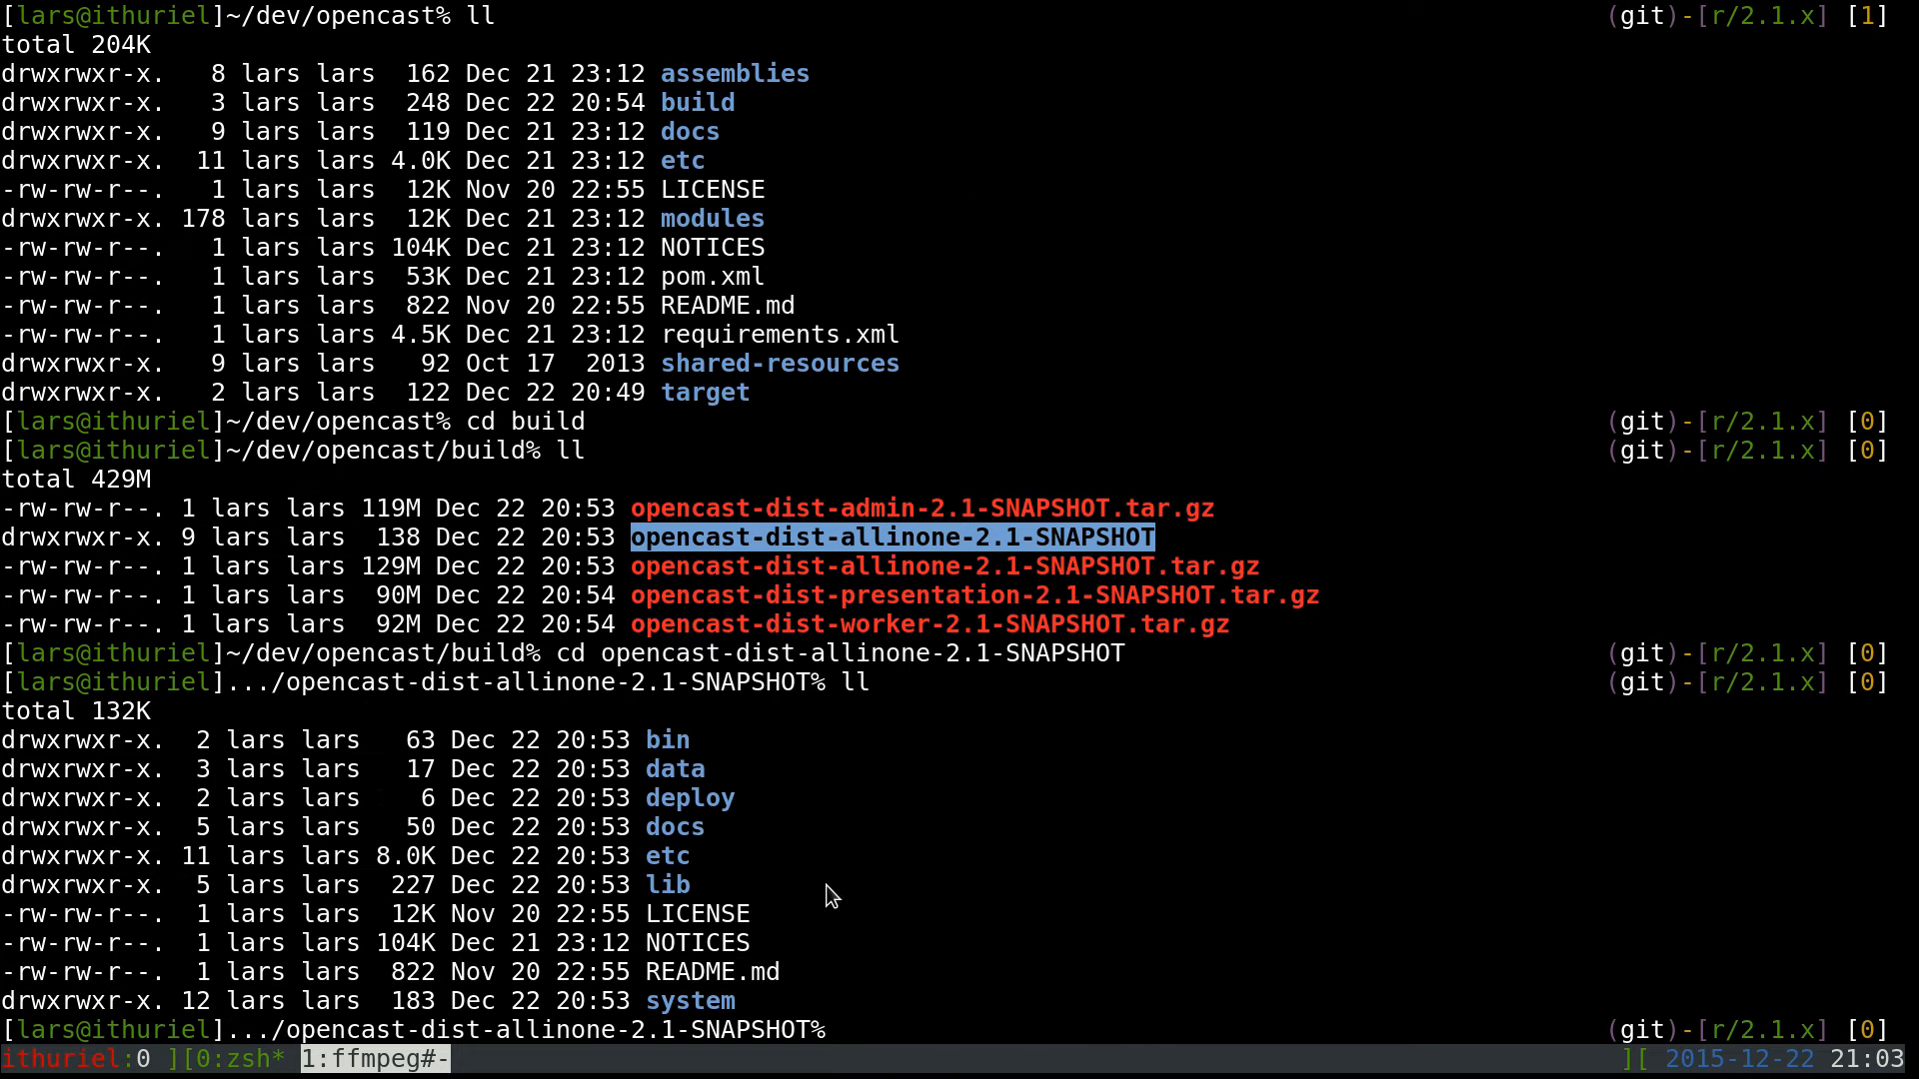
pyautogui.moveTo(725, 804)
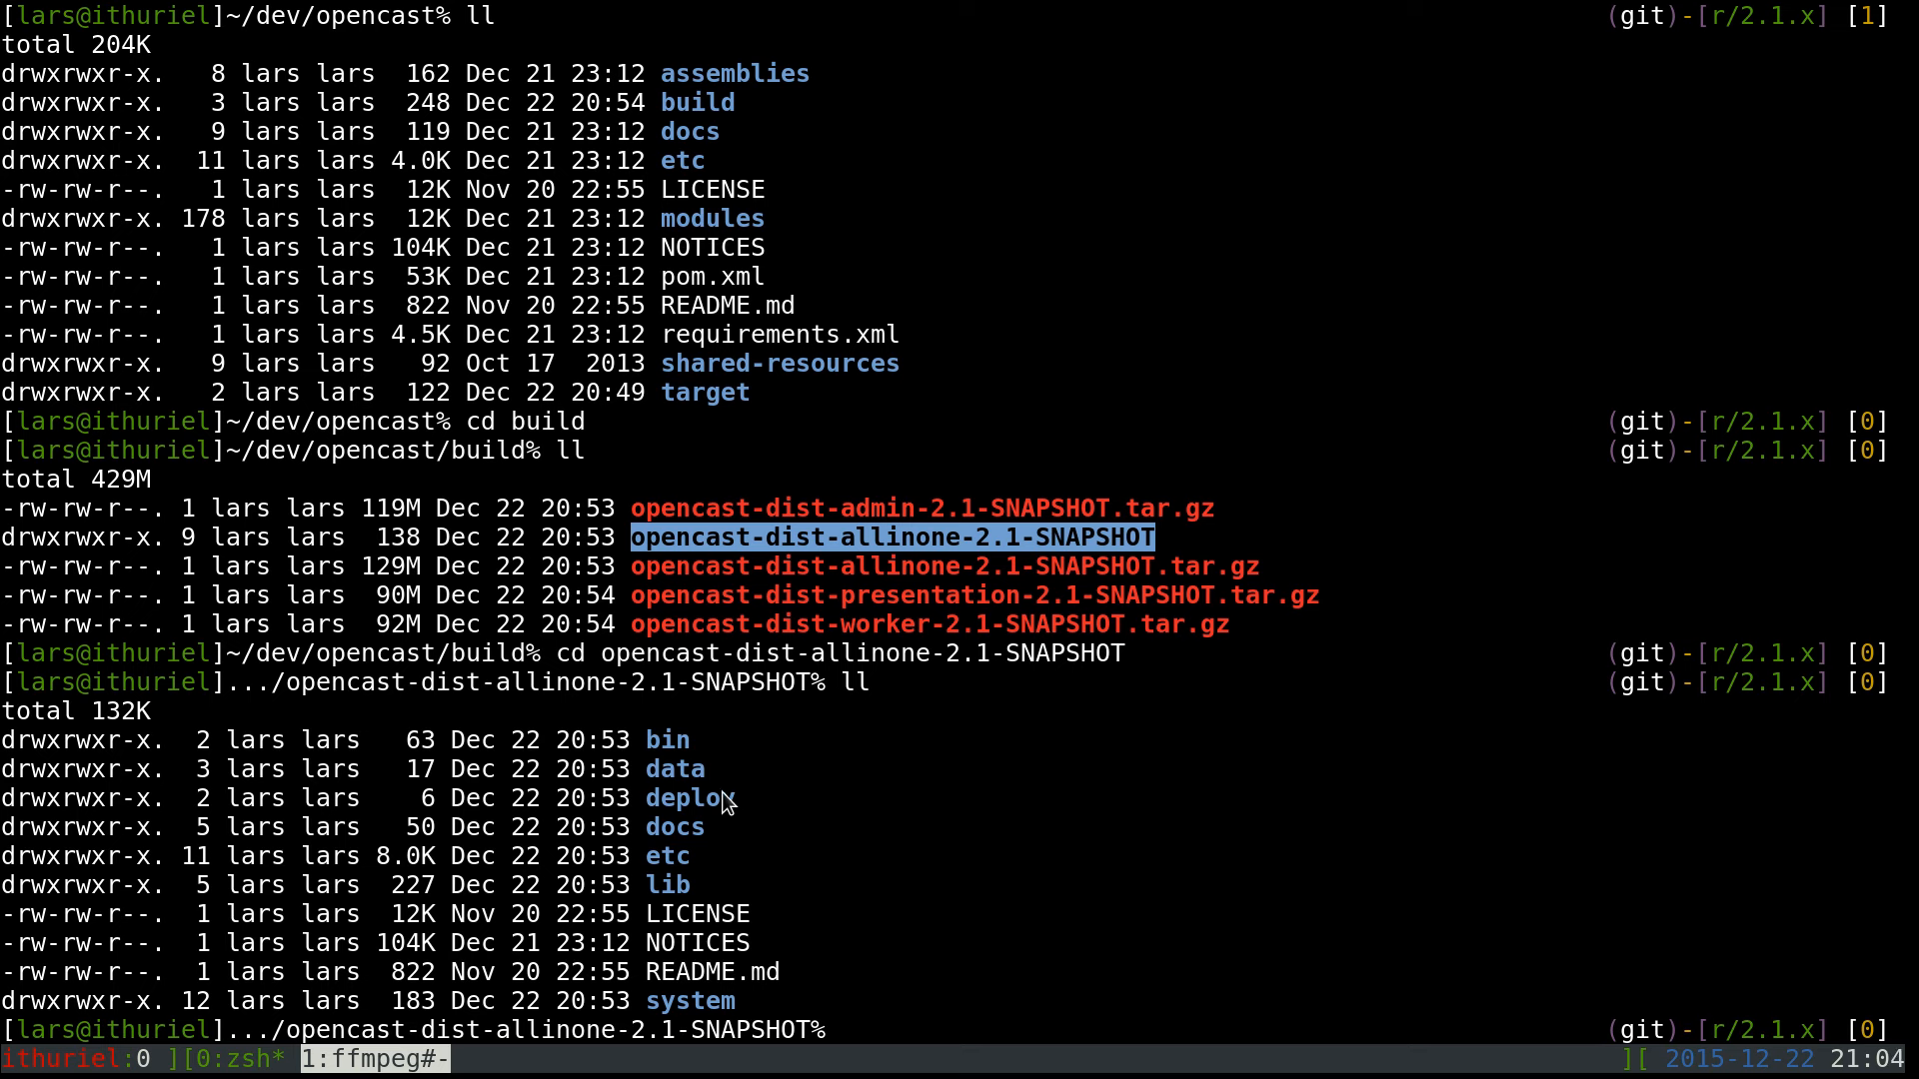
pyautogui.moveTo(673, 749)
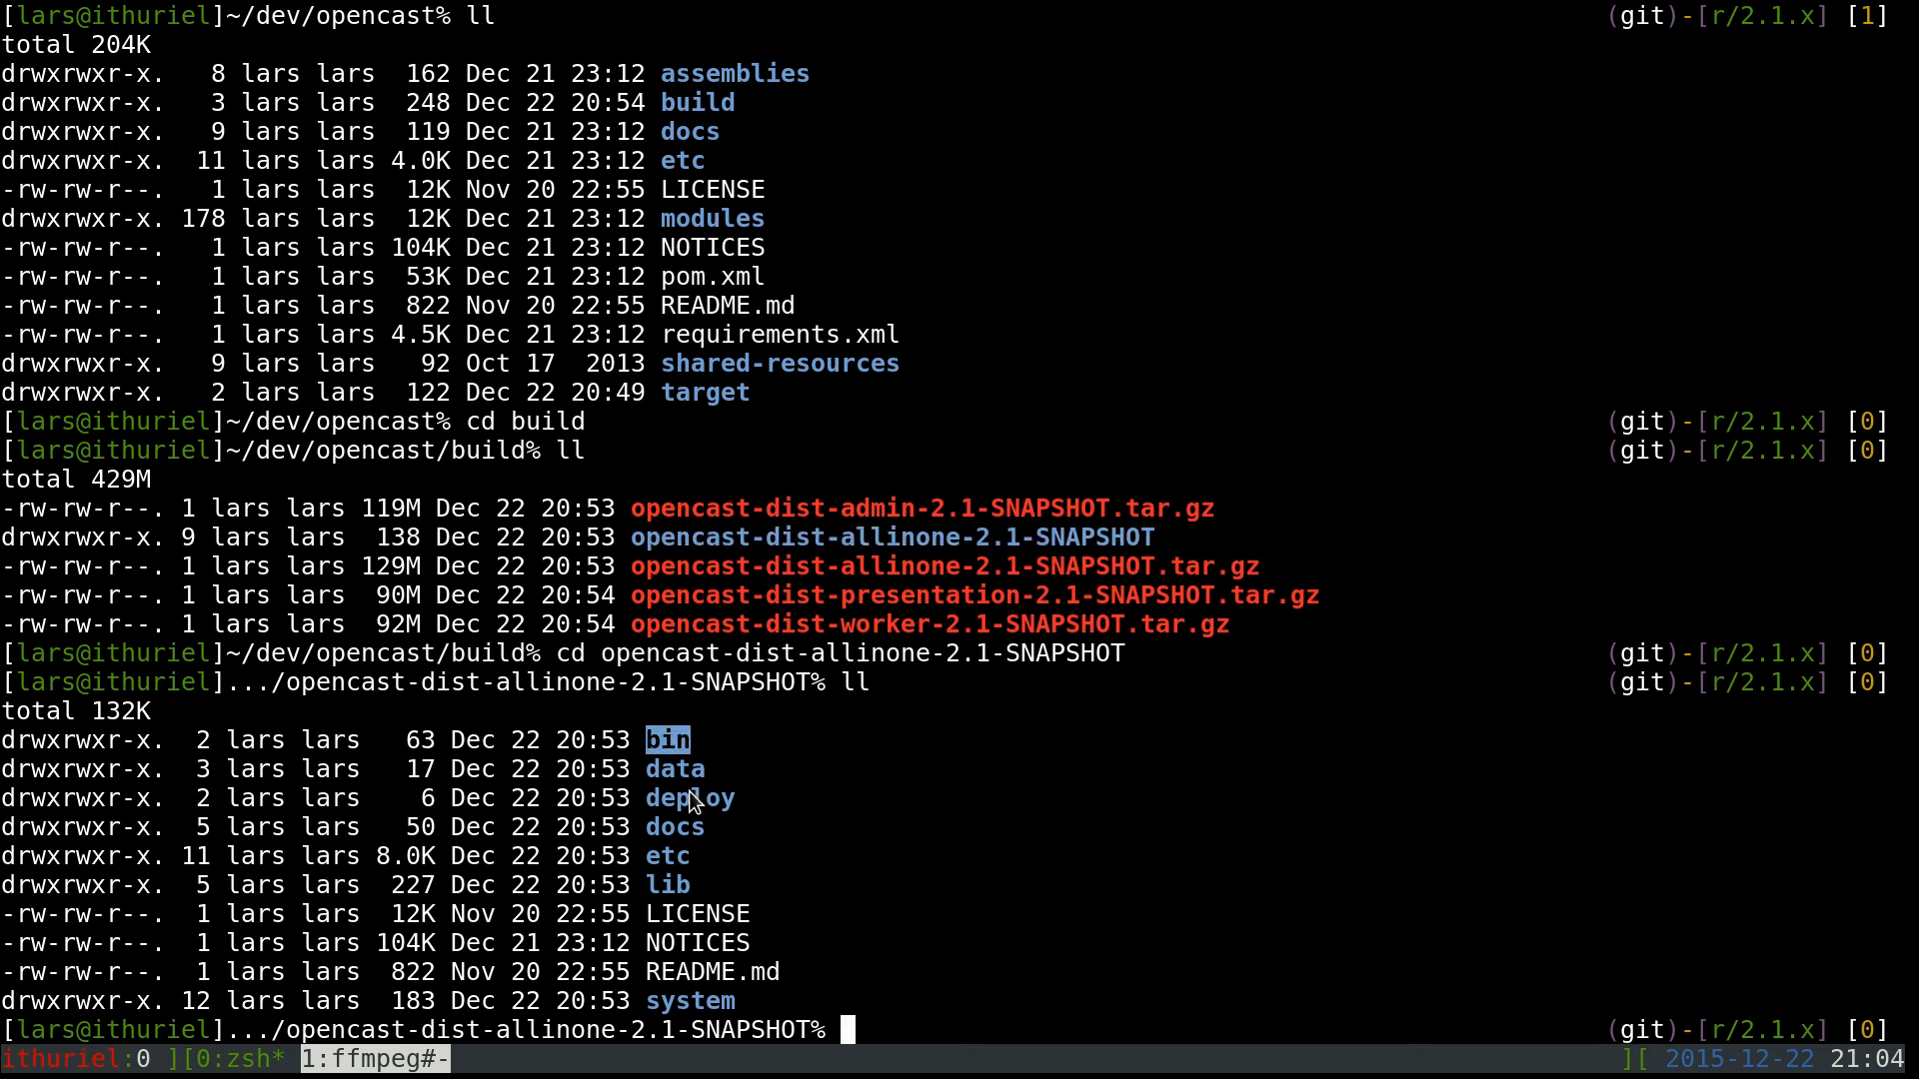
pyautogui.moveTo(690, 790)
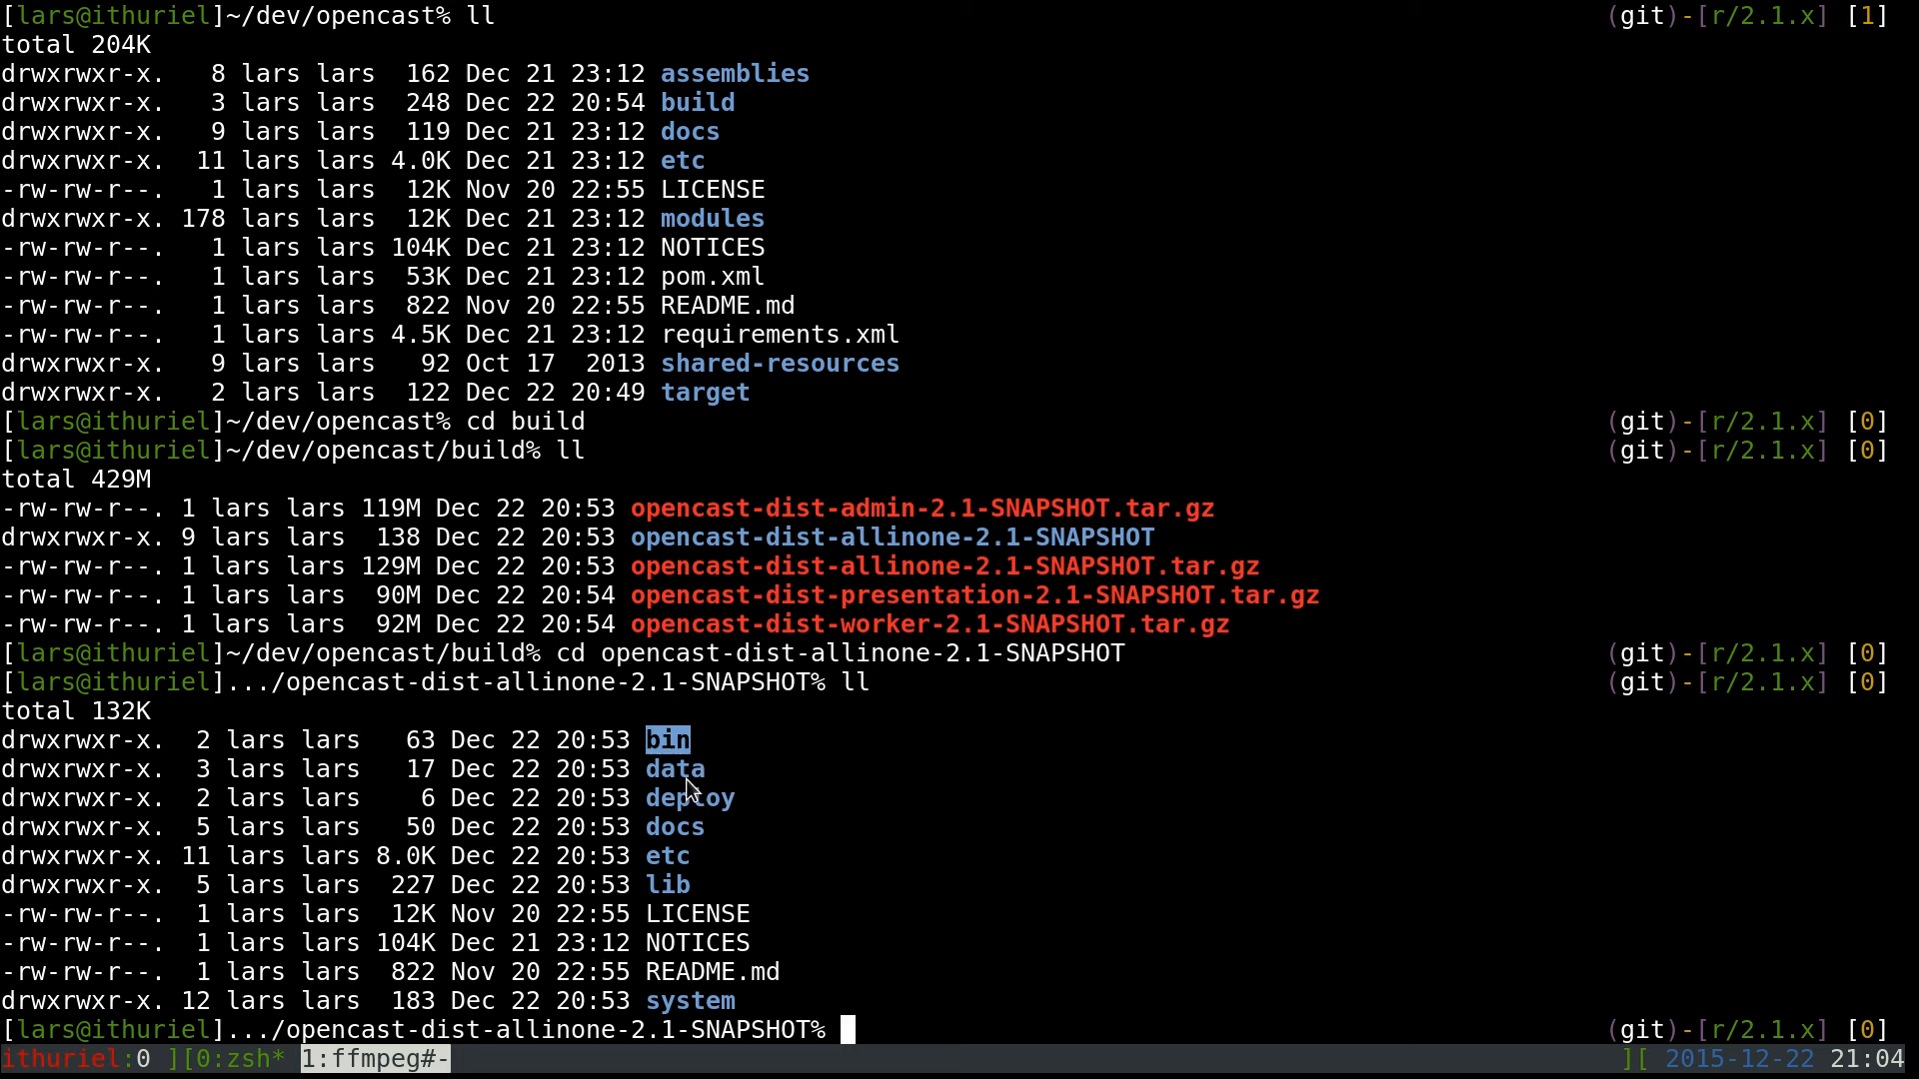
pyautogui.moveTo(685, 783)
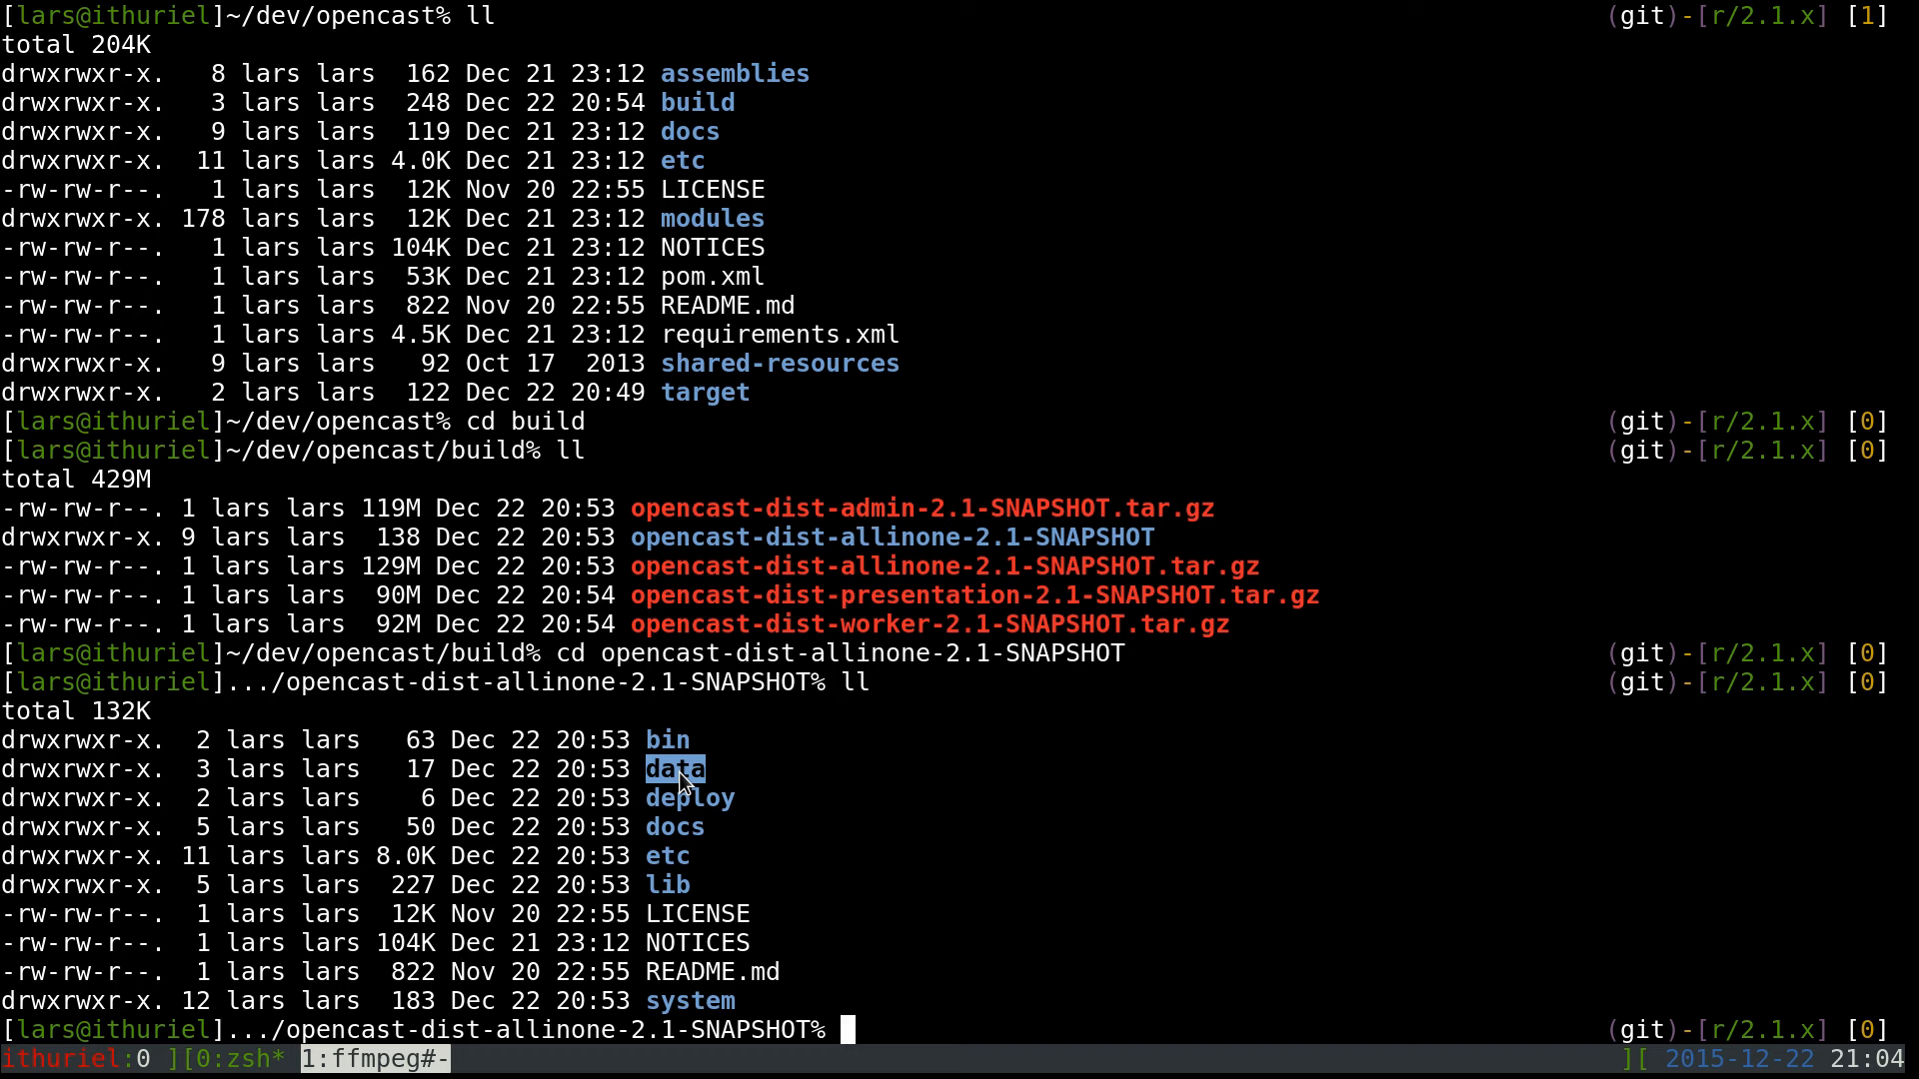
pyautogui.moveTo(716, 814)
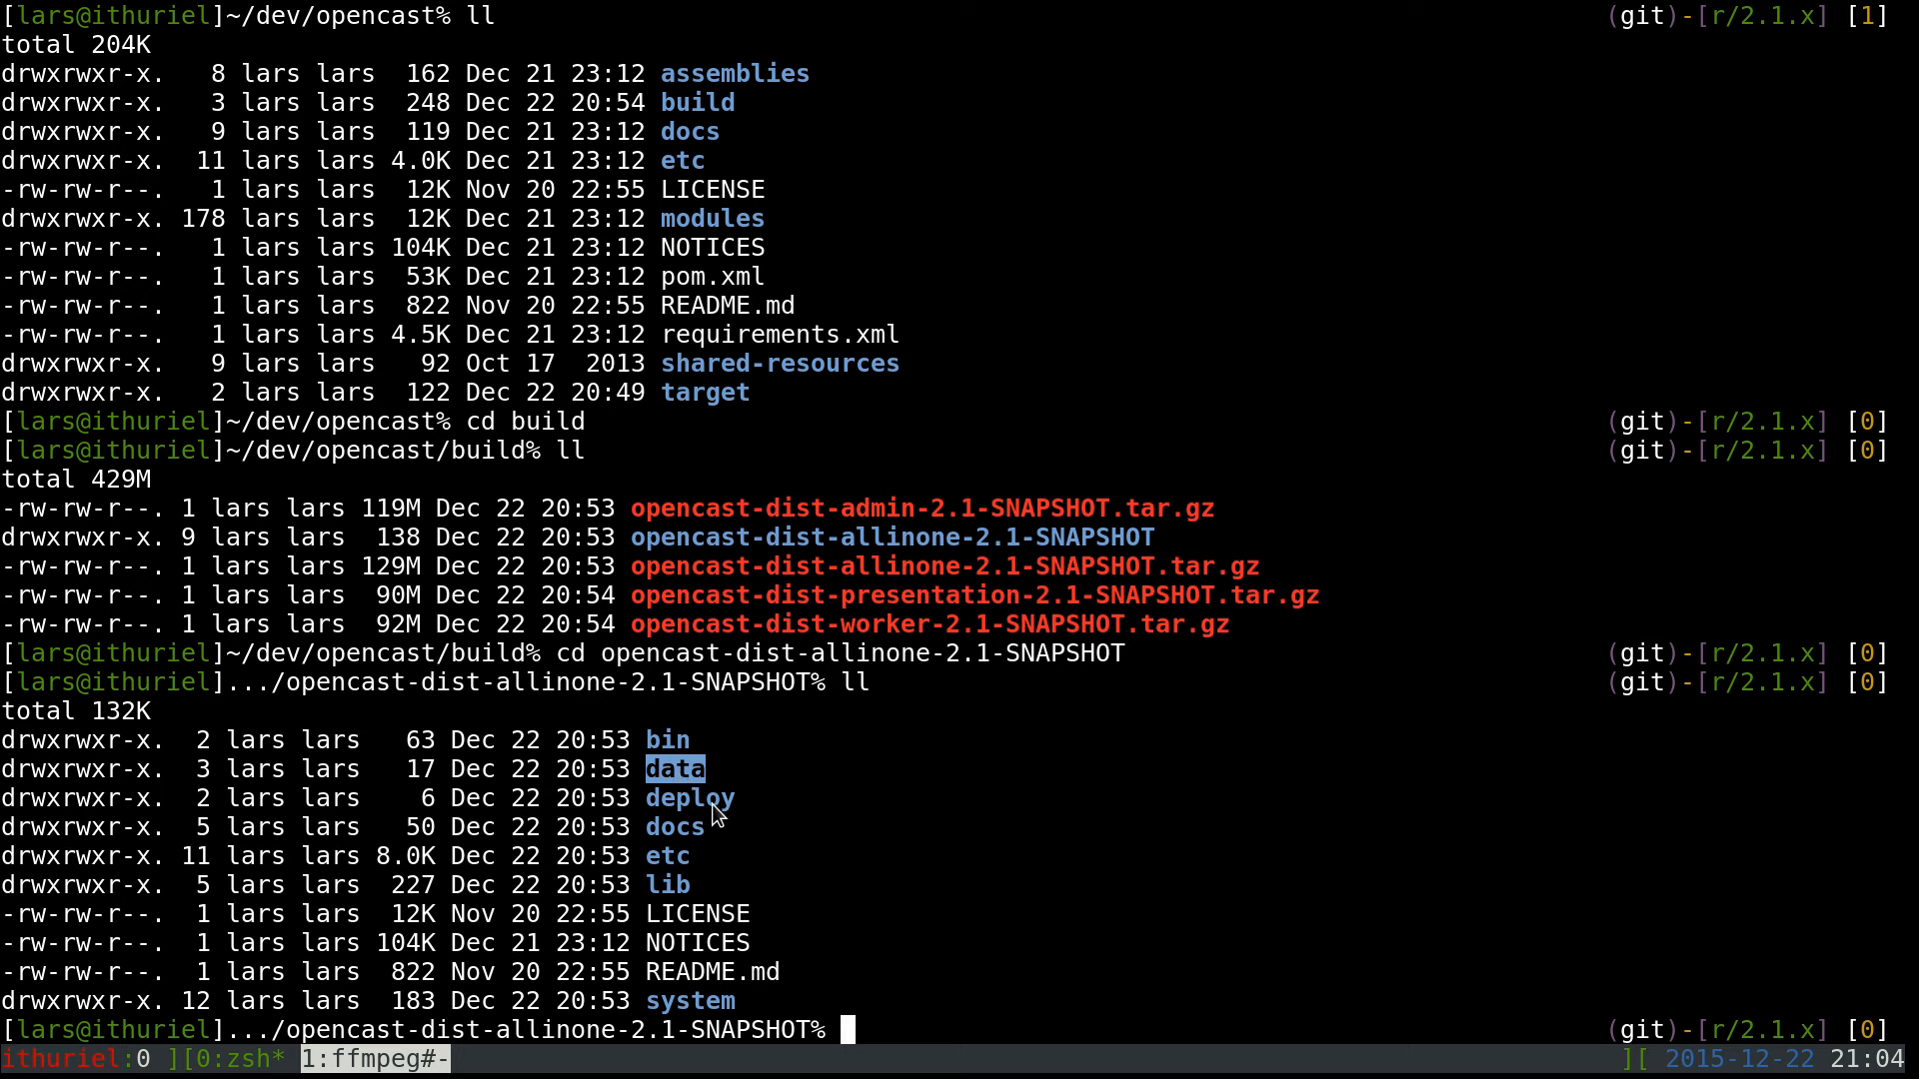
pyautogui.moveTo(701, 864)
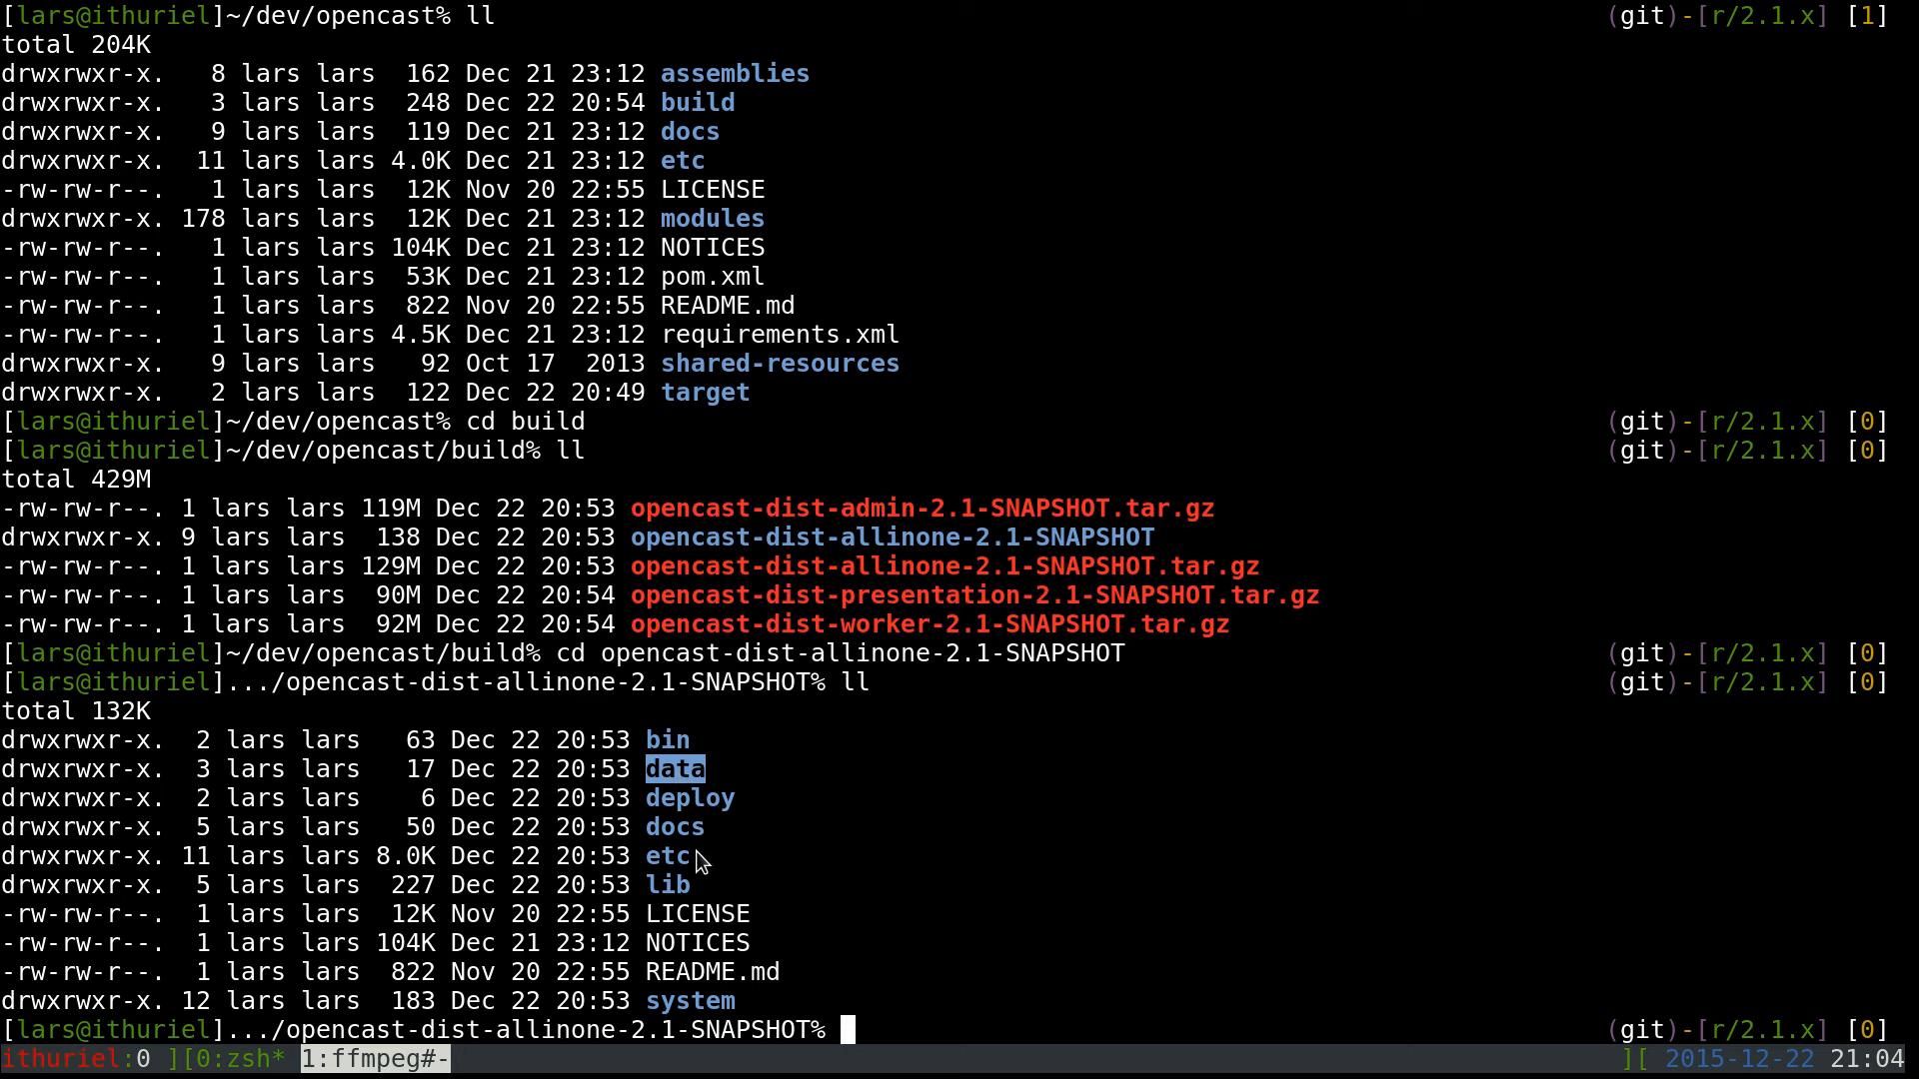
pyautogui.moveTo(887, 873)
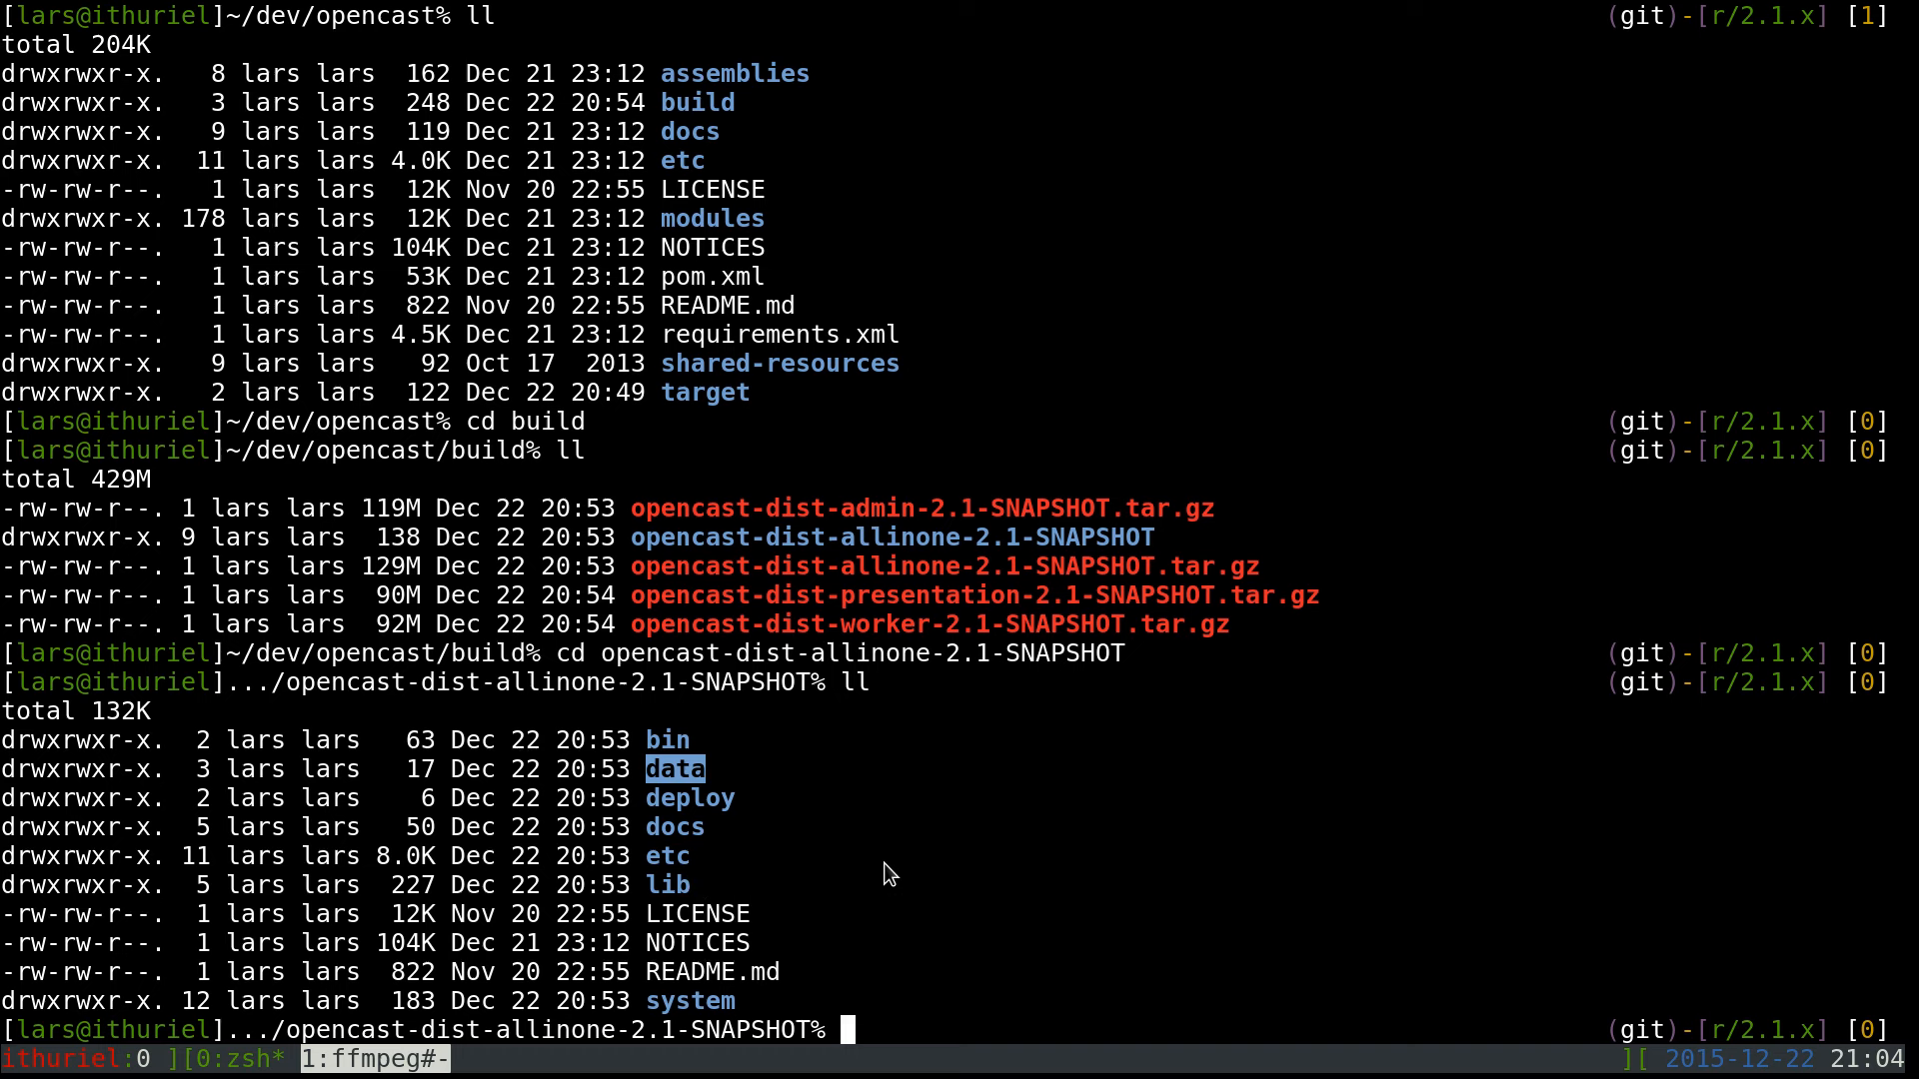
pyautogui.moveTo(779, 896)
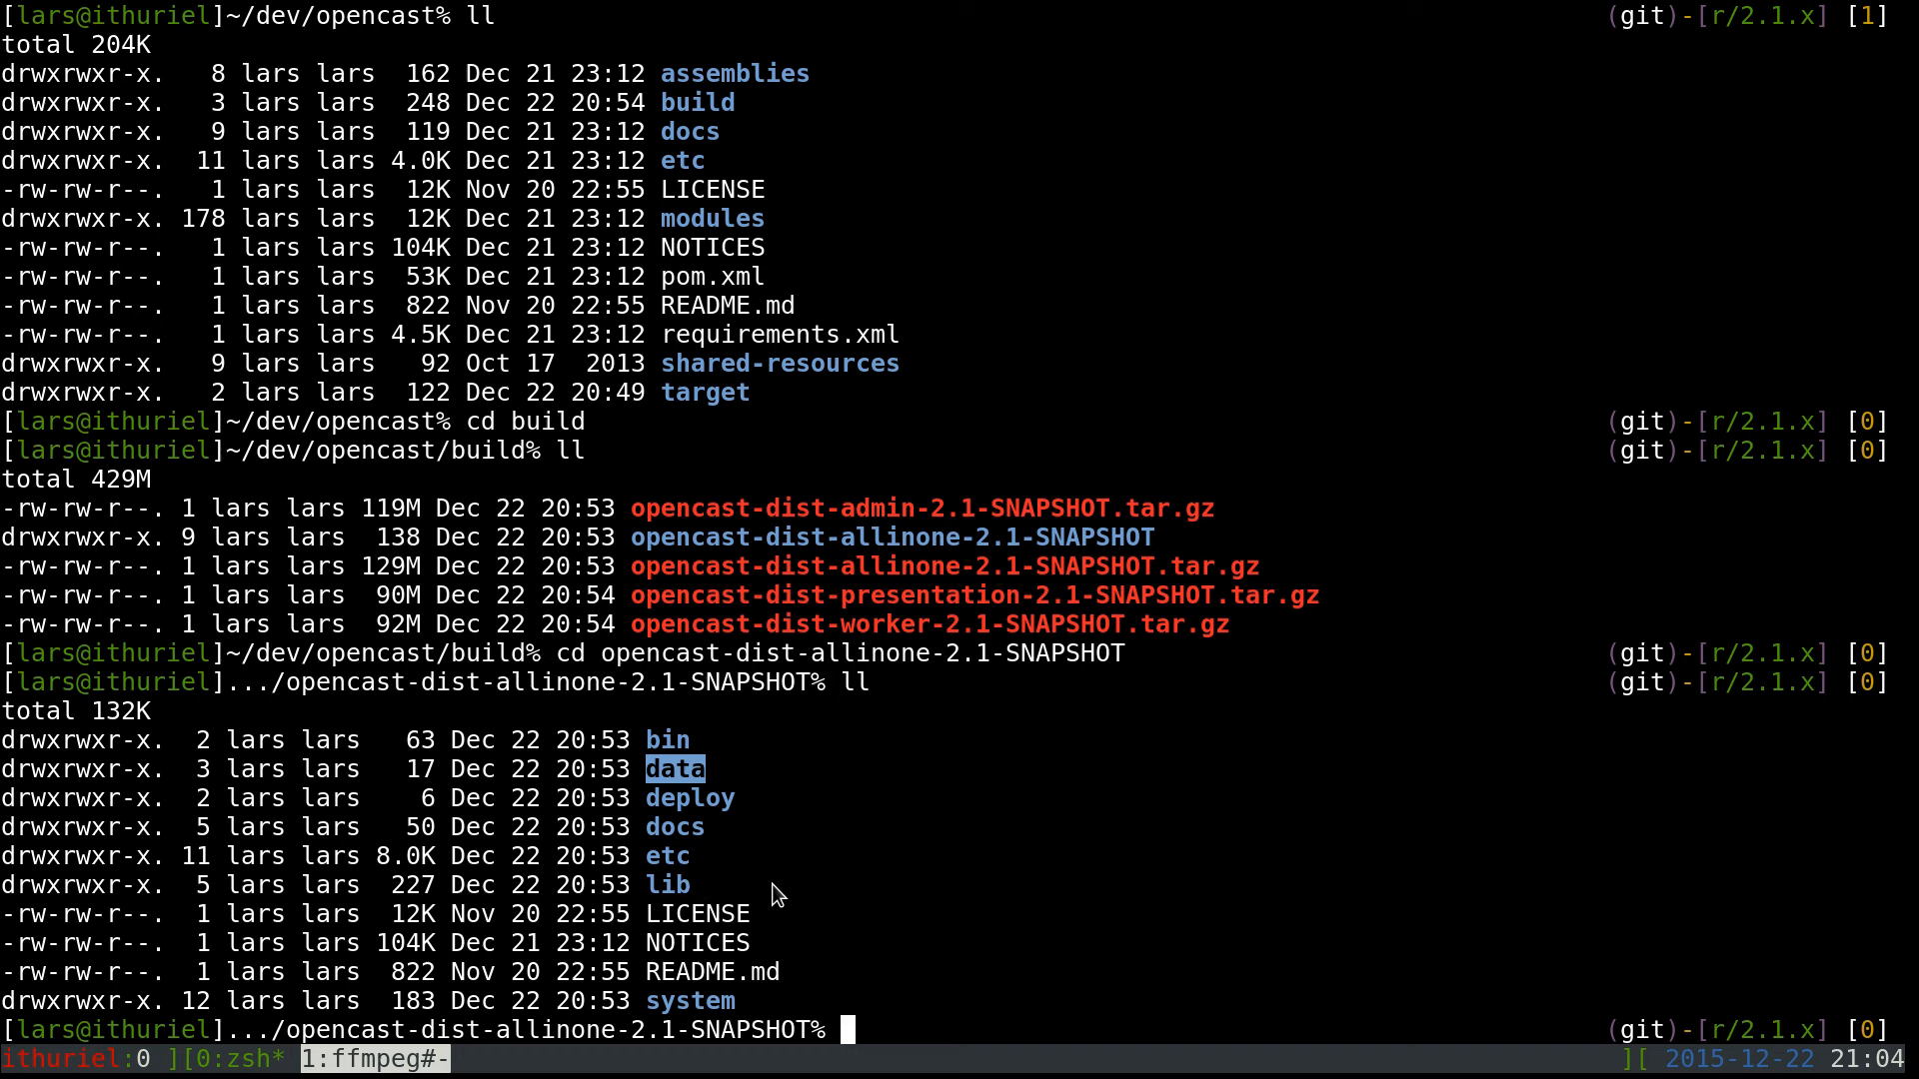
pyautogui.moveTo(734, 906)
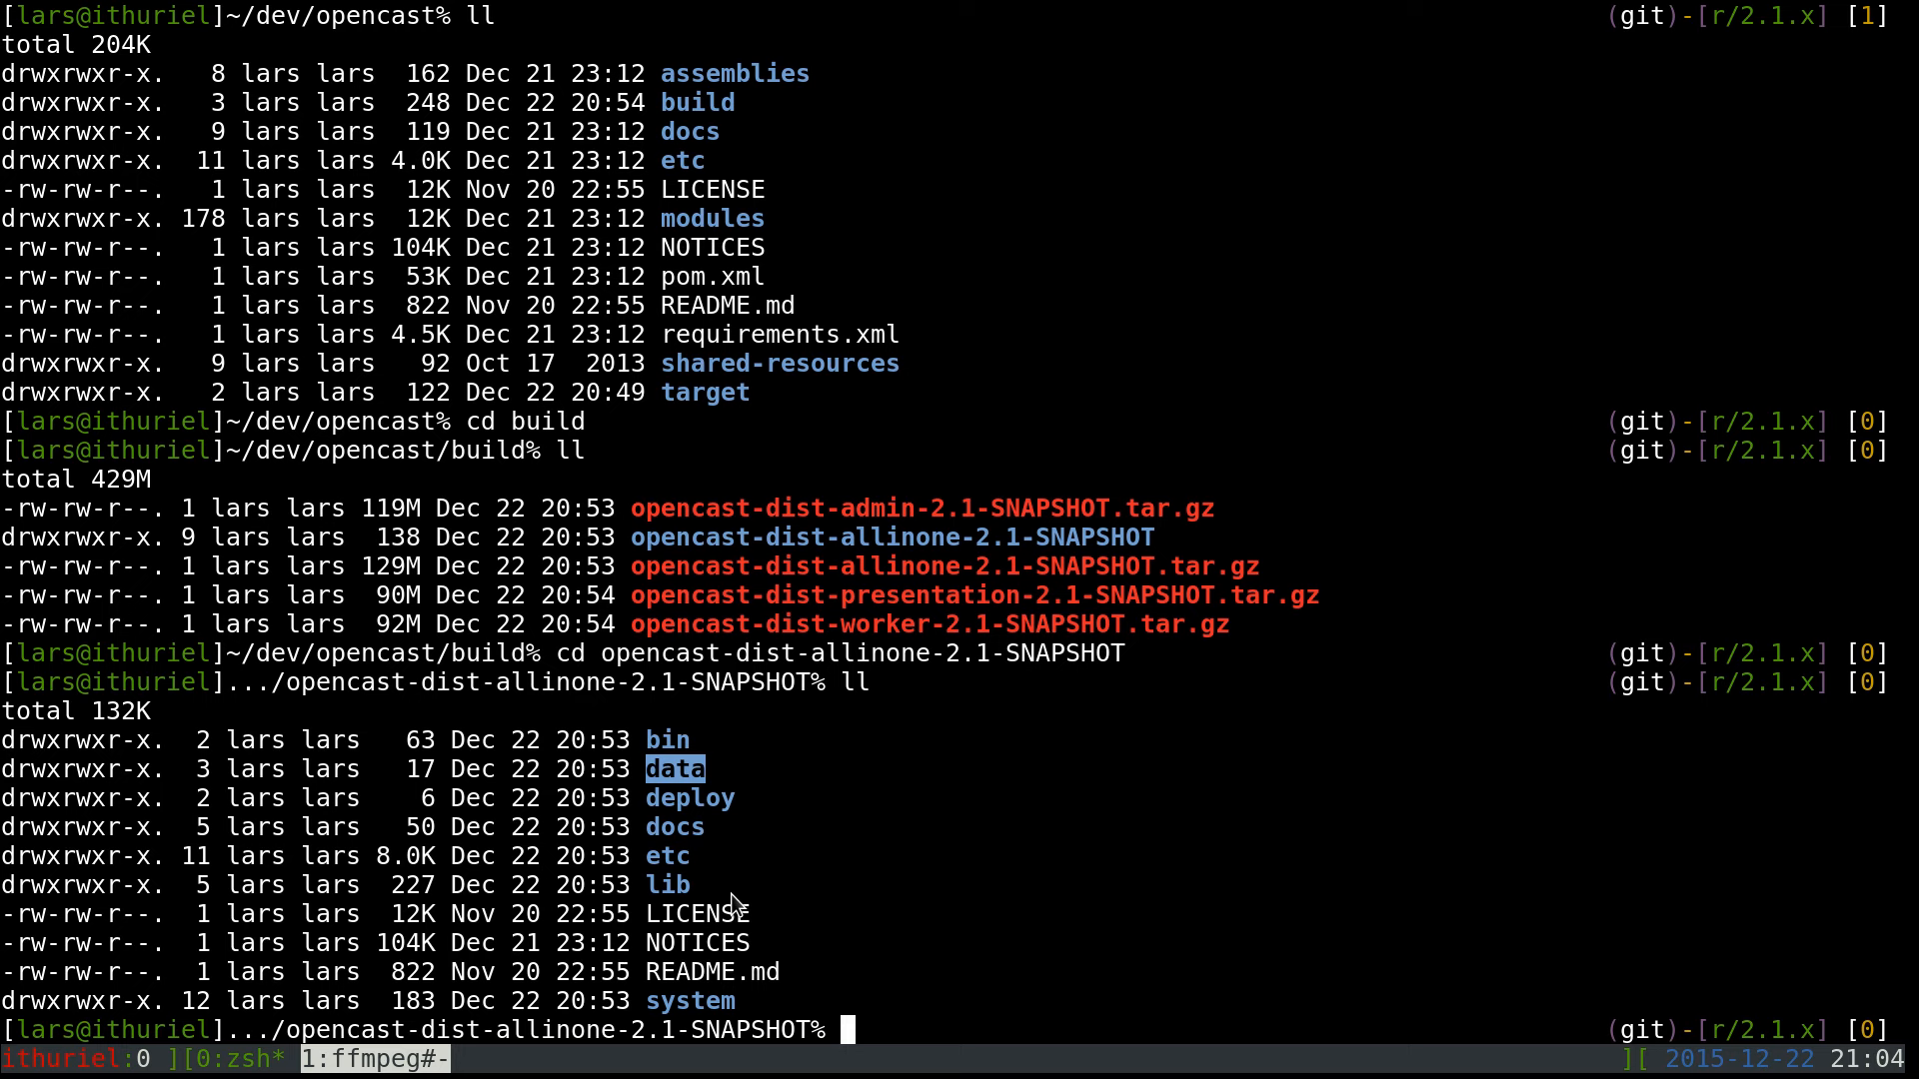
# List the etc folder with ll and pick out config.properties from the output
pyautogui.write('ll etc')
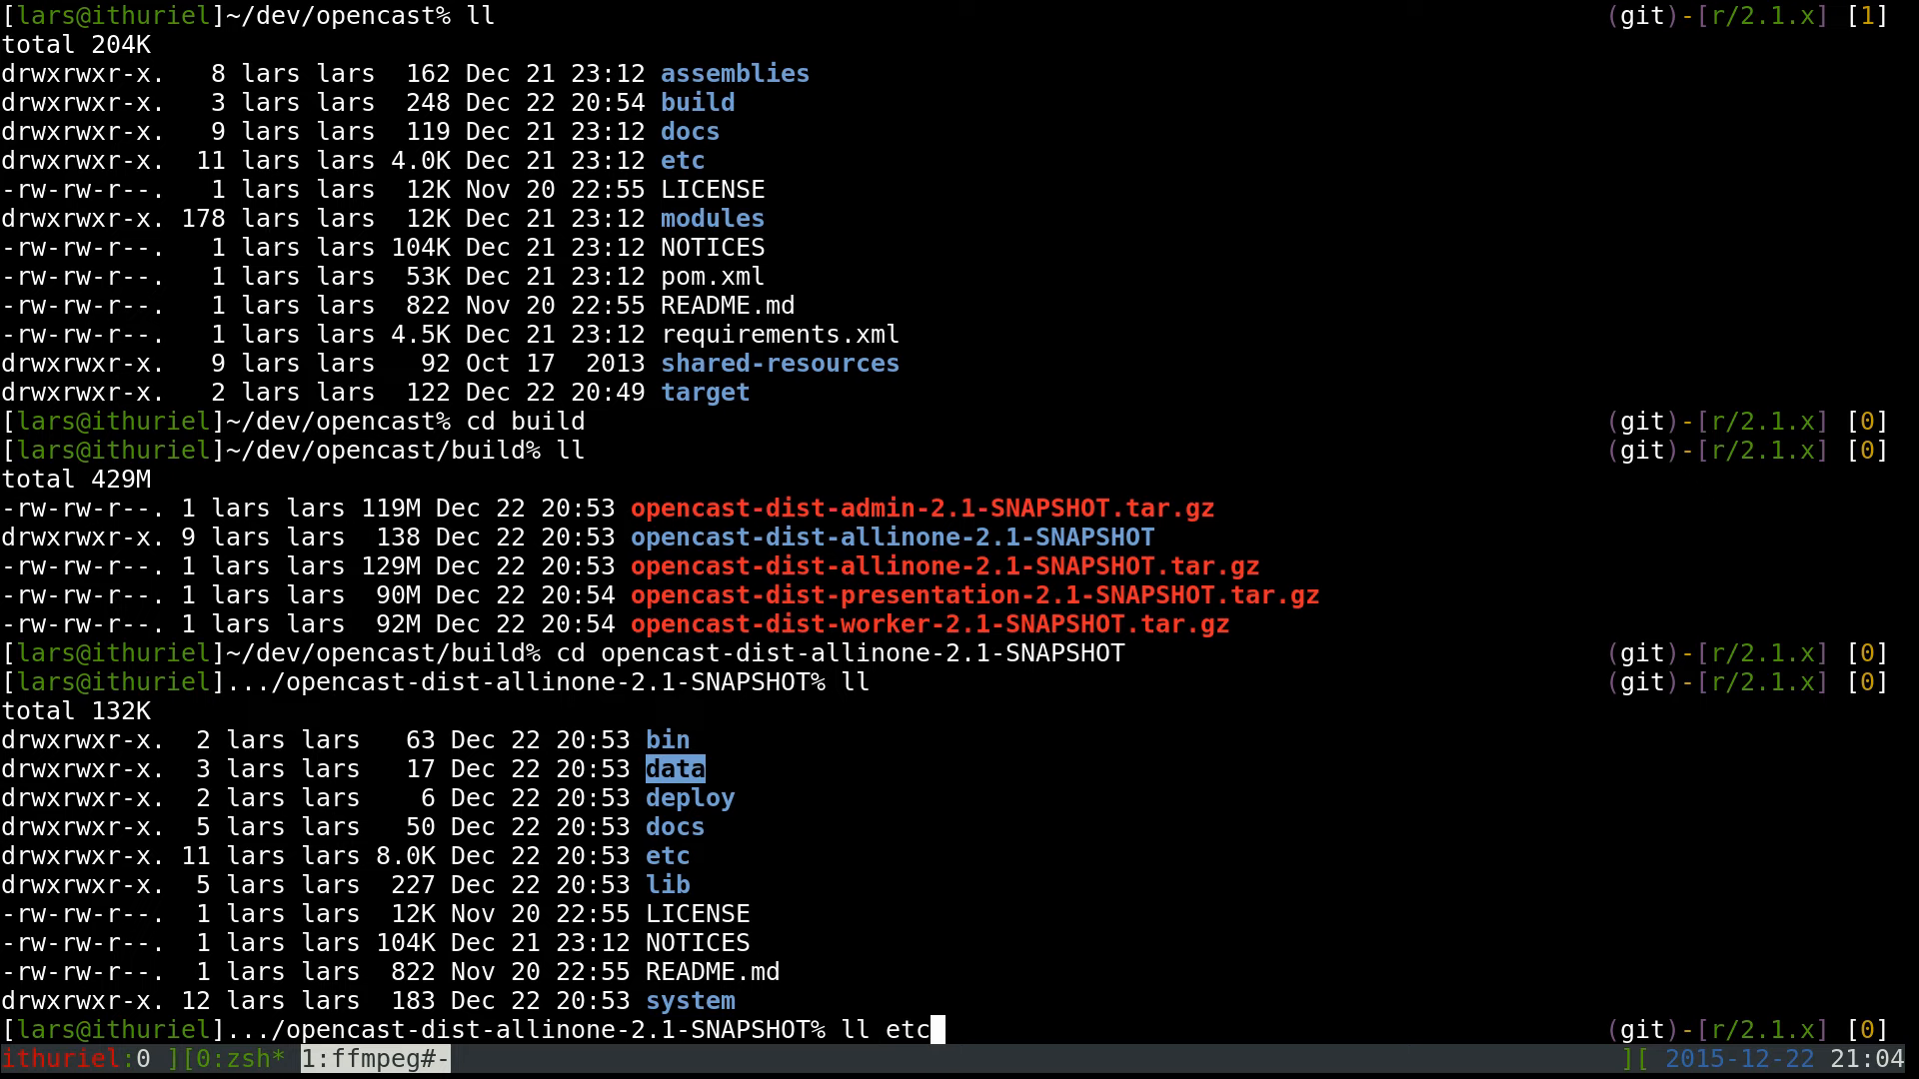
pyautogui.press('Return')
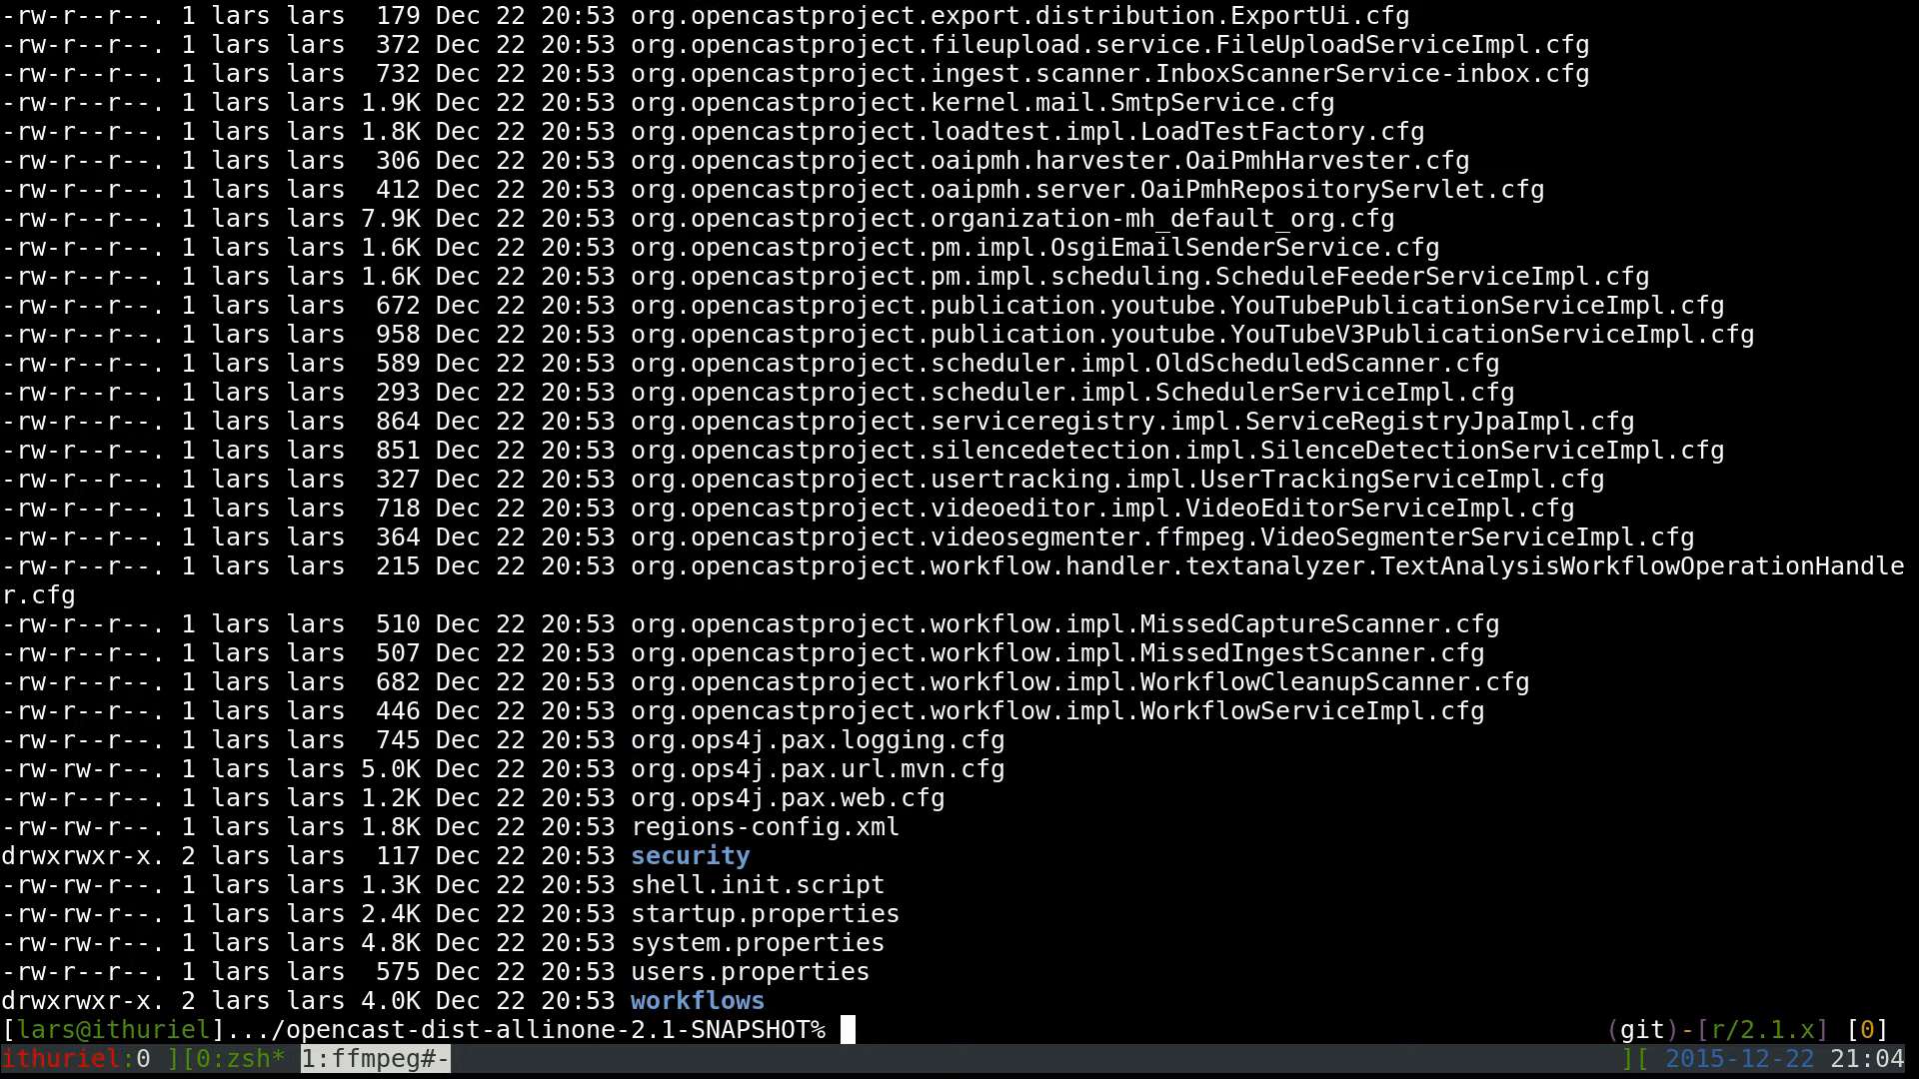
pyautogui.scroll(3)
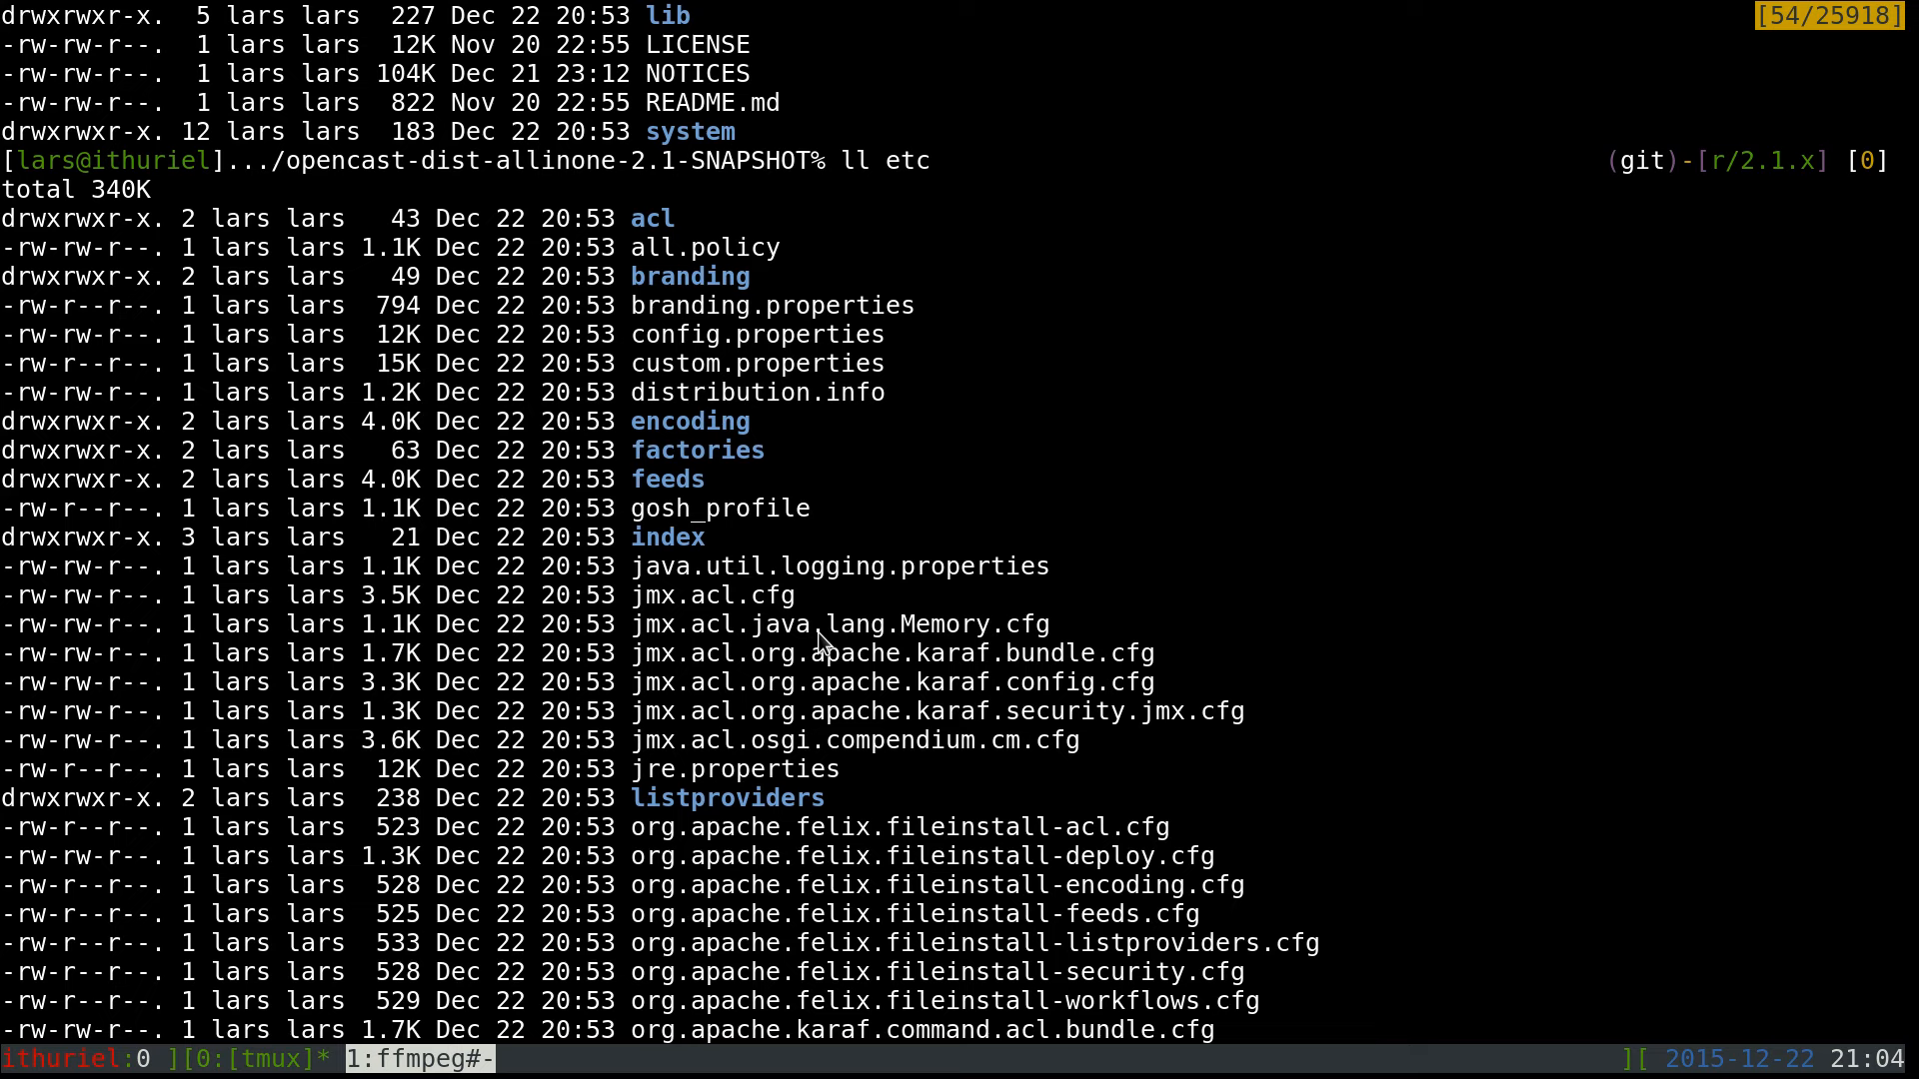
pyautogui.scroll(-3)
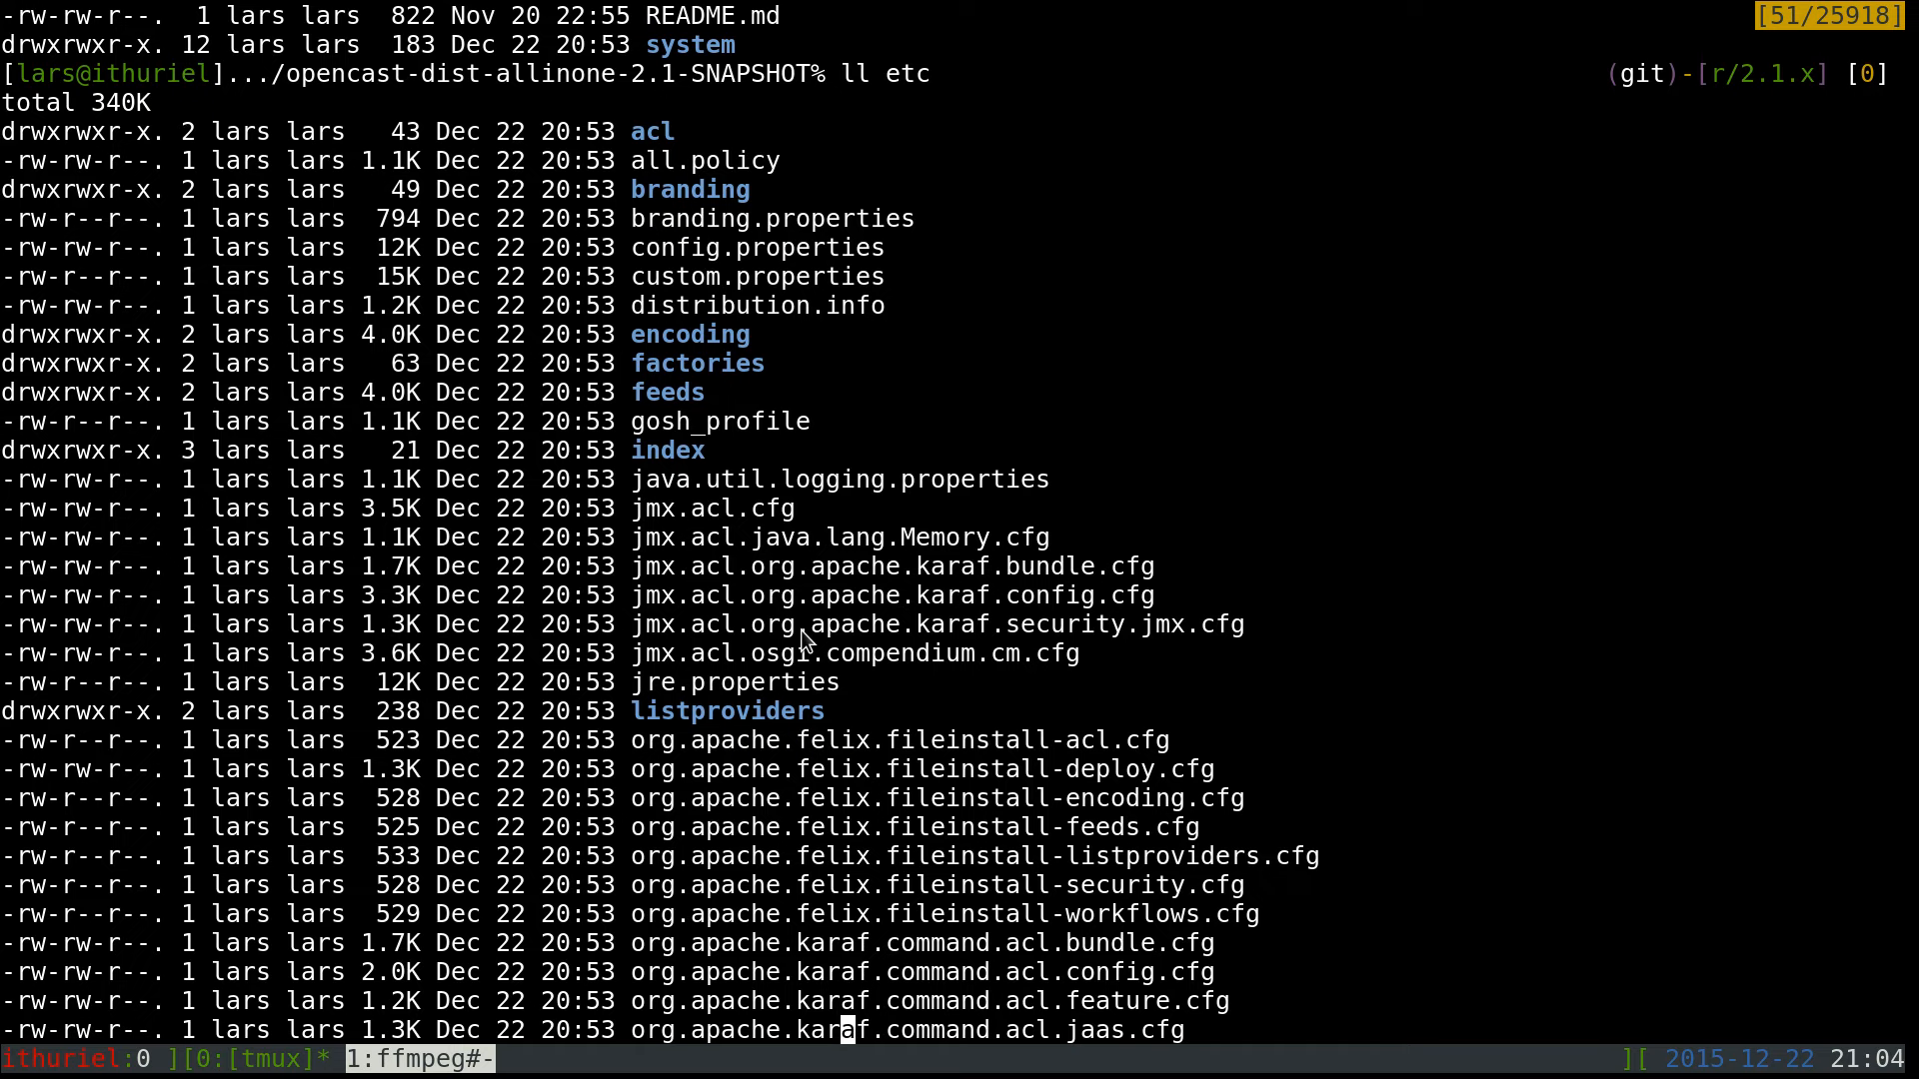
pyautogui.moveTo(825, 547)
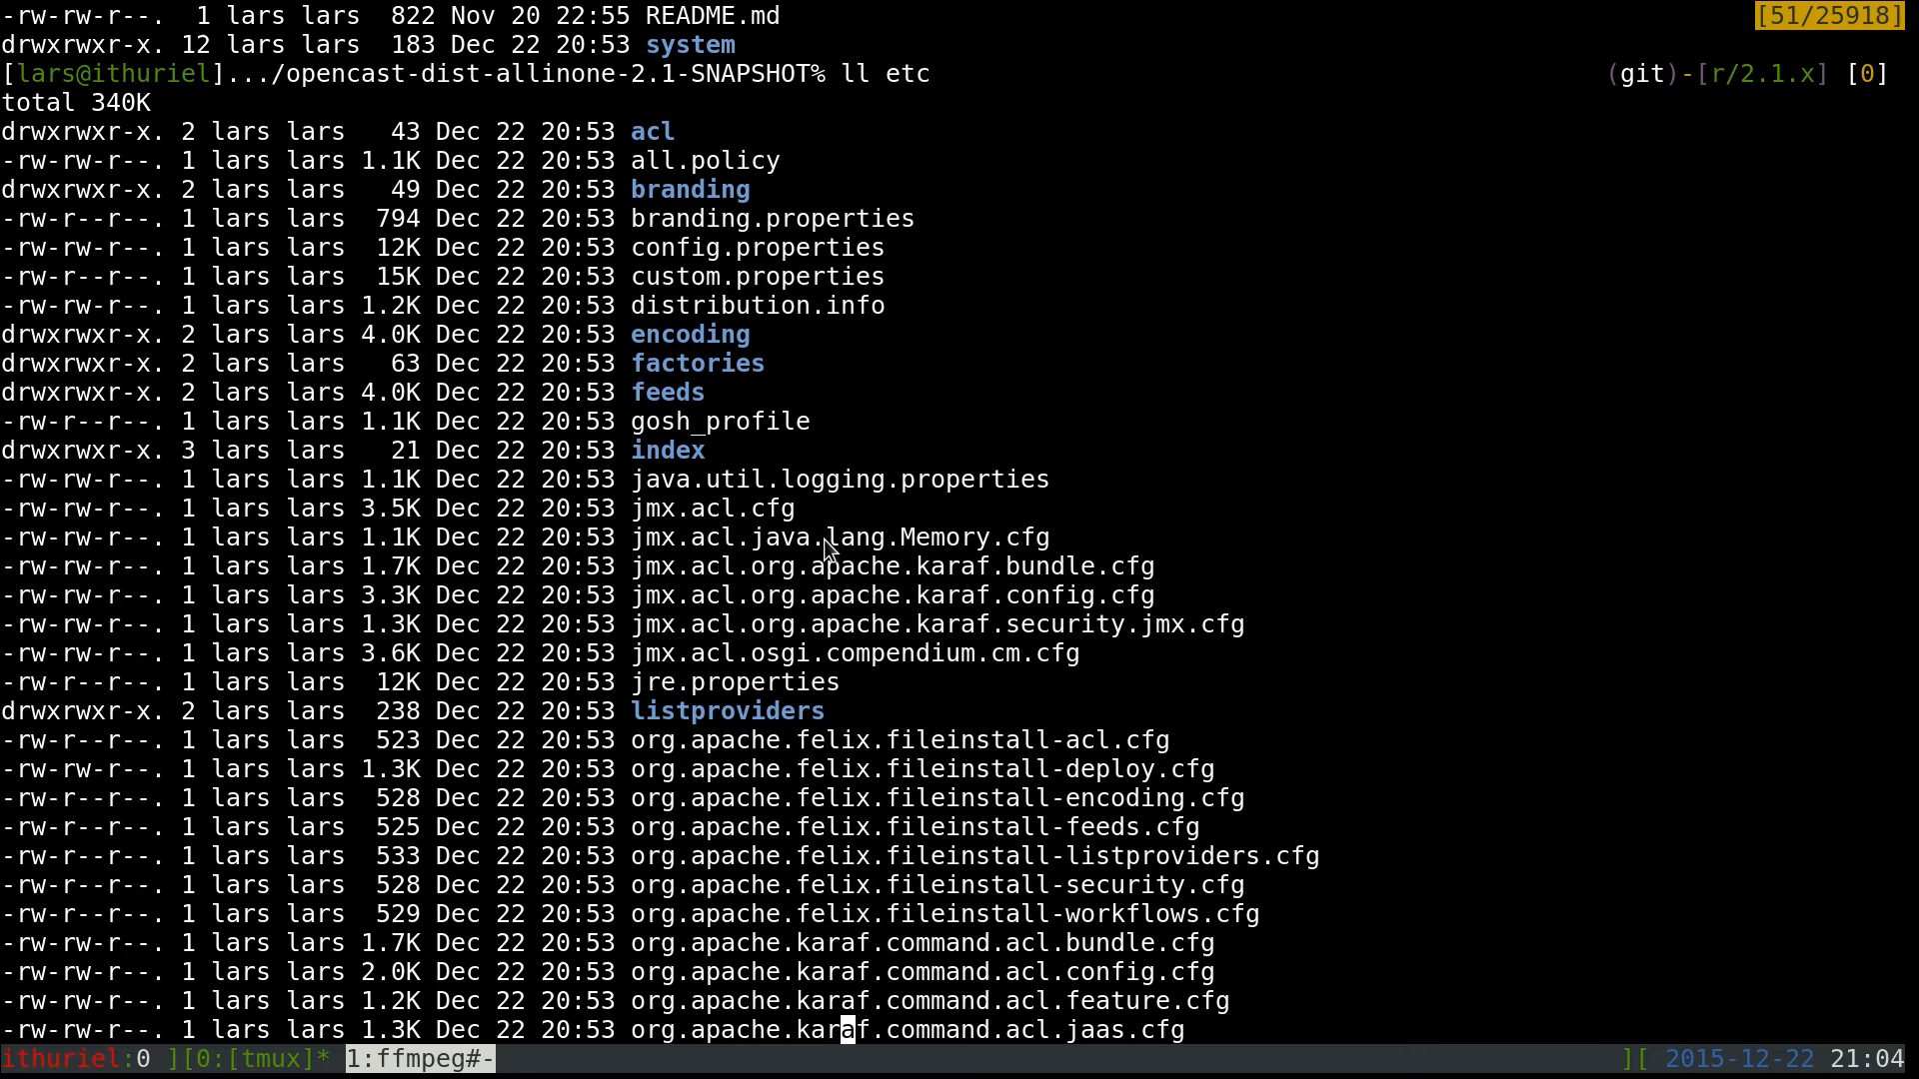
pyautogui.moveTo(816, 472)
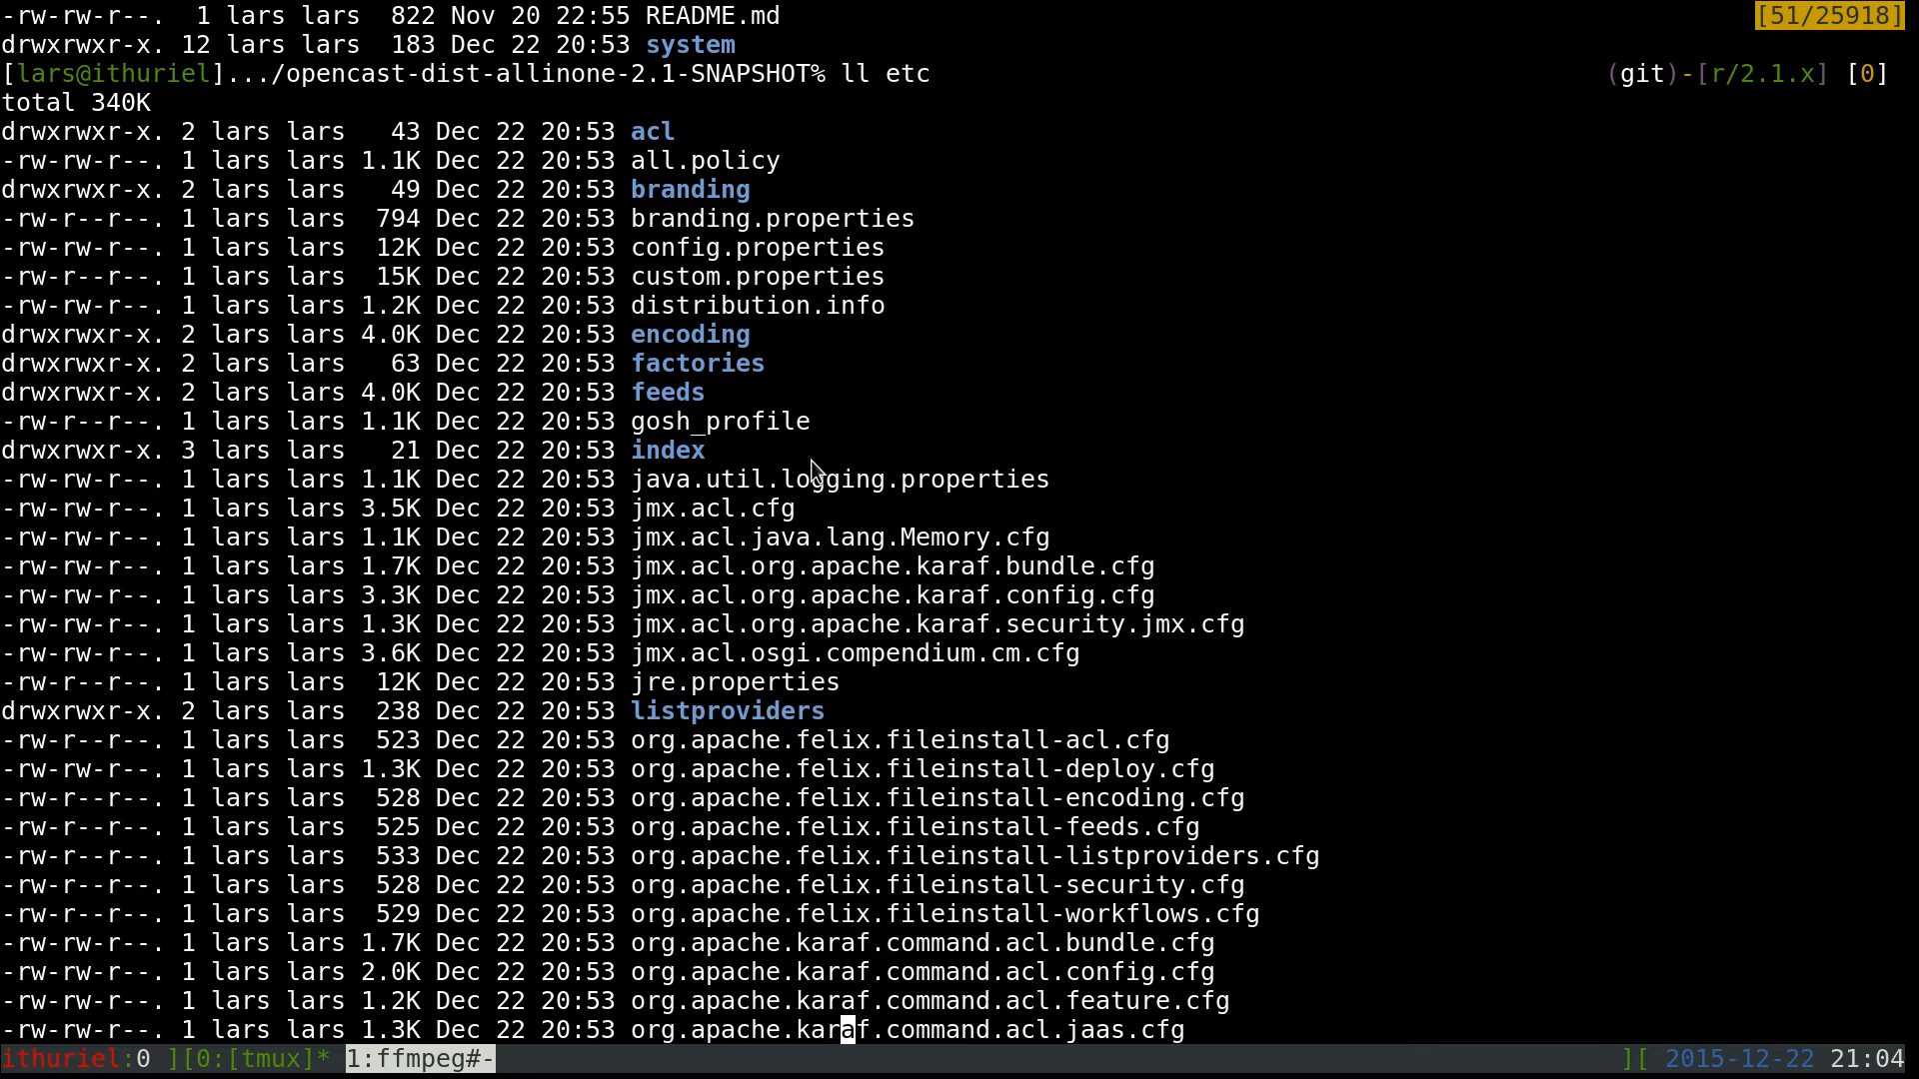
pyautogui.moveTo(760, 322)
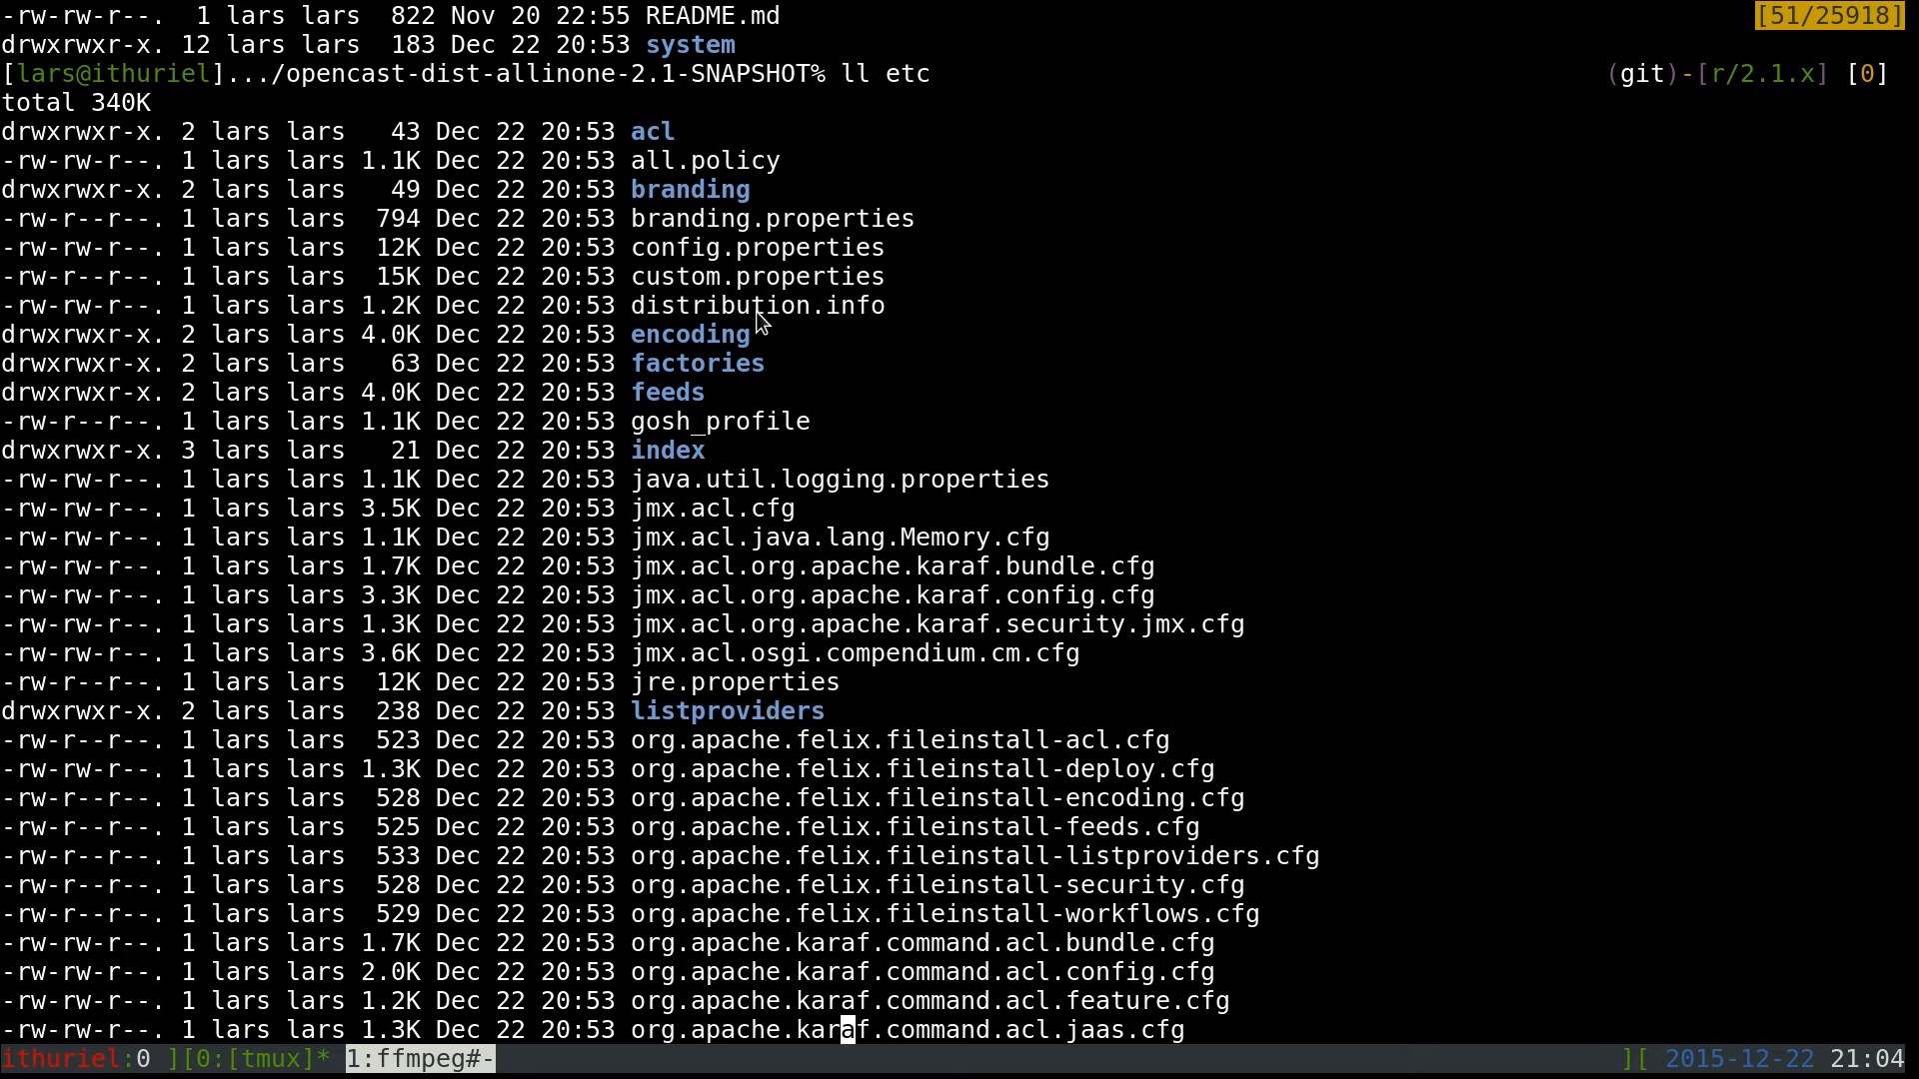
pyautogui.moveTo(712, 254)
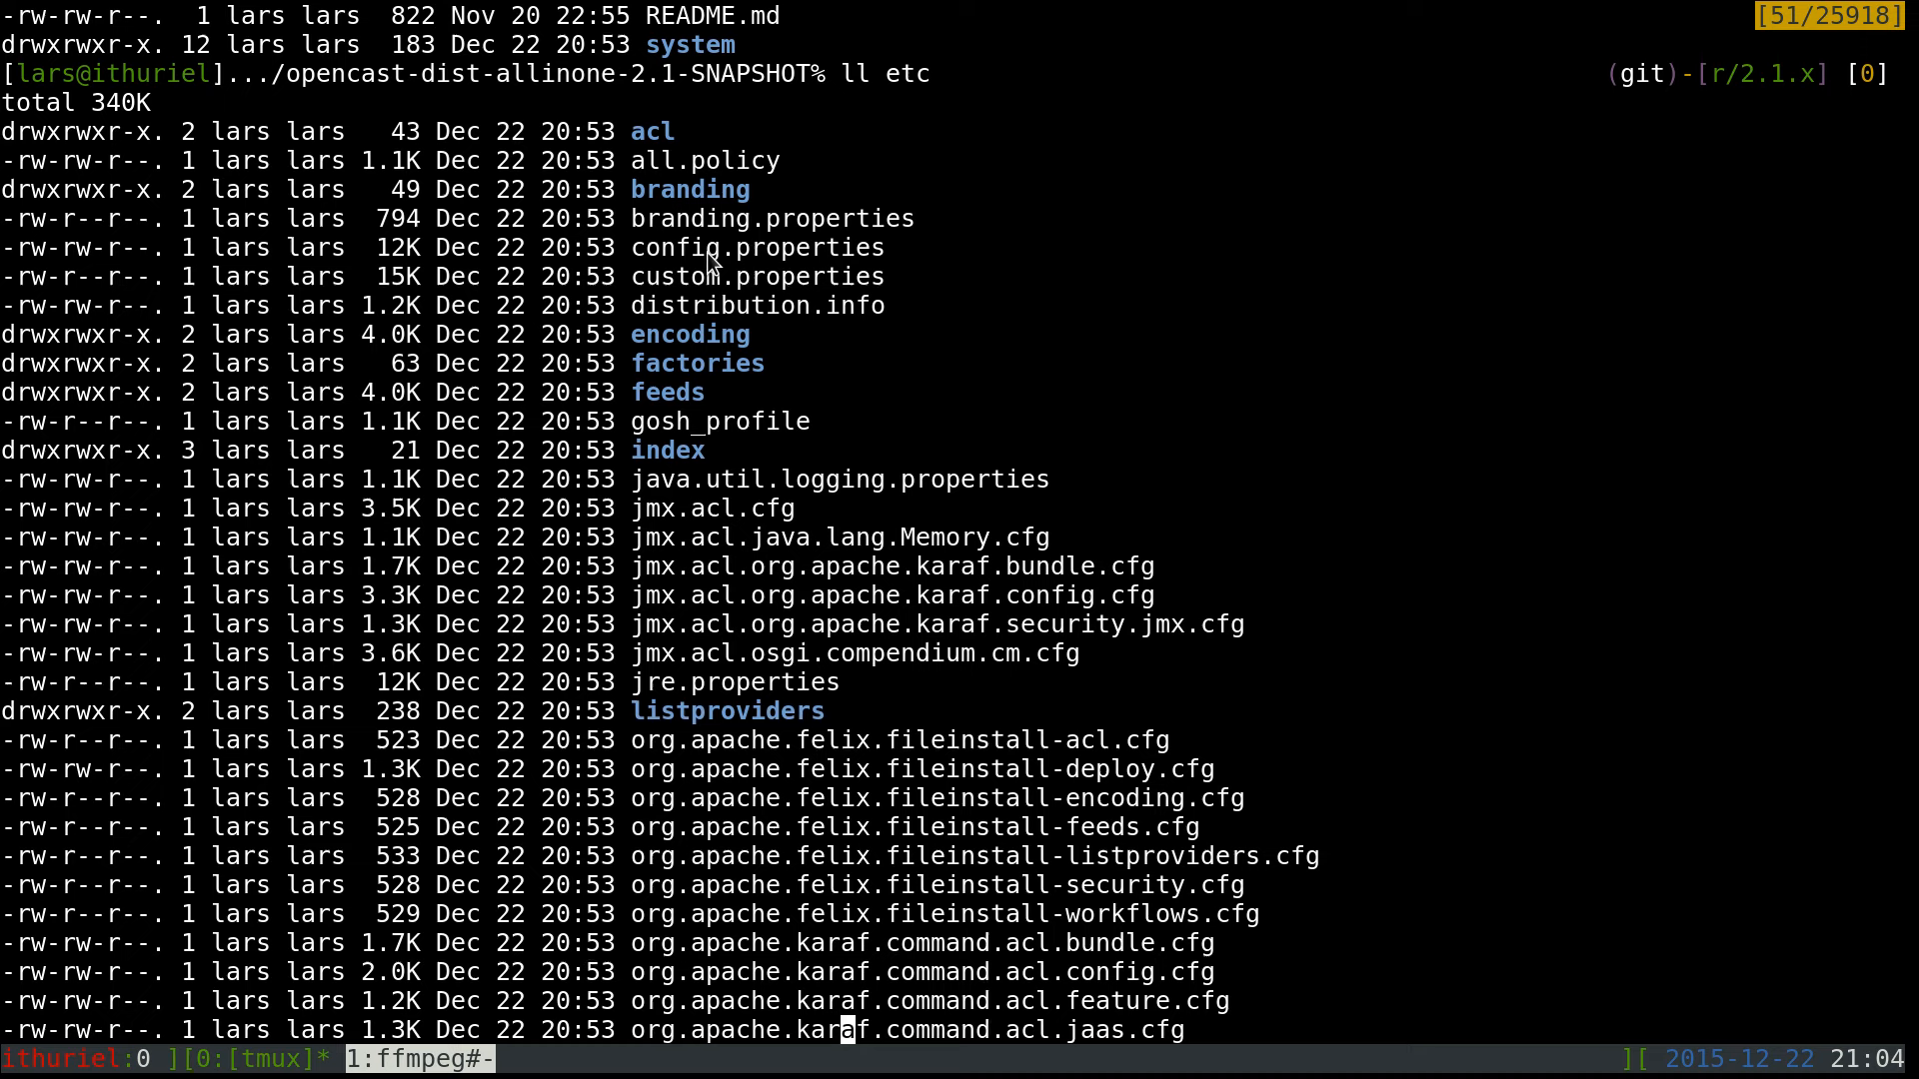
pyautogui.doubleClick(756, 248)
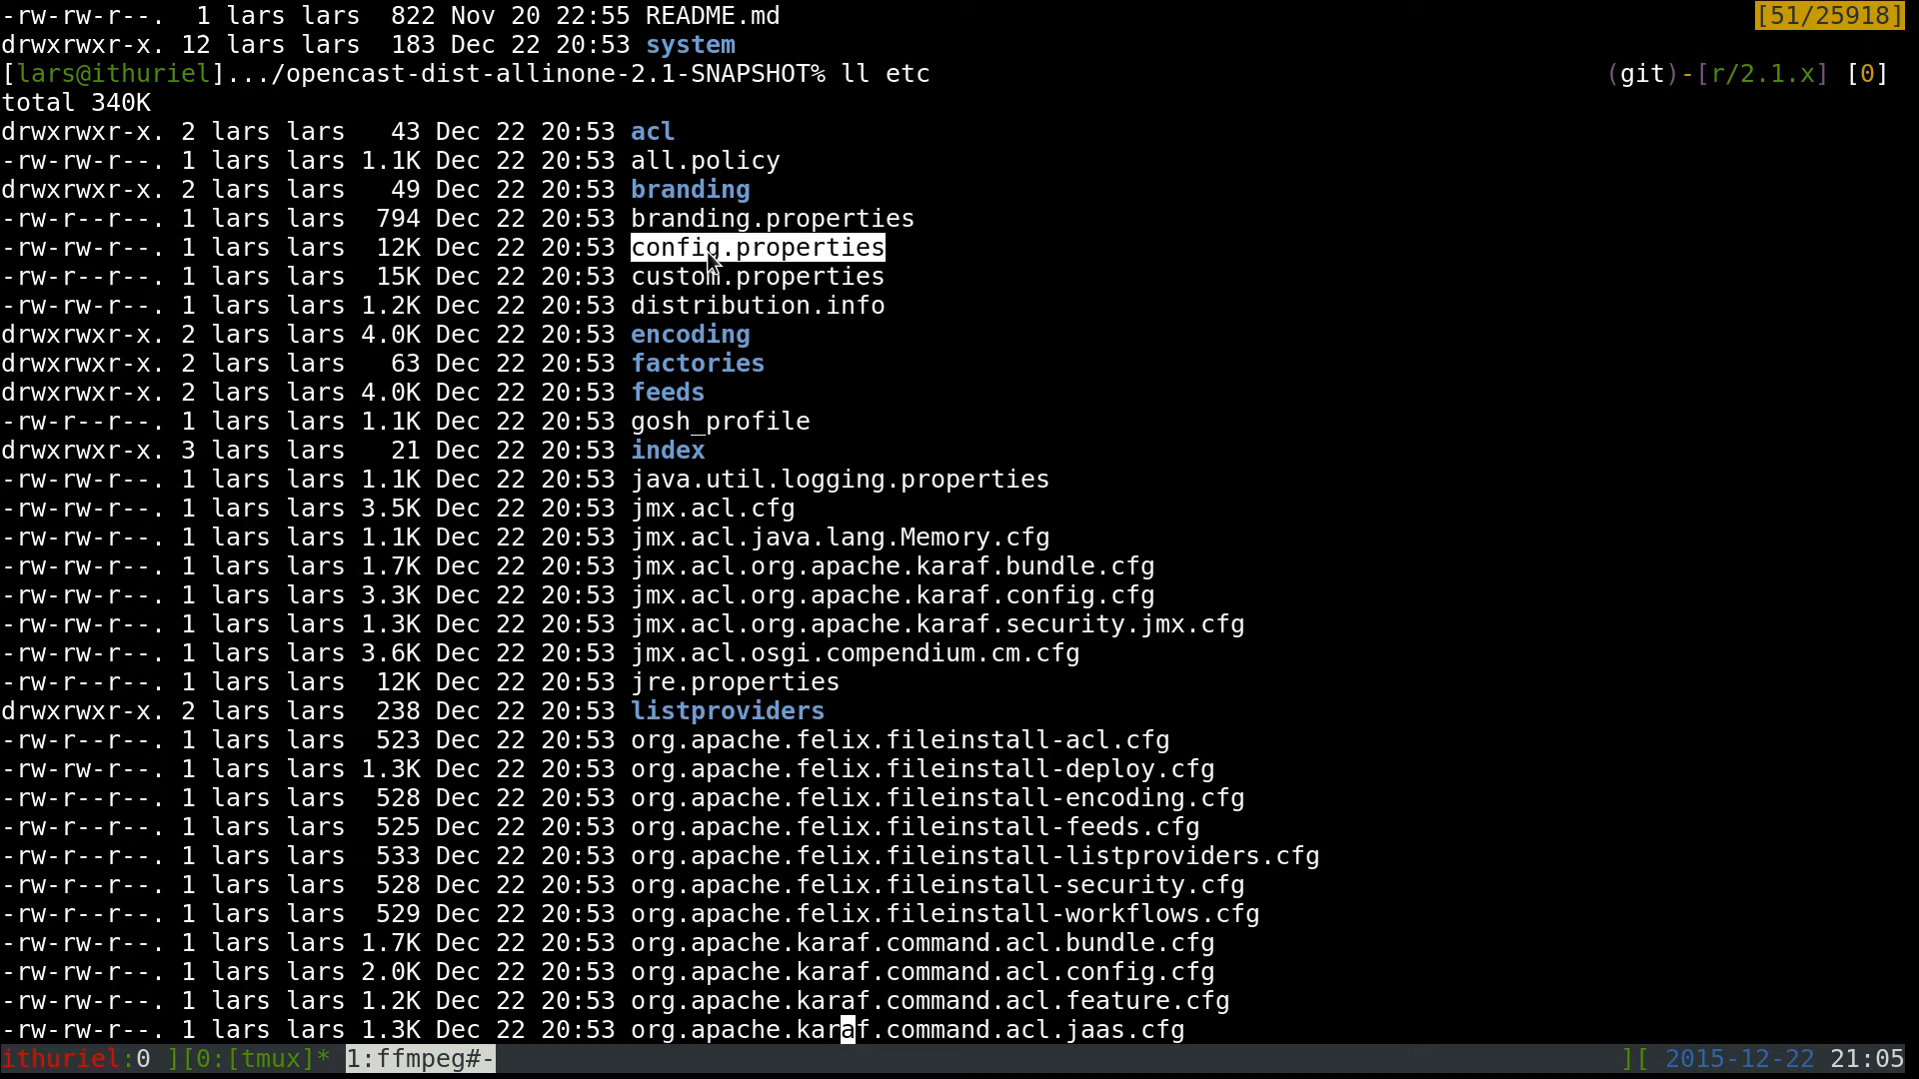
pyautogui.moveTo(715, 288)
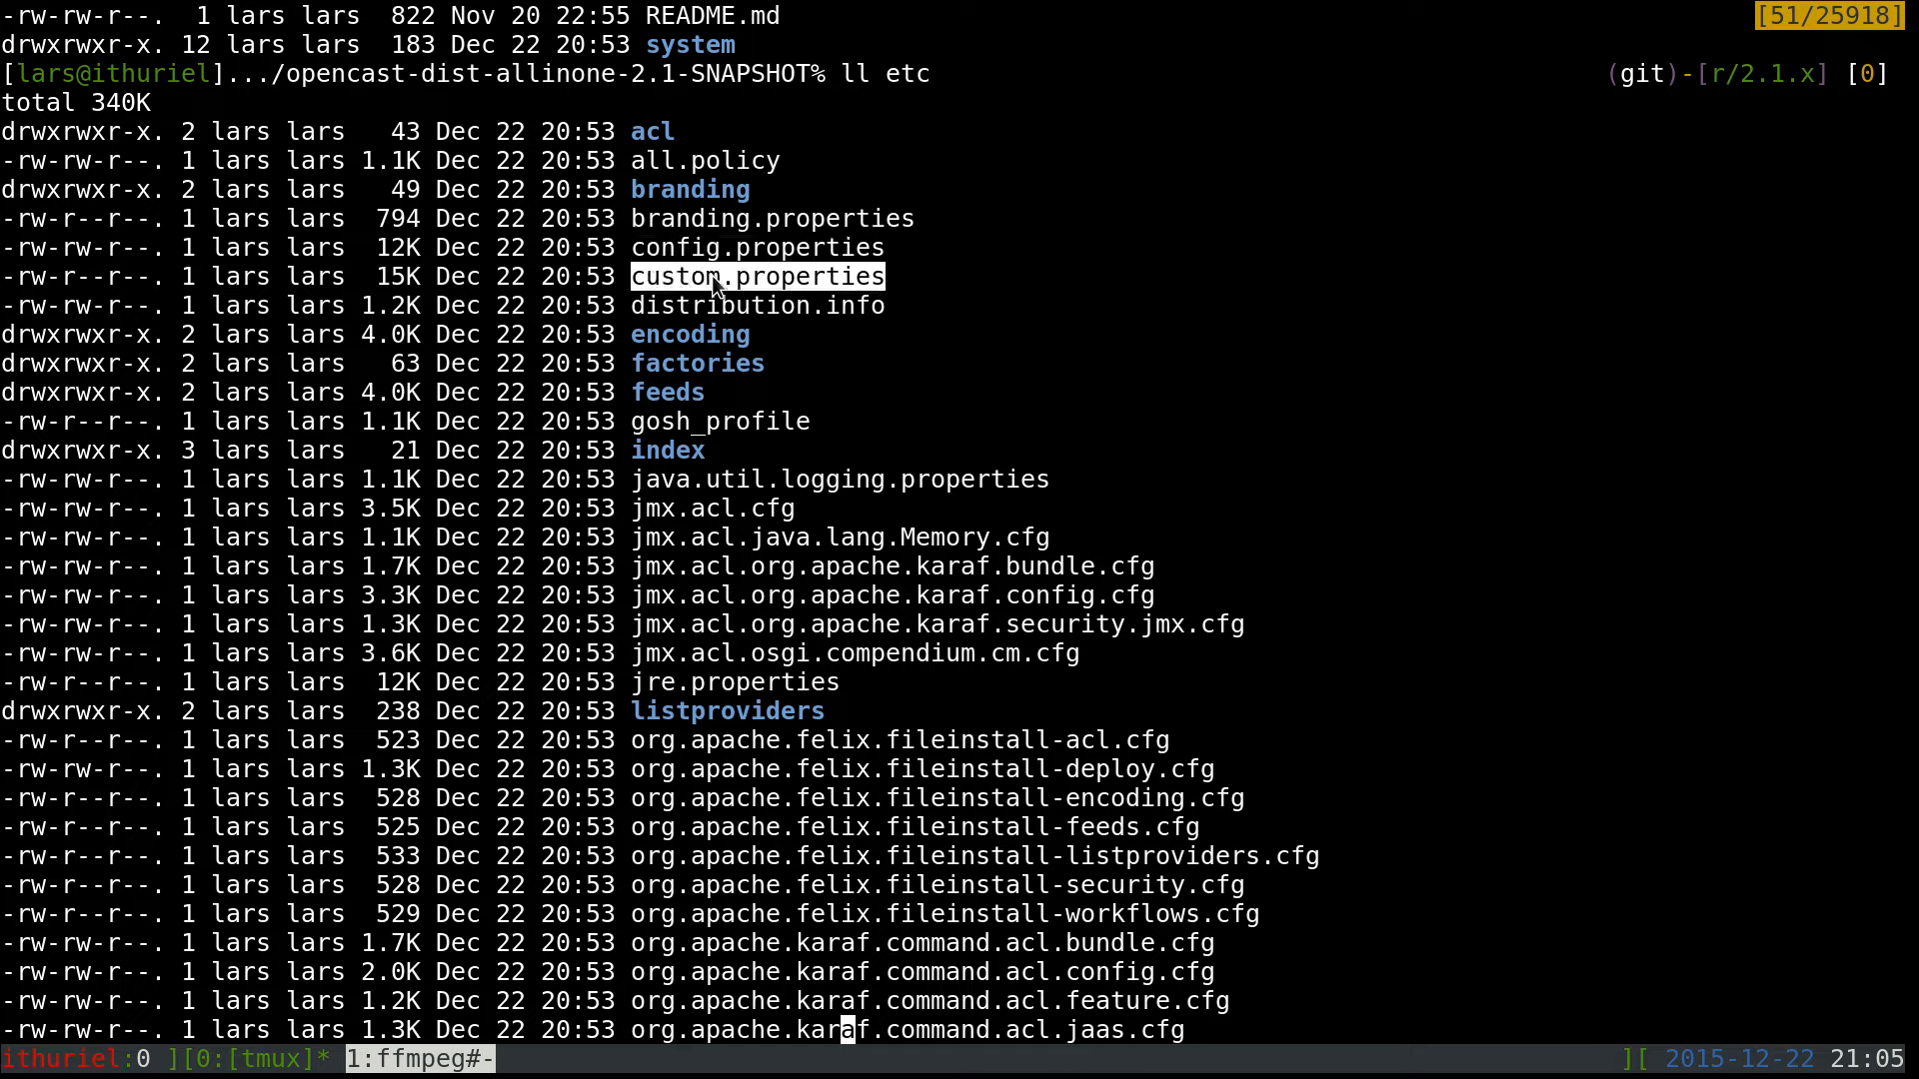
pyautogui.scroll(-3)
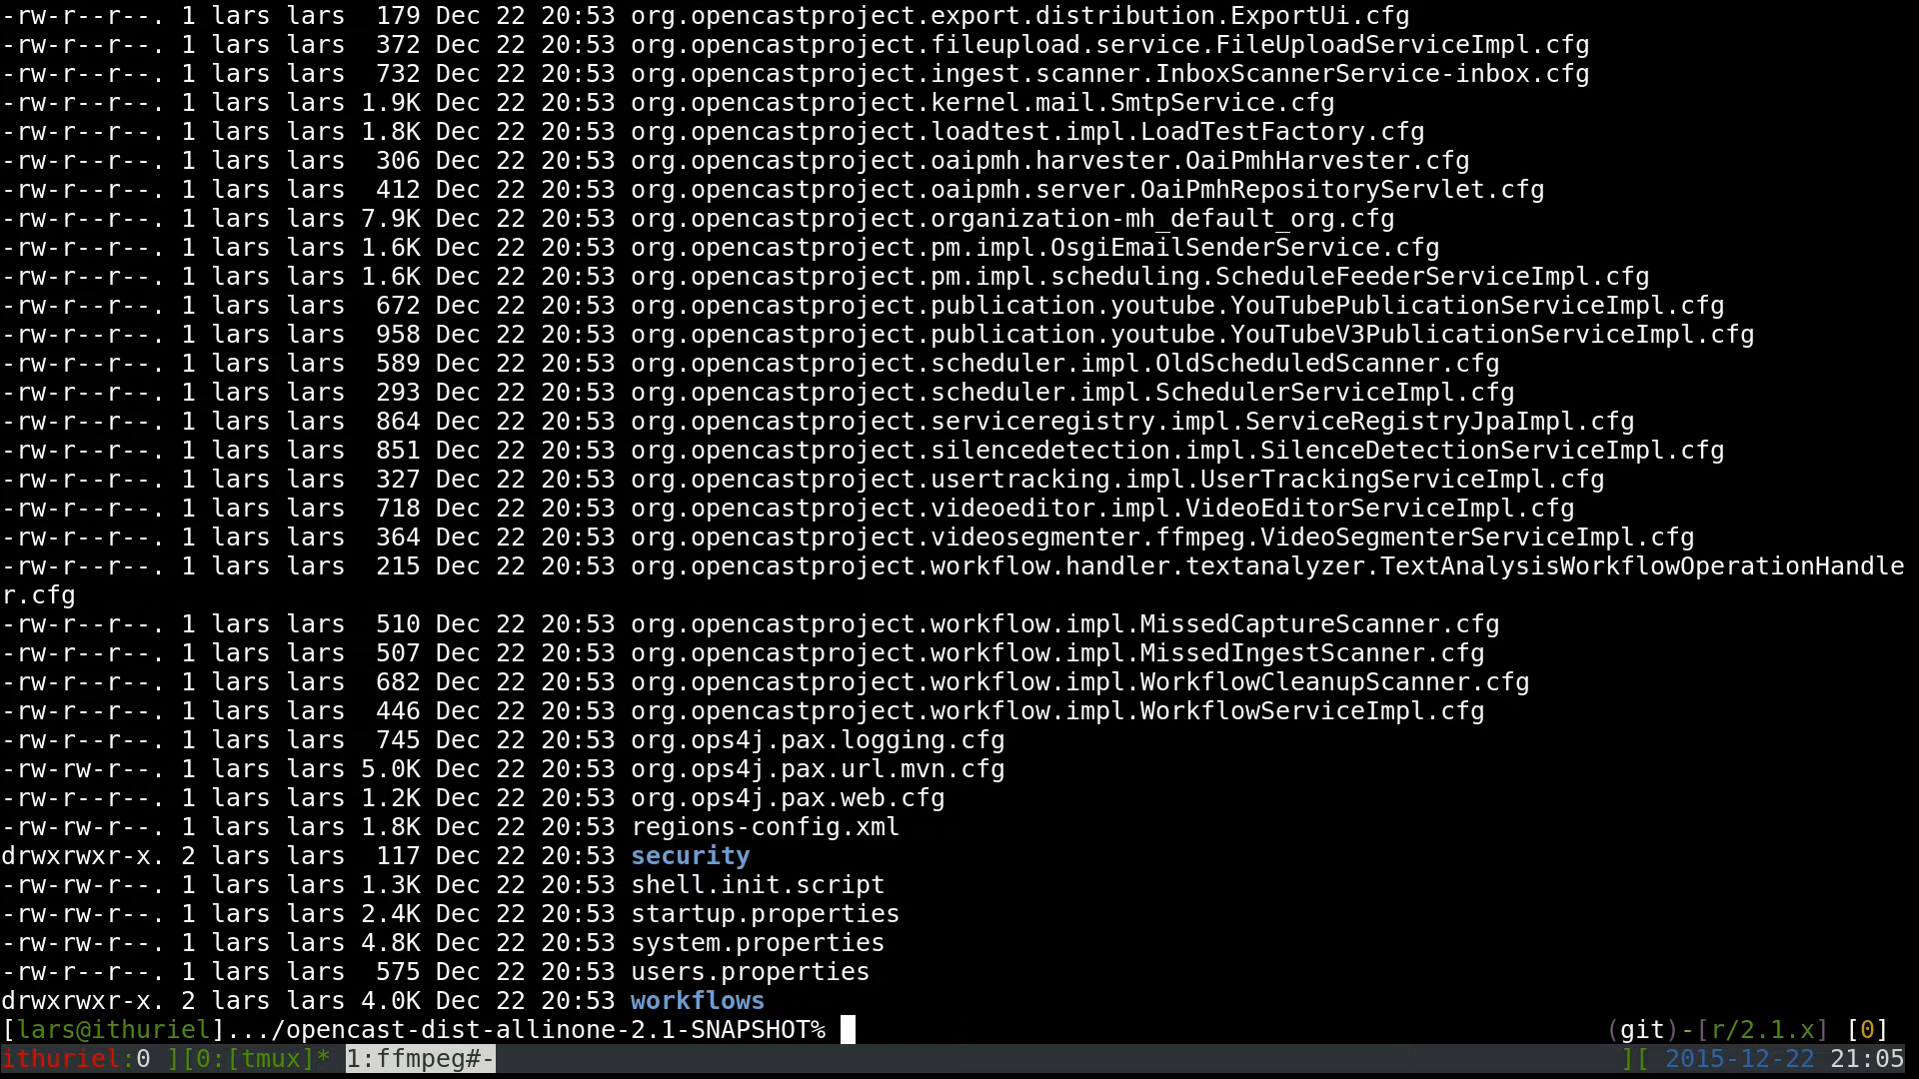
pyautogui.write('vim')
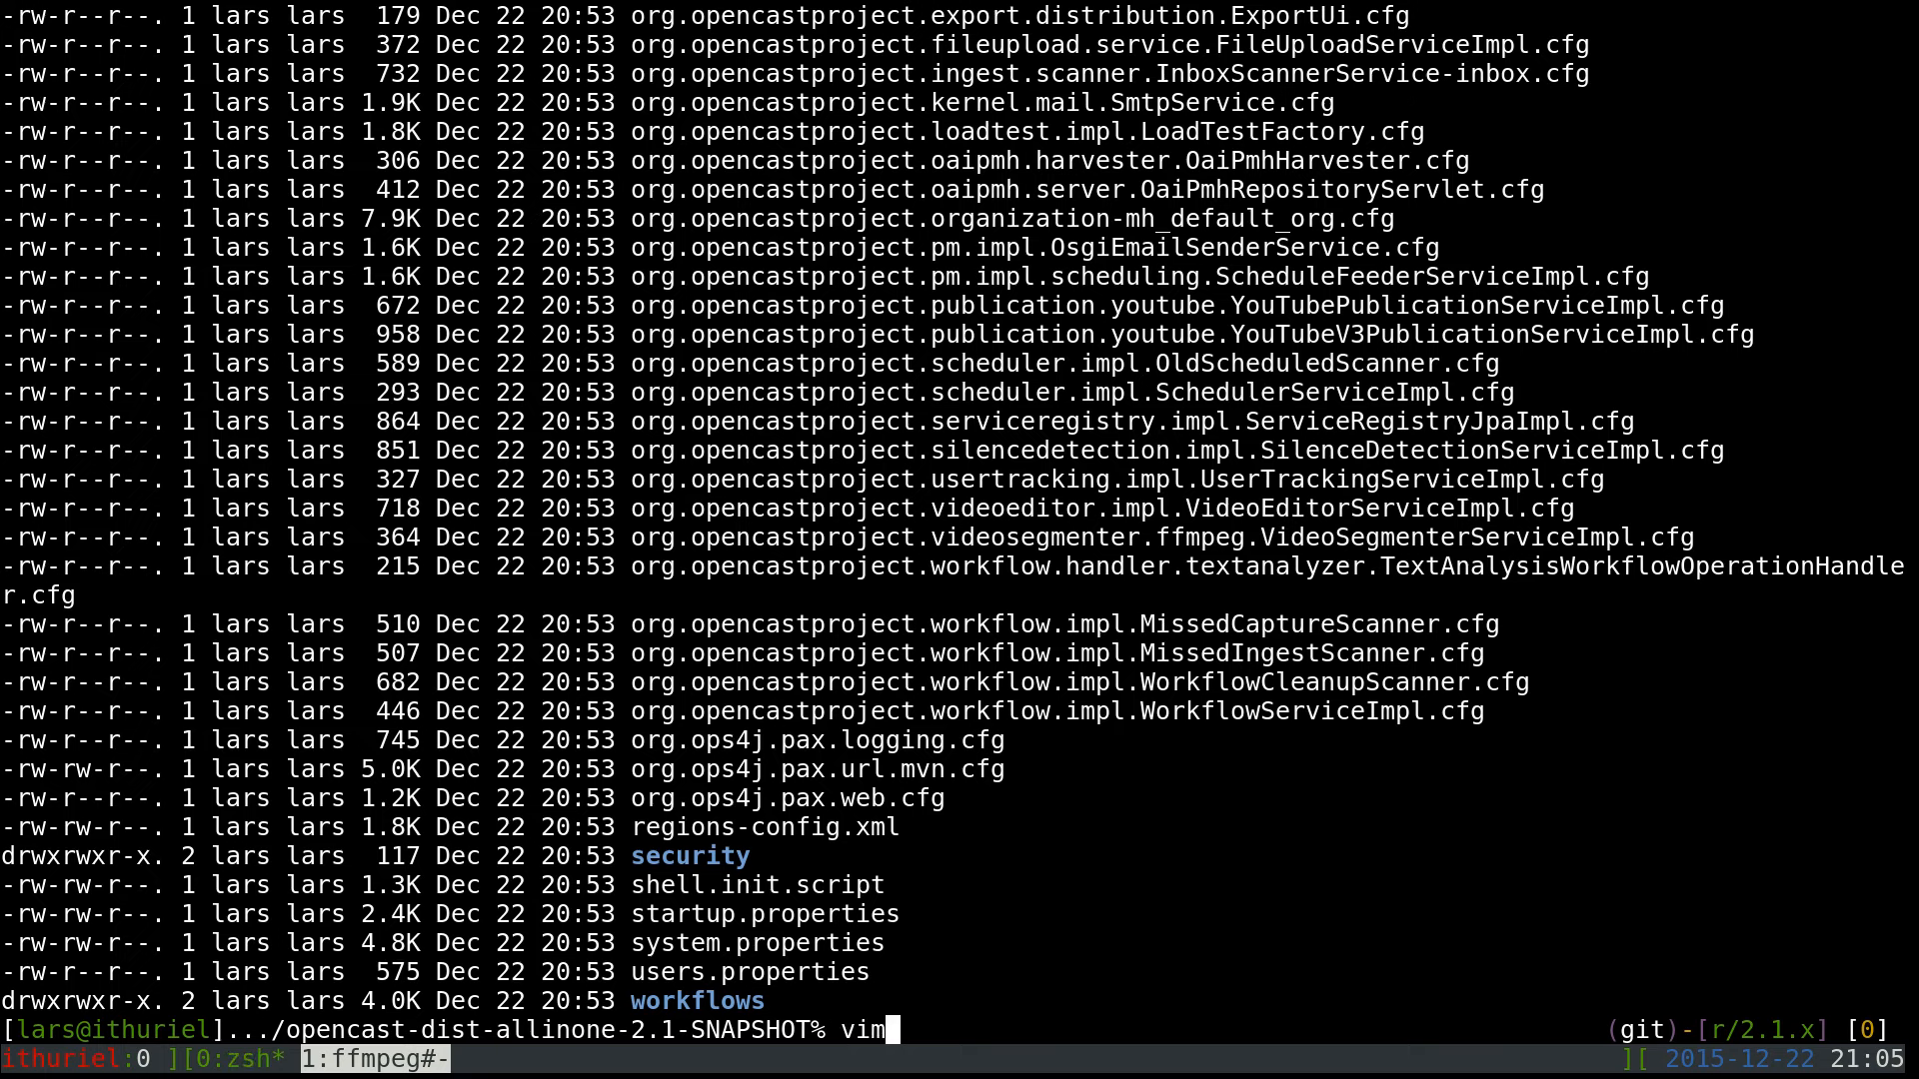
pyautogui.write('custom.properties')
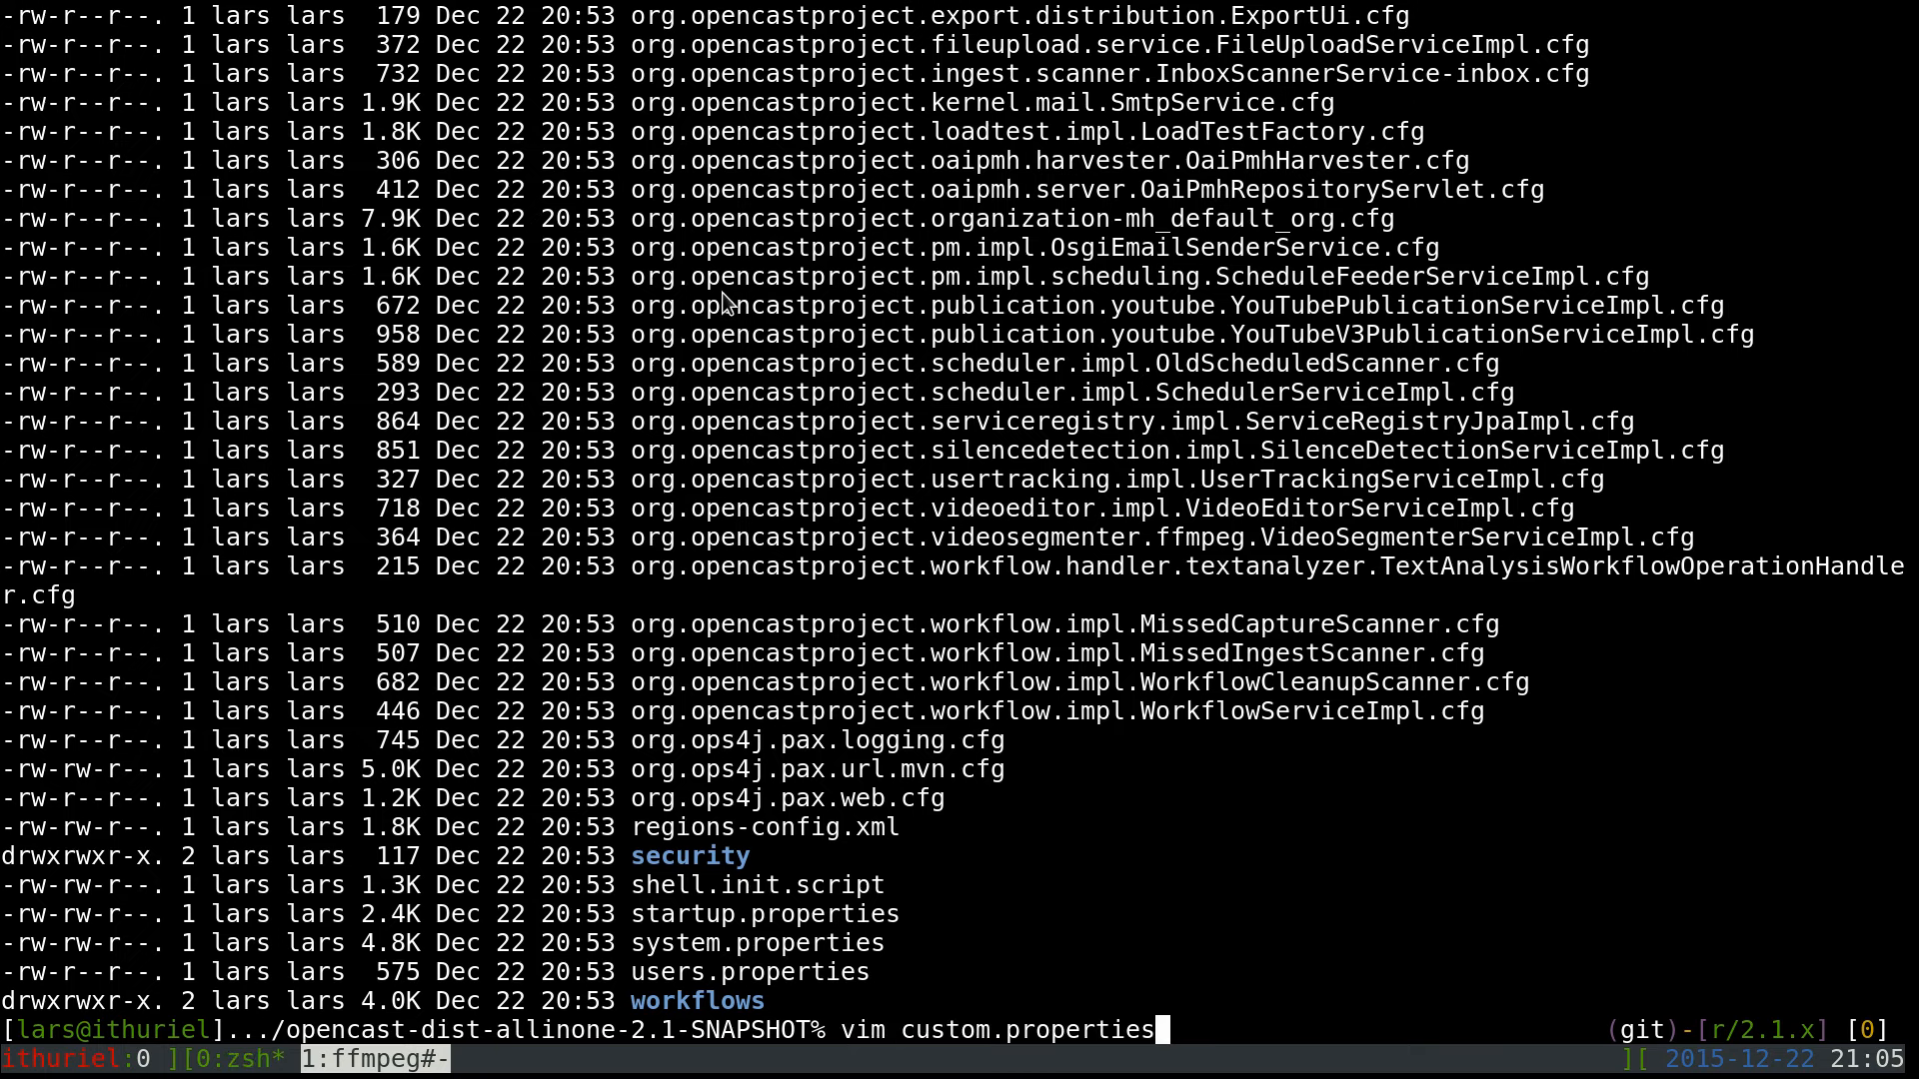
pyautogui.press('Return')
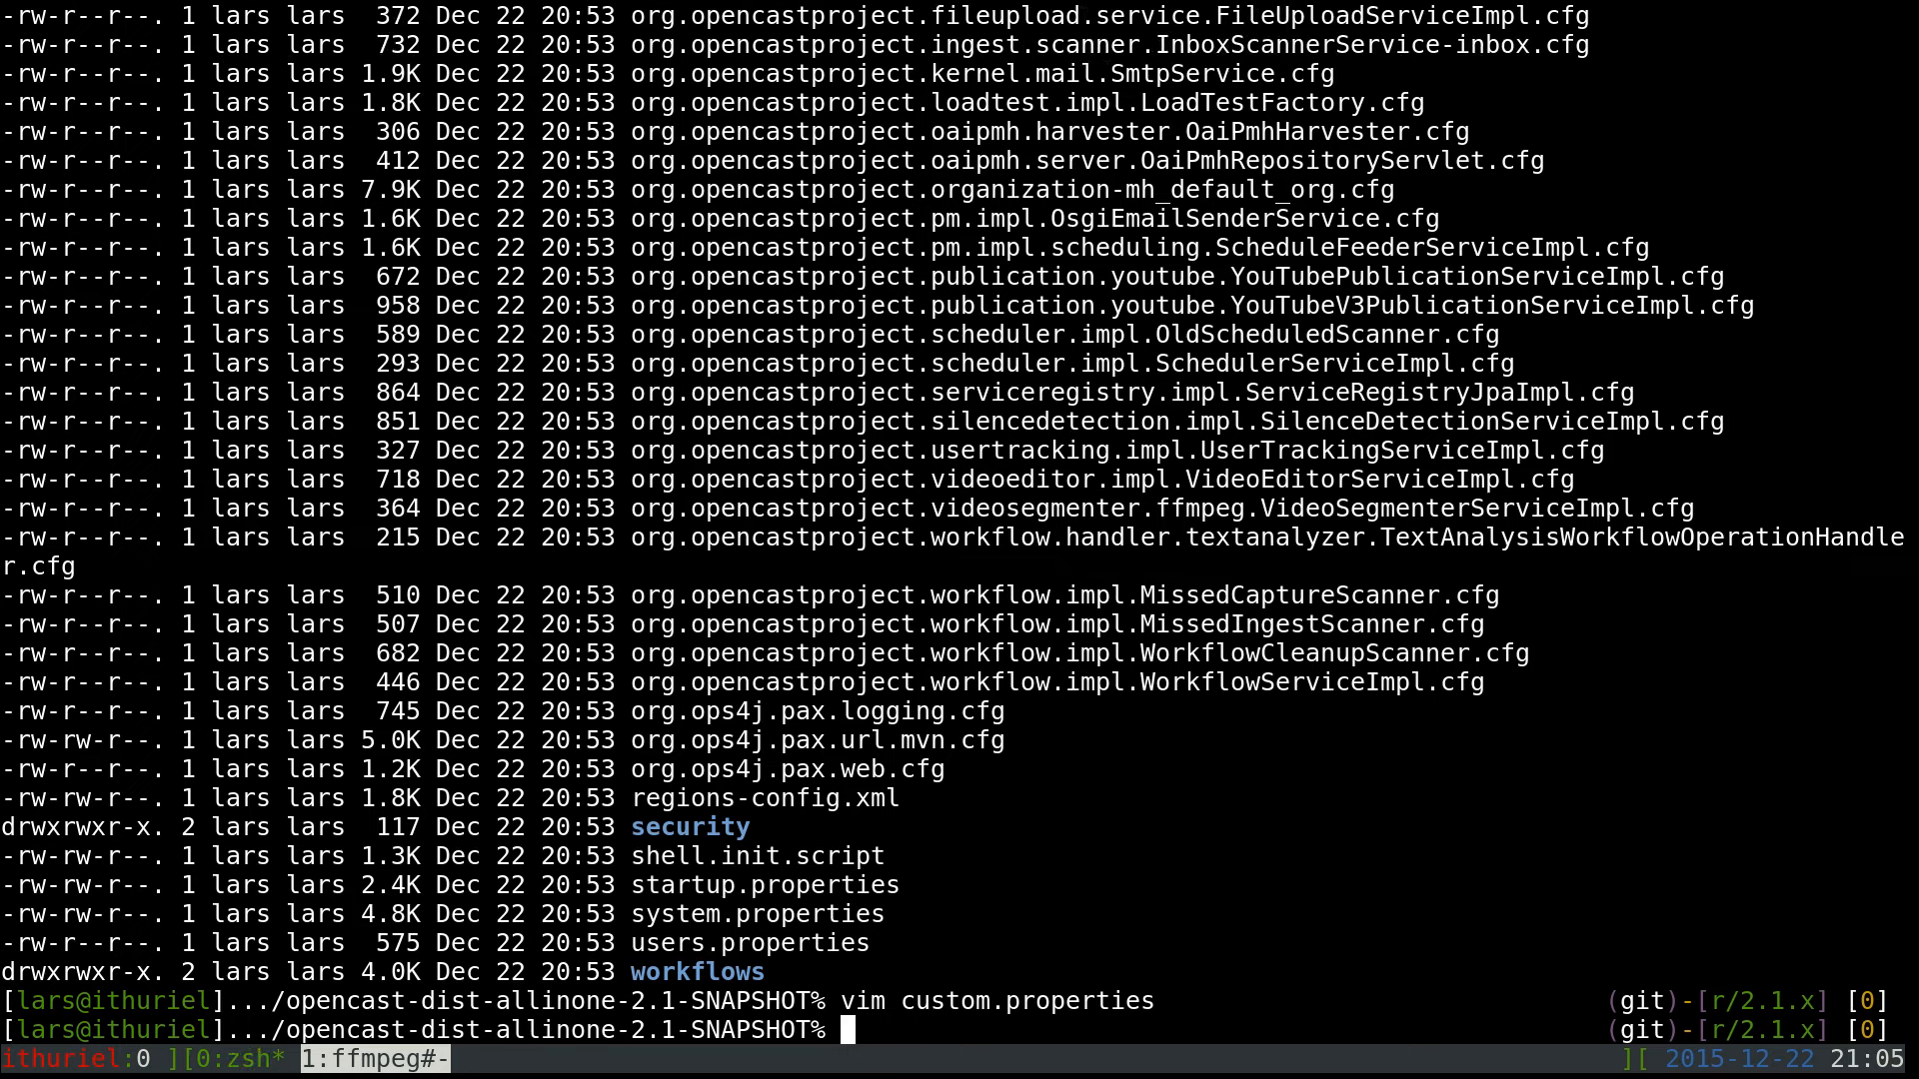
pyautogui.write('vim etc/')
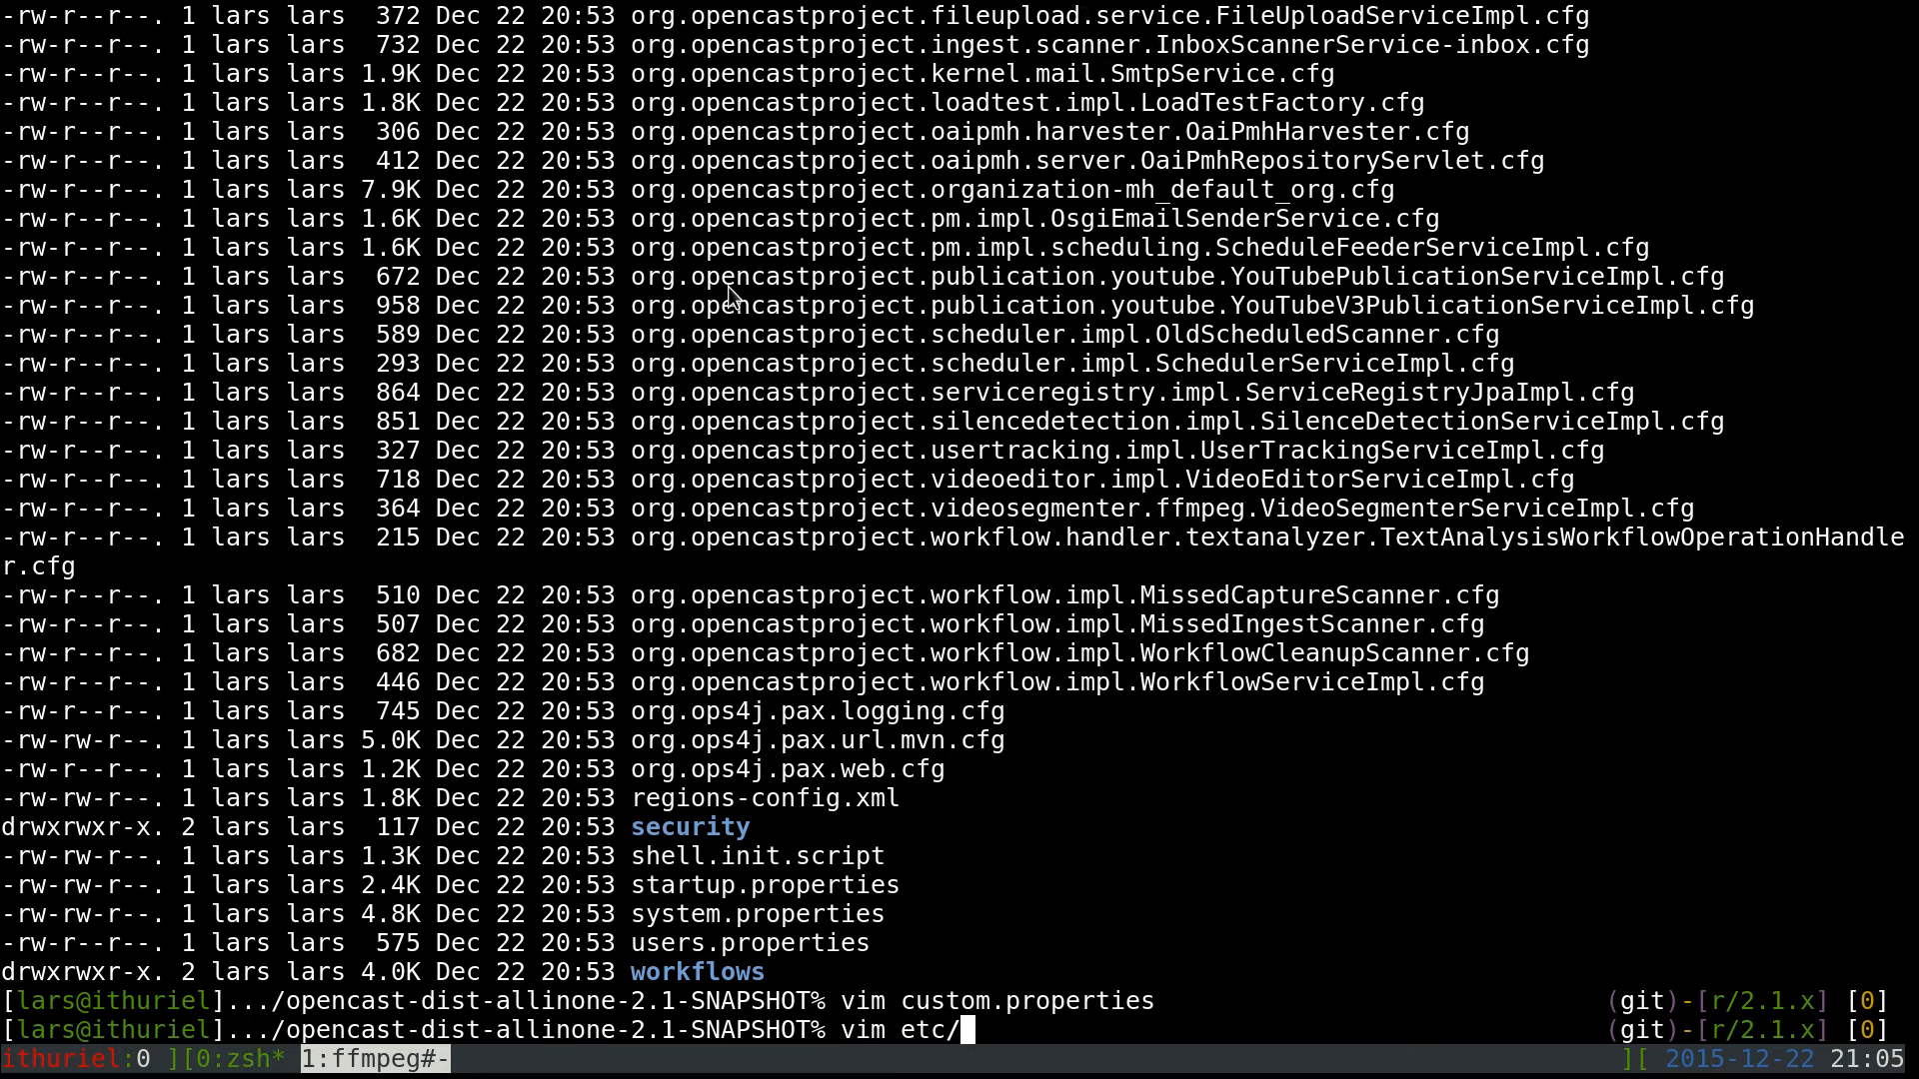
# Edit etc/custom.properties in Vim and prefix line 19's listening.addresses setting with #
pyautogui.press('Return')
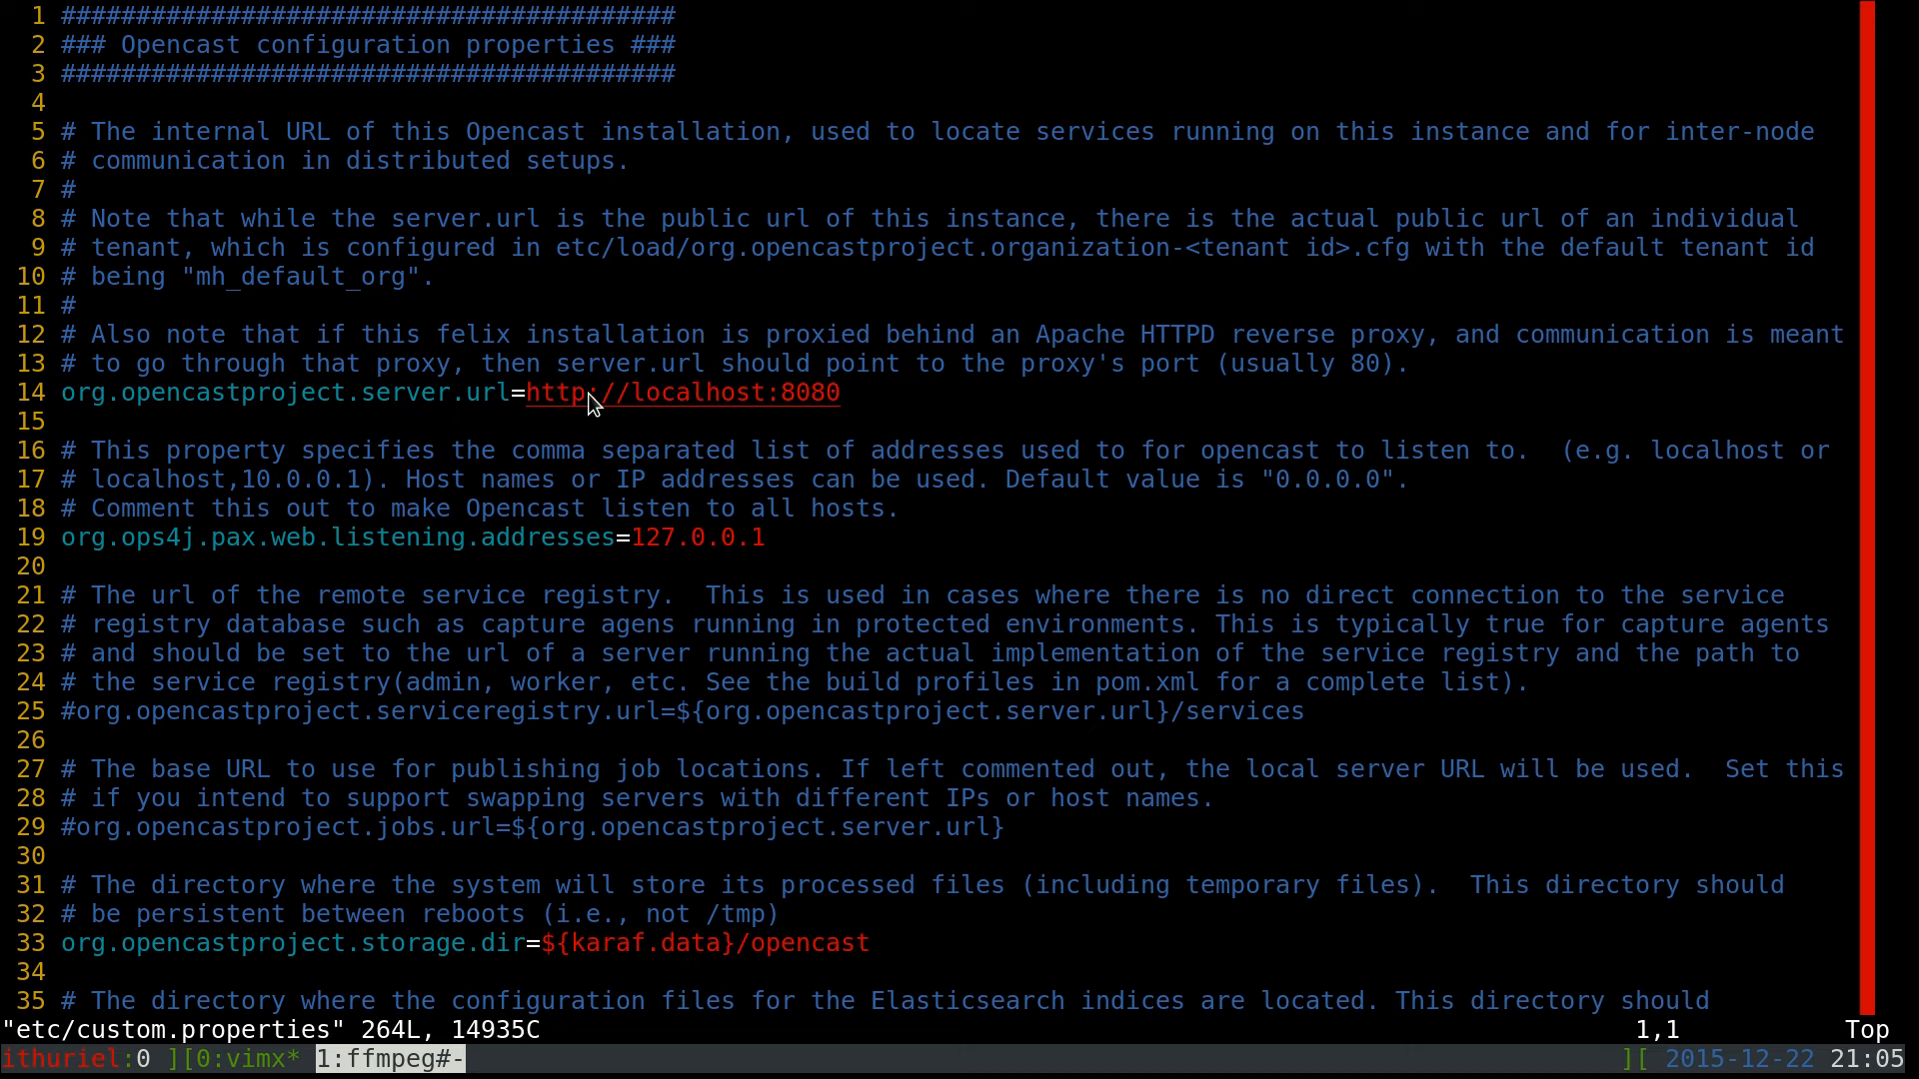
pyautogui.scroll(-3)
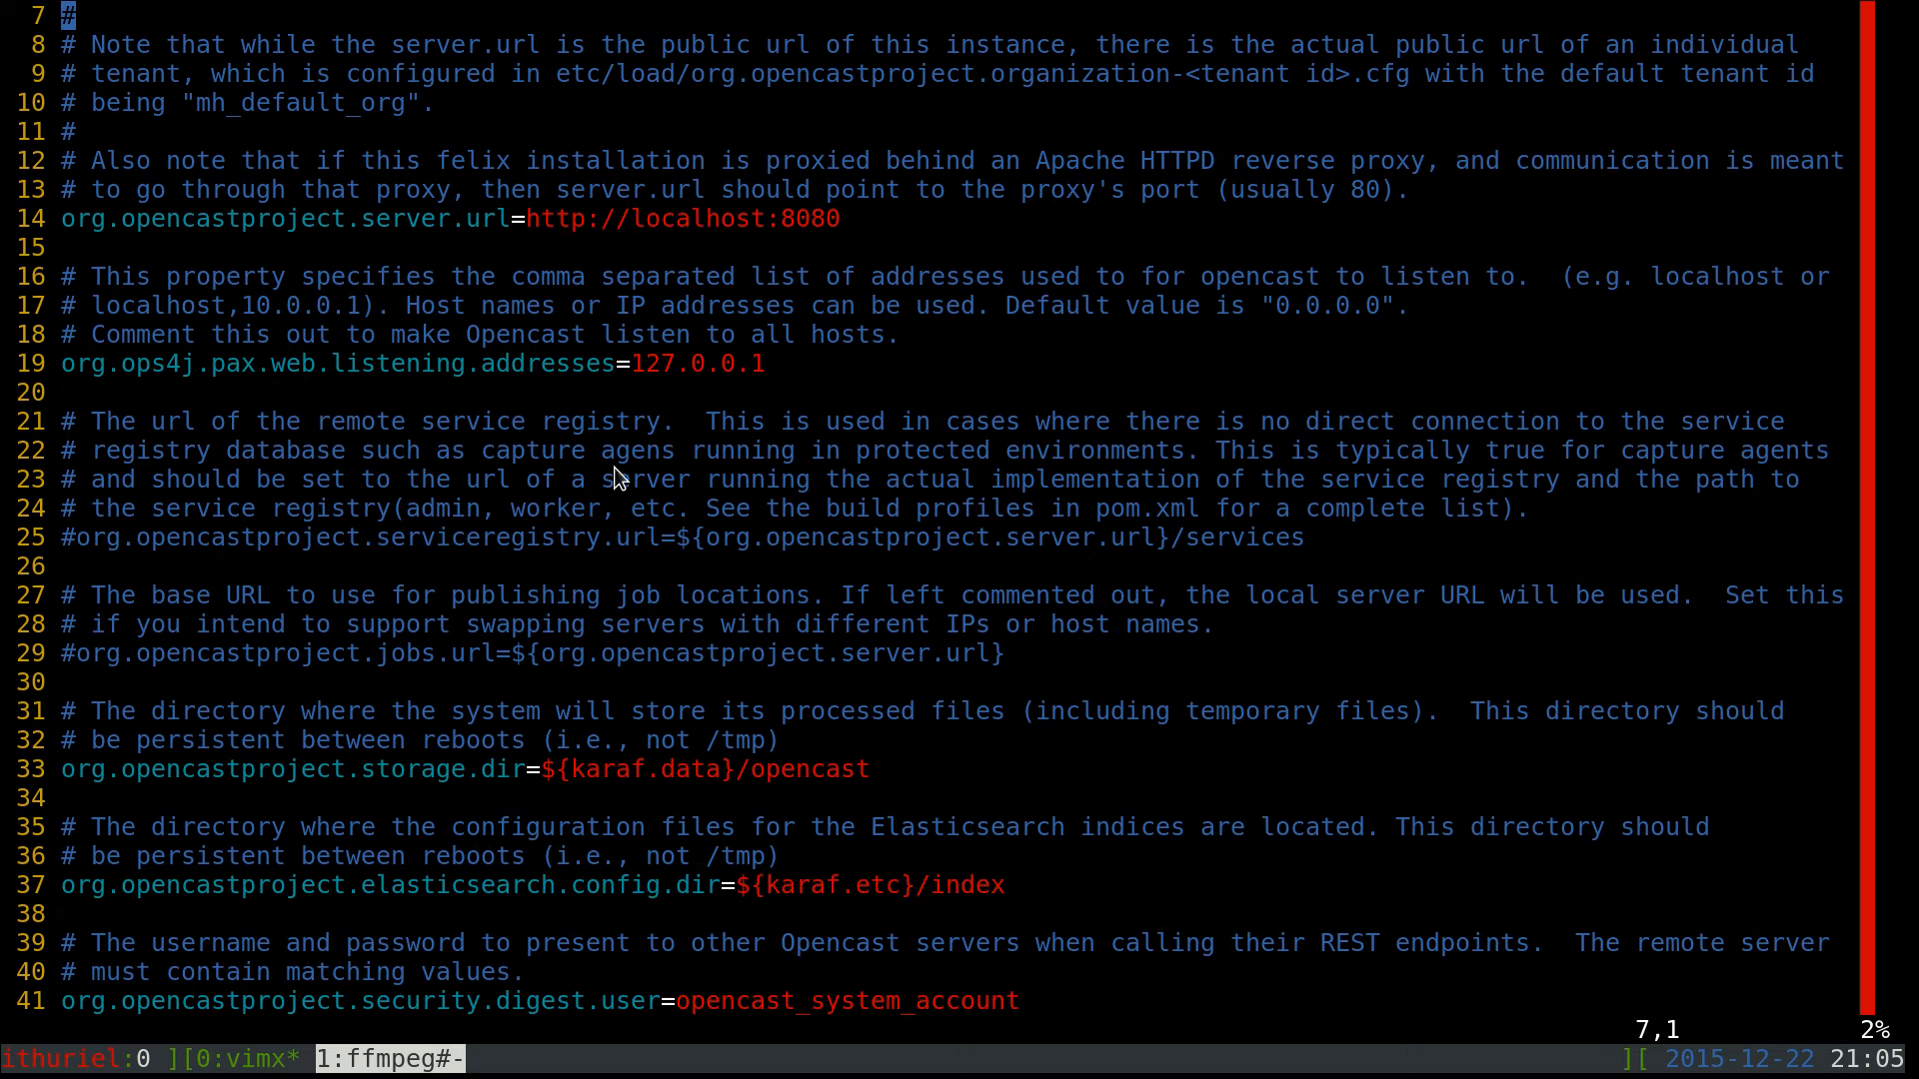
pyautogui.moveTo(594, 496)
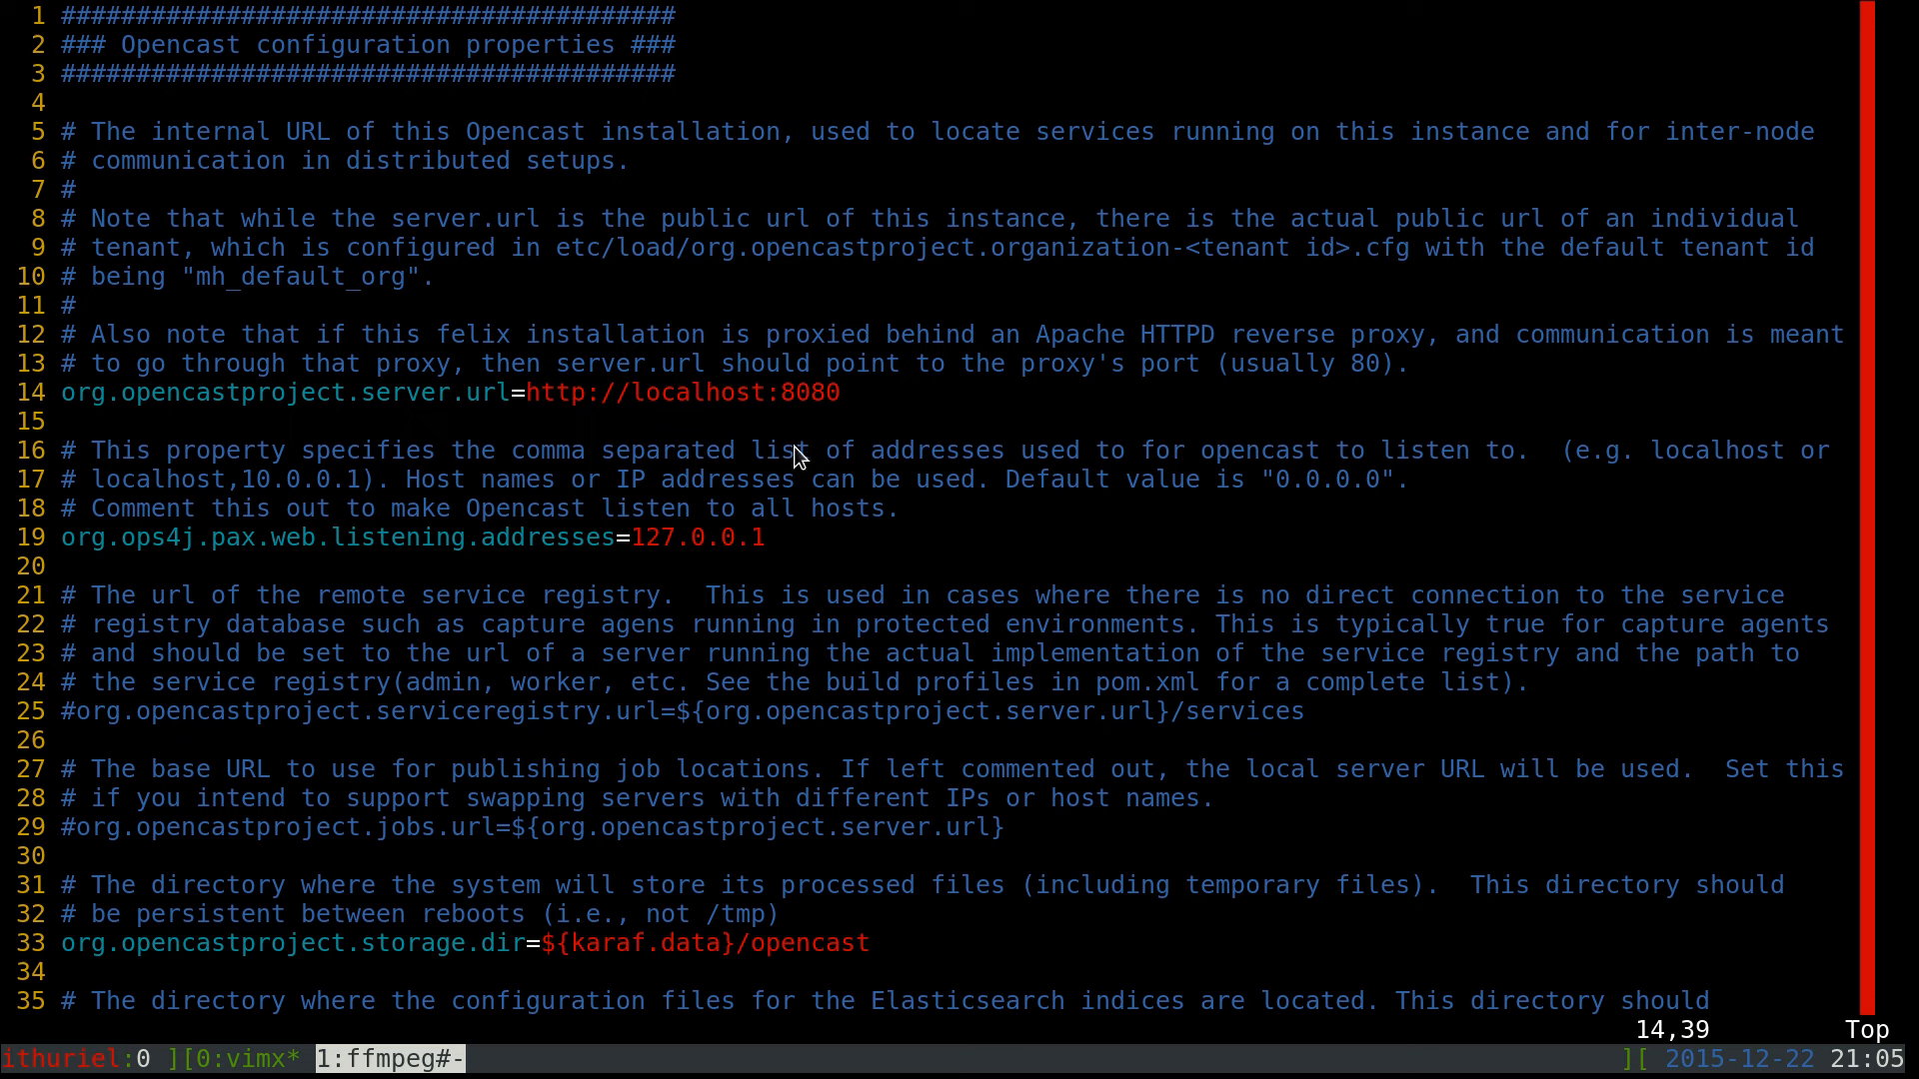
pyautogui.moveTo(612, 548)
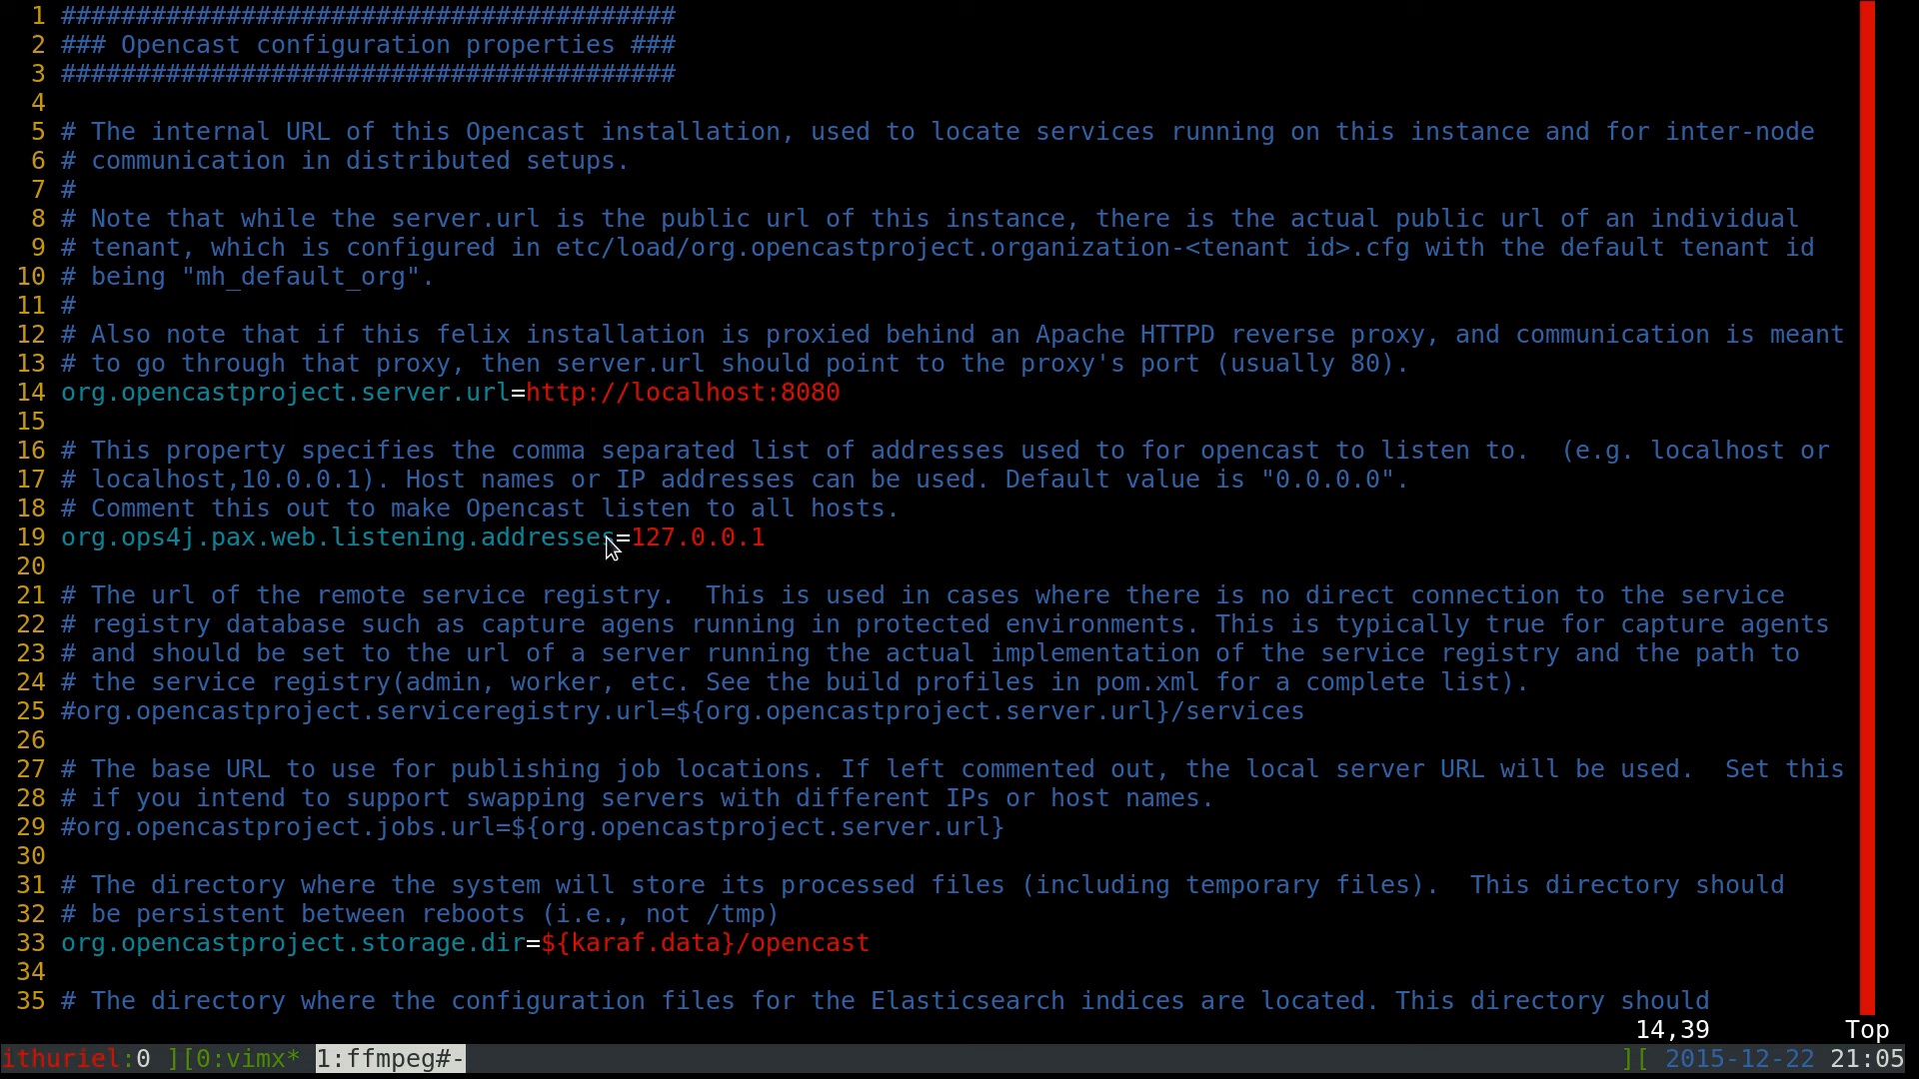
pyautogui.moveTo(599, 538)
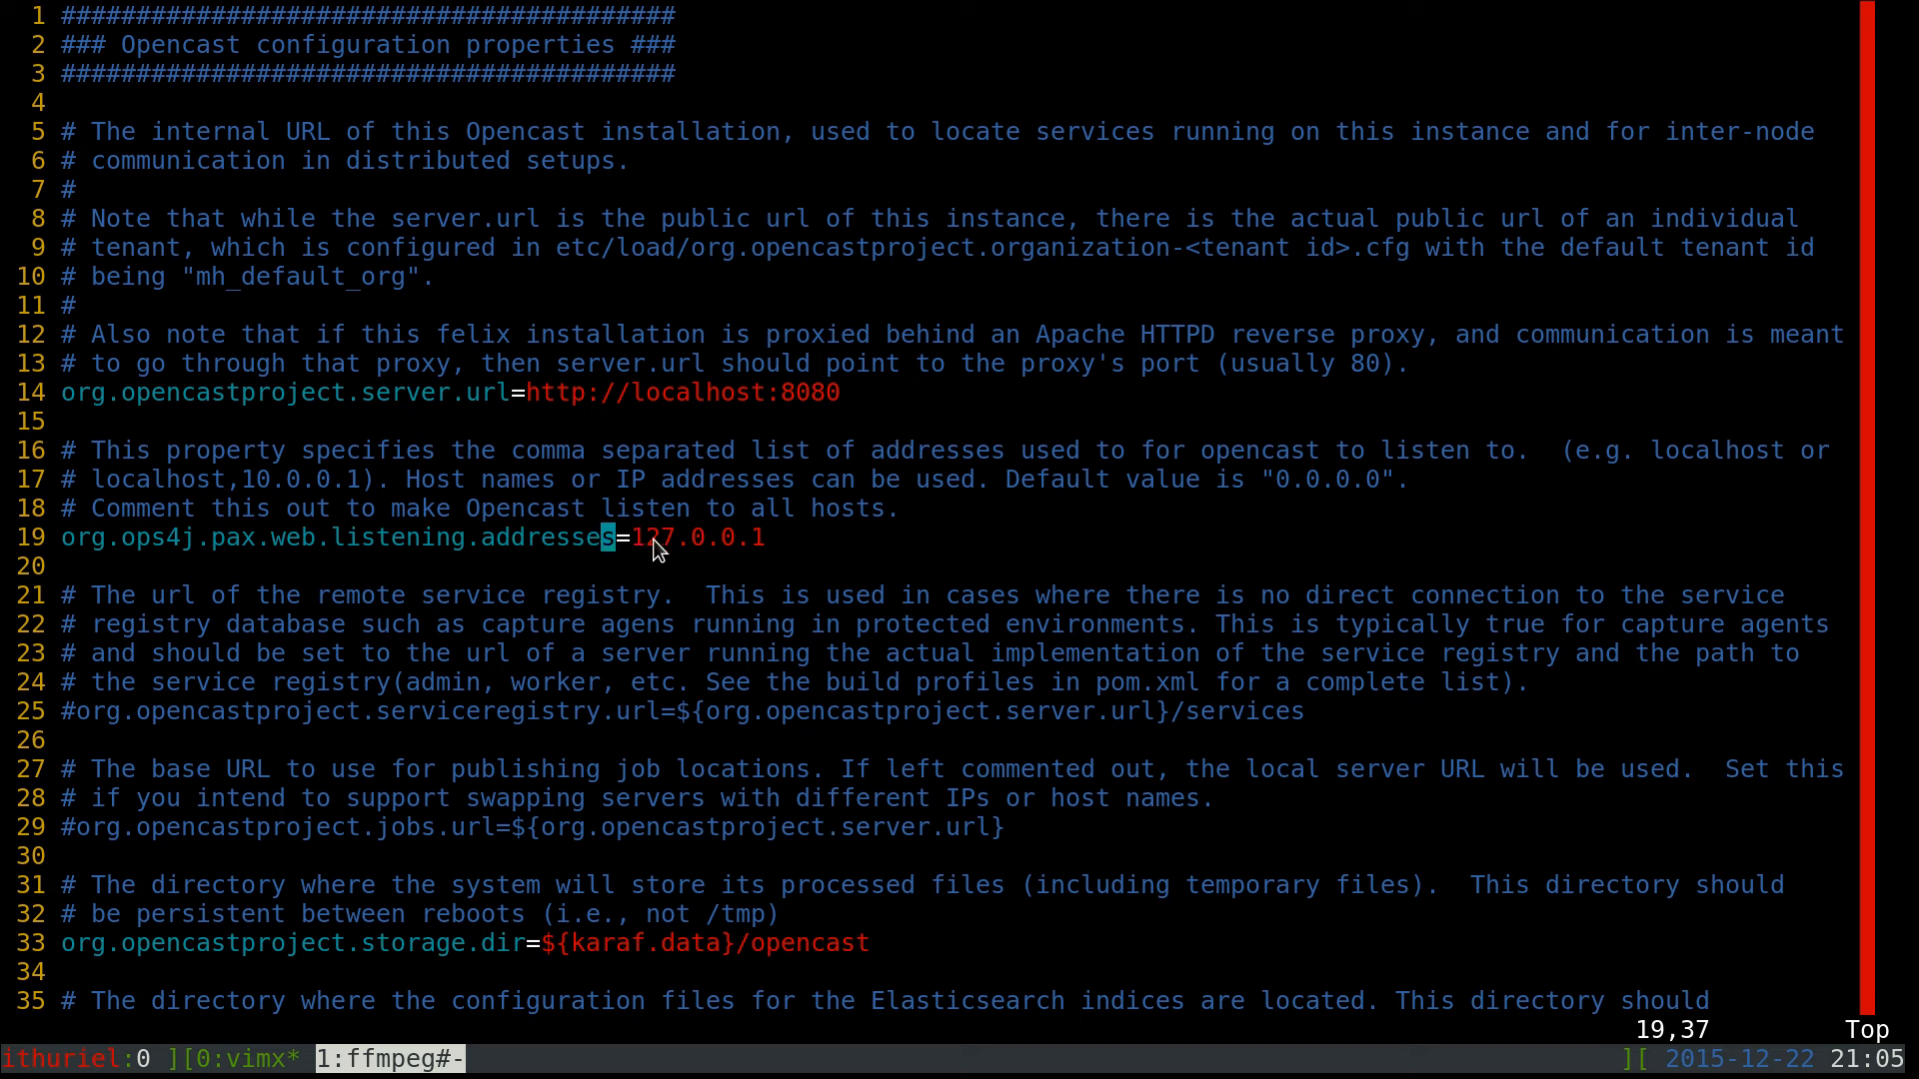
pyautogui.moveTo(635, 548)
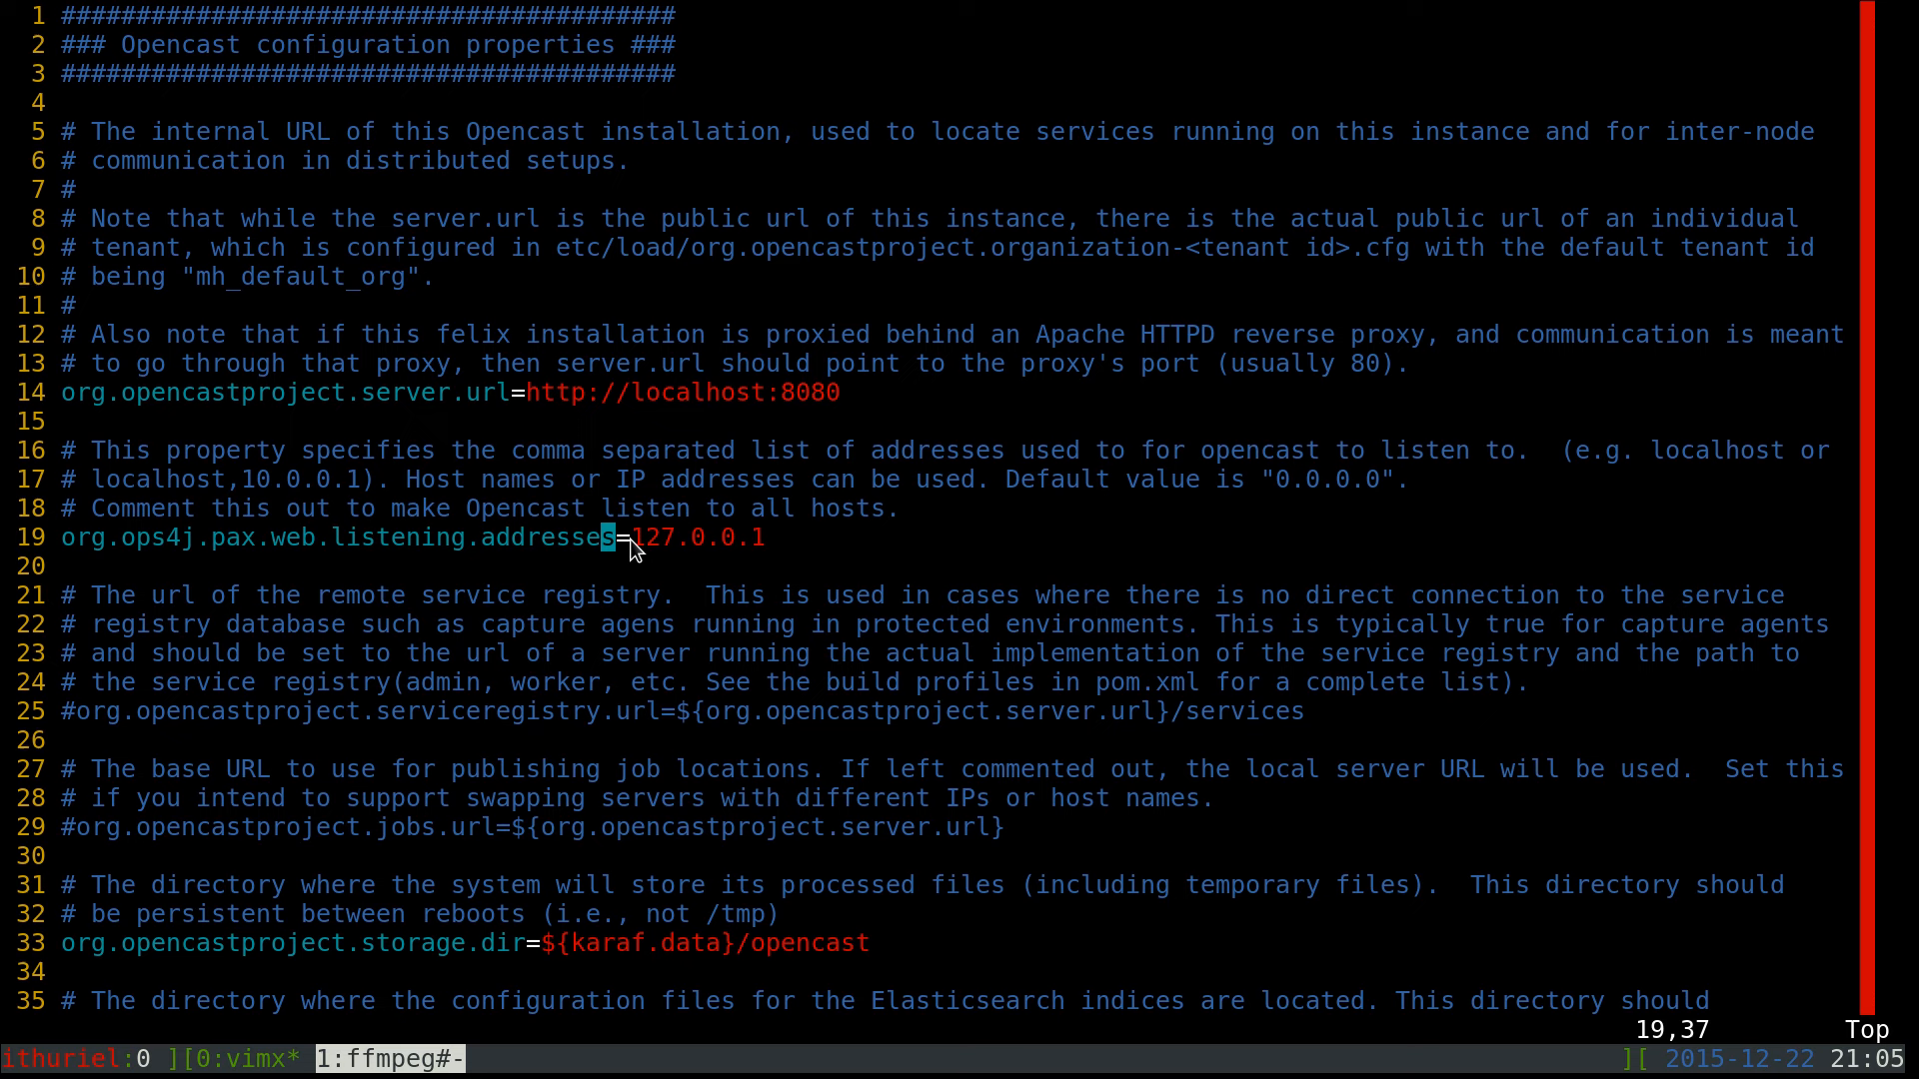
pyautogui.moveTo(669, 570)
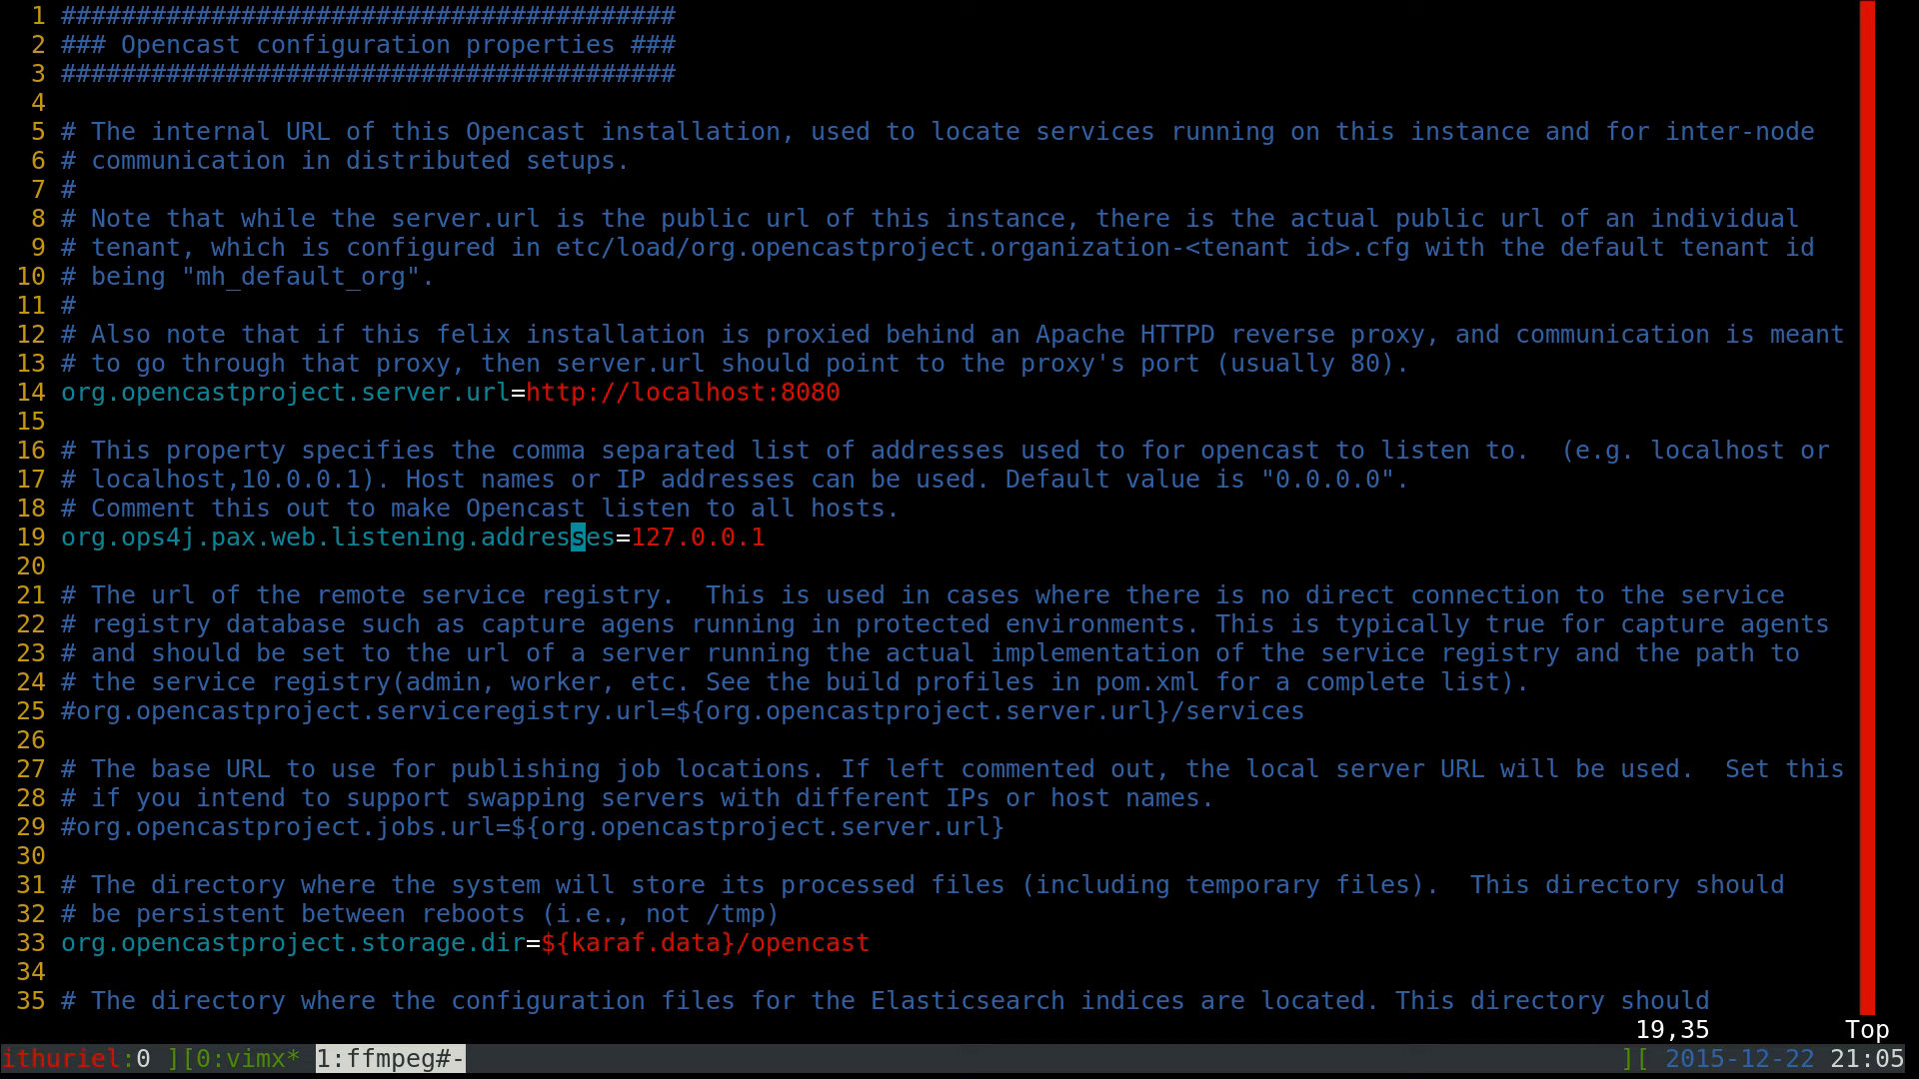
pyautogui.press('I')
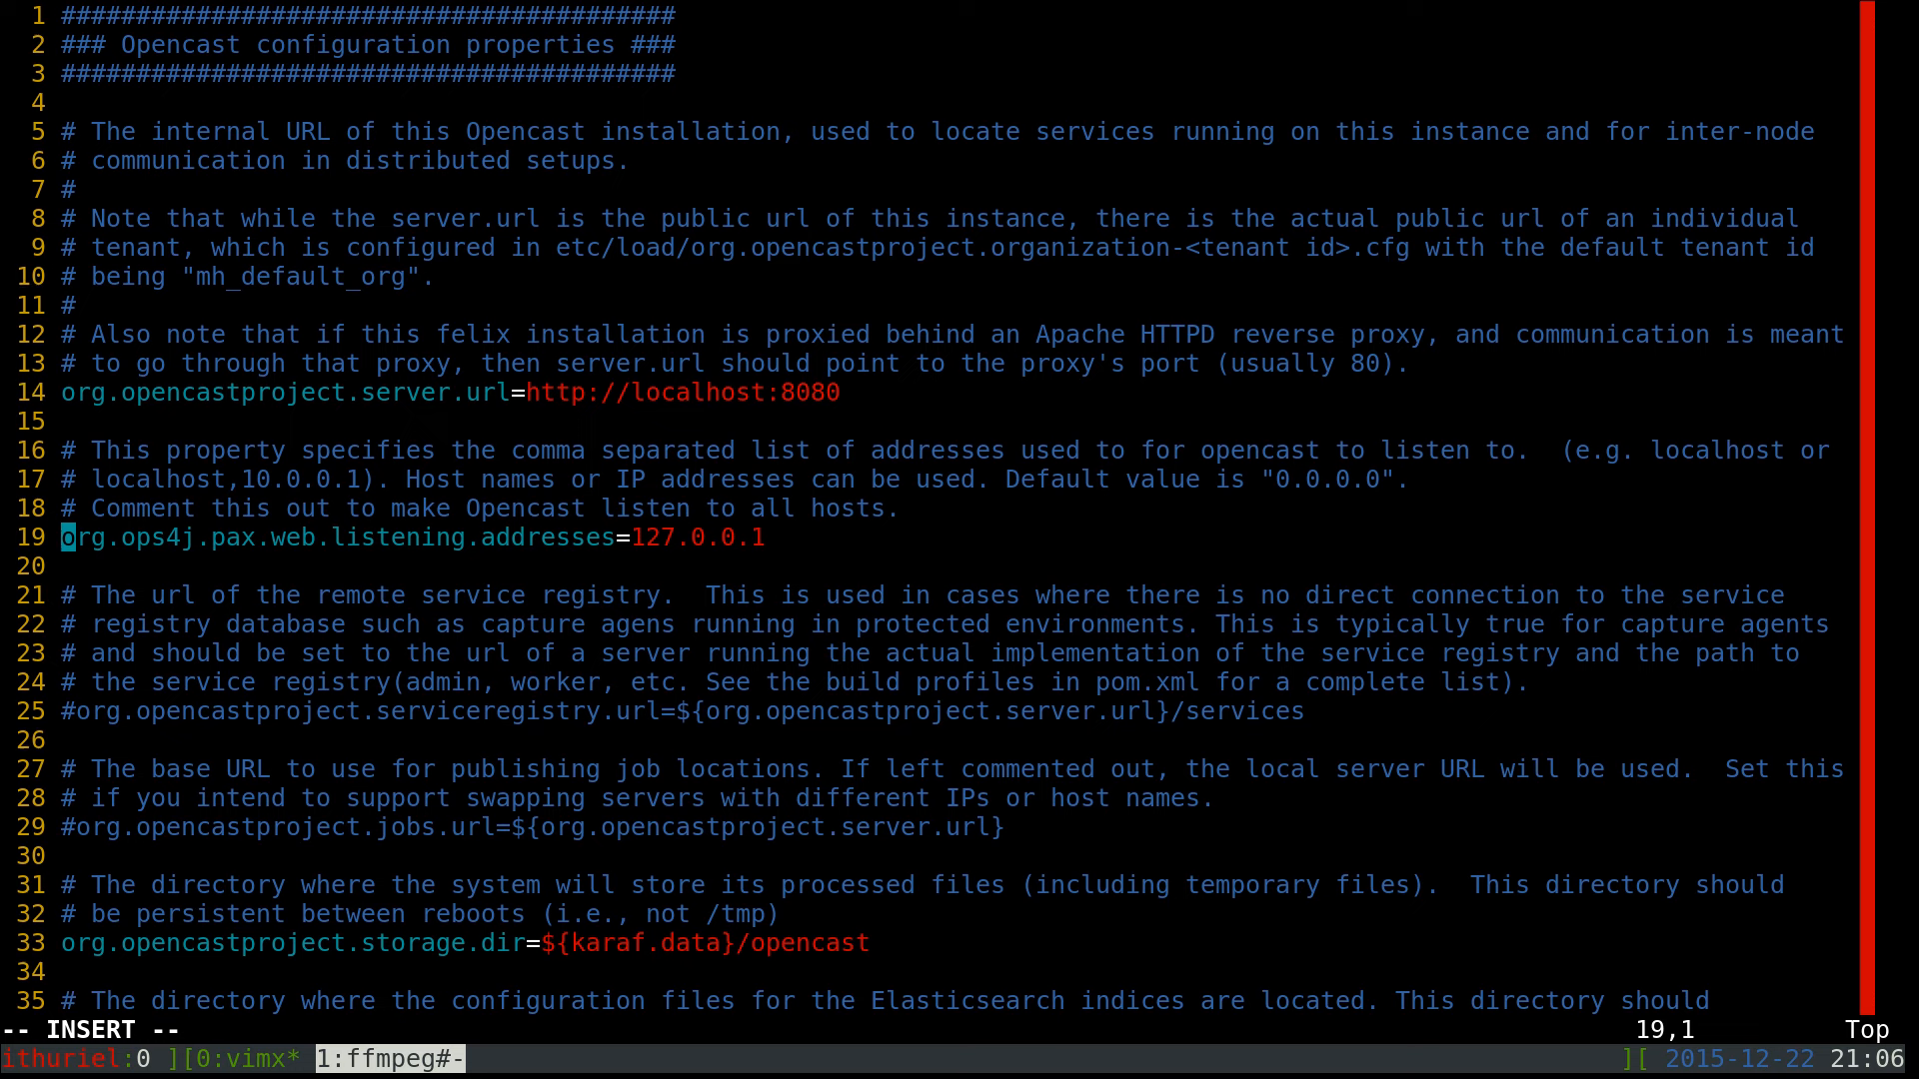
pyautogui.write('#')
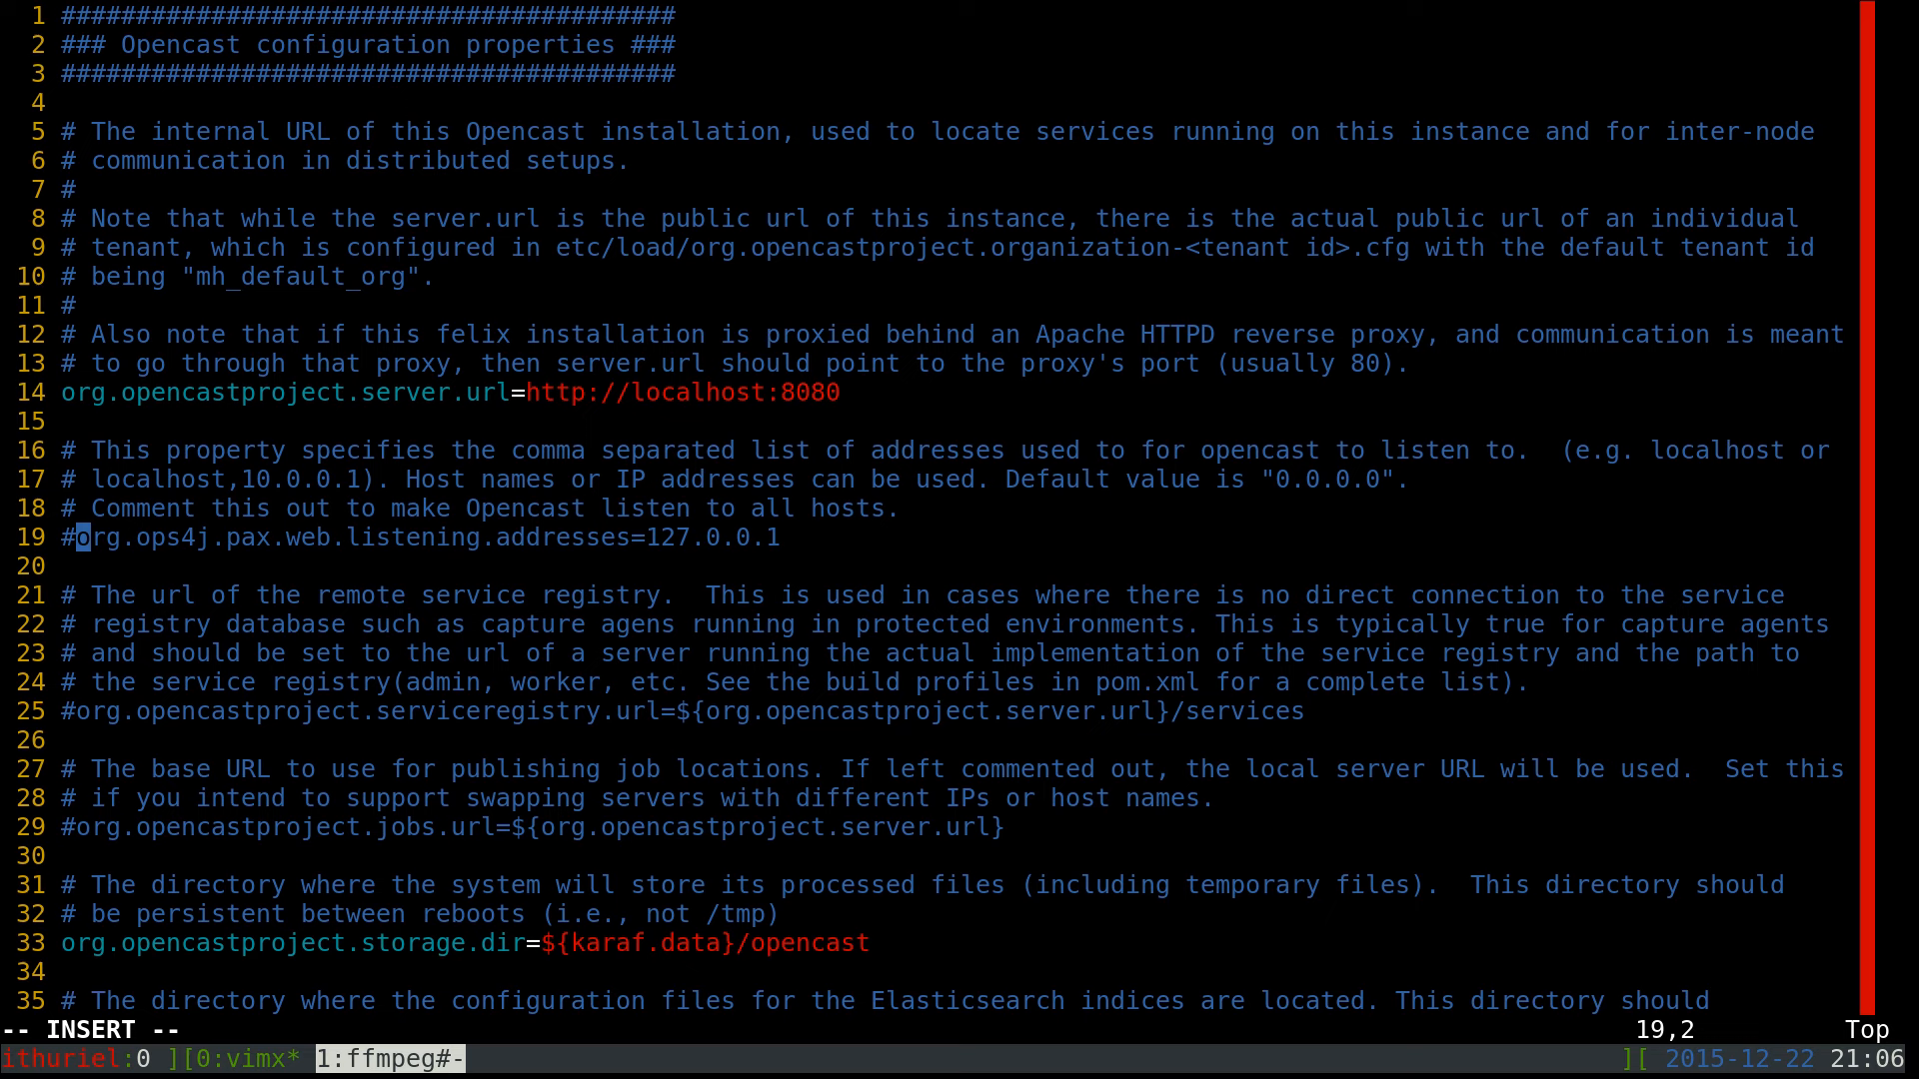
pyautogui.press('Escape')
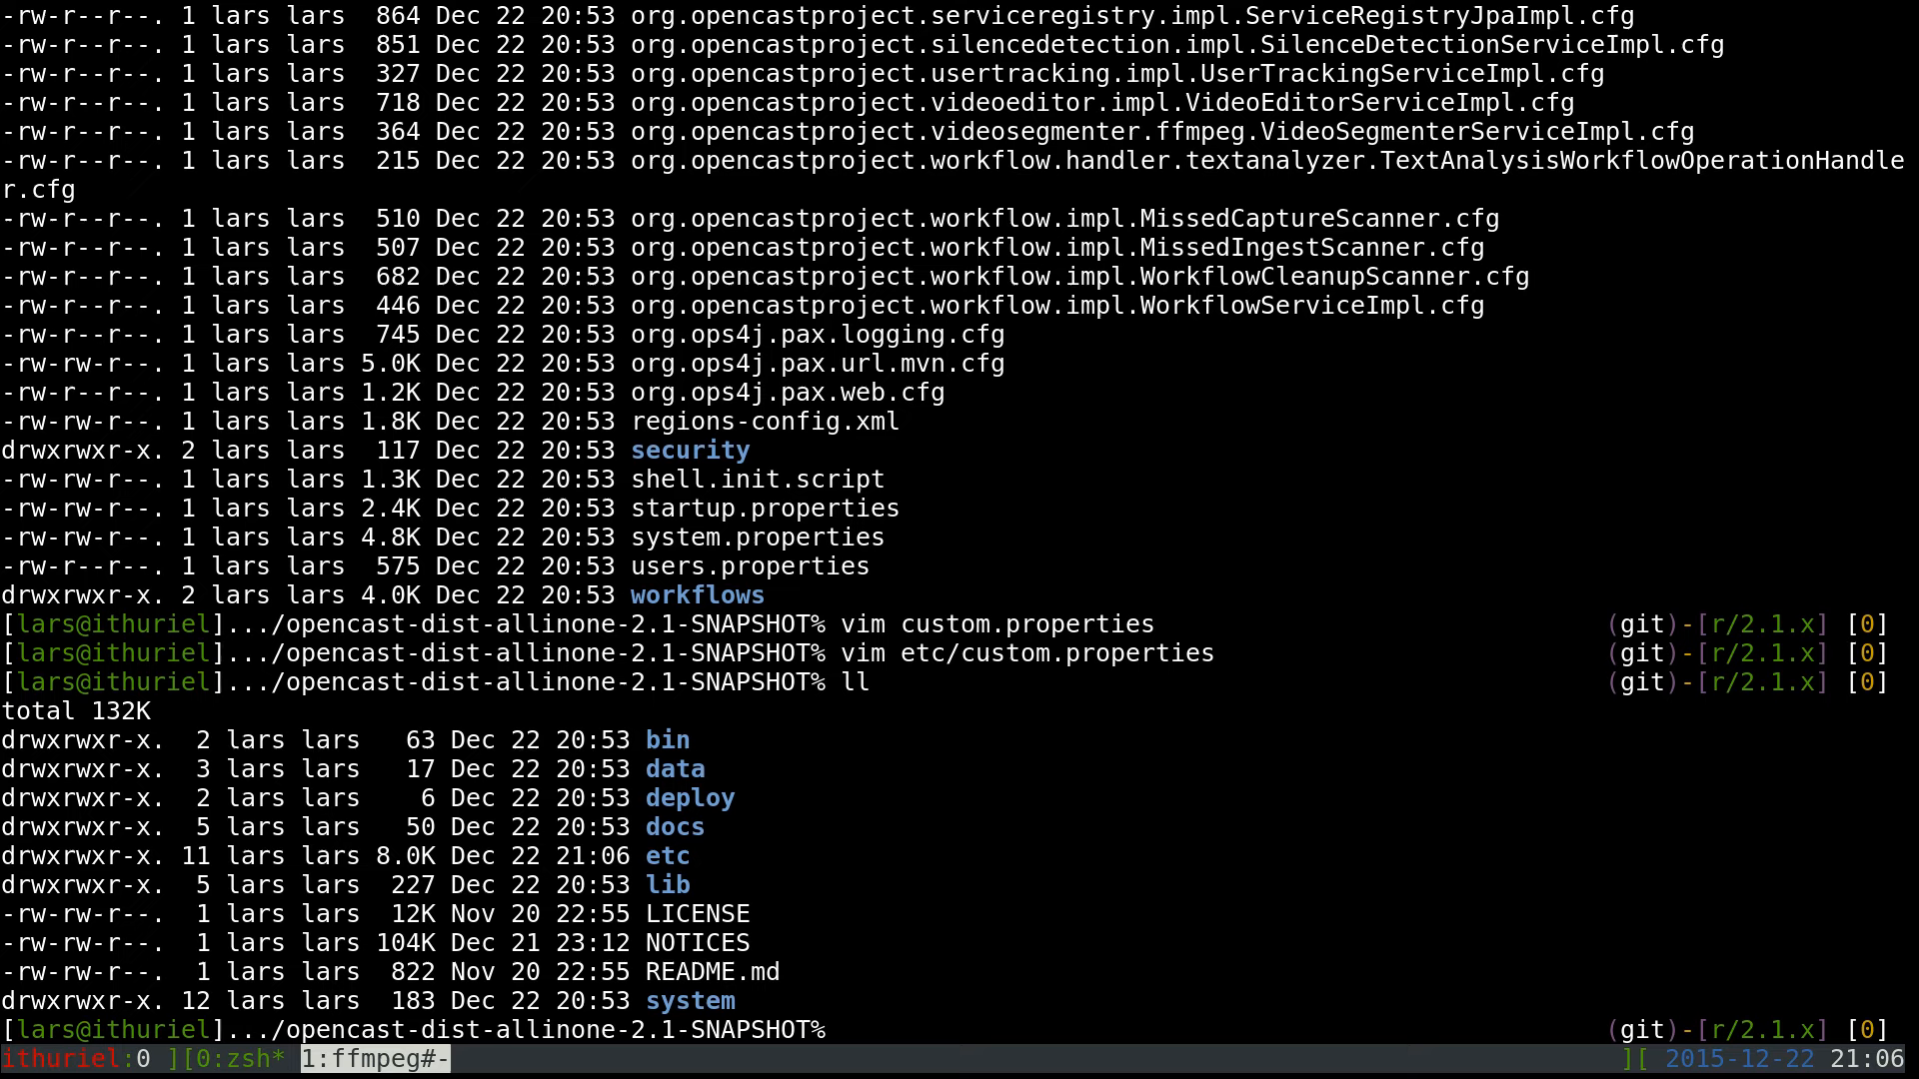
# Run sudo systemctl start activemq.service and enter the password
pyautogui.write('s')
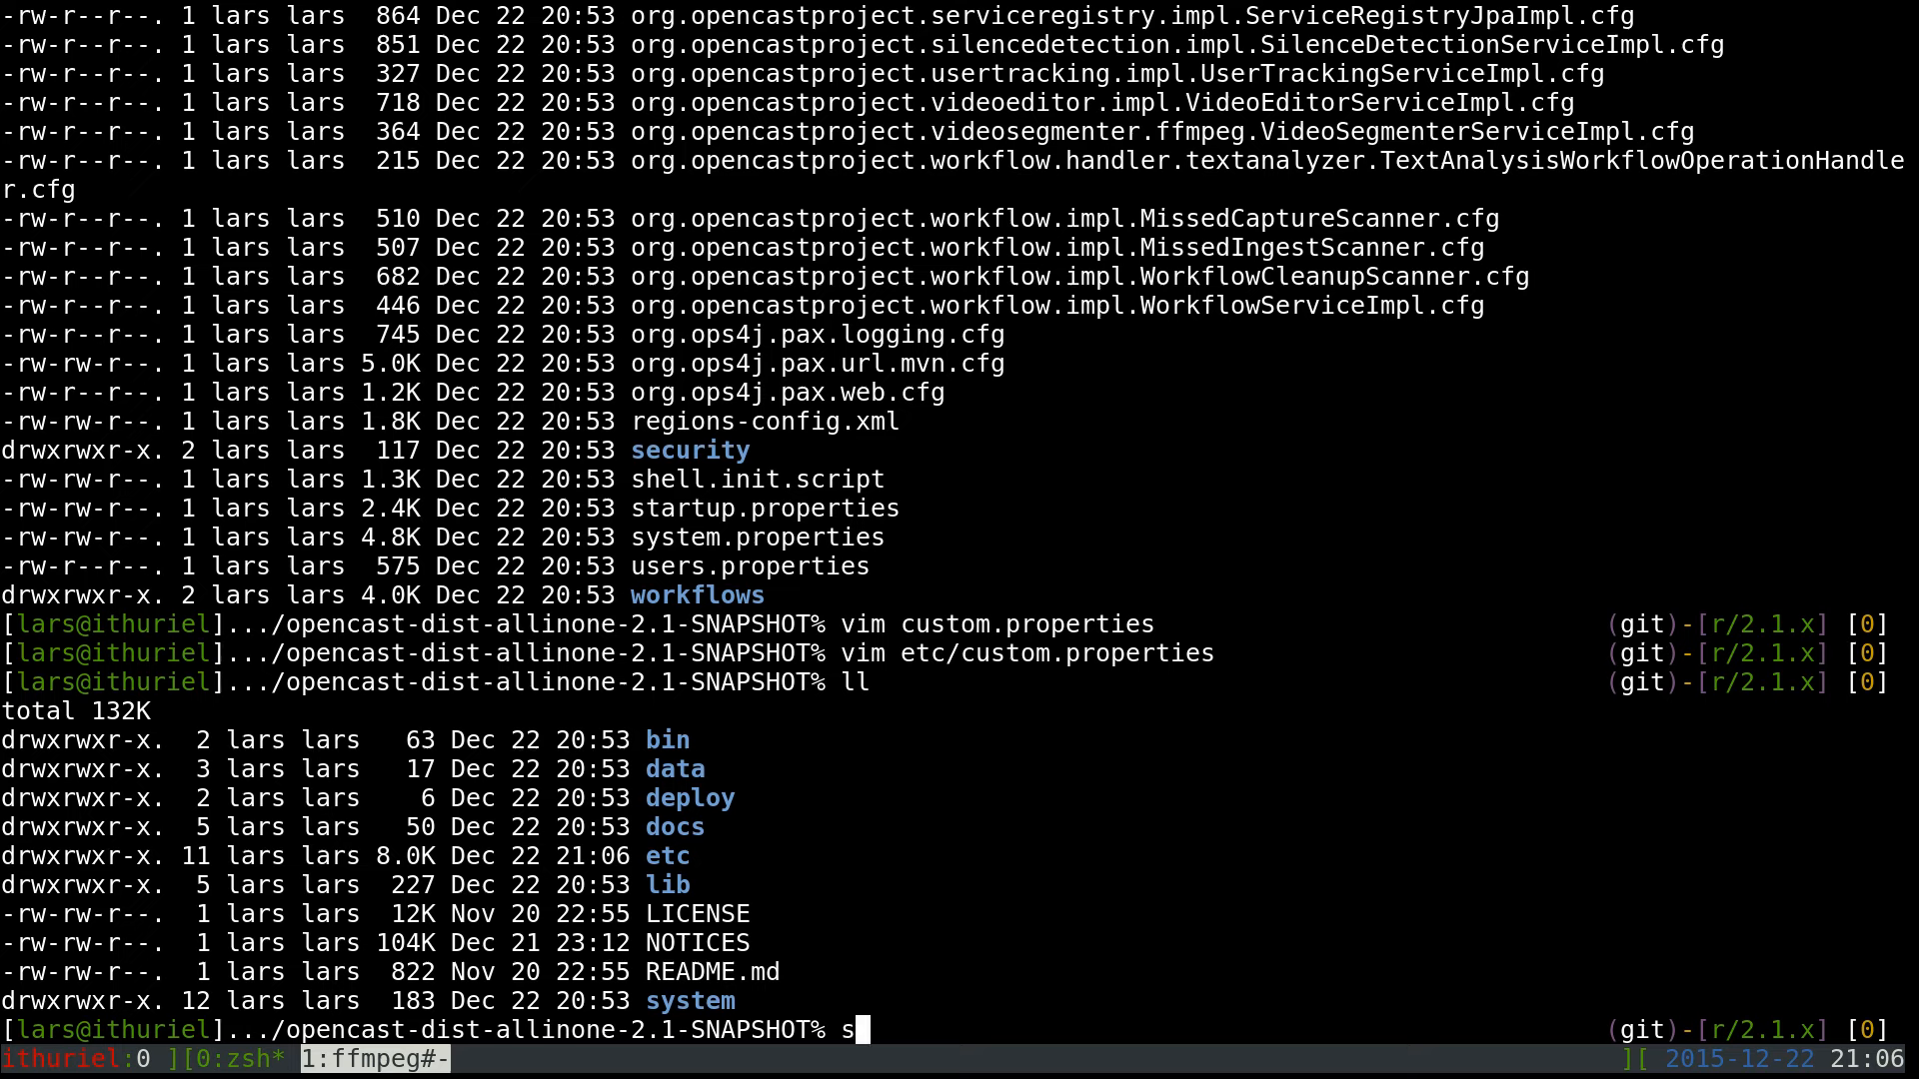
pyautogui.write('udo')
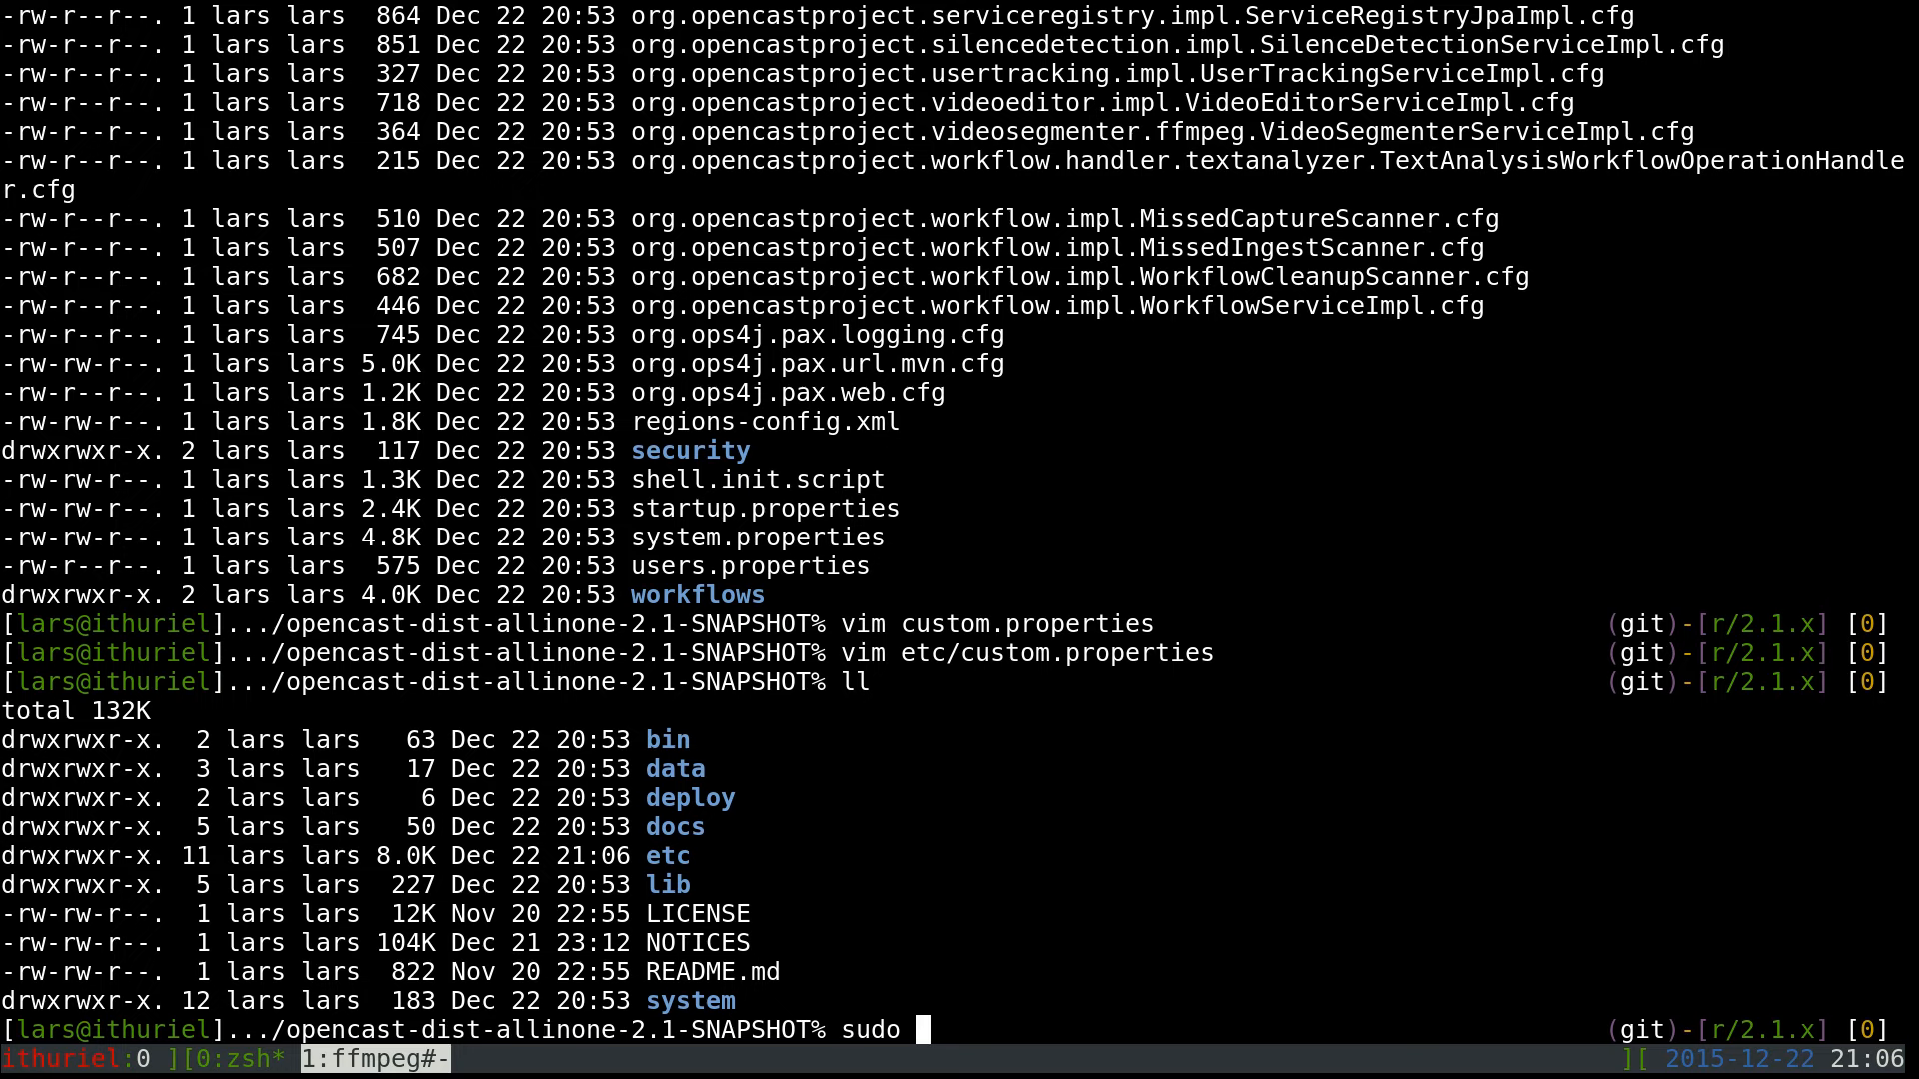
pyautogui.write('systemctl')
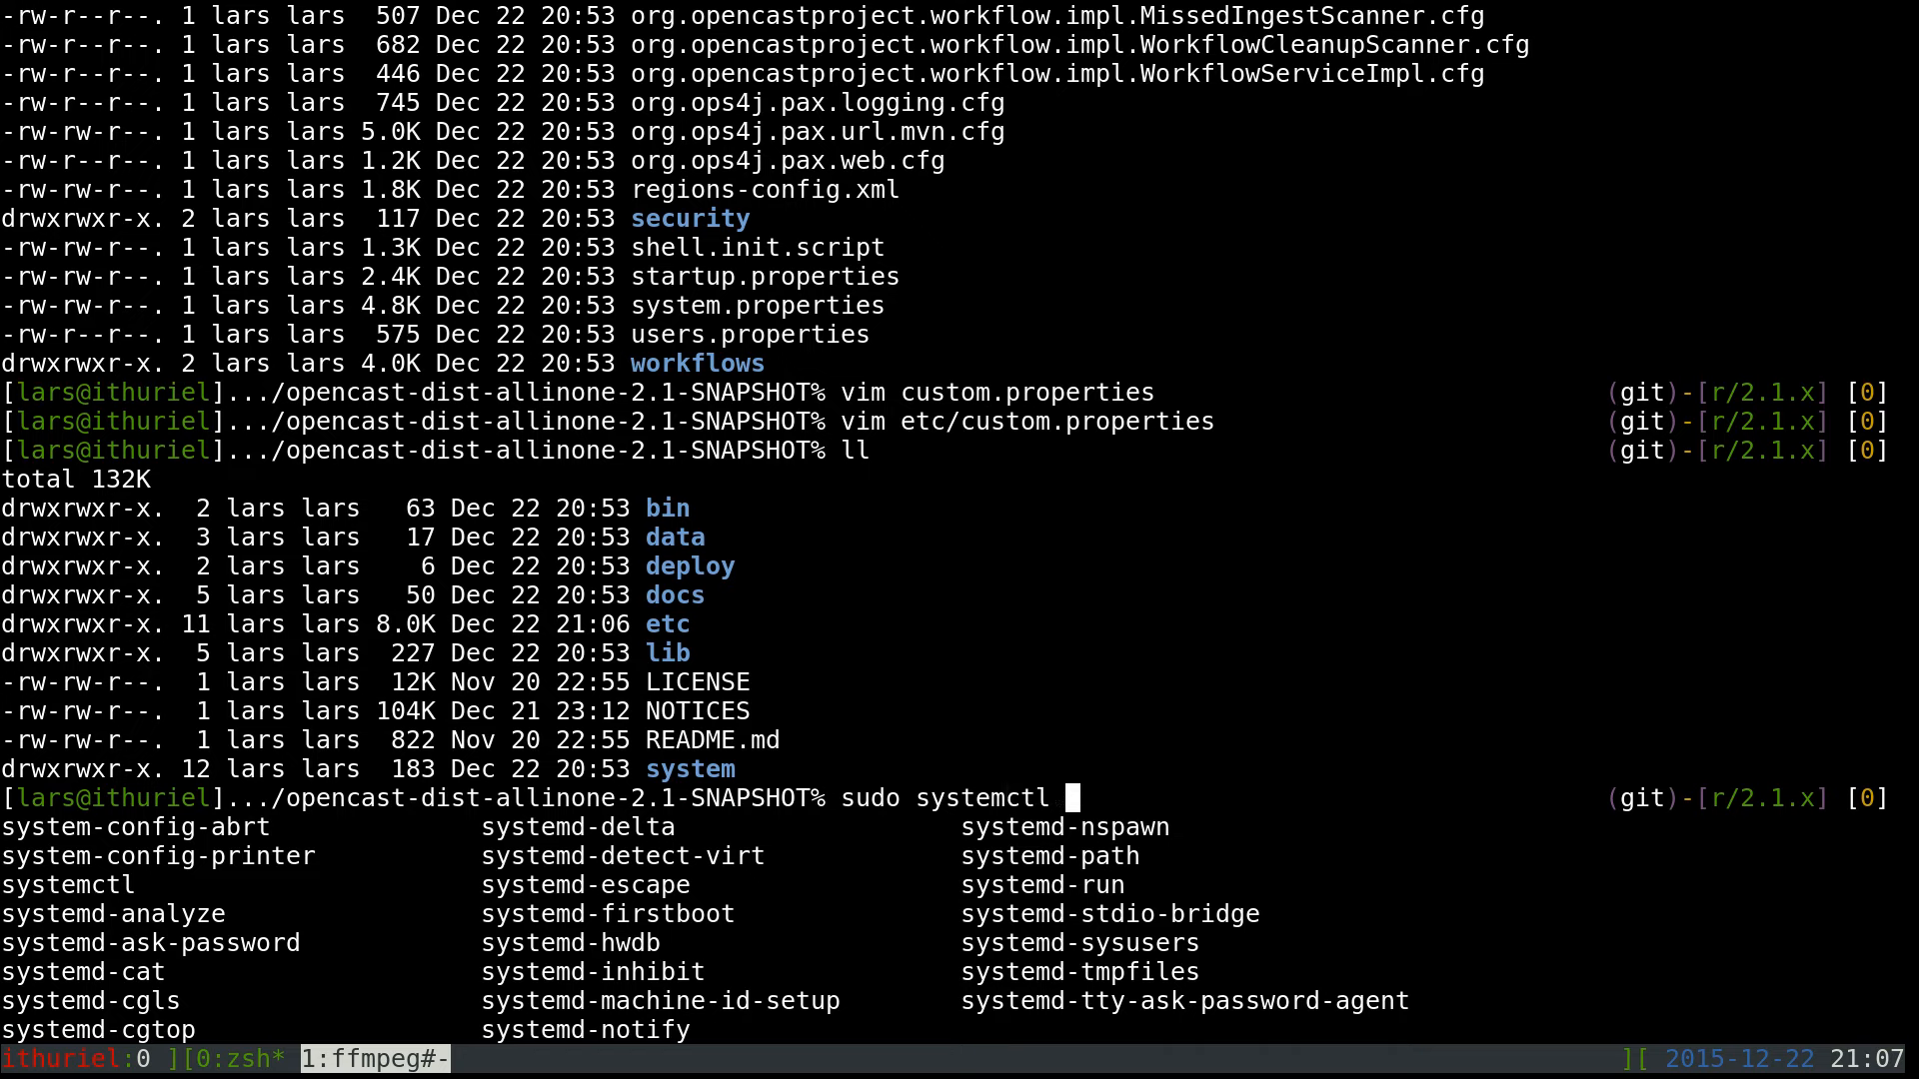
pyautogui.write('star')
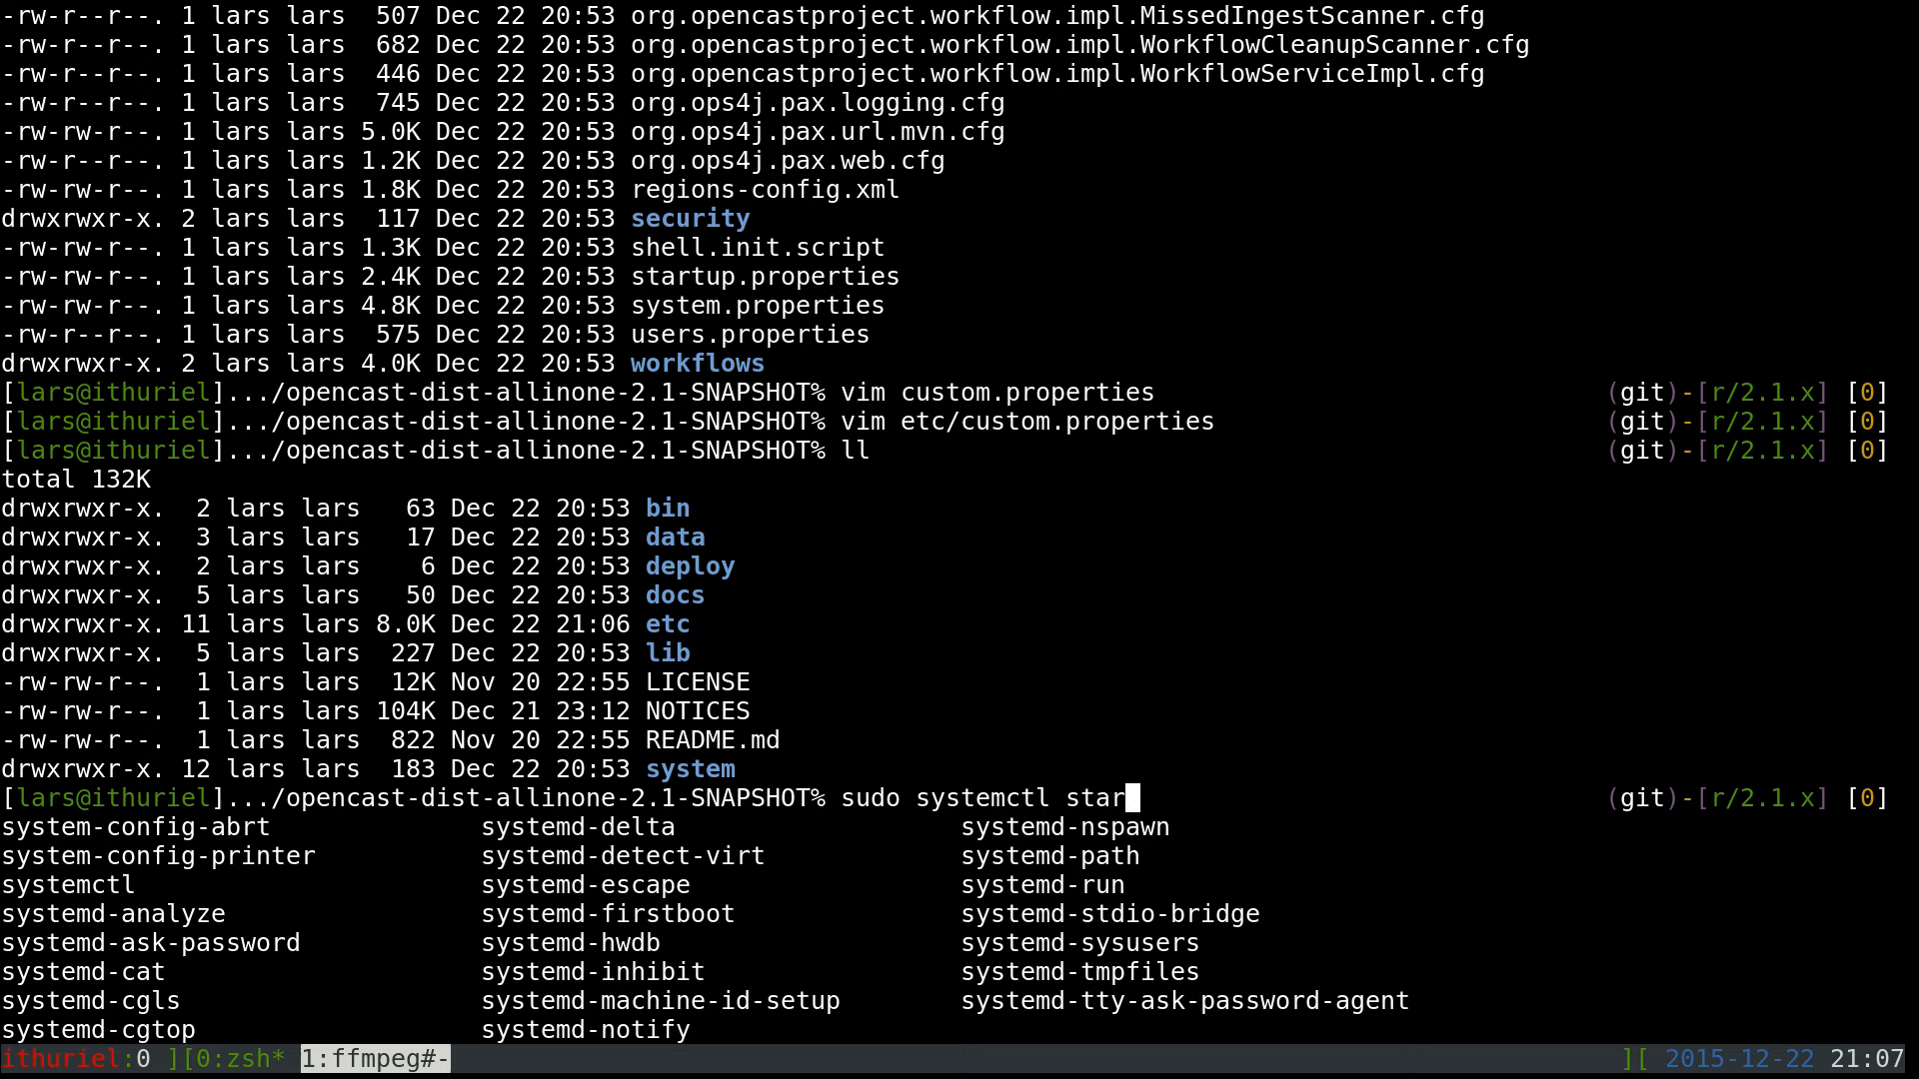
pyautogui.write('active')
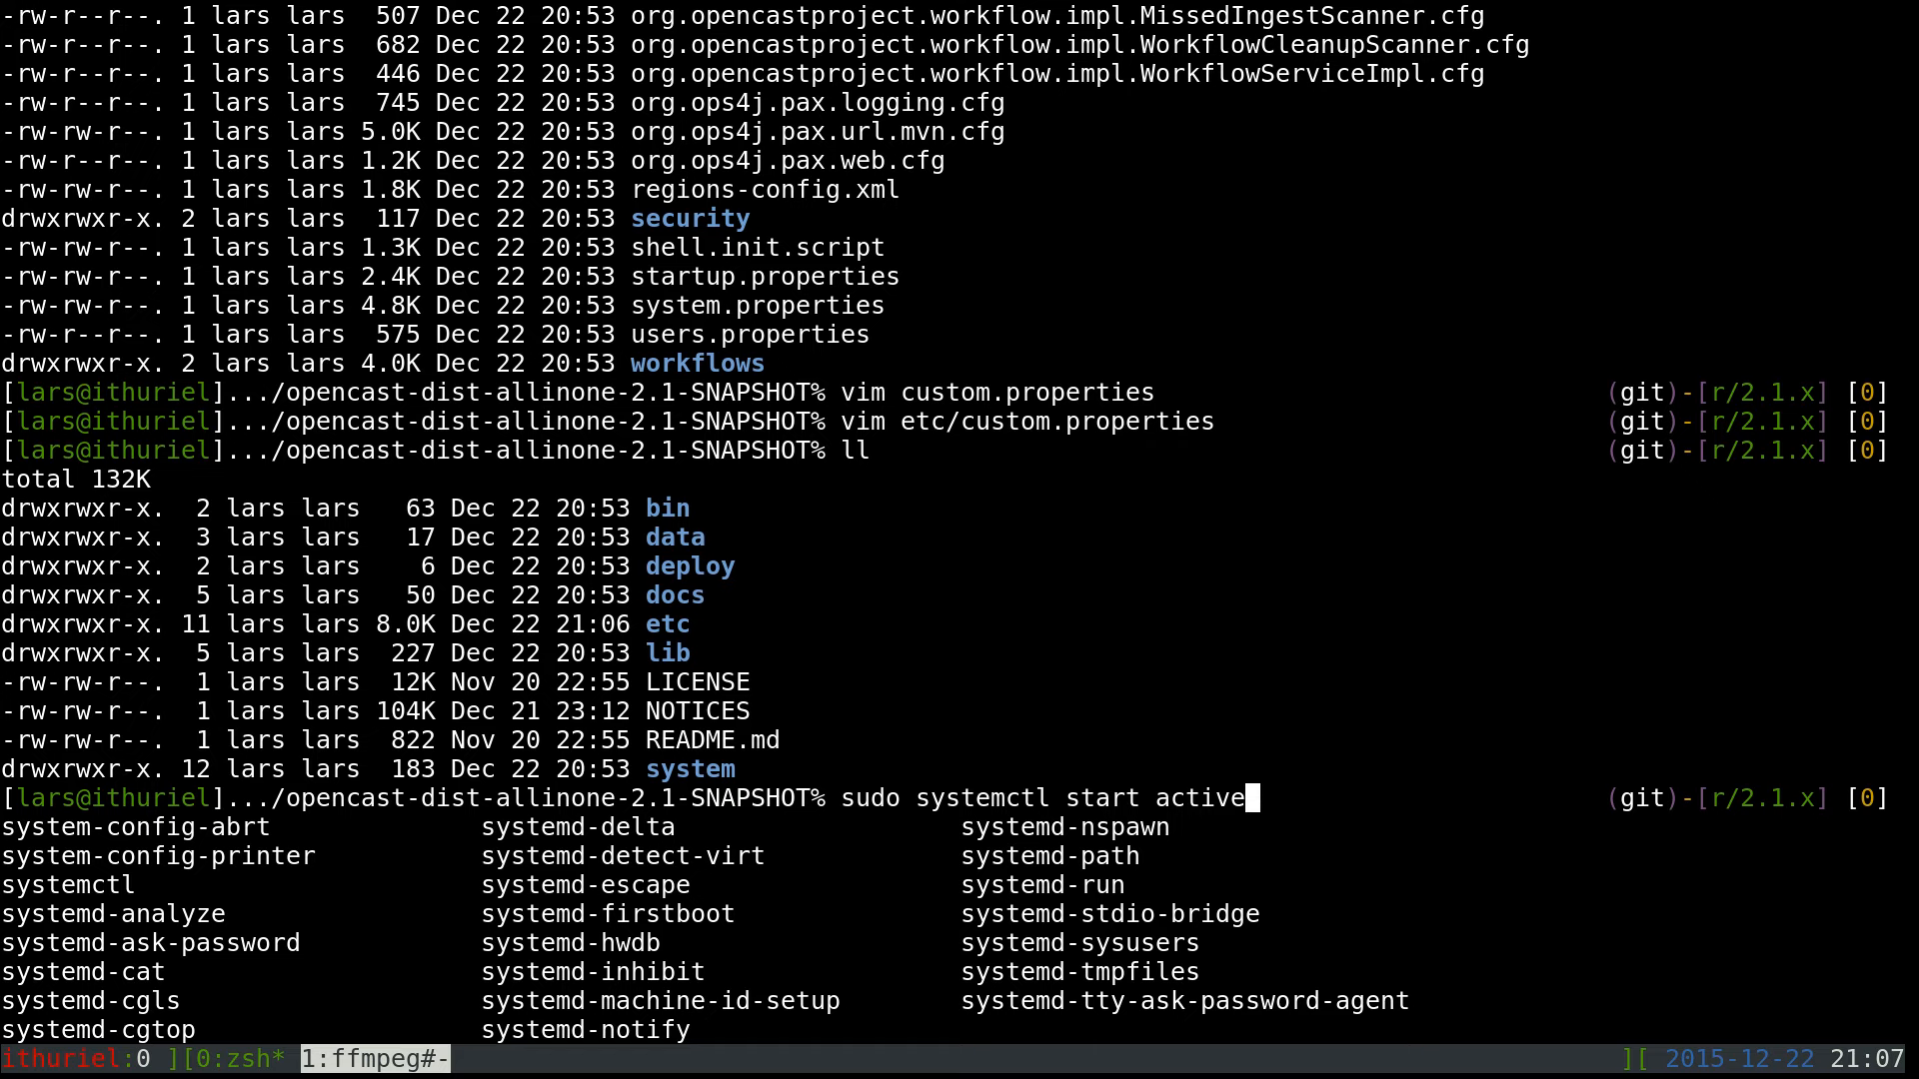
pyautogui.write('mq.service mw')
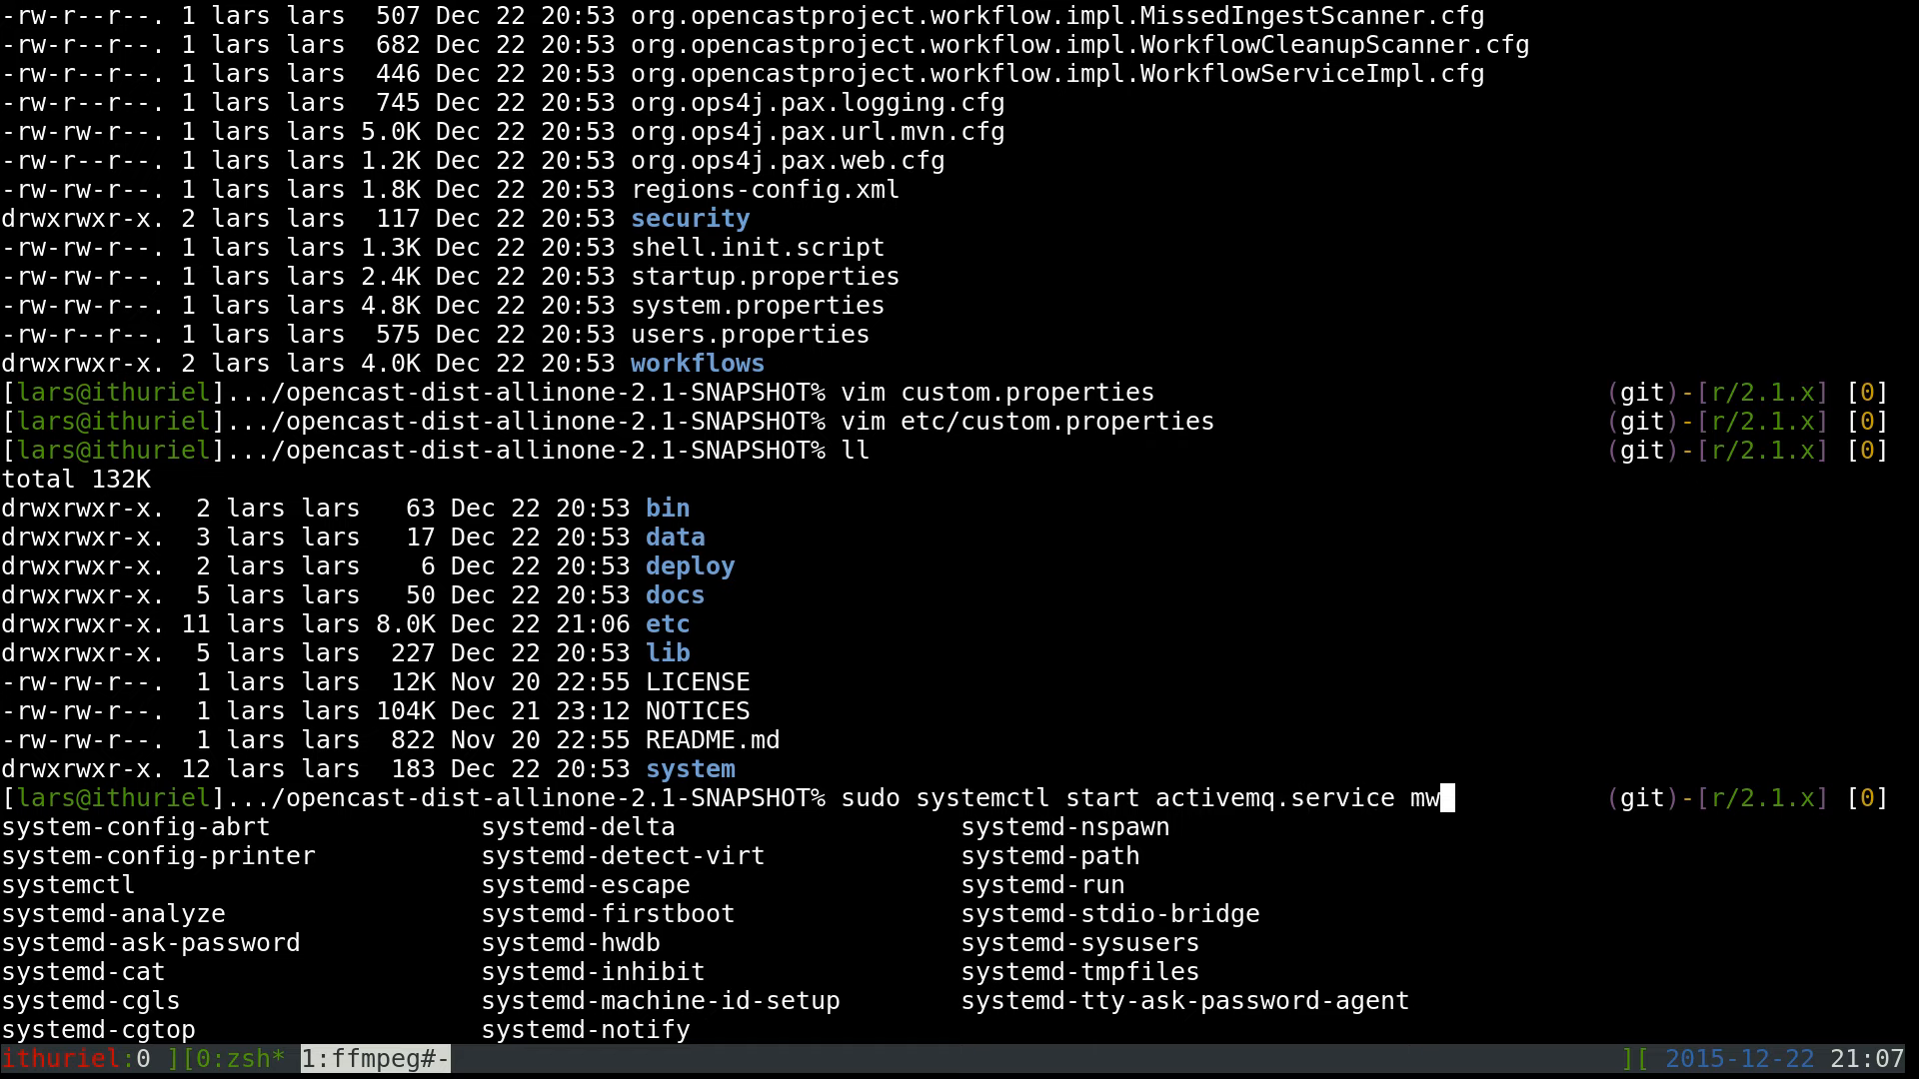
pyautogui.press('BackSpace')
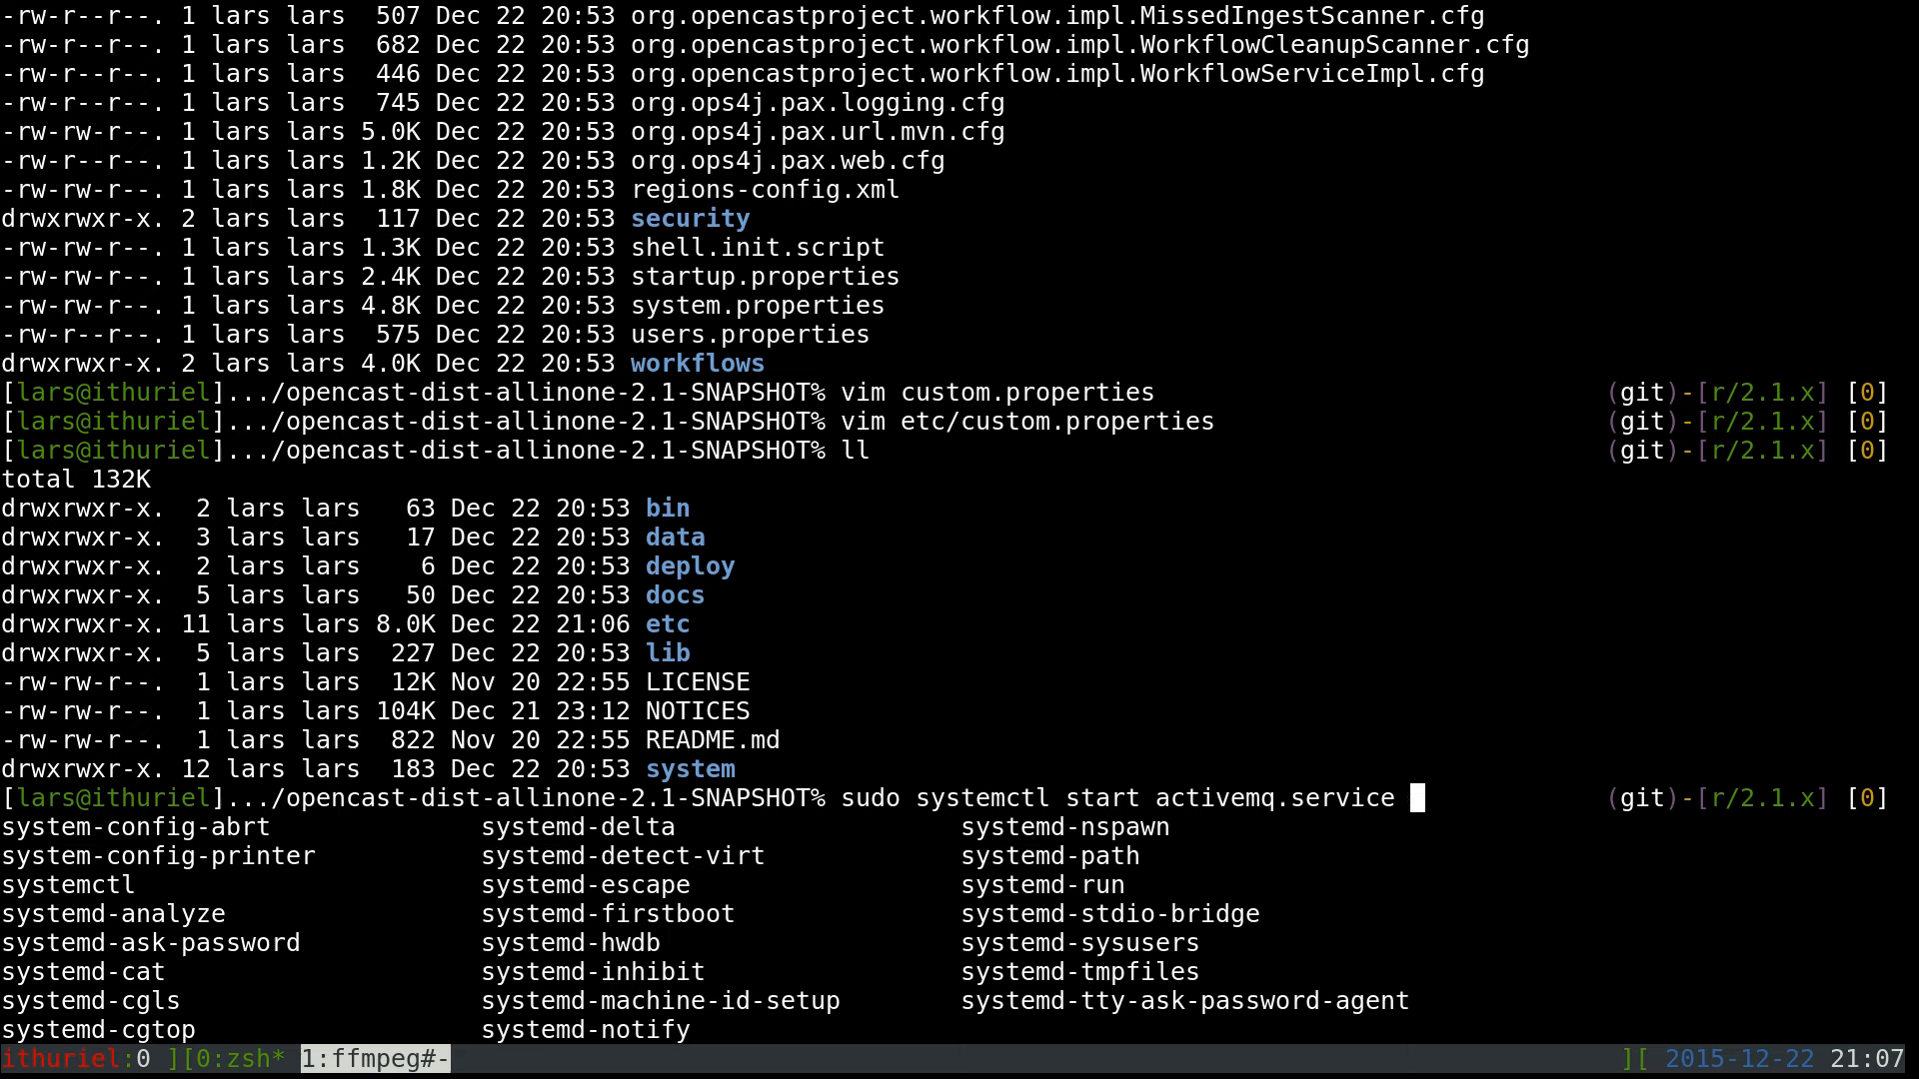
pyautogui.press('Return')
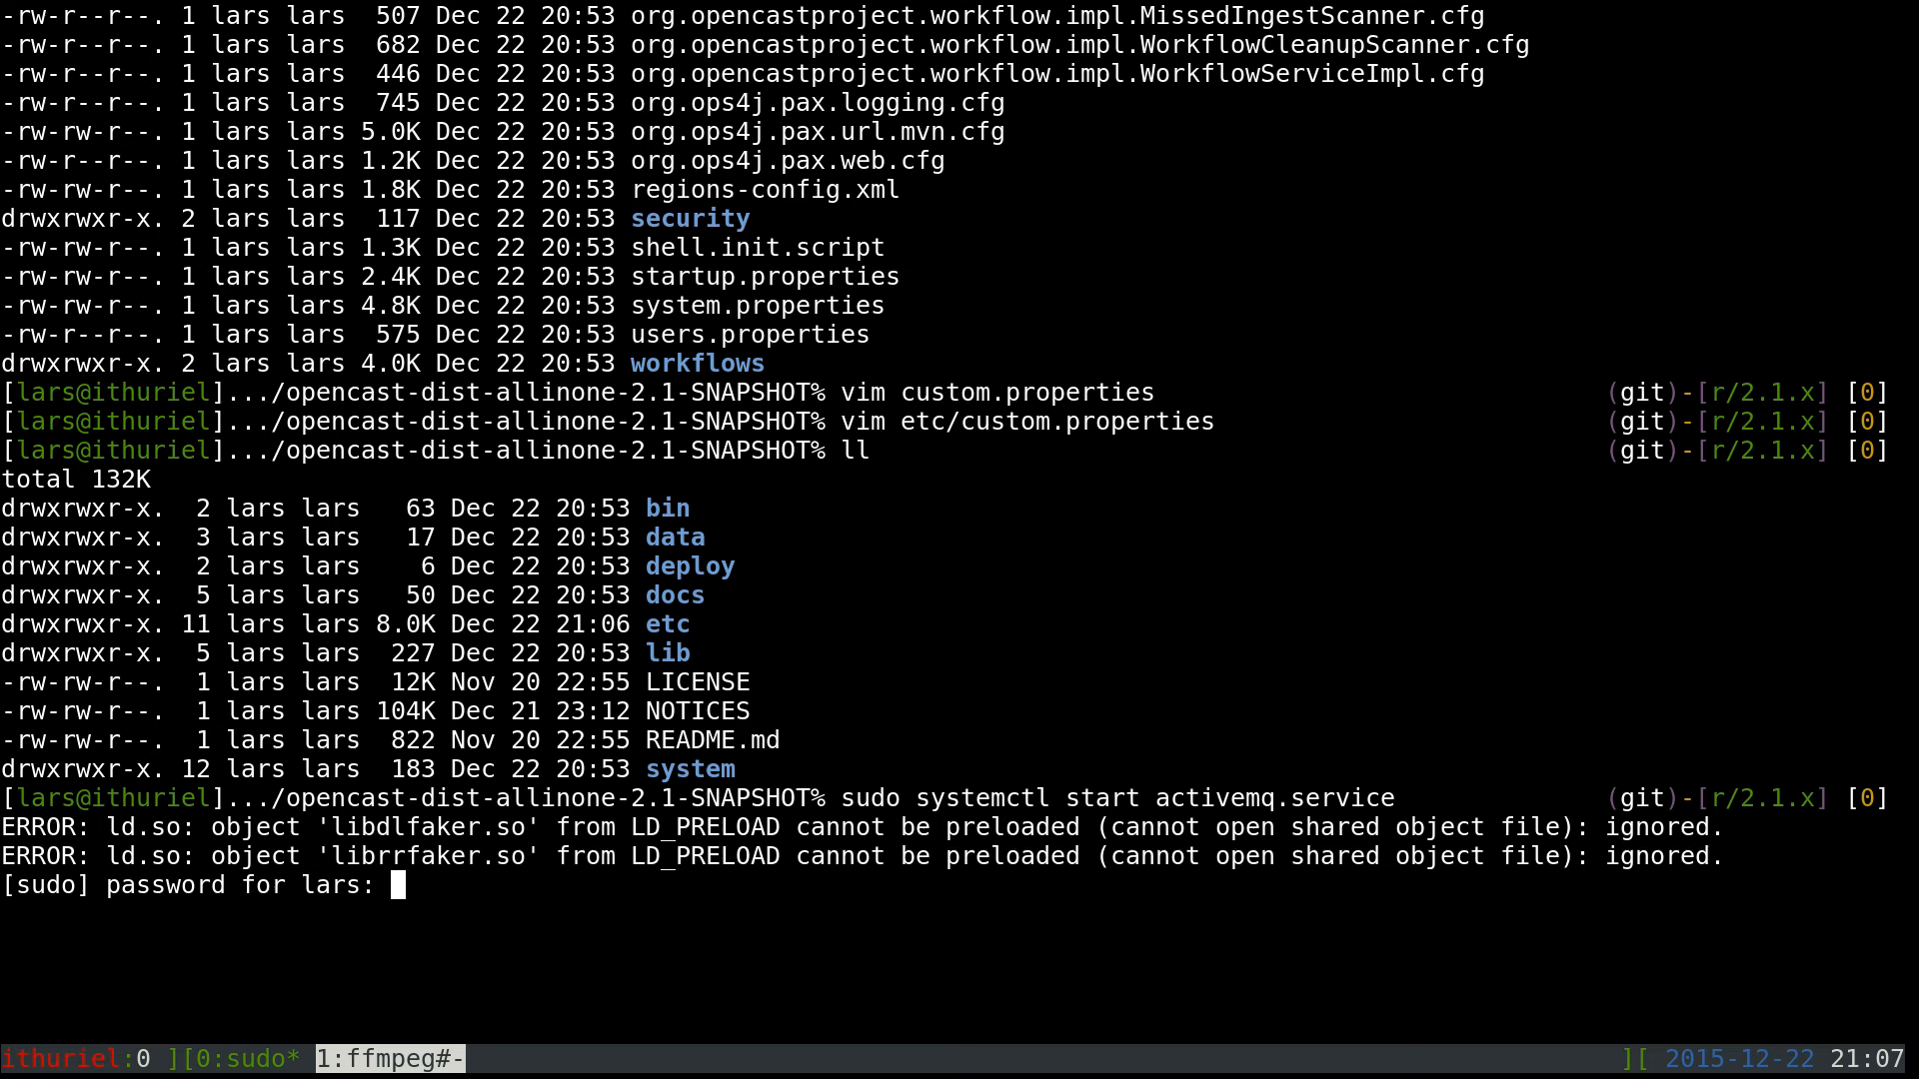
pyautogui.press('Return')
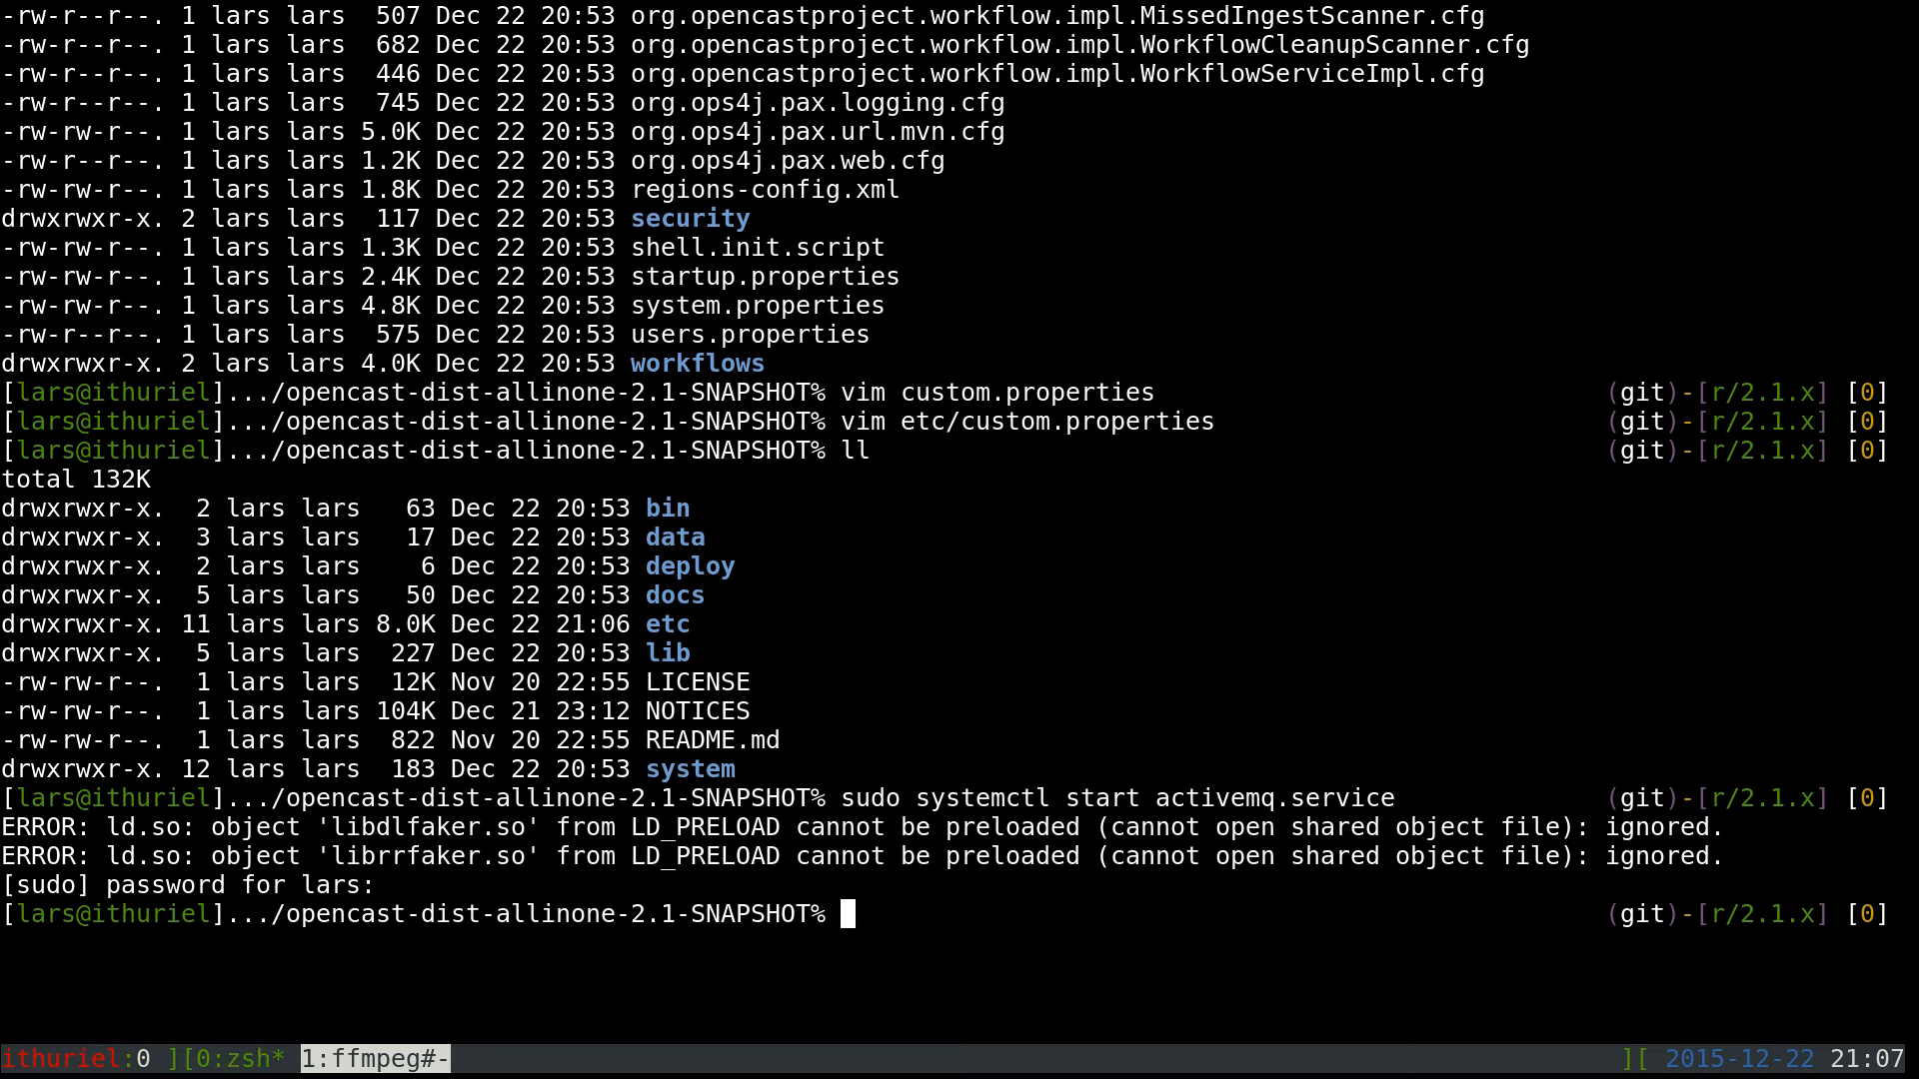
# Check sudo systemctl status activemq.service shows active (running), then clear the screen
pyautogui.press('Up')
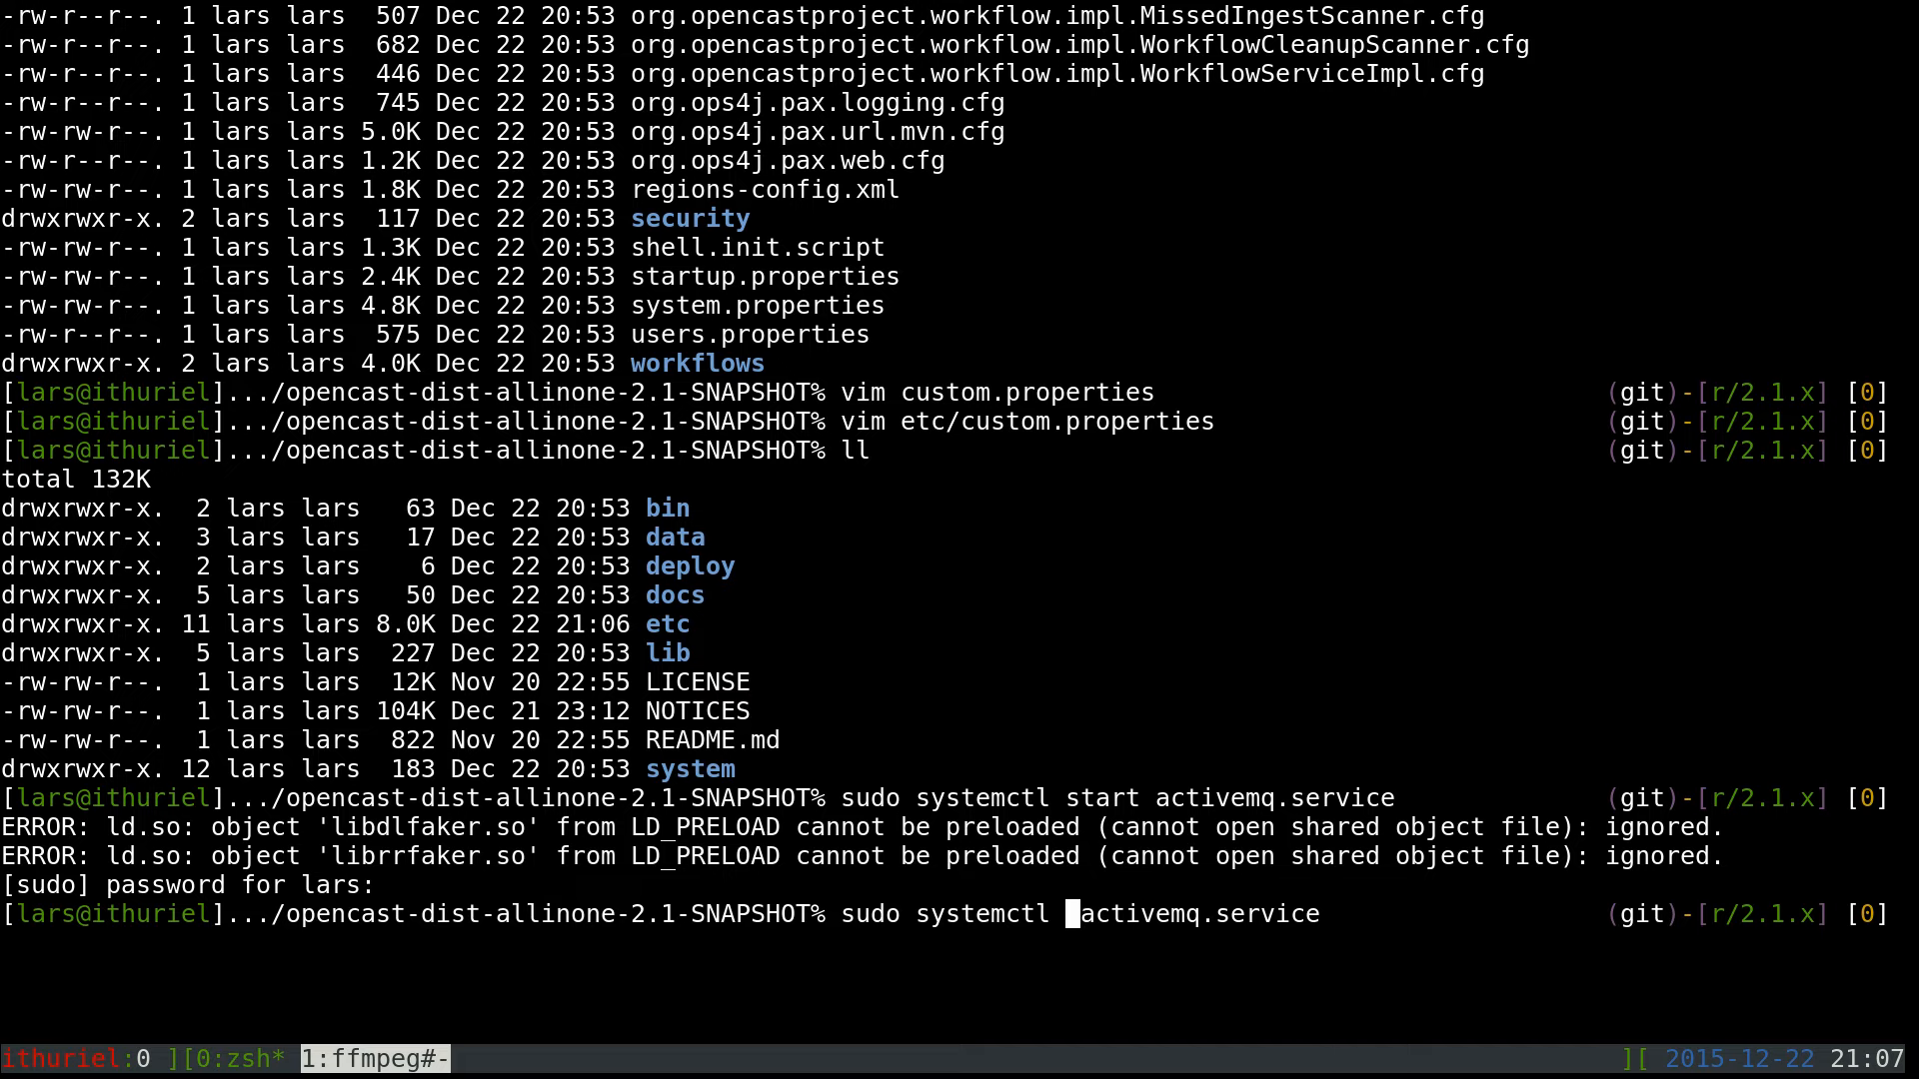
pyautogui.write(' status')
pyautogui.press('Return')
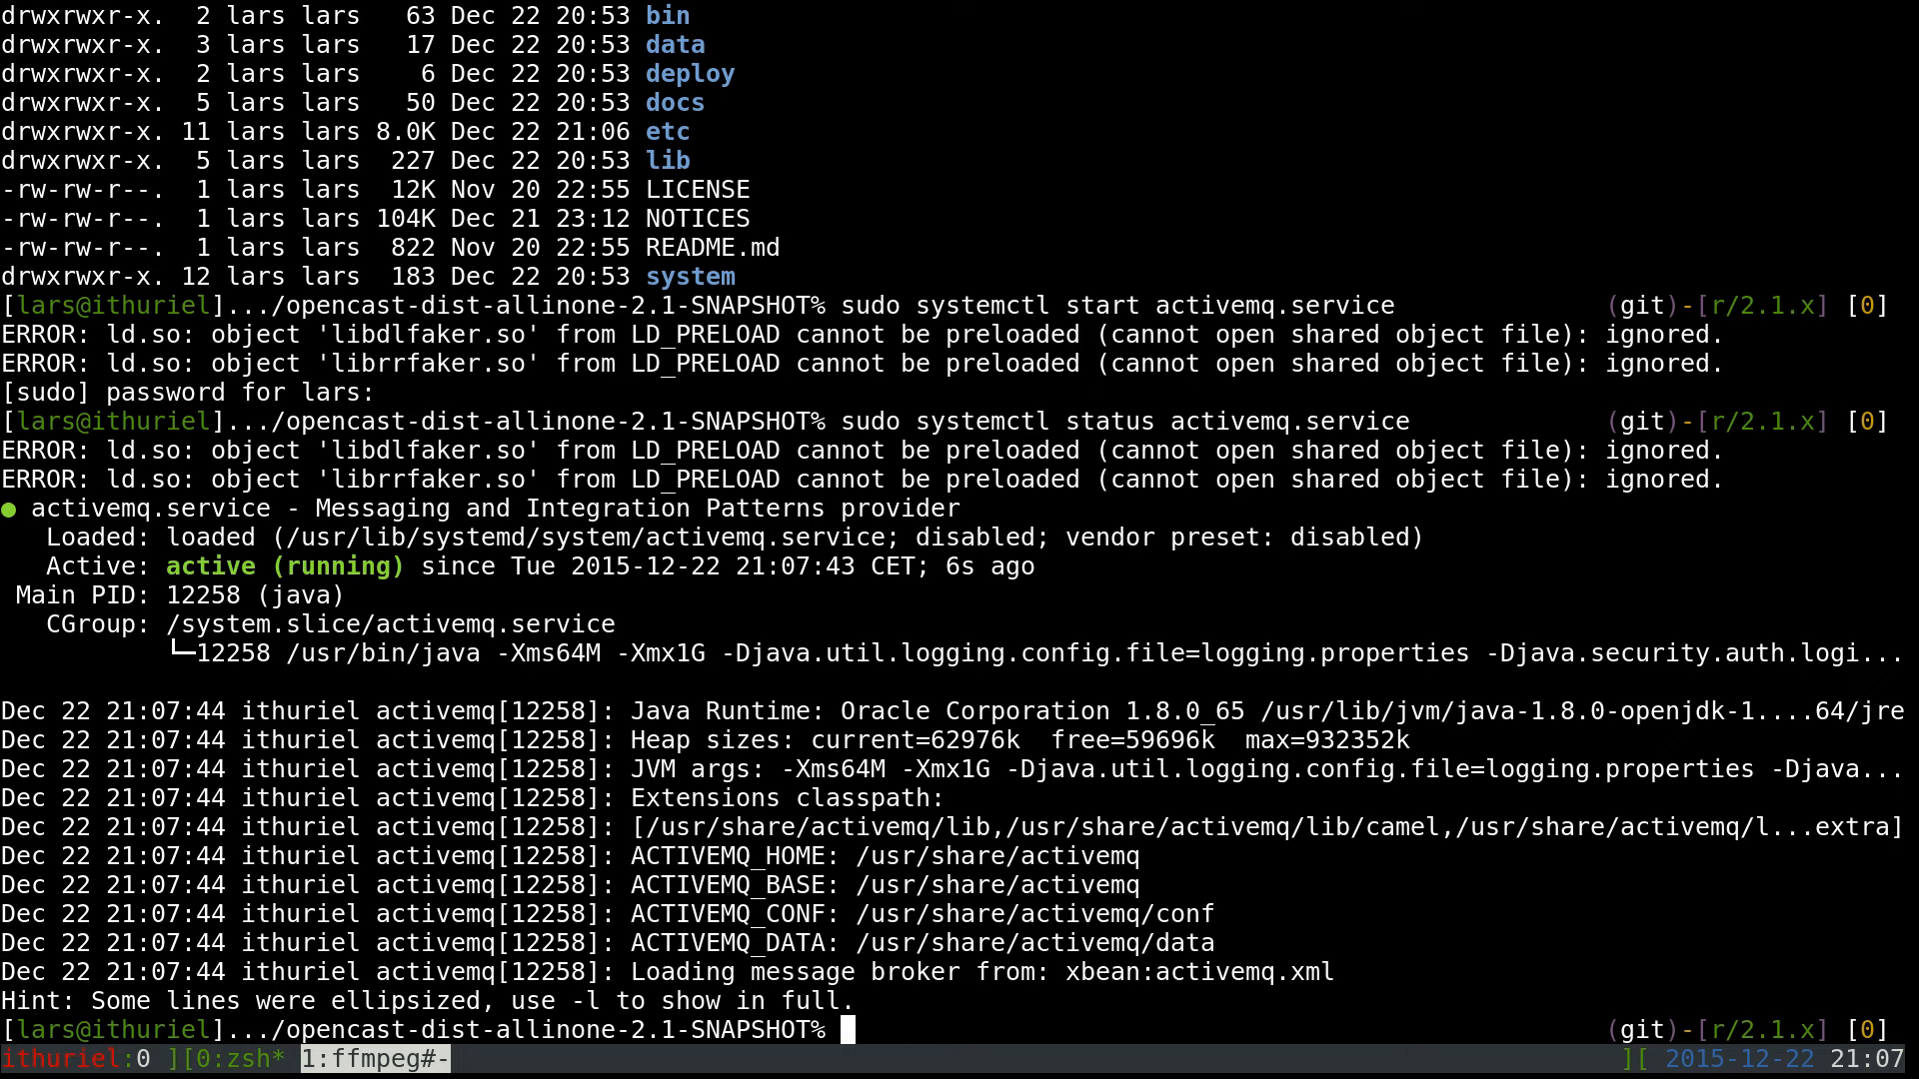
pyautogui.press('ctrl+l')
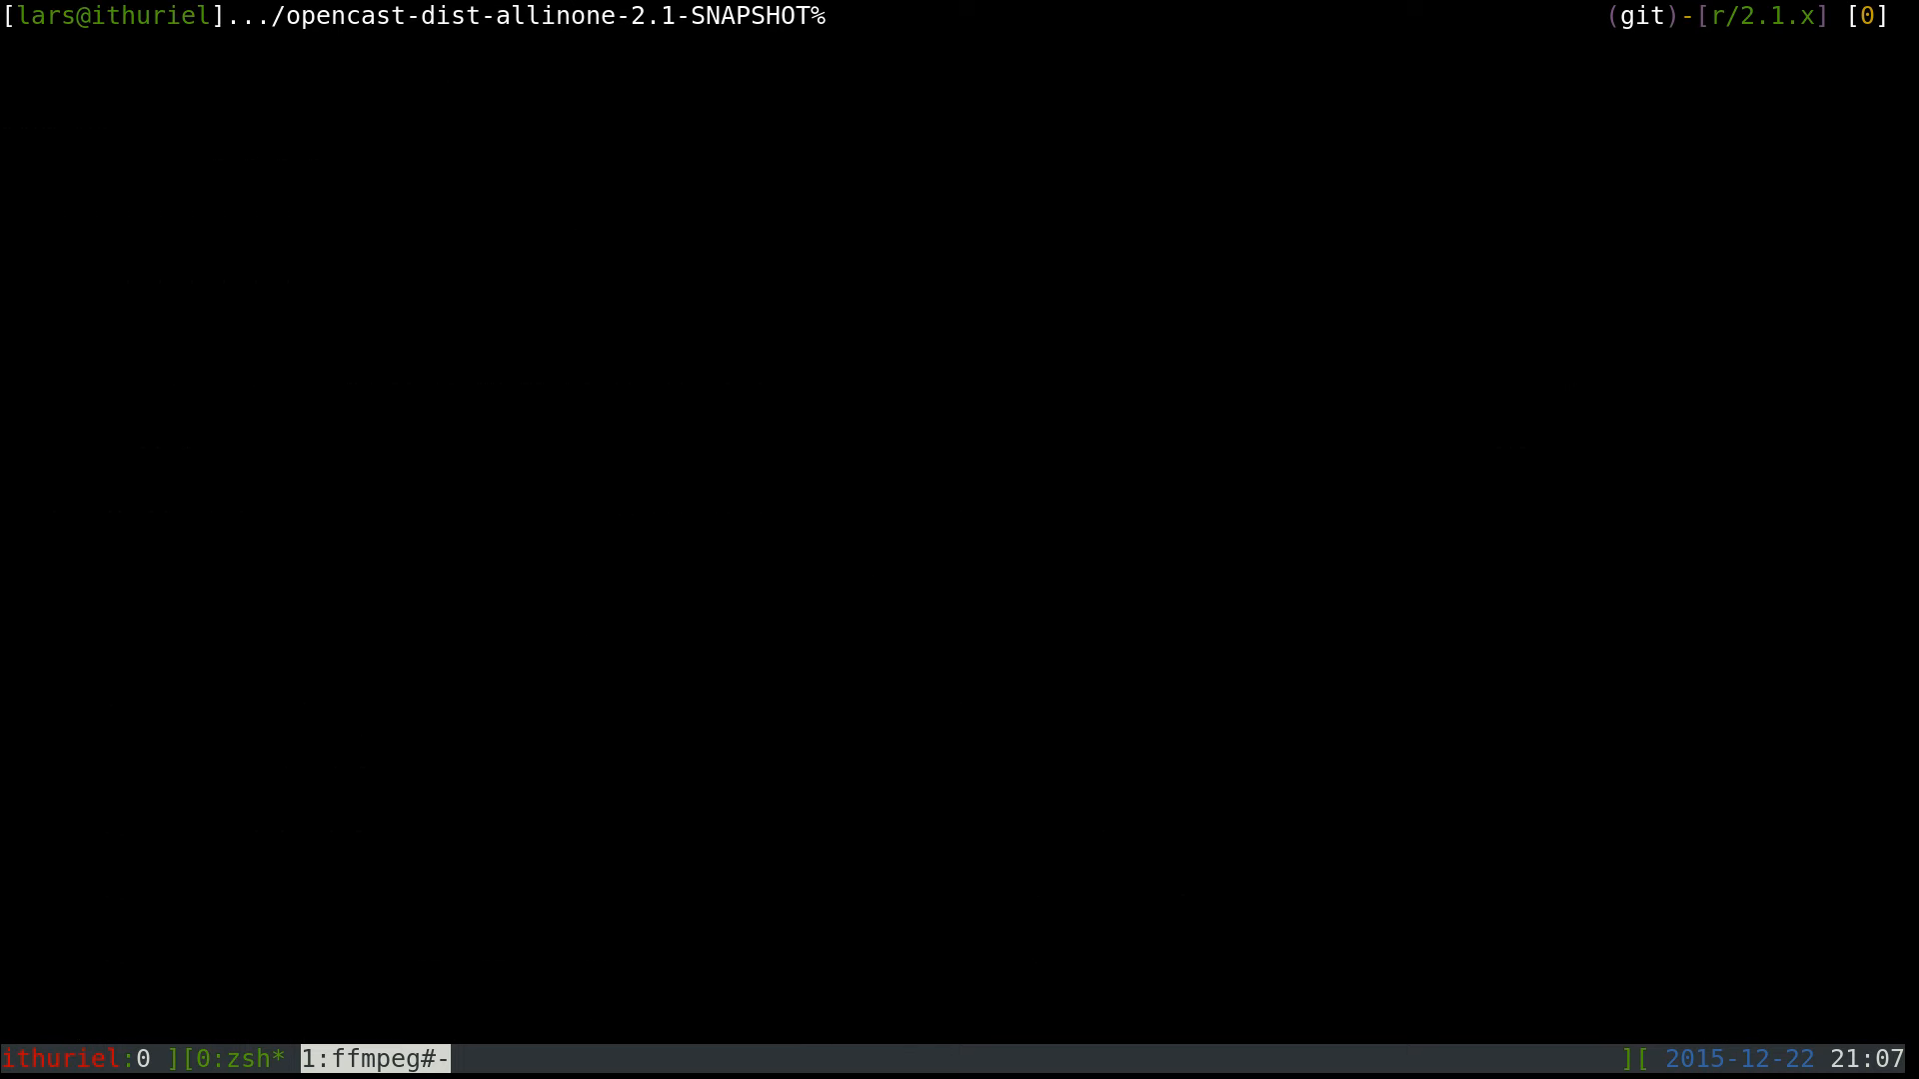
# Launch Opencast with ./bin/start-opencast into the Karaf console
pyautogui.write('./bin')
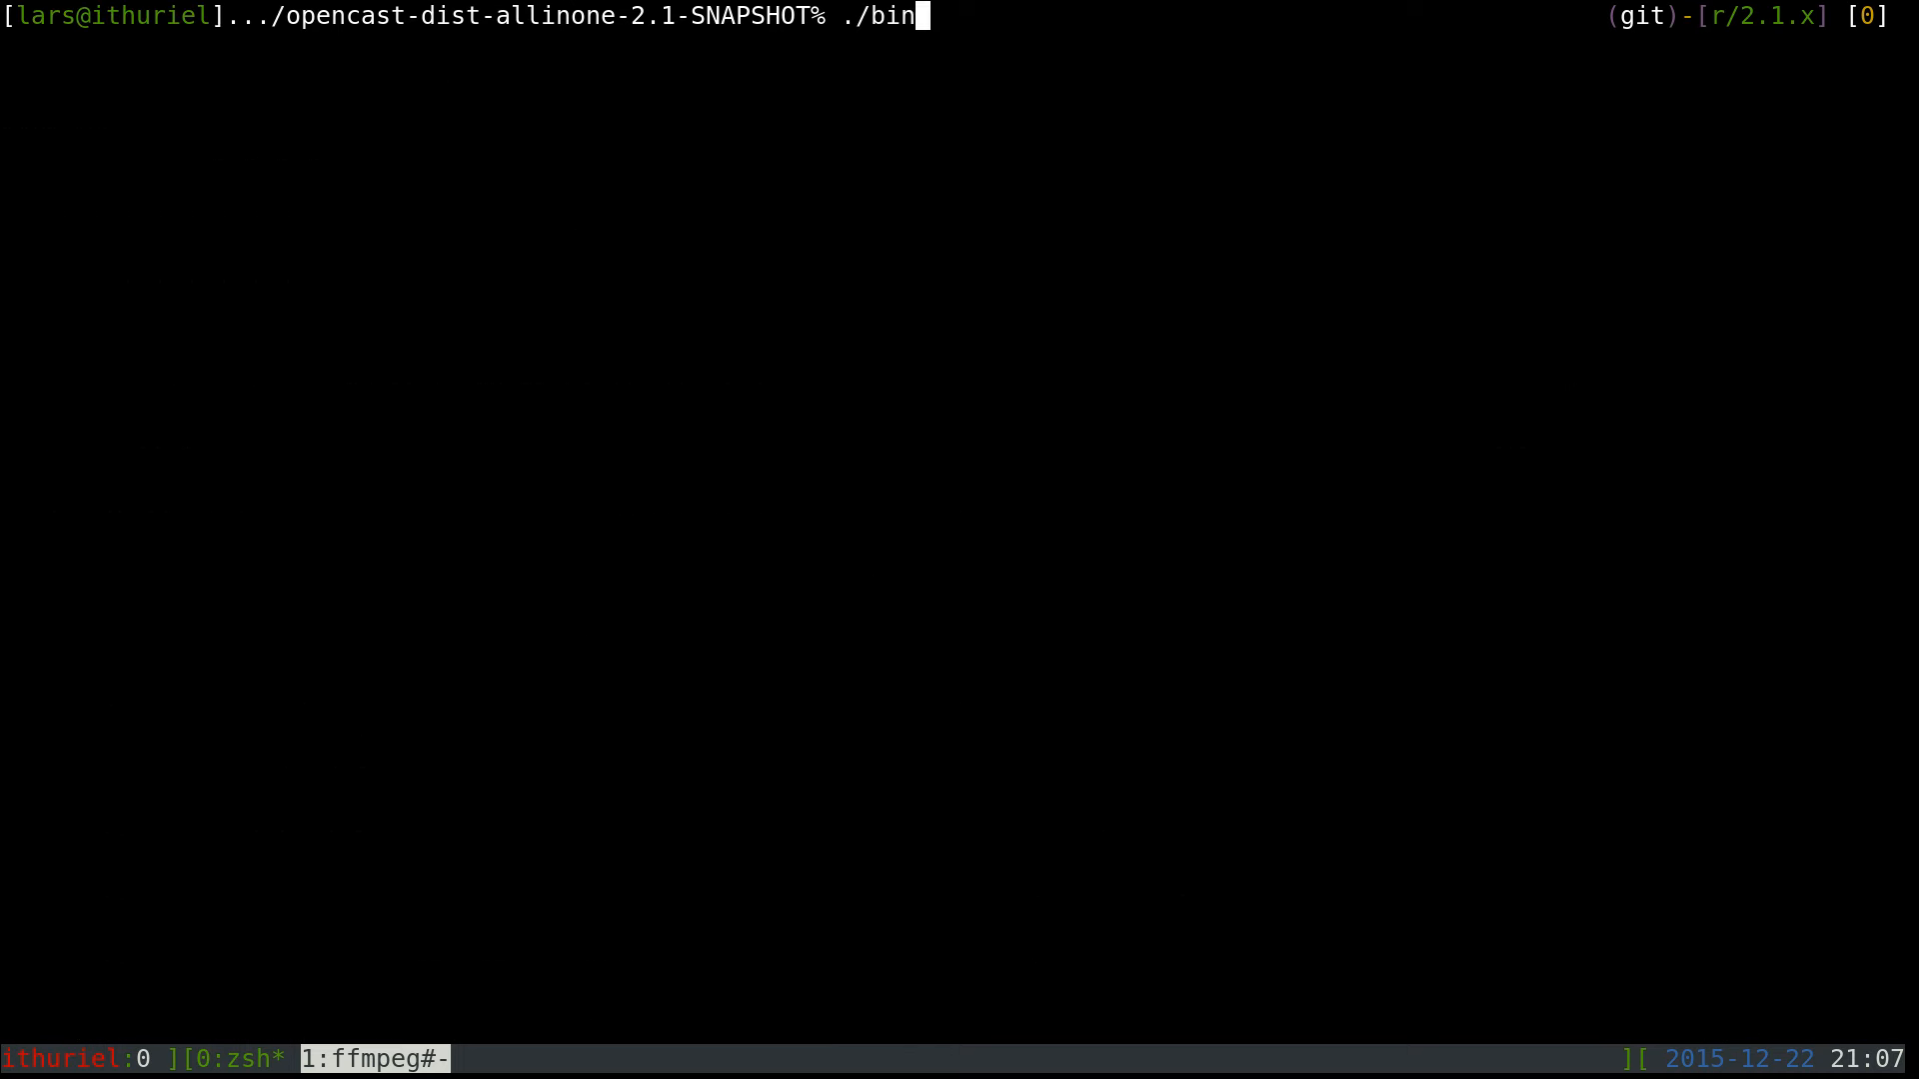
pyautogui.write('/st')
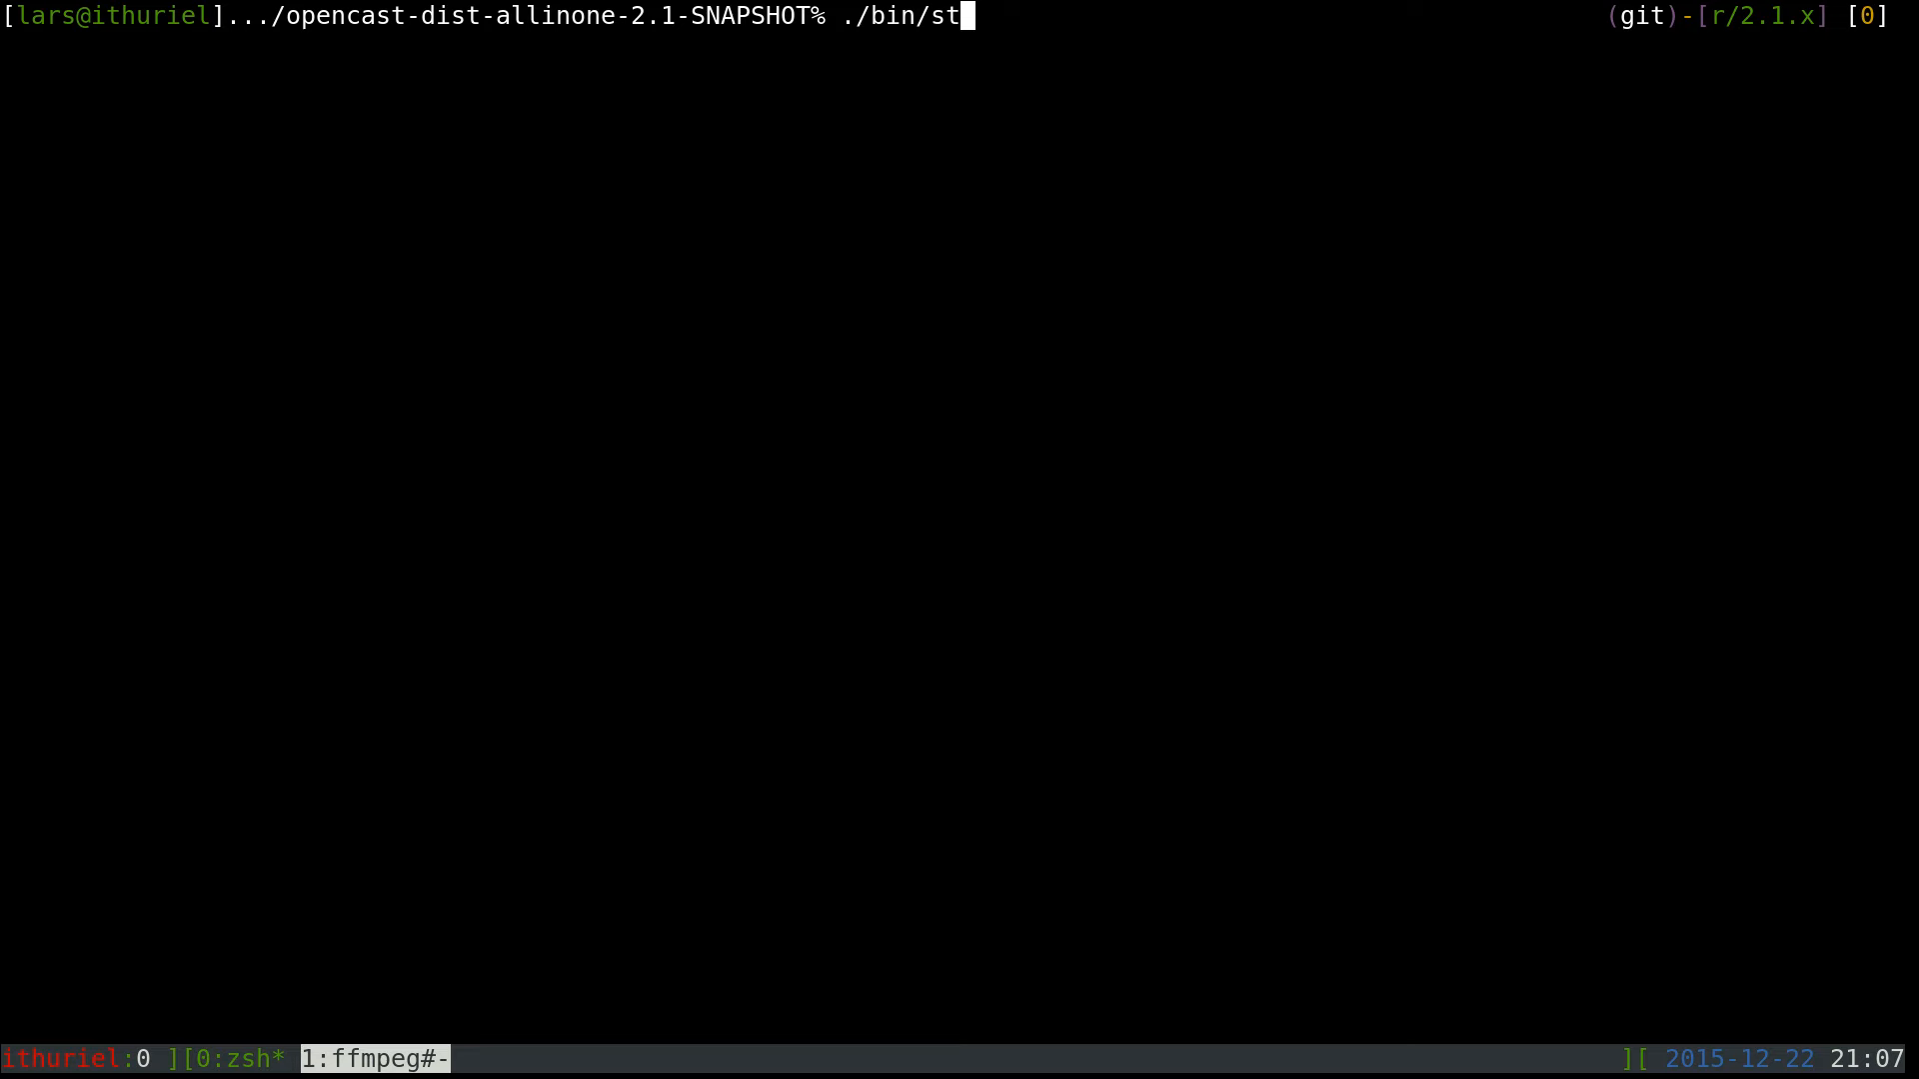
pyautogui.write('art')
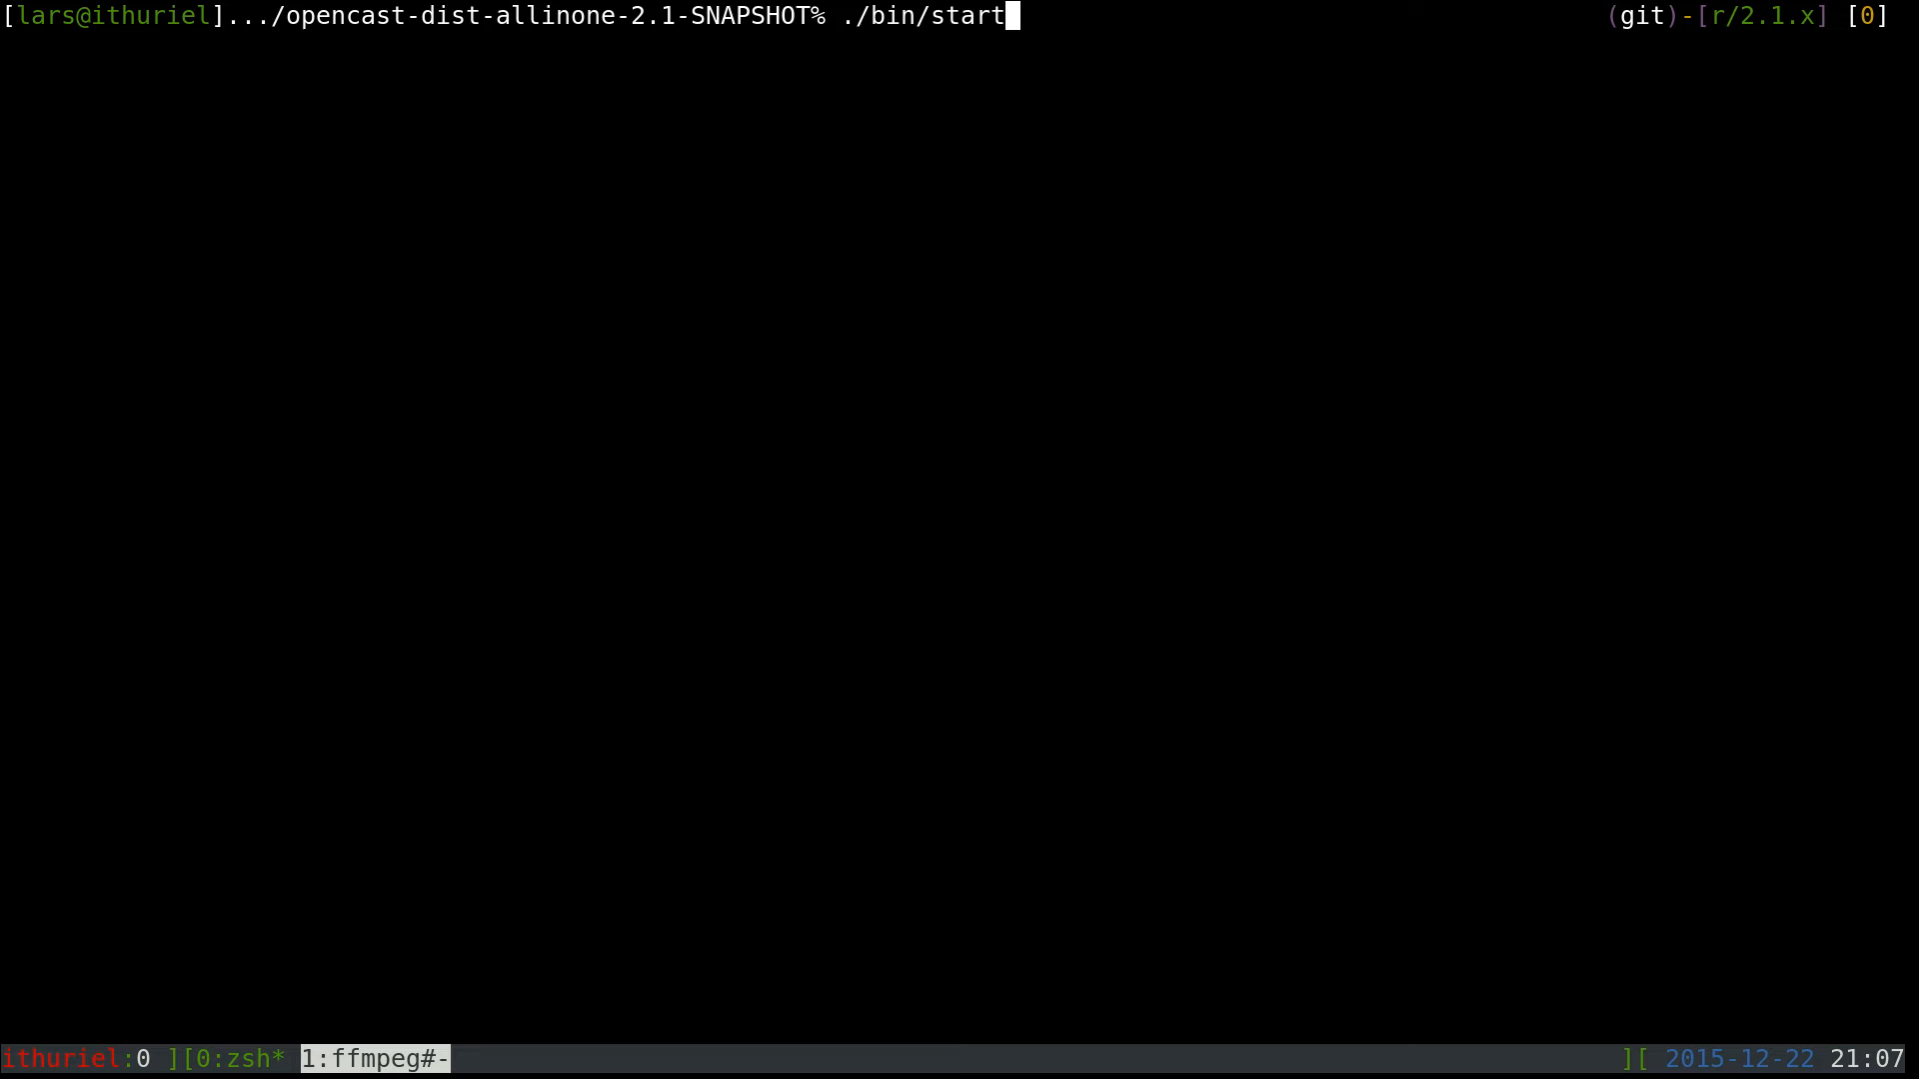
pyautogui.press('Return')
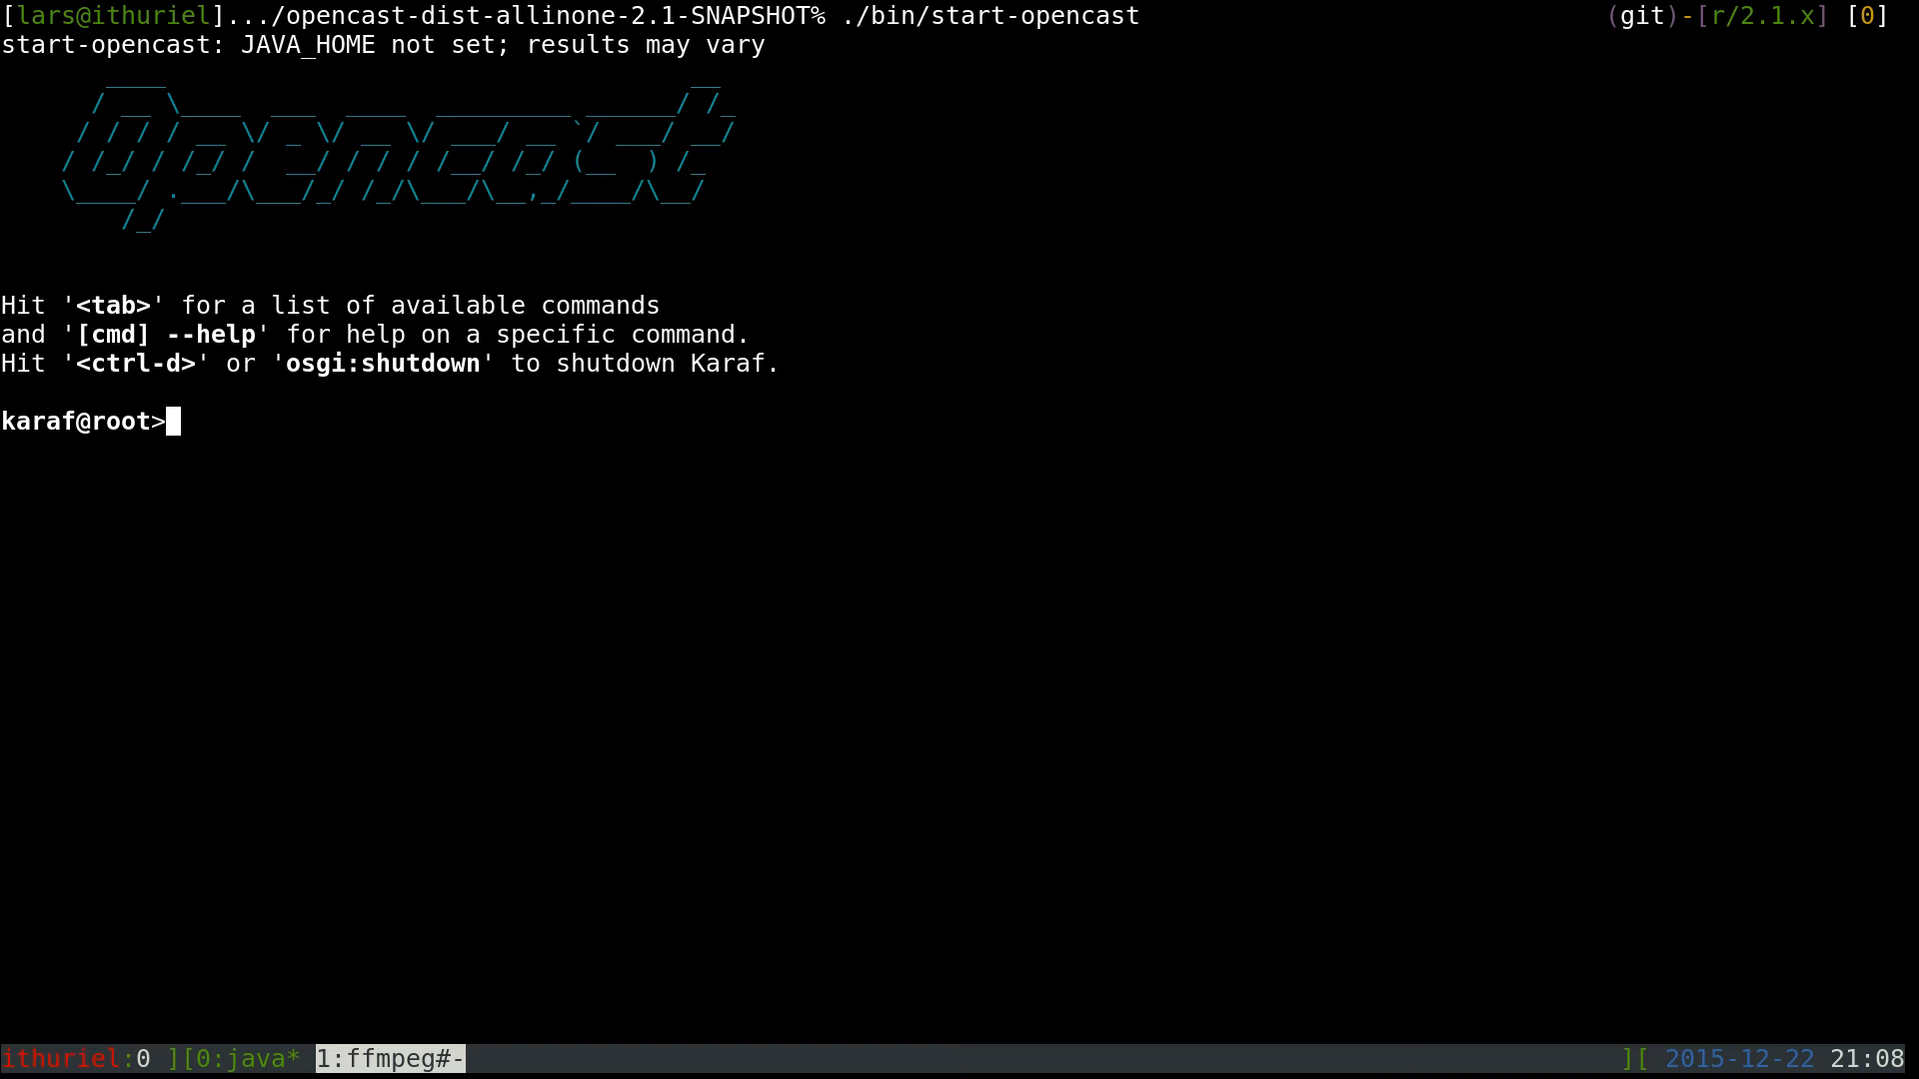
pyautogui.moveTo(658, 570)
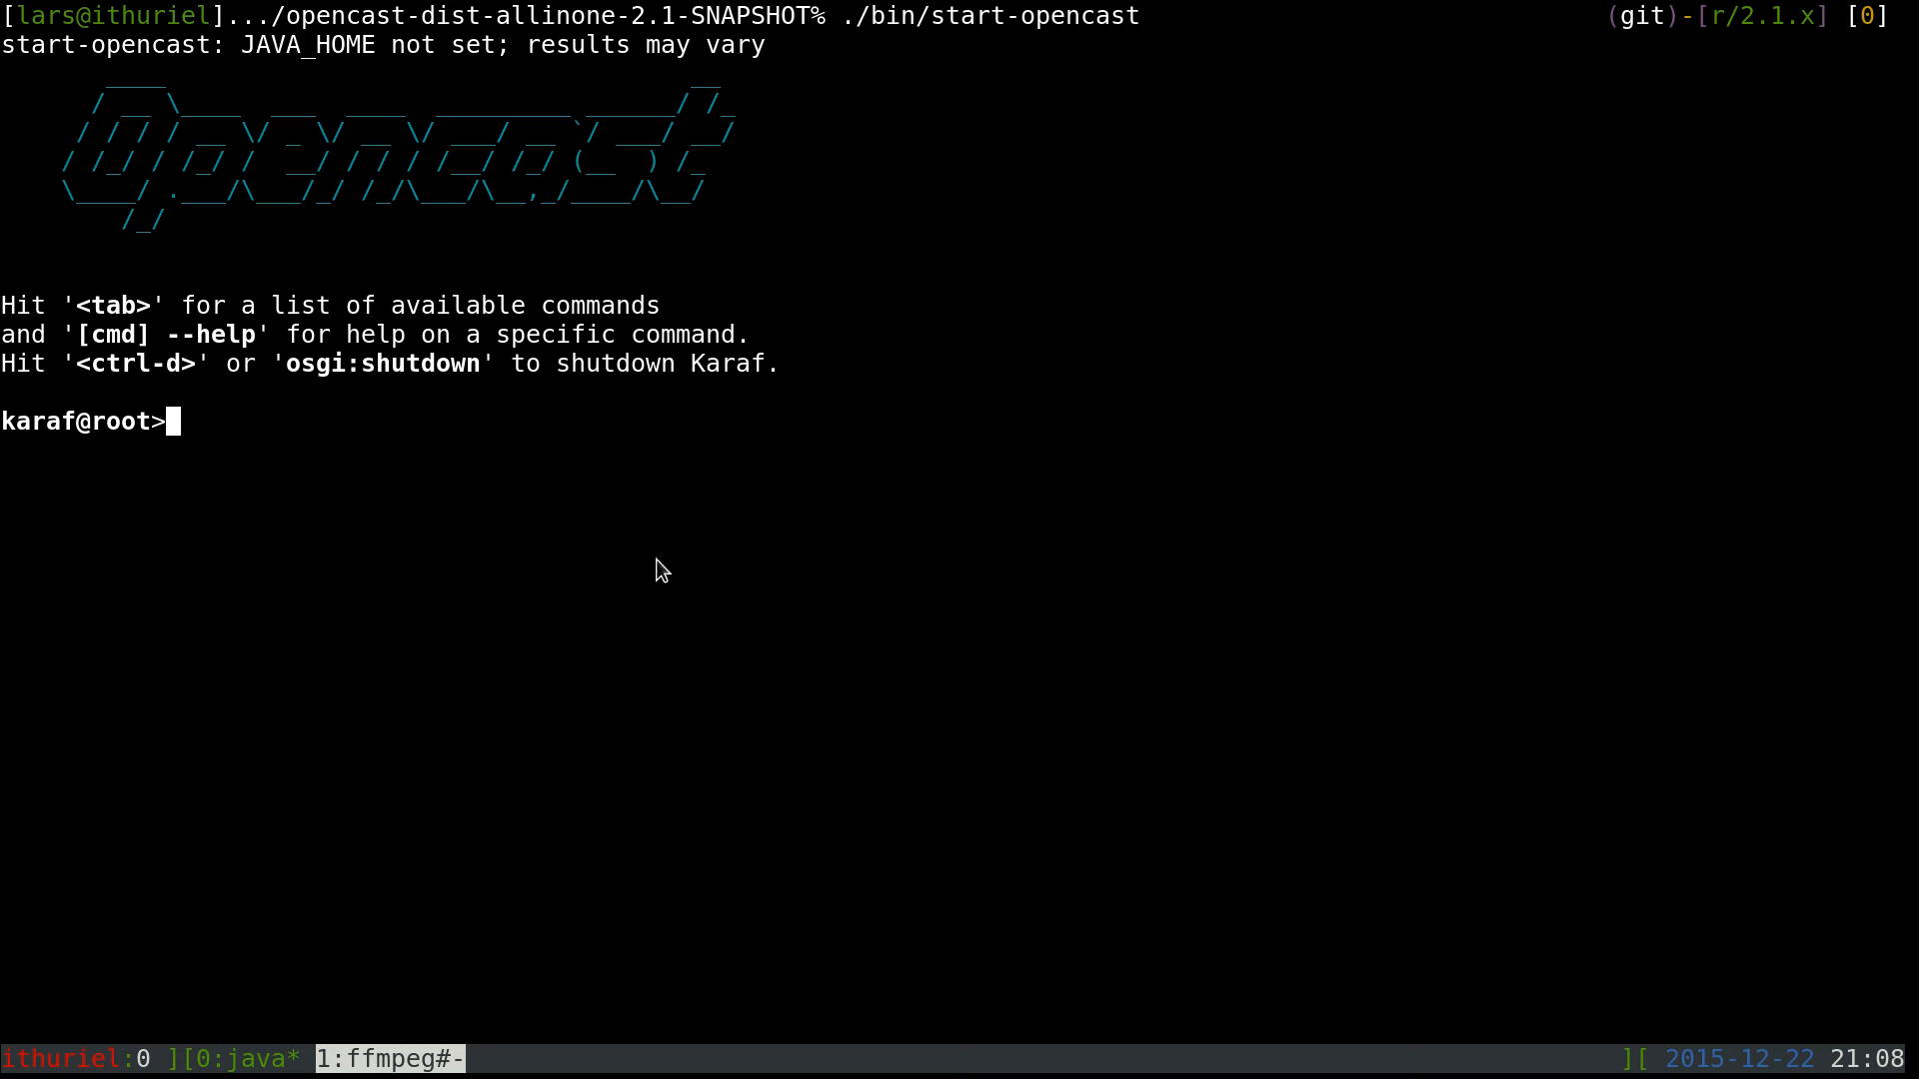
pyautogui.moveTo(282, 453)
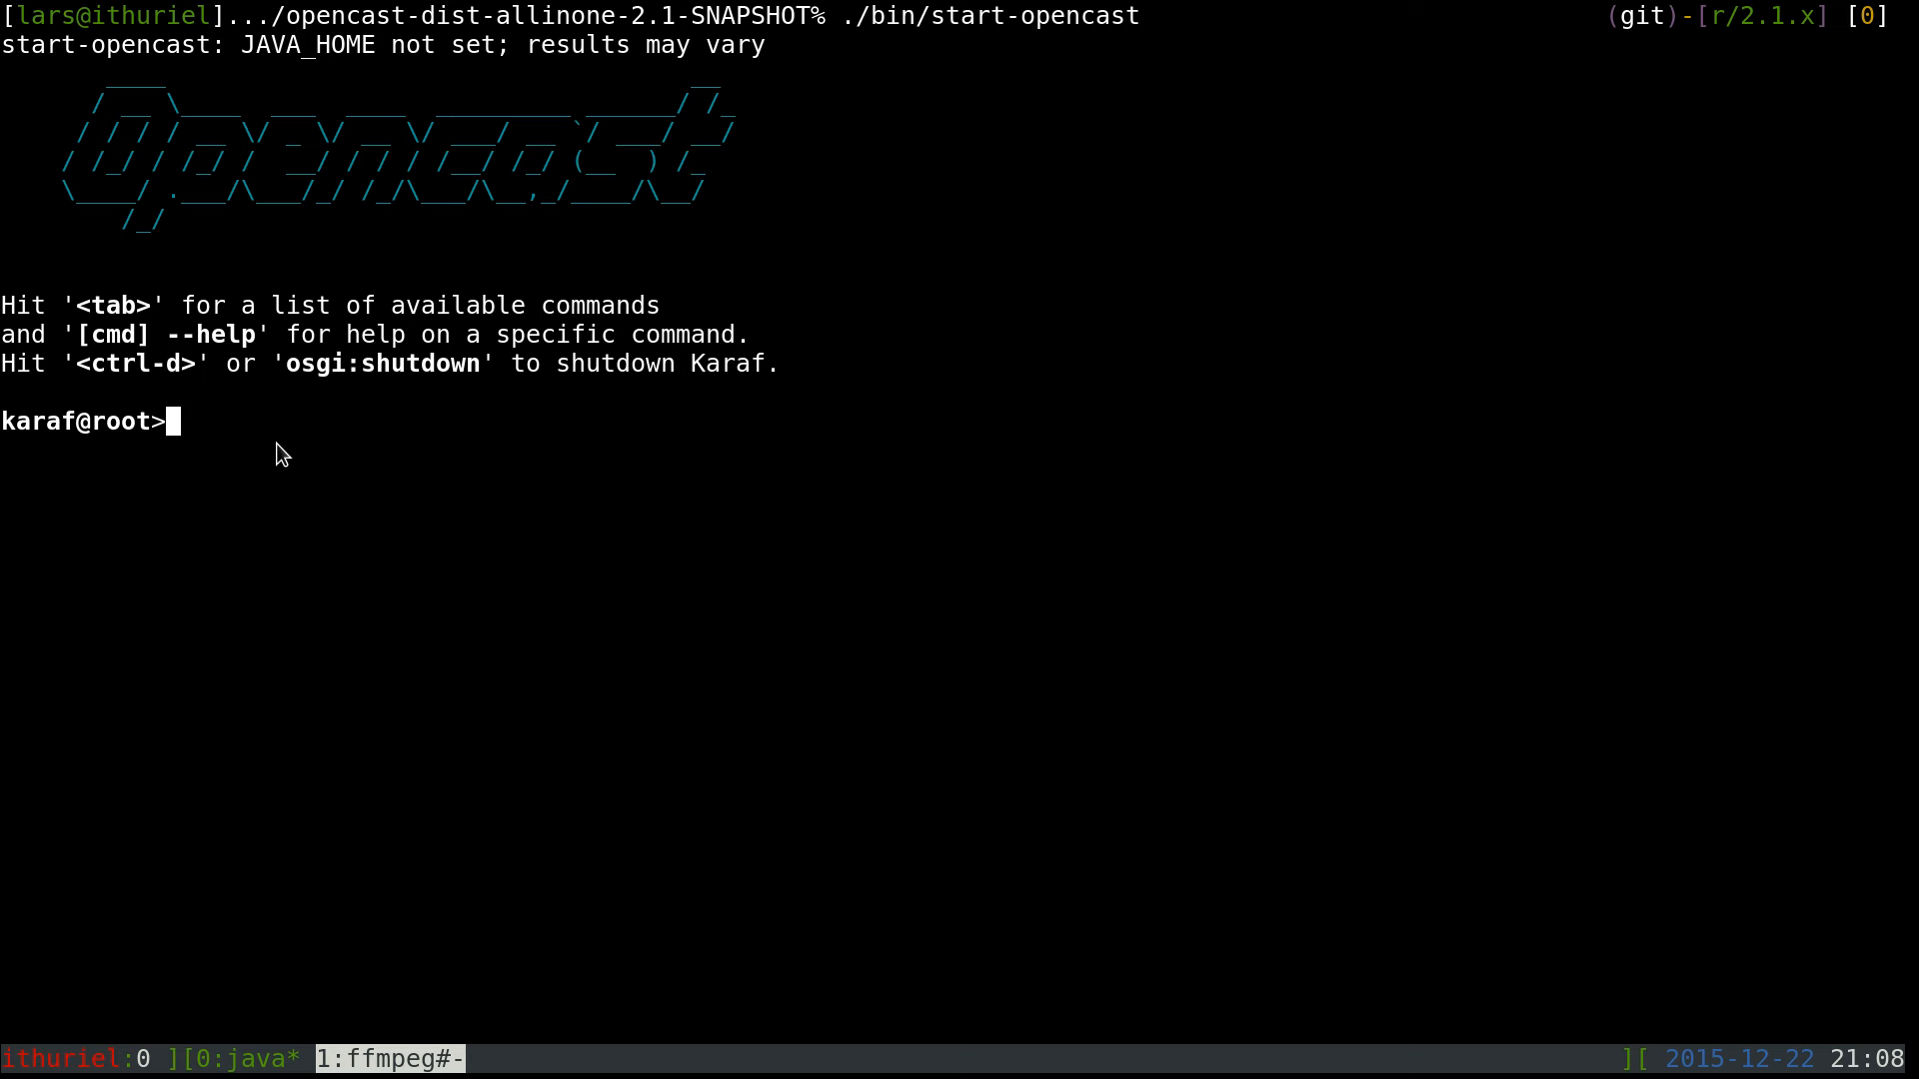
pyautogui.moveTo(252, 826)
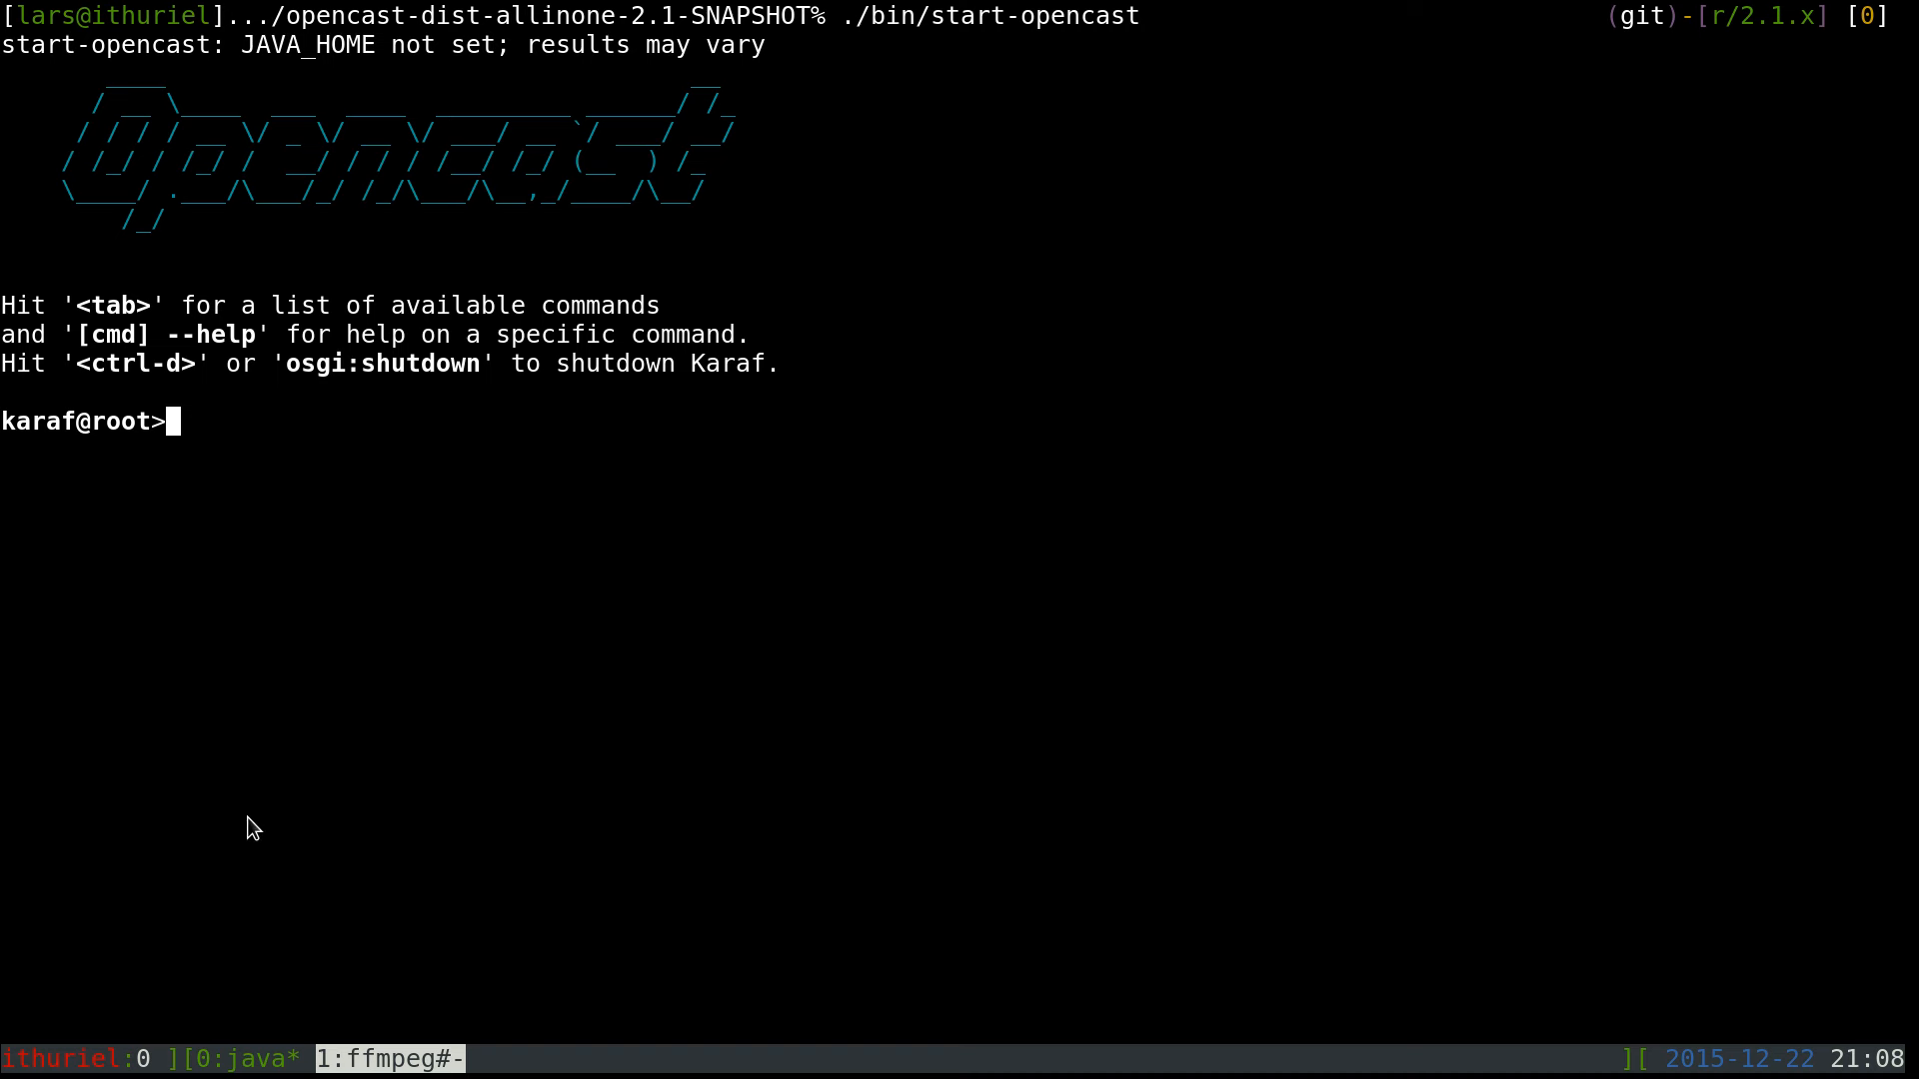
# Follow the Opencast startup log with log:tail at the karaf@root prompt
pyautogui.write('log:ta')
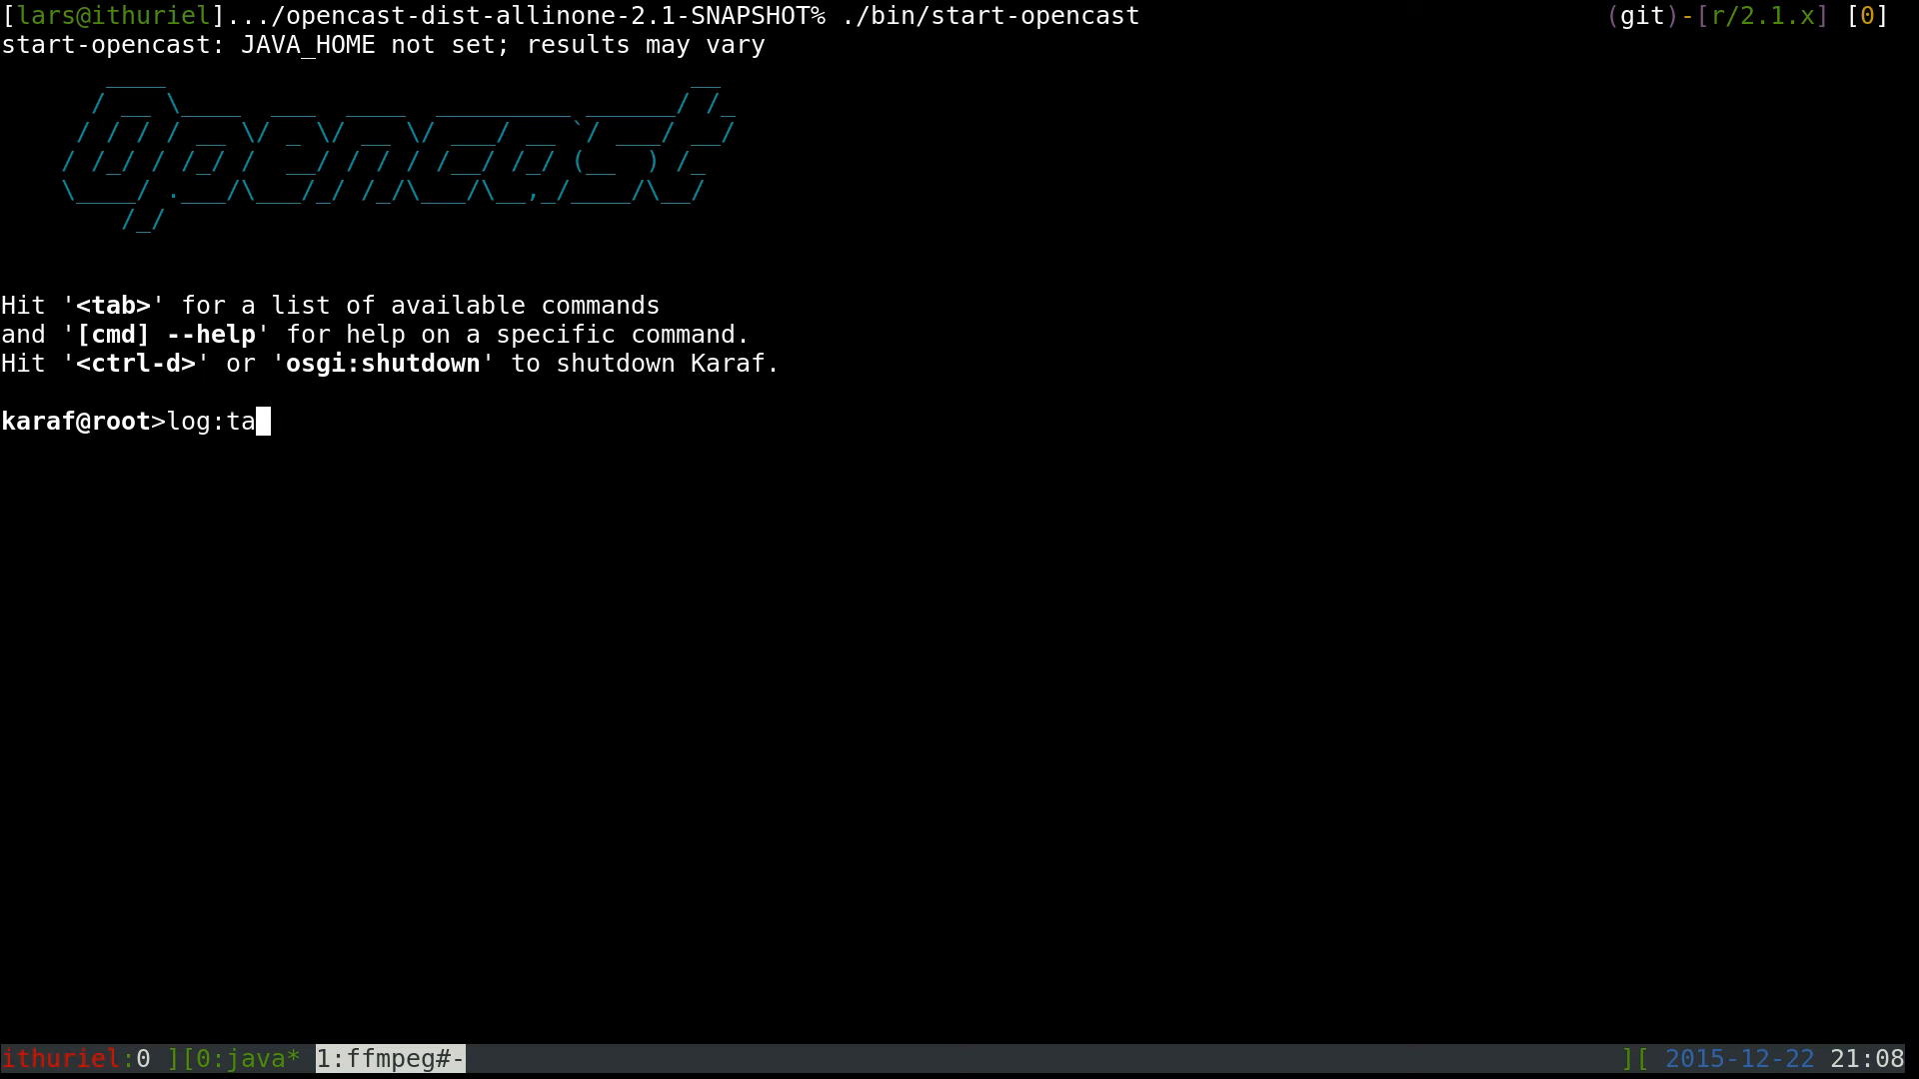
pyautogui.write('il')
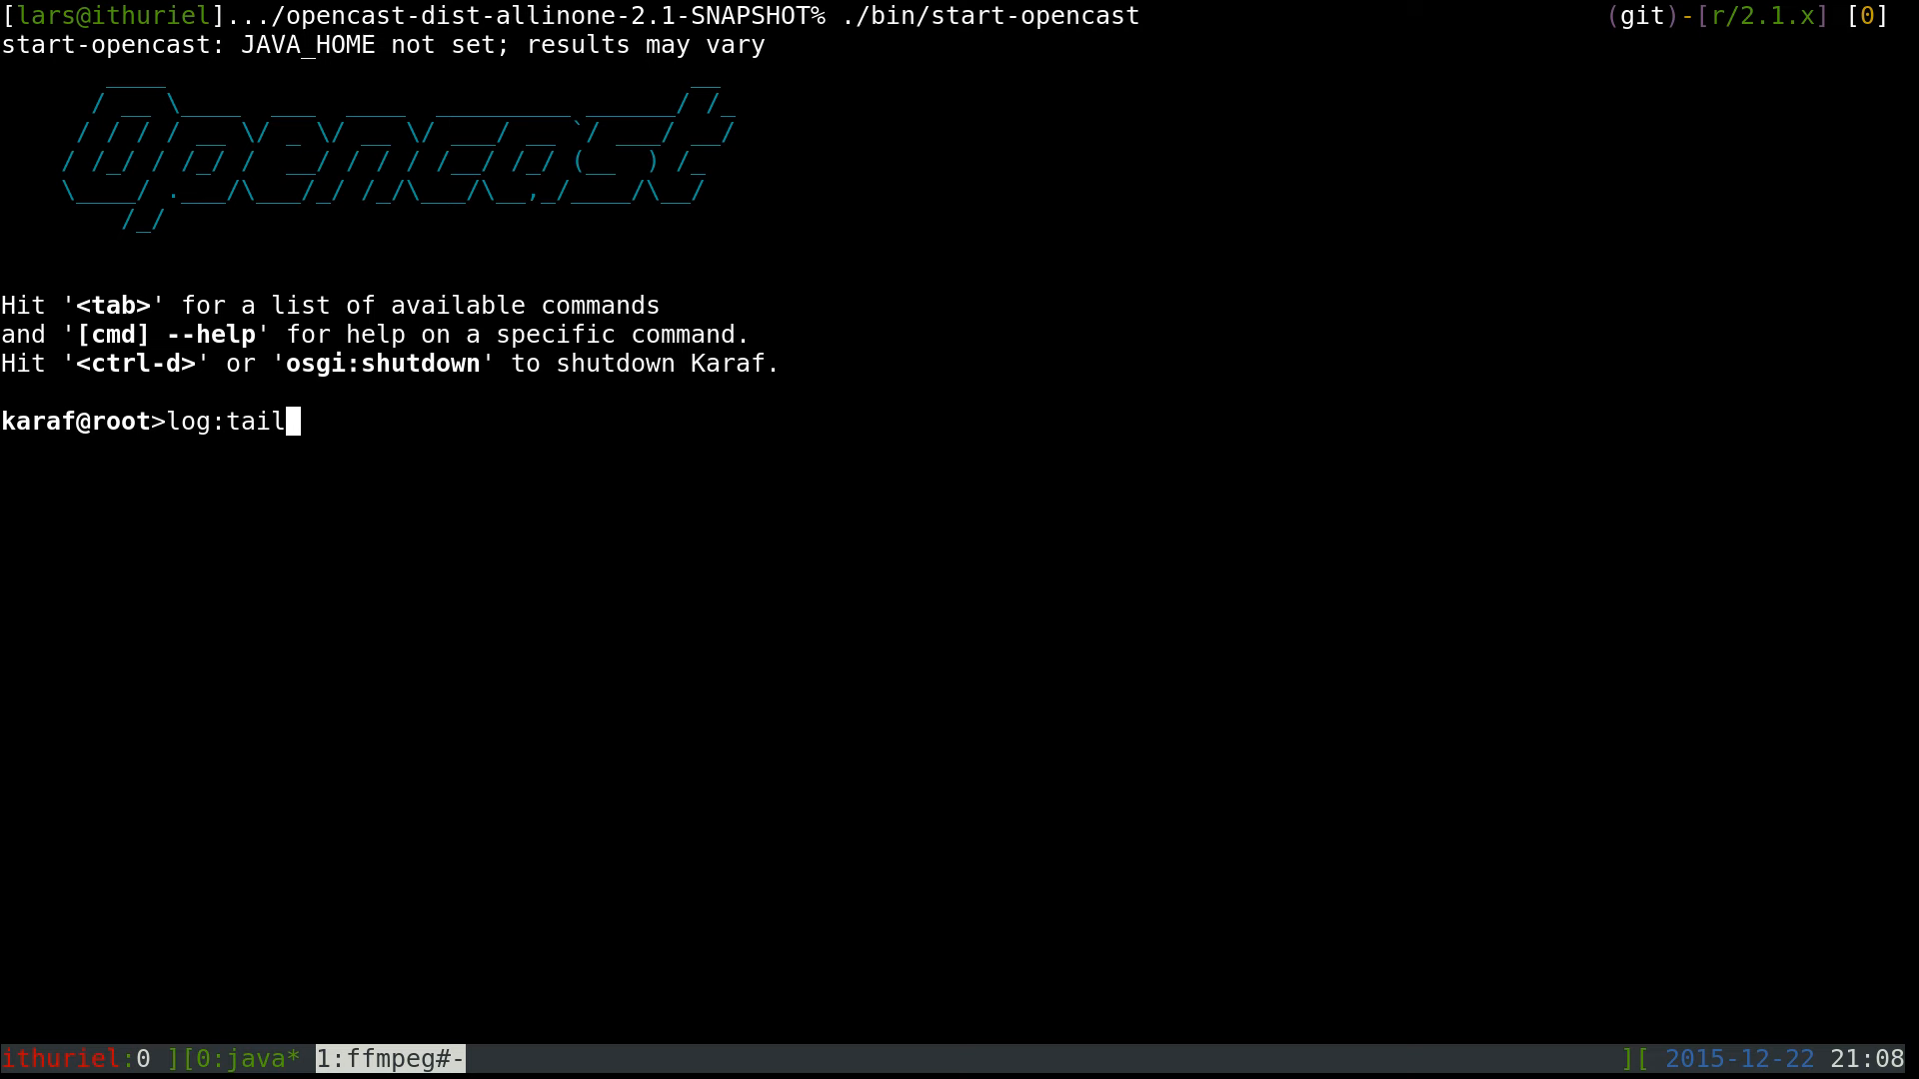
pyautogui.moveTo(340, 460)
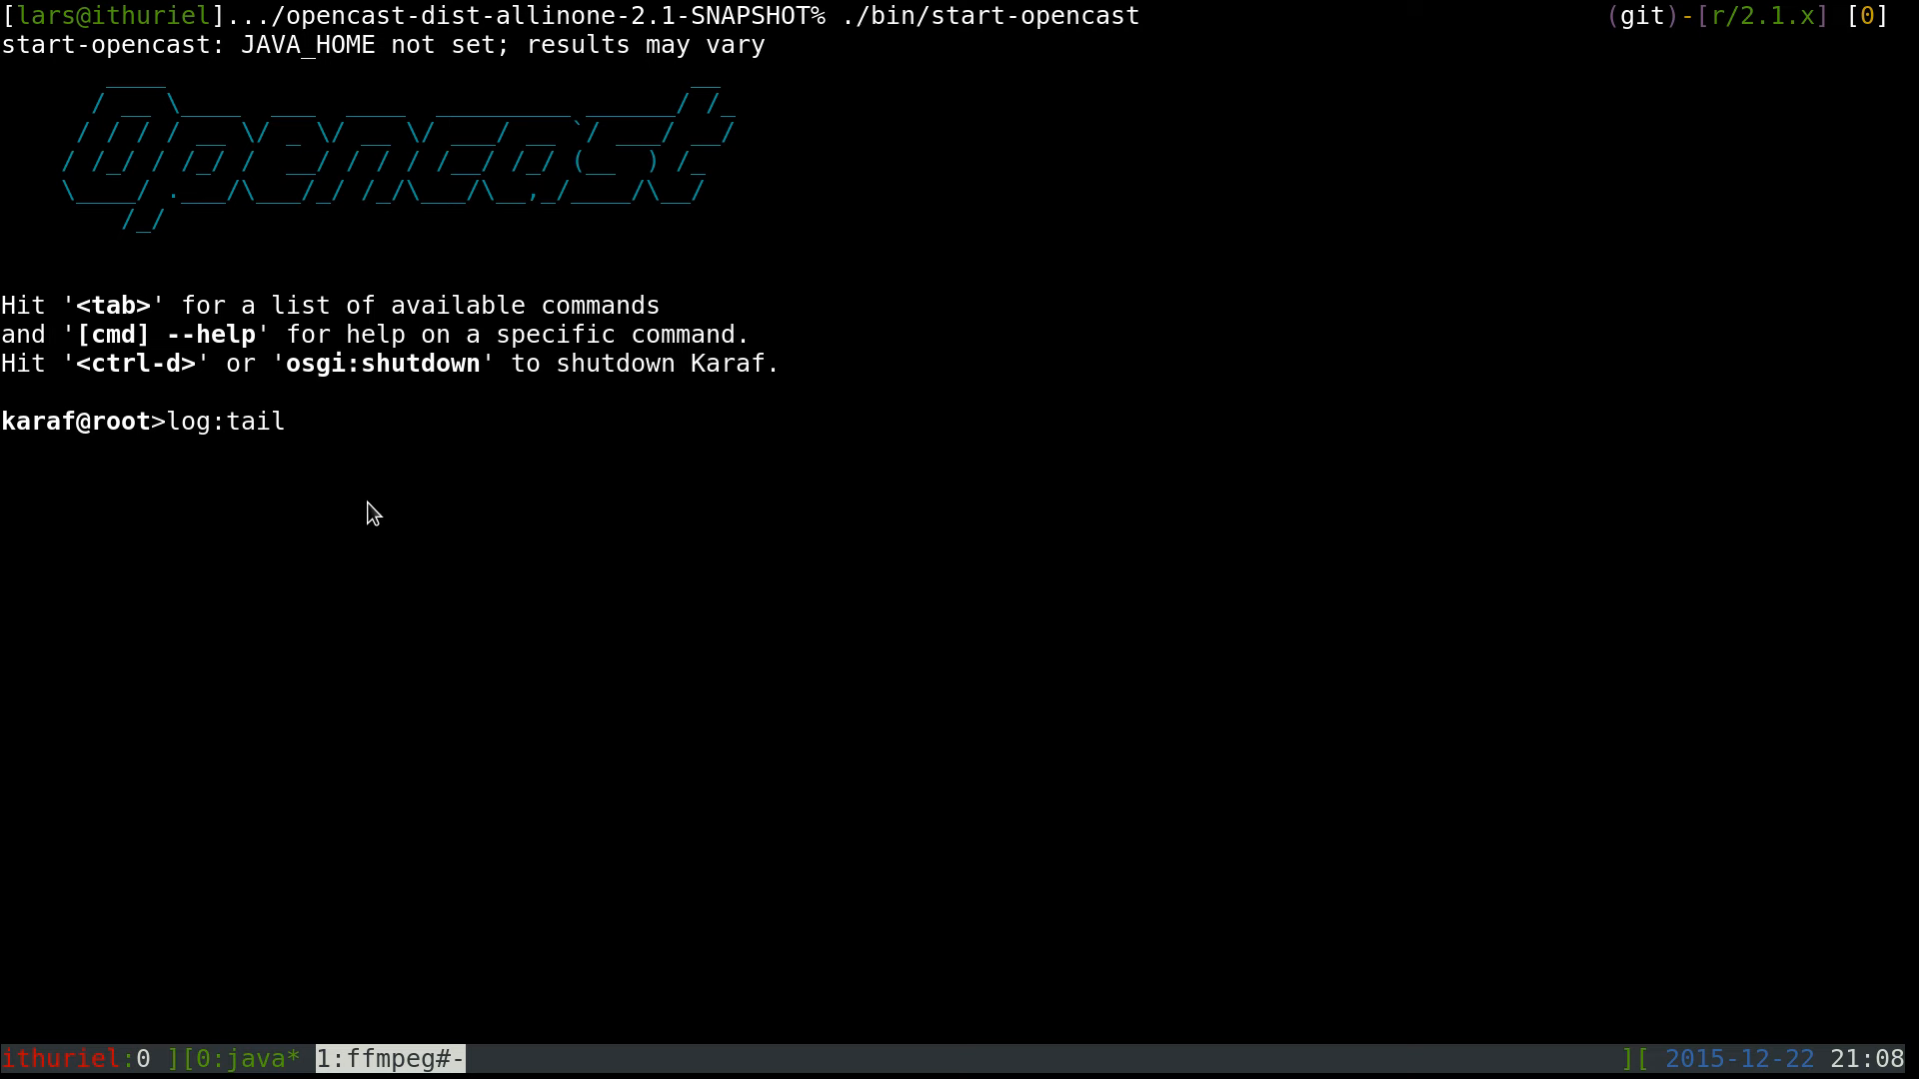
pyautogui.press('Return')
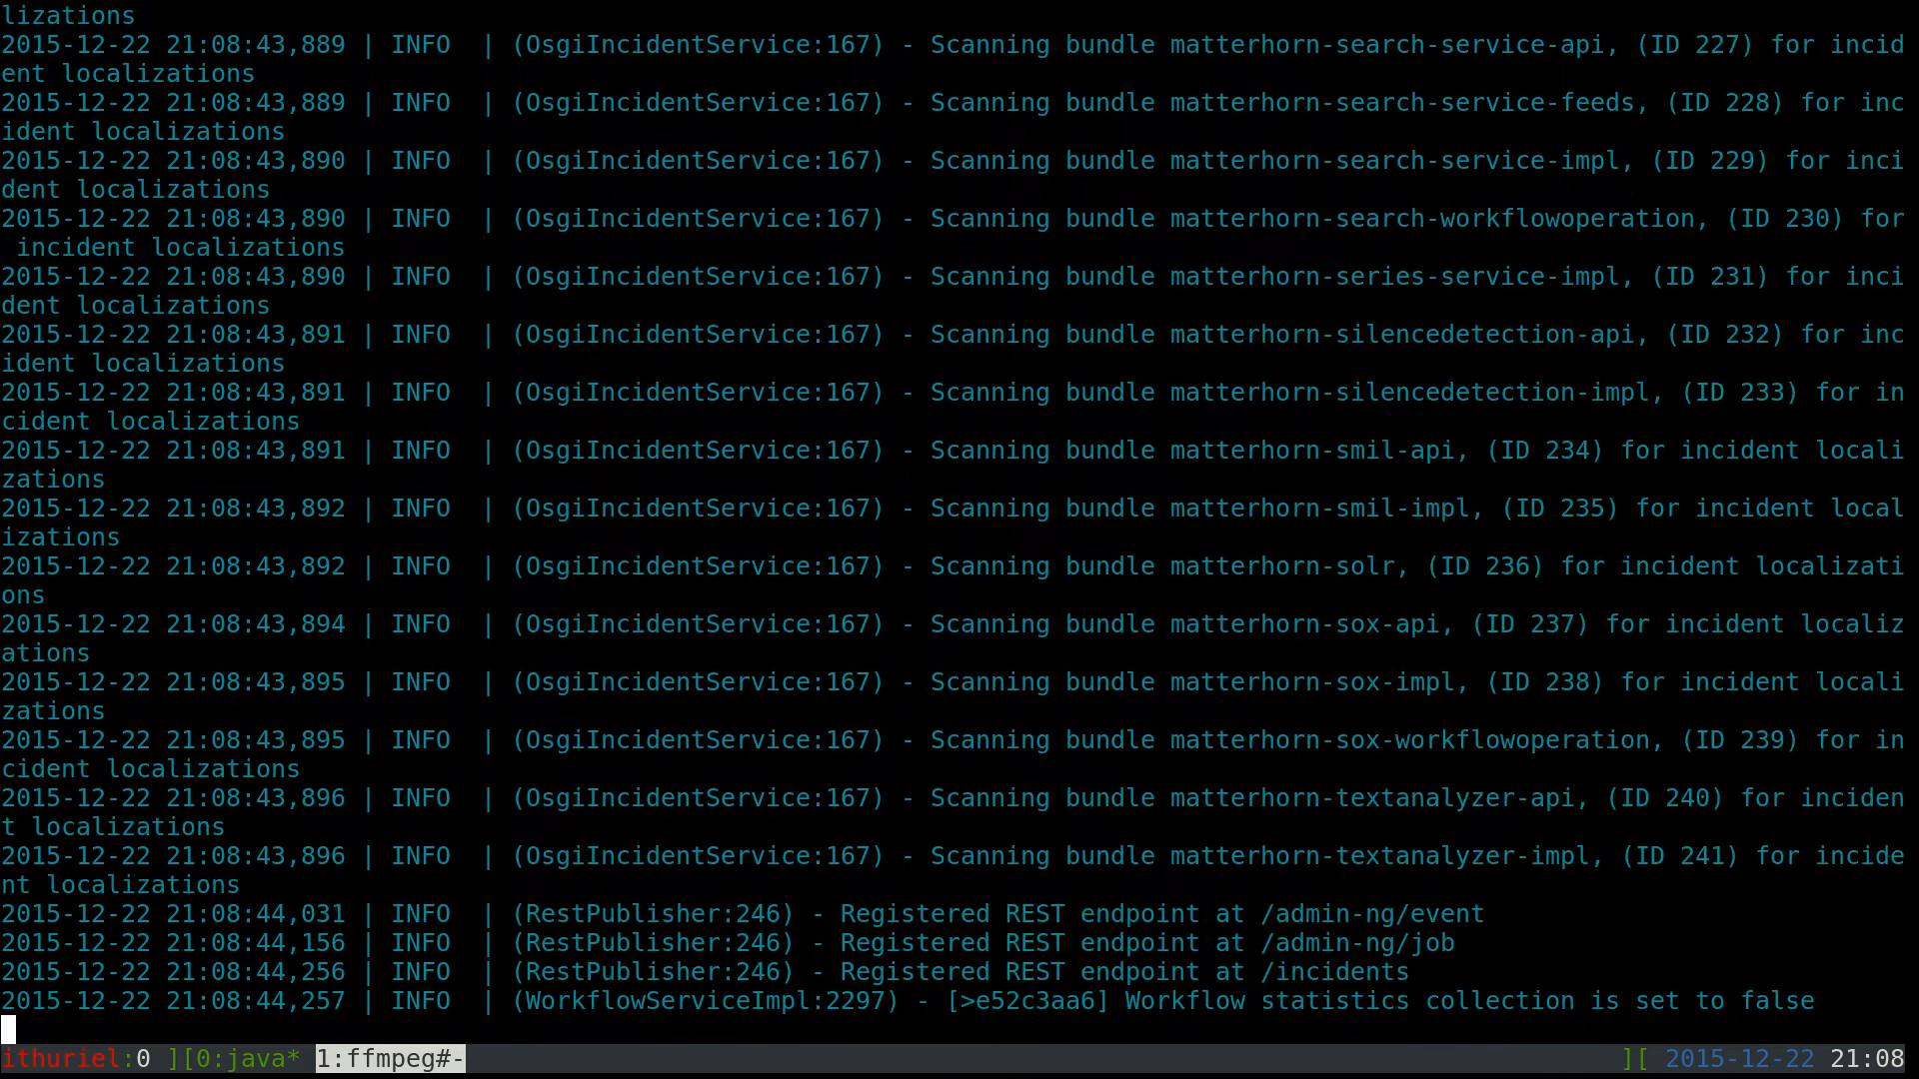
pyautogui.moveTo(355, 731)
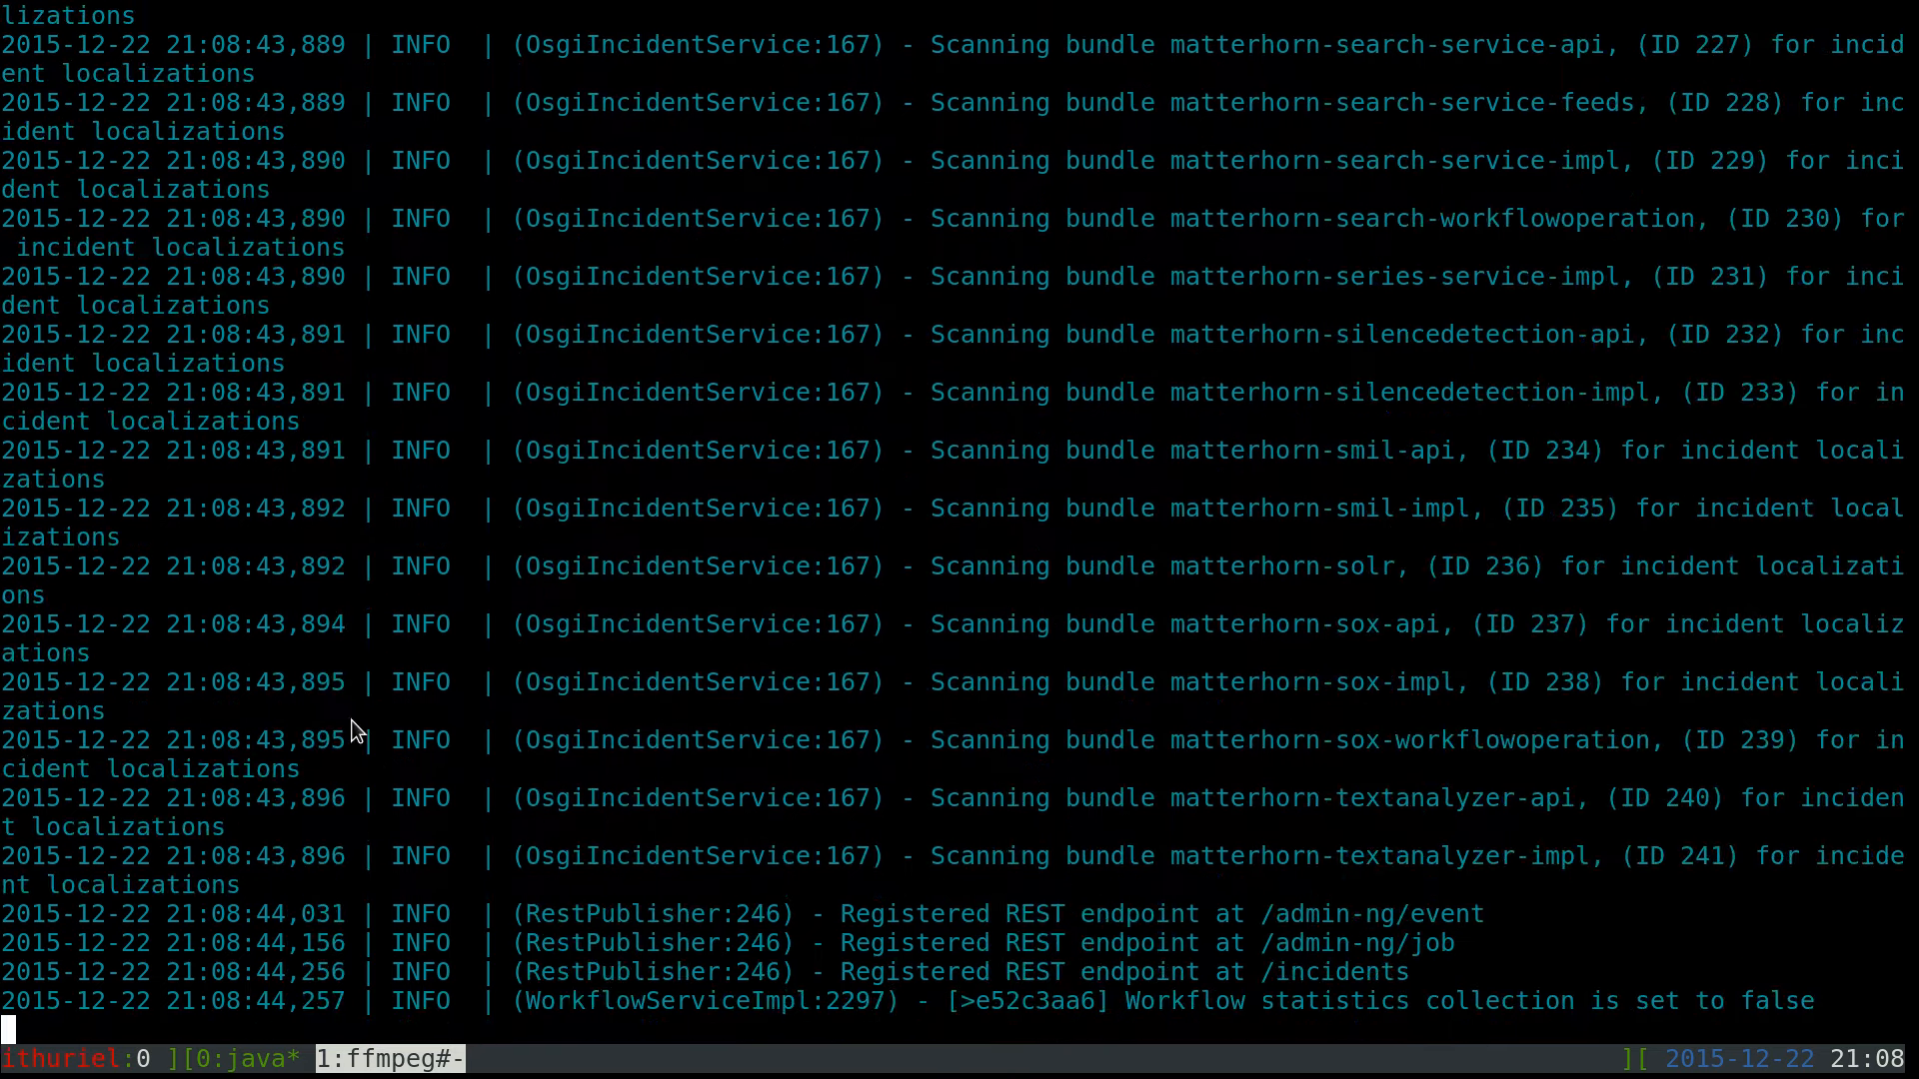
pyautogui.moveTo(771, 1005)
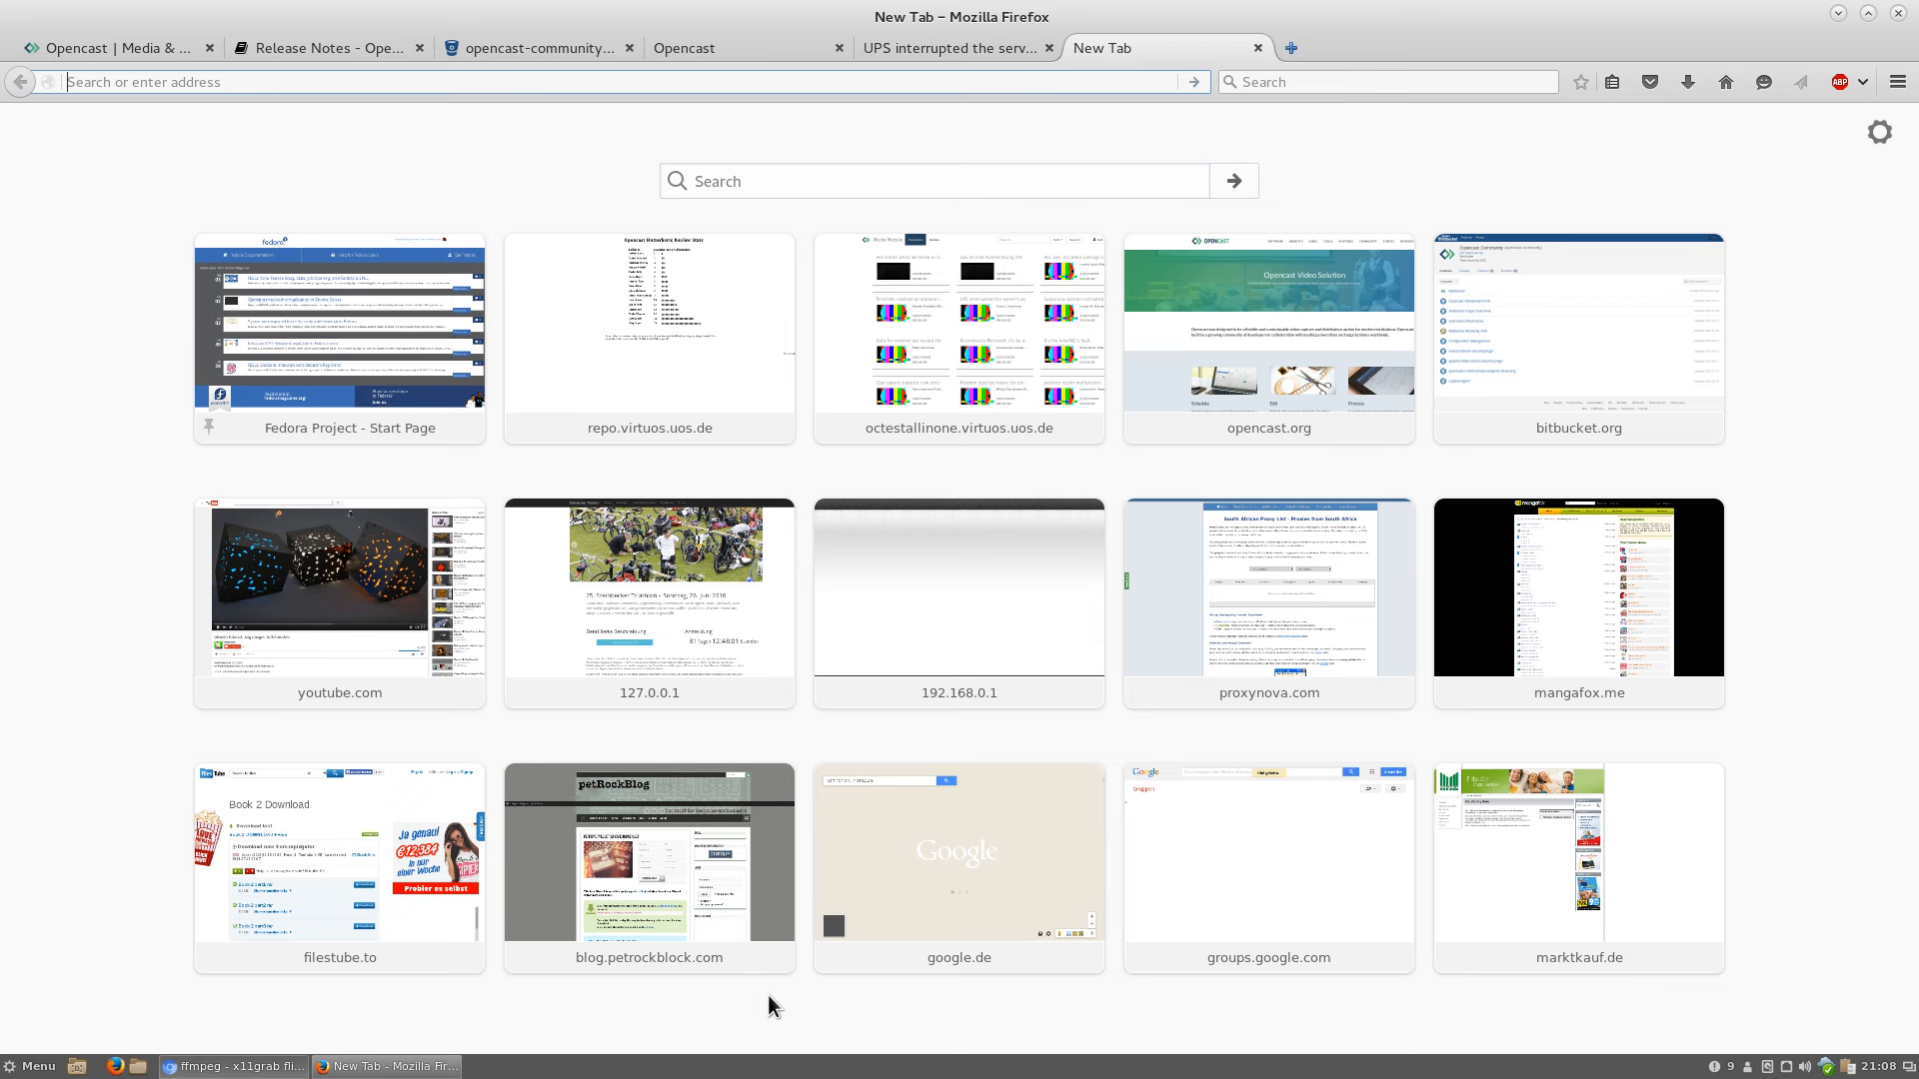
# Enter localhost:8080 in the Firefox address bar to reach the Opencast admin login
pyautogui.click(368, 82)
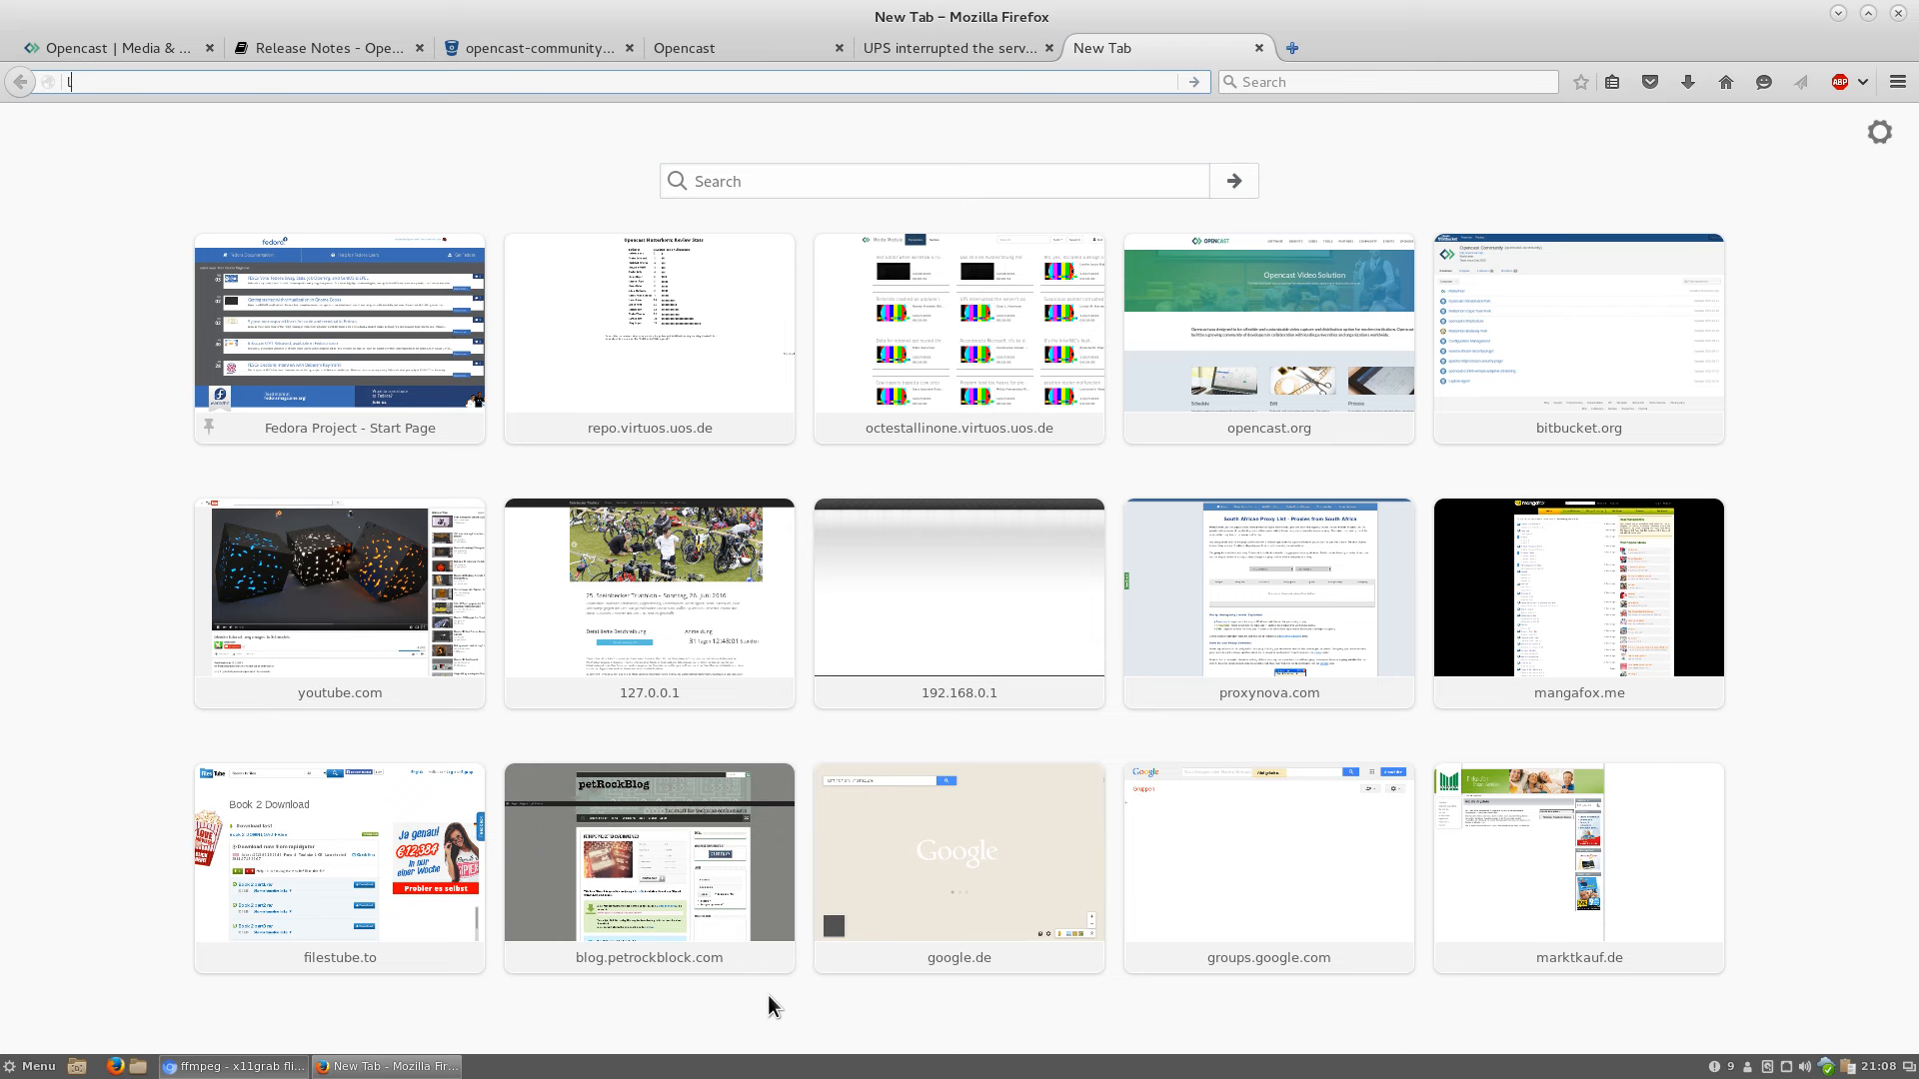
pyautogui.write('localh')
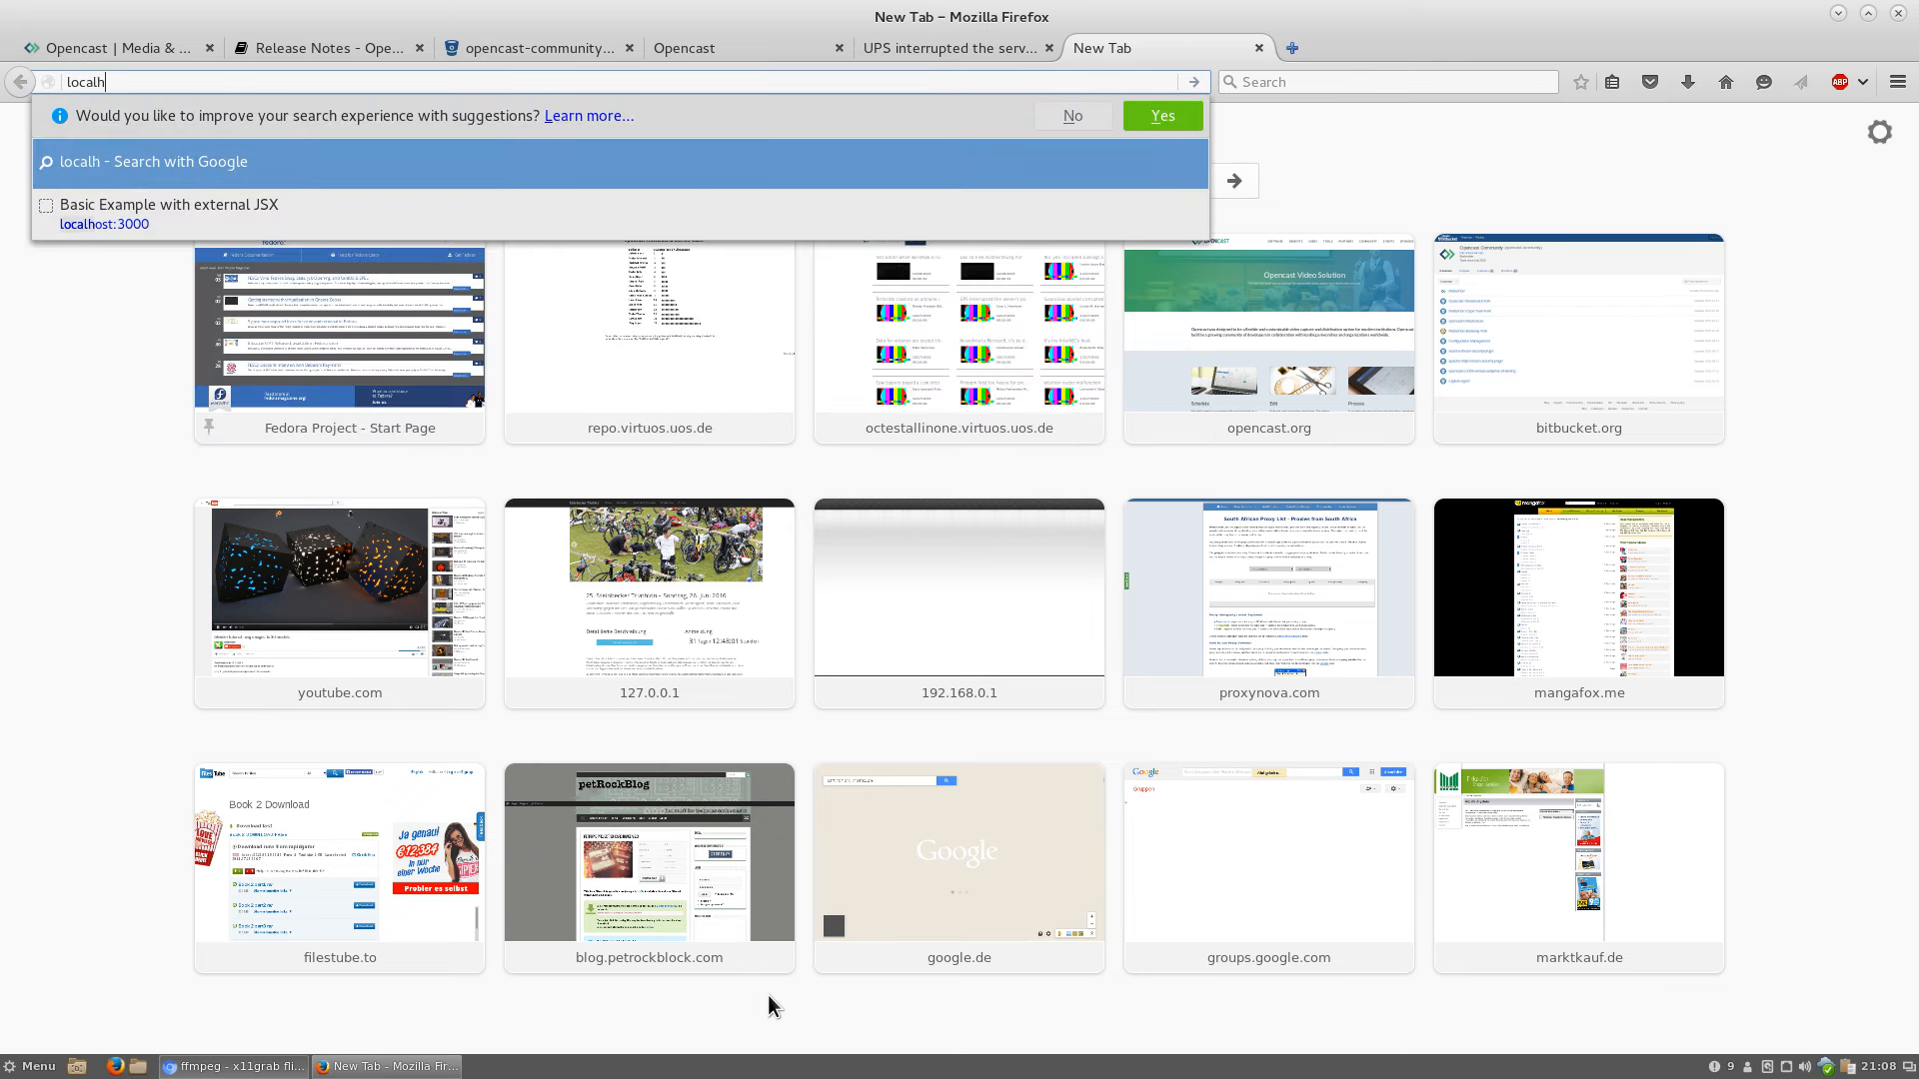
pyautogui.write('ost:8080/admin-ng/login.html;jsessionid=1i81wv4f7w4cb1tzam6i02his9')
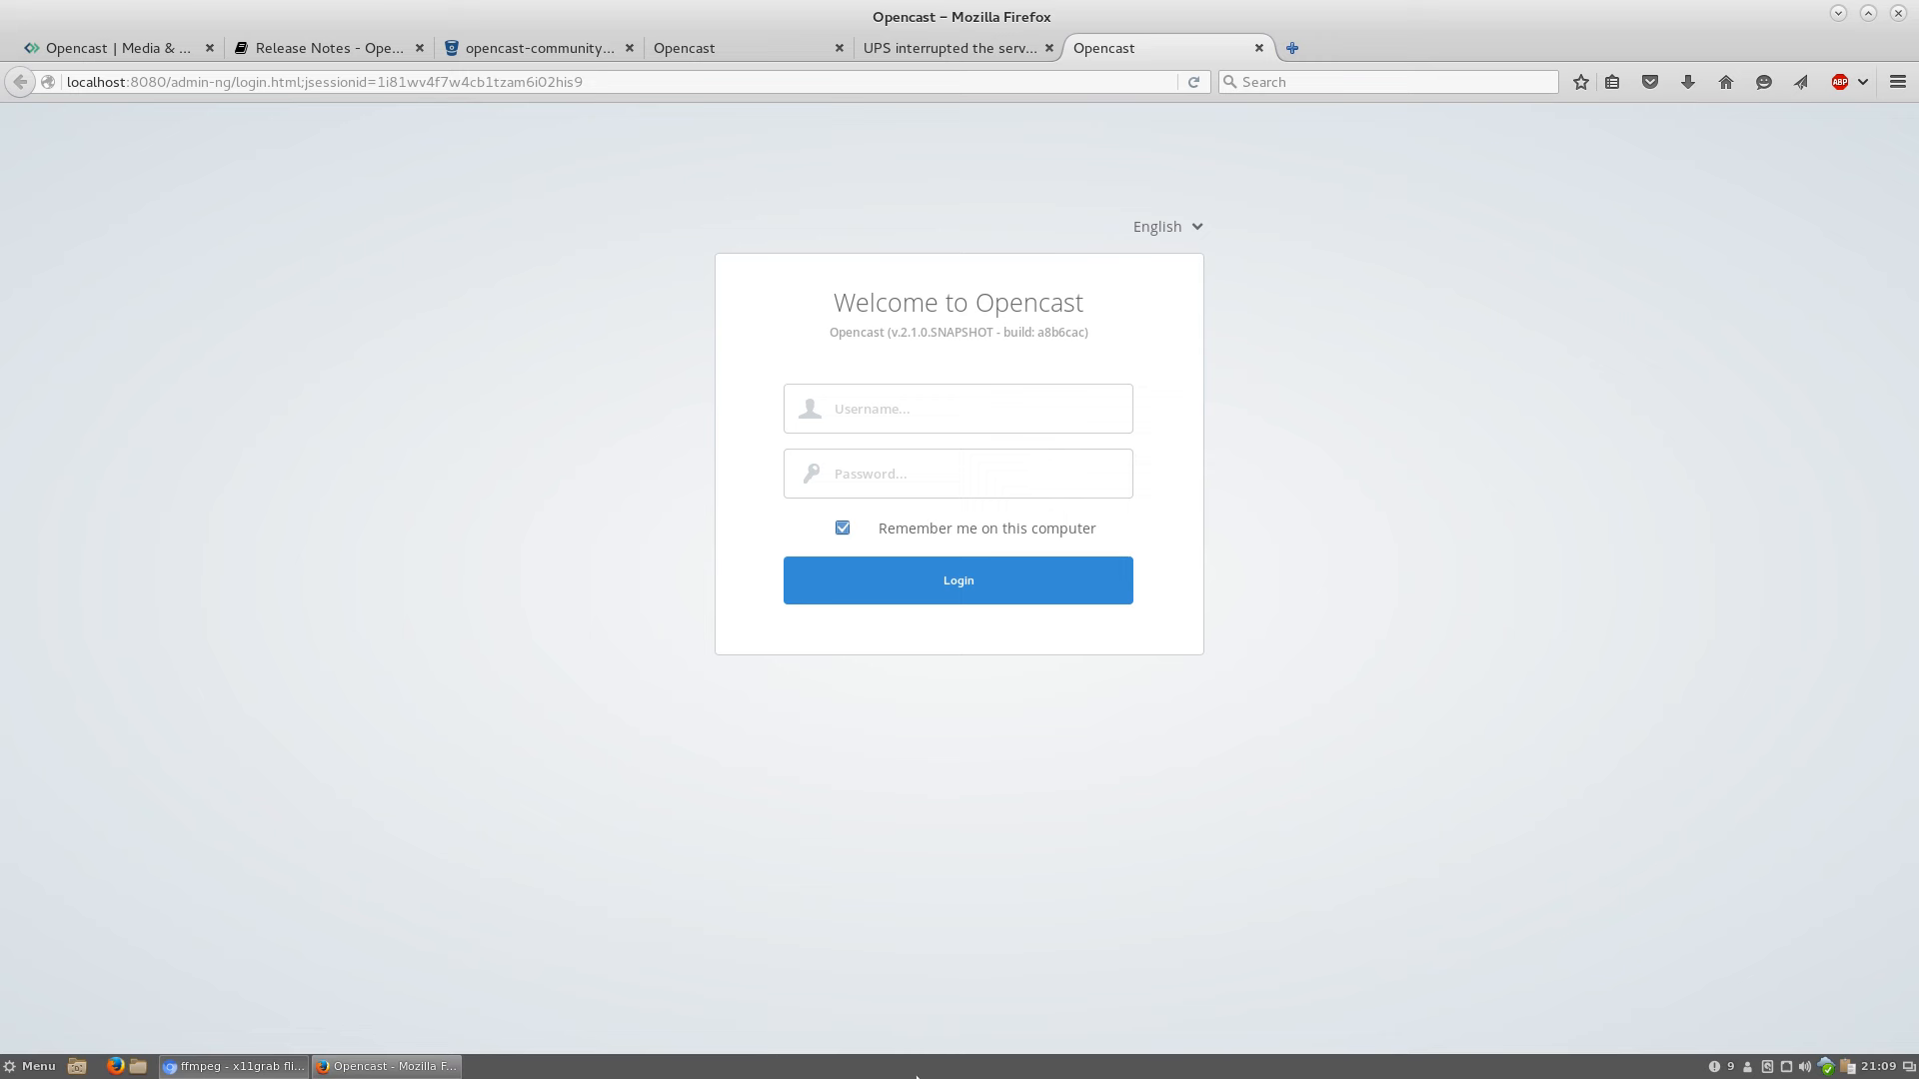
pyautogui.moveTo(1179, 1046)
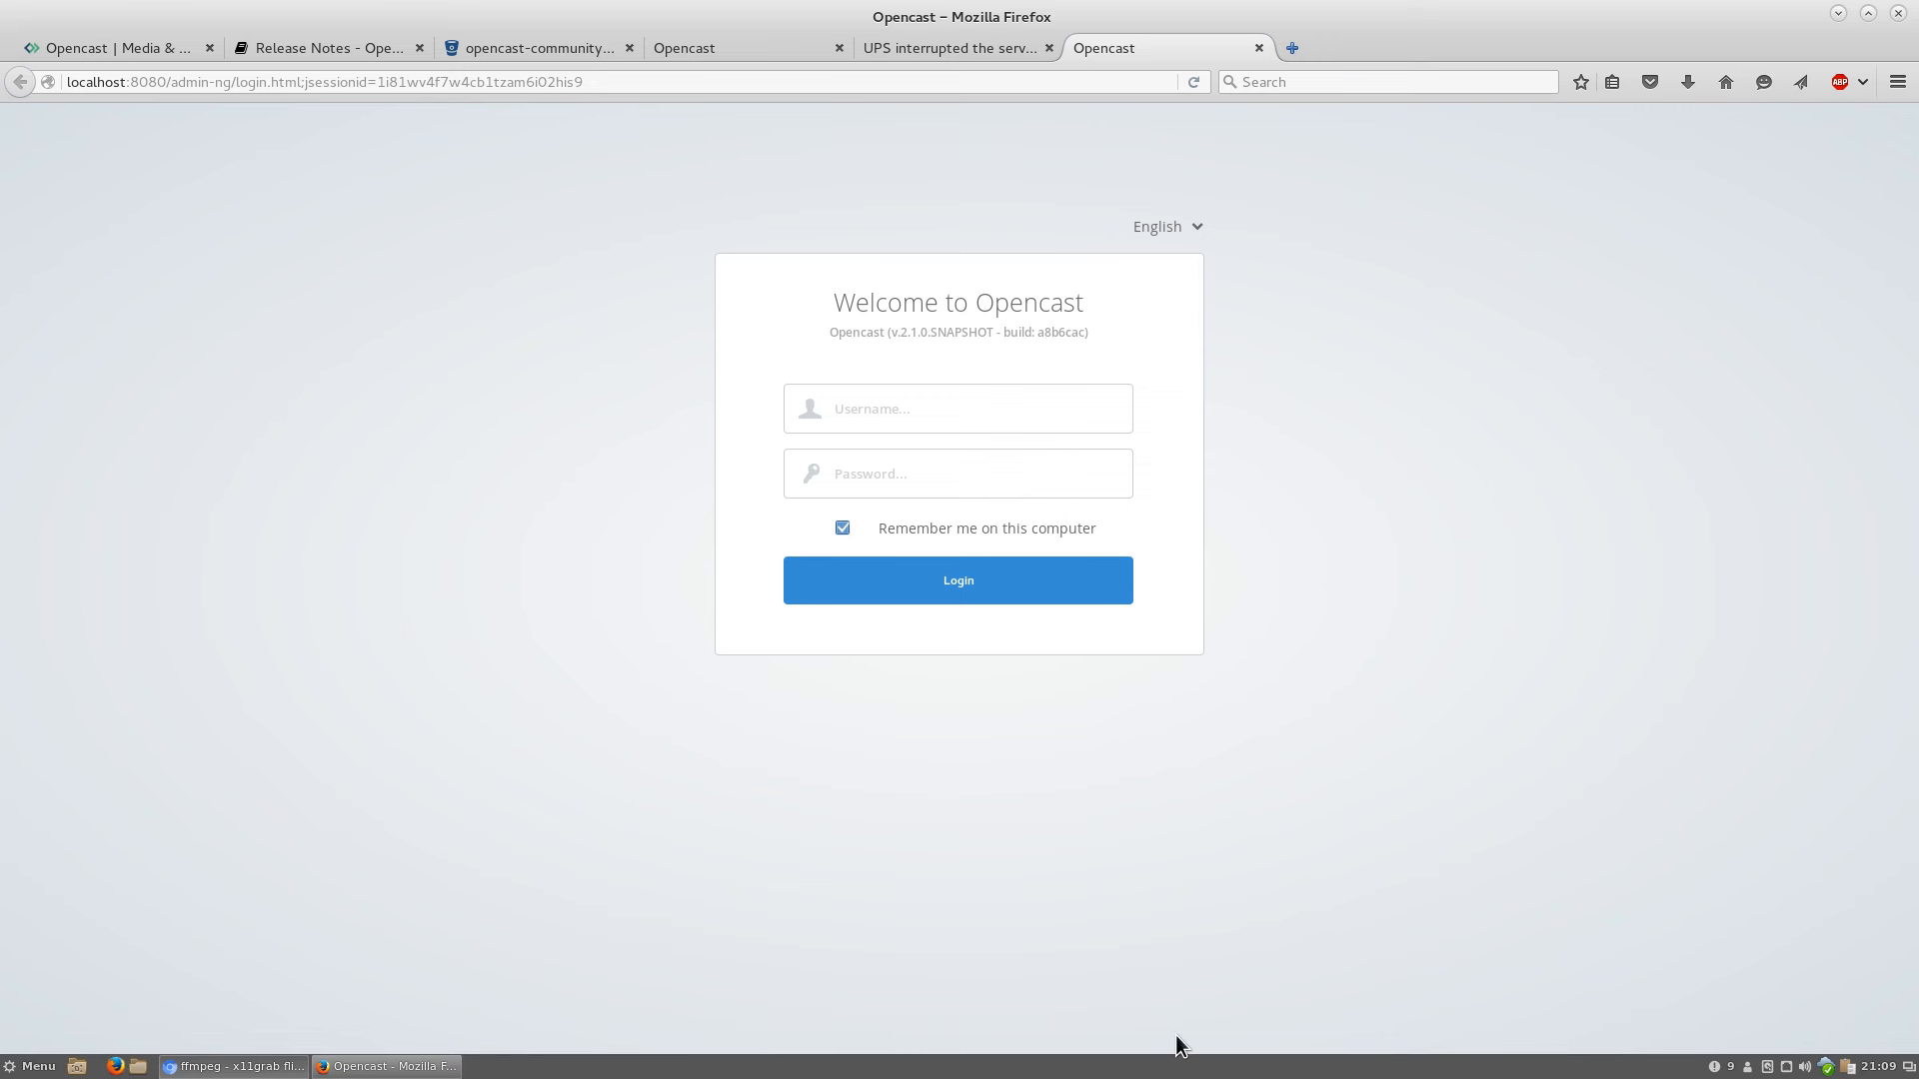